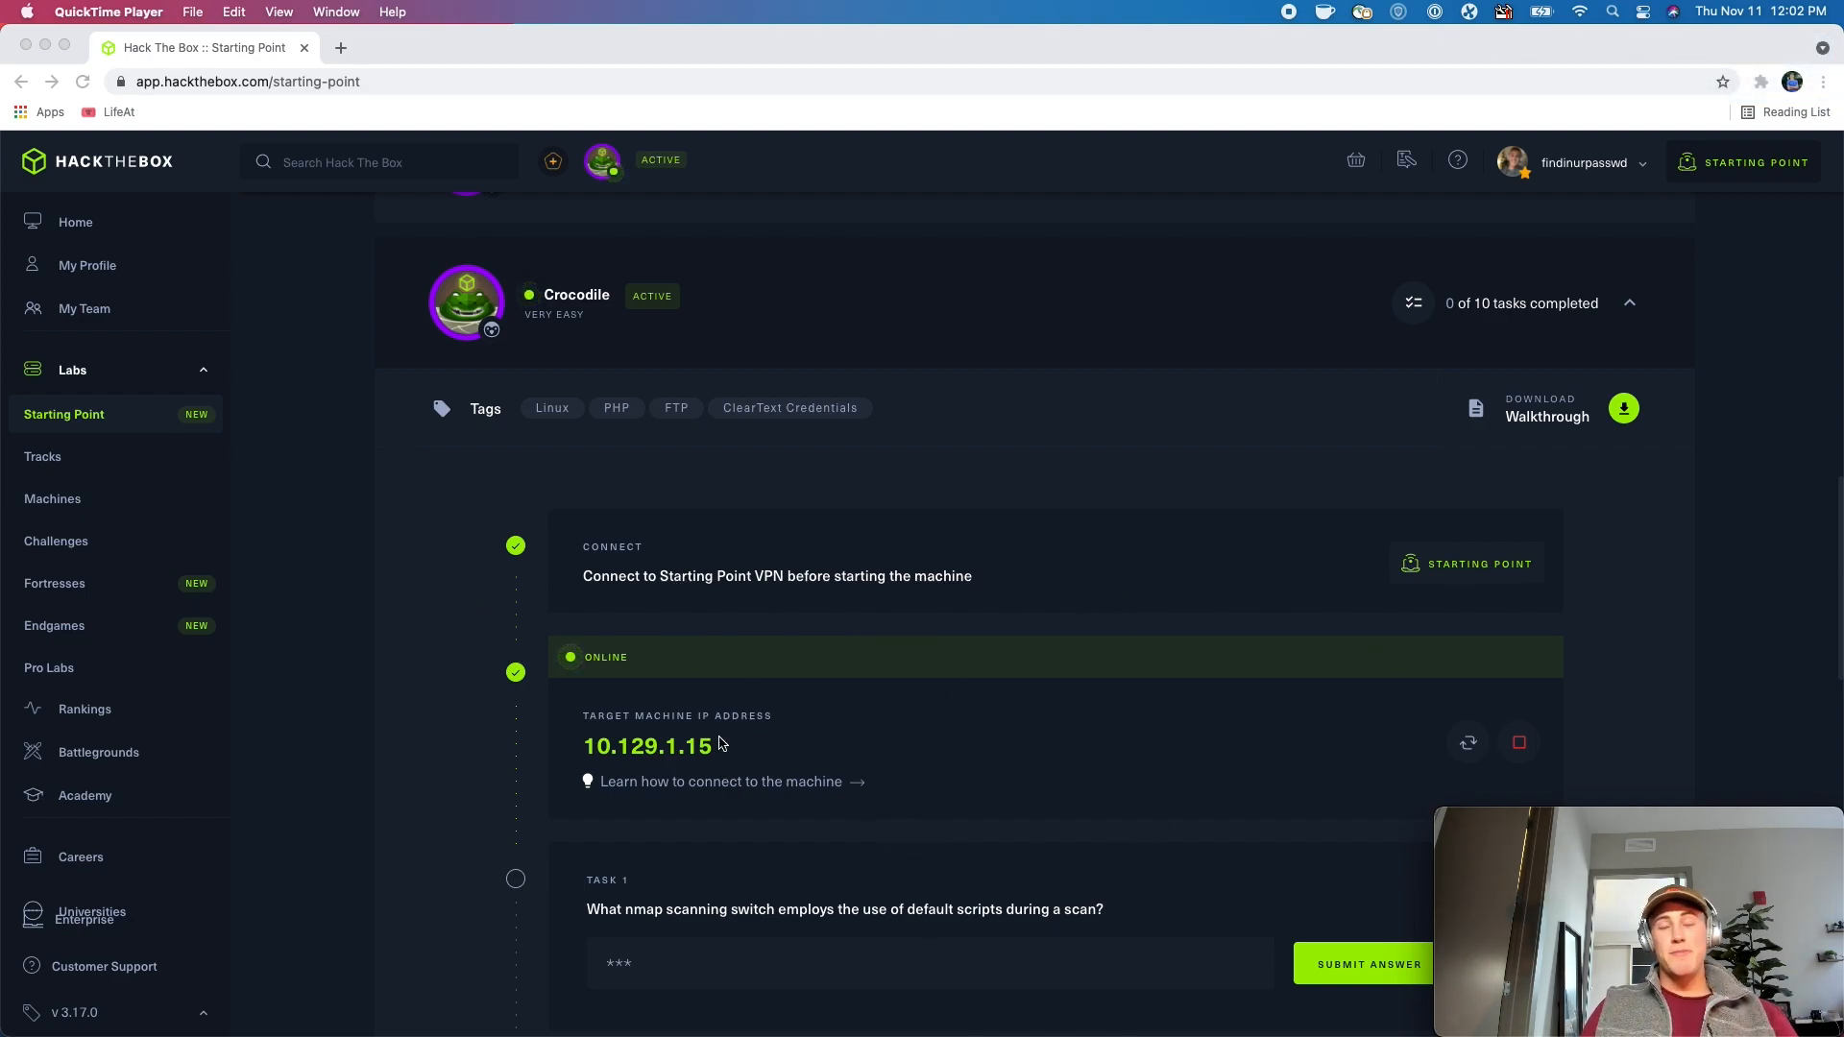
{"action": "mouse_move", "coordinate": [856, 666]}
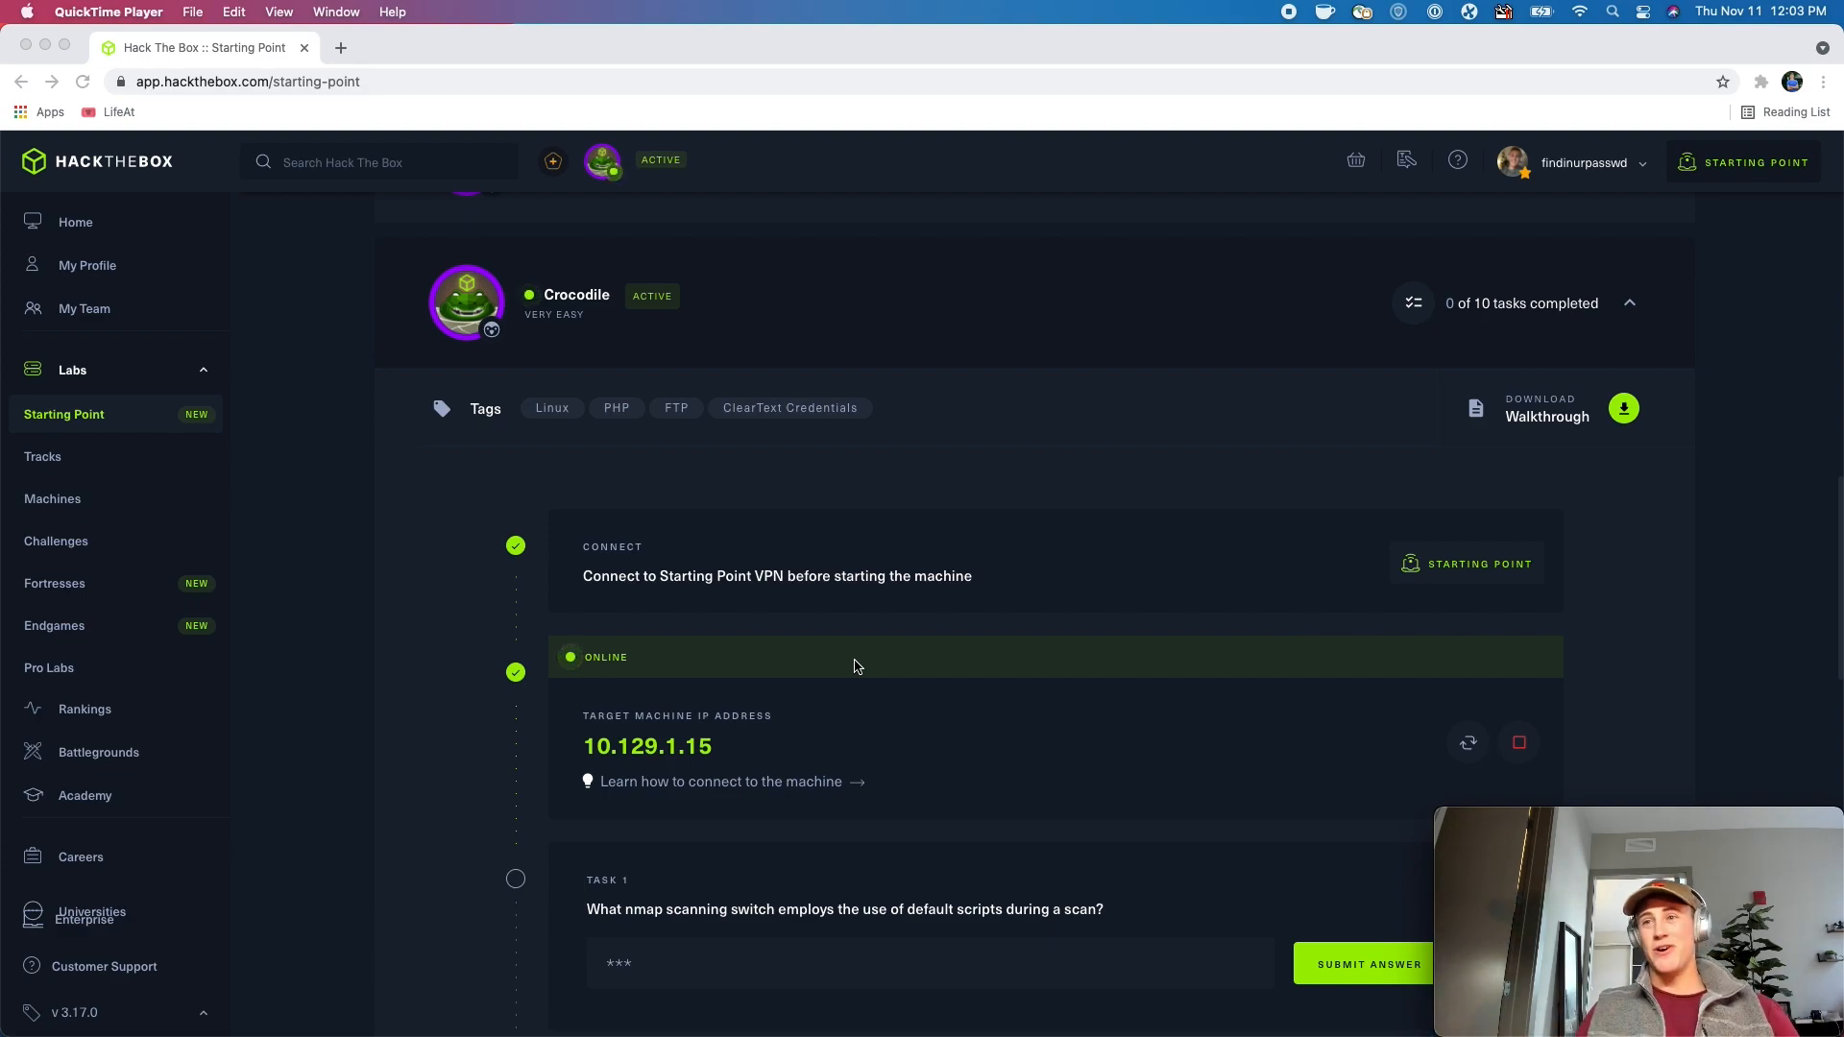
{"action": "mouse_move", "coordinate": [842, 679]}
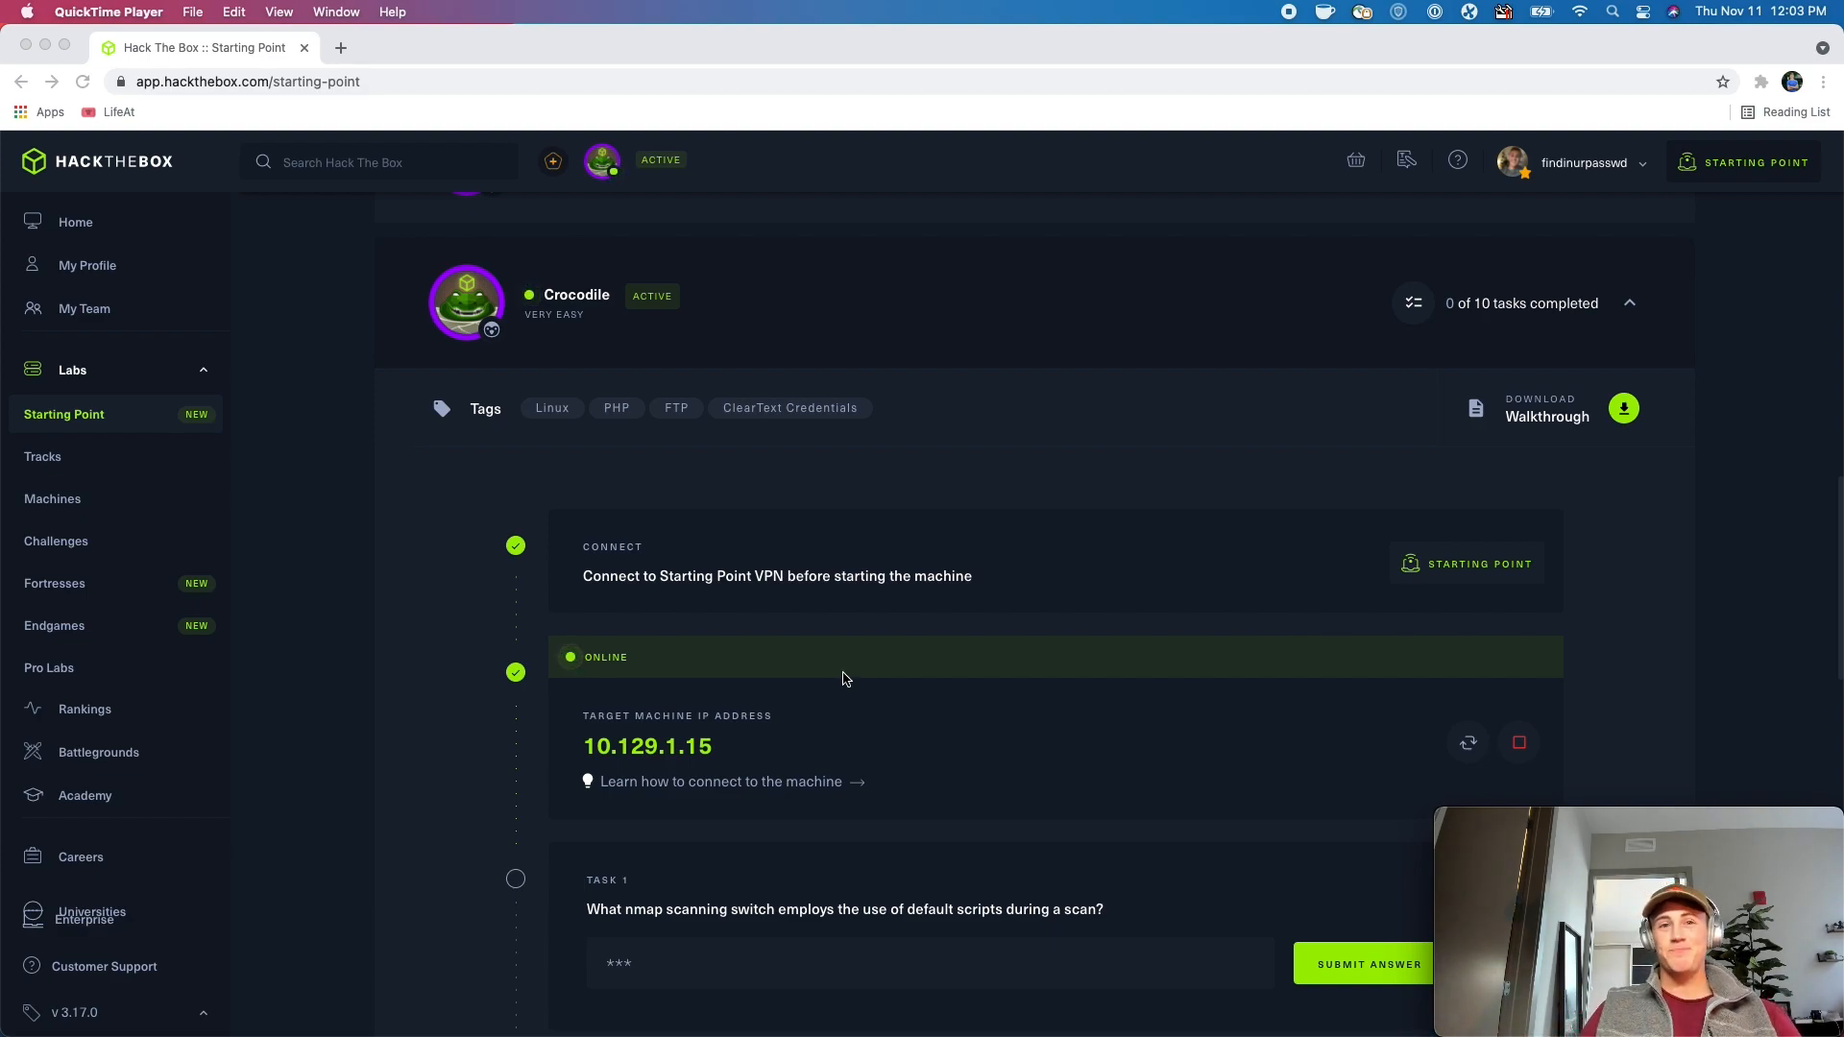
Answer Task 1 with -sC and highlight the Task 2 question about port 21.
{"action": "scroll", "scroll_direction": "down", "scroll_amount": 3}
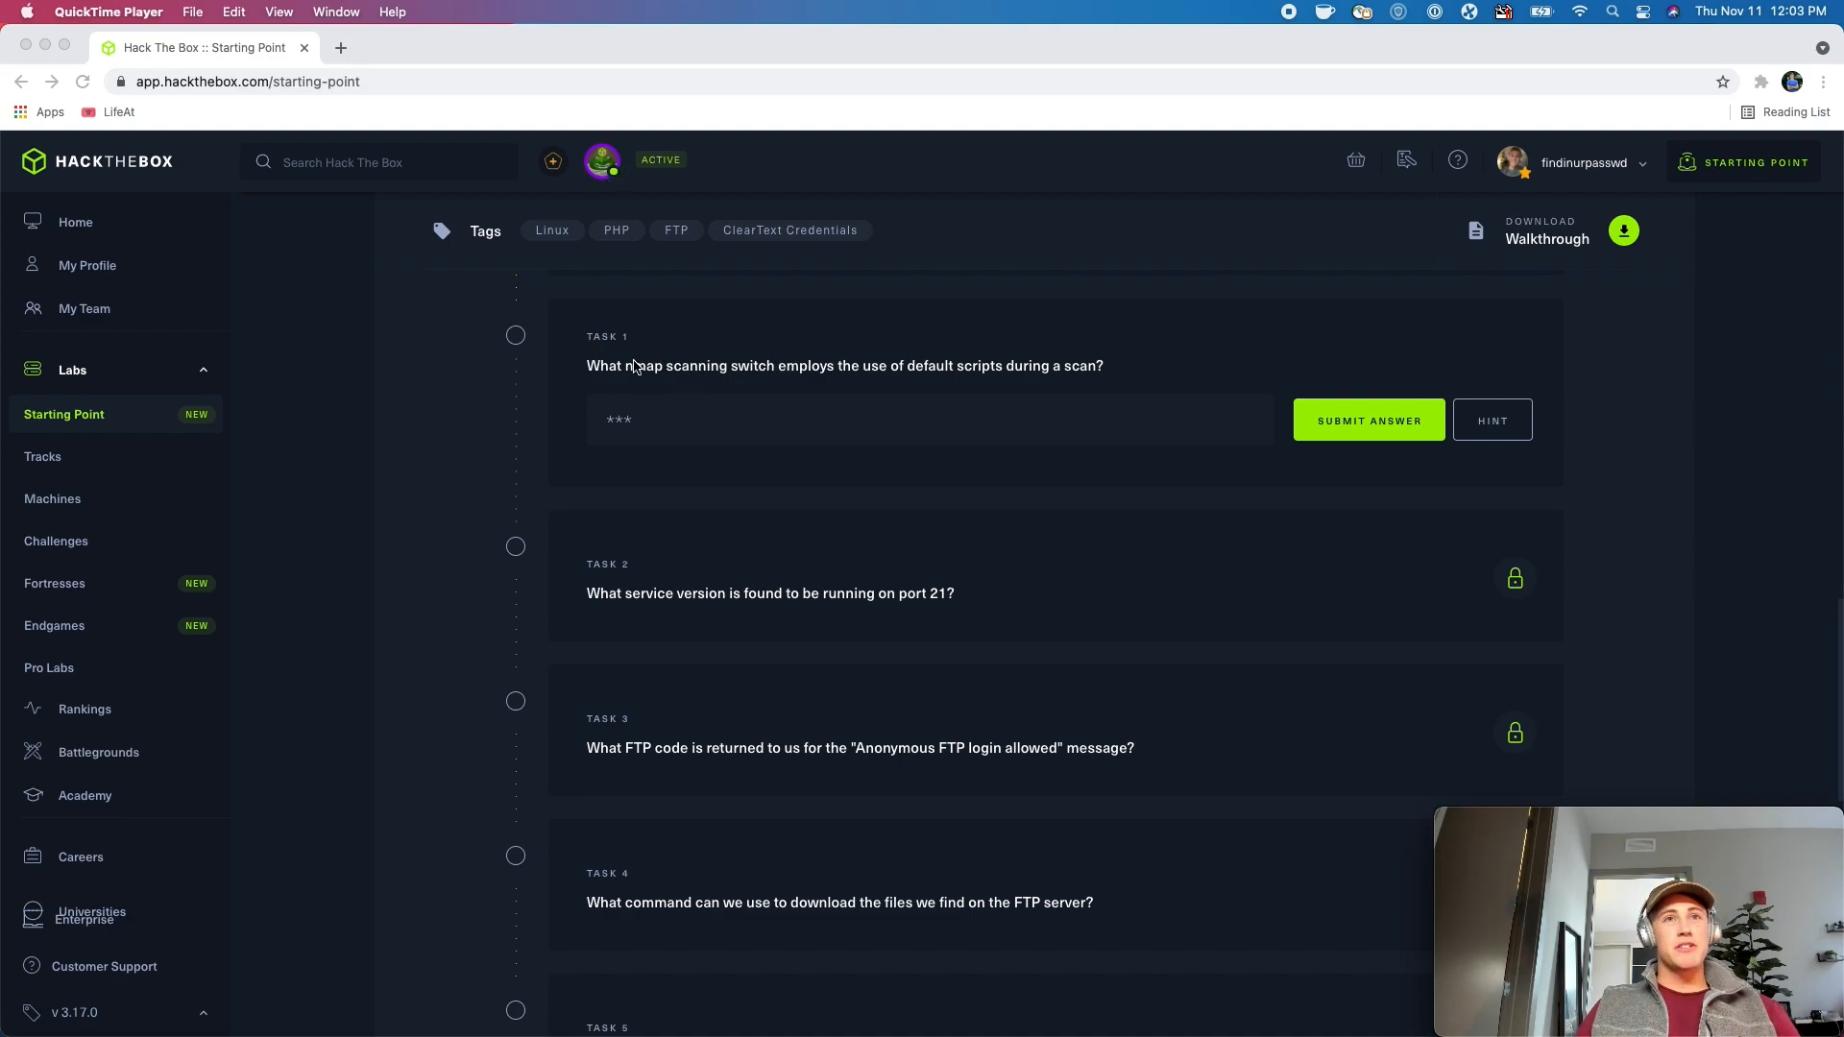
{"action": "mouse_move", "coordinate": [740, 404]}
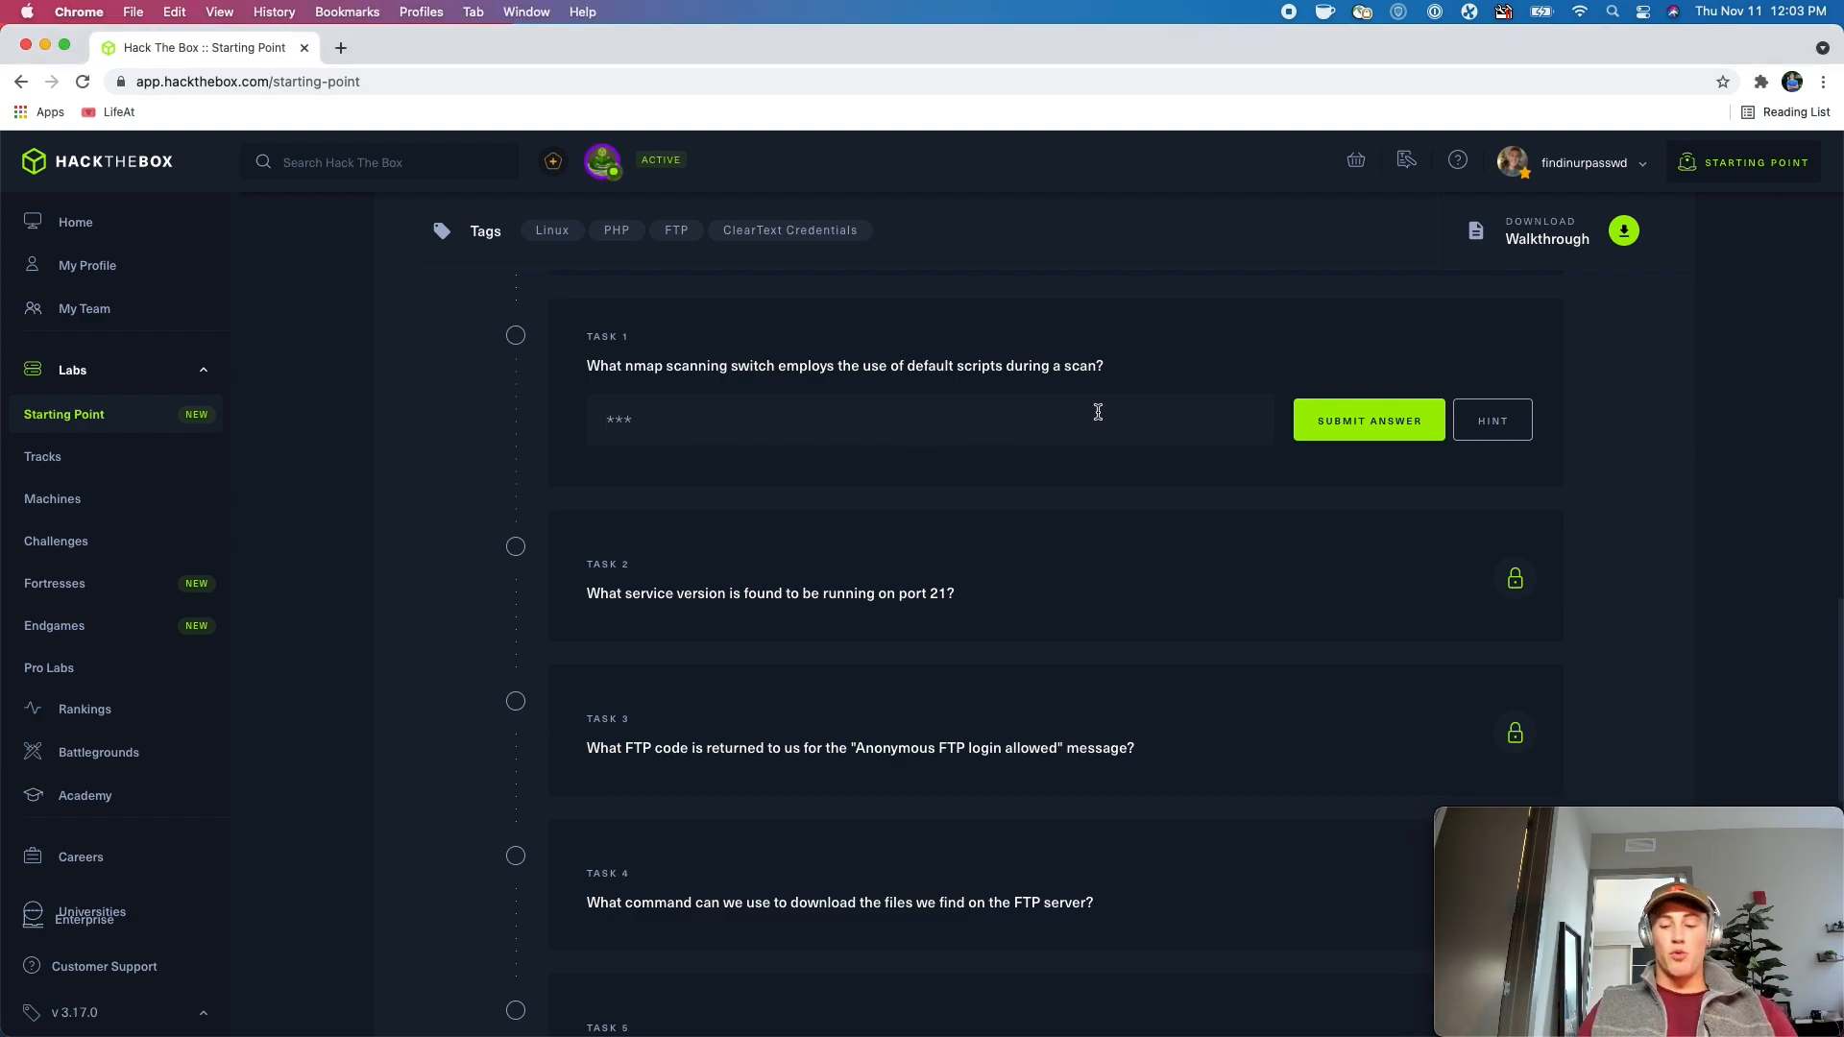
{"action": "type", "text": "-sC"}
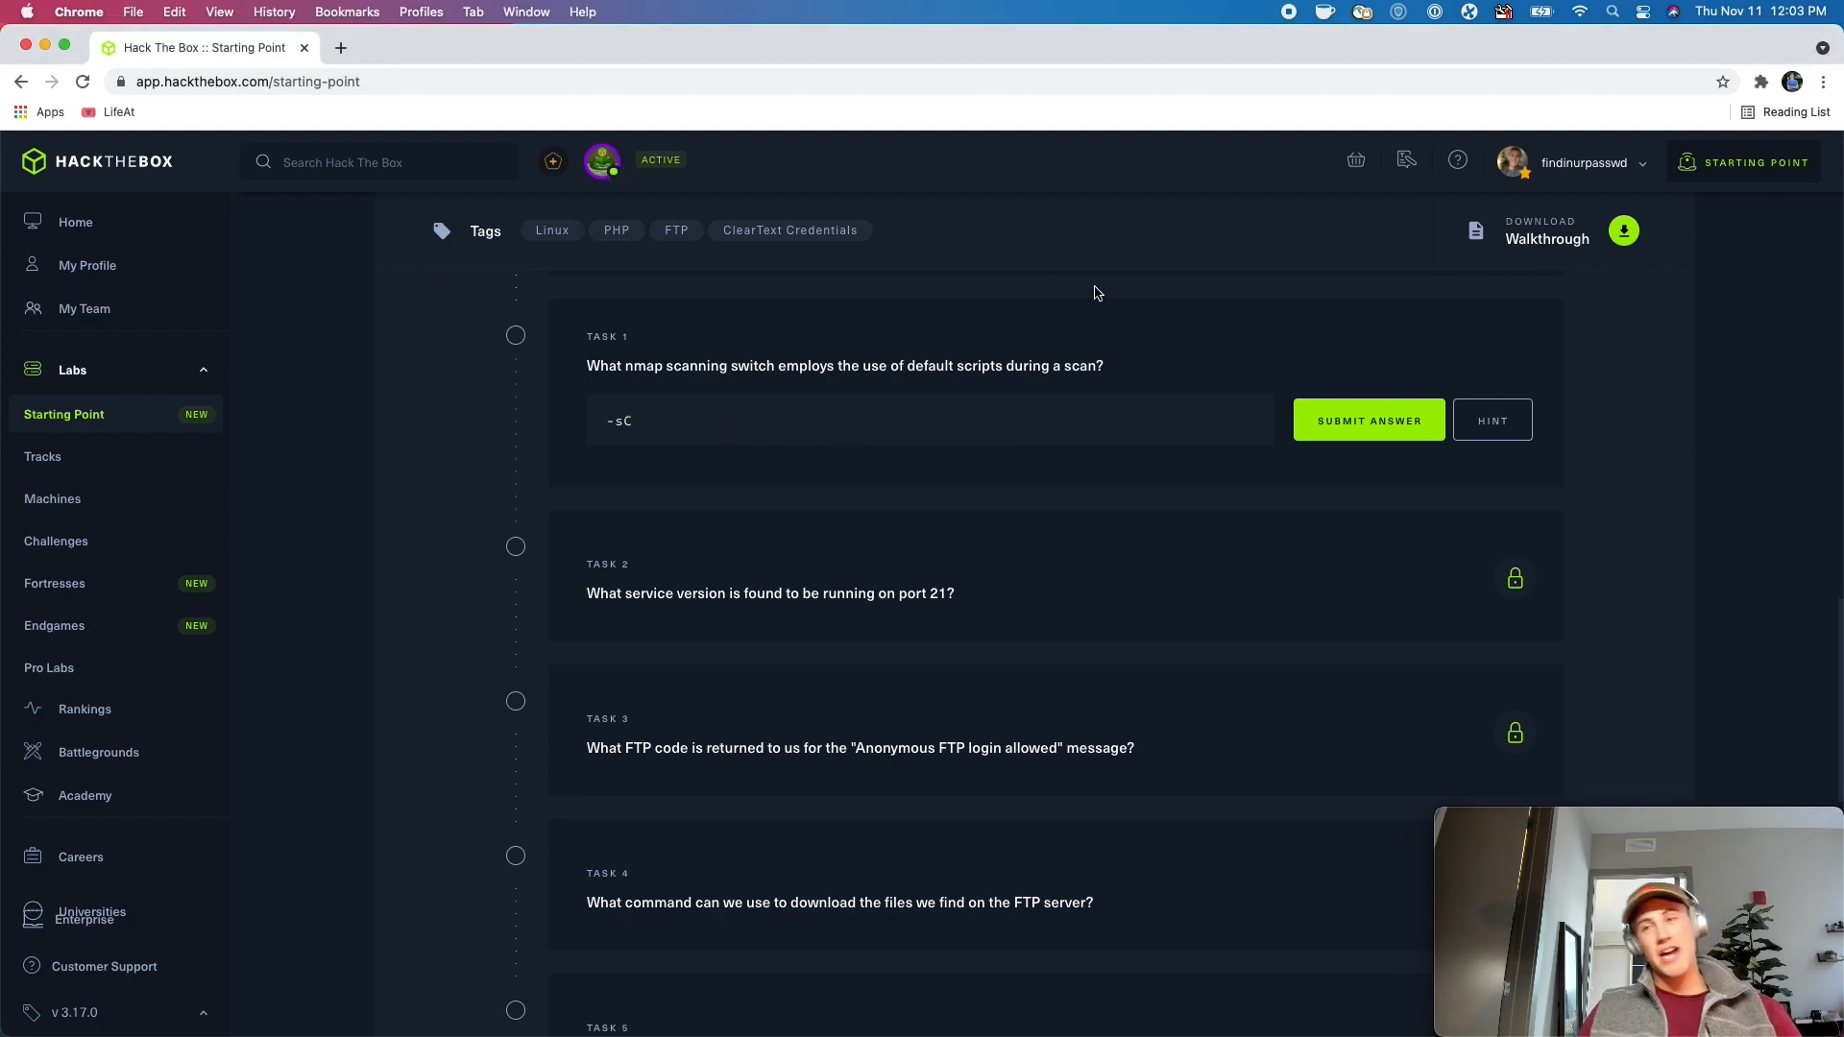
{"action": "mouse_move", "coordinate": [1391, 447]}
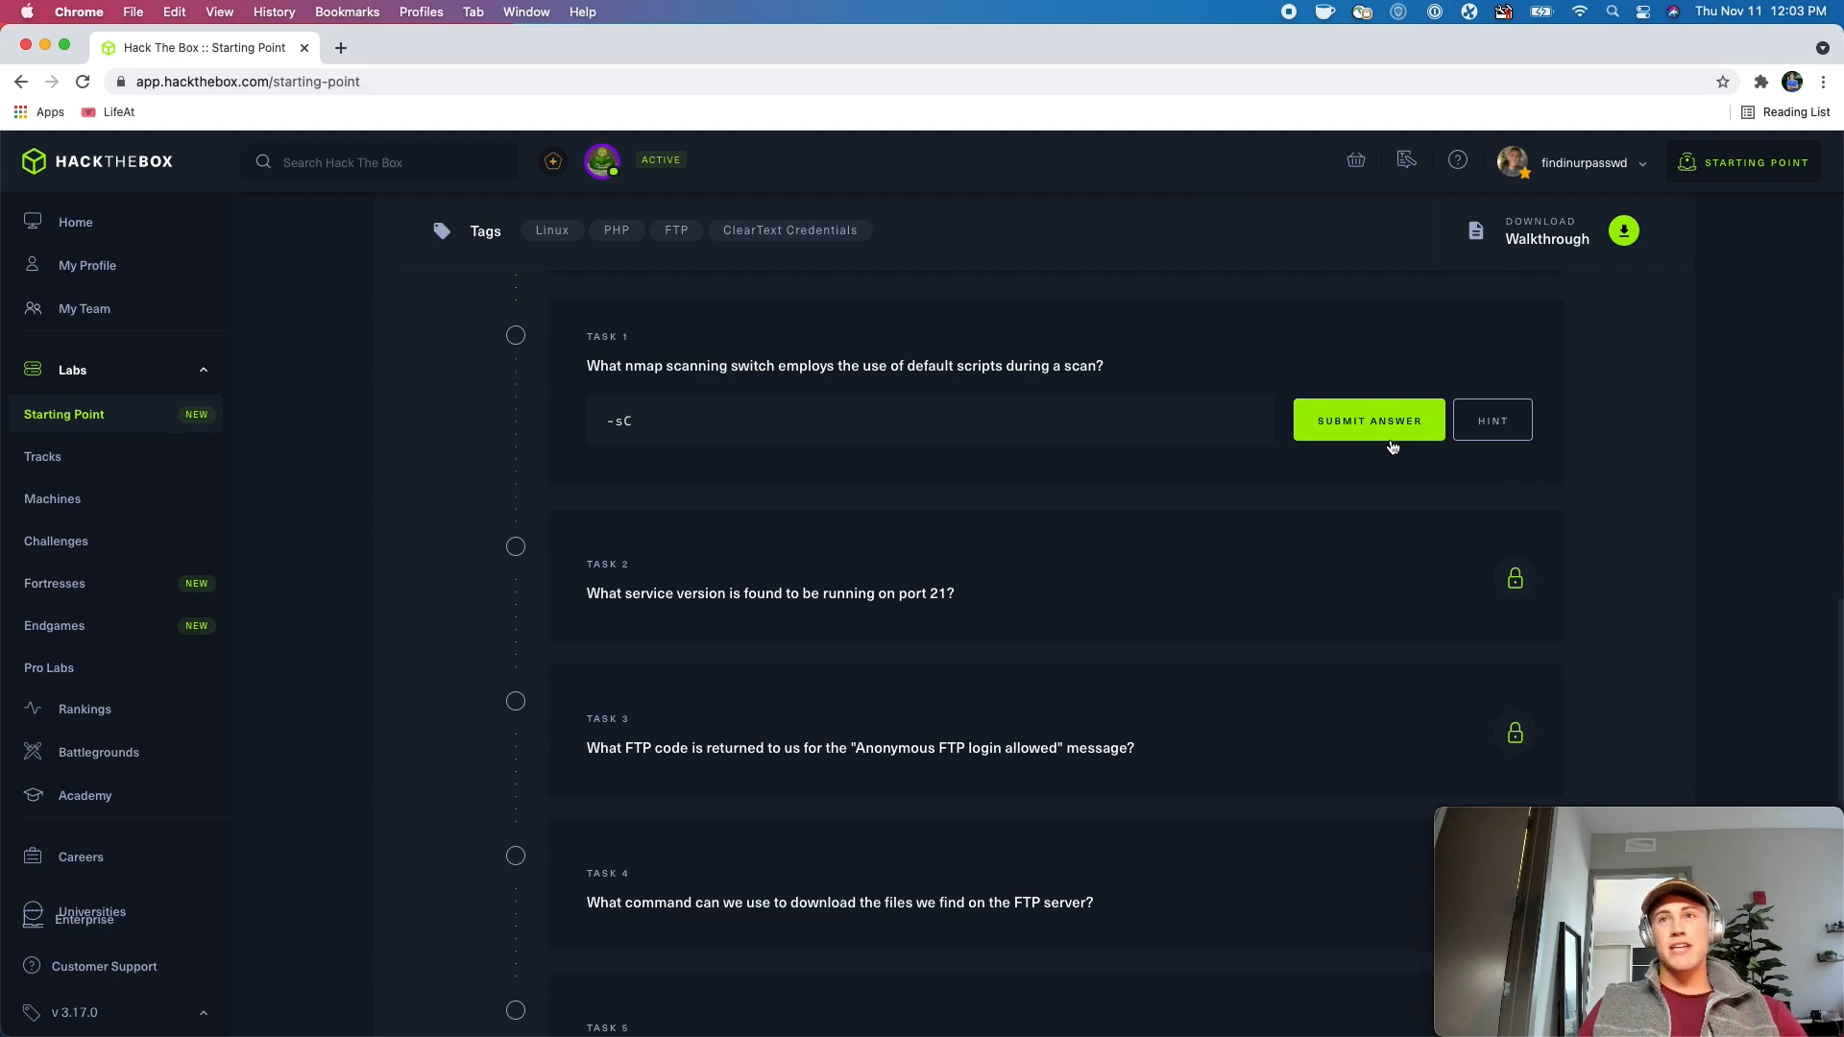
{"action": "left_click", "coordinate": [1368, 419]}
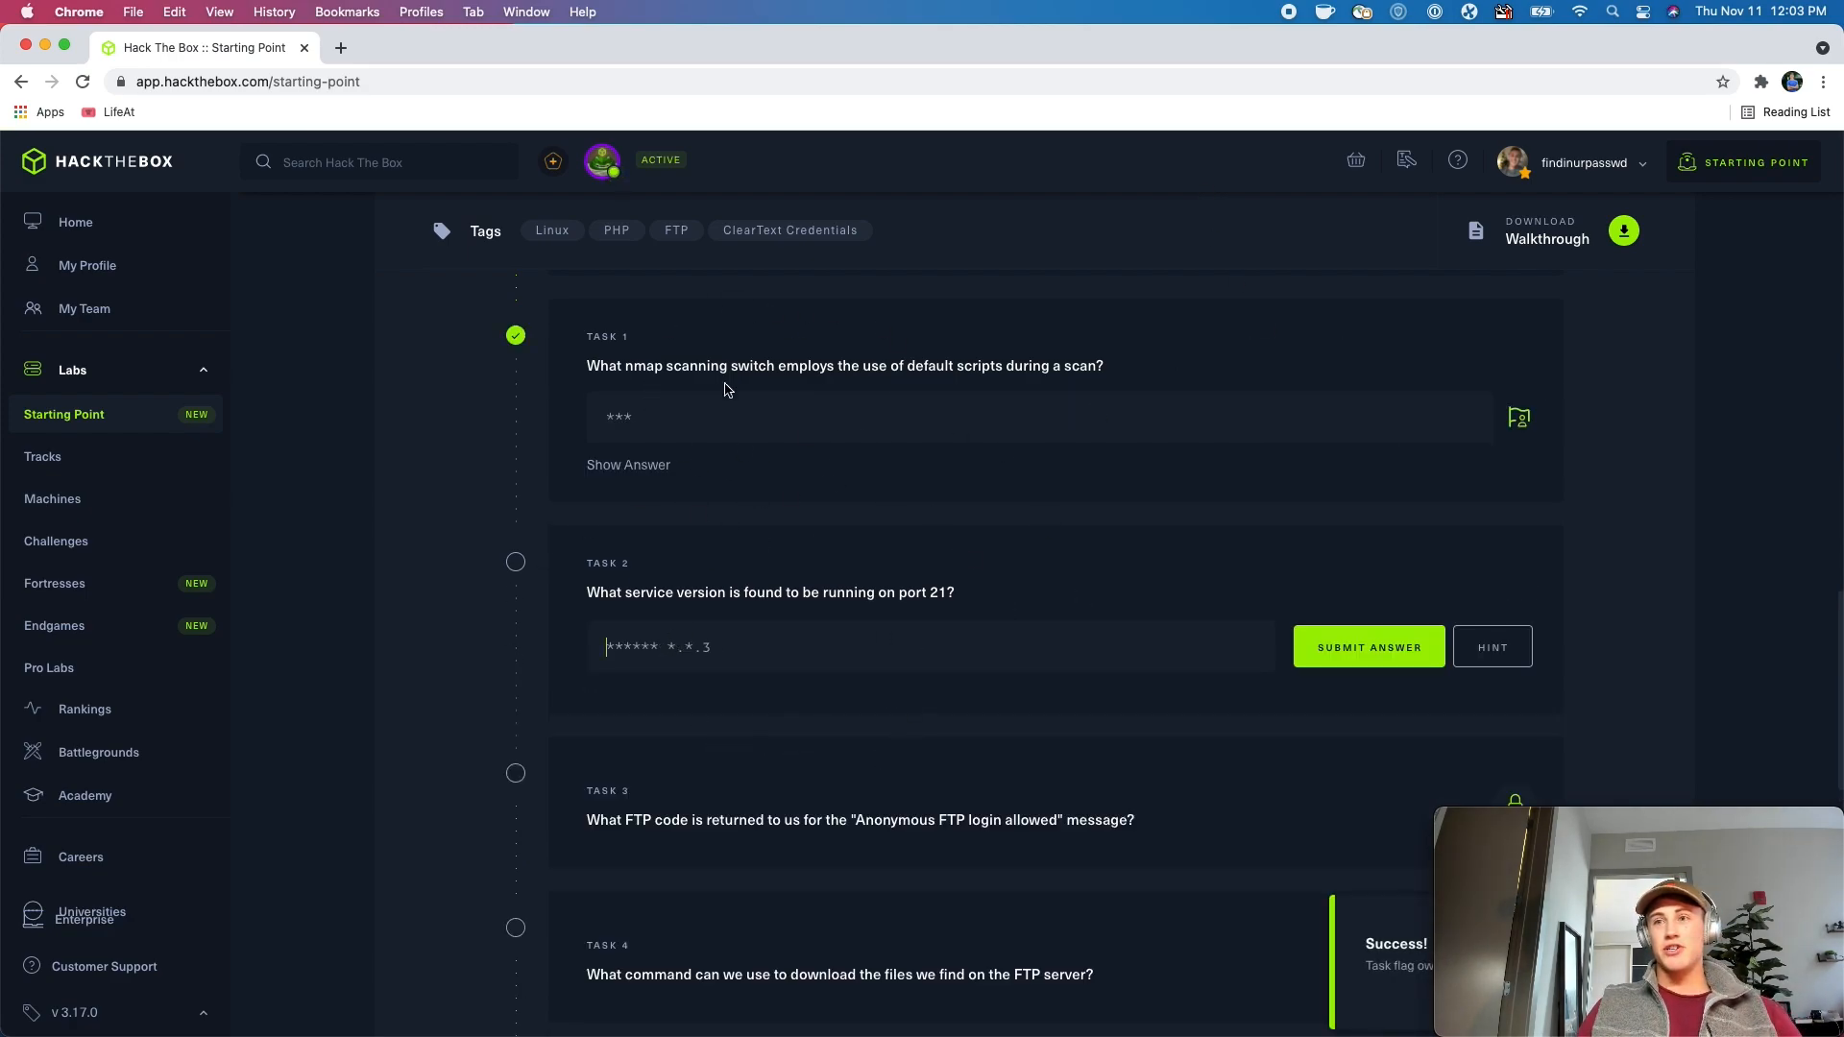
{"action": "mouse_move", "coordinate": [854, 557]}
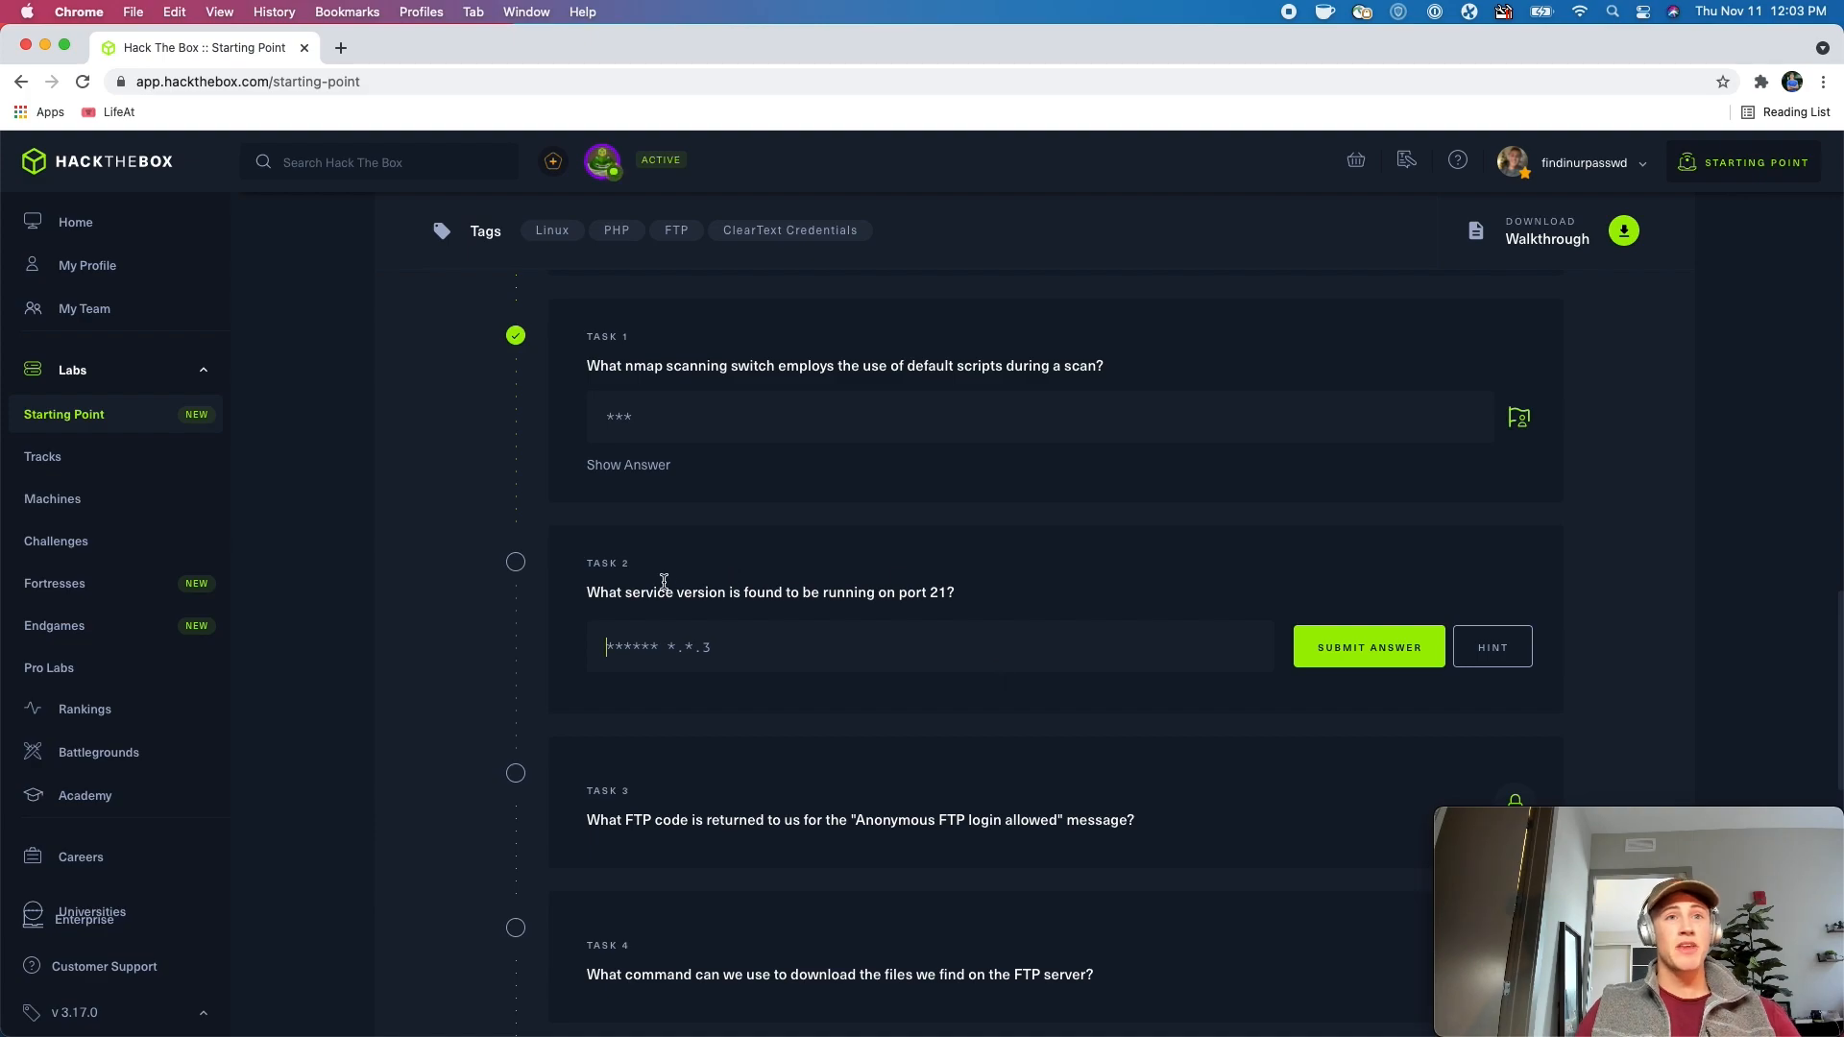
{"action": "left_click_drag", "start_coordinate": [588, 592], "coordinate": [876, 592]}
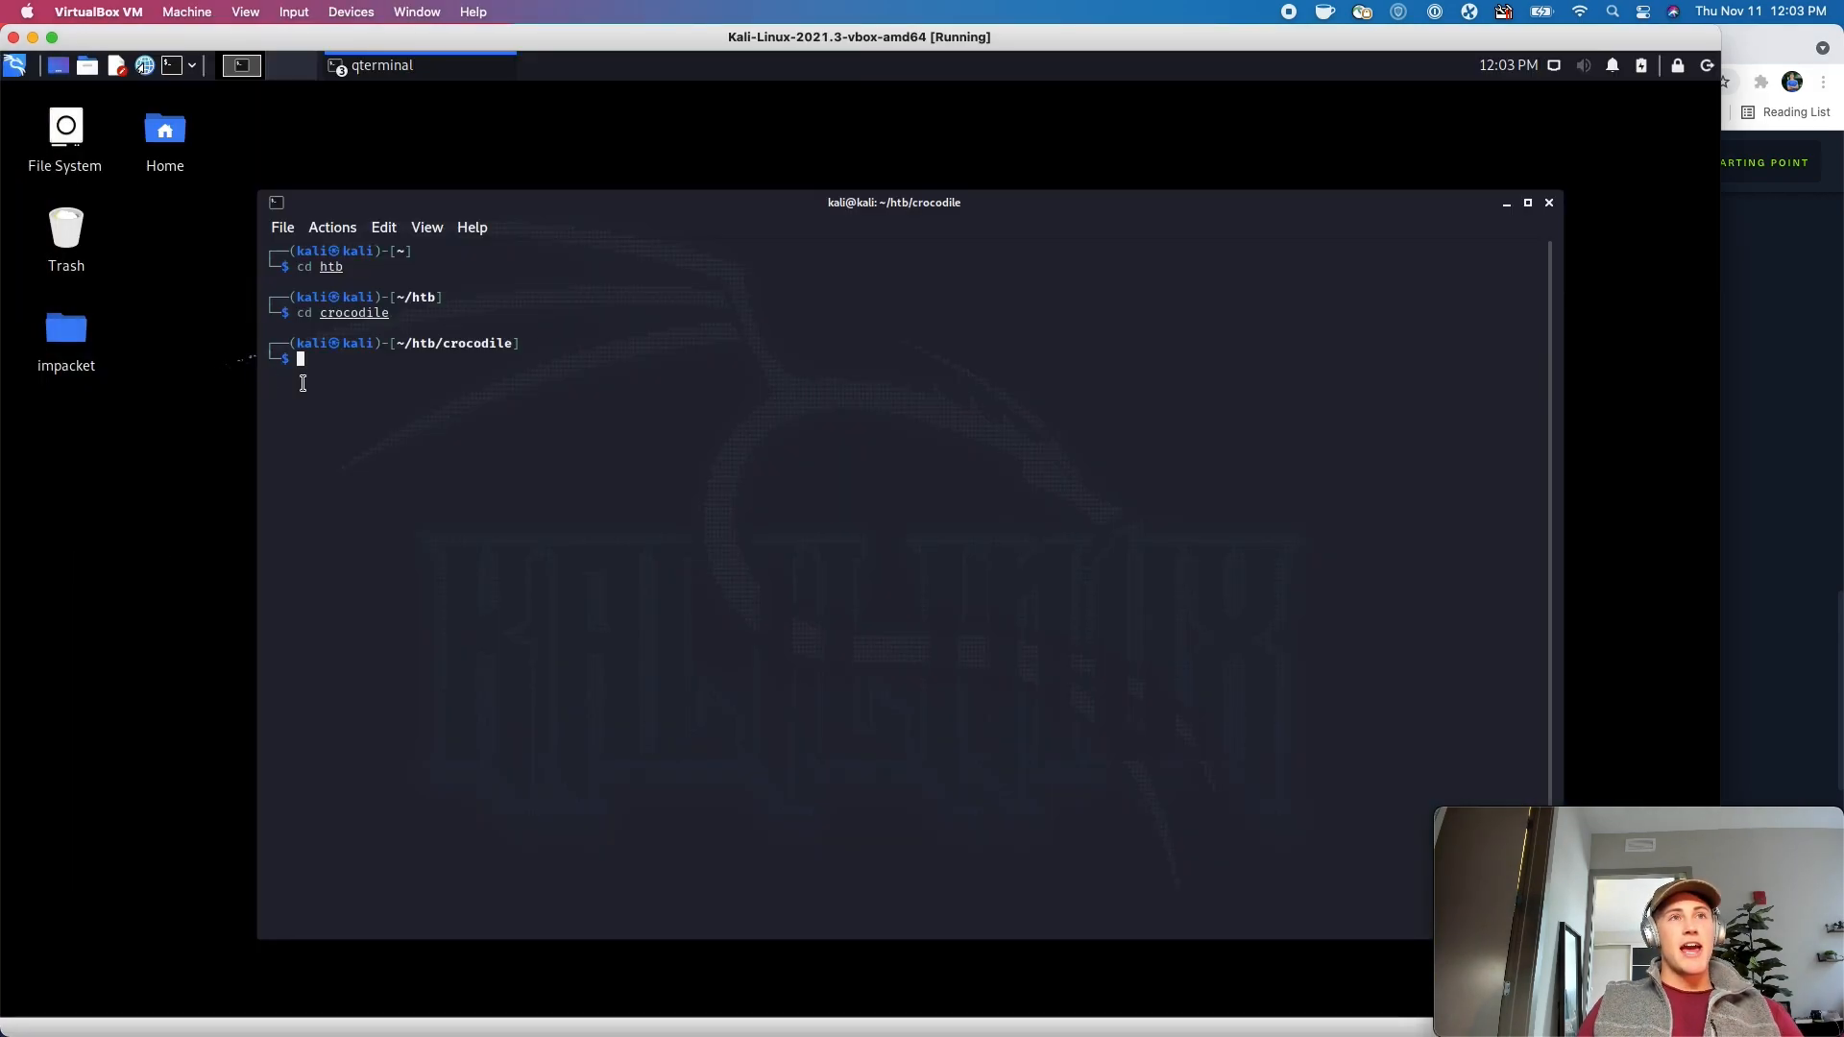
Build the nmap -sC -sV -v scan of 10.129.1.15 saving all formats to ./nmap/crocodile.
{"action": "type", "text": "ano exploit.c"}
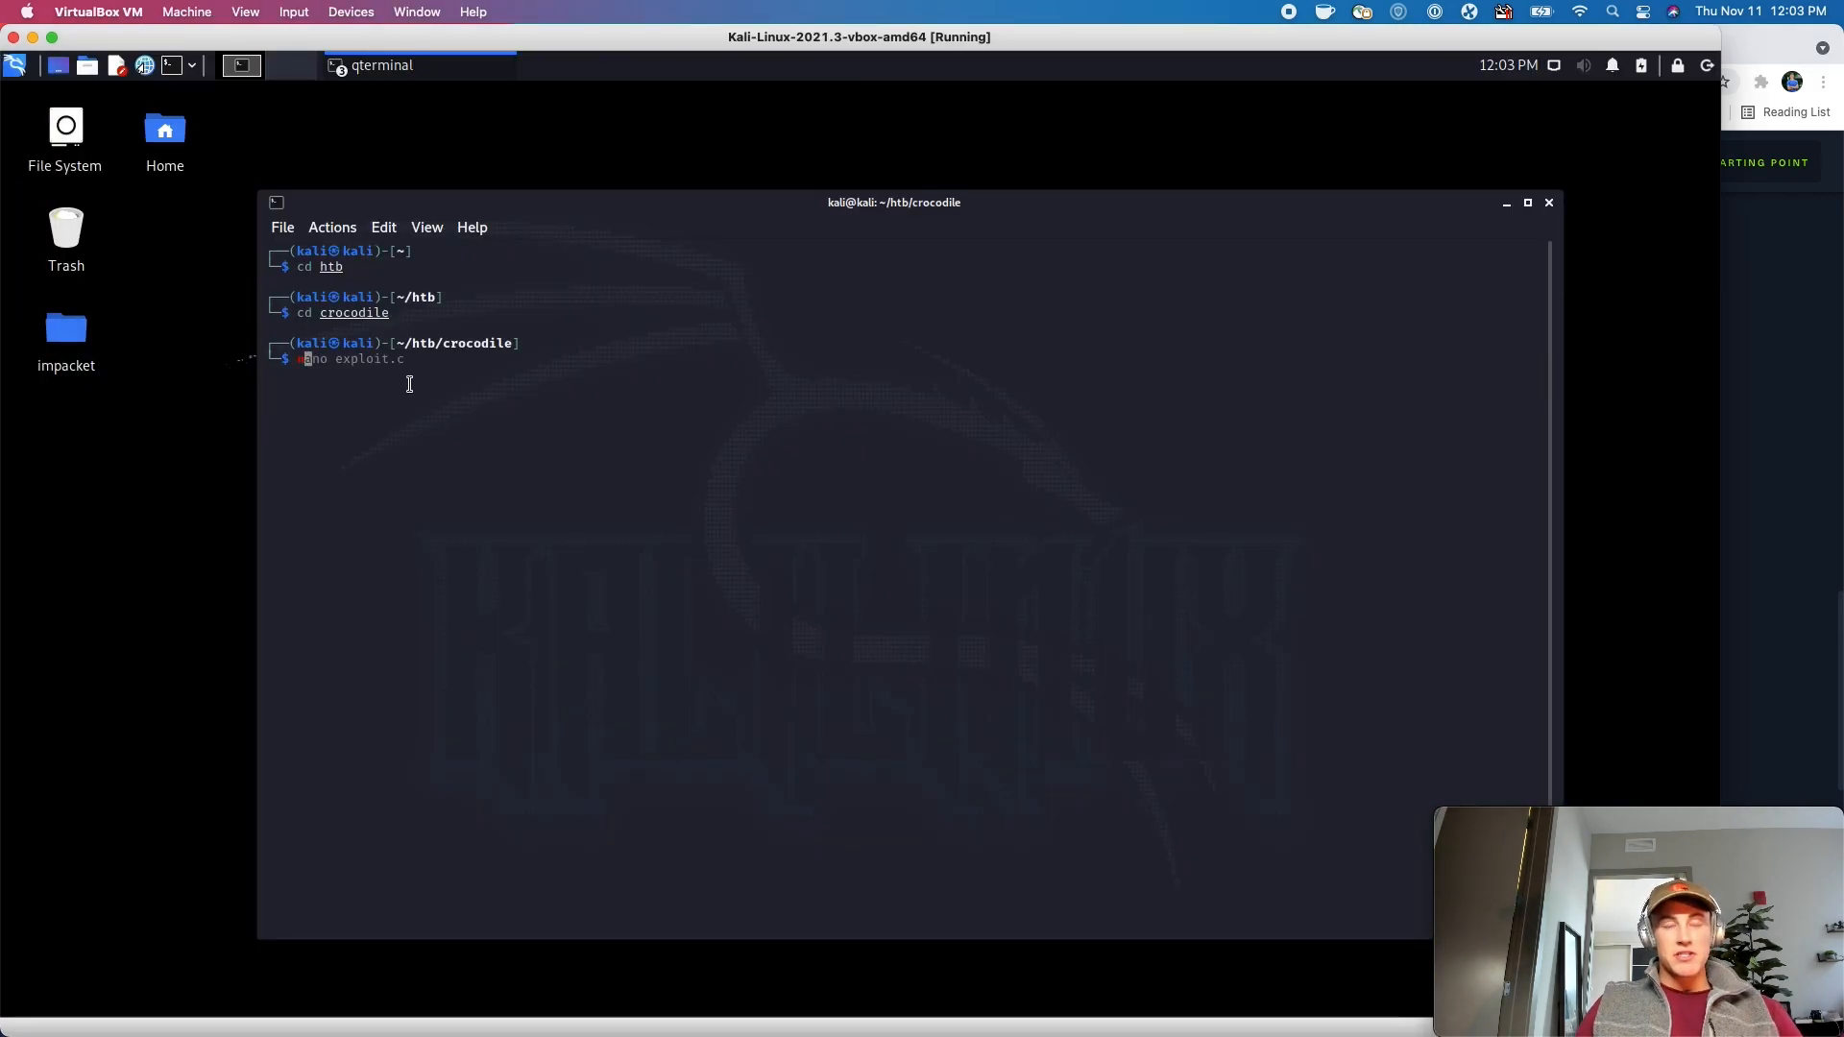
{"action": "type", "text": "nmap -sV -v3 10.129.95.232"}
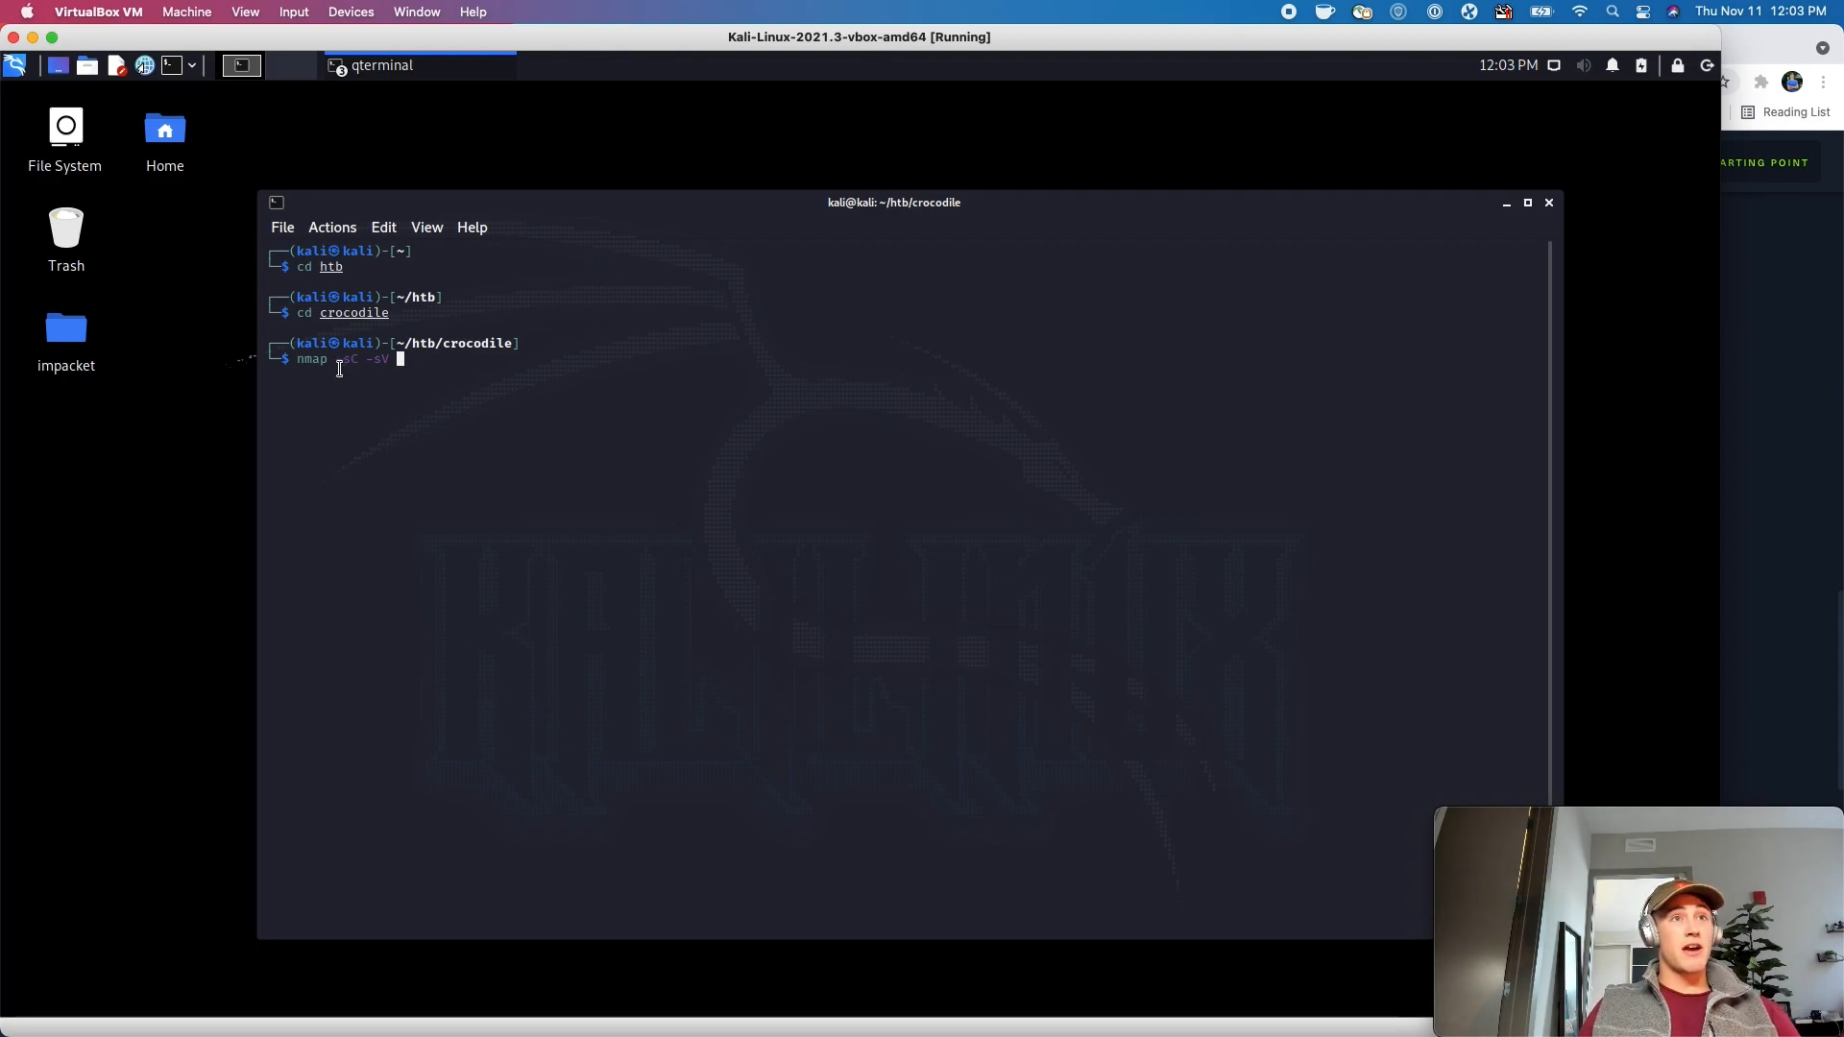
{"action": "double_click", "coordinate": [348, 359]}
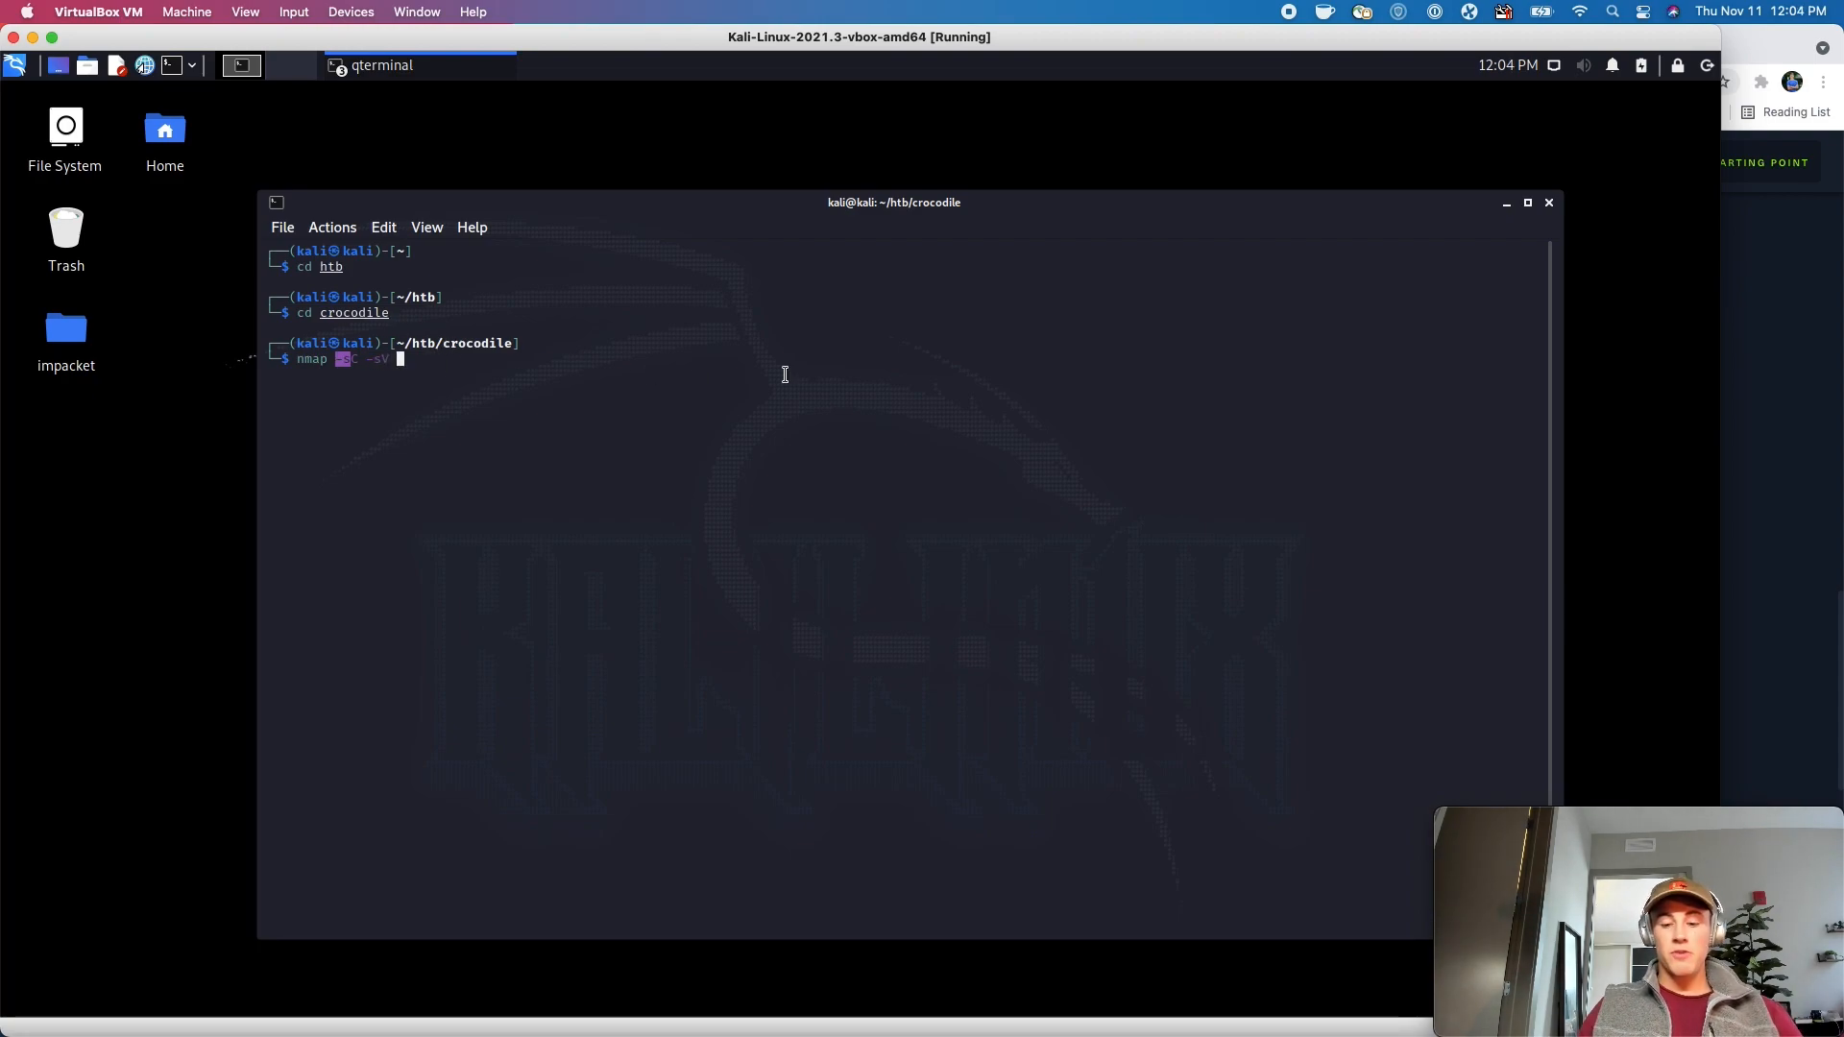
{"action": "type", "text": "v"}
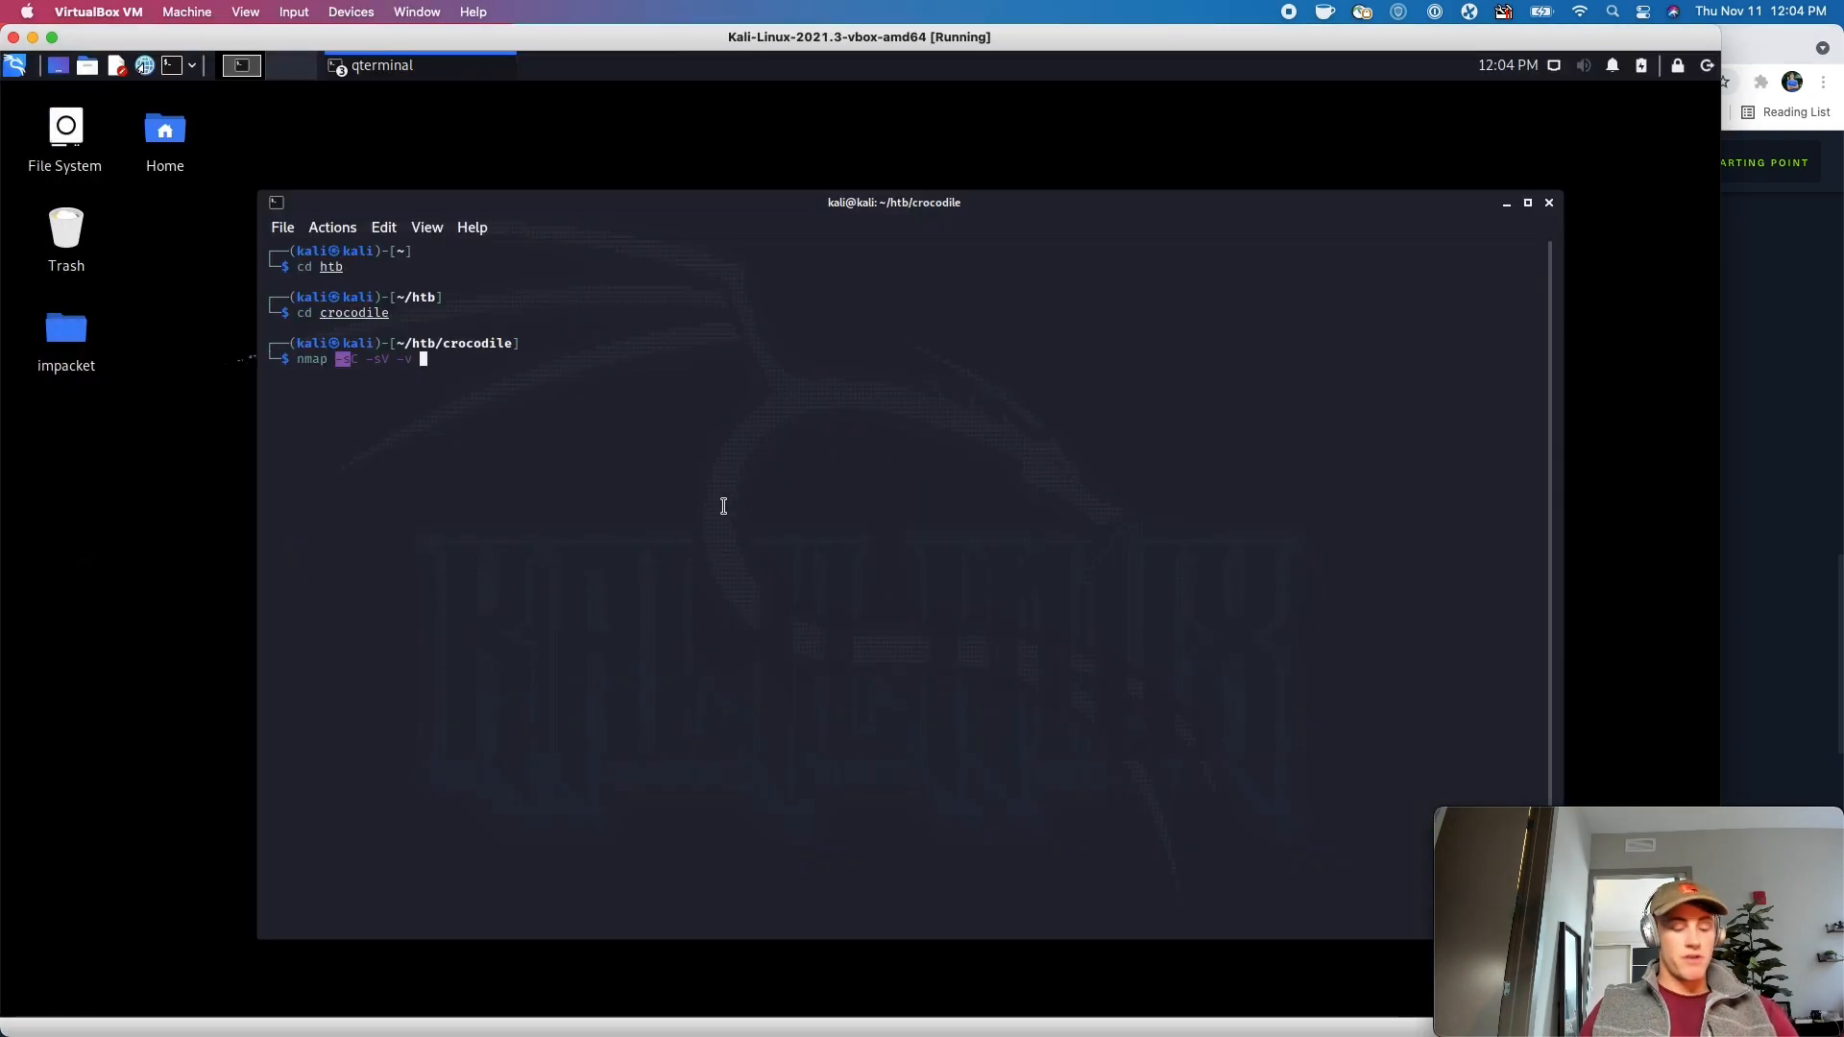
{"action": "type", "text": "10.129.1.15"}
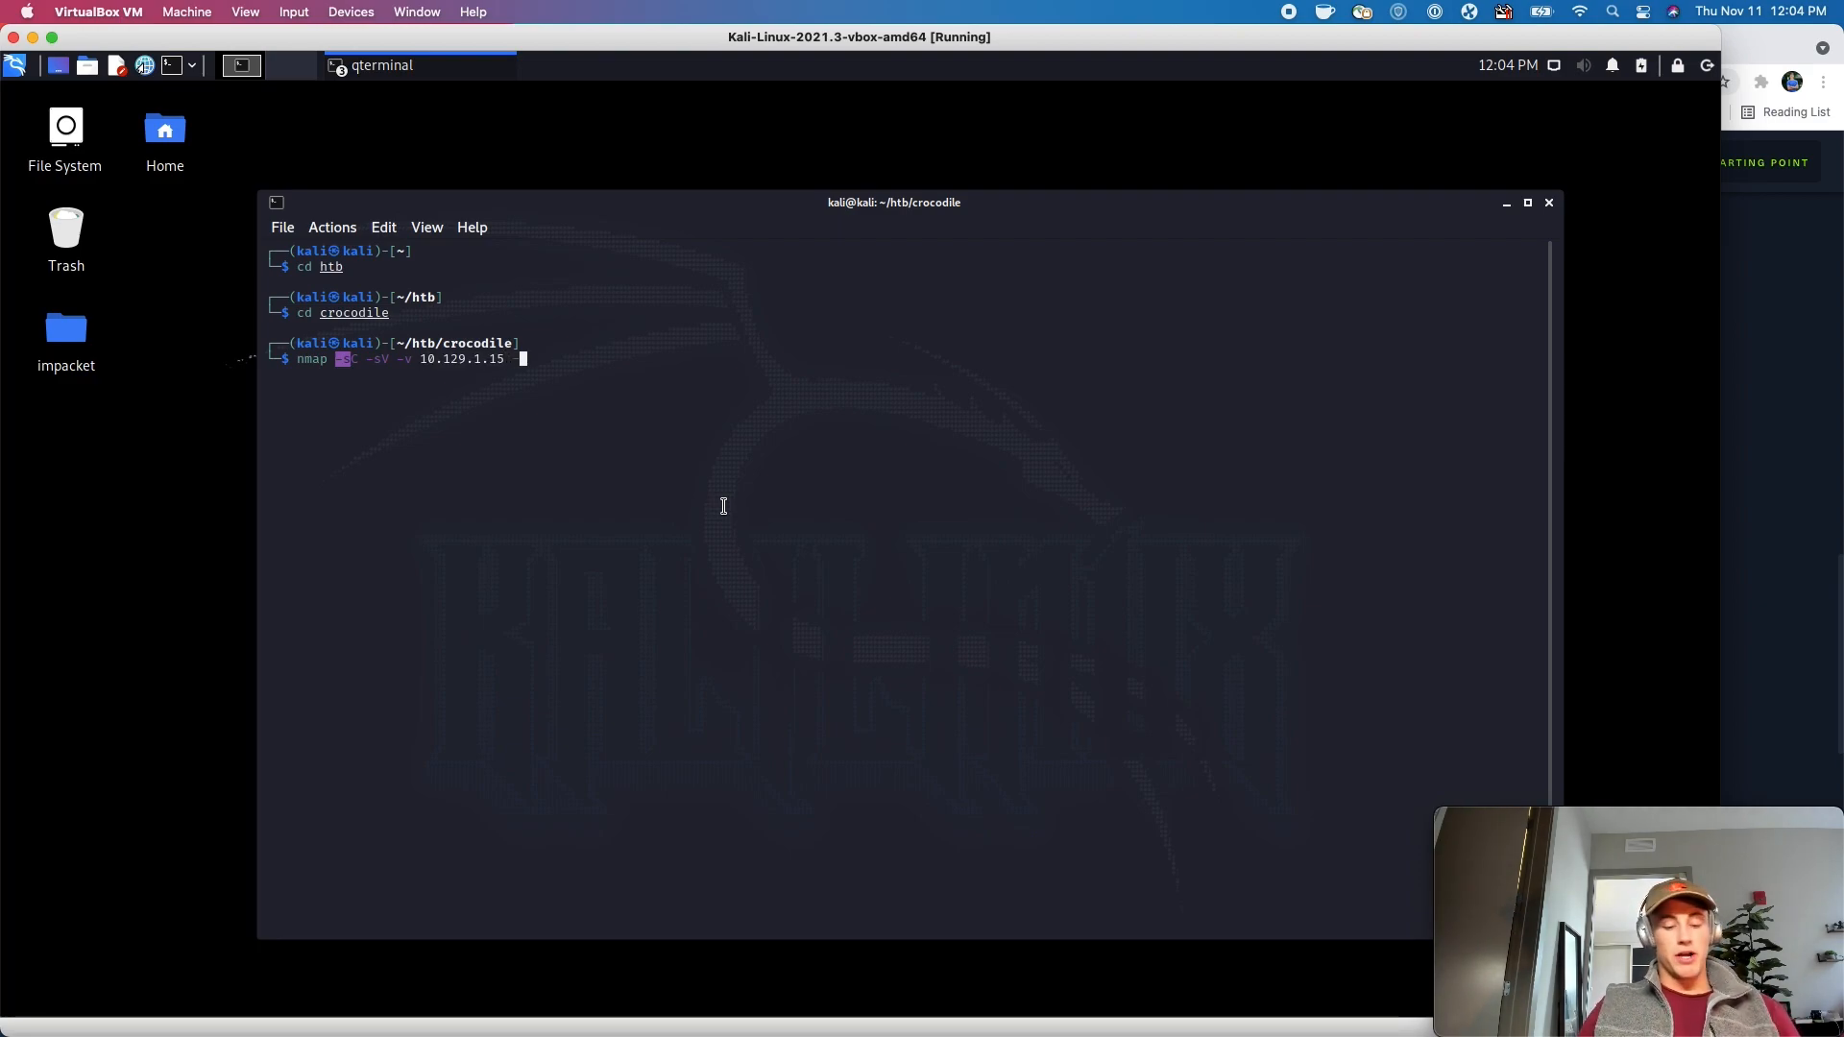
{"action": "type", "text": "-o"}
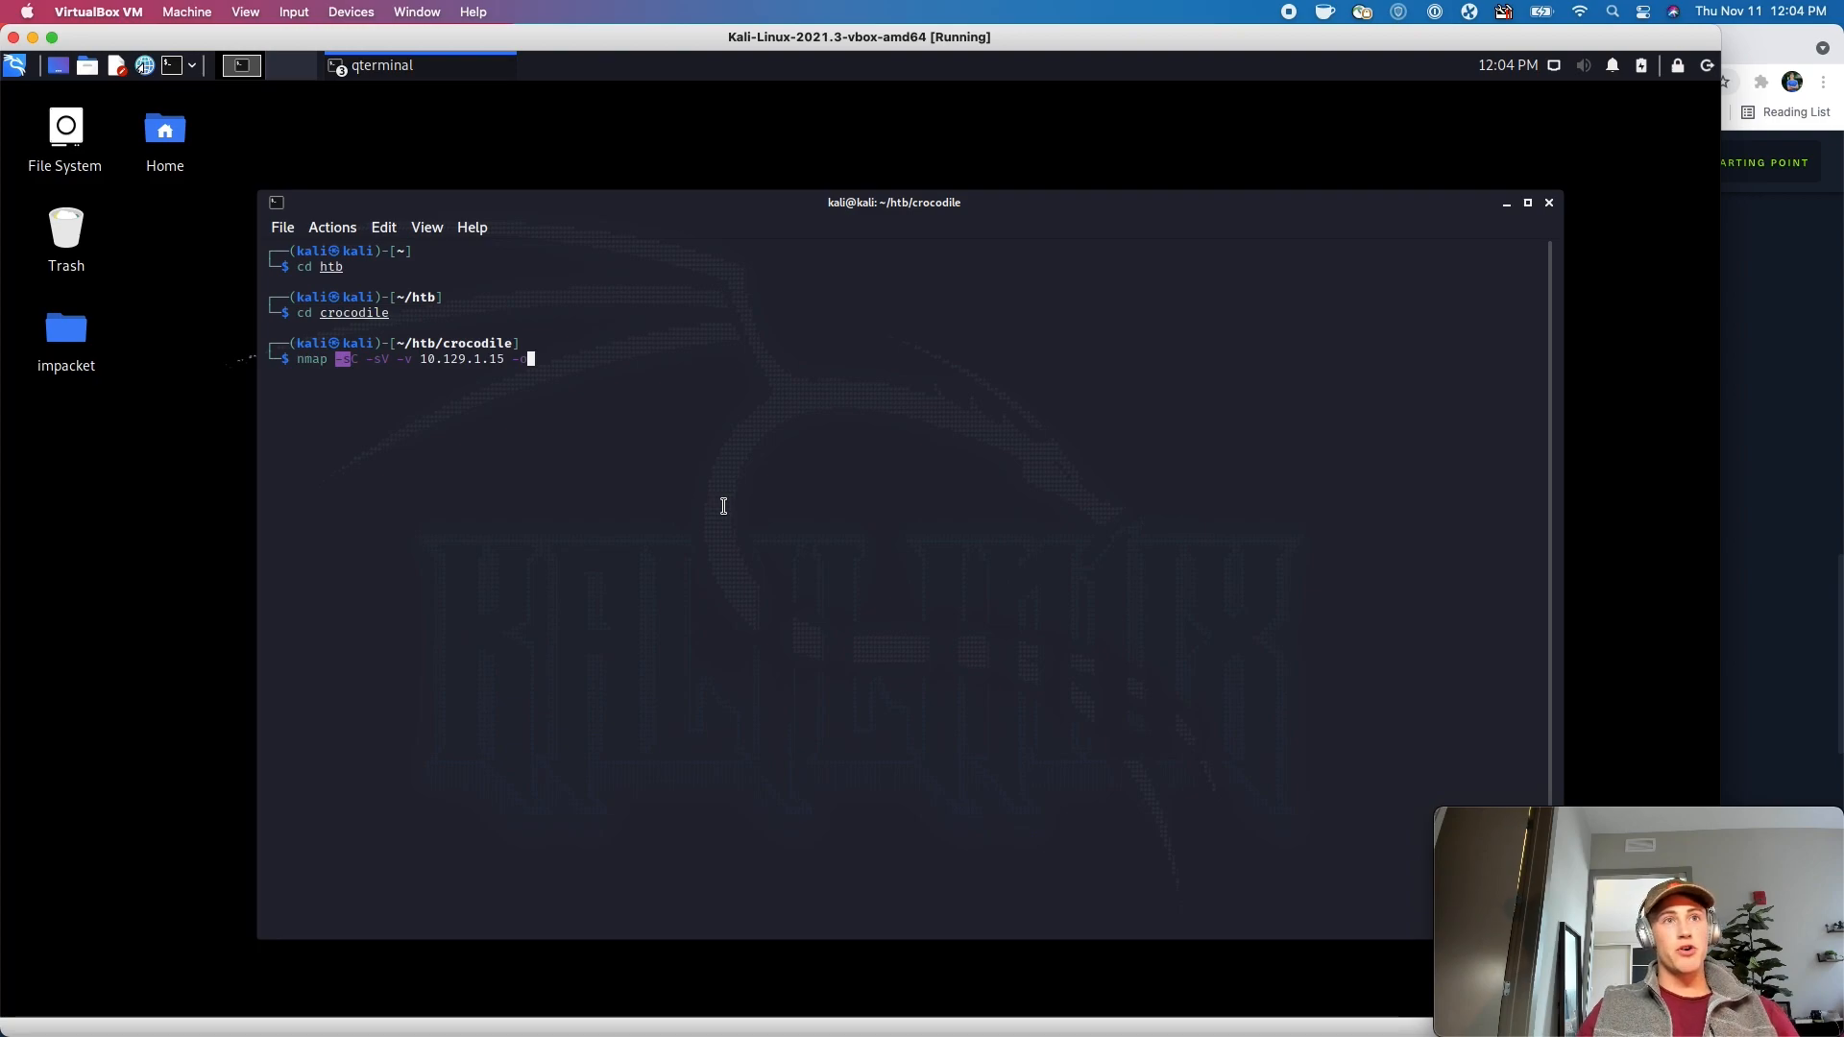
{"action": "type", "text": "A"}
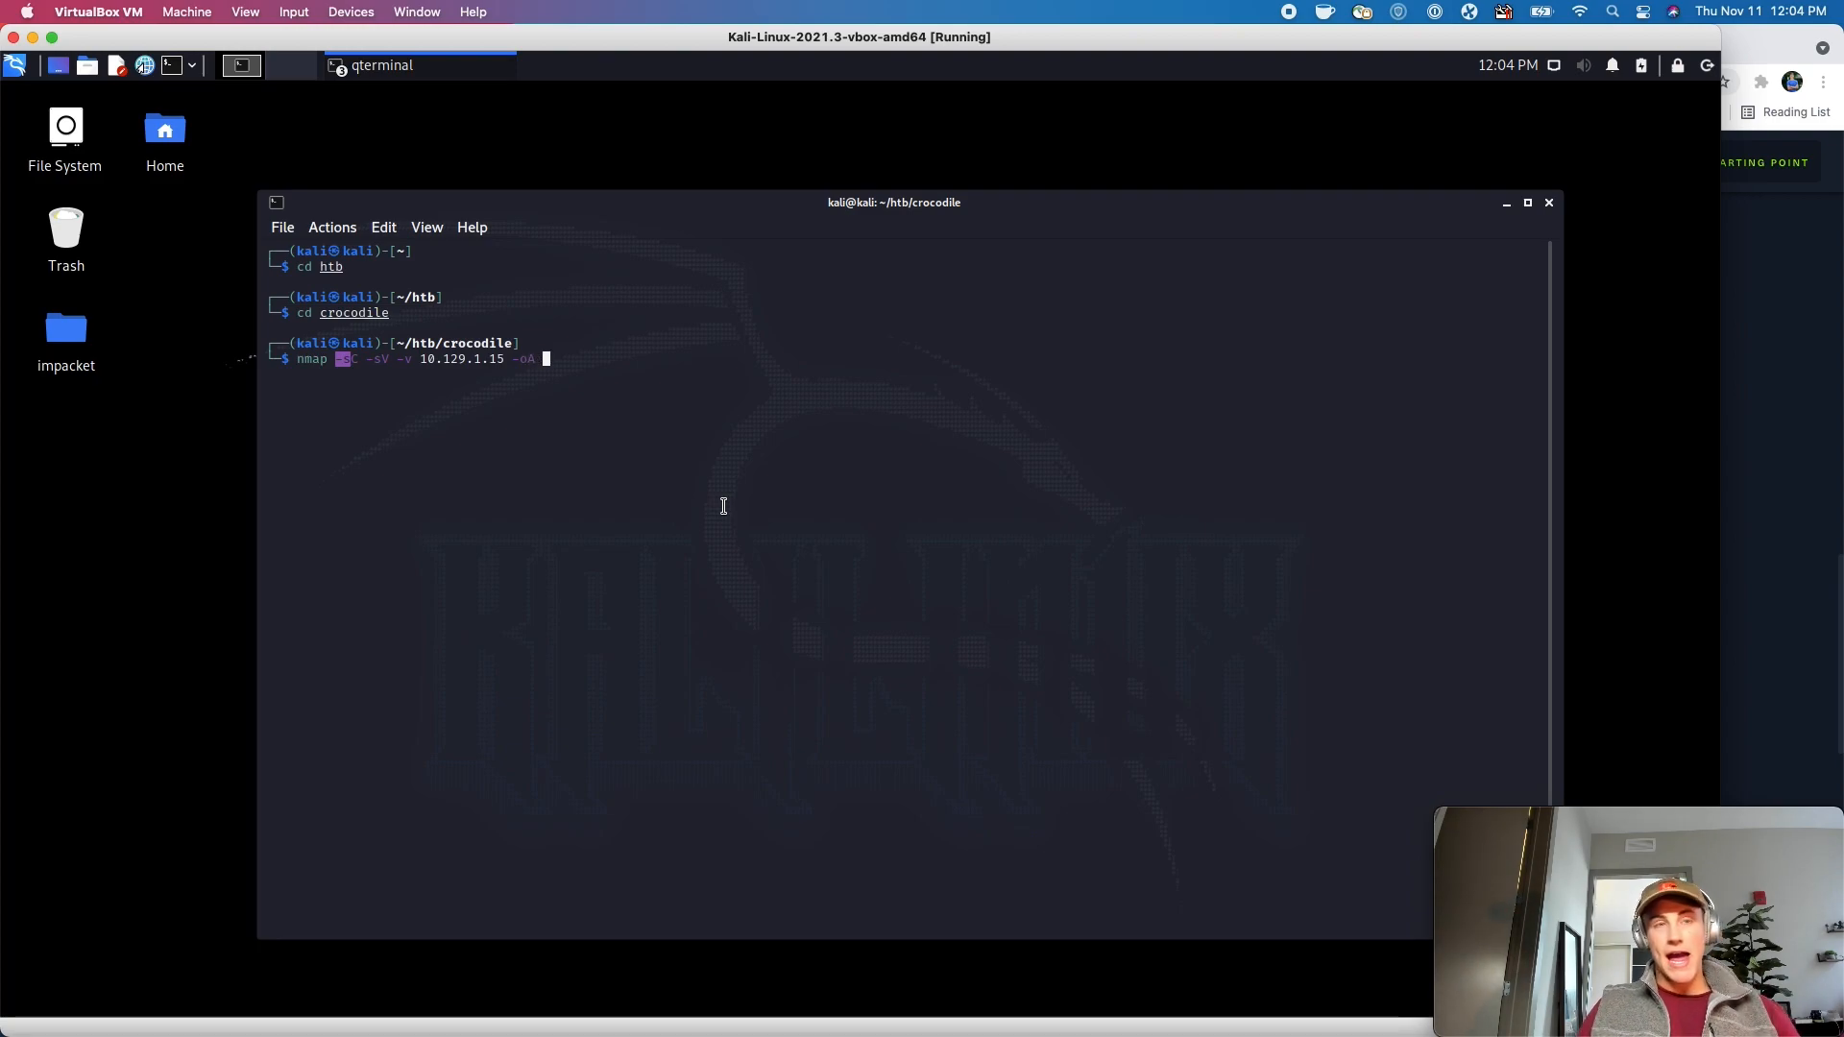
{"action": "type", "text": "./"}
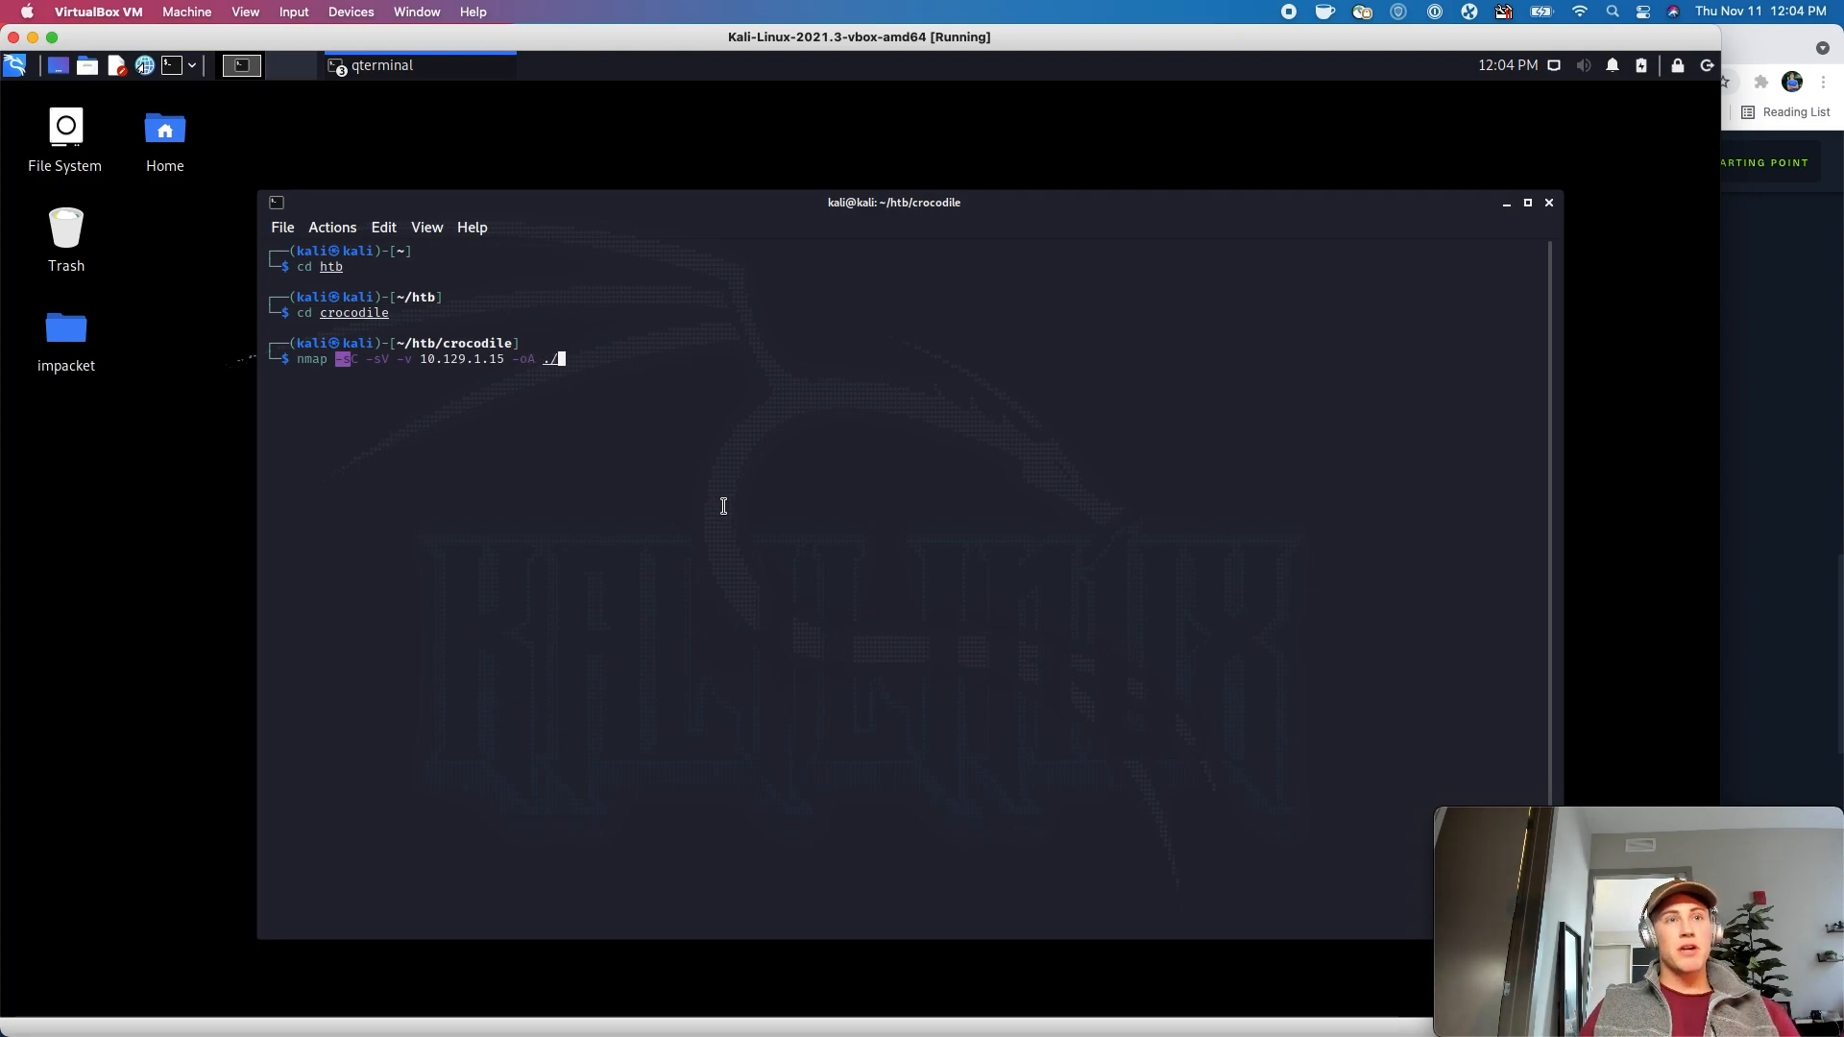
{"action": "type", "text": "nmap"}
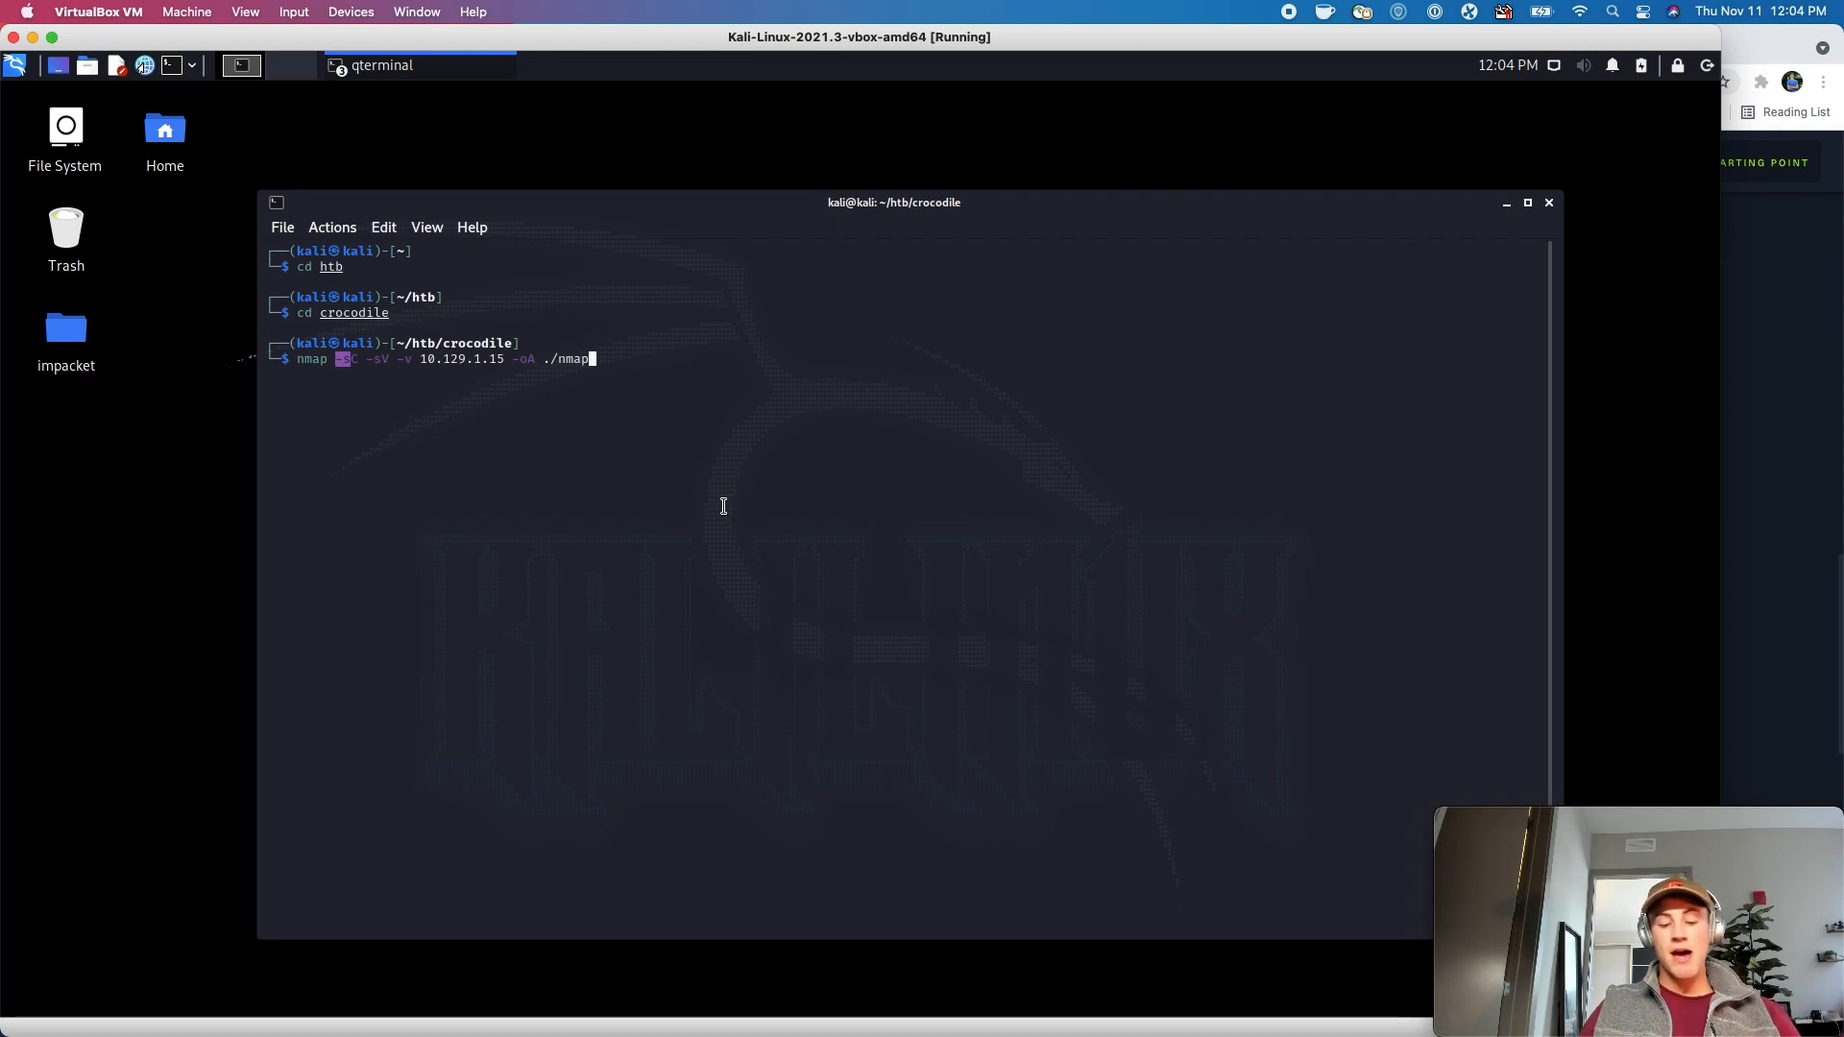
{"action": "type", "text": "crocodile"}
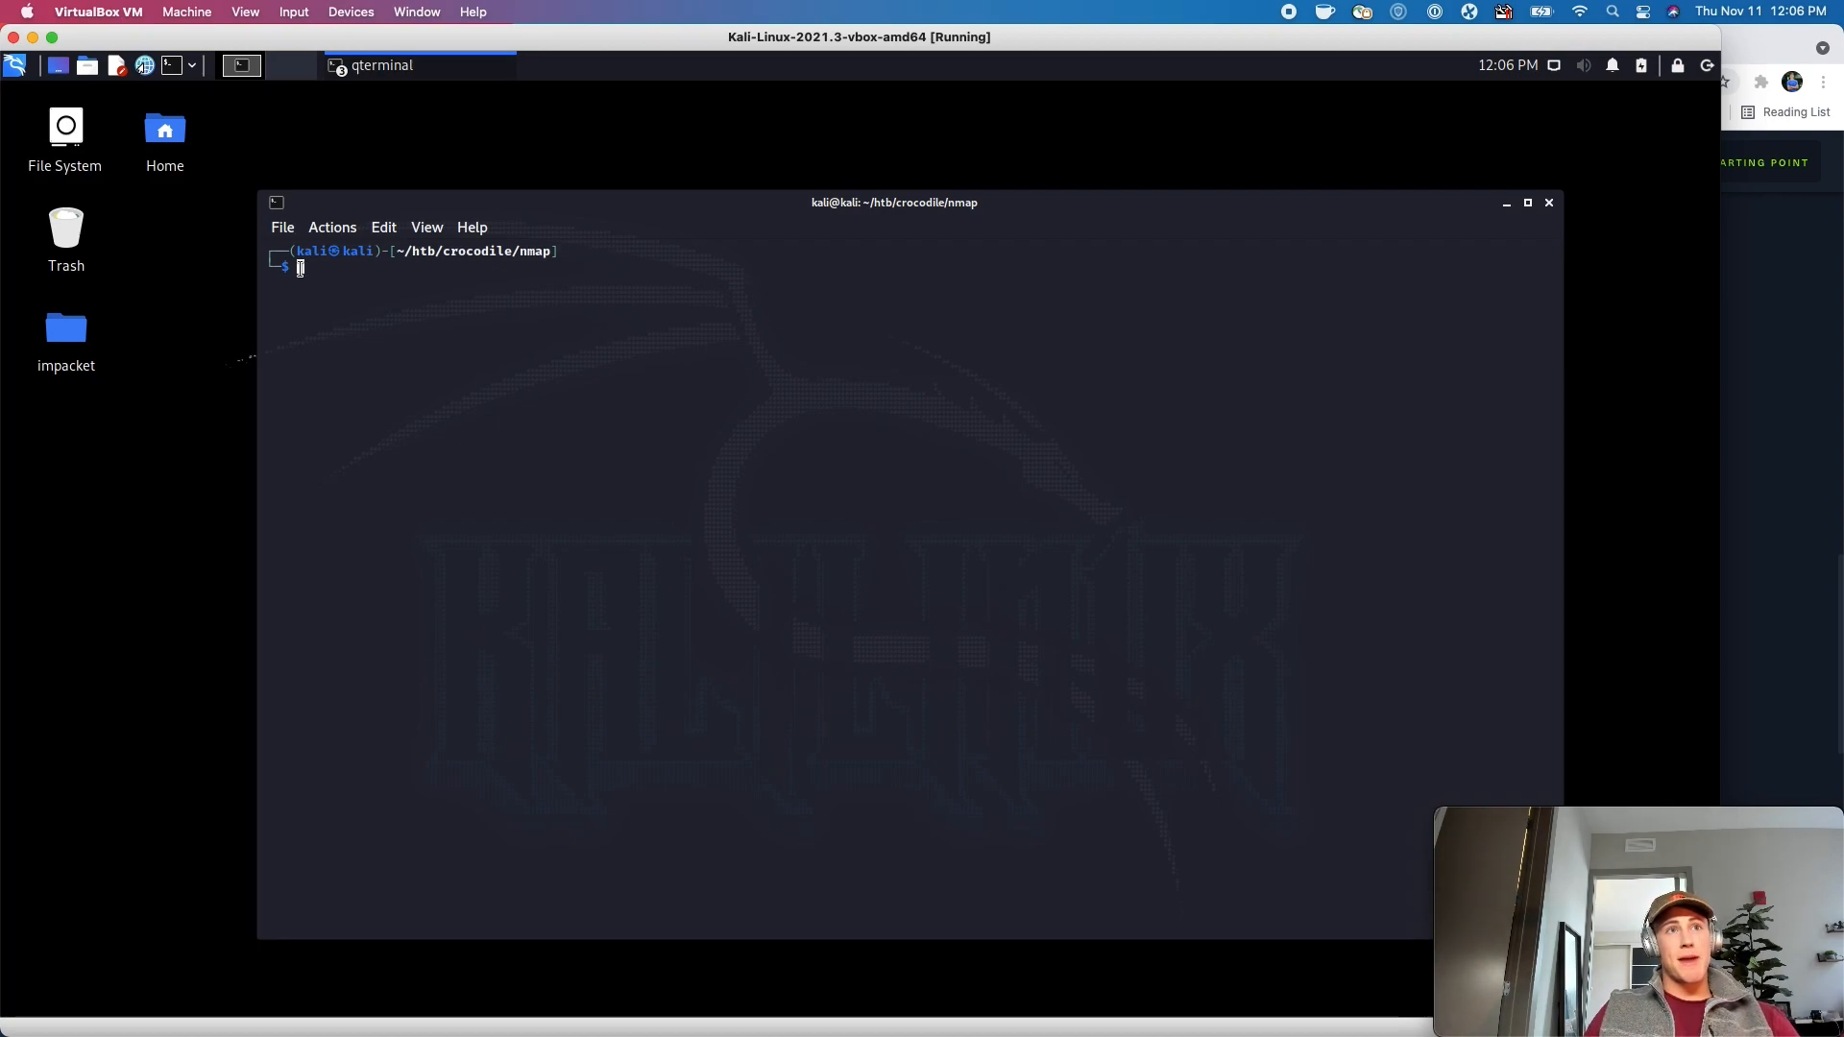
List the nmap folder, print crocodile.nmap and select the port 21 vsftpd version.
{"action": "type", "text": "ls"}
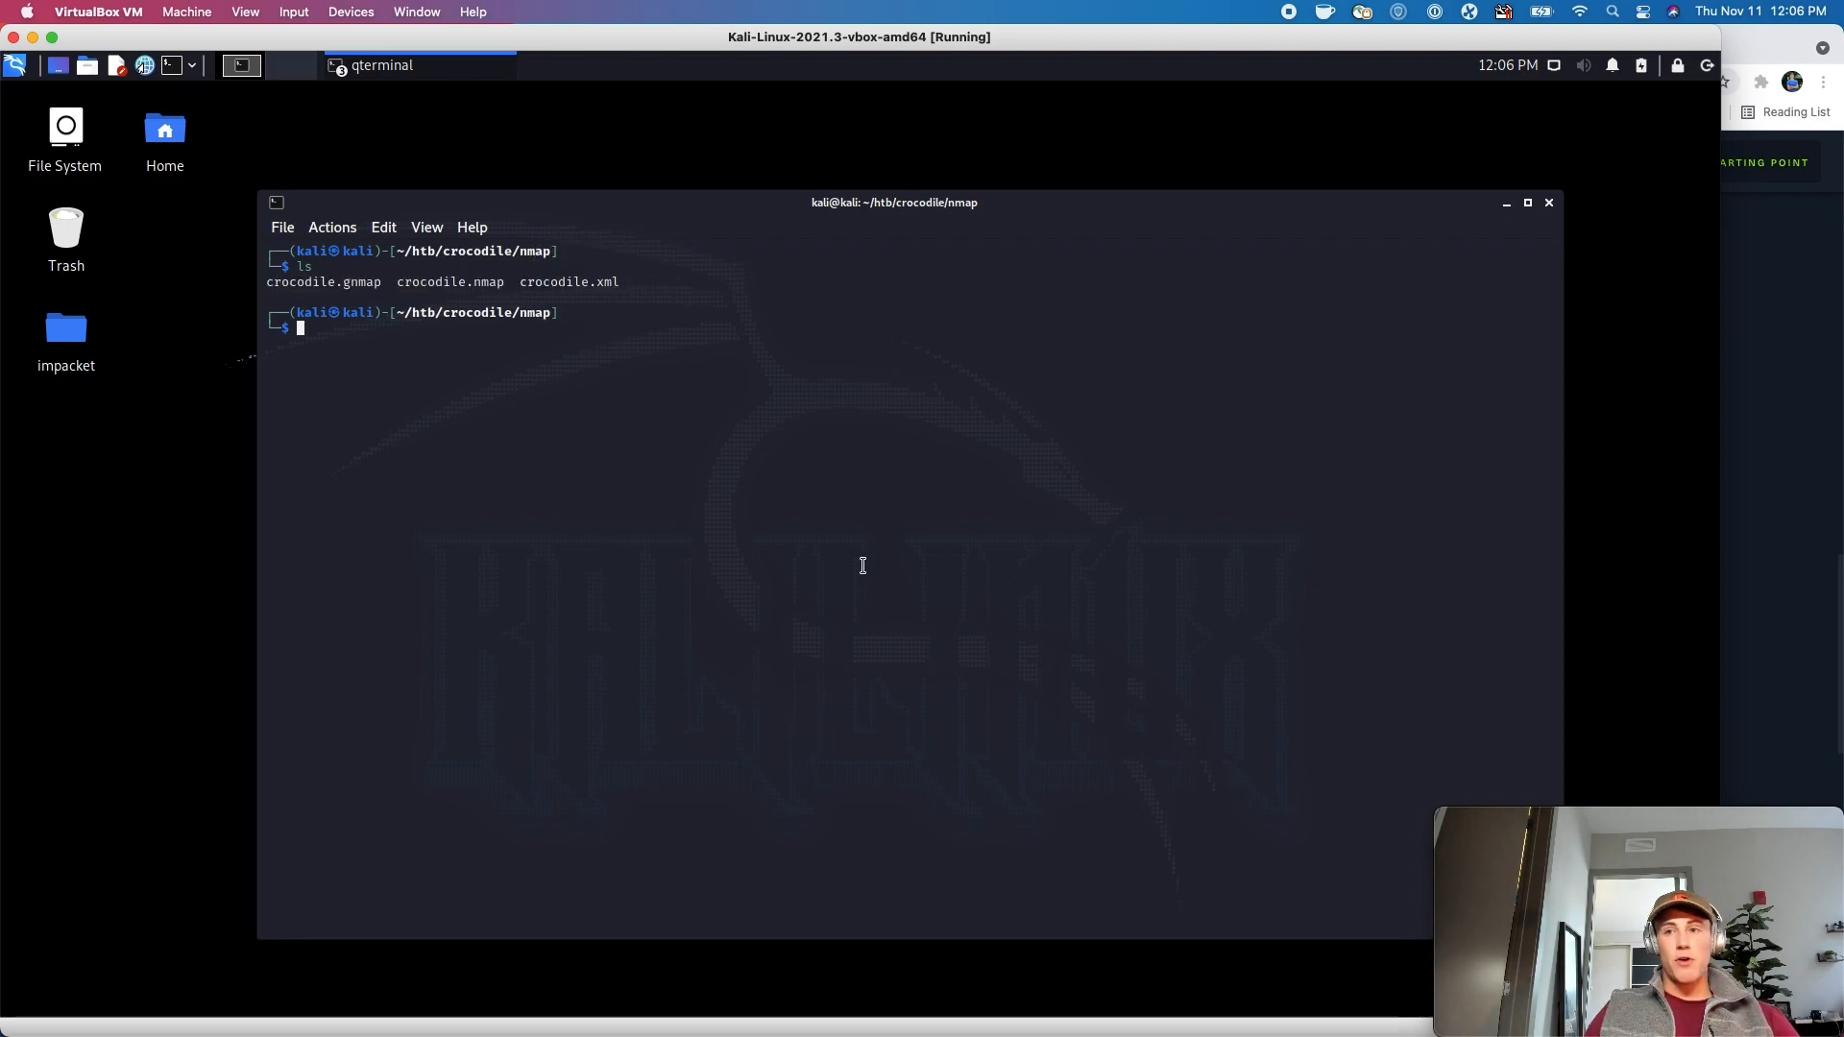
{"action": "type", "text": "cat c"}
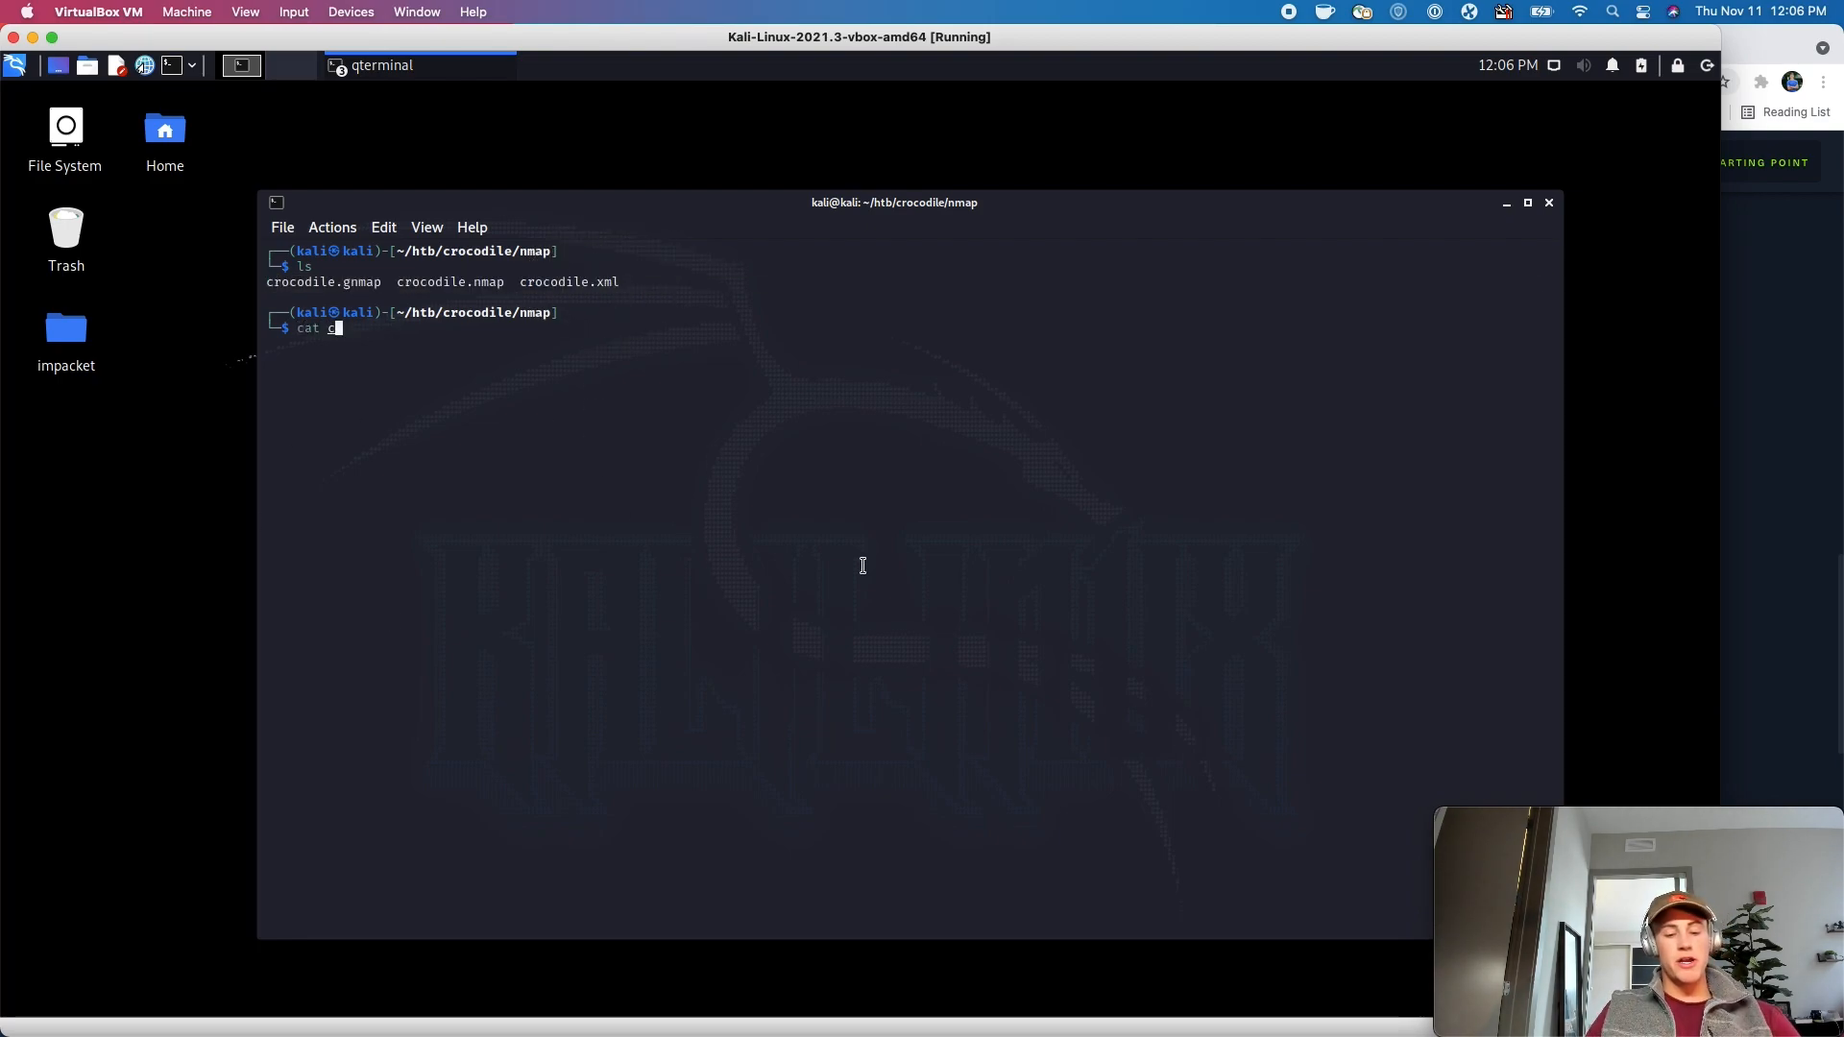
{"action": "type", "text": "rocodile."}
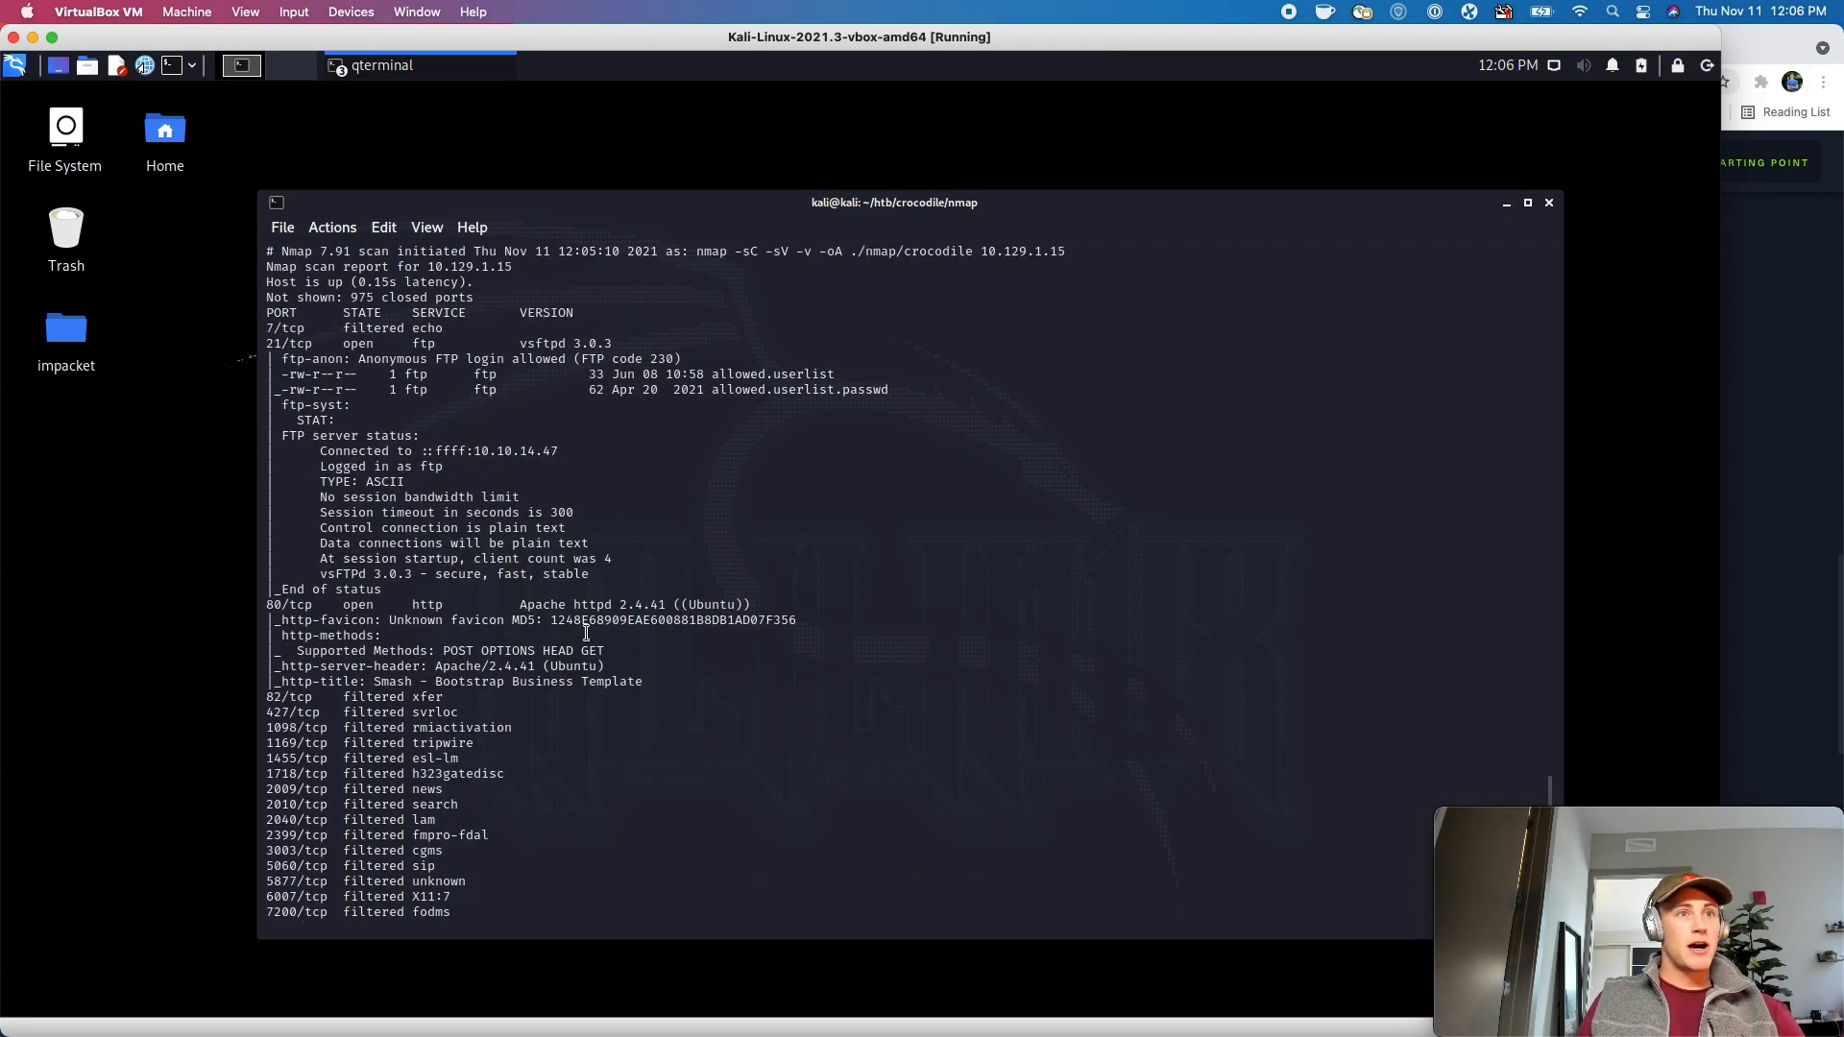
{"action": "type", "text": "cat crocodile.nmap"}
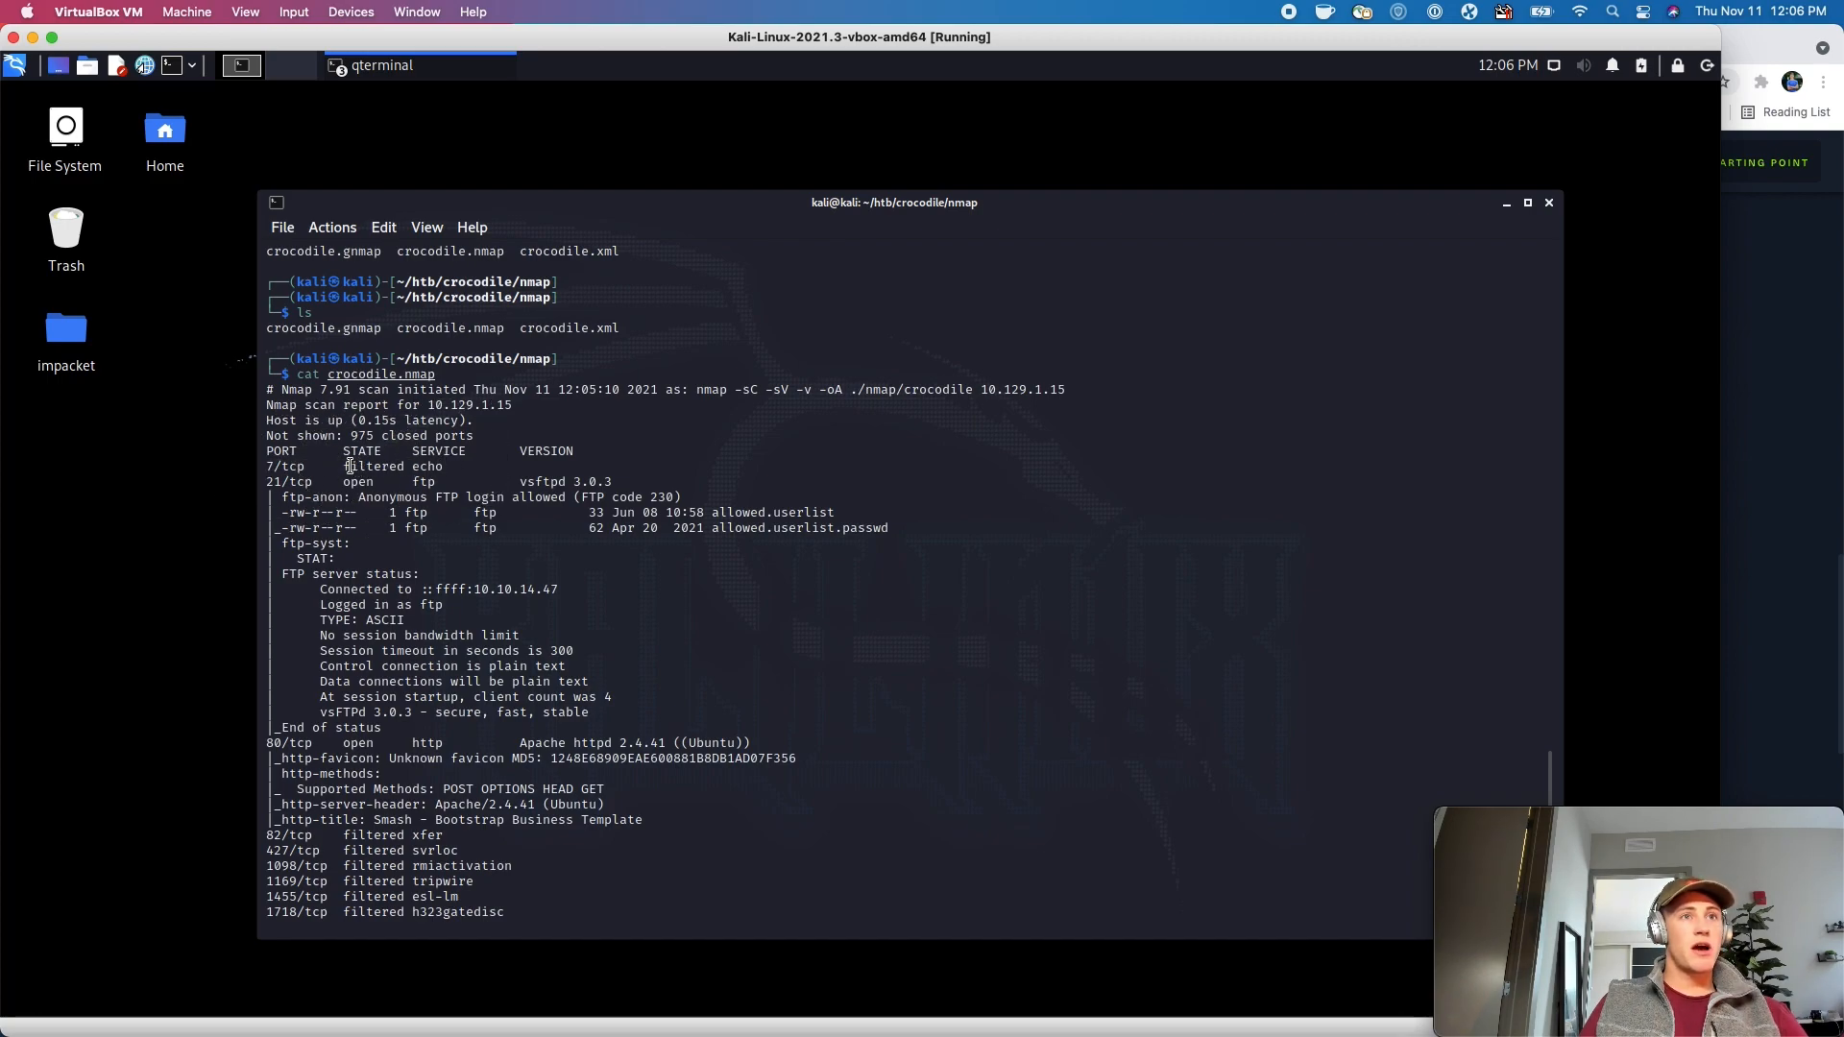
{"action": "double_click", "coordinate": [376, 466]}
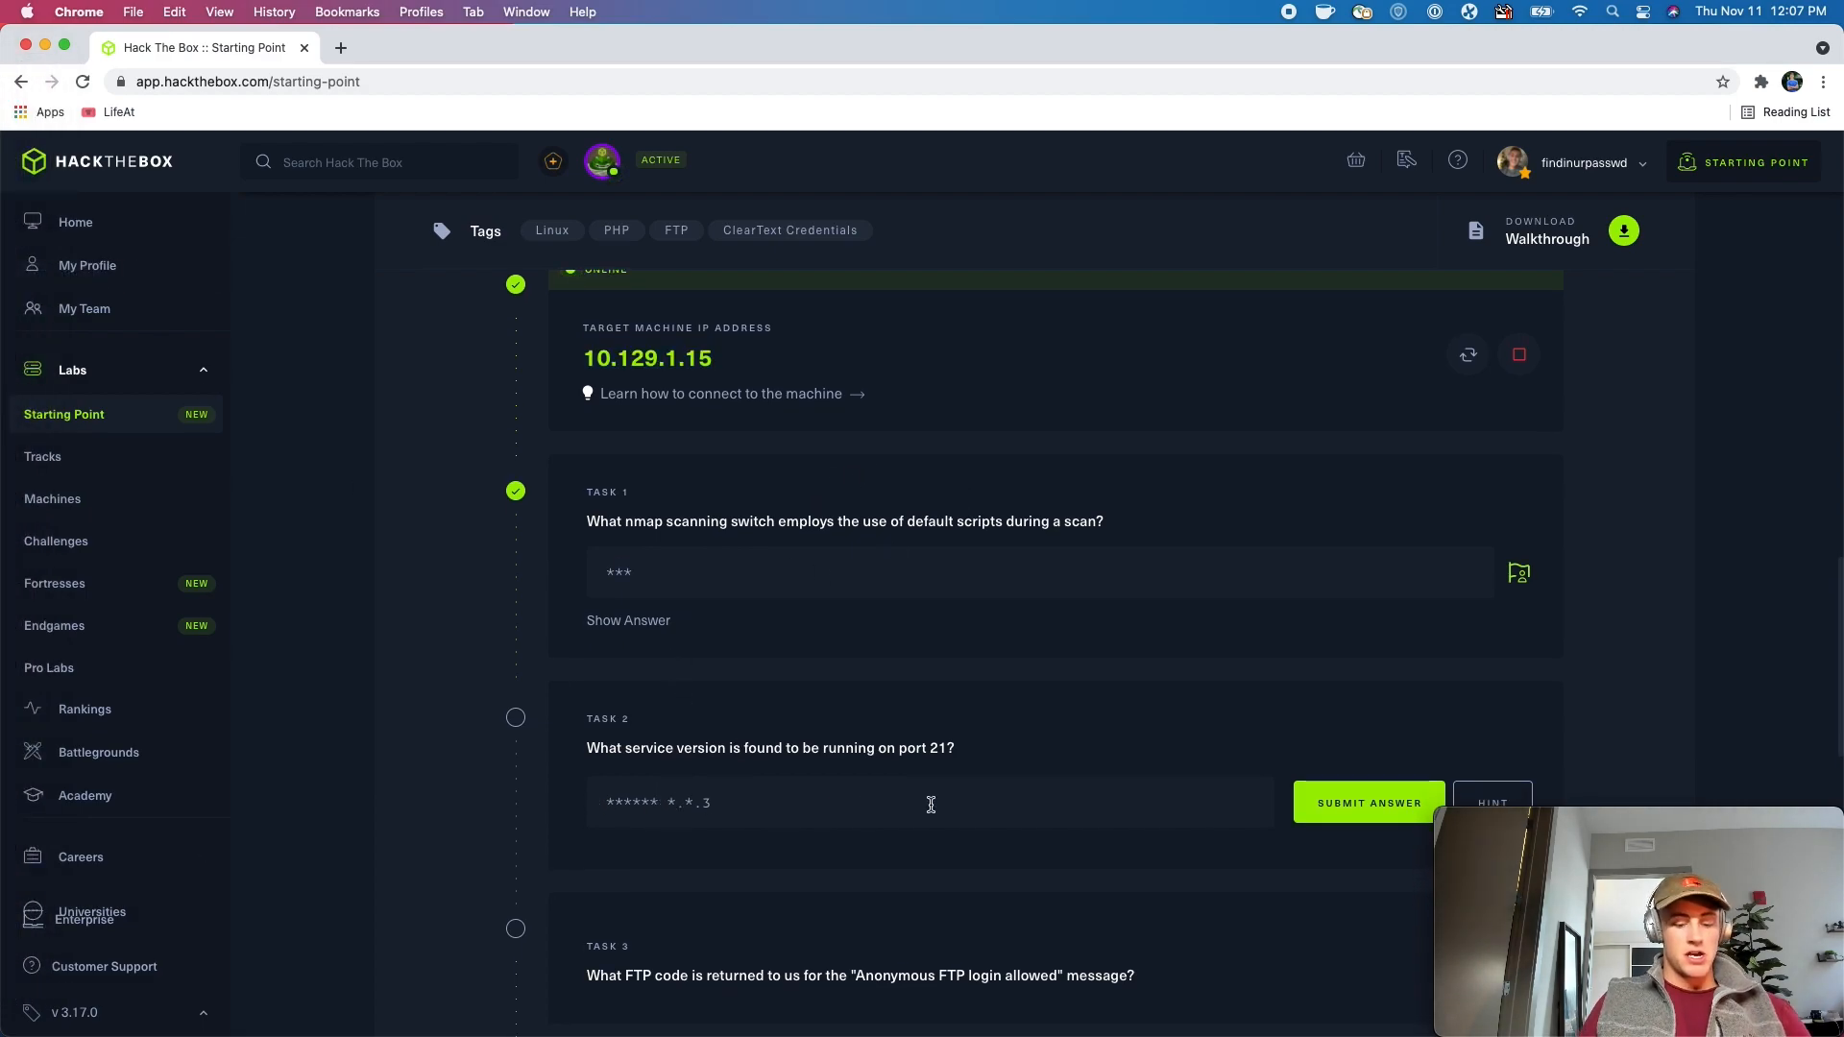
Submit vsftpd 3.0.3 for Task 2 and highlight the Task 3 FTP code question.
{"action": "left_click", "coordinate": [1368, 803]}
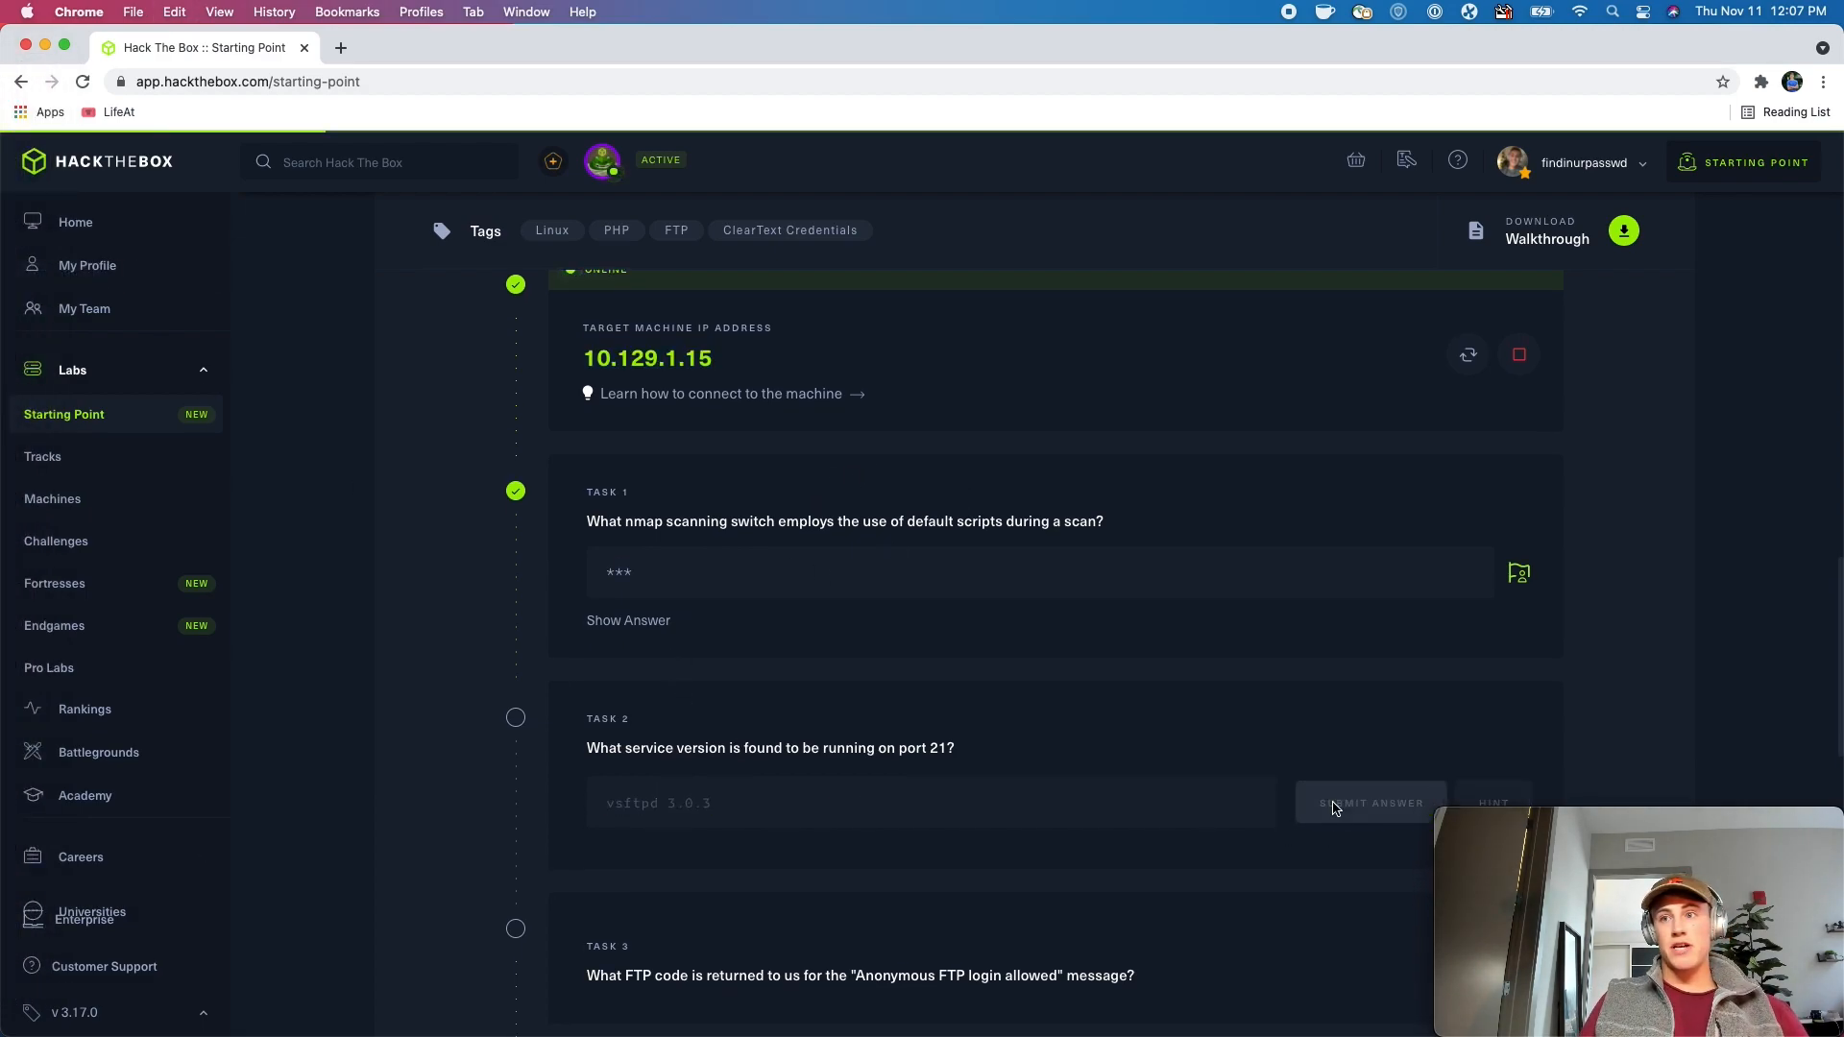
{"action": "left_click", "coordinate": [1368, 801]}
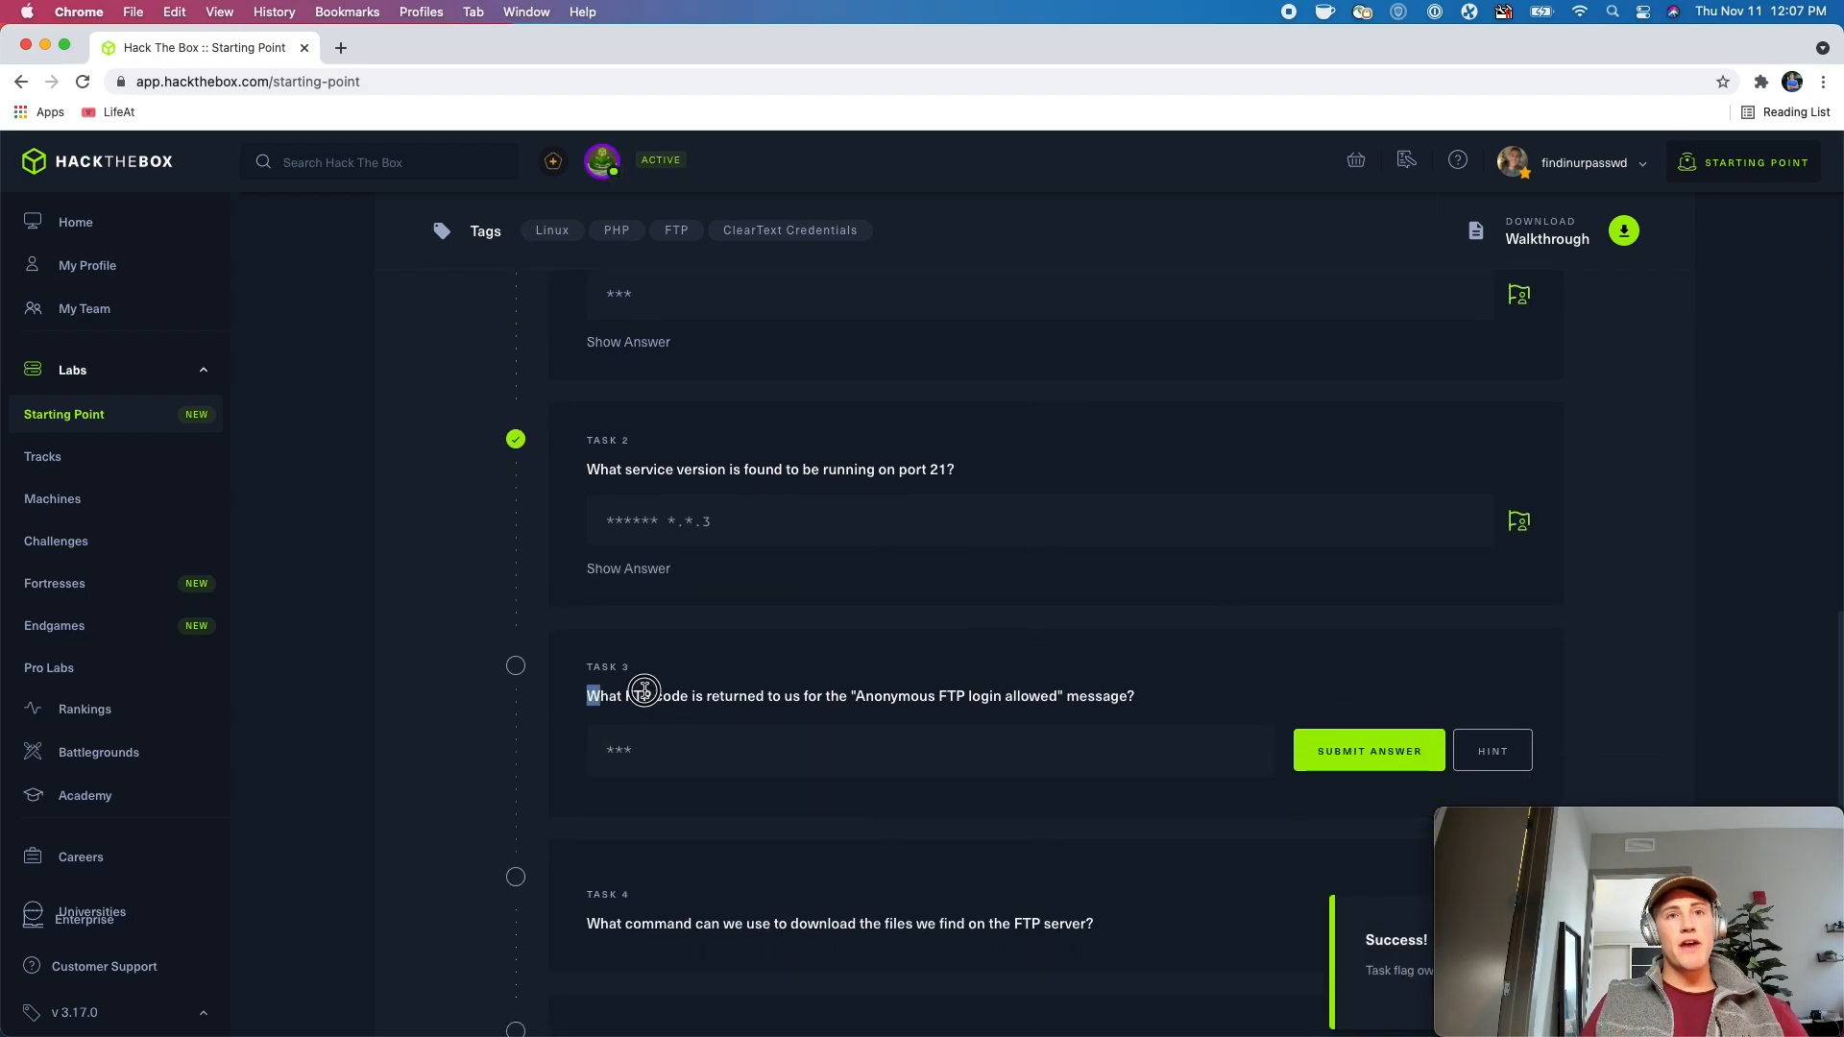
{"action": "left_click_drag", "start_coordinate": [588, 696], "coordinate": [819, 695]}
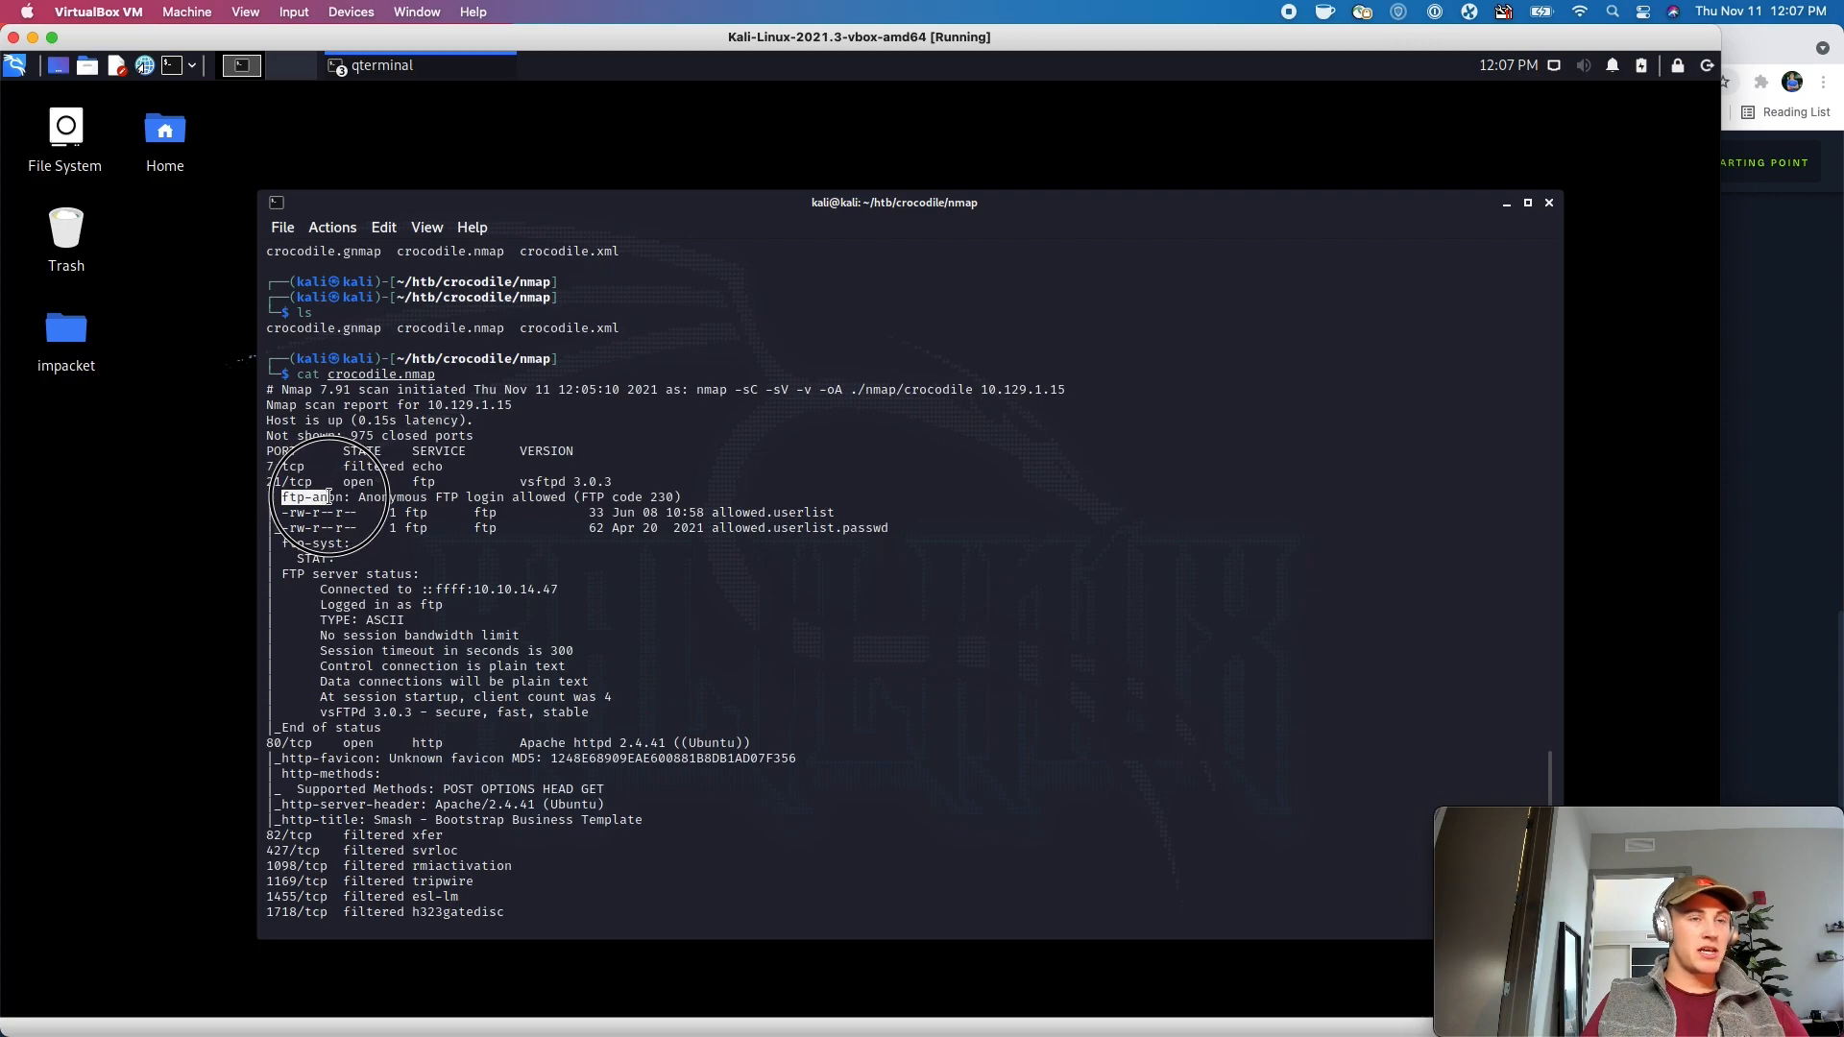
{"action": "left_click_drag", "start_coordinate": [299, 495], "coordinate": [417, 604]}
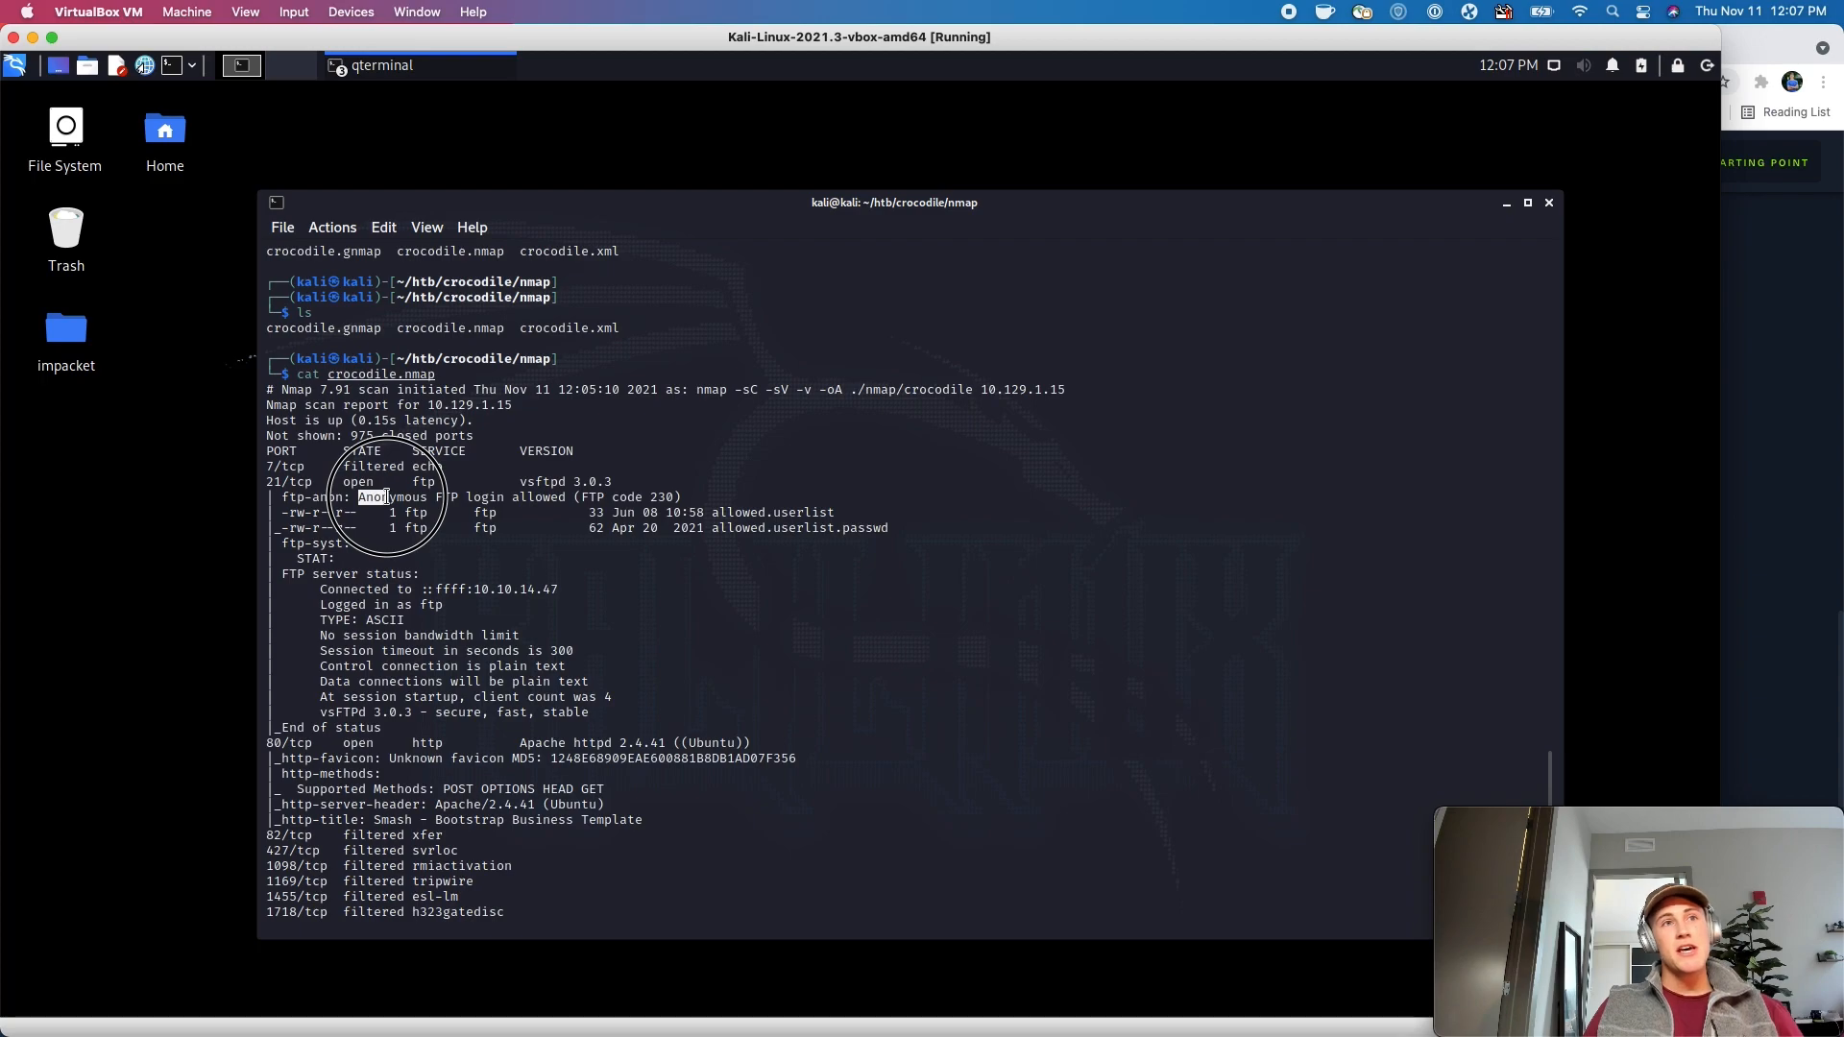
{"action": "left_click_drag", "start_coordinate": [359, 496], "coordinate": [599, 497]}
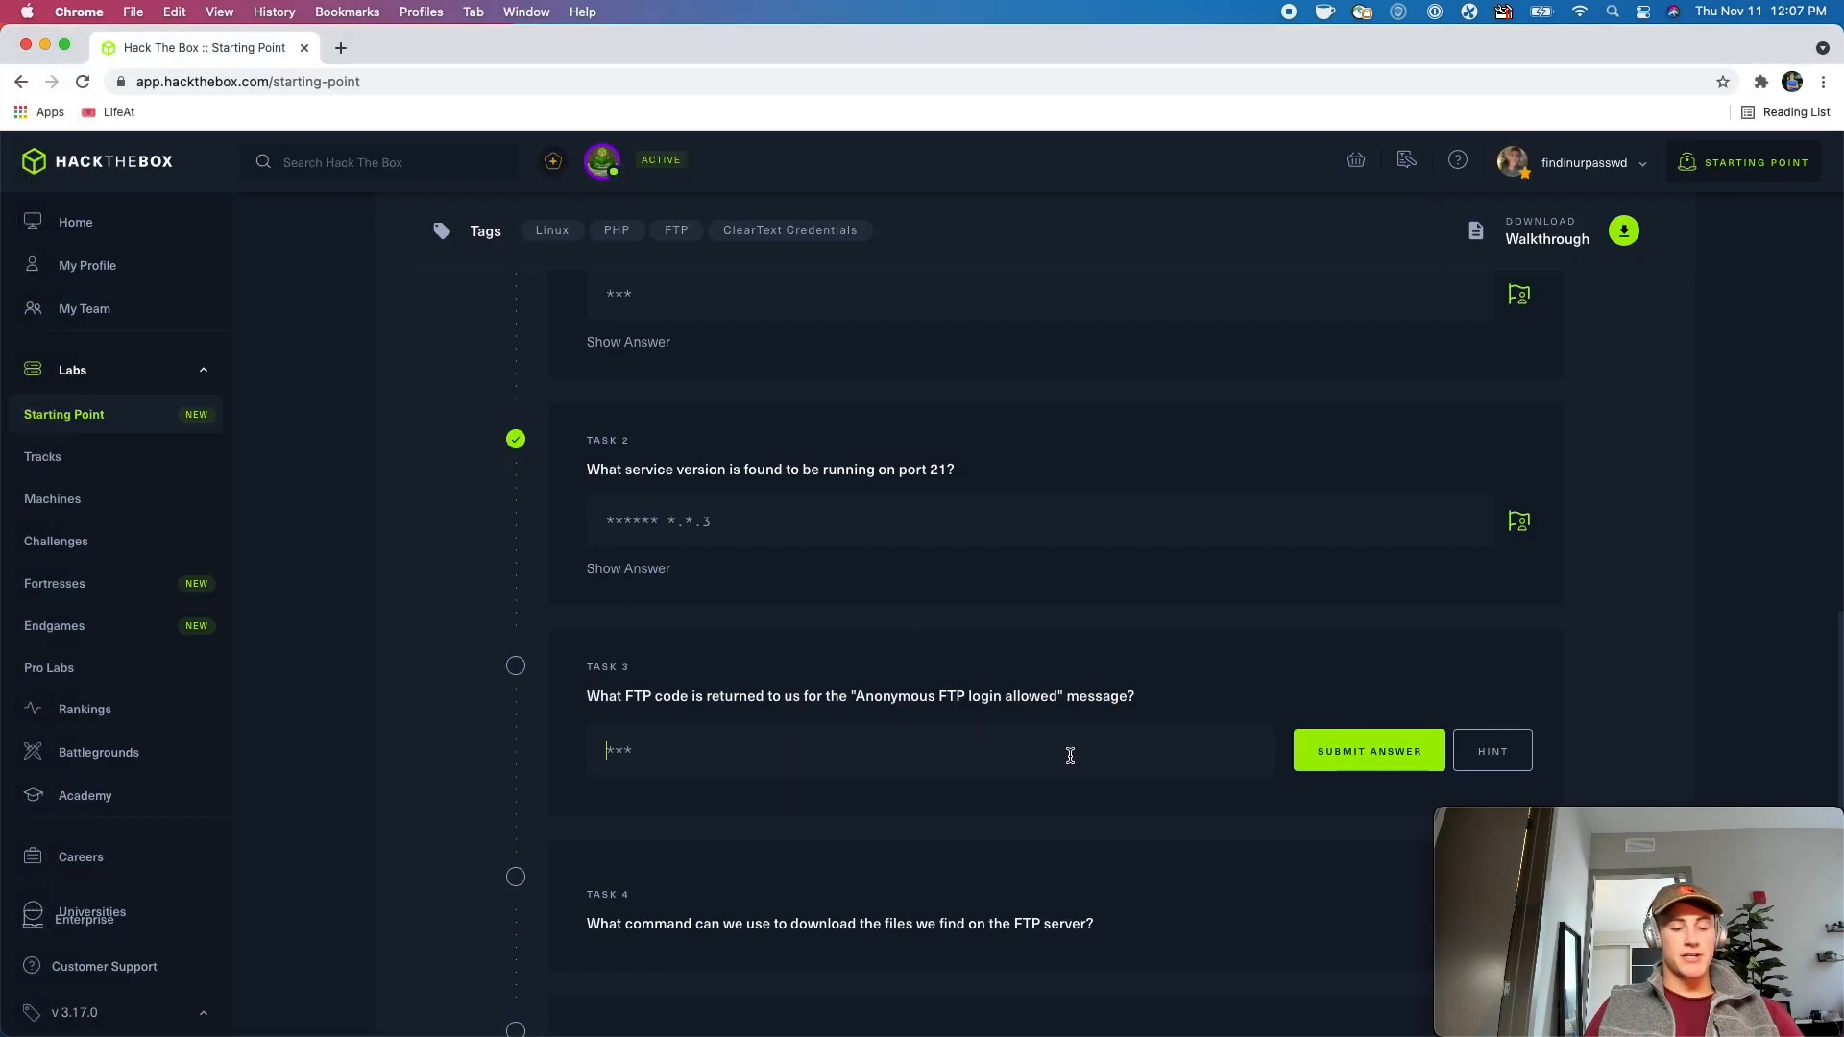
Submit the Task 3 answer about the anonymous FTP login code.
{"action": "left_click", "coordinate": [1368, 750]}
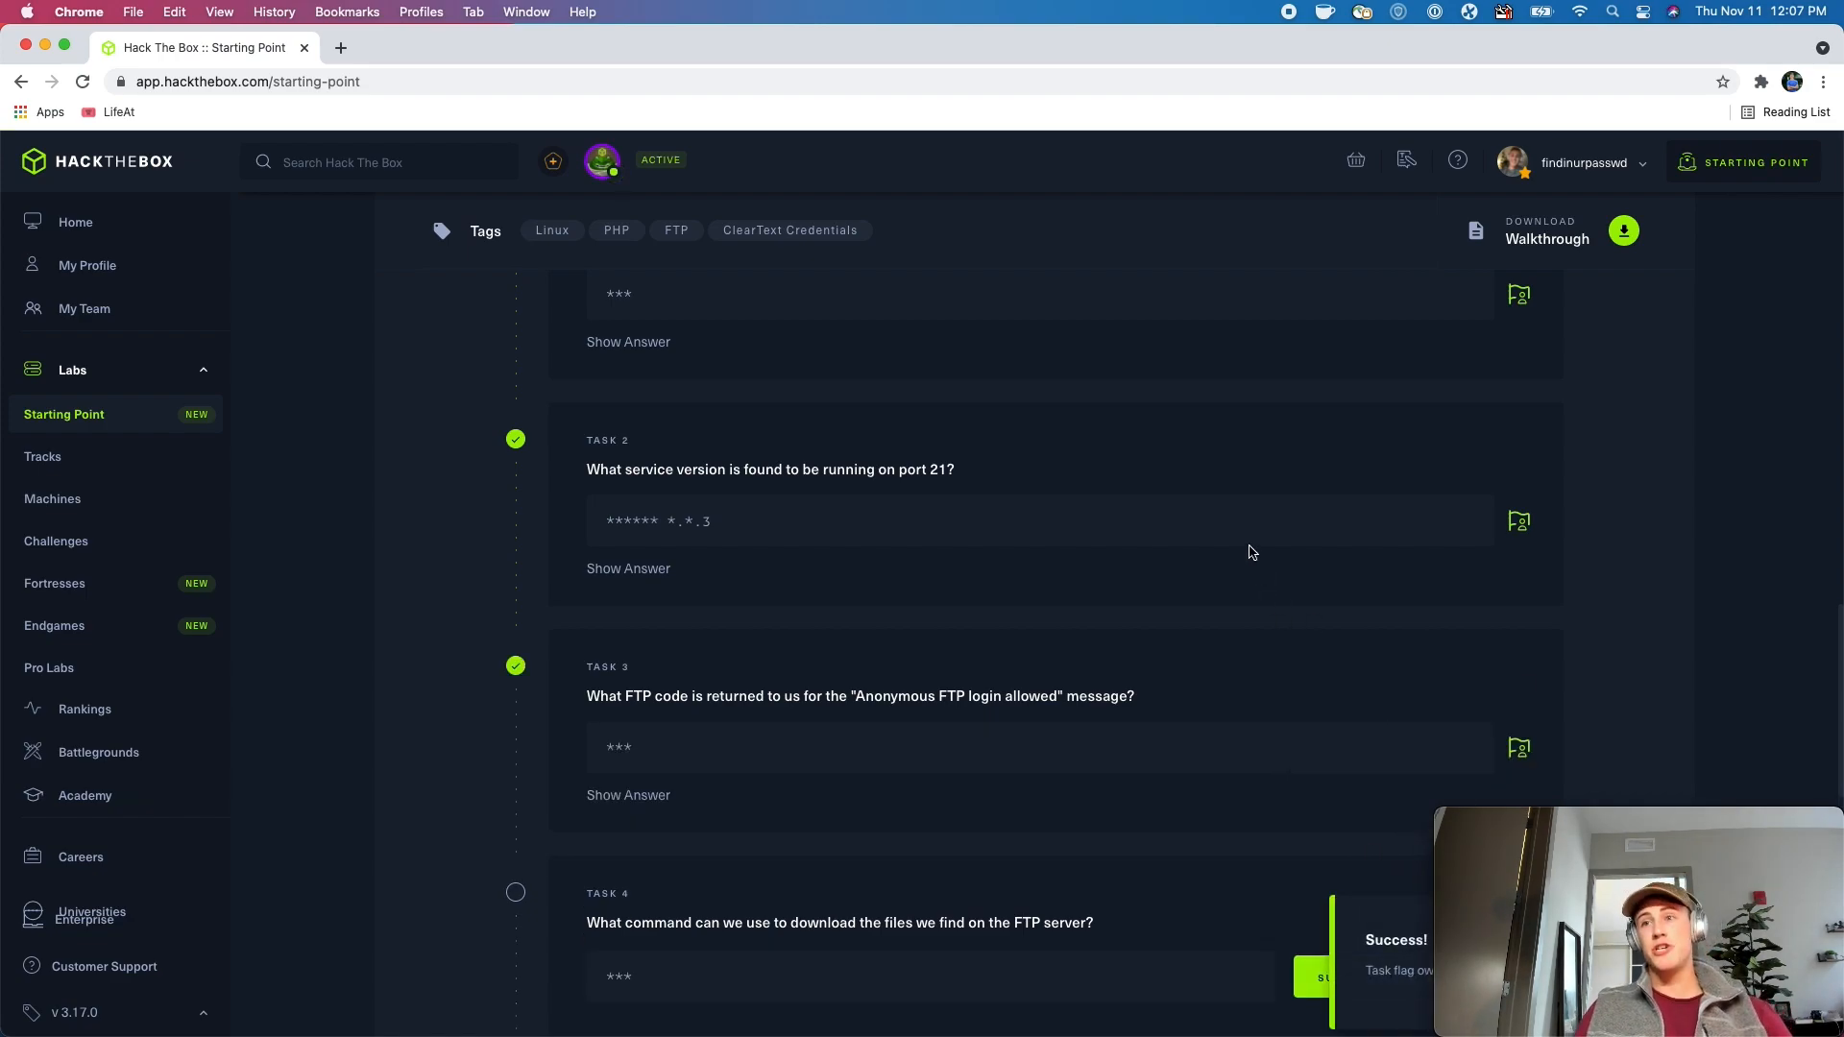
{"action": "scroll", "scroll_direction": "down", "scroll_amount": 3}
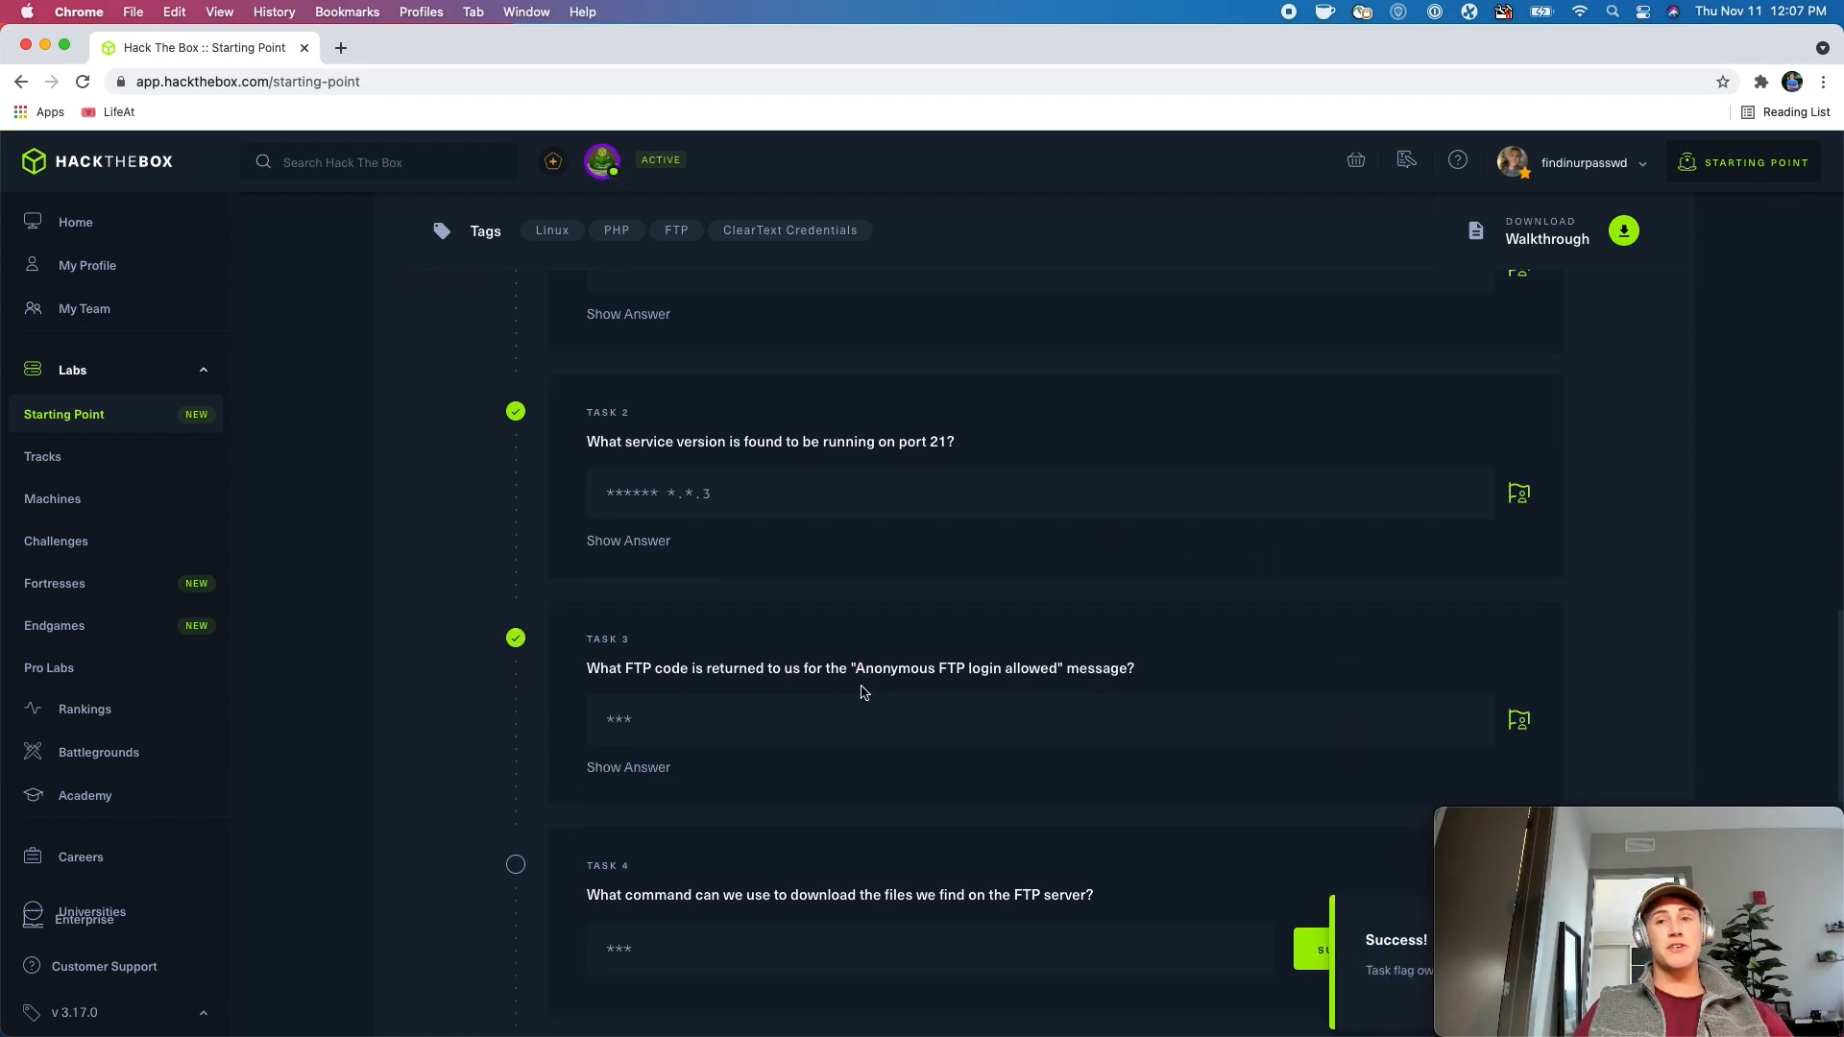
{"action": "scroll", "scroll_direction": "down", "scroll_amount": 3}
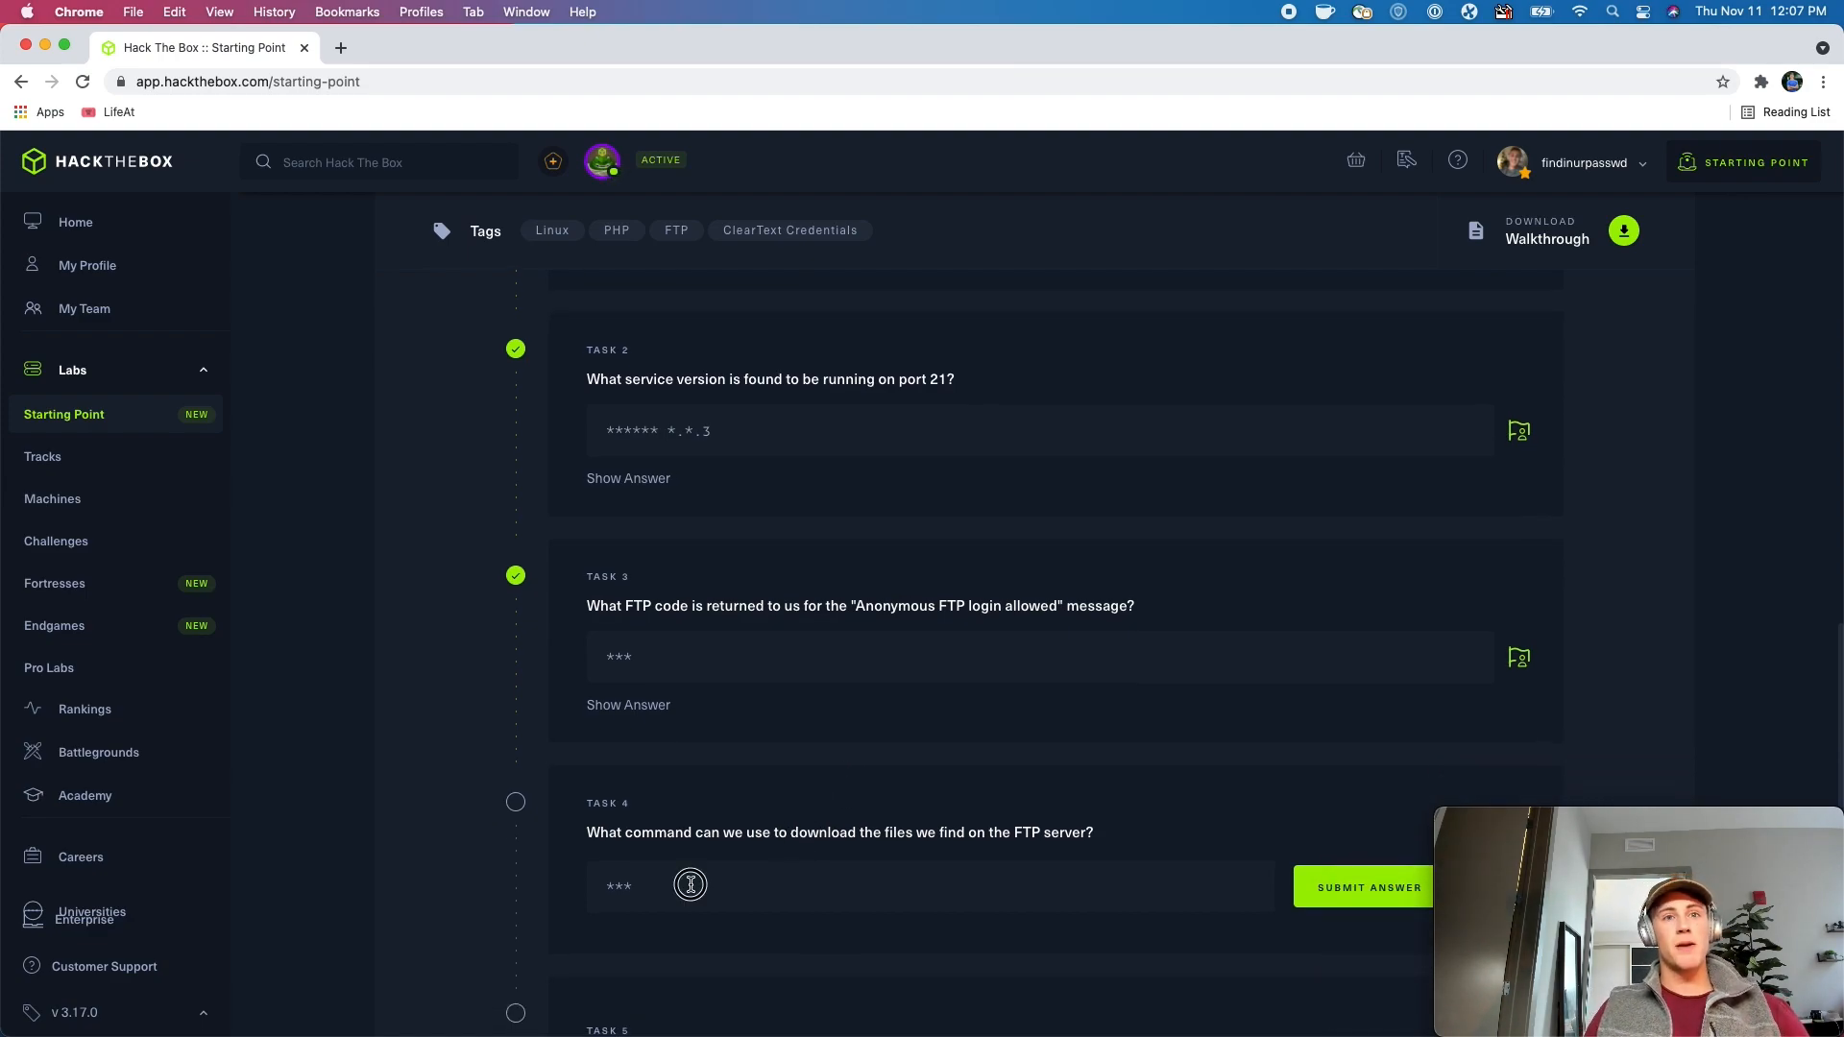
{"action": "scroll", "scroll_direction": "down", "scroll_amount": 3}
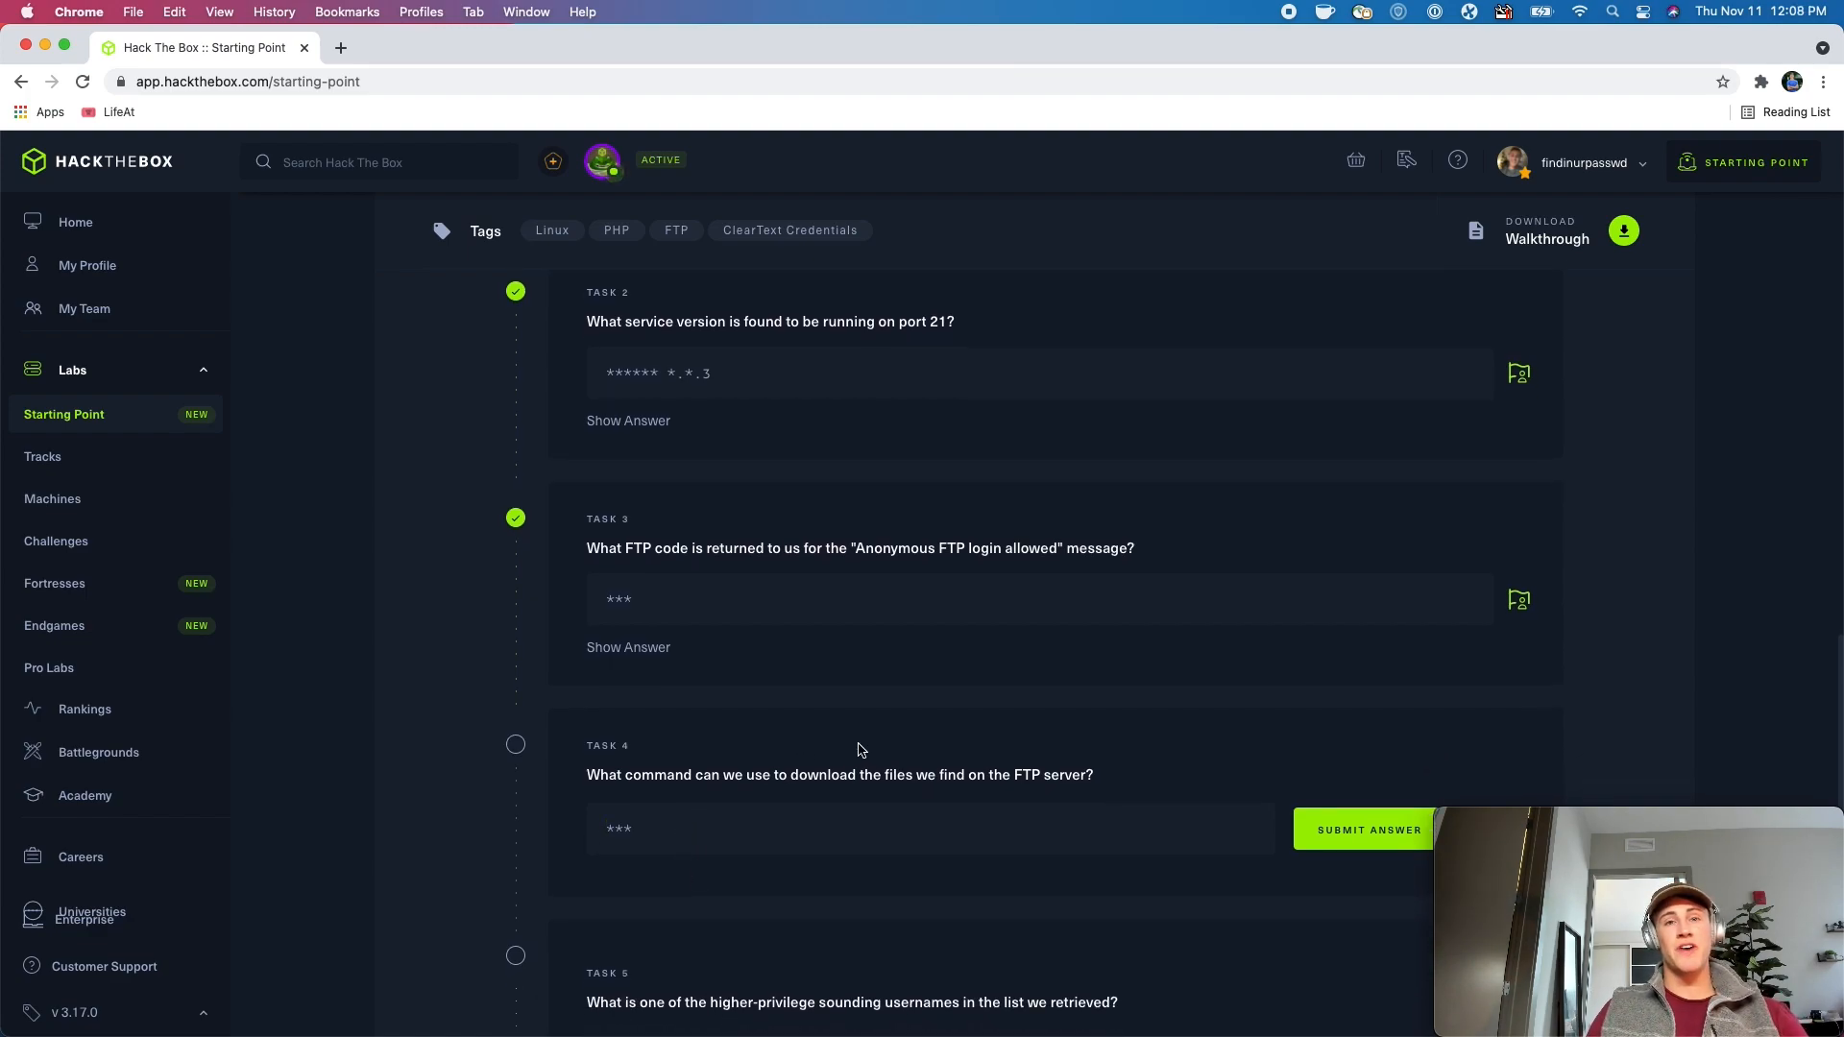
{"action": "mouse_move", "coordinate": [835, 791]}
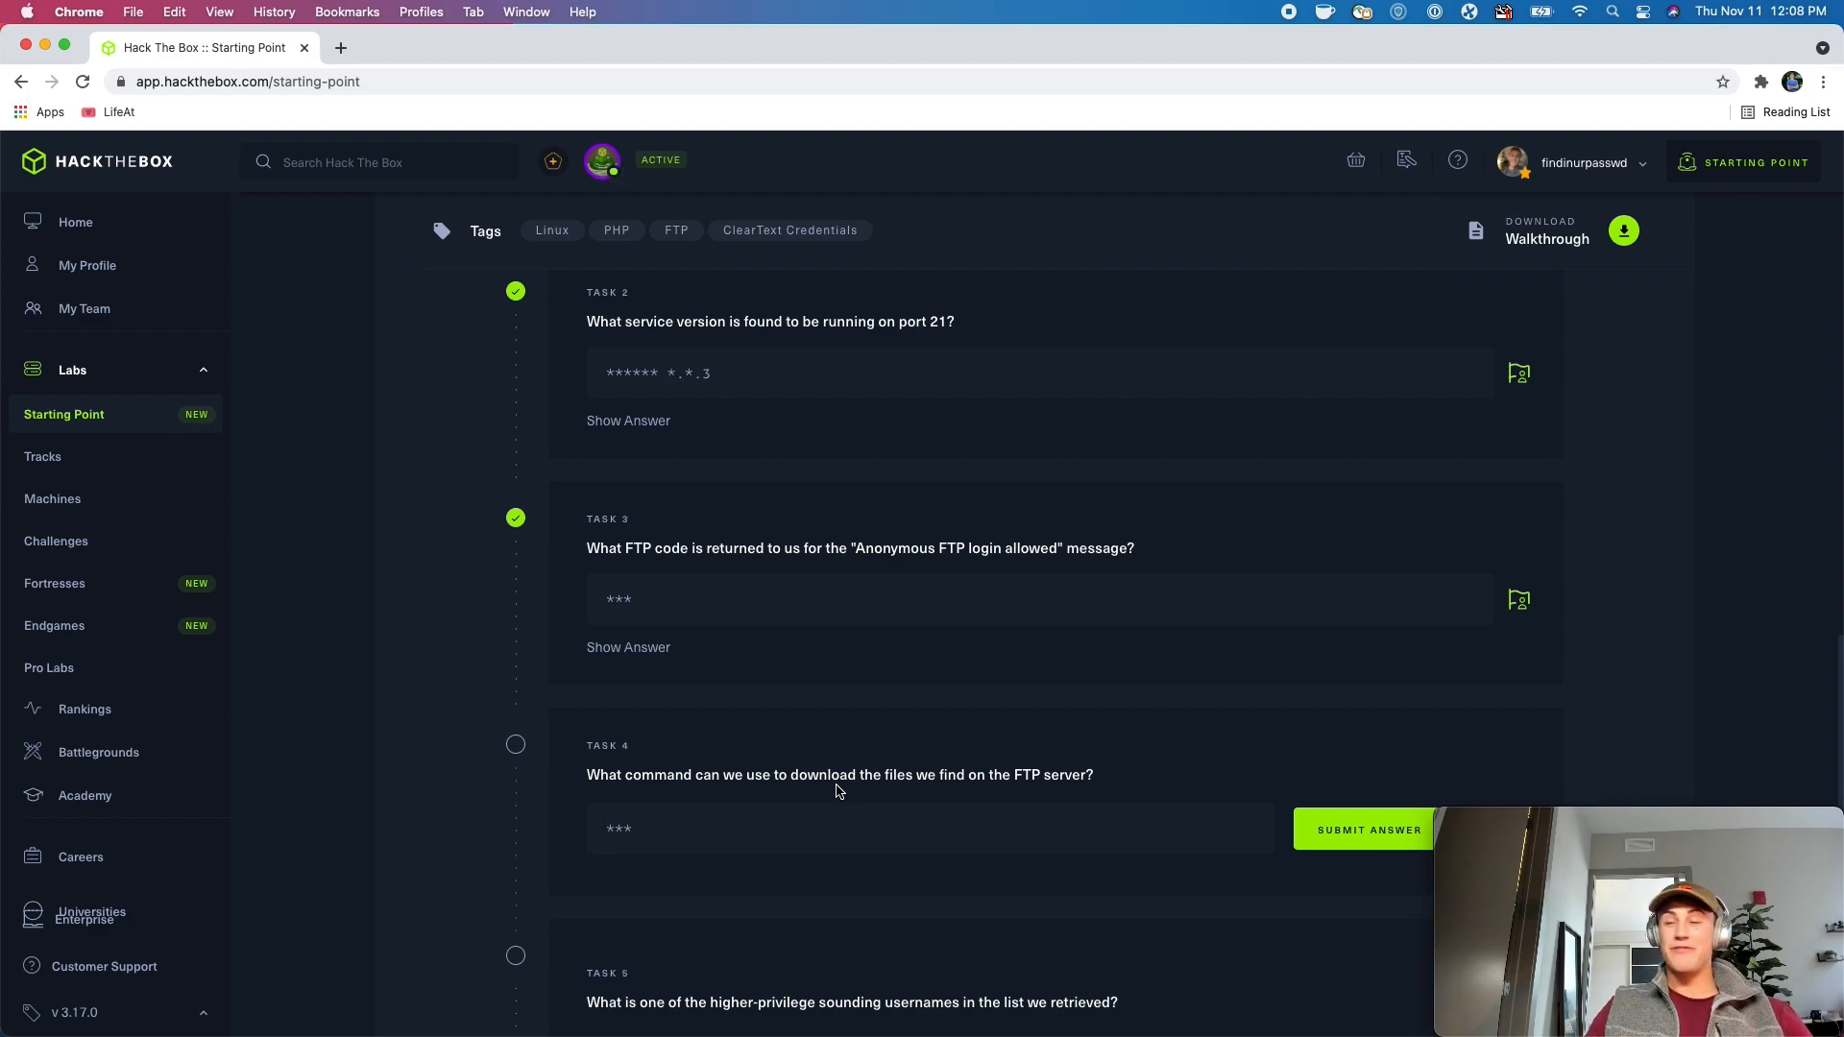
Answer Task 4 with 'get' and select the Task 5 question text.
{"action": "type", "text": "get"}
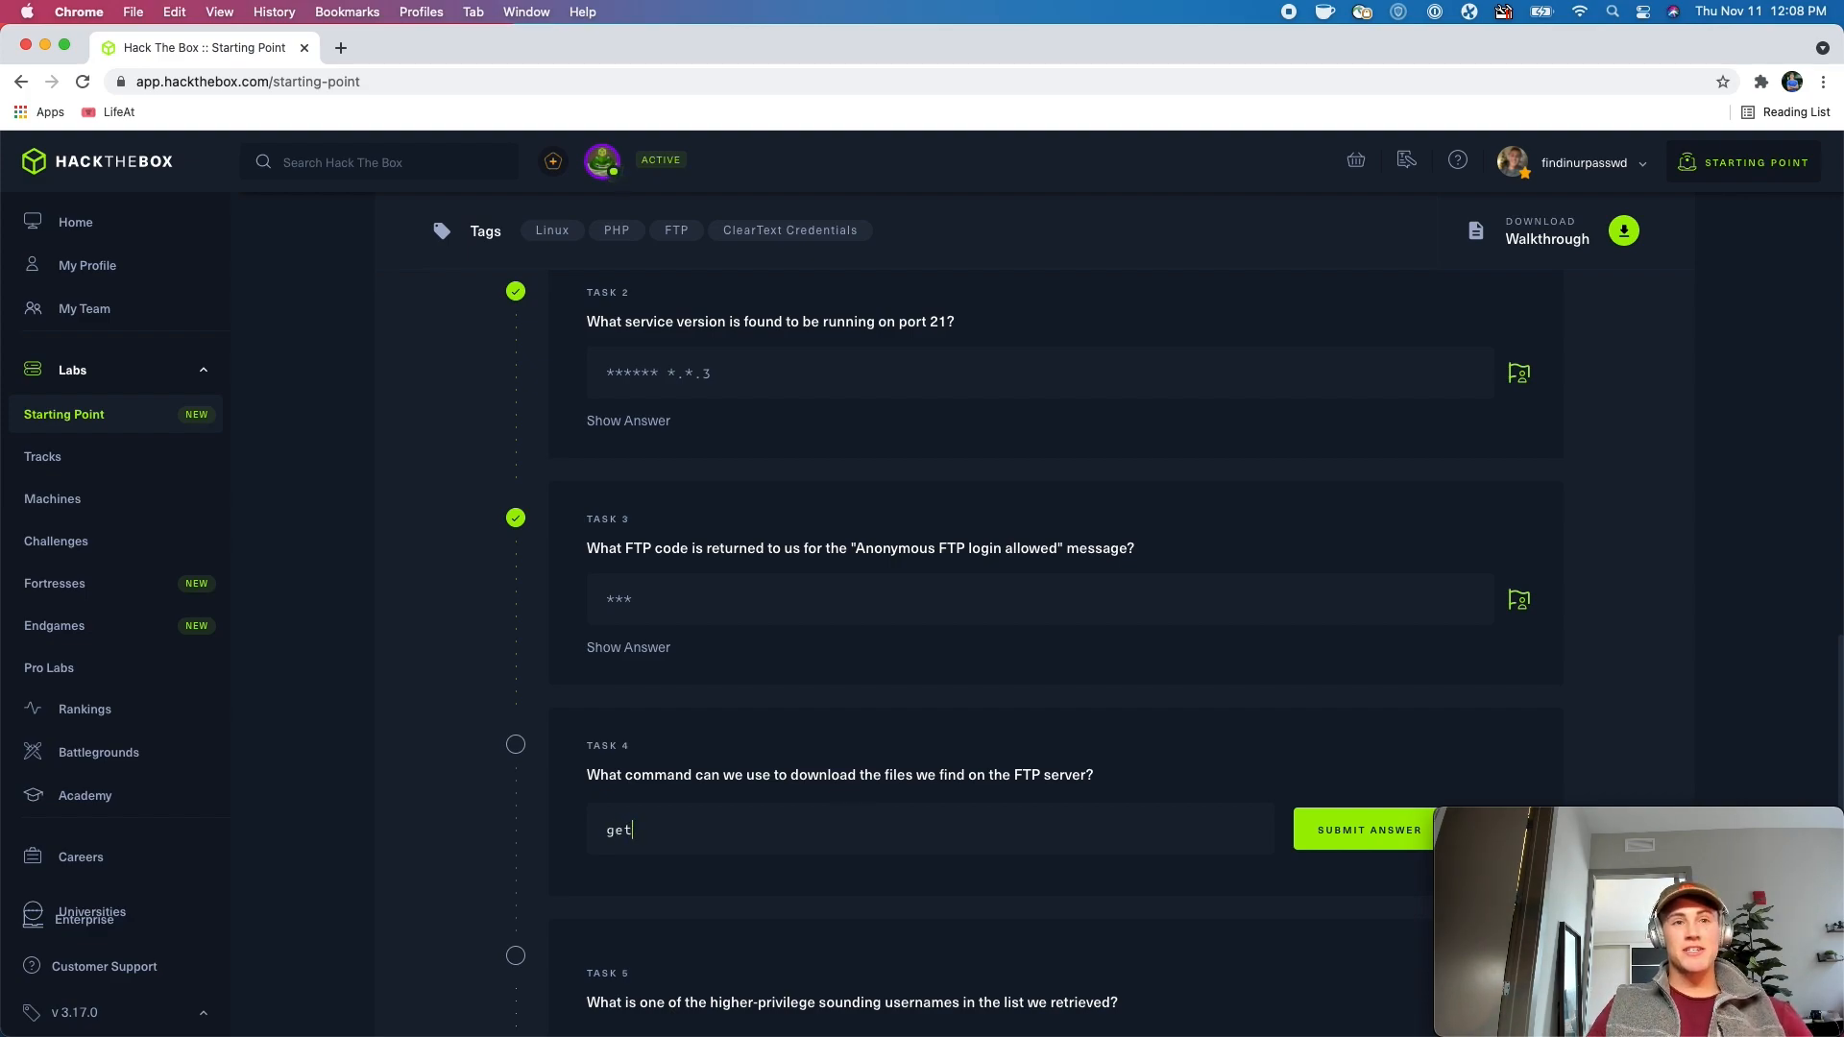
{"action": "left_click", "coordinate": [1364, 828]}
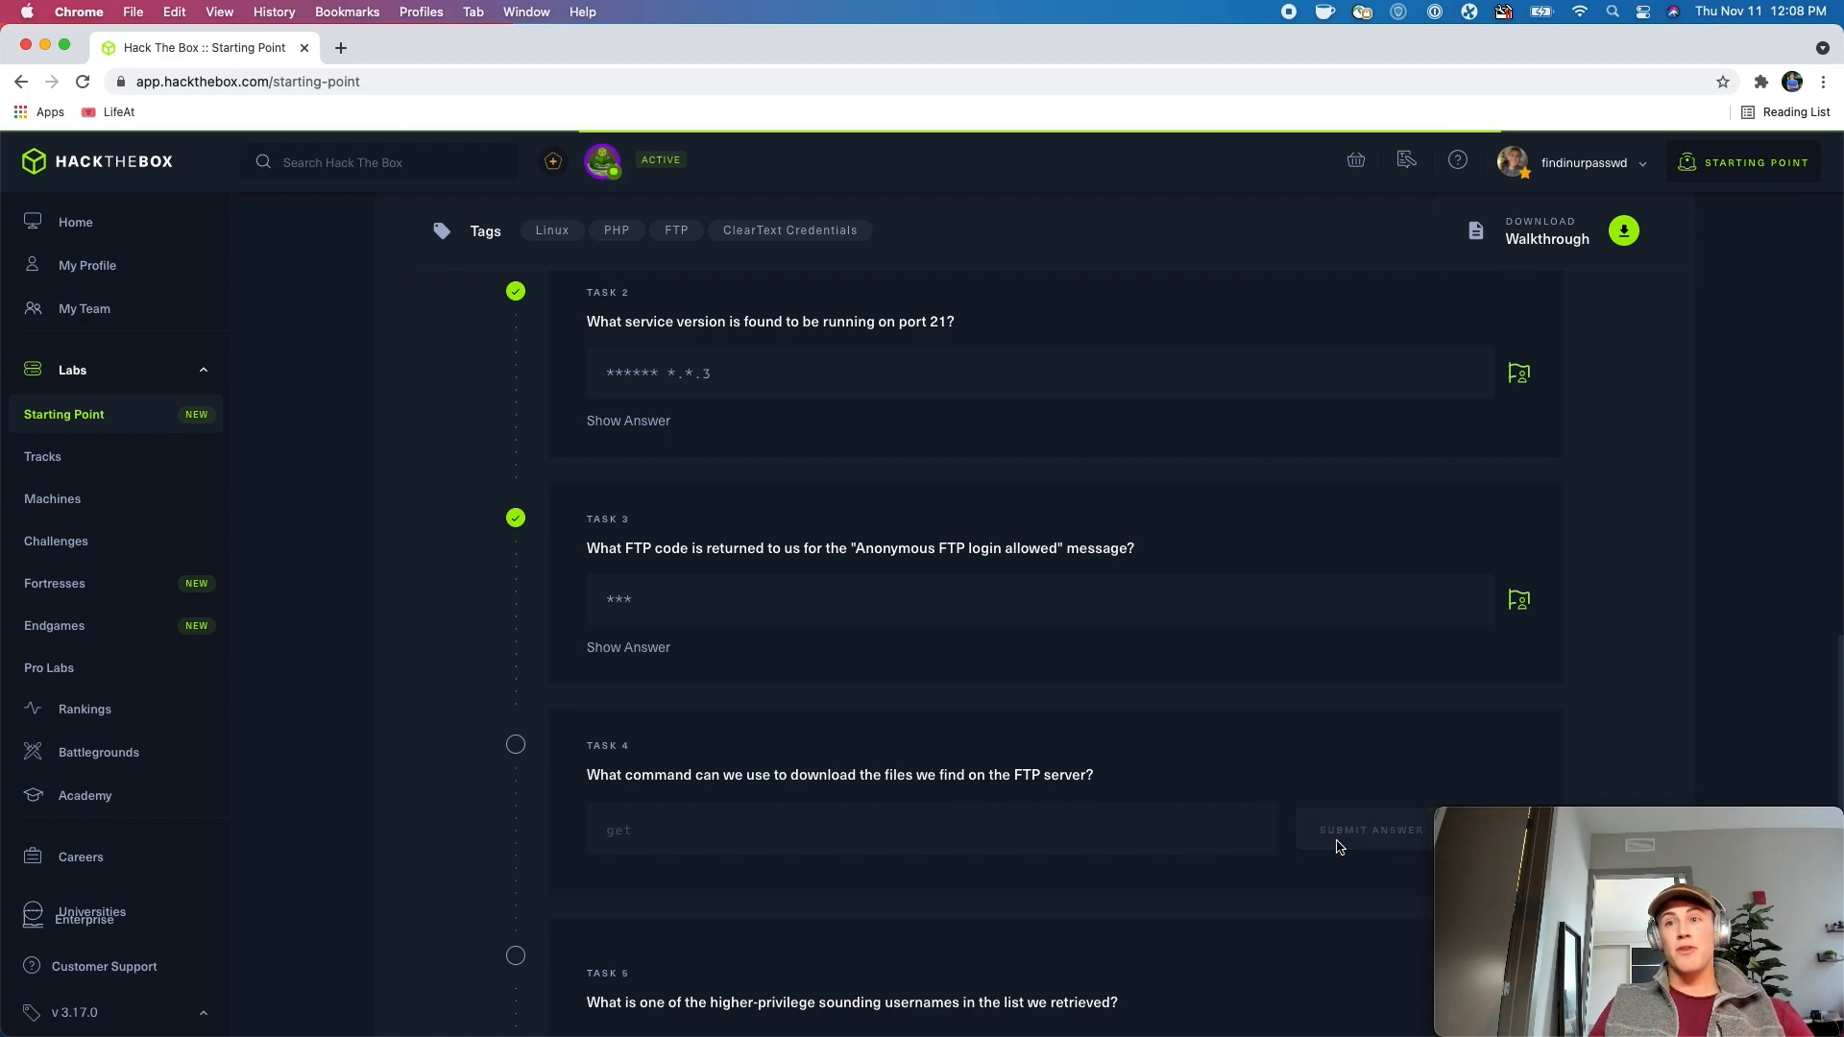
{"action": "left_click", "coordinate": [1368, 828]}
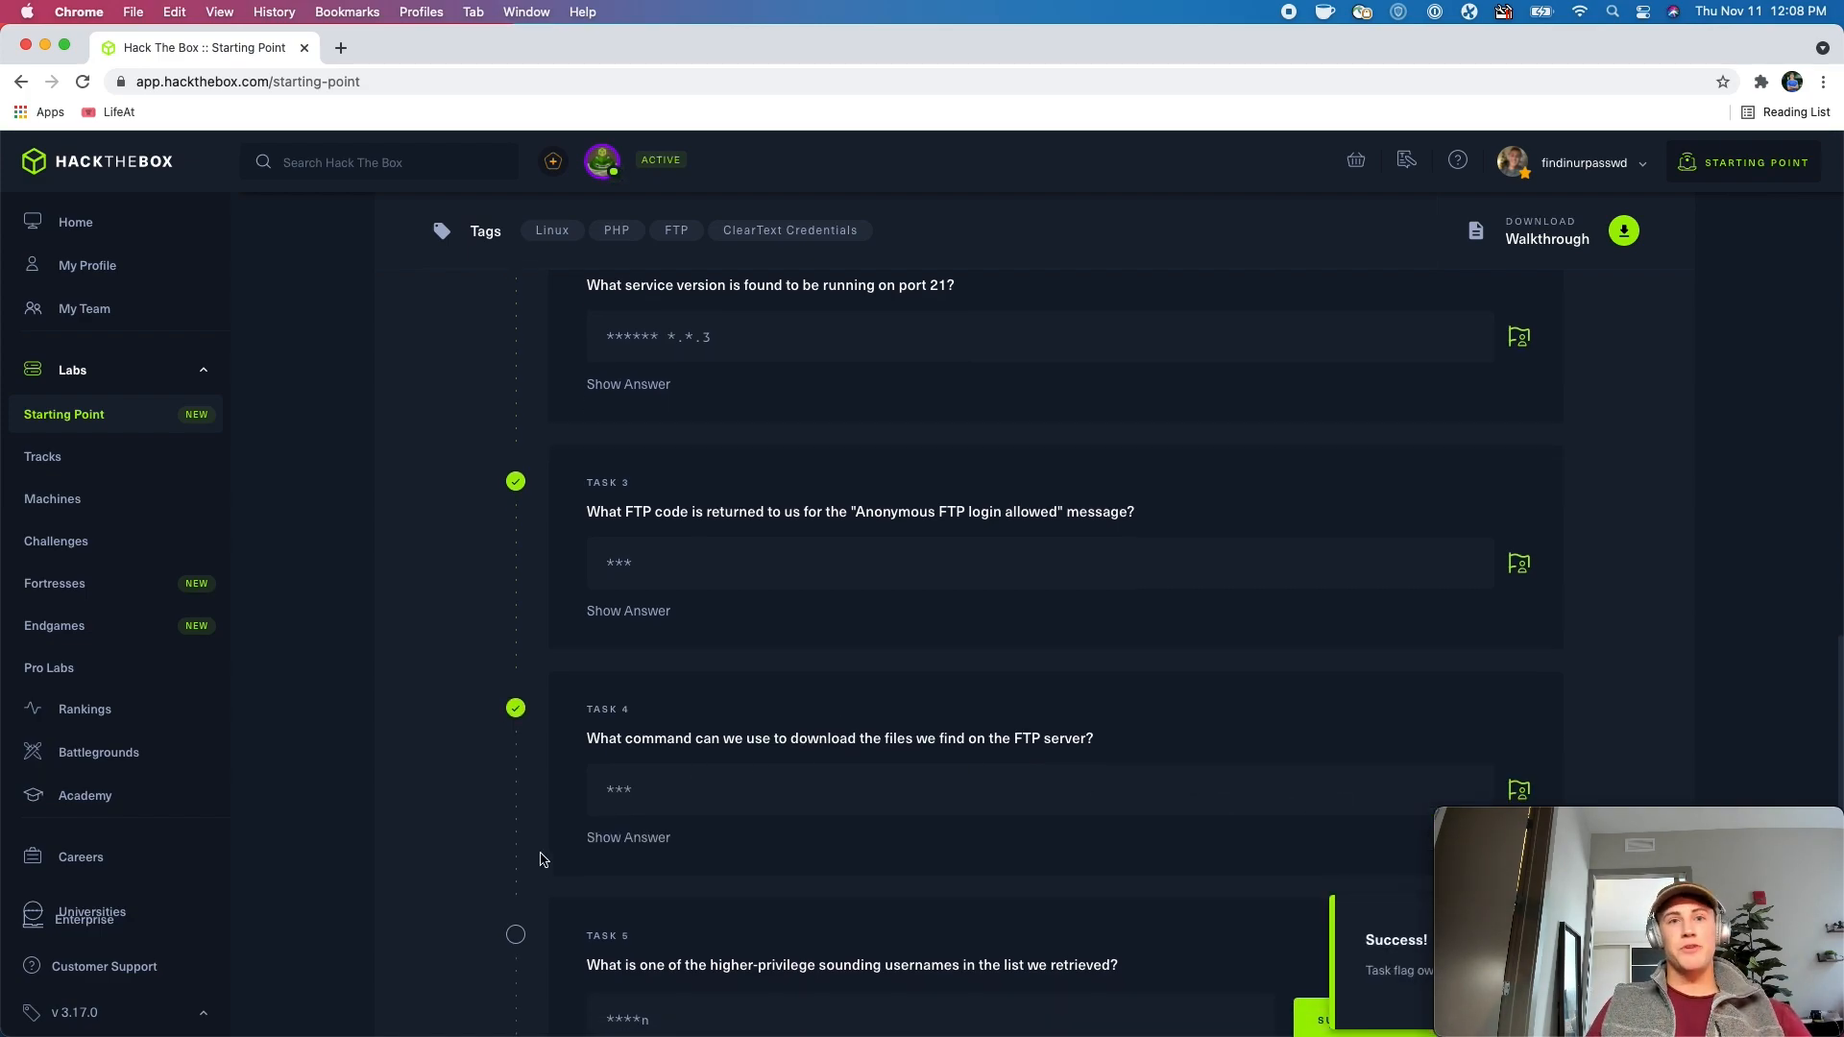
{"action": "scroll", "scroll_direction": "down", "scroll_amount": 3}
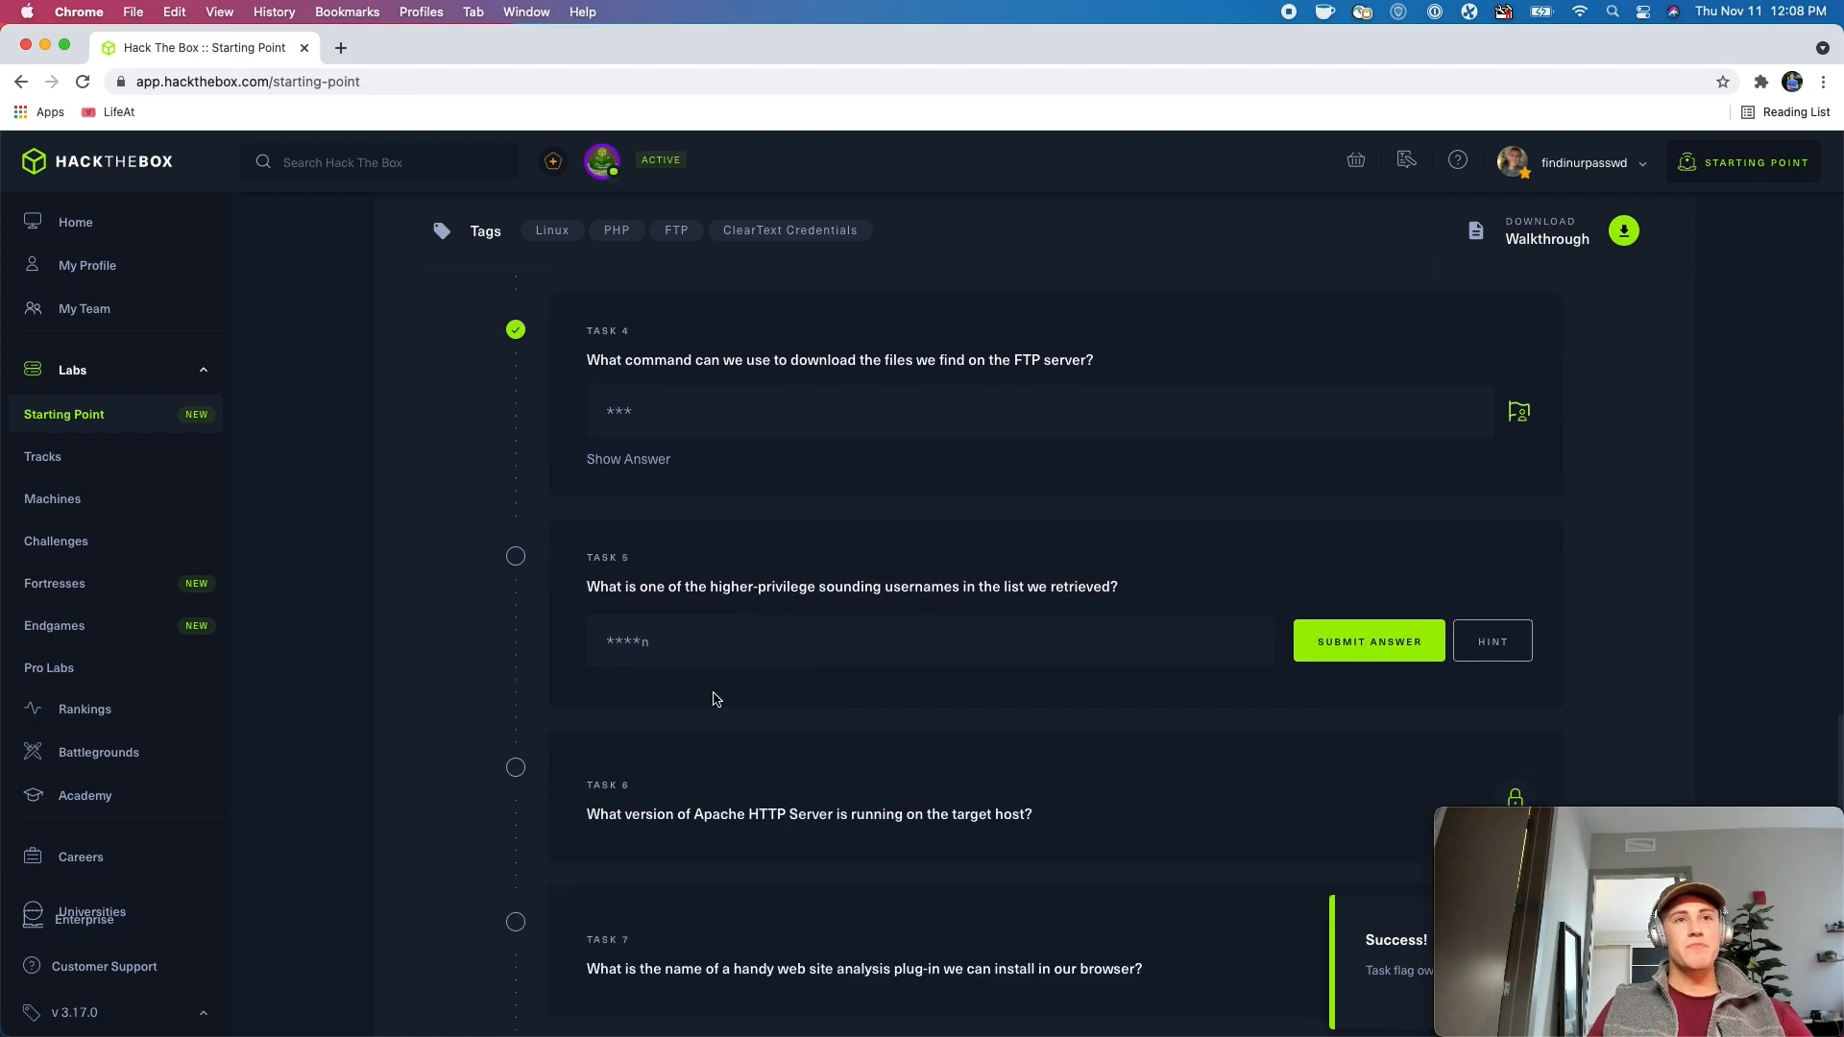
{"action": "double_click", "coordinate": [606, 585]}
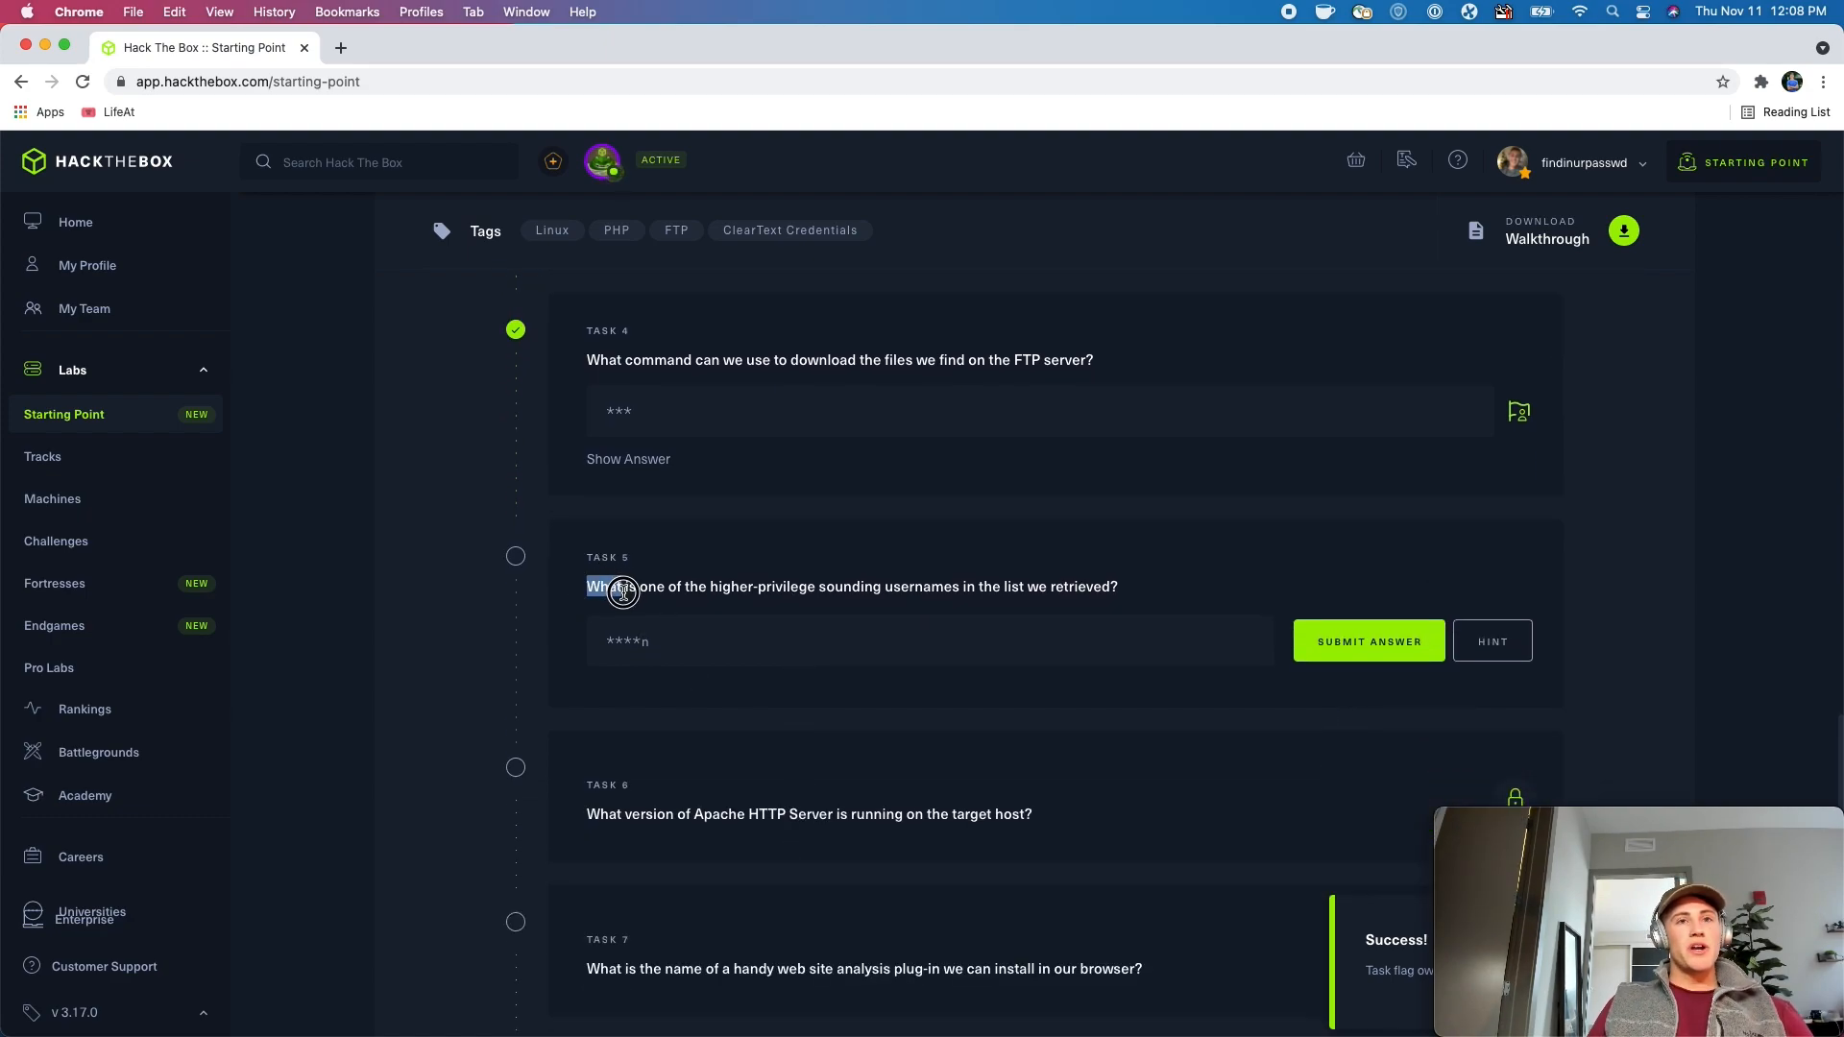
{"action": "left_click_drag", "start_coordinate": [623, 587], "coordinate": [812, 593]}
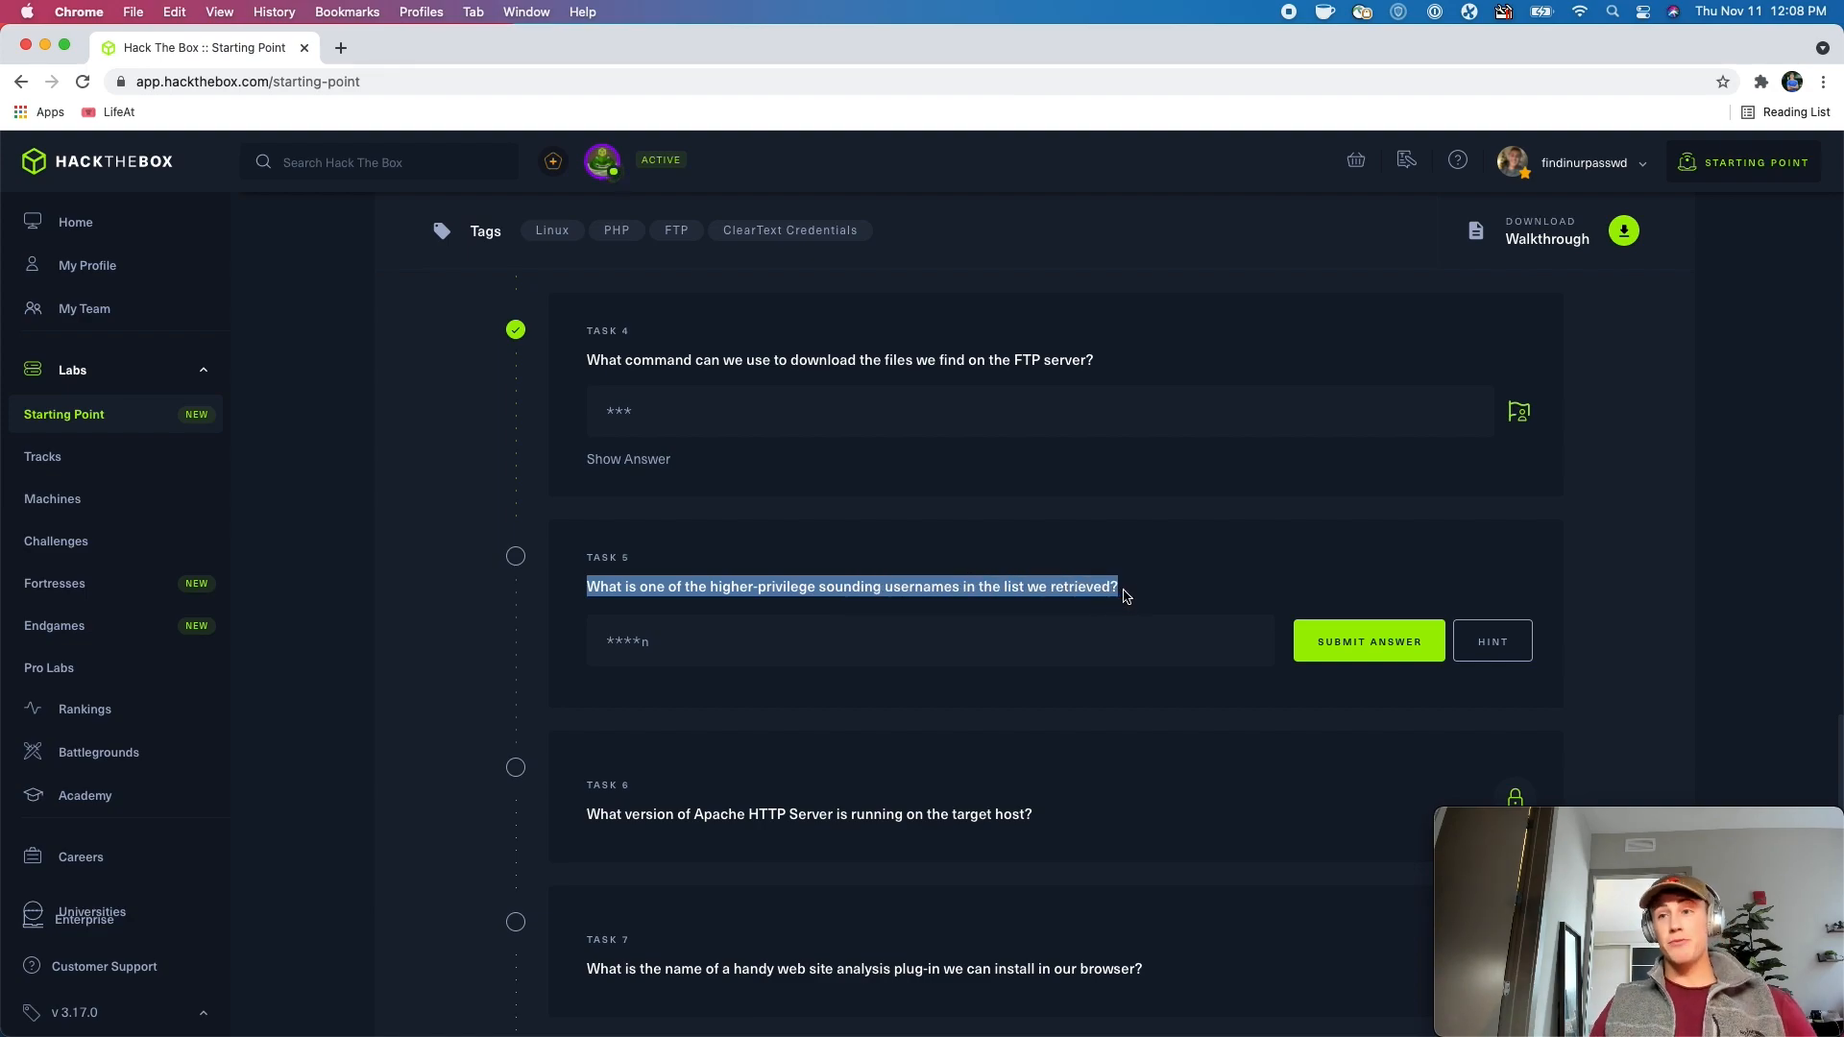
{"action": "mouse_move", "coordinate": [12, 527]}
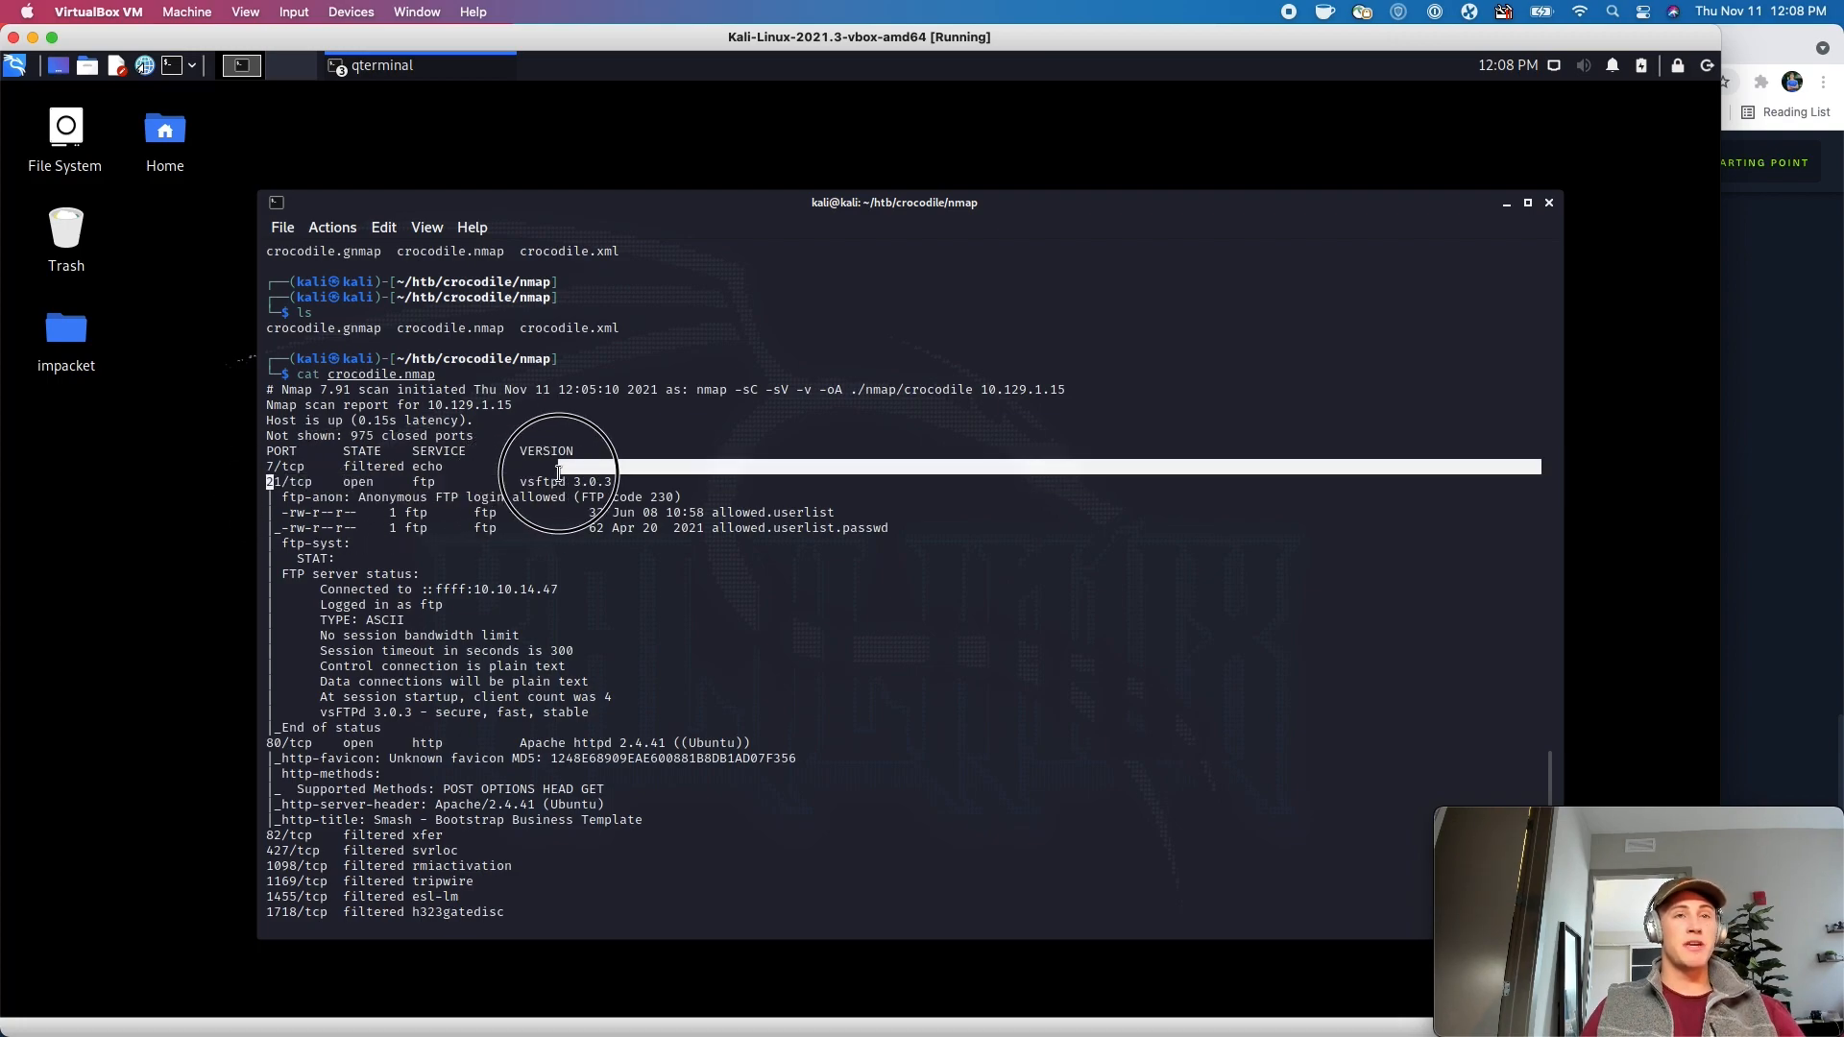
{"action": "scroll", "scroll_direction": "down", "scroll_amount": 3}
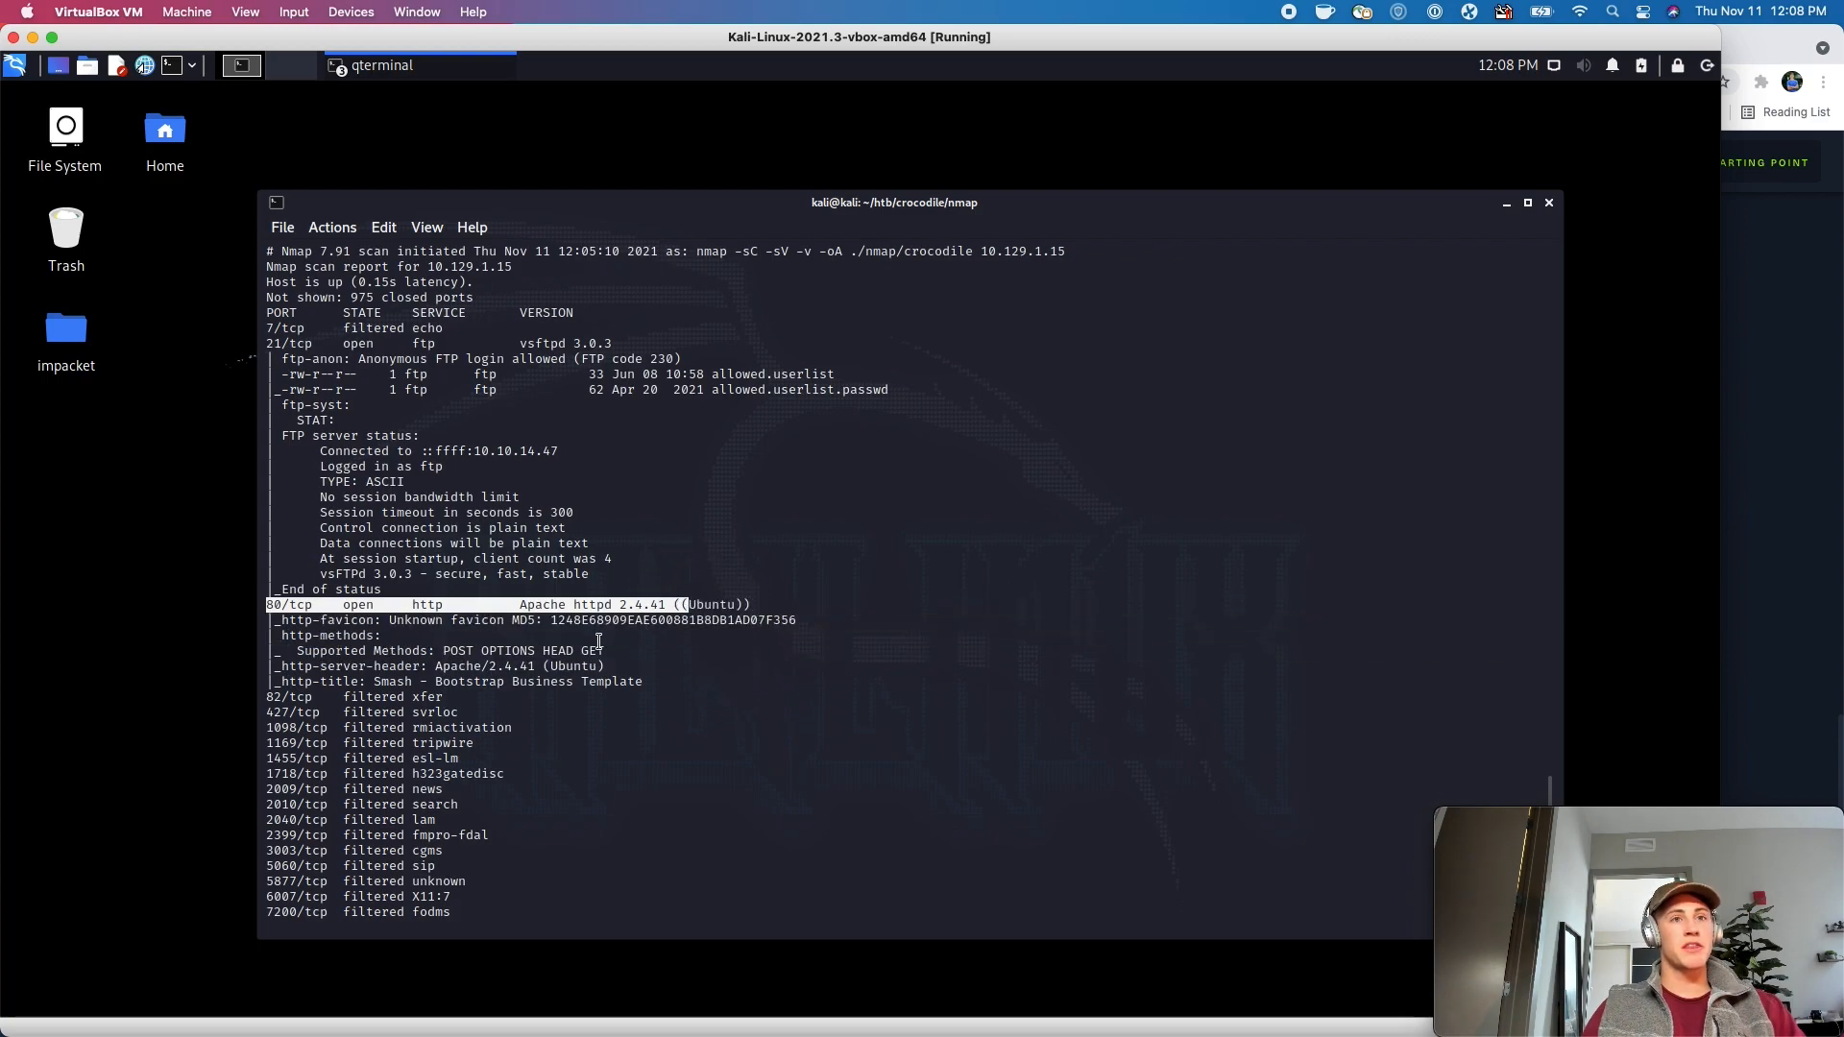
{"action": "scroll", "scroll_direction": "down", "scroll_amount": 3}
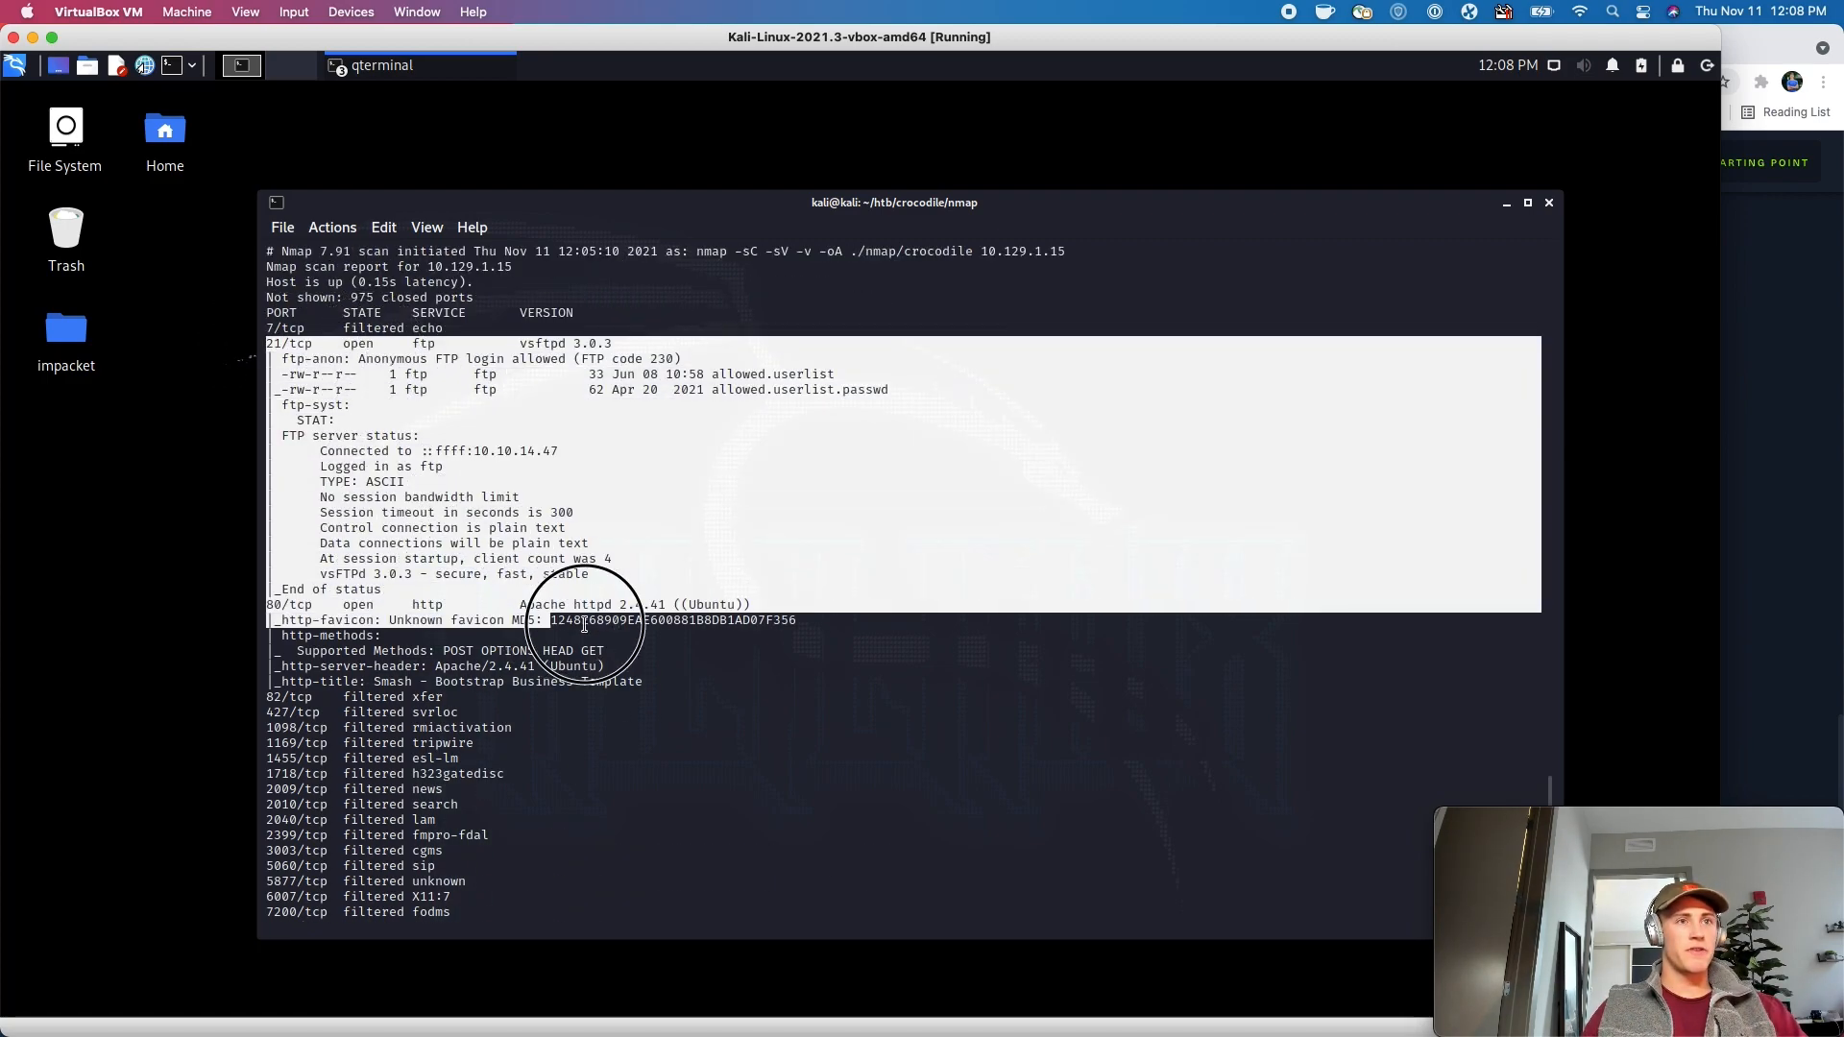
{"action": "scroll", "scroll_direction": "down", "scroll_amount": 3}
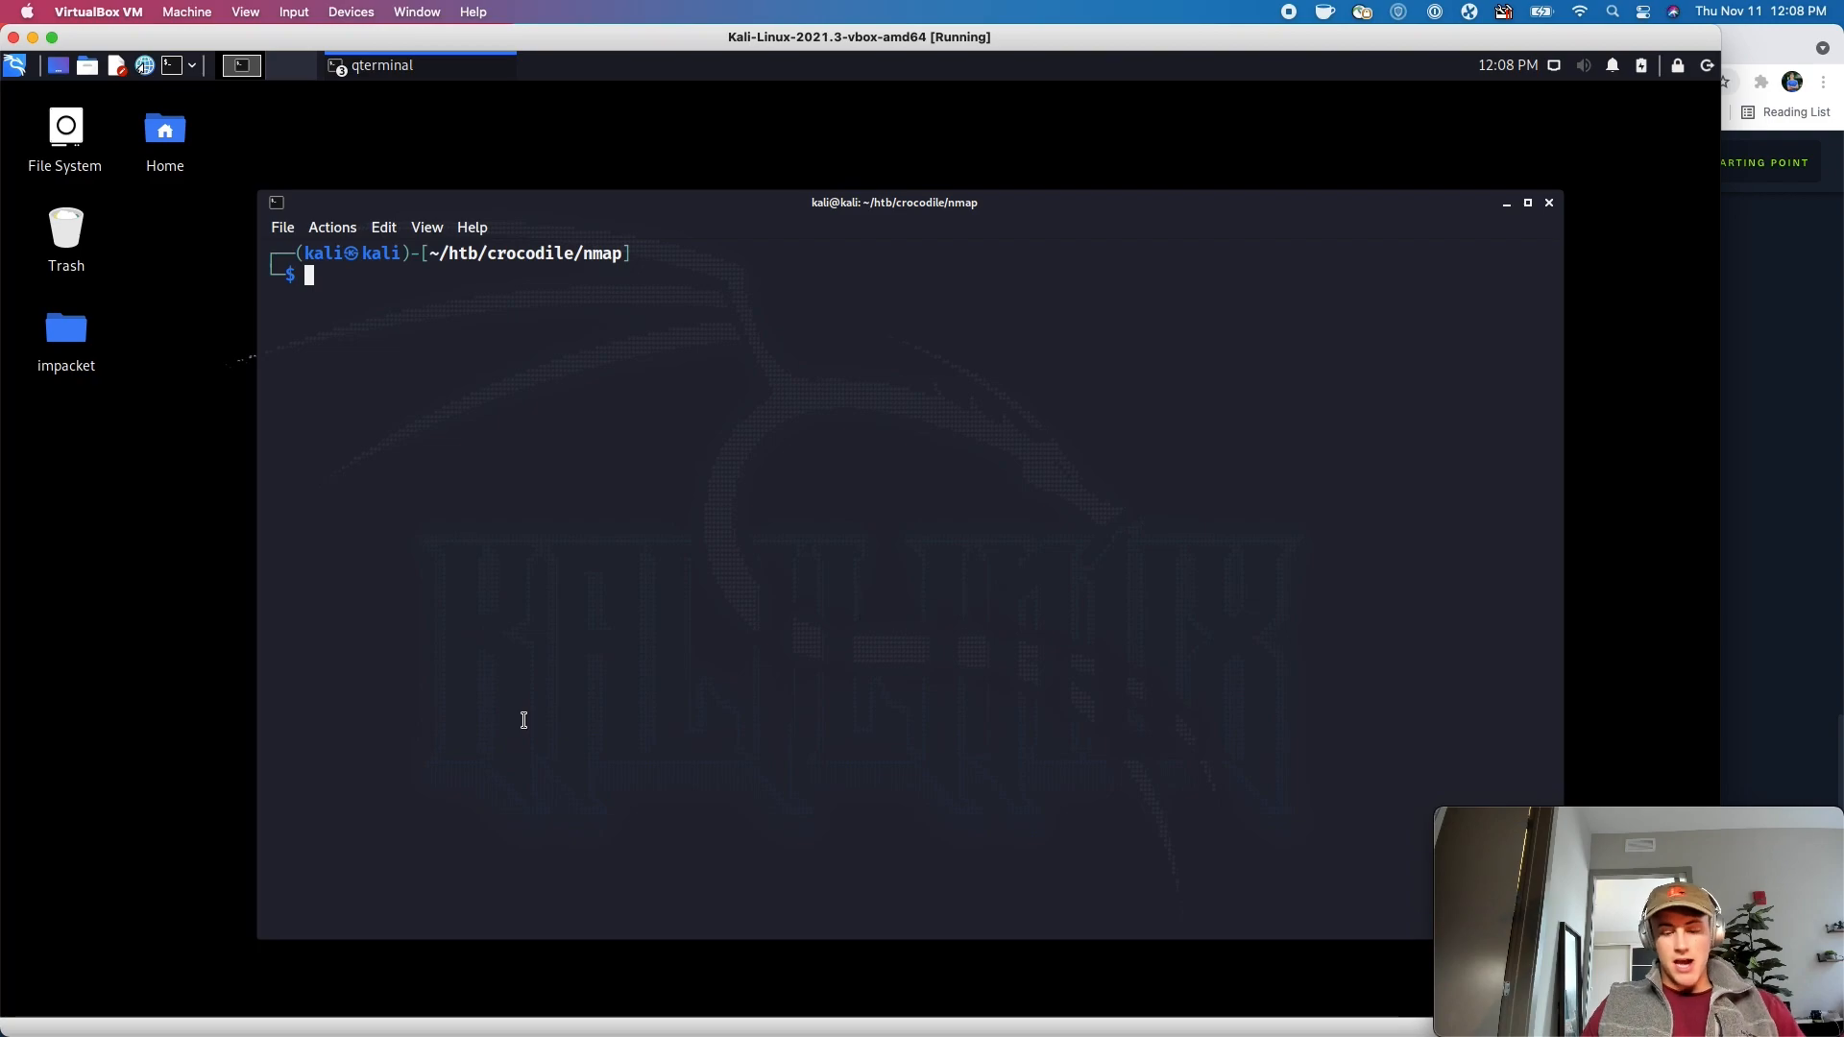
Connect via FTP to 10.129.1.15 and log in as anonymous.
{"action": "type", "text": "ftp 10.17.185.103"}
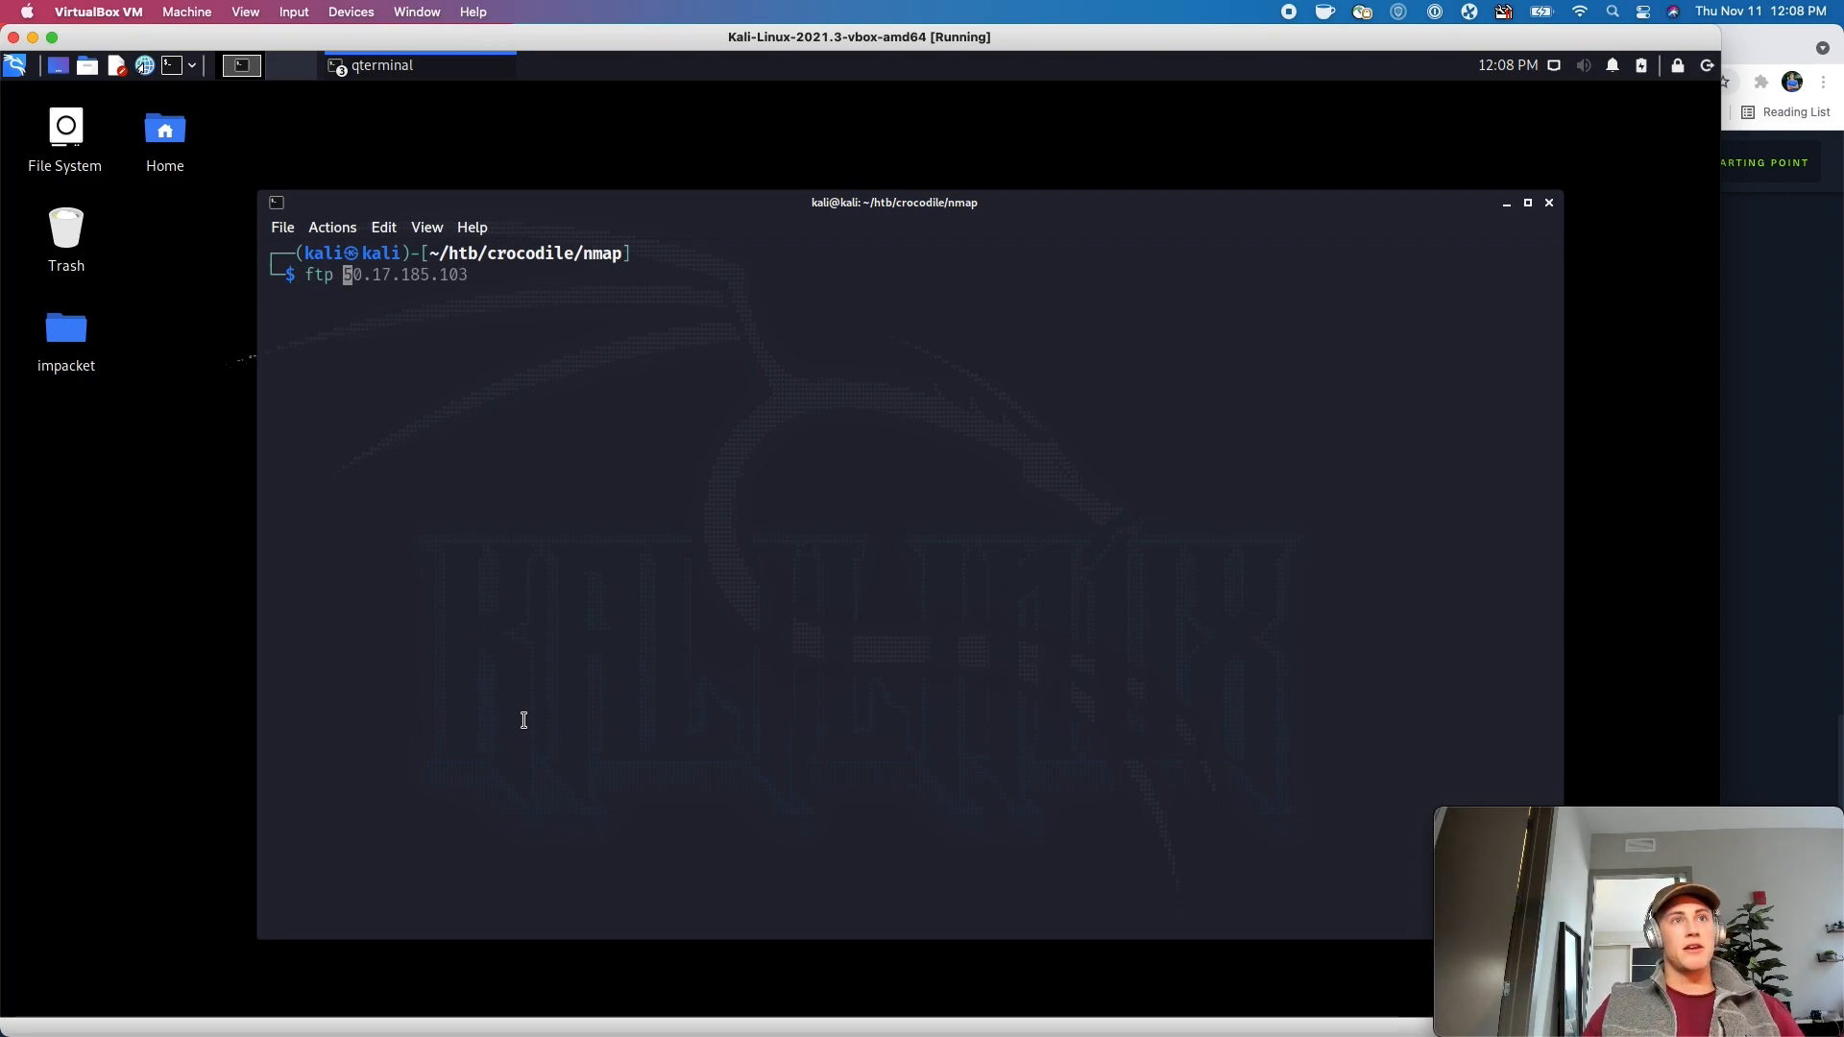
{"action": "type", "text": "vsf"}
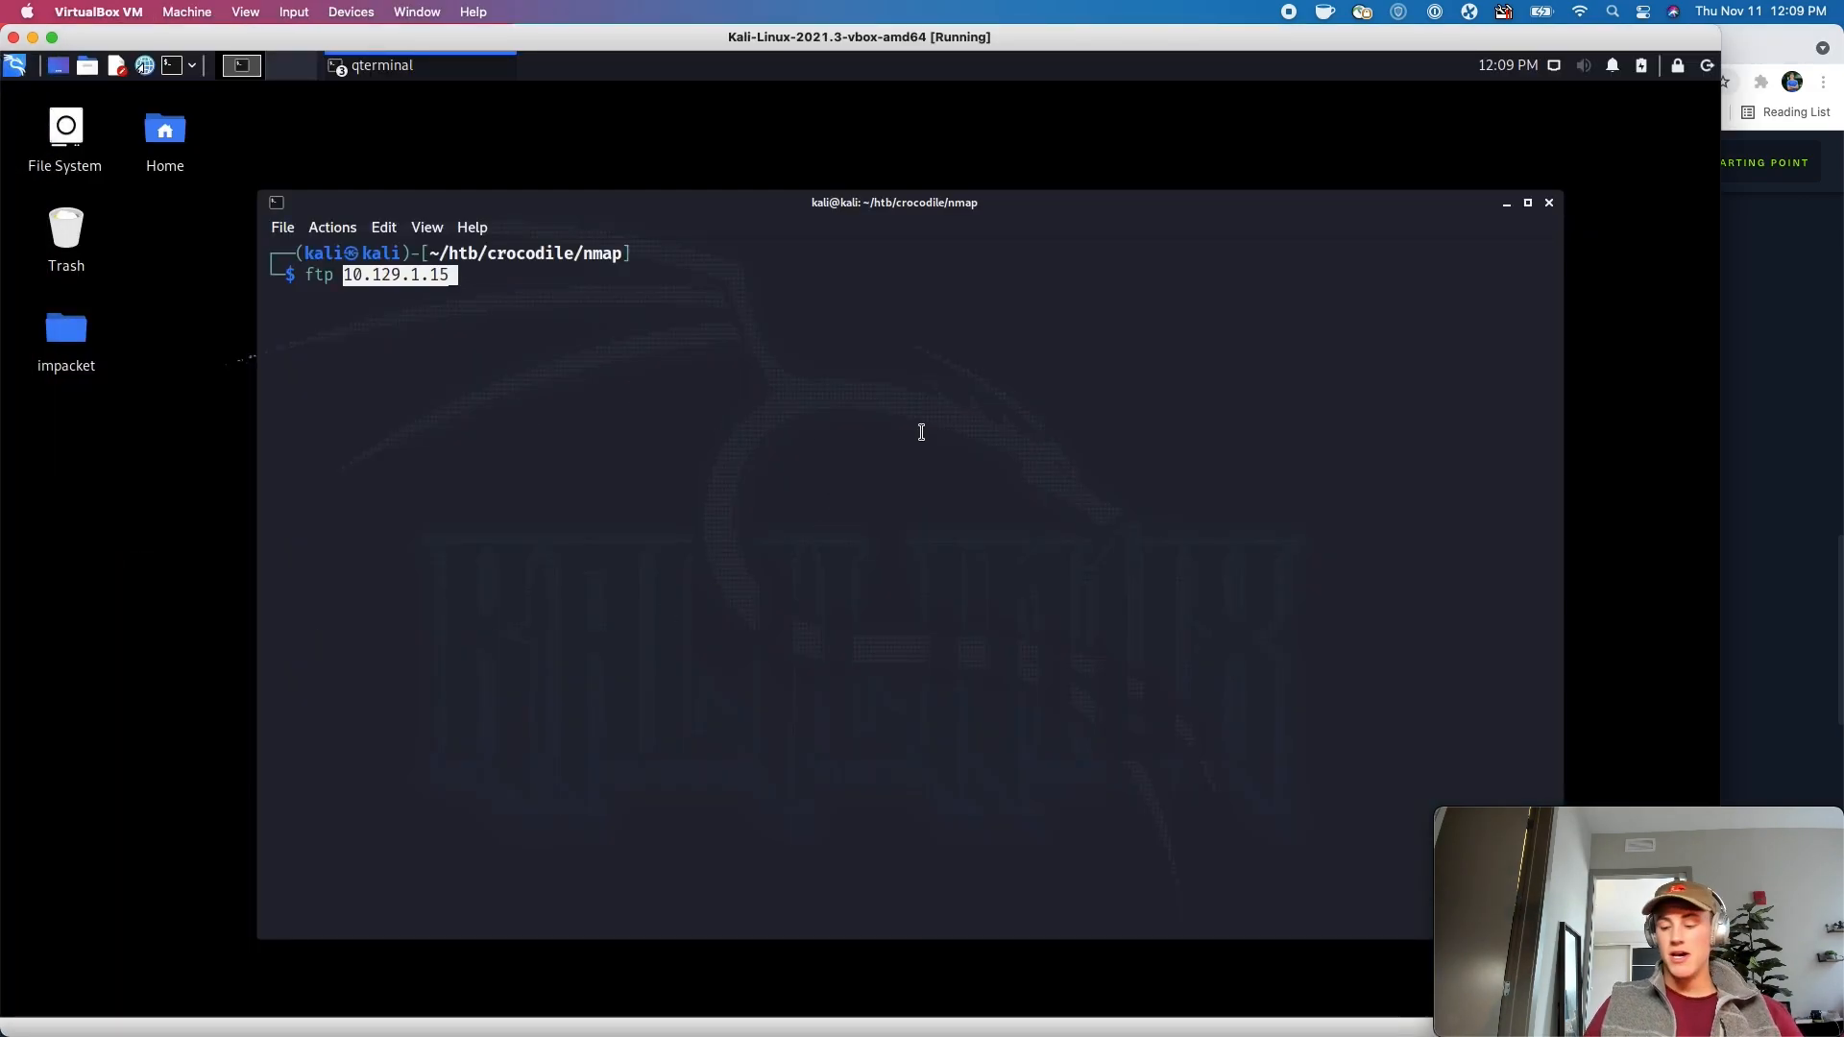
{"action": "type", "text": "anonymous"}
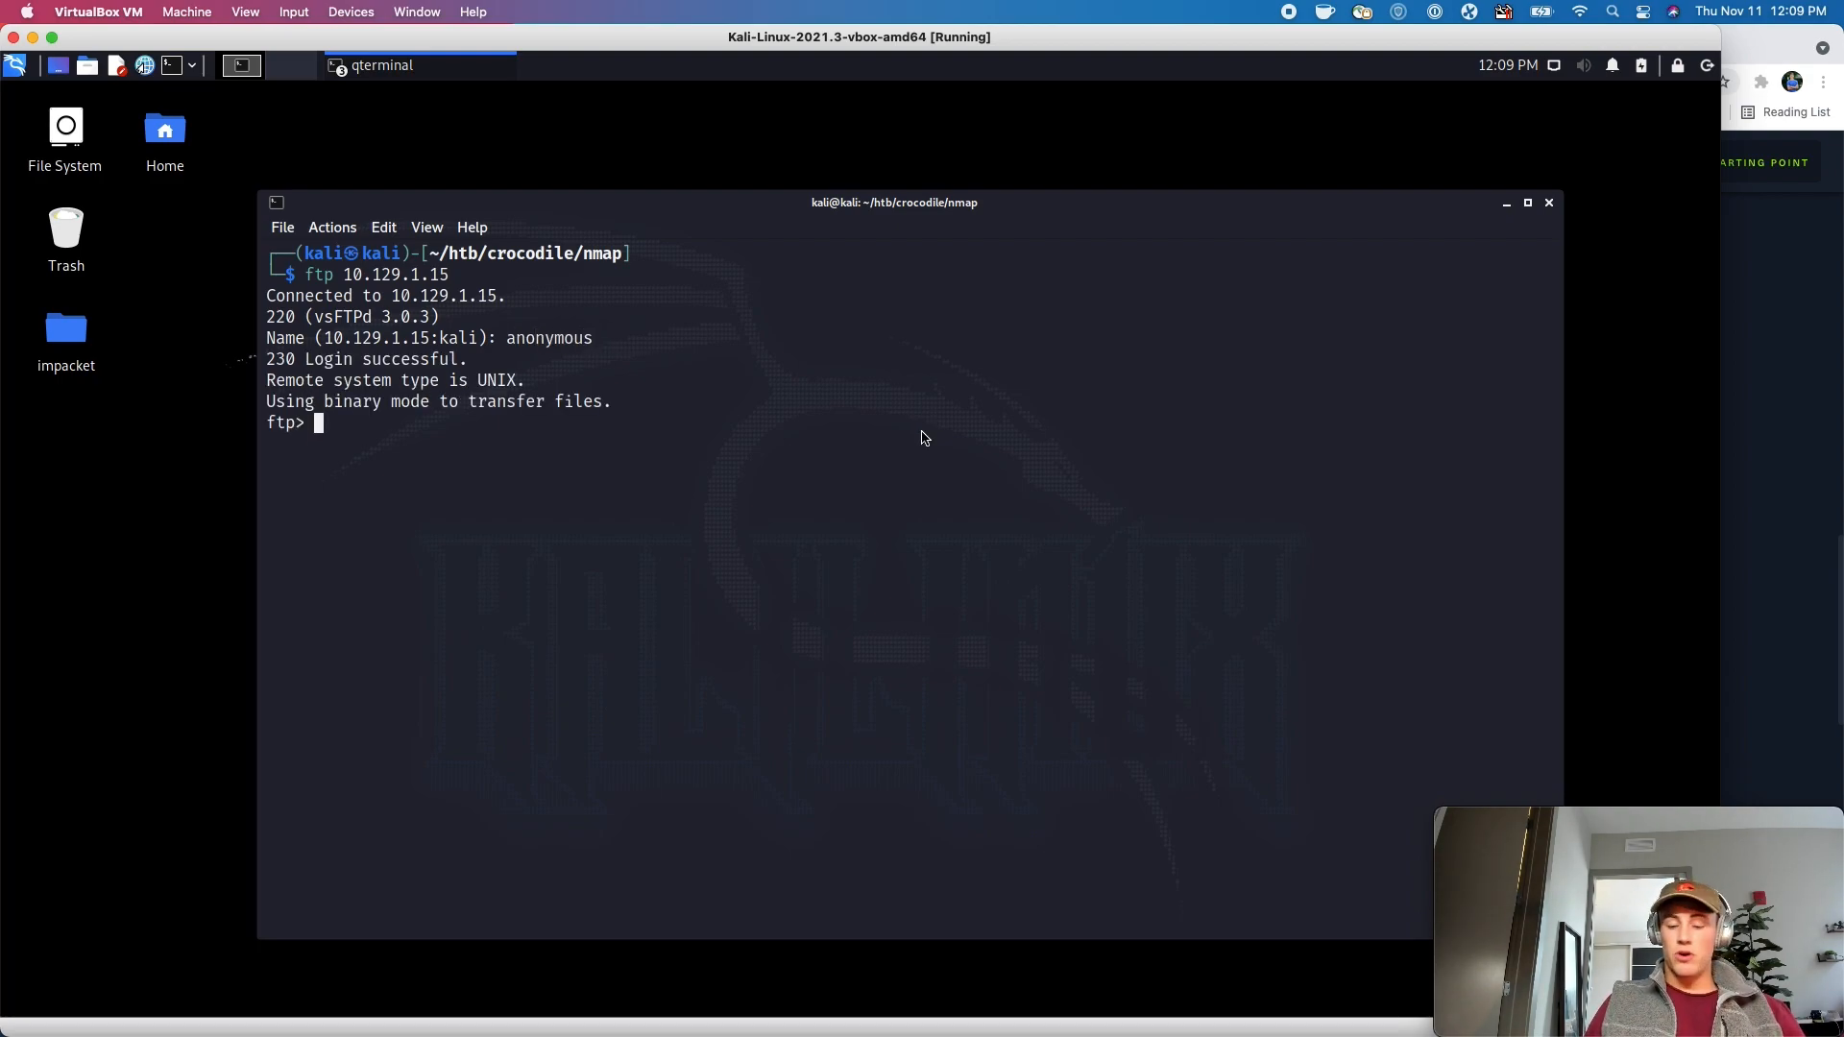
List the FTP directory and download allowed.userlist.
{"action": "type", "text": "ls"}
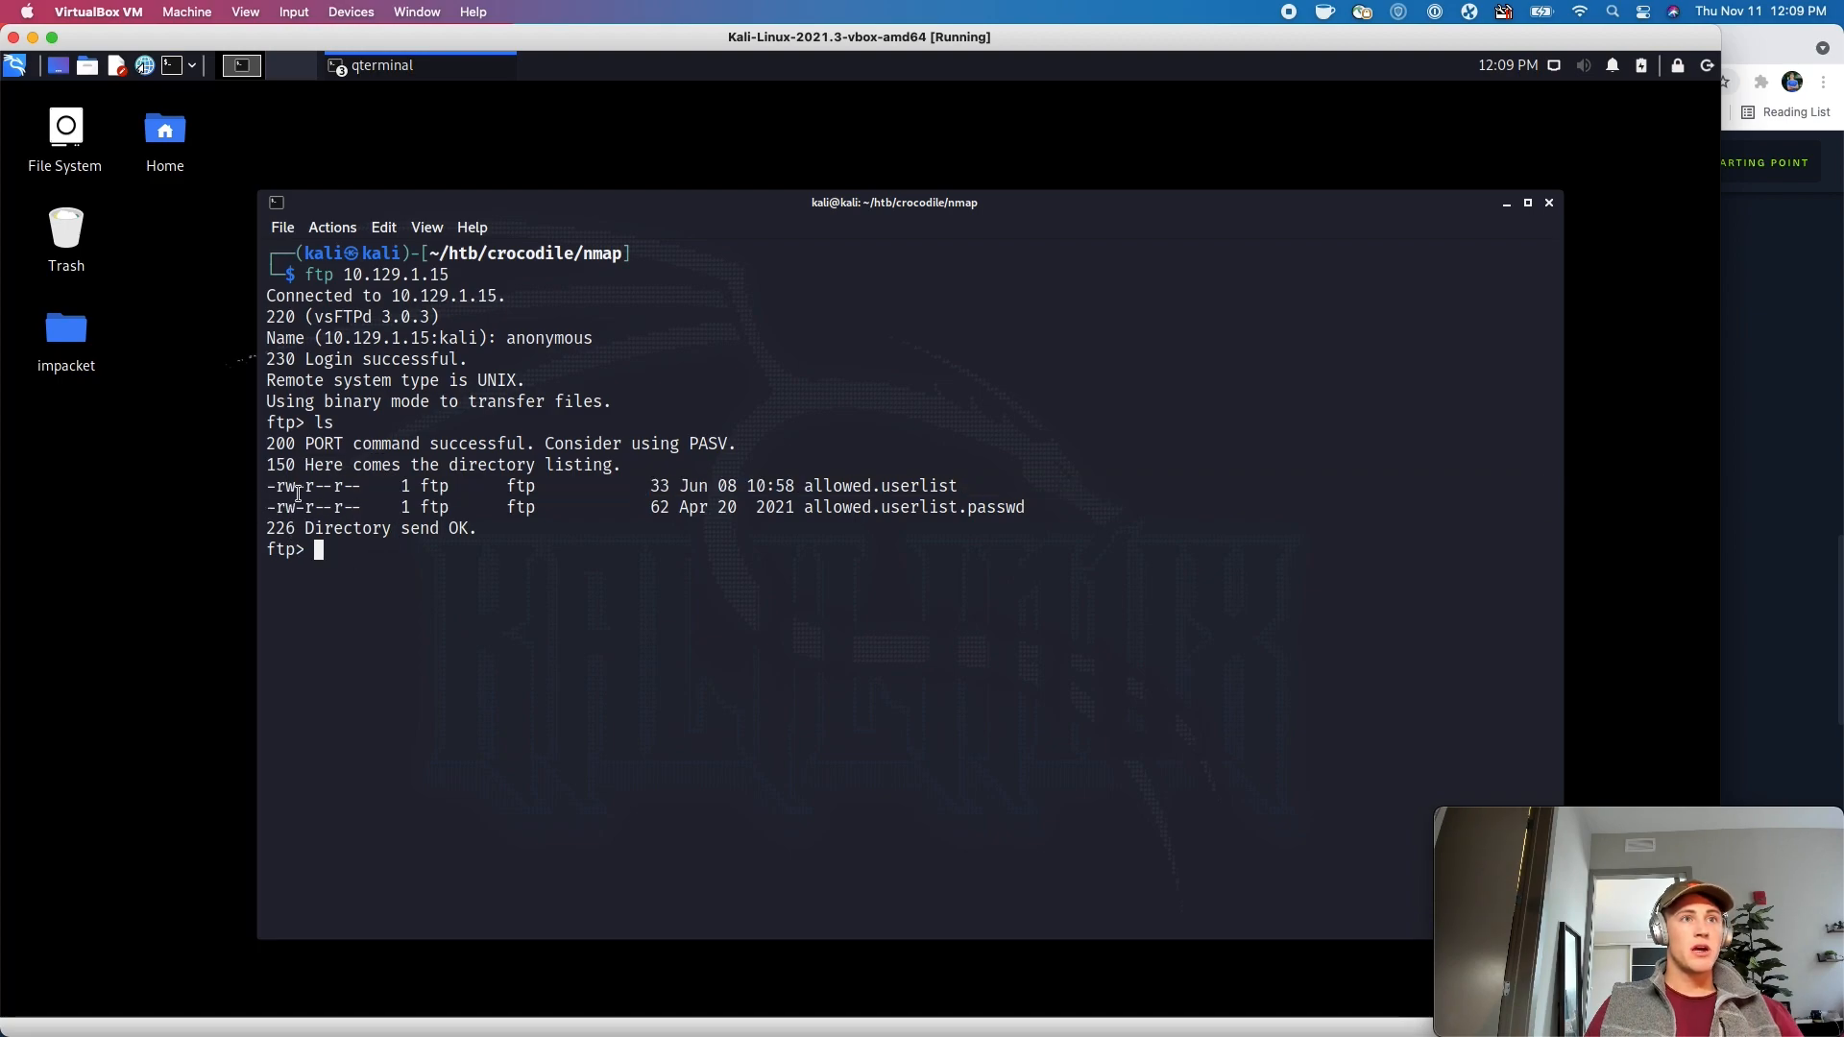
{"action": "double_click", "coordinate": [879, 486]}
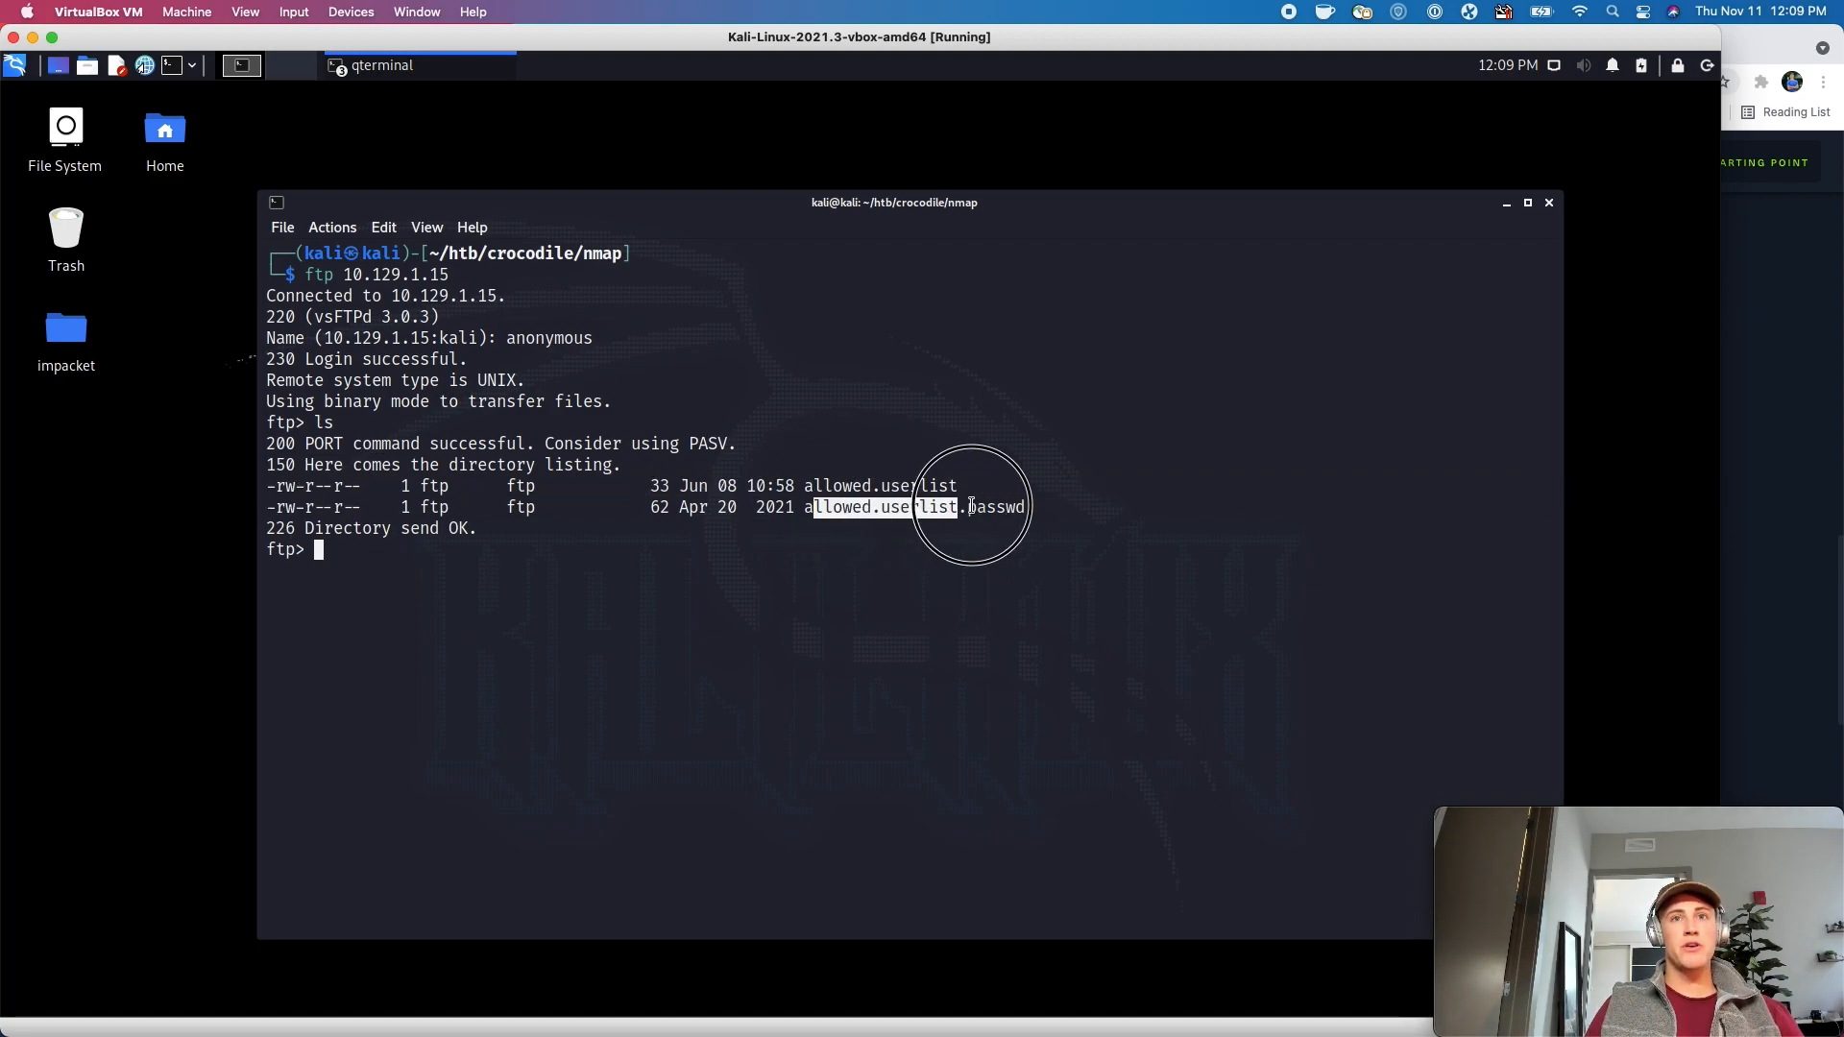
{"action": "type", "text": "g"}
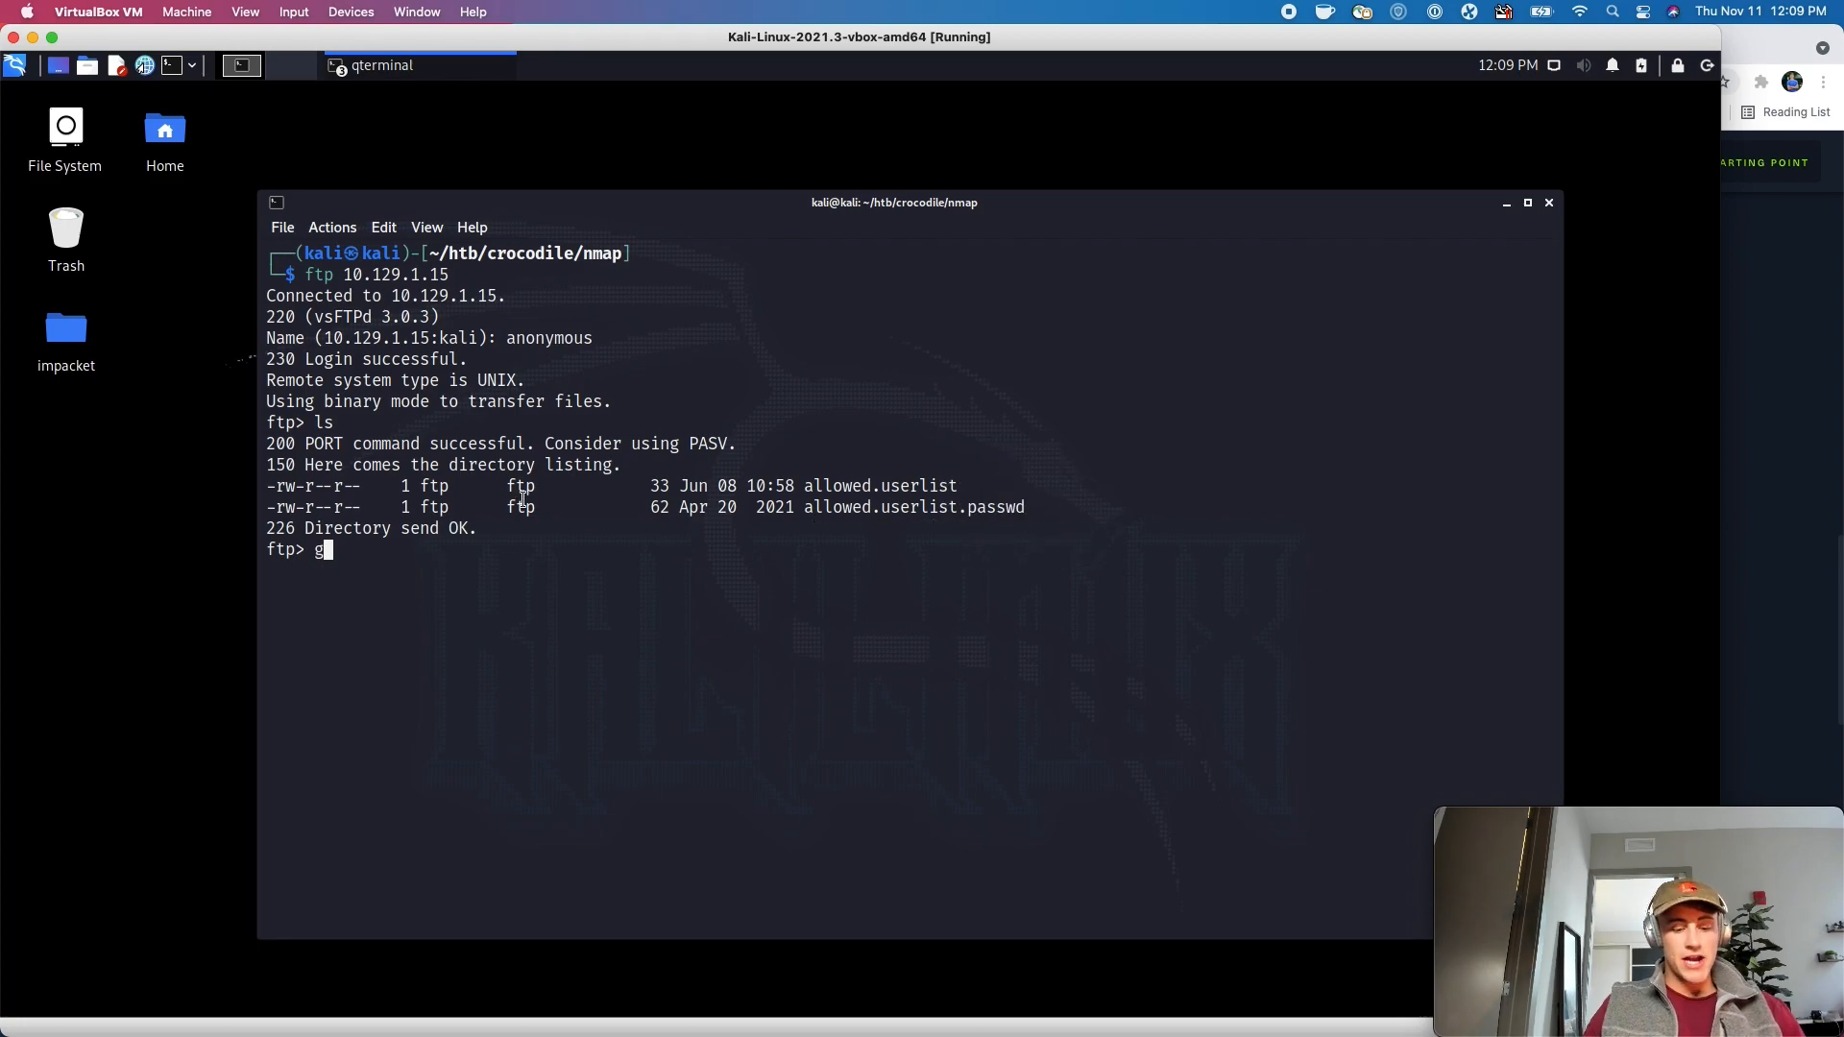
{"action": "type", "text": "et allowed"}
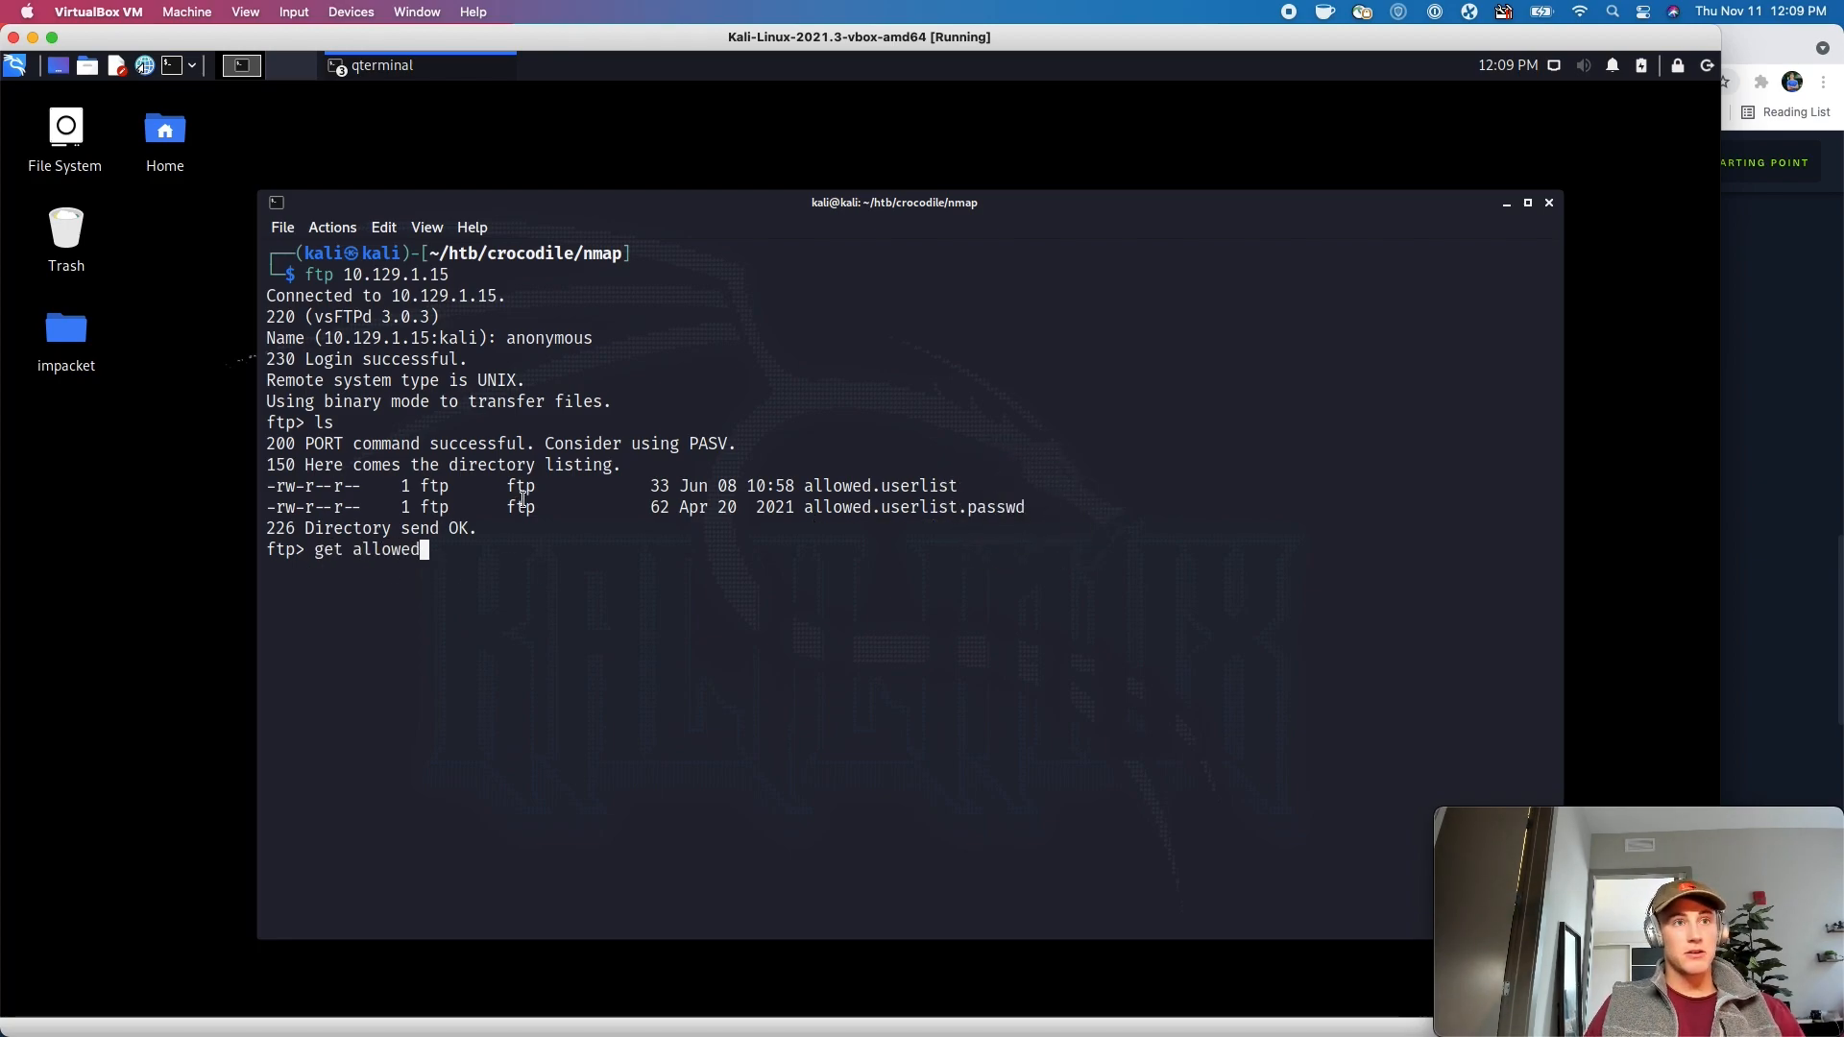
{"action": "type", "text": "."}
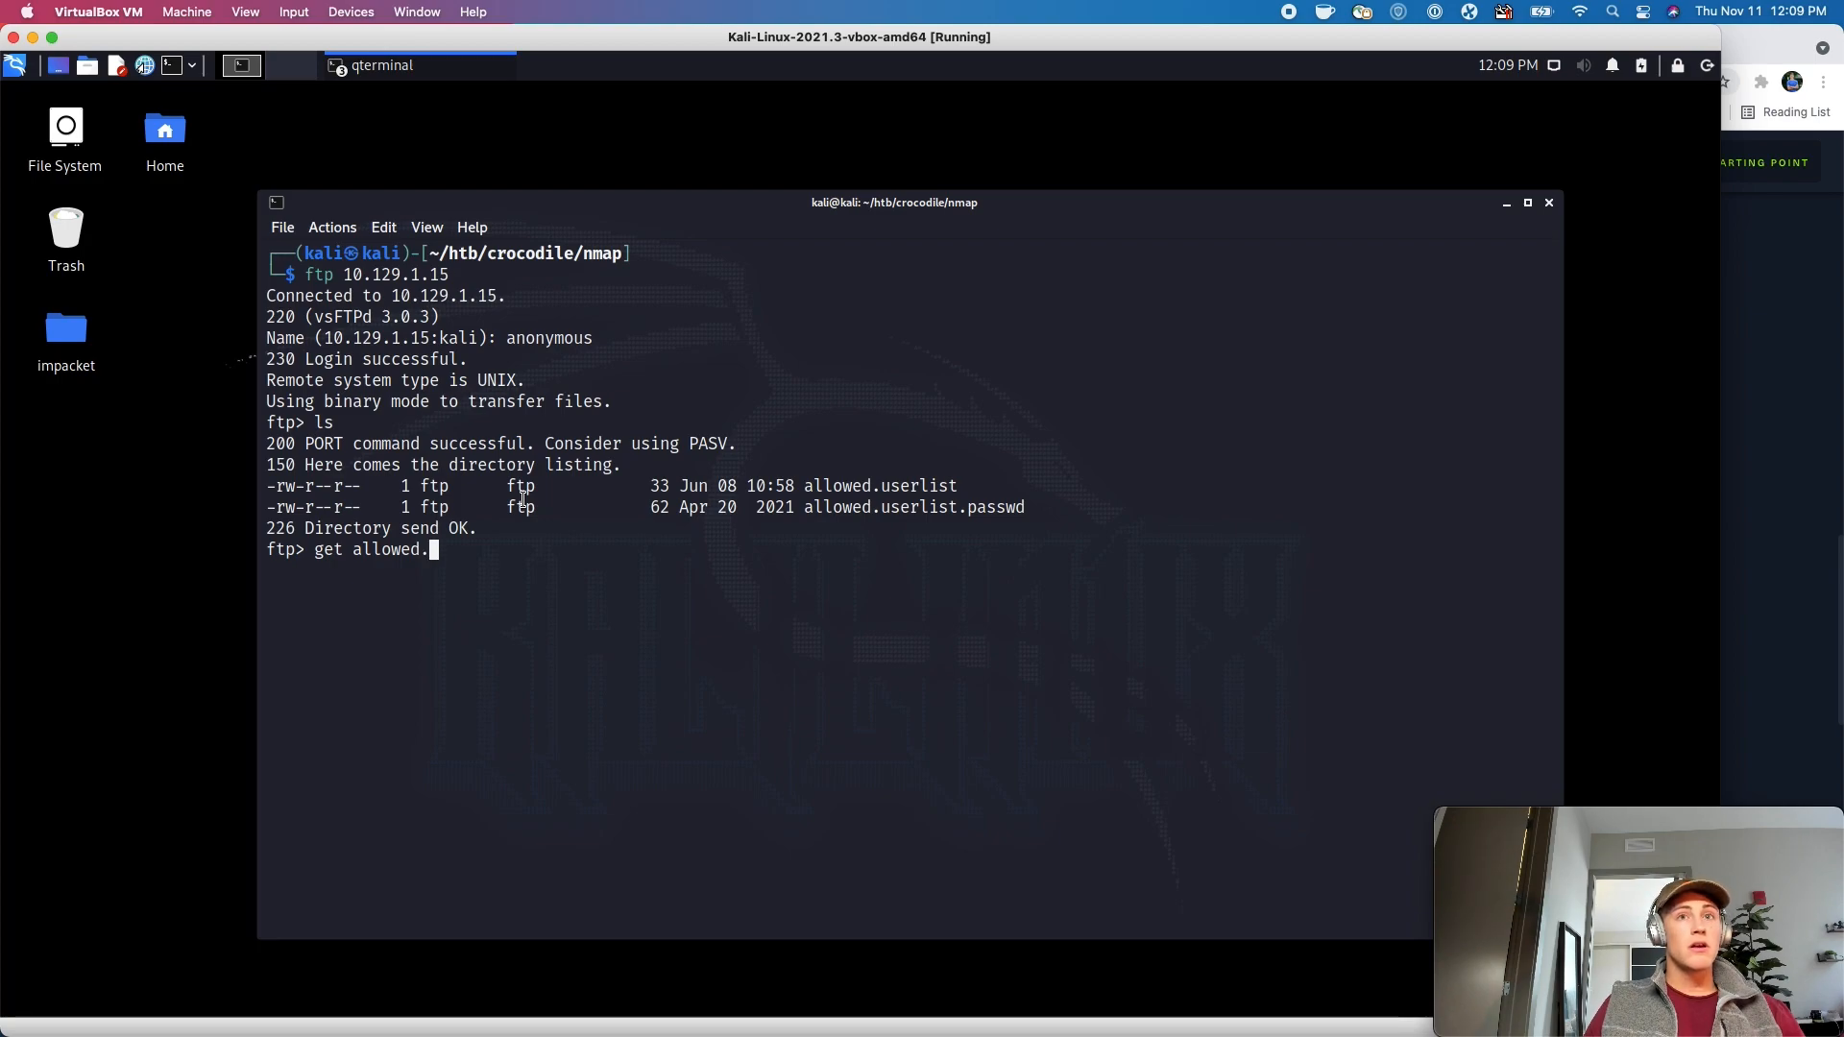
{"action": "type", "text": "userlist"}
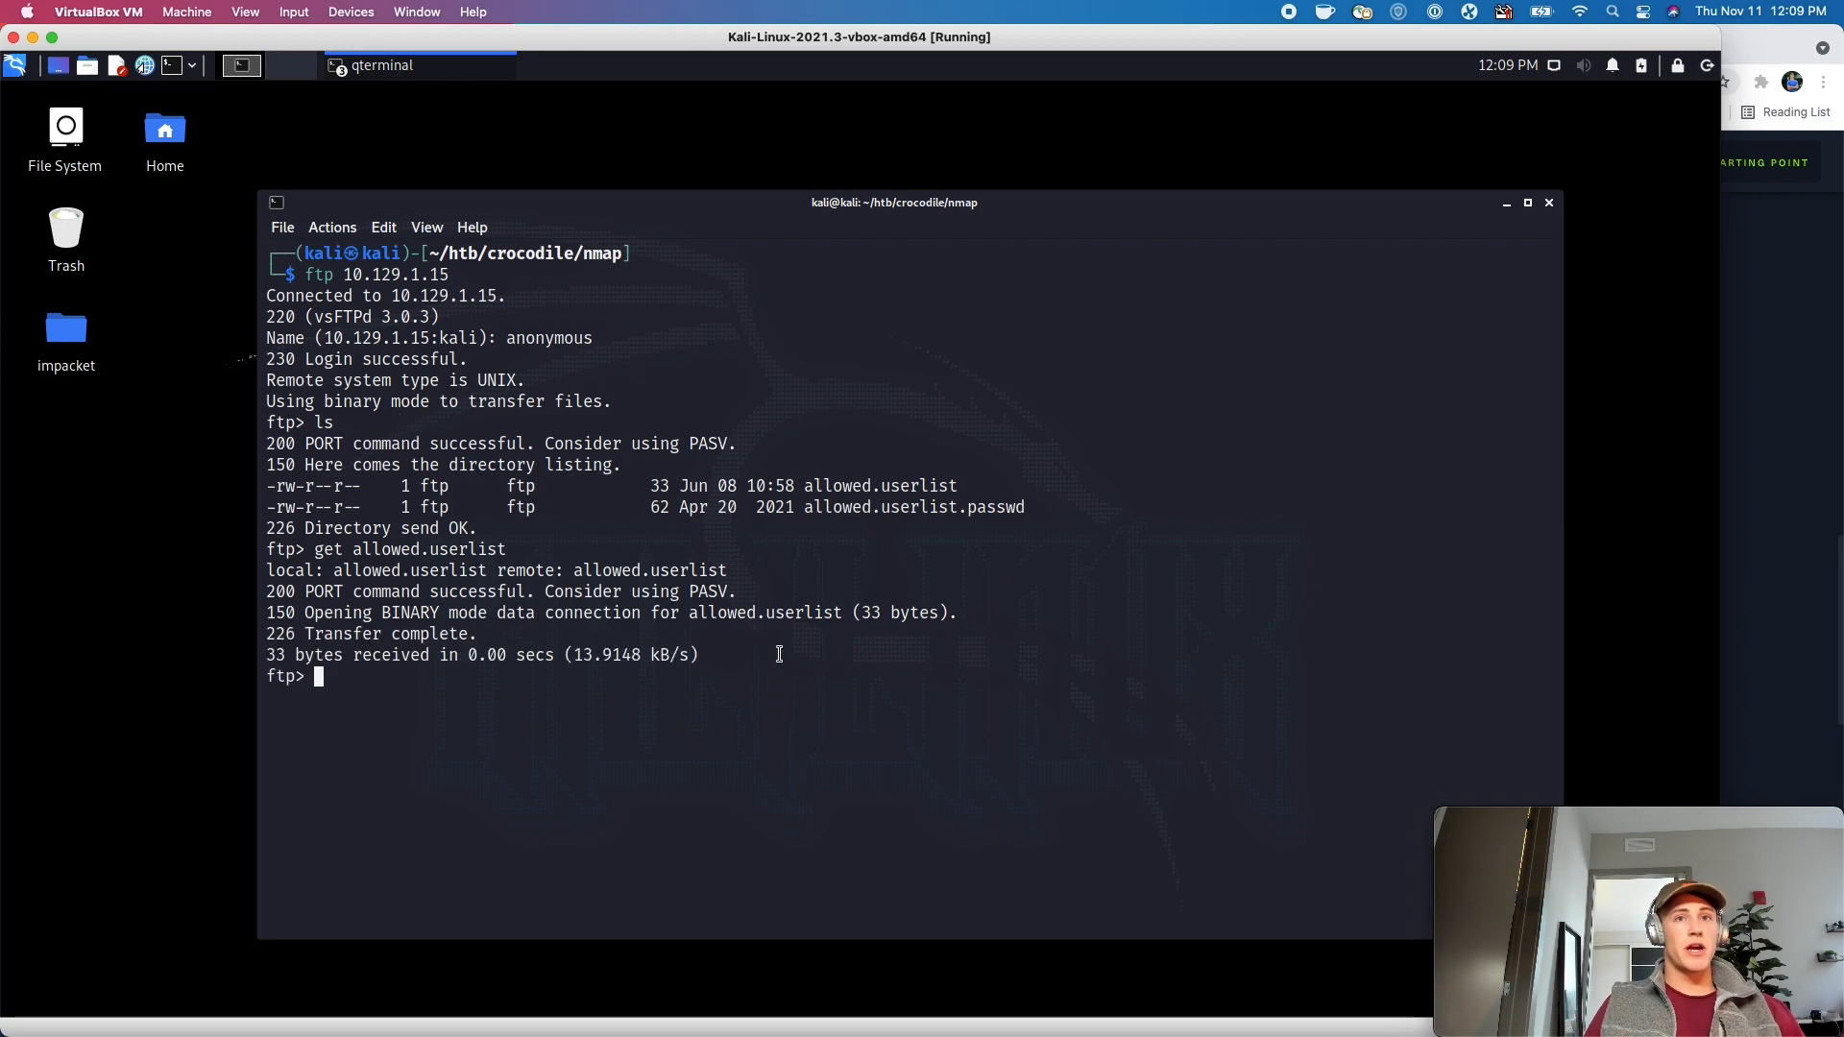
Download allowed.userlist.passwd and exit the FTP session.
{"action": "type", "text": "get"}
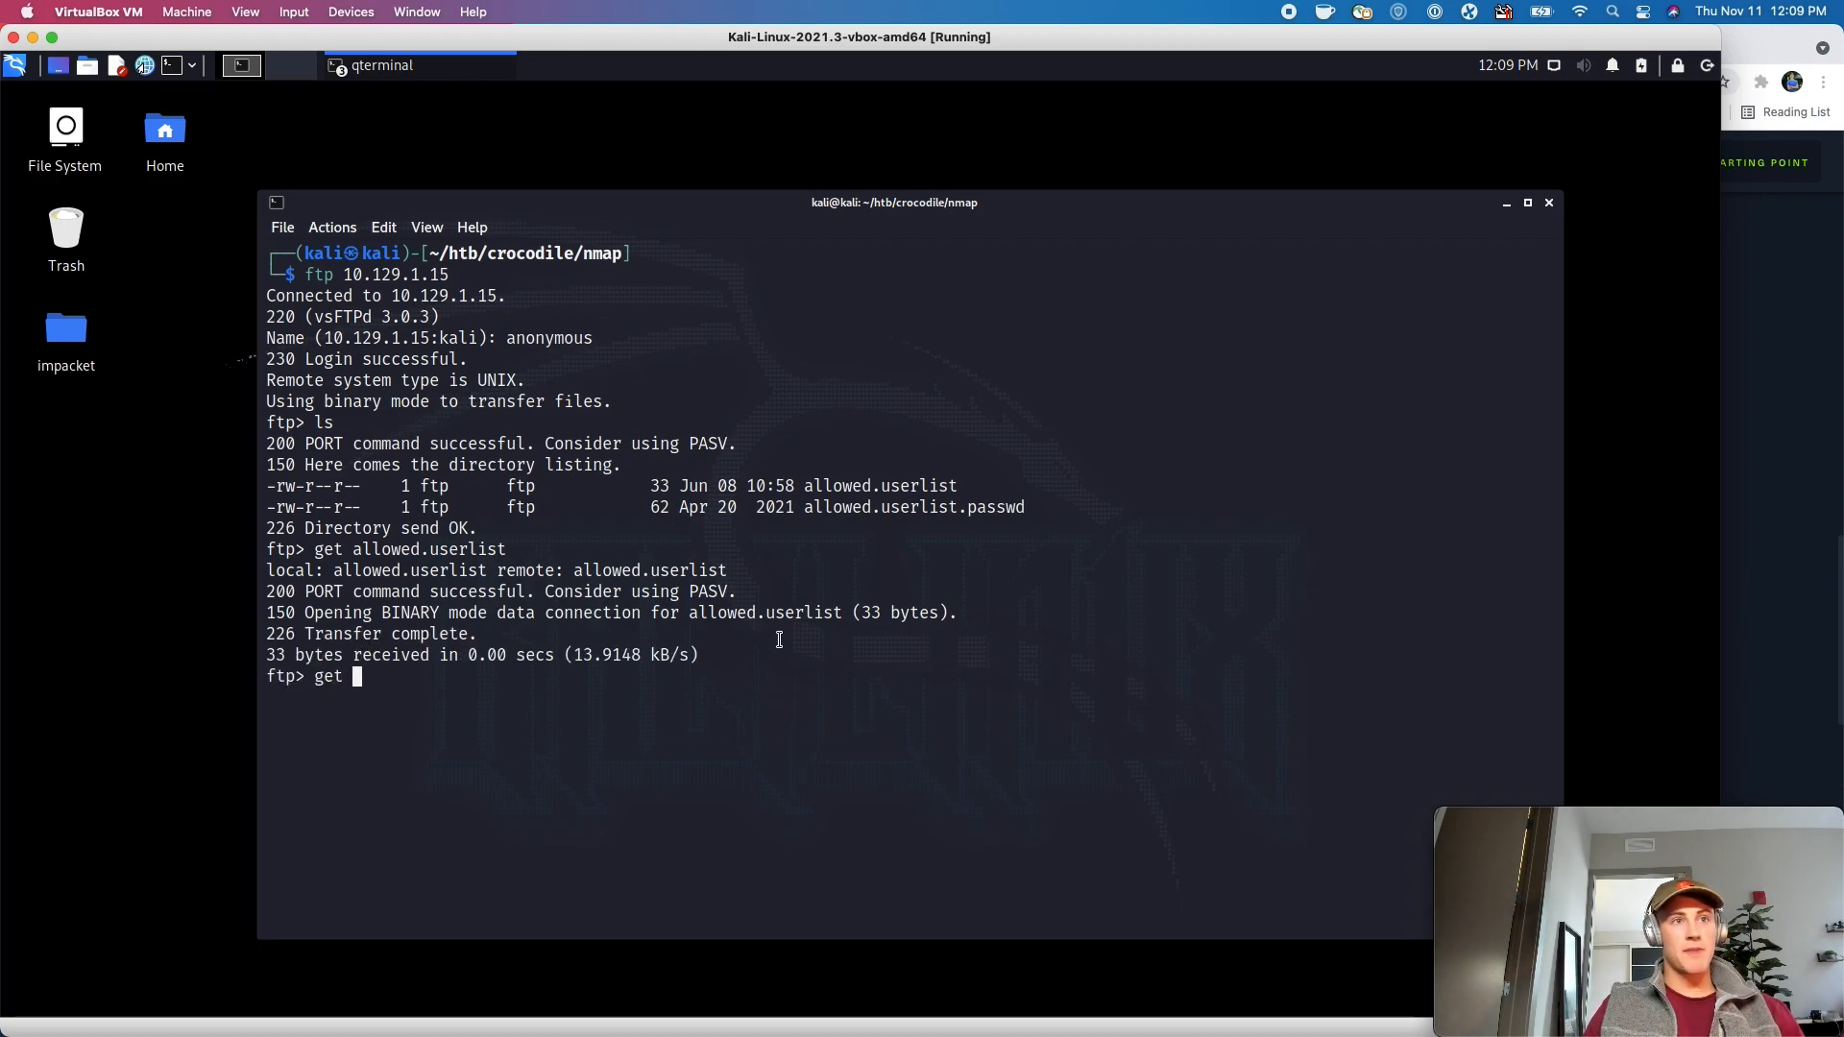
{"action": "type", "text": "allowed.userlist.pa"}
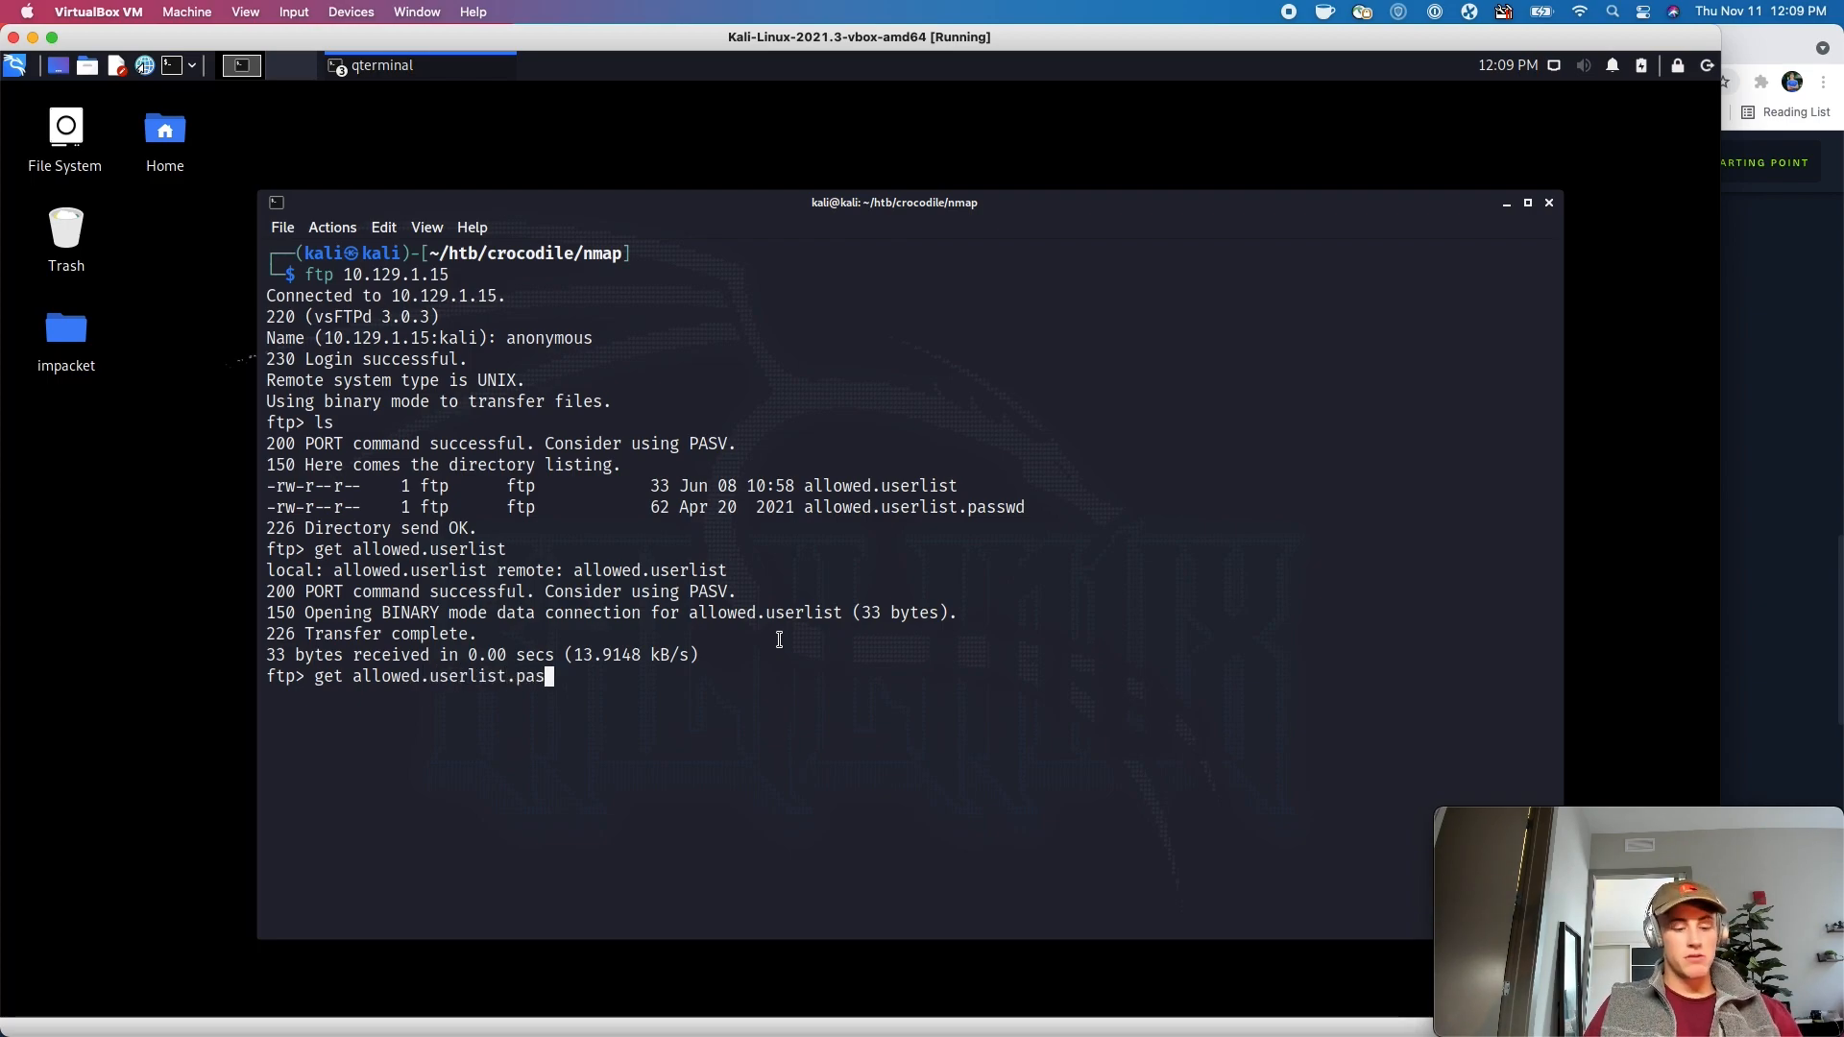
{"action": "type", "text": "swd"}
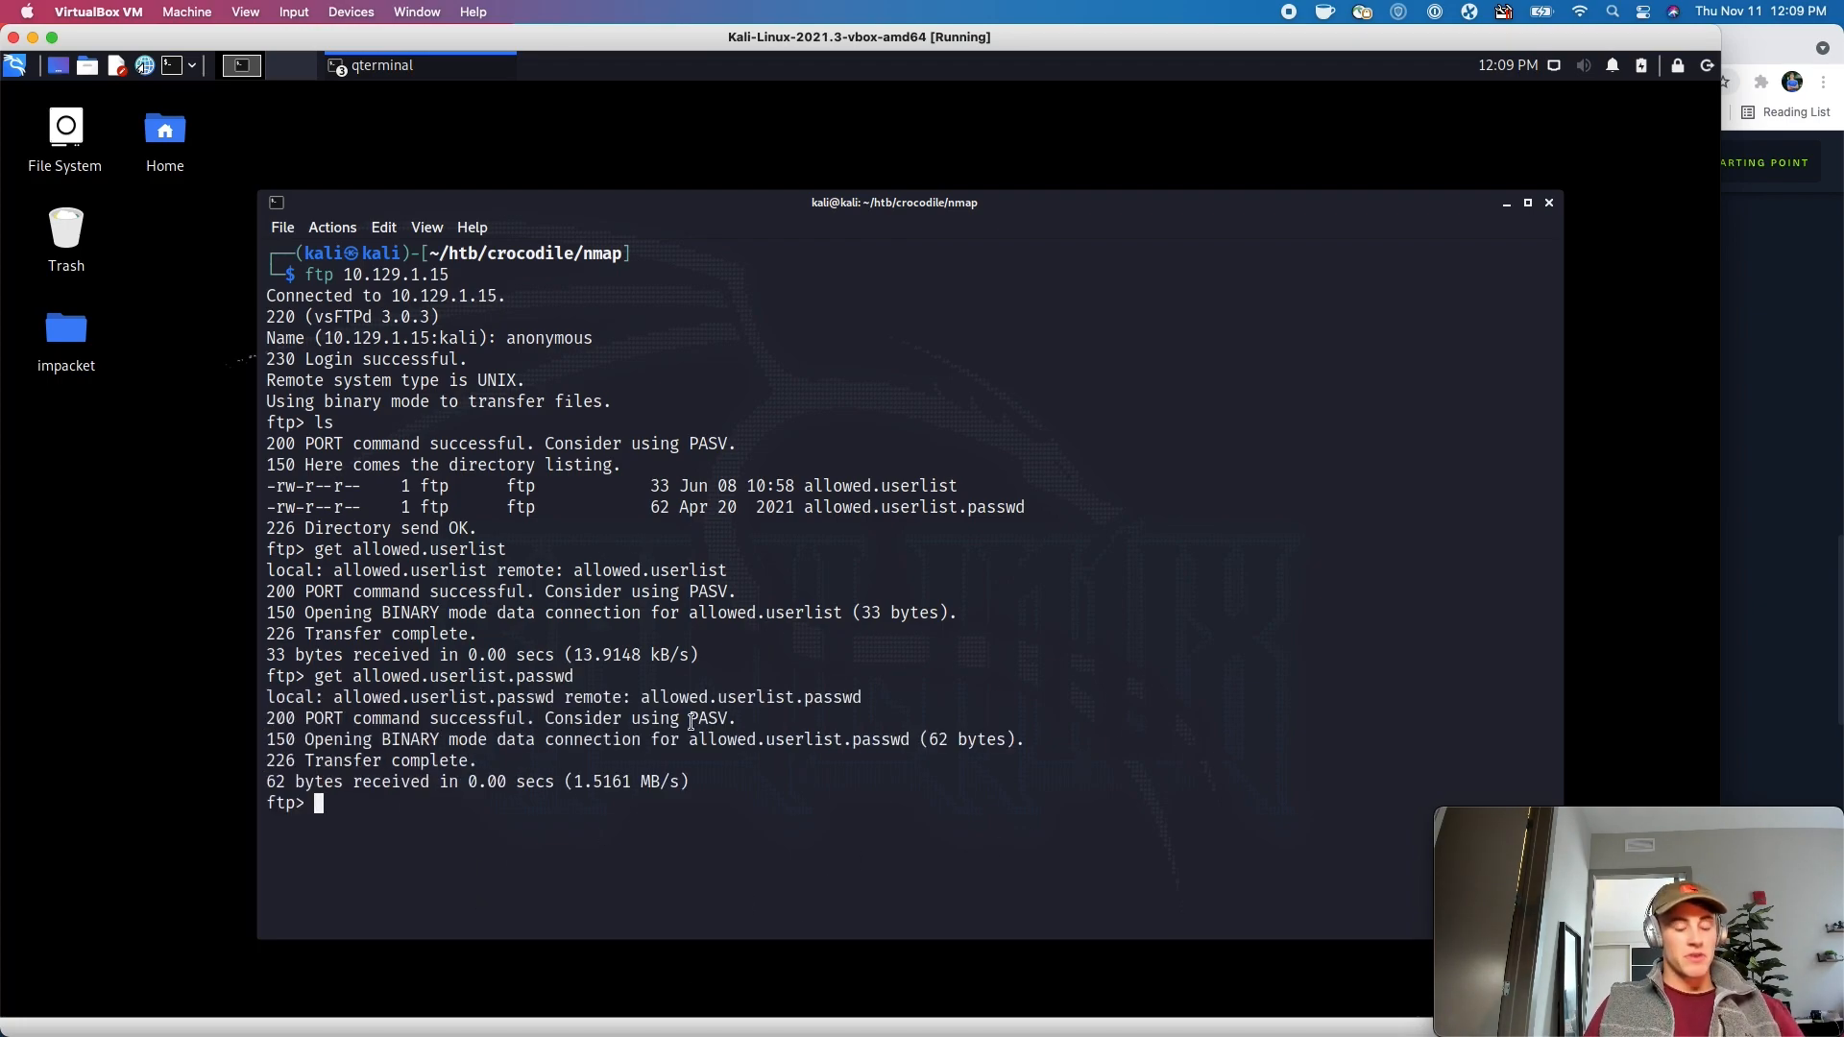
{"action": "type", "text": "ee"}
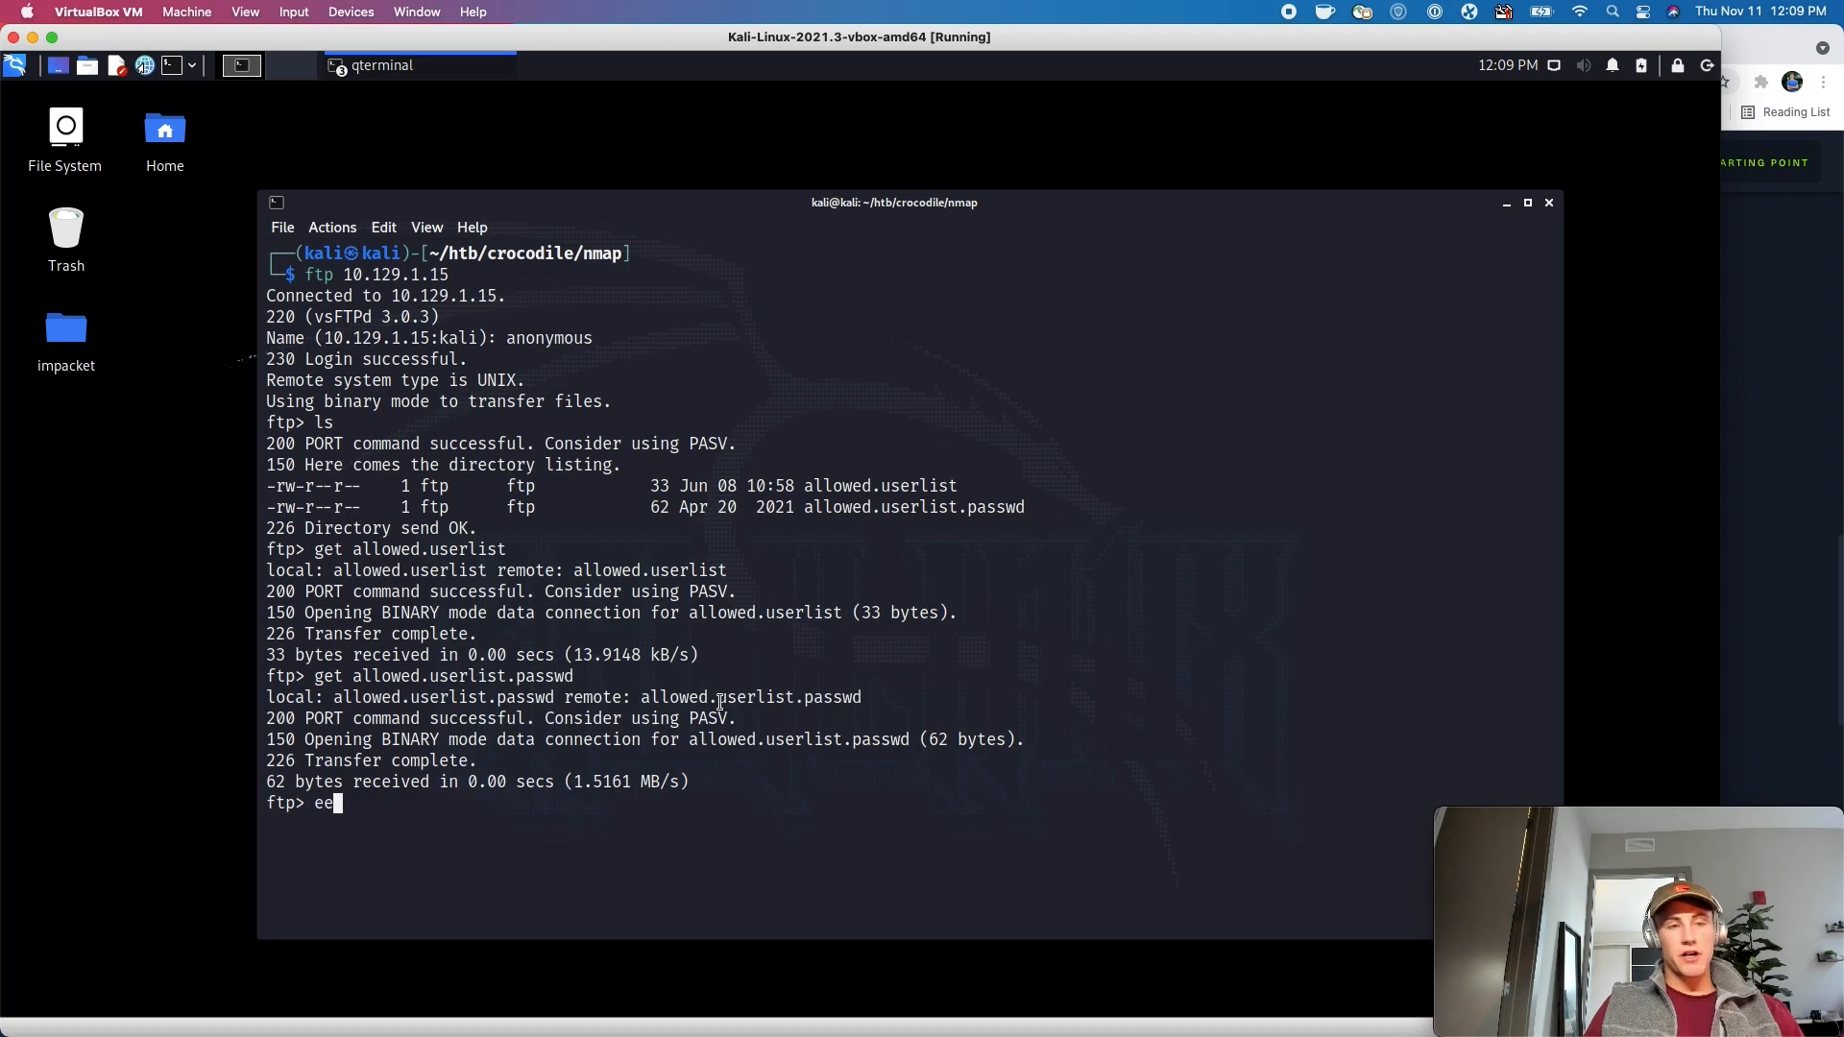
{"action": "type", "text": "x"}
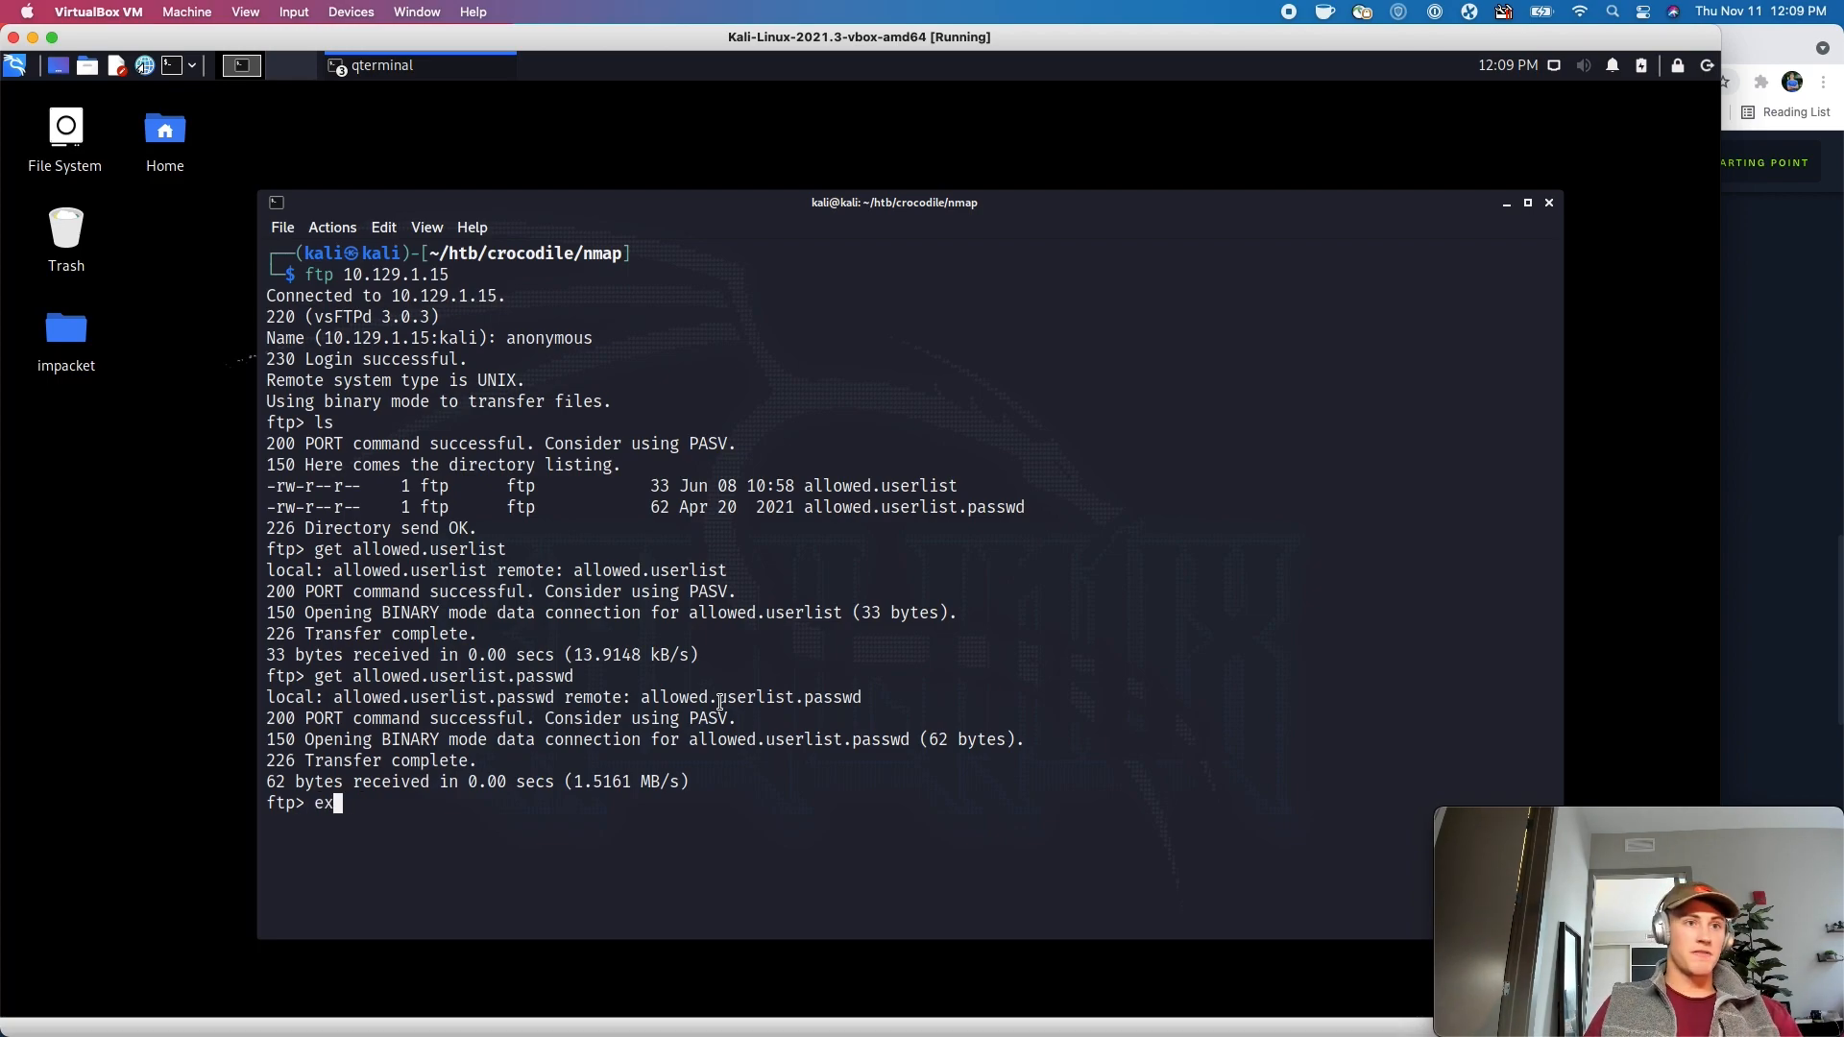
{"action": "type", "text": "it"}
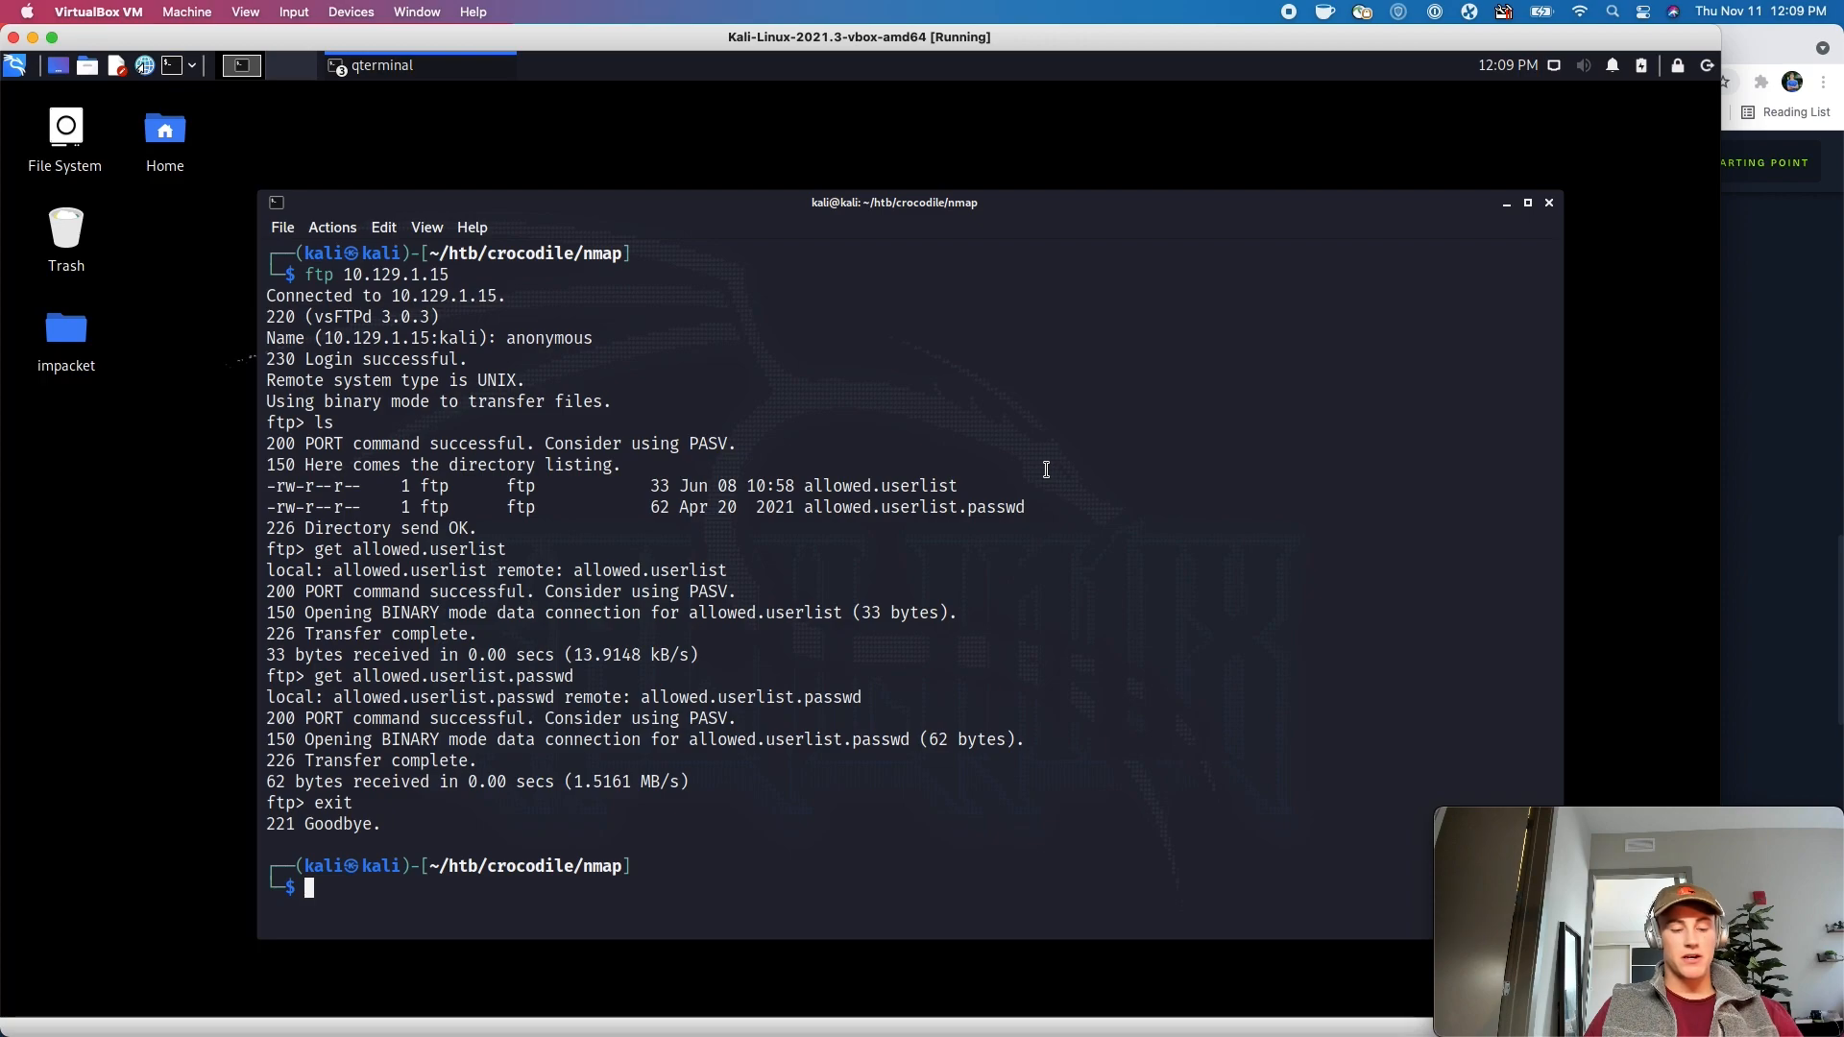
Move both allowed.* files up into ~/htb/crocodile and change directory.
{"action": "type", "text": "ls"}
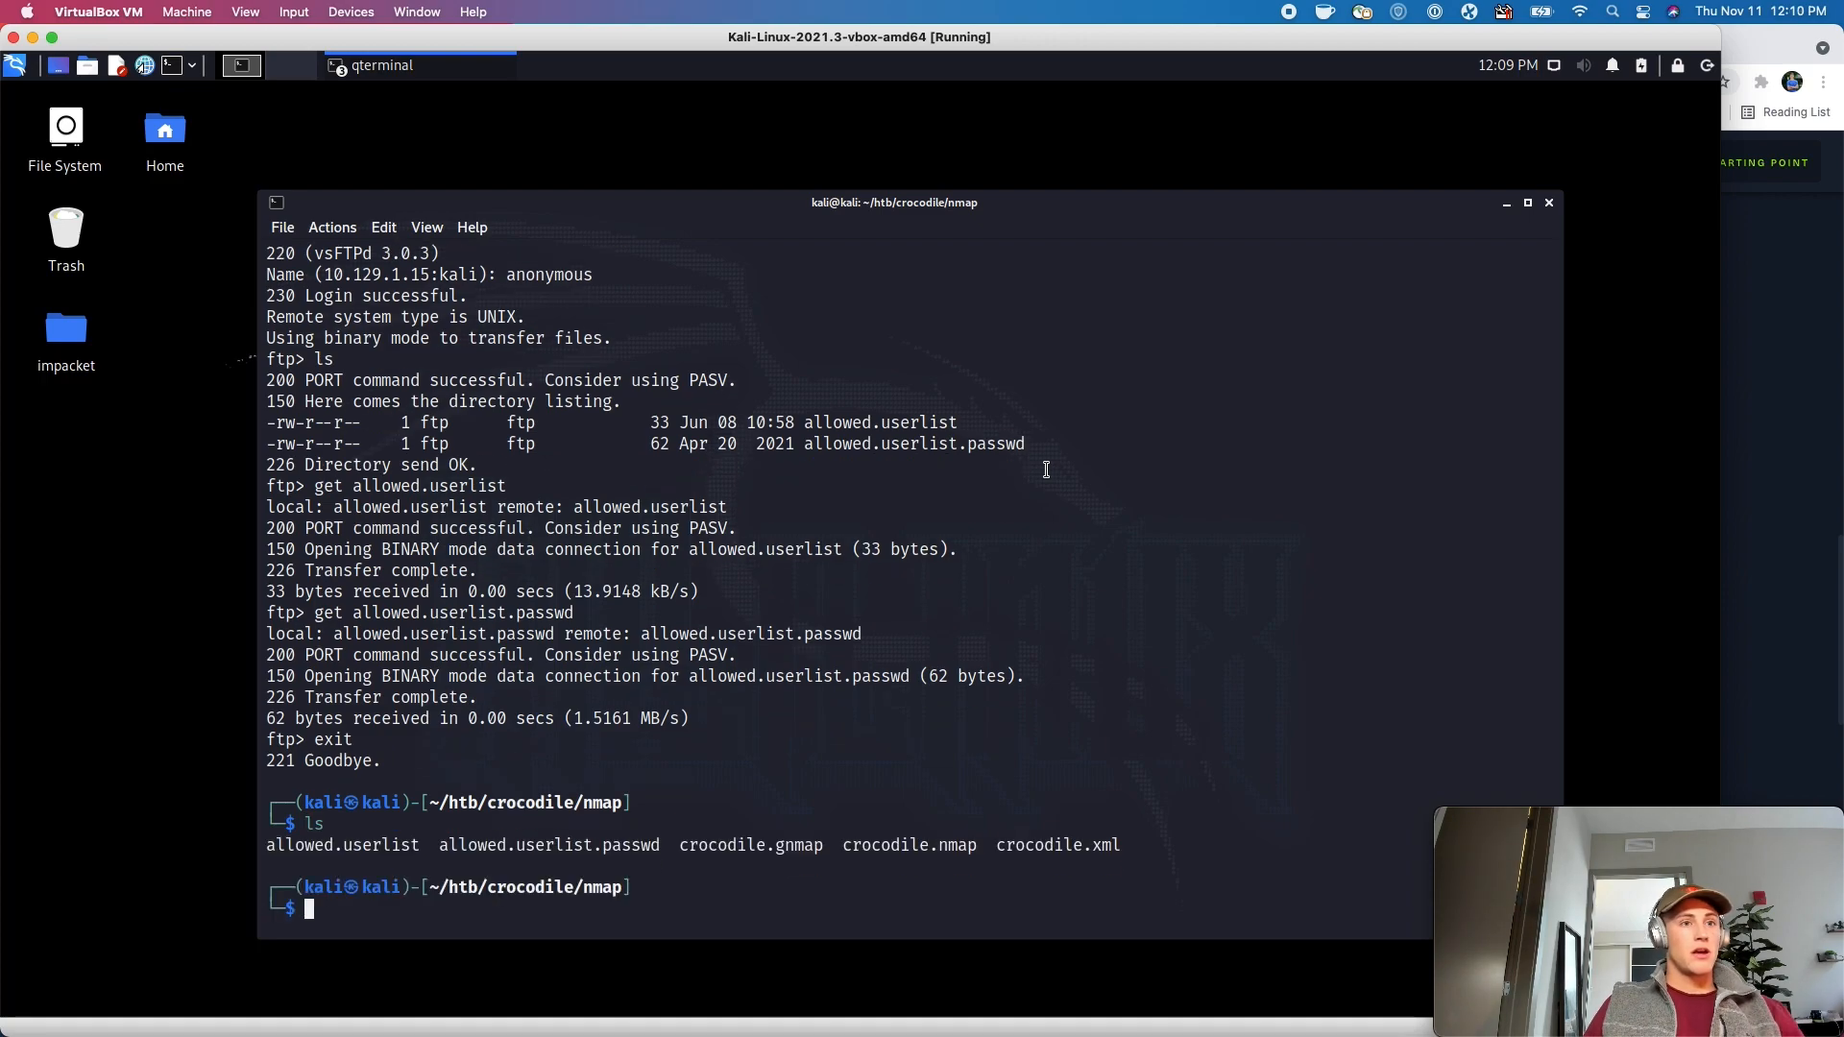
{"action": "type", "text": "mv 37292.c exploit.c"}
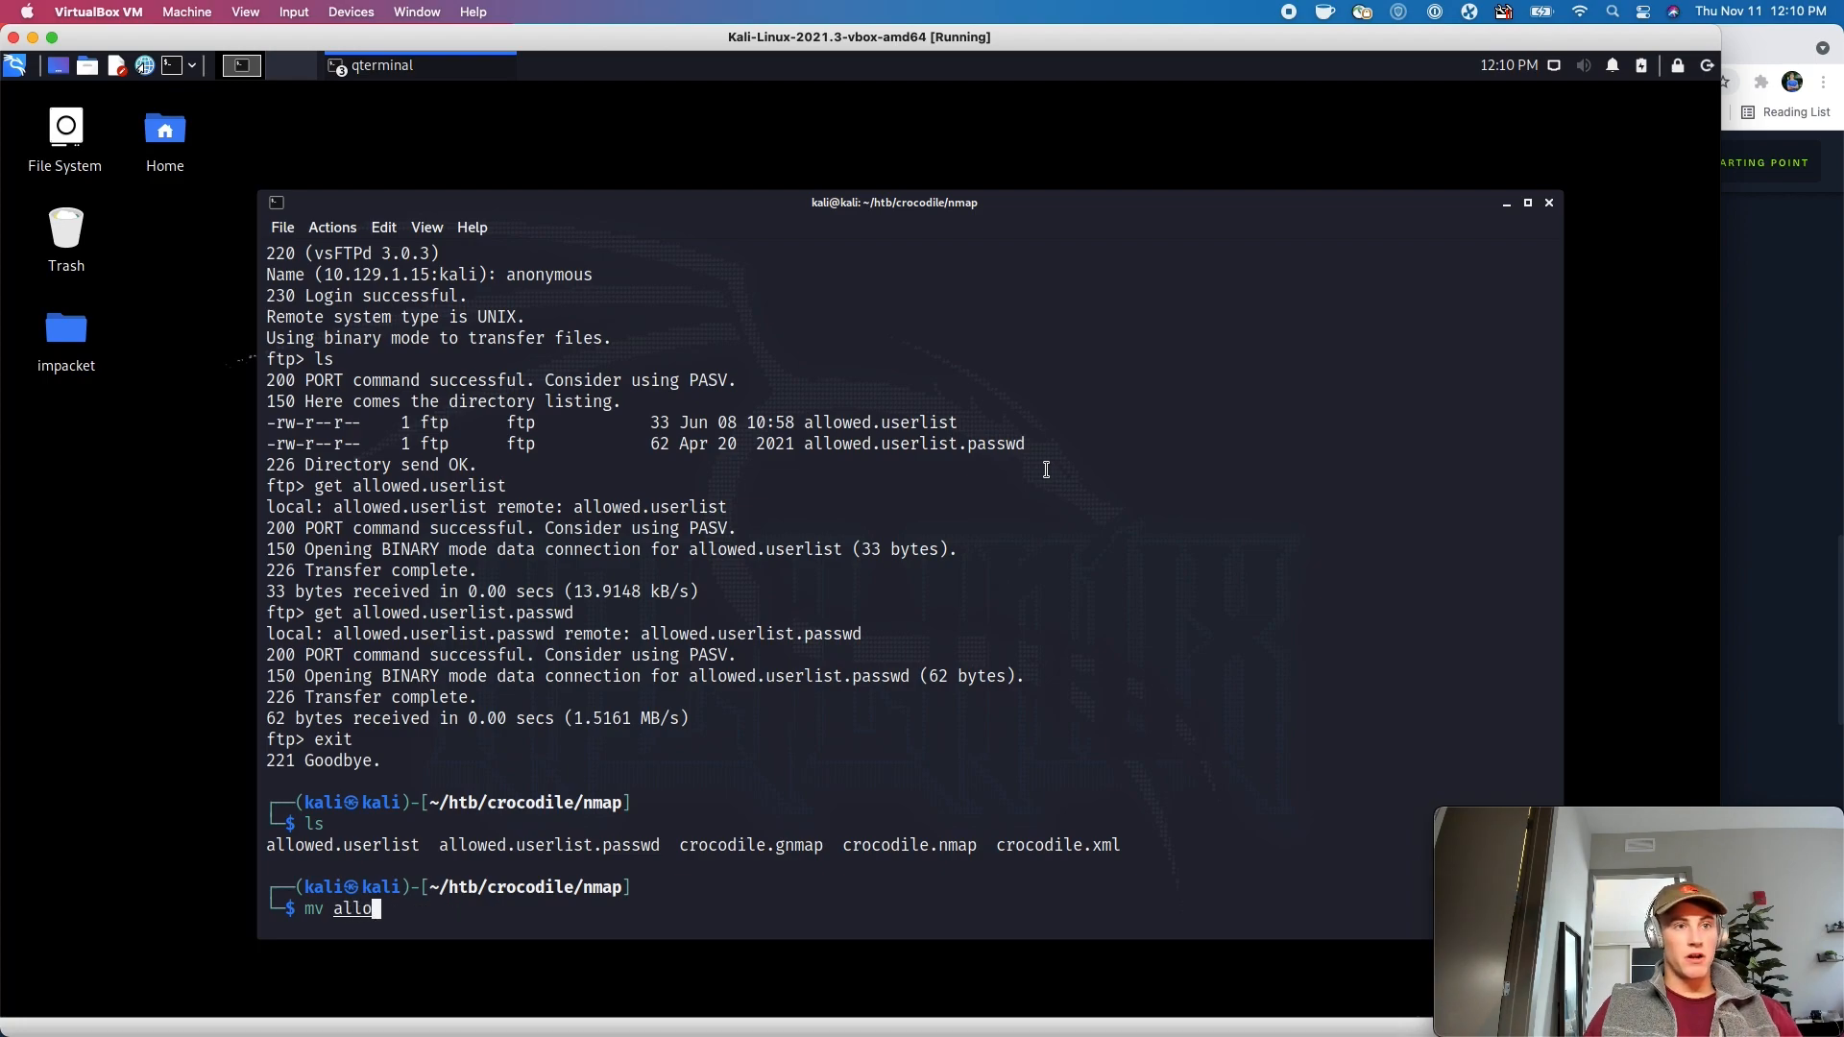
{"action": "type", "text": "wed"}
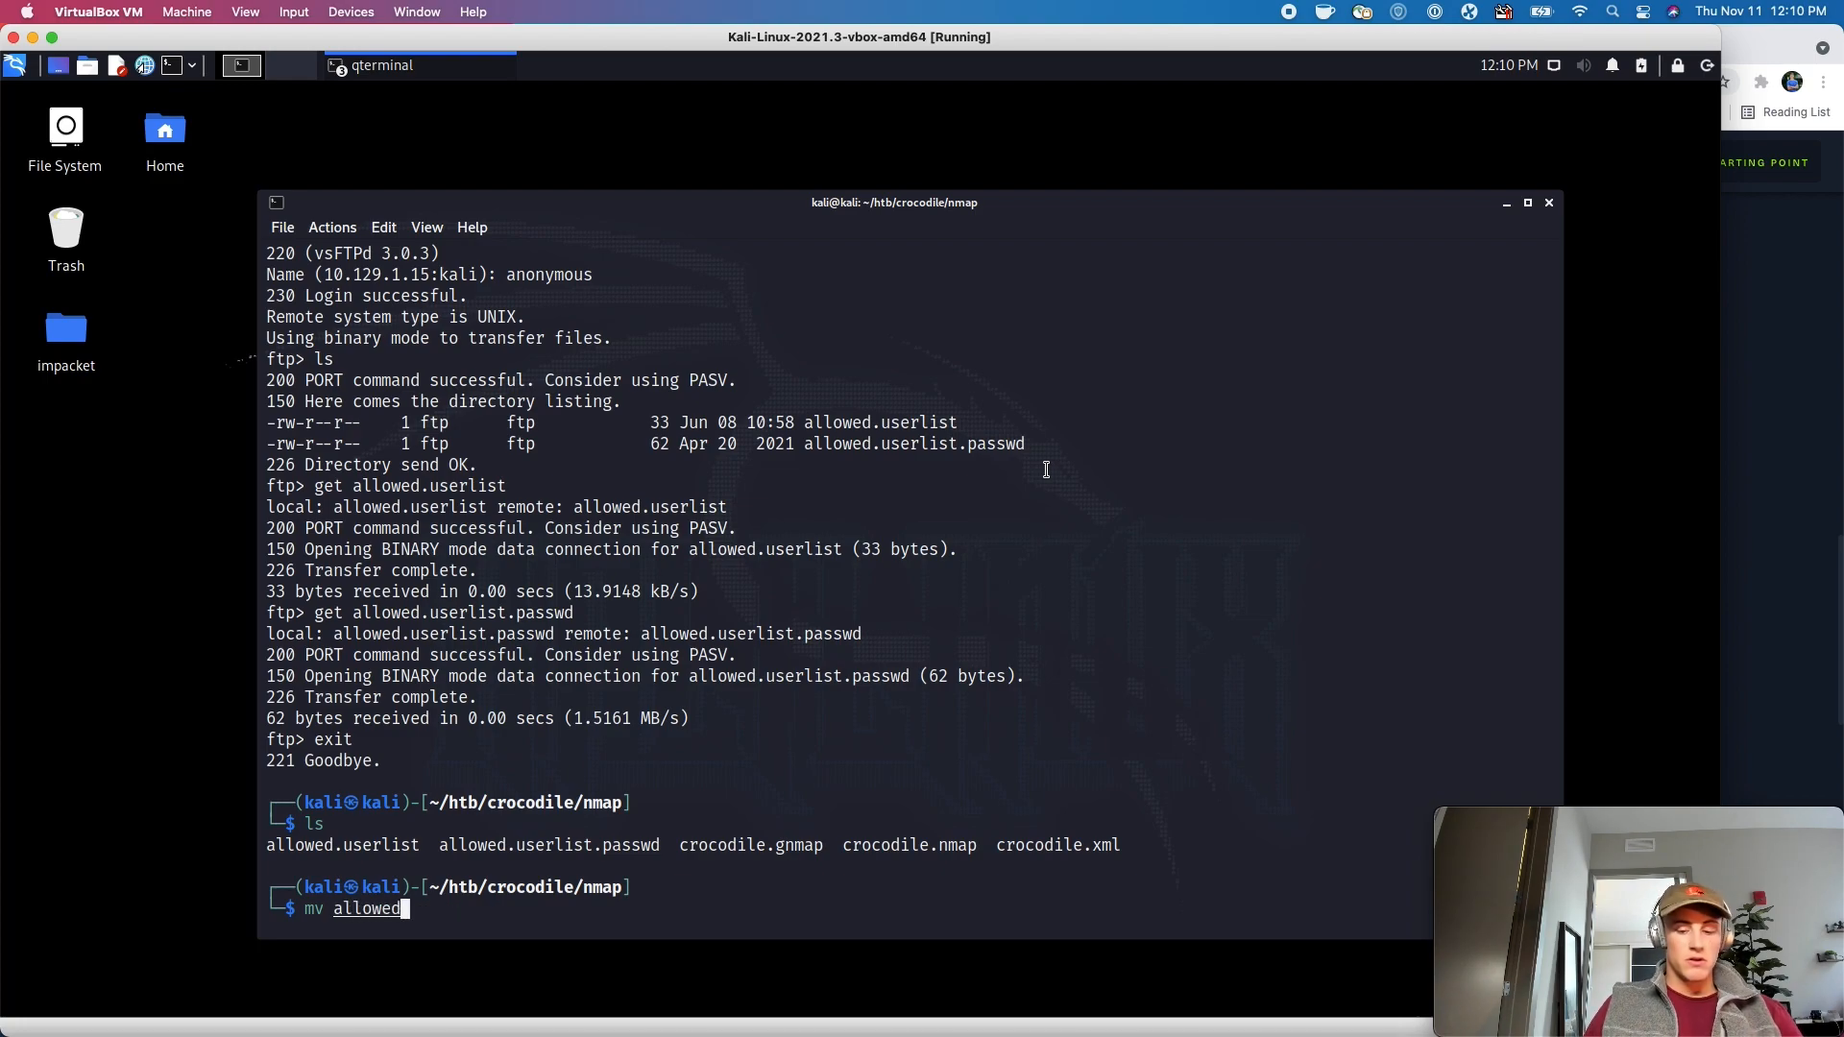
{"action": "type", "text": ".*"}
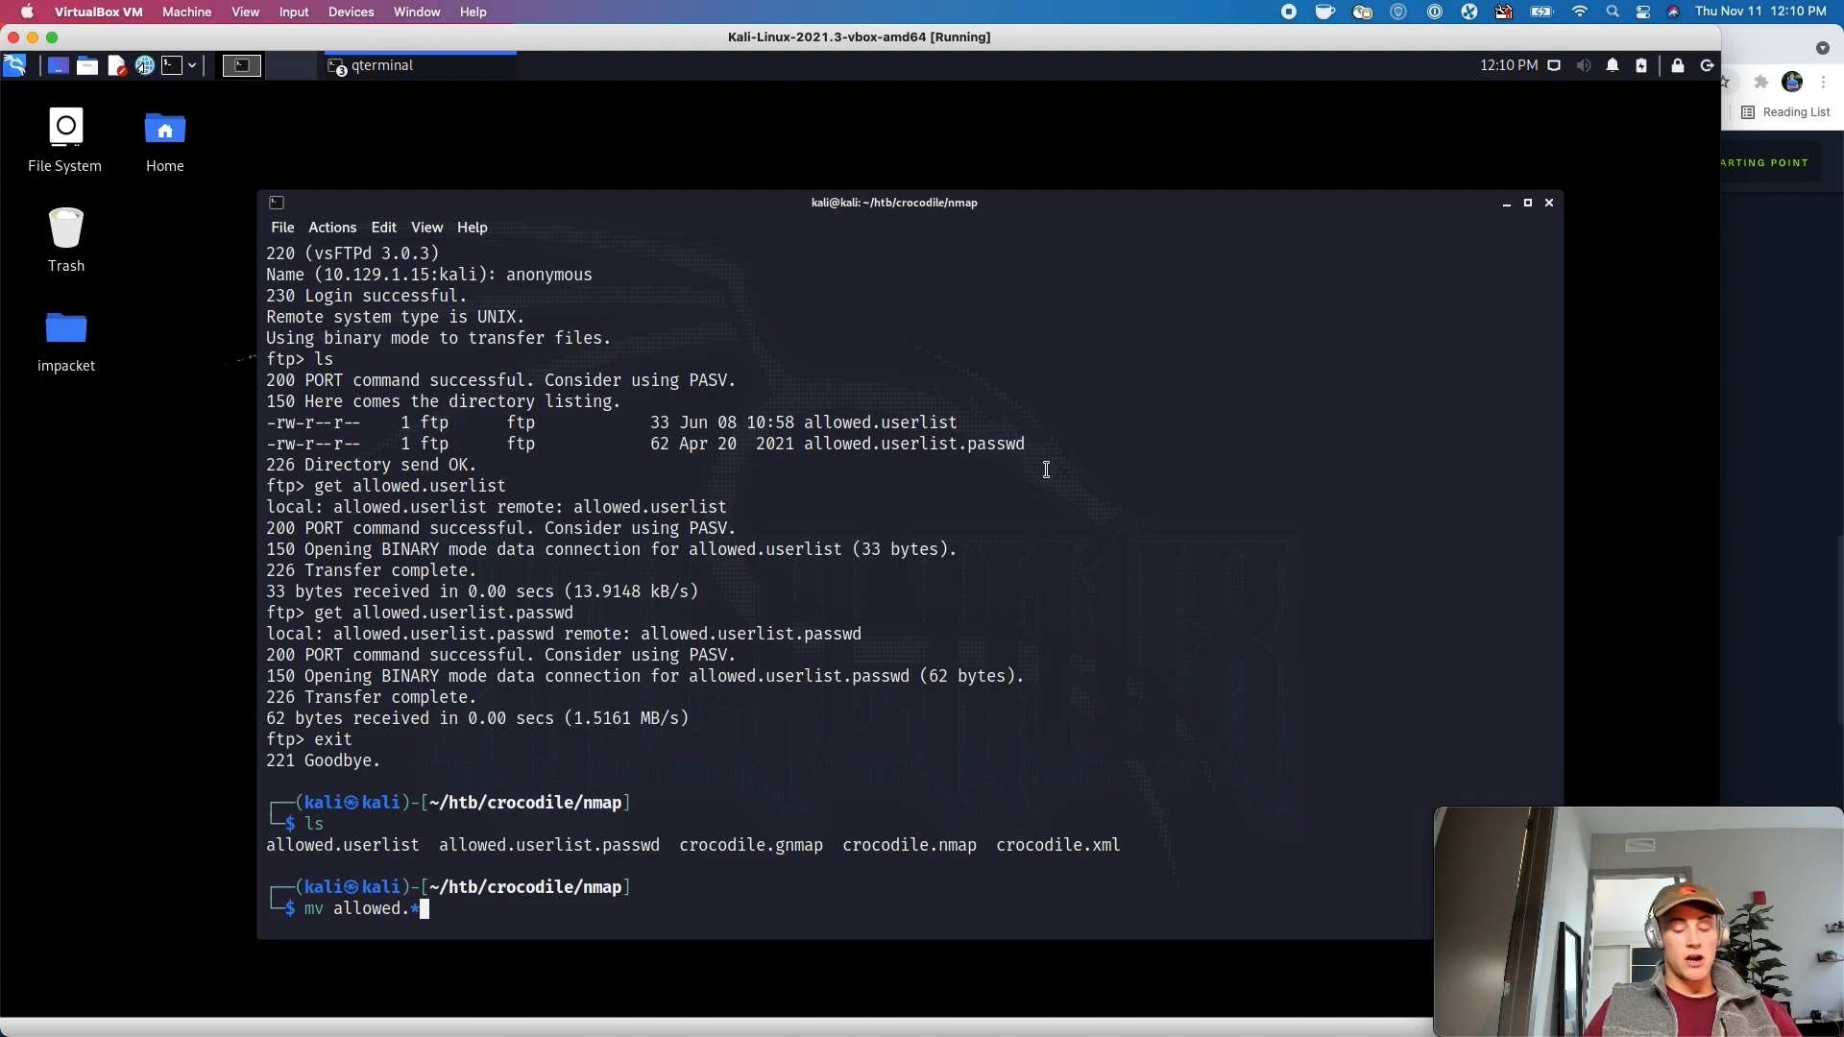
{"action": "type", "text": "../"}
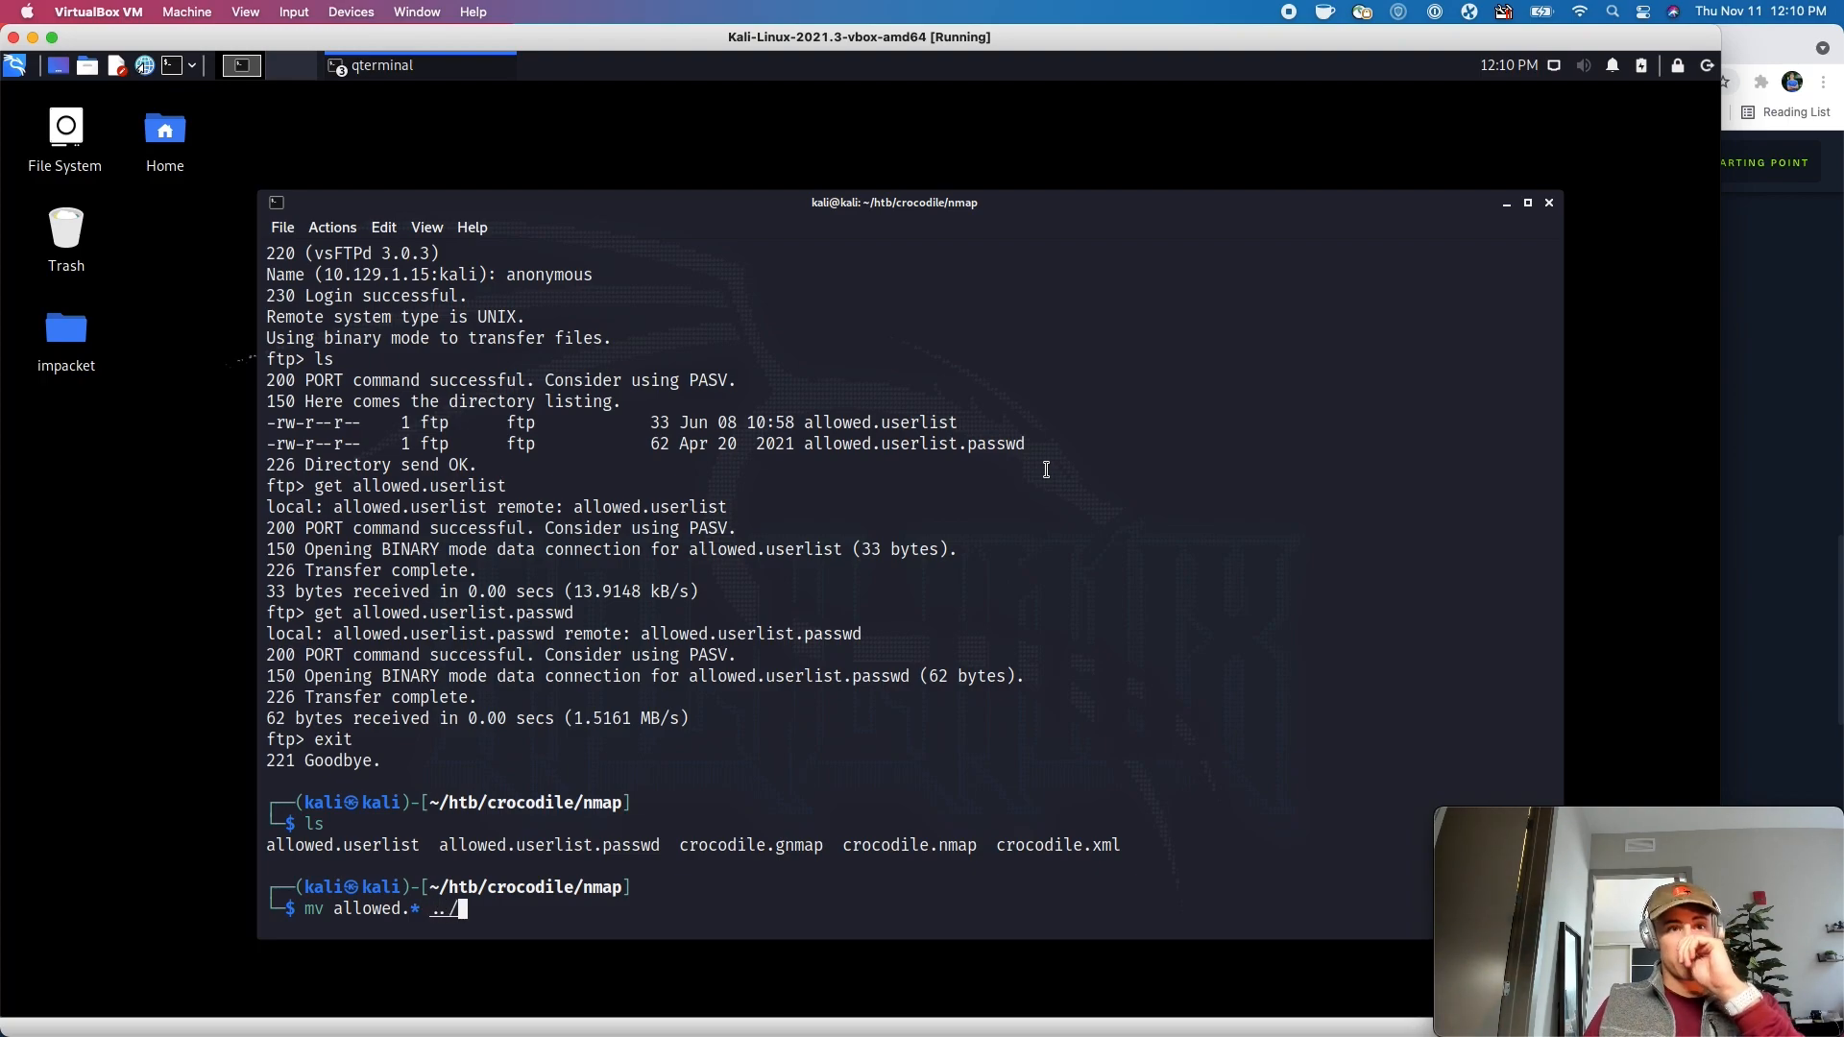
{"action": "type", "text": "cd nmap"}
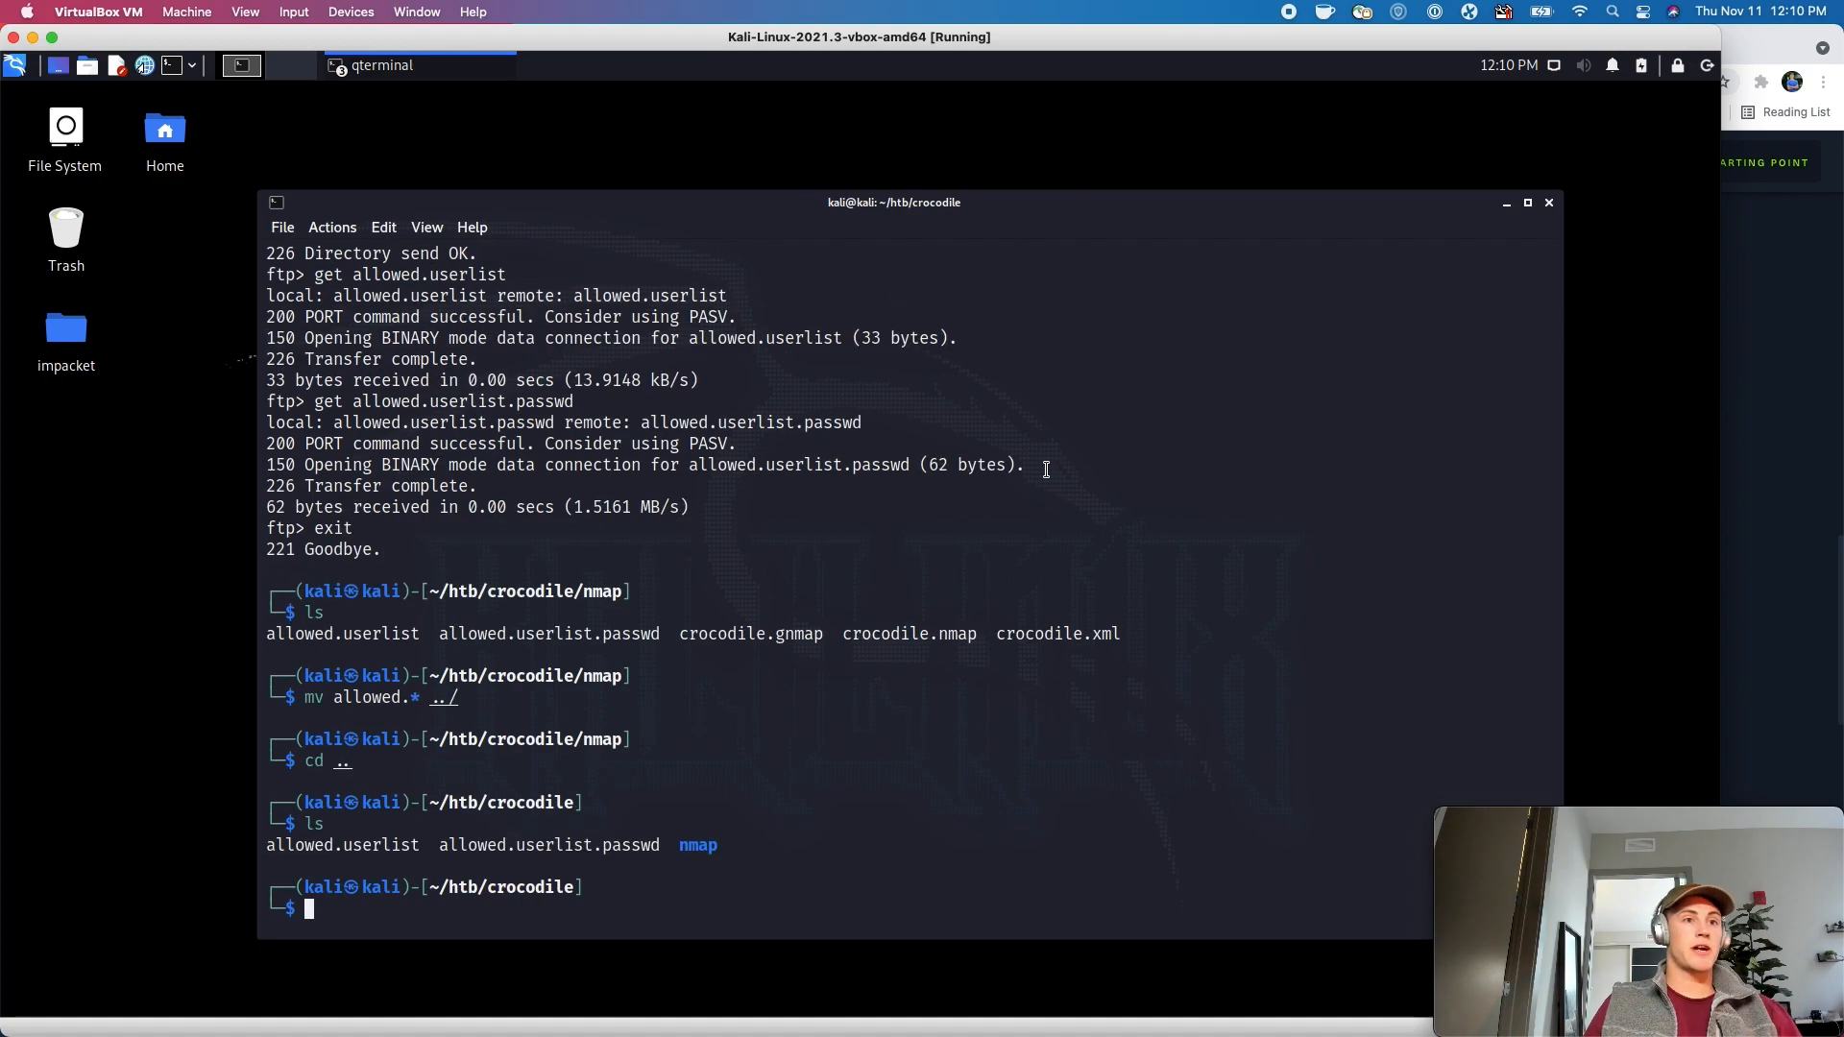
Print allowed.userlist and allowed.userlist.passwd to read the usernames and passwords.
{"action": "type", "text": "cat crocodile.nmap"}
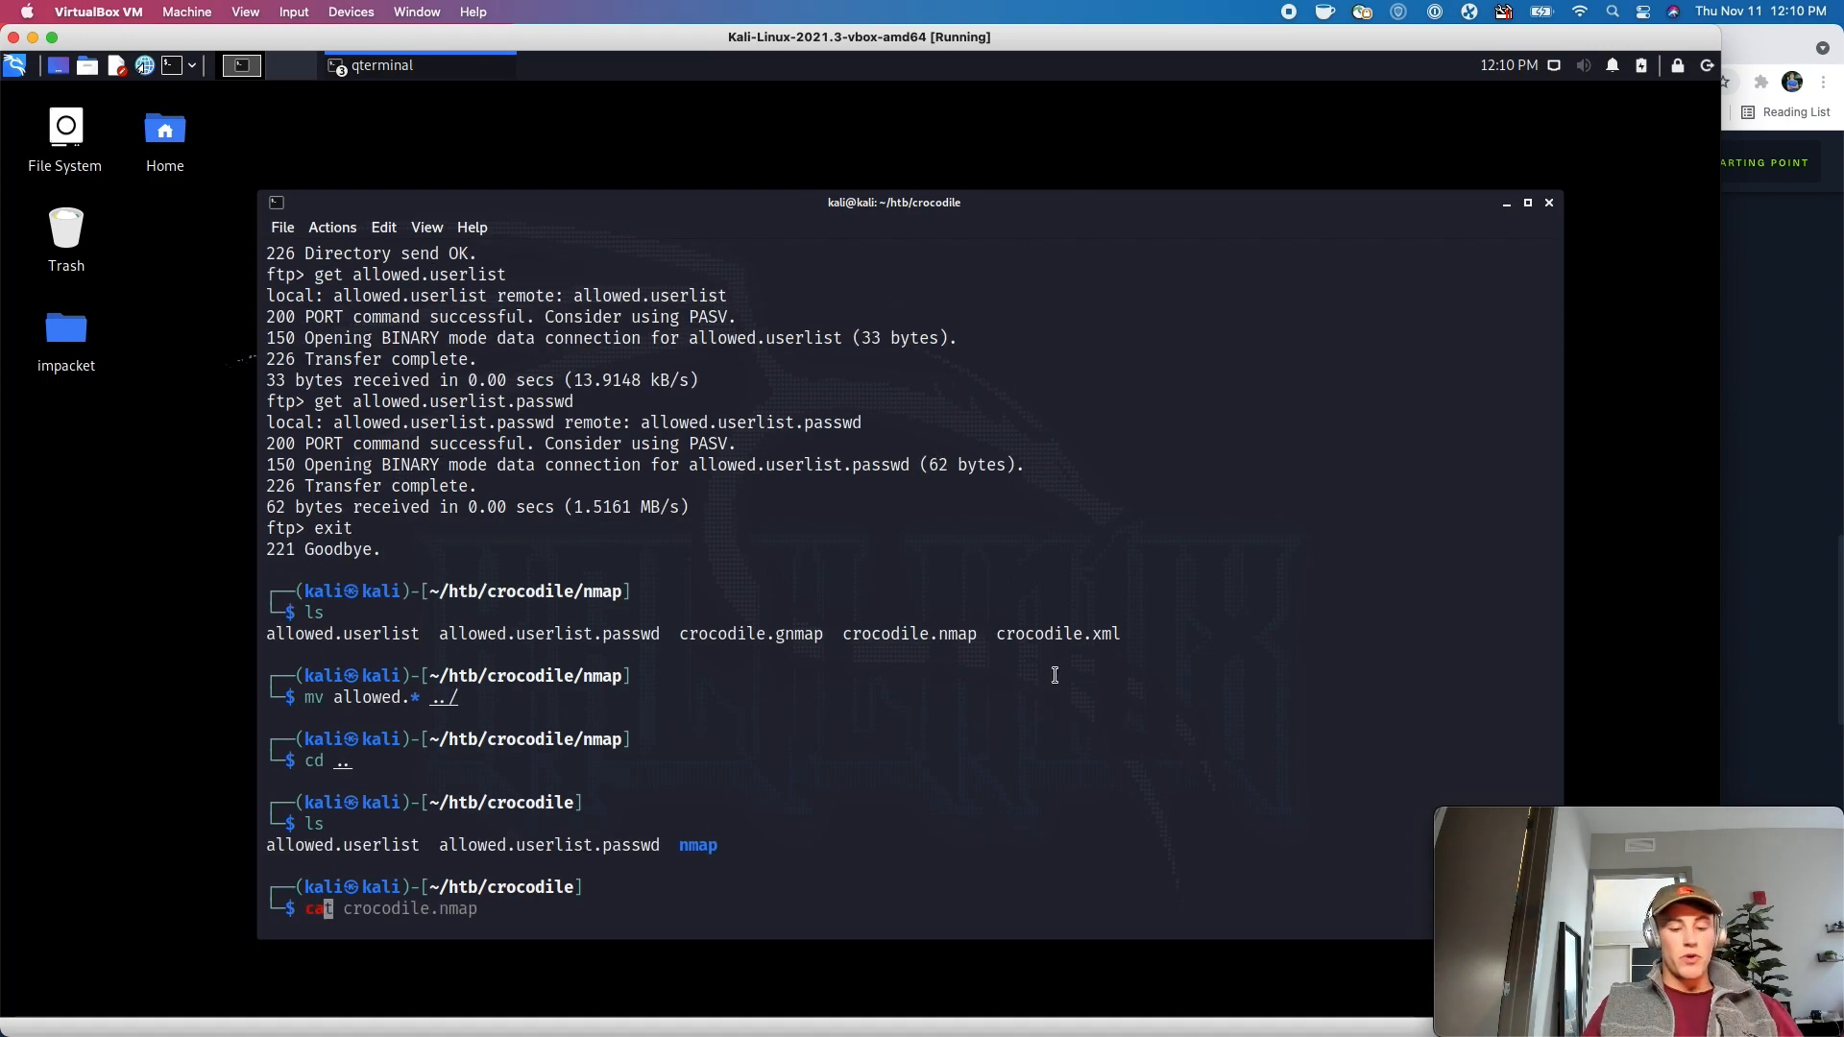
{"action": "type", "text": "allowed.userlist"}
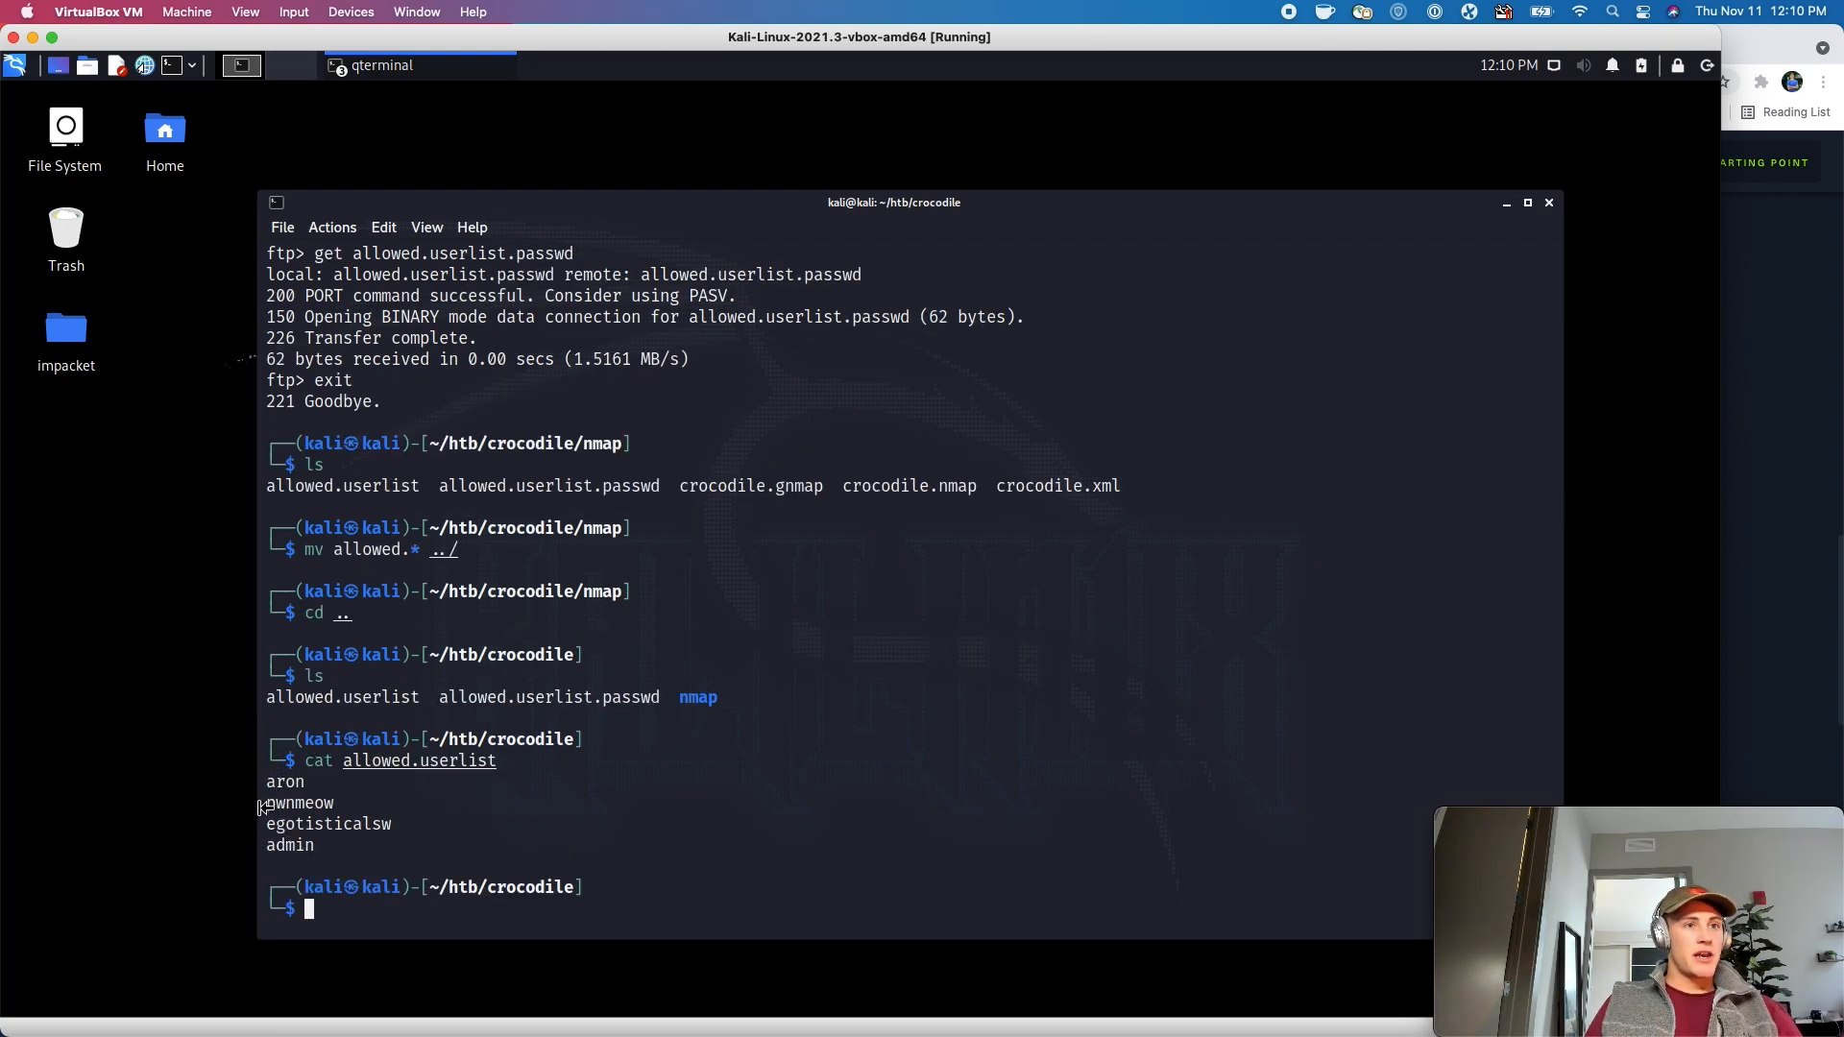
{"action": "double_click", "coordinate": [298, 803]}
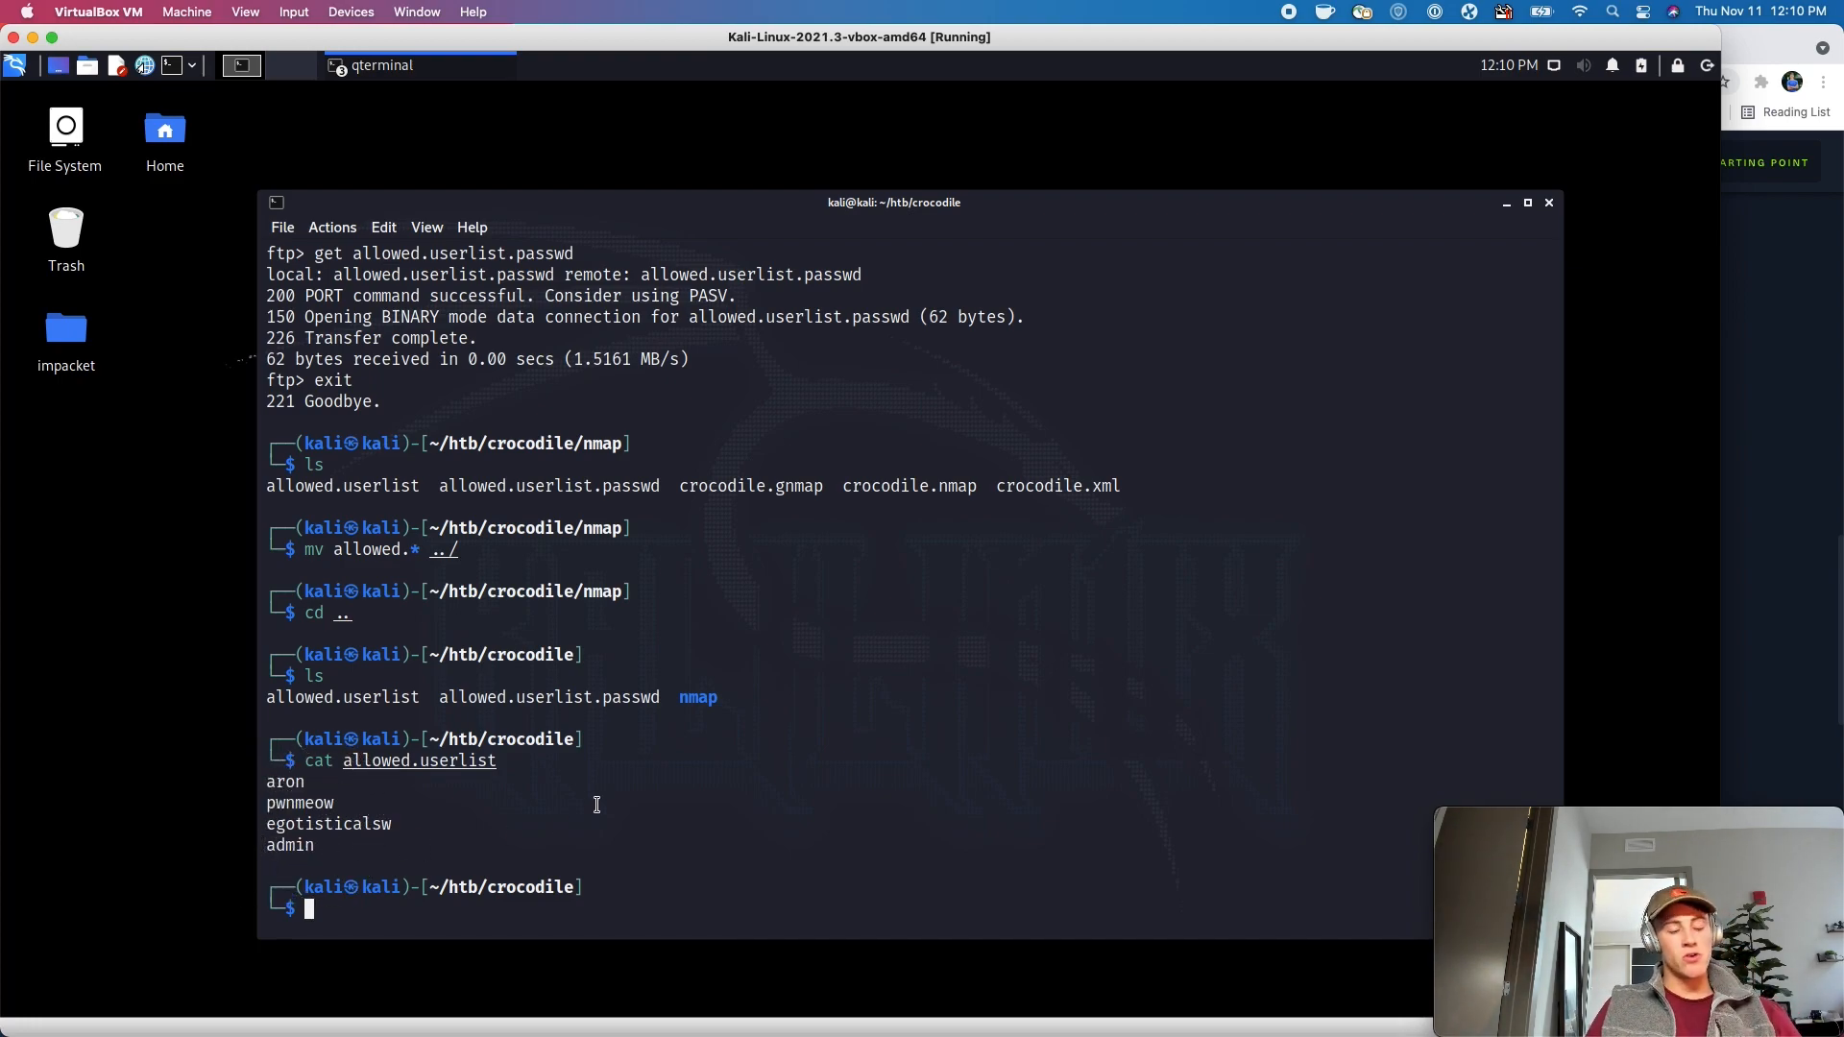
{"action": "type", "text": "cat allowed.userlist"}
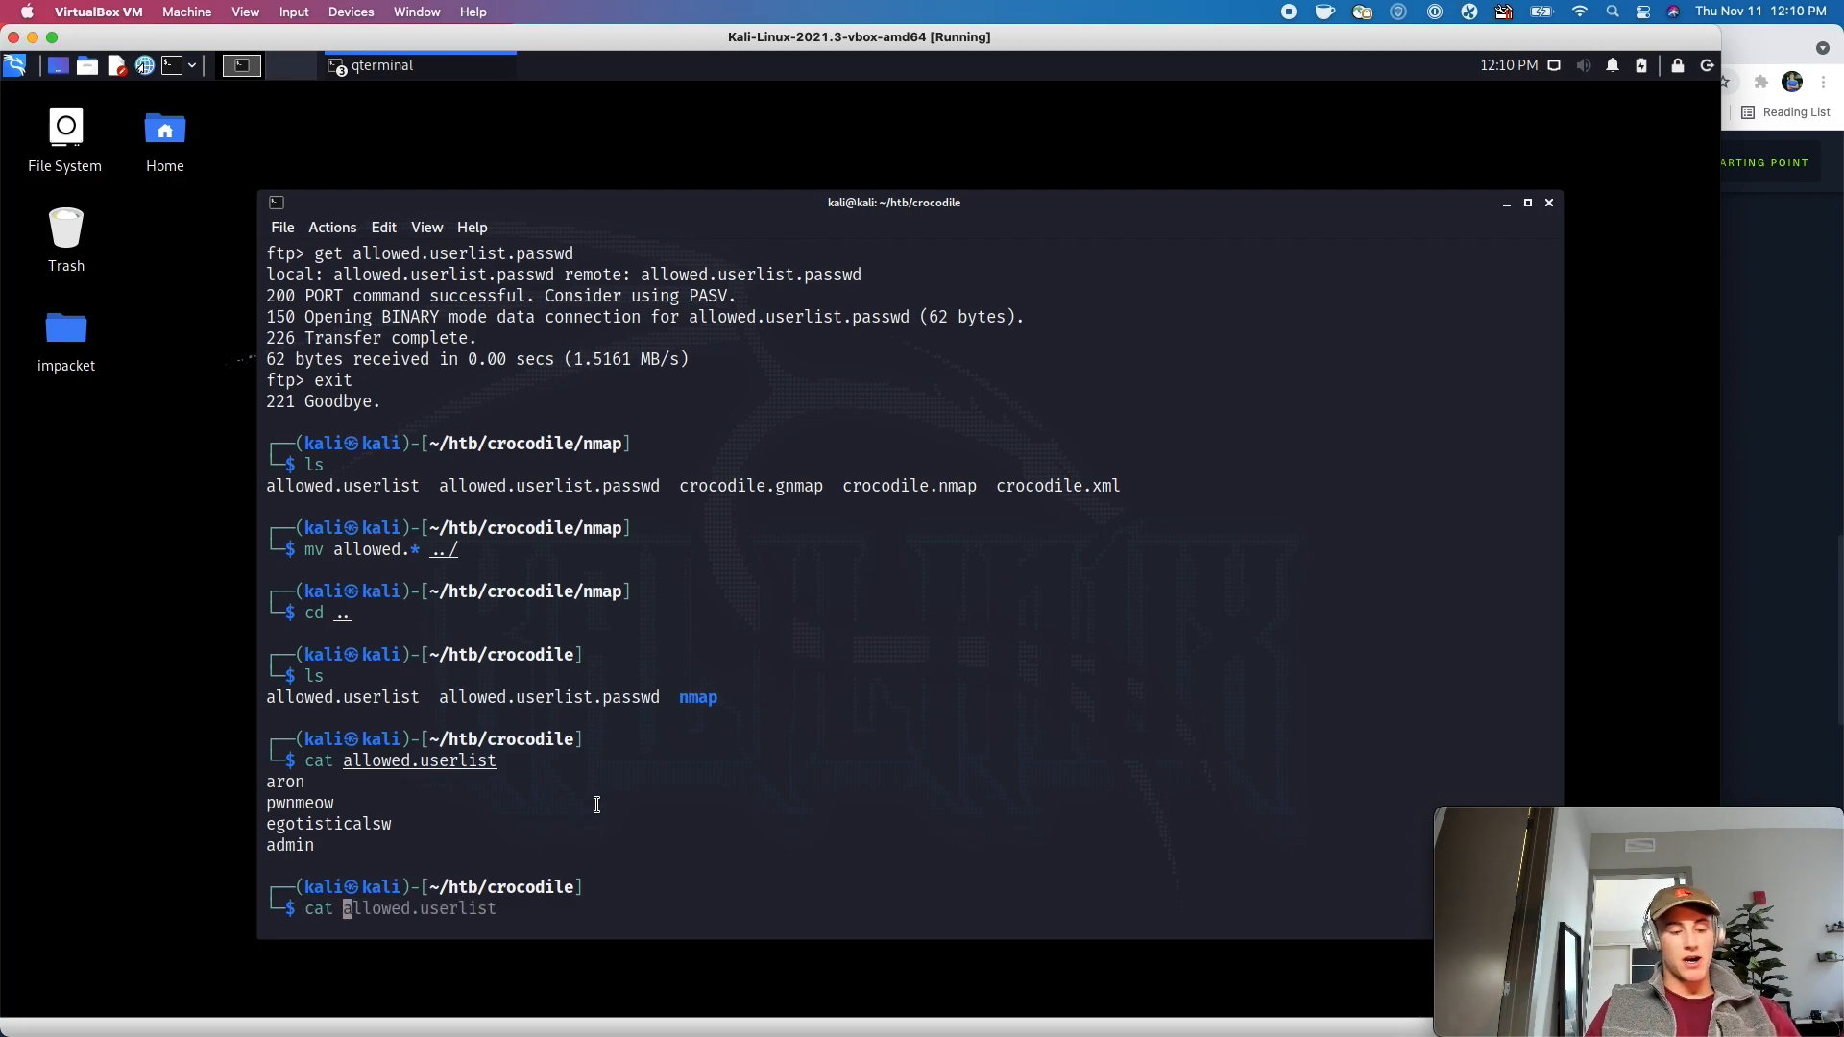
{"action": "key", "text": "Tab"}
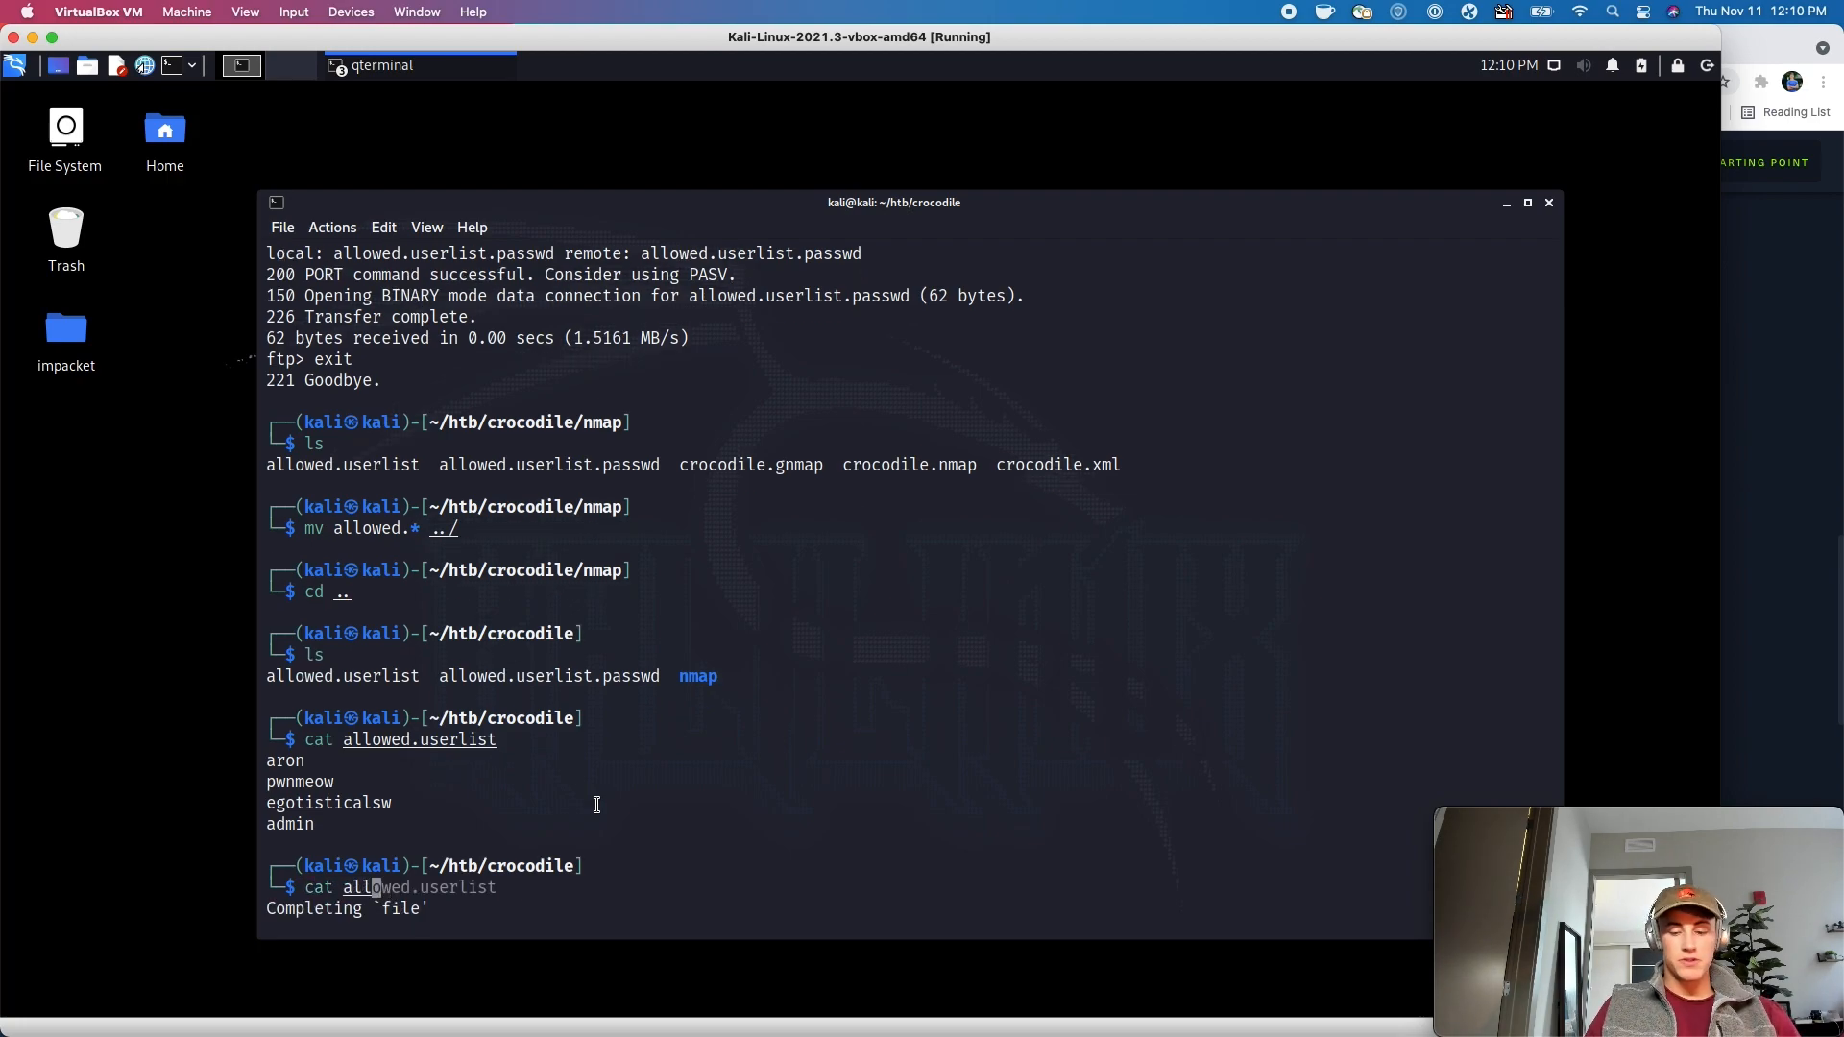
{"action": "key", "text": "Tab"}
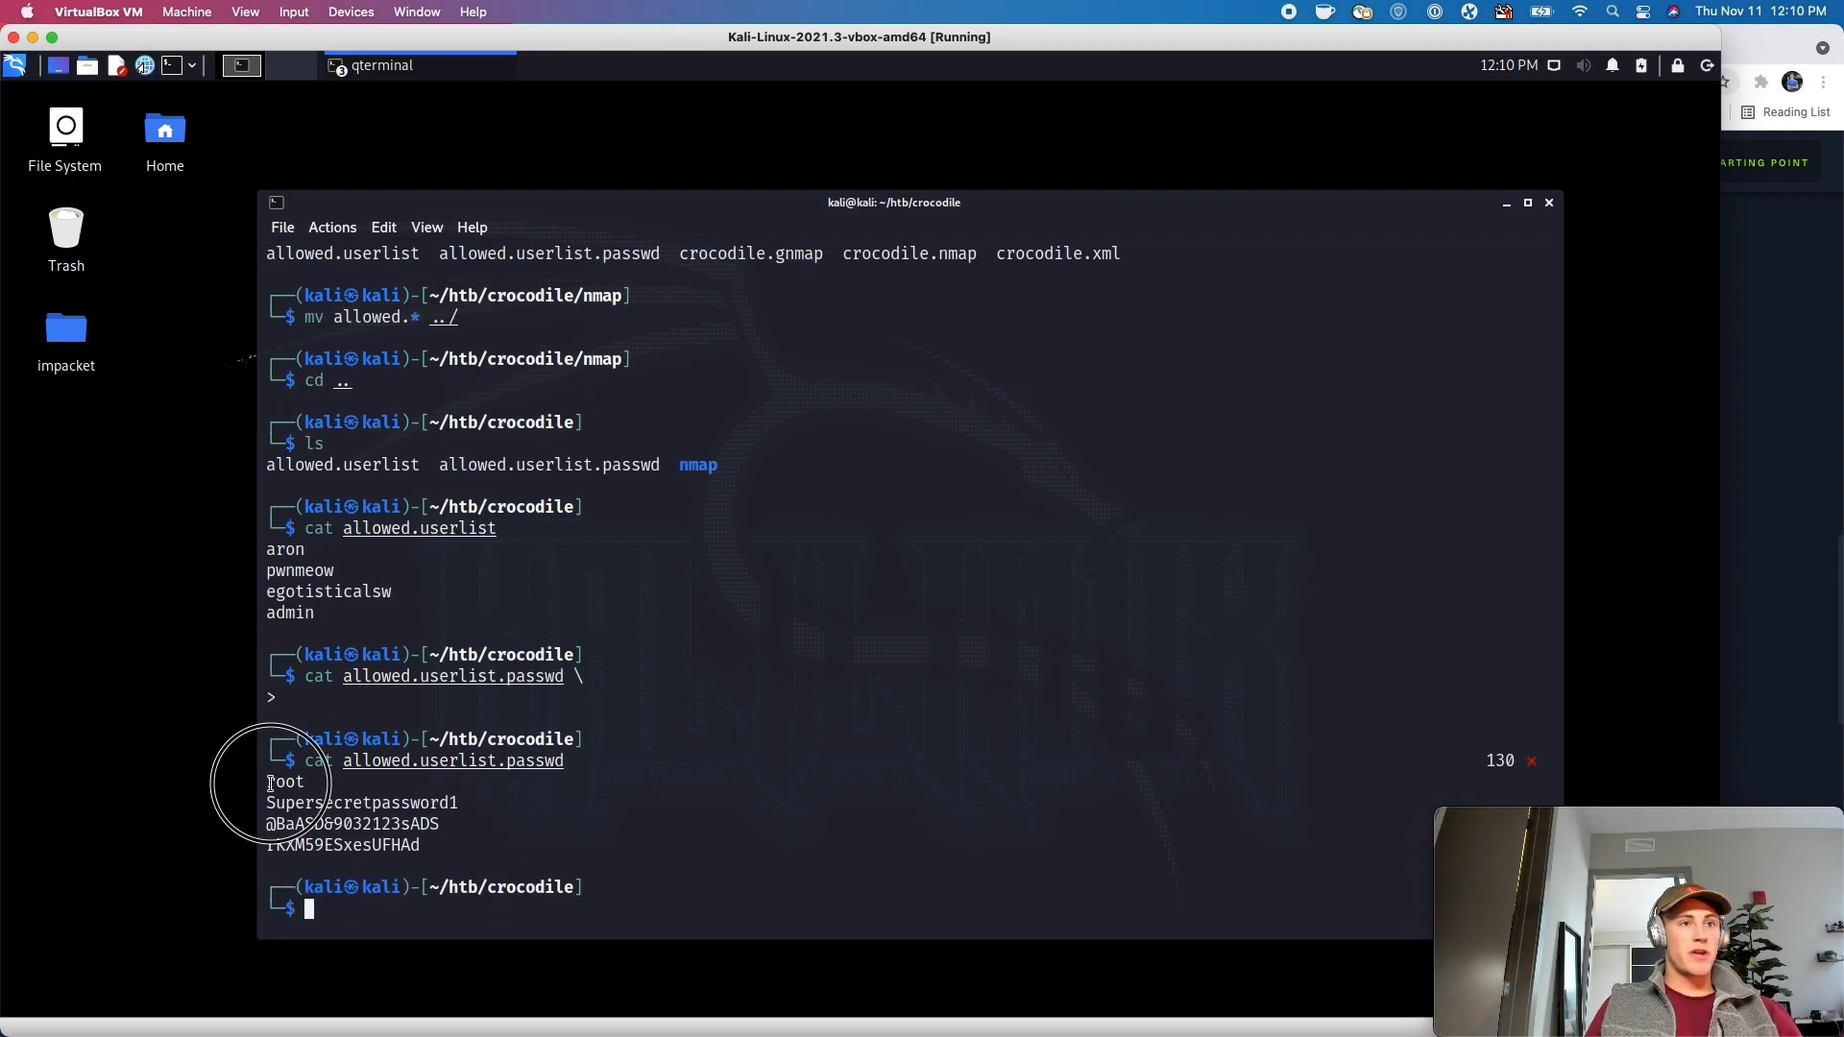
{"action": "double_click", "coordinate": [358, 802]}
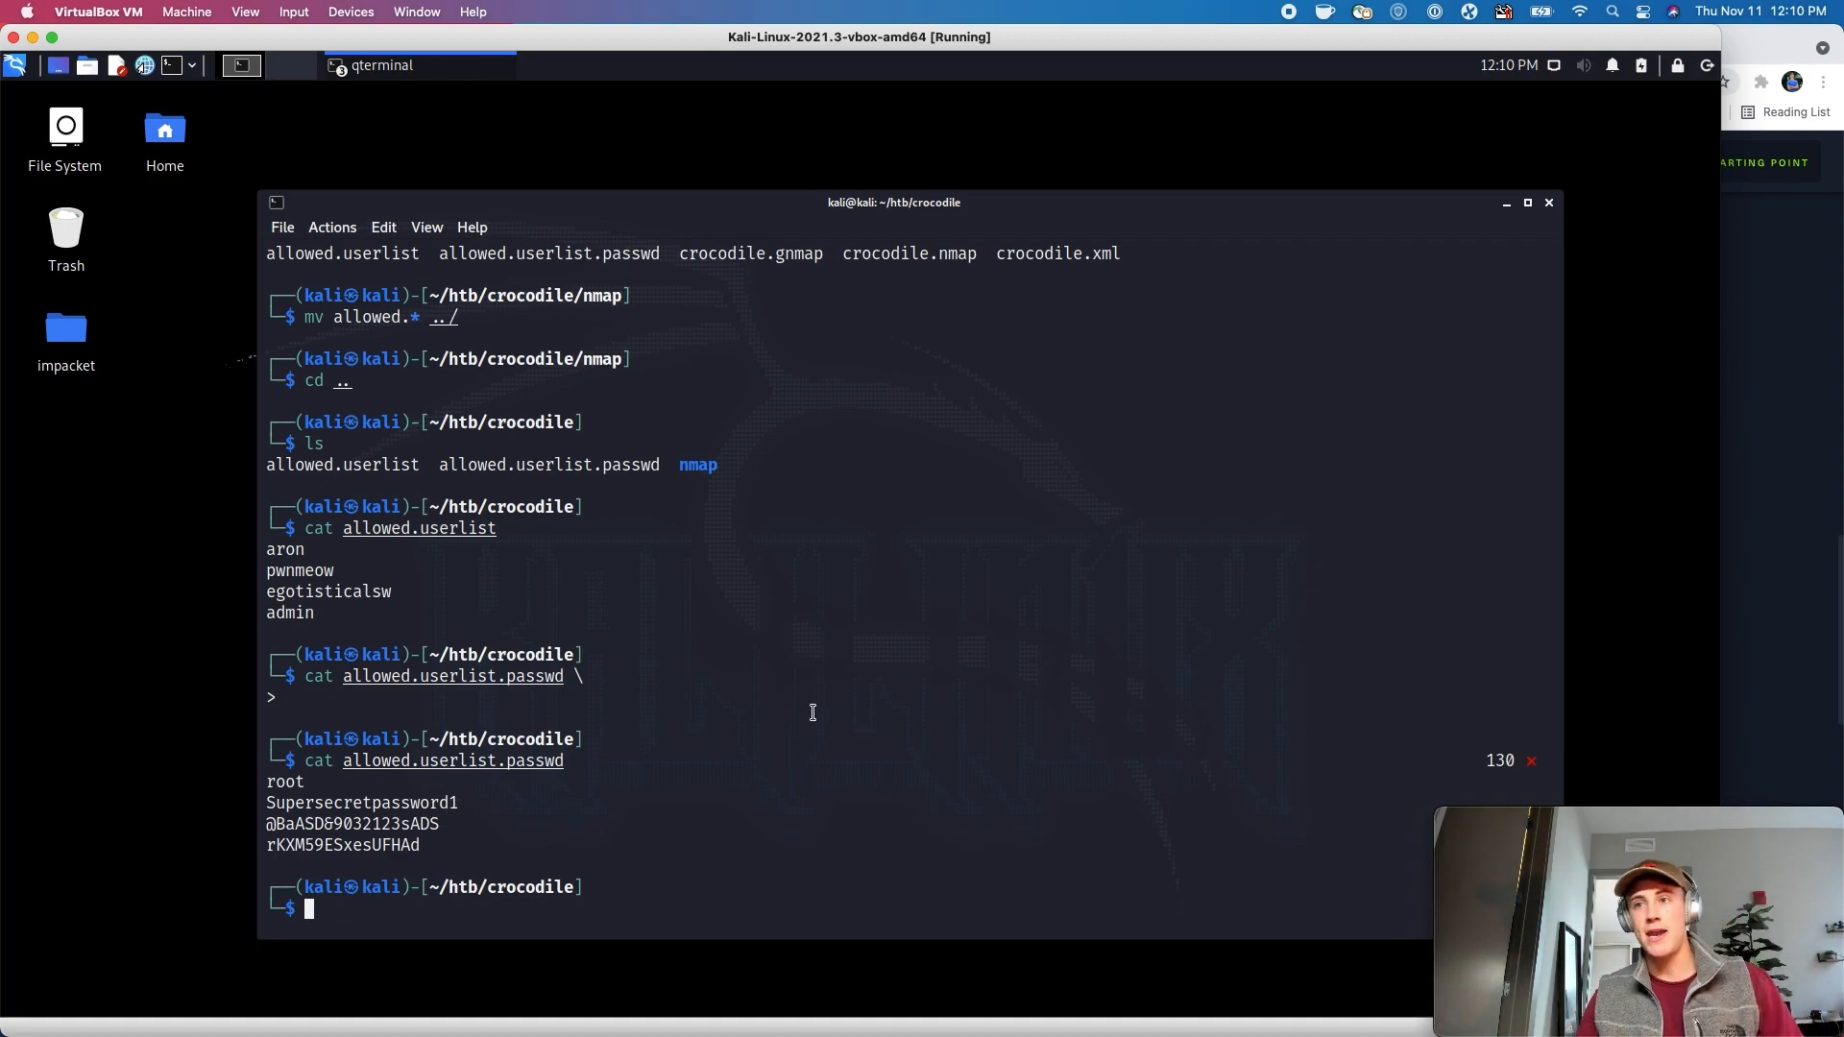
{"action": "mouse_move", "coordinate": [487, 633]}
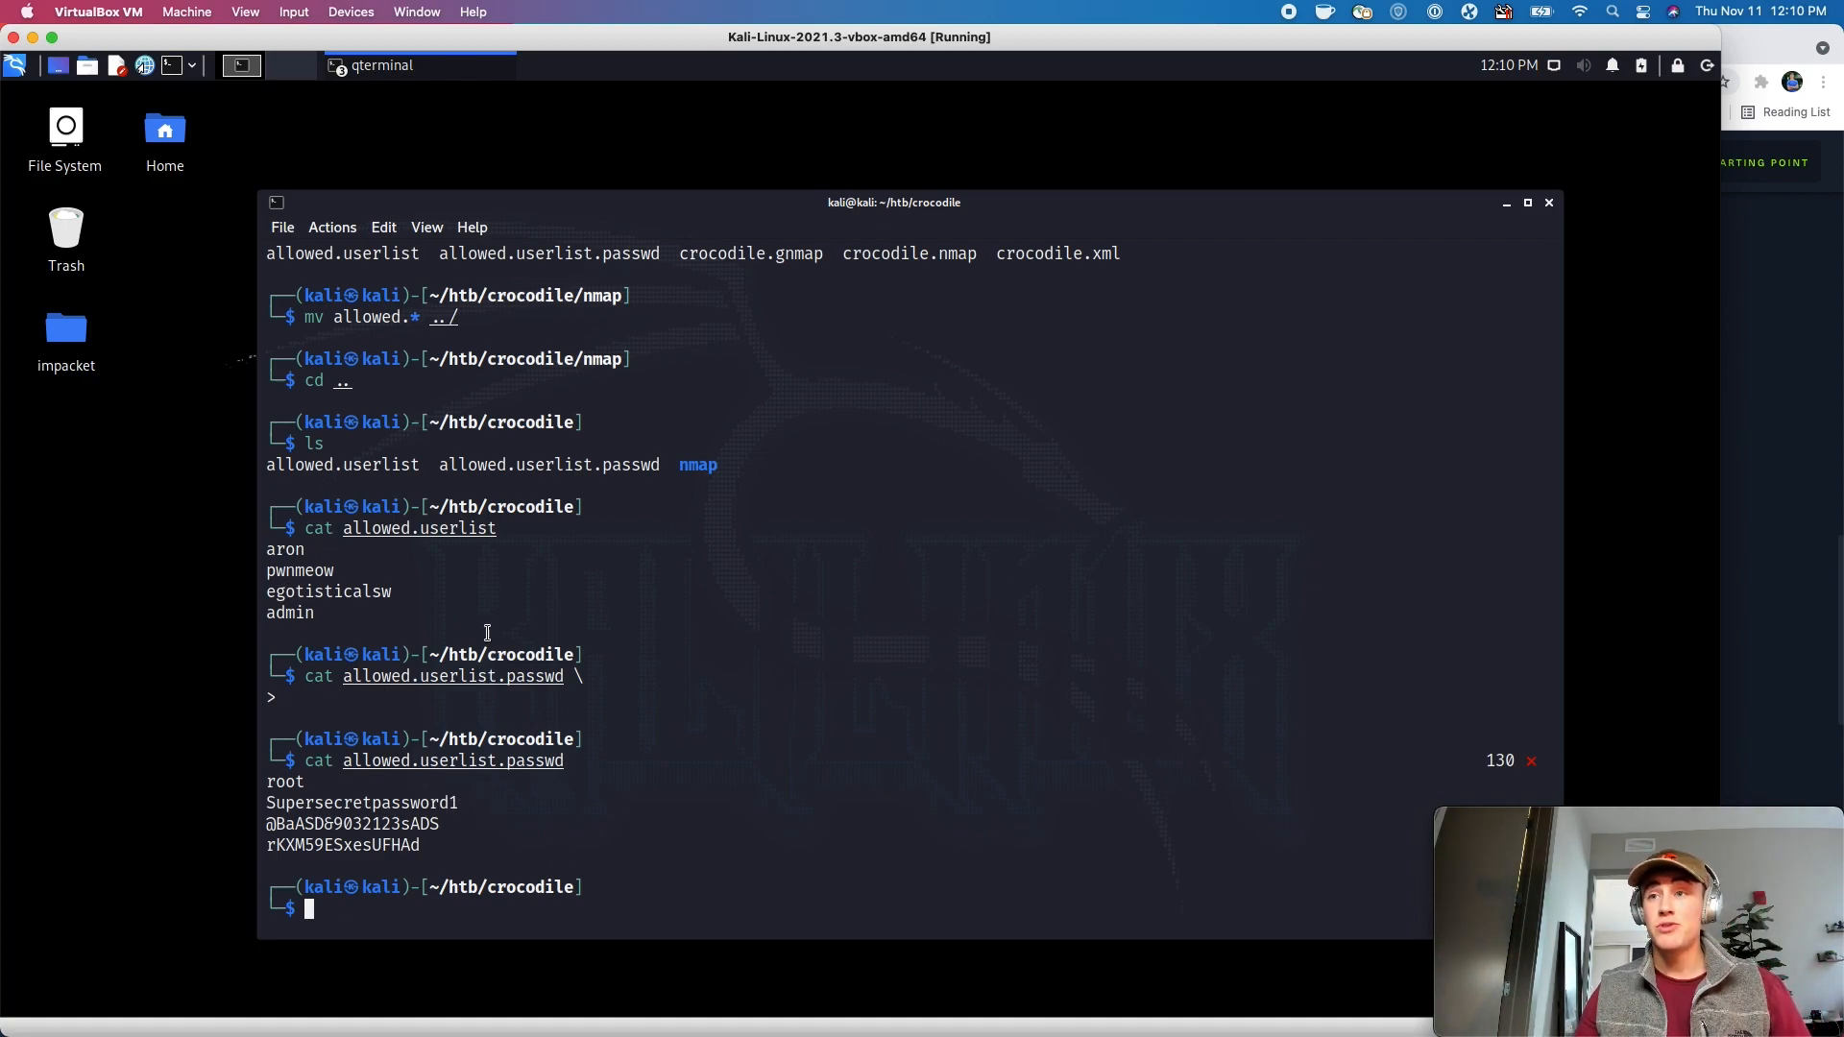
{"action": "mouse_move", "coordinate": [918, 671]}
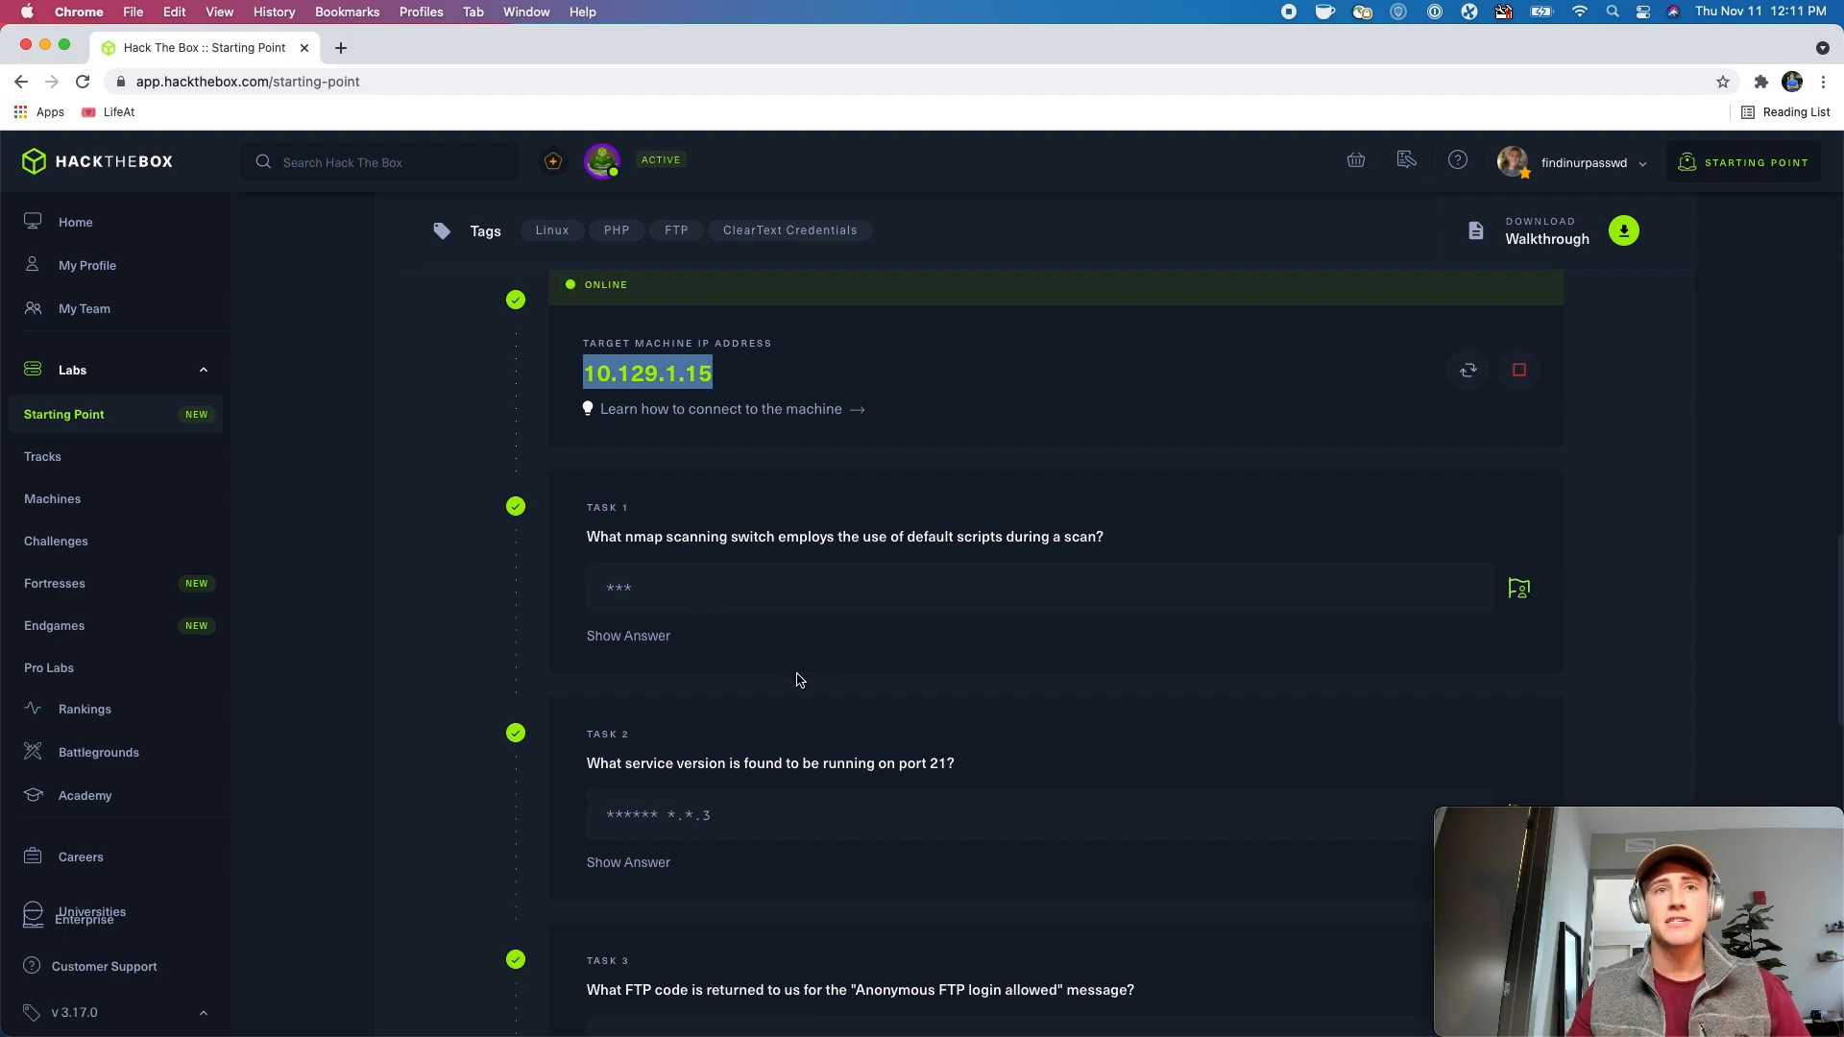
Submit 'admin' as Task 5's higher-privilege username answer.
{"action": "scroll", "scroll_direction": "down", "scroll_amount": 3}
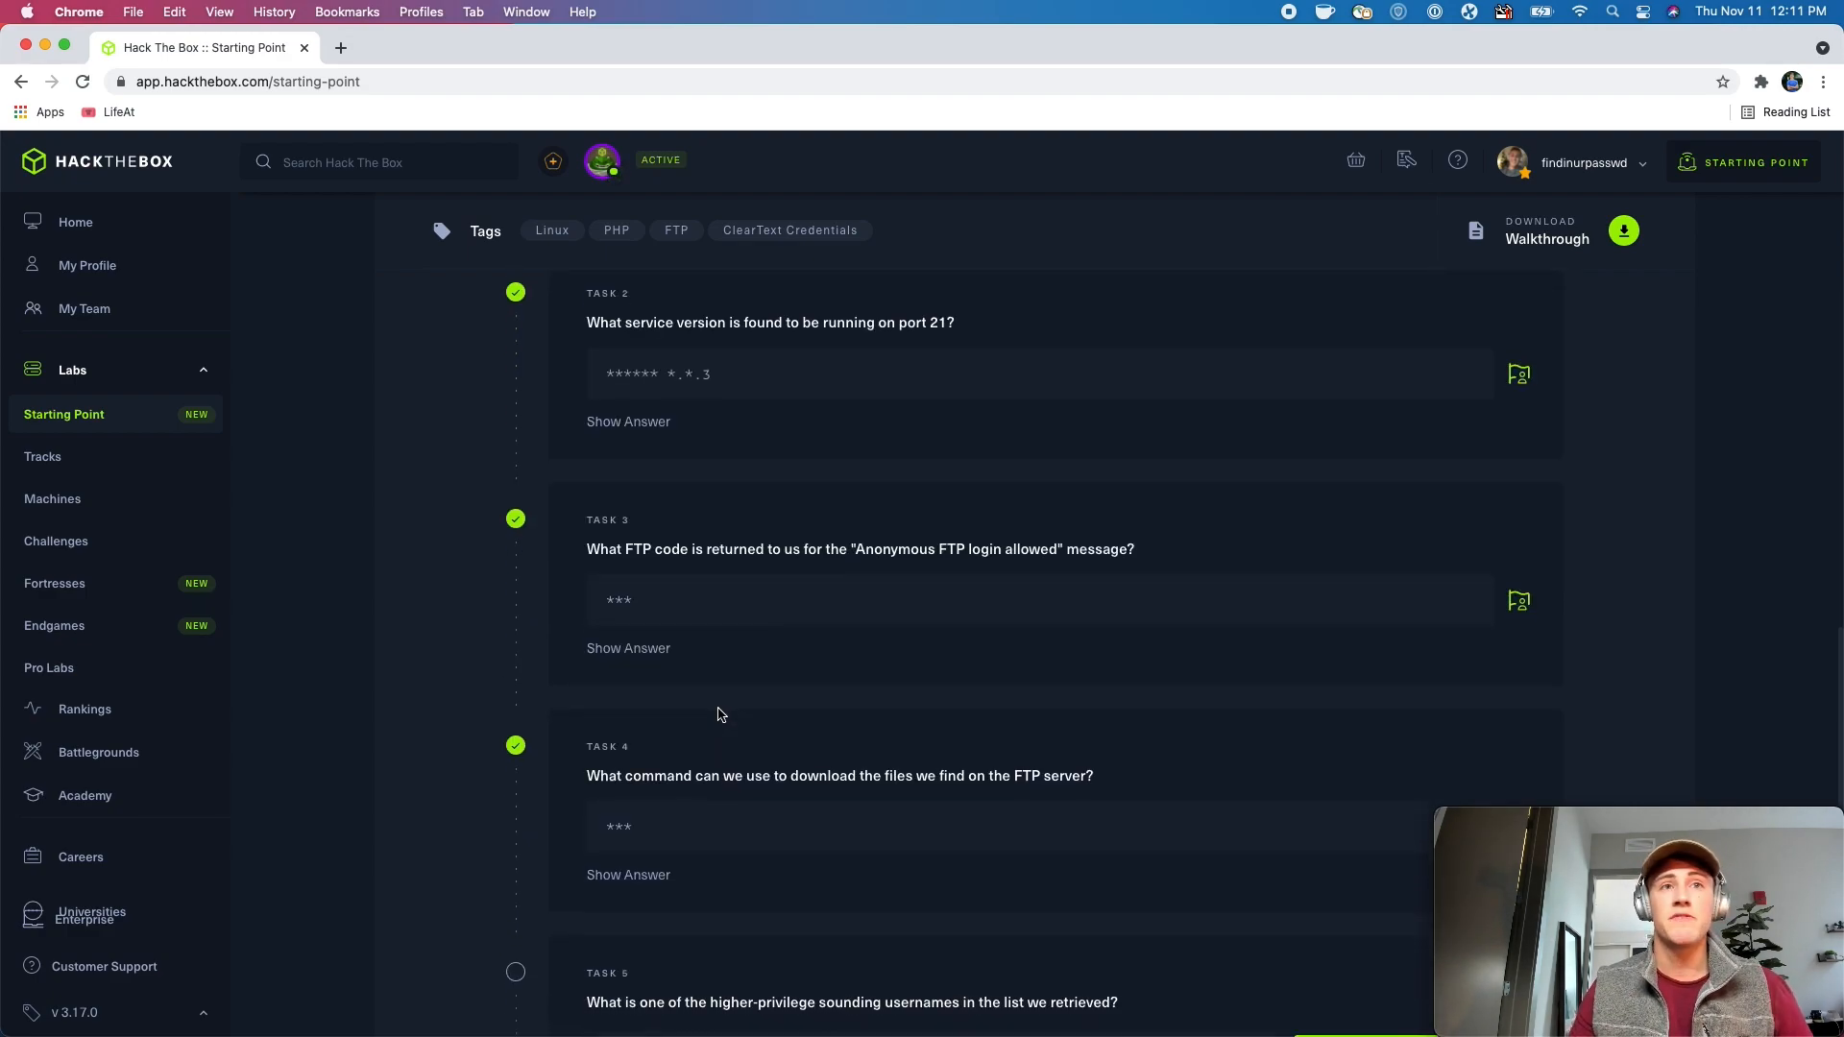
{"action": "scroll", "scroll_direction": "down", "scroll_amount": 3}
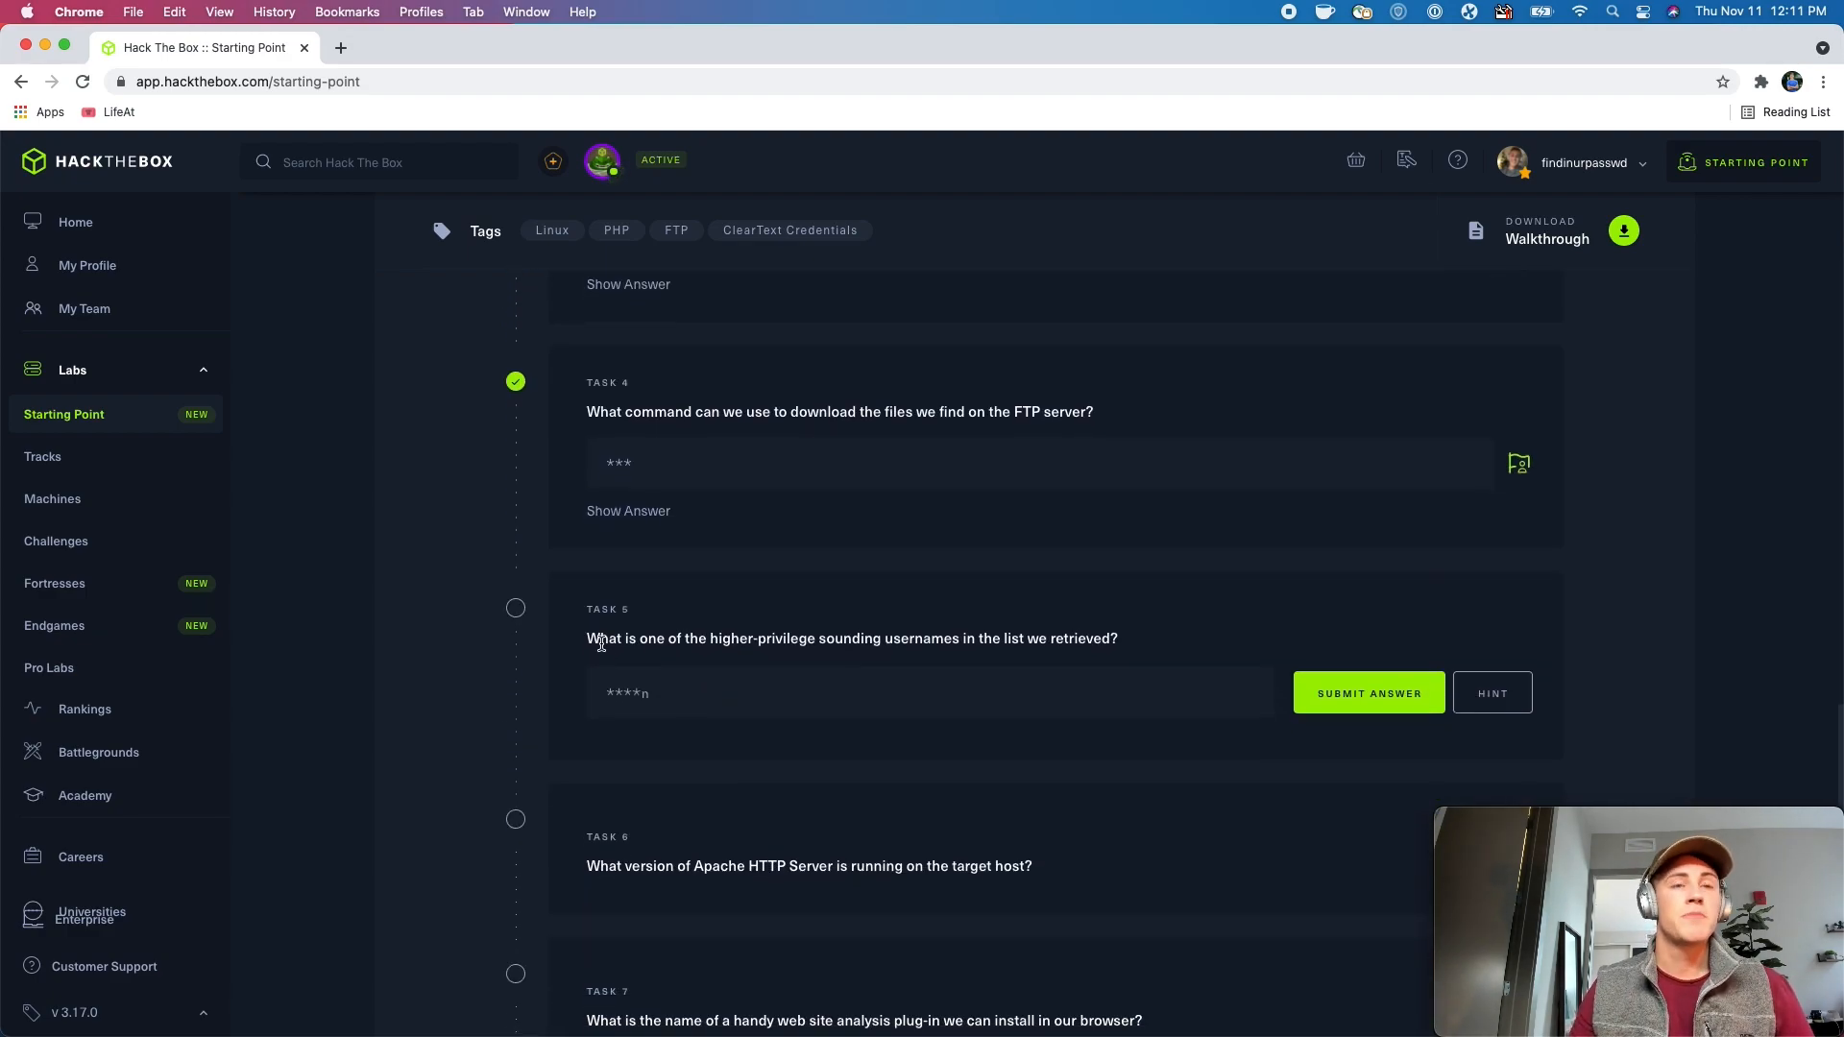
{"action": "left_click_drag", "start_coordinate": [588, 638], "coordinate": [1017, 639]}
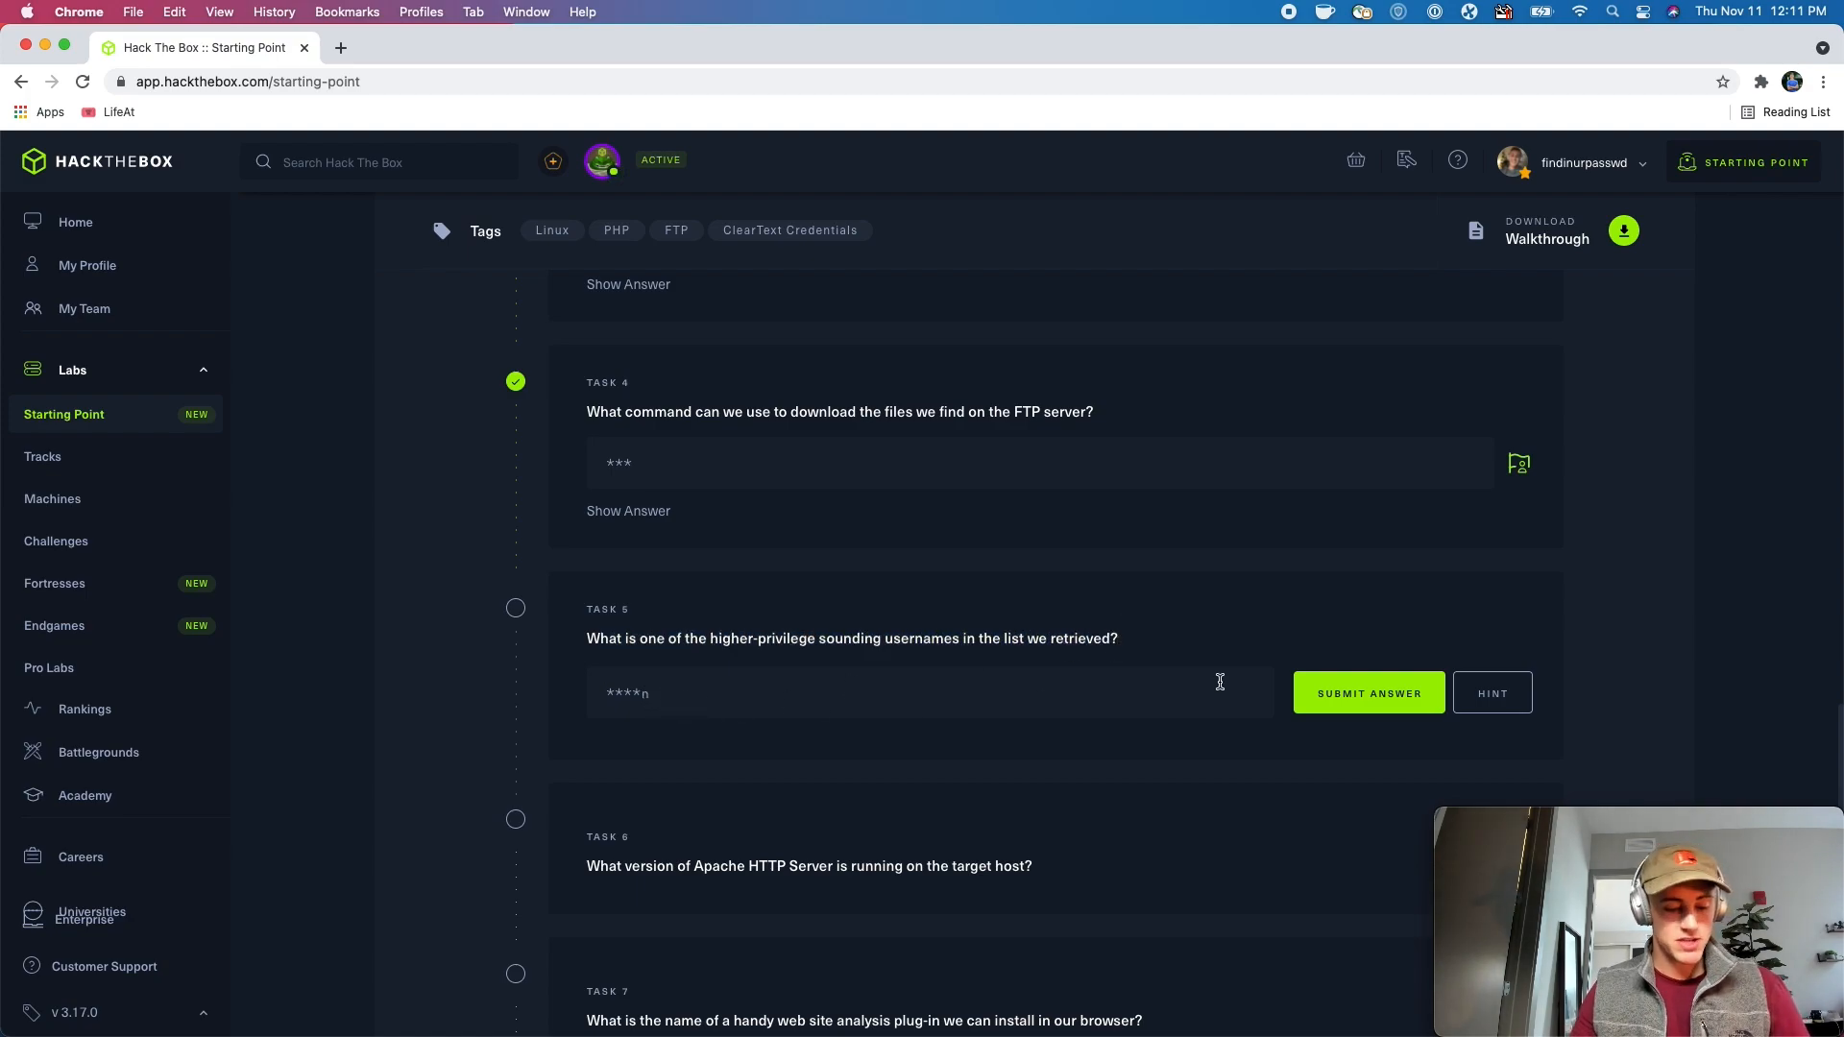
{"action": "type", "text": "admin"}
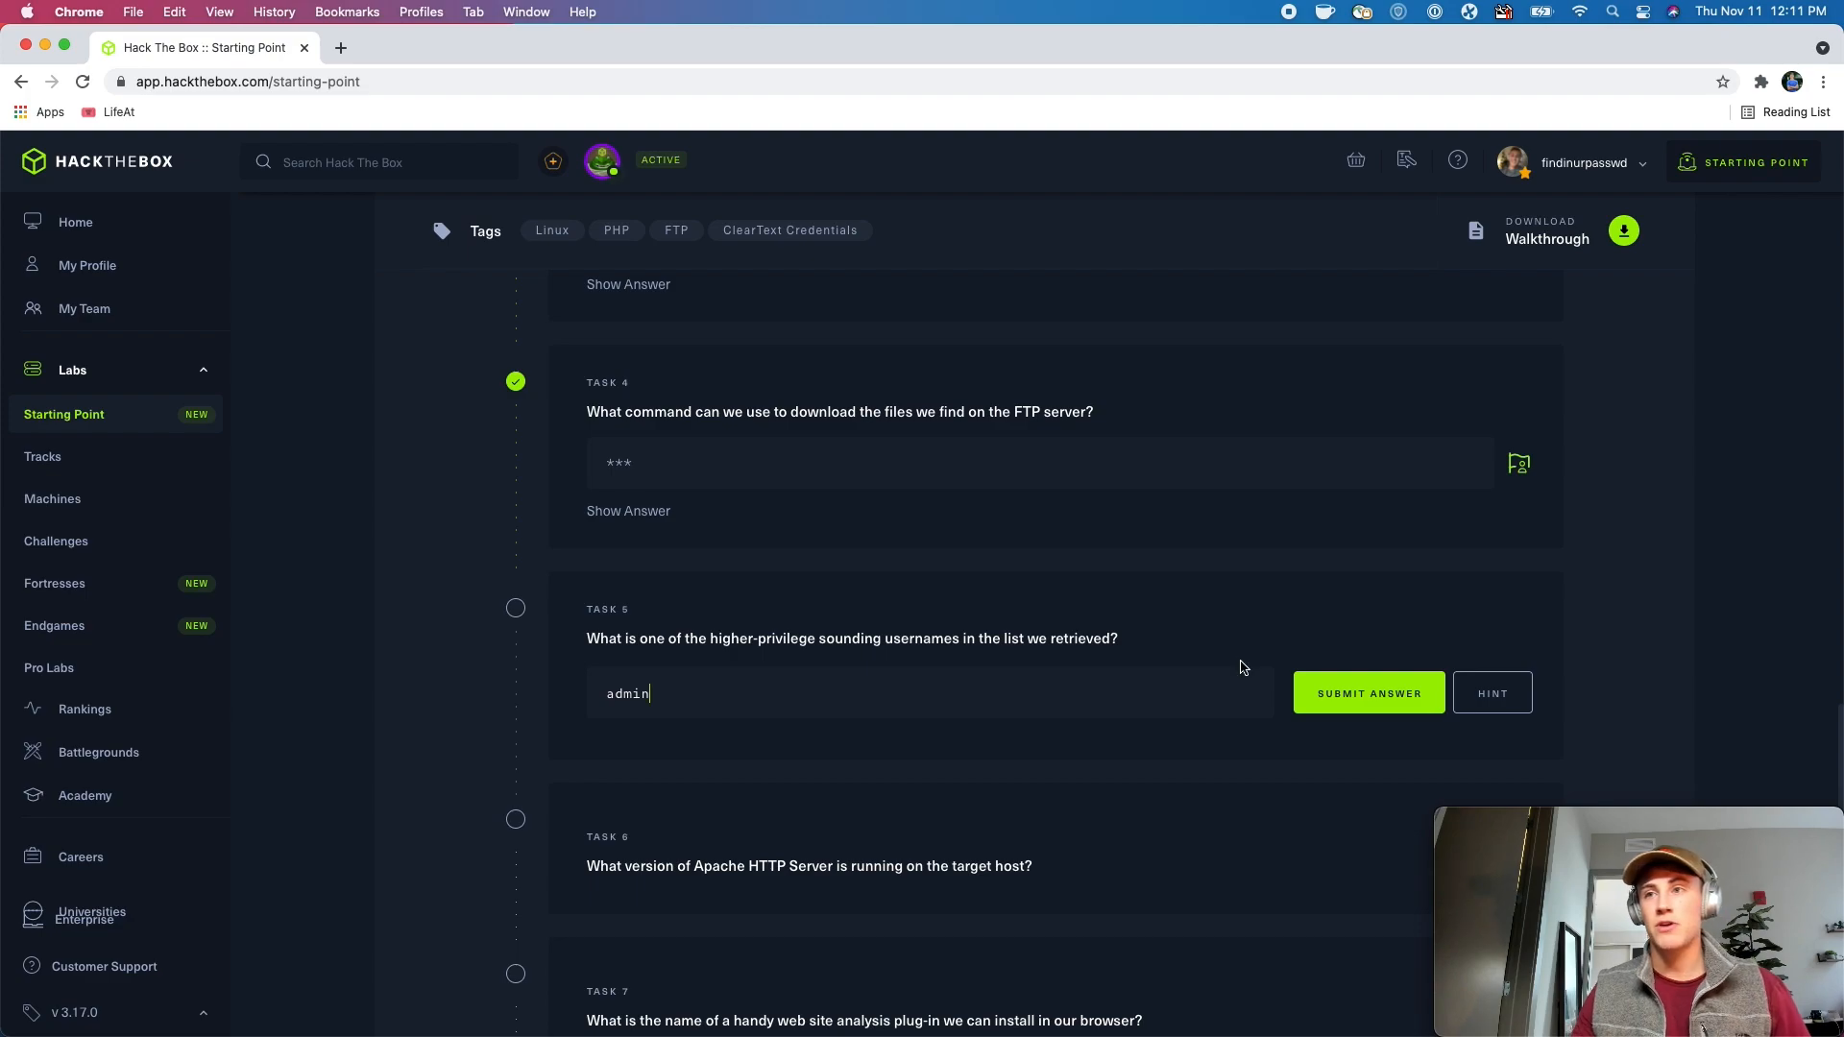
{"action": "left_click", "coordinate": [1367, 693]}
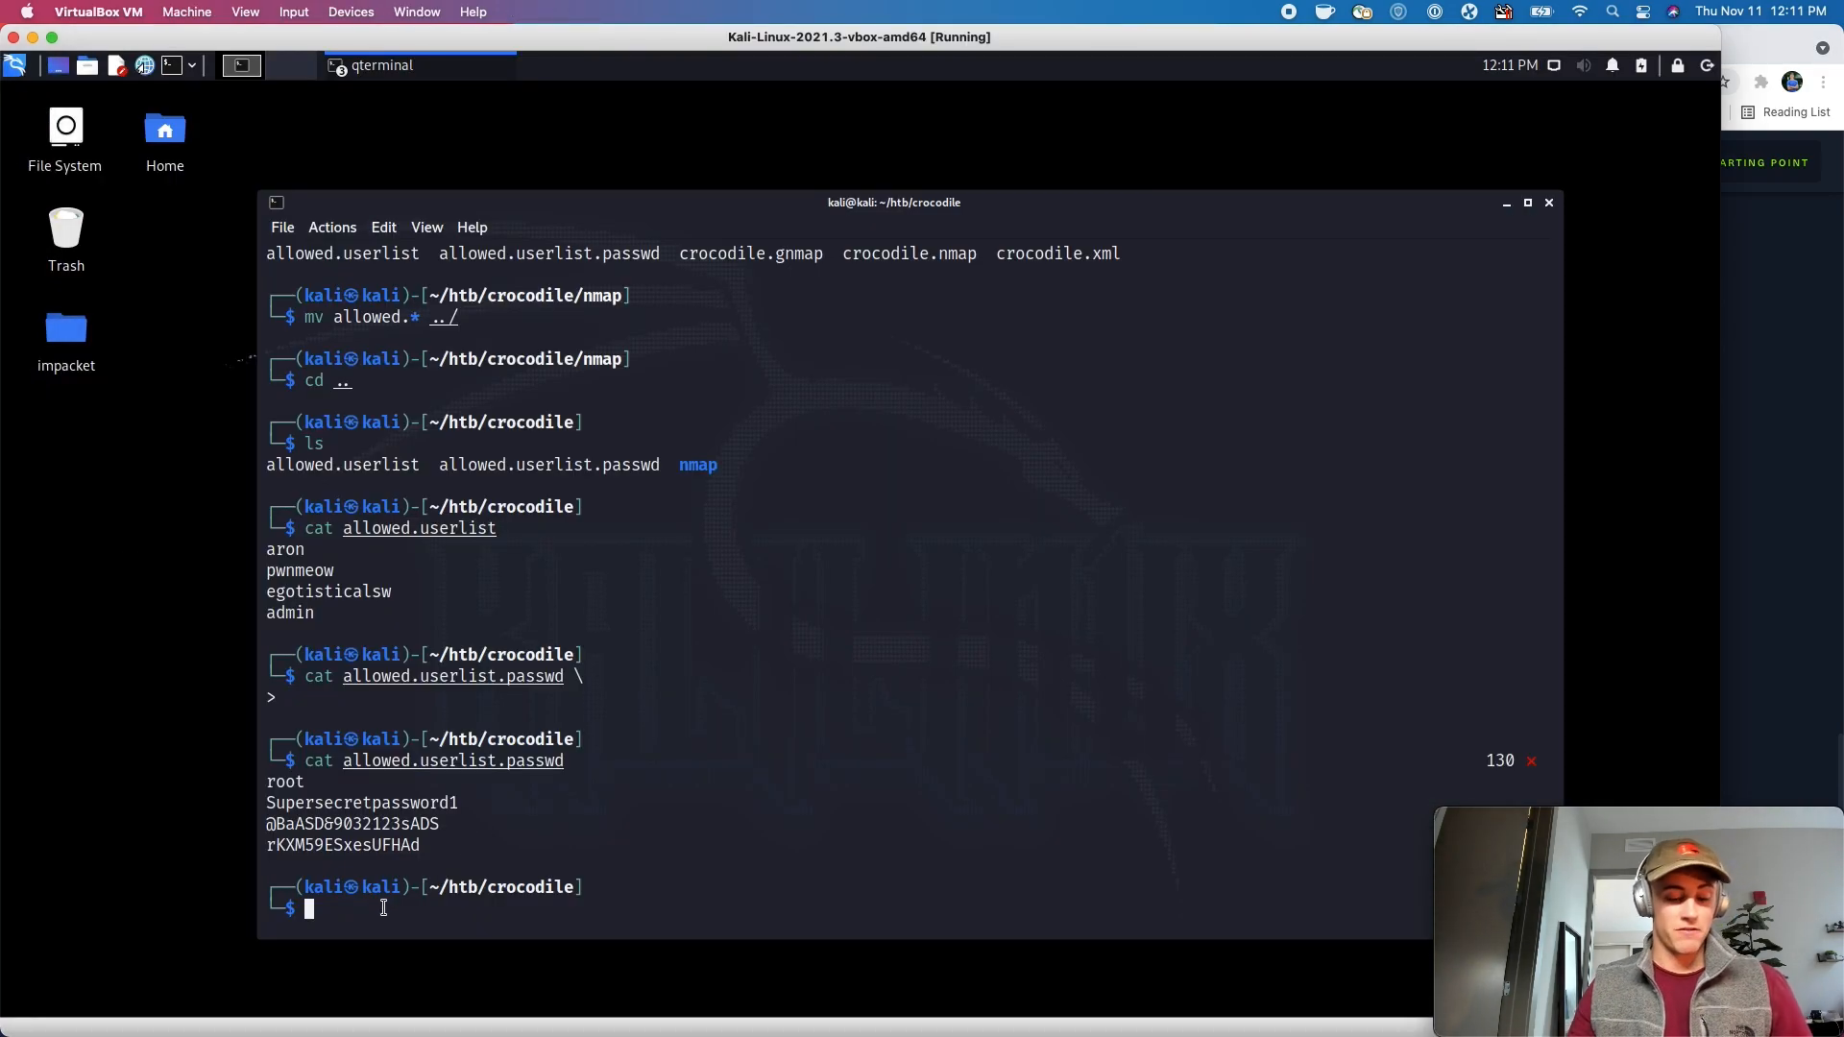
Print the nmap report and select Apache's 2.4.41 version on port 80.
{"action": "type", "text": "cd nam"}
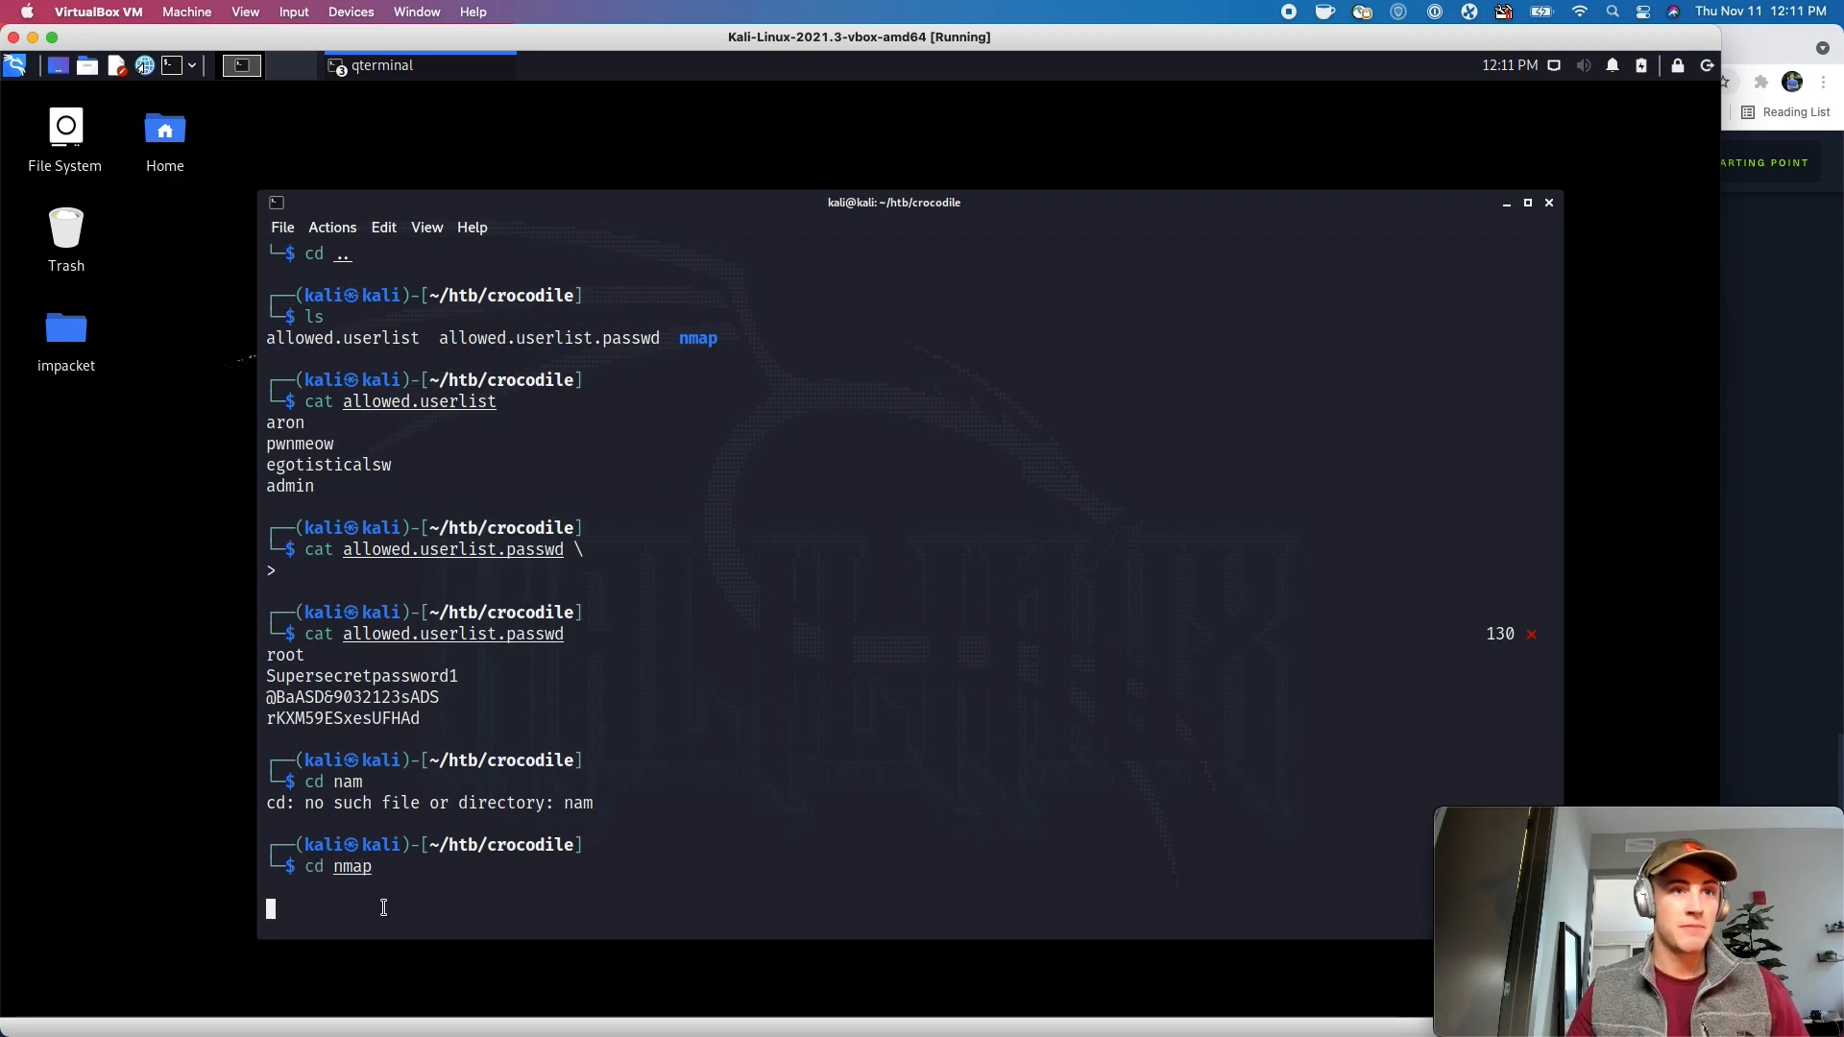
{"action": "type", "text": "cat allowed.userlist.passwd"}
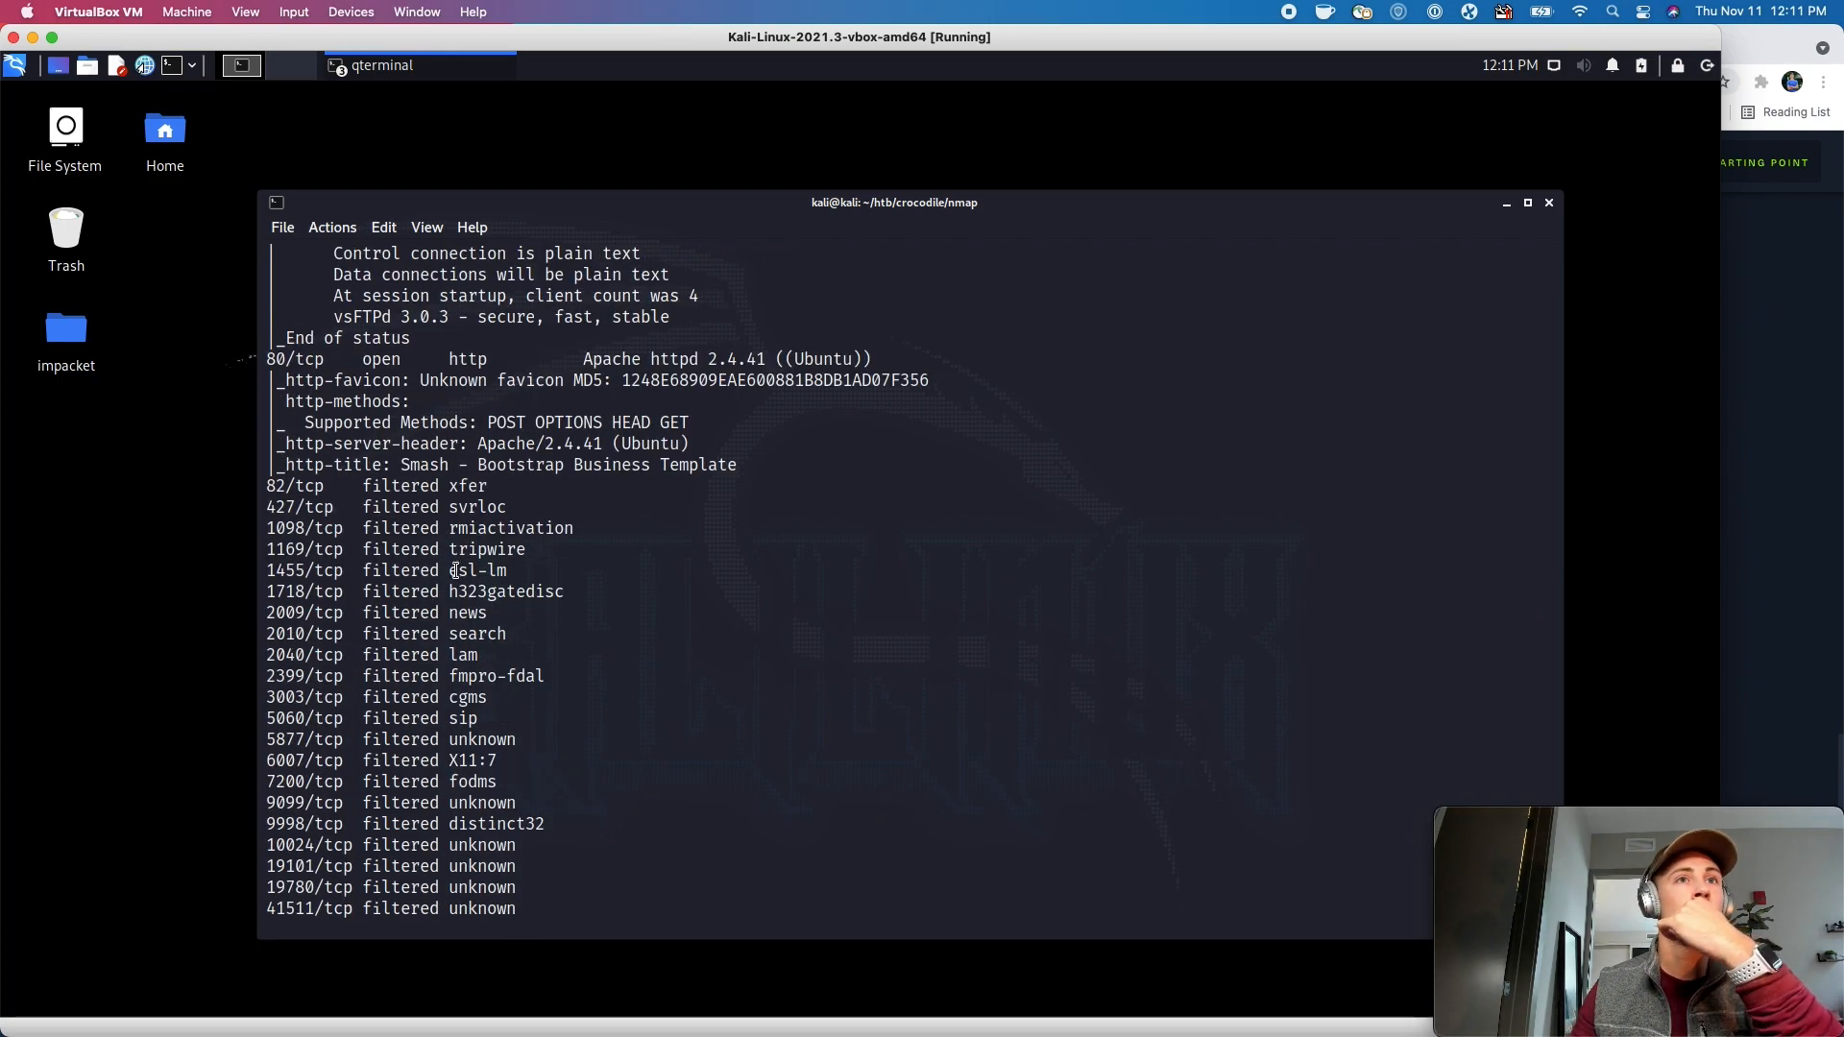
{"action": "double_click", "coordinate": [571, 444]}
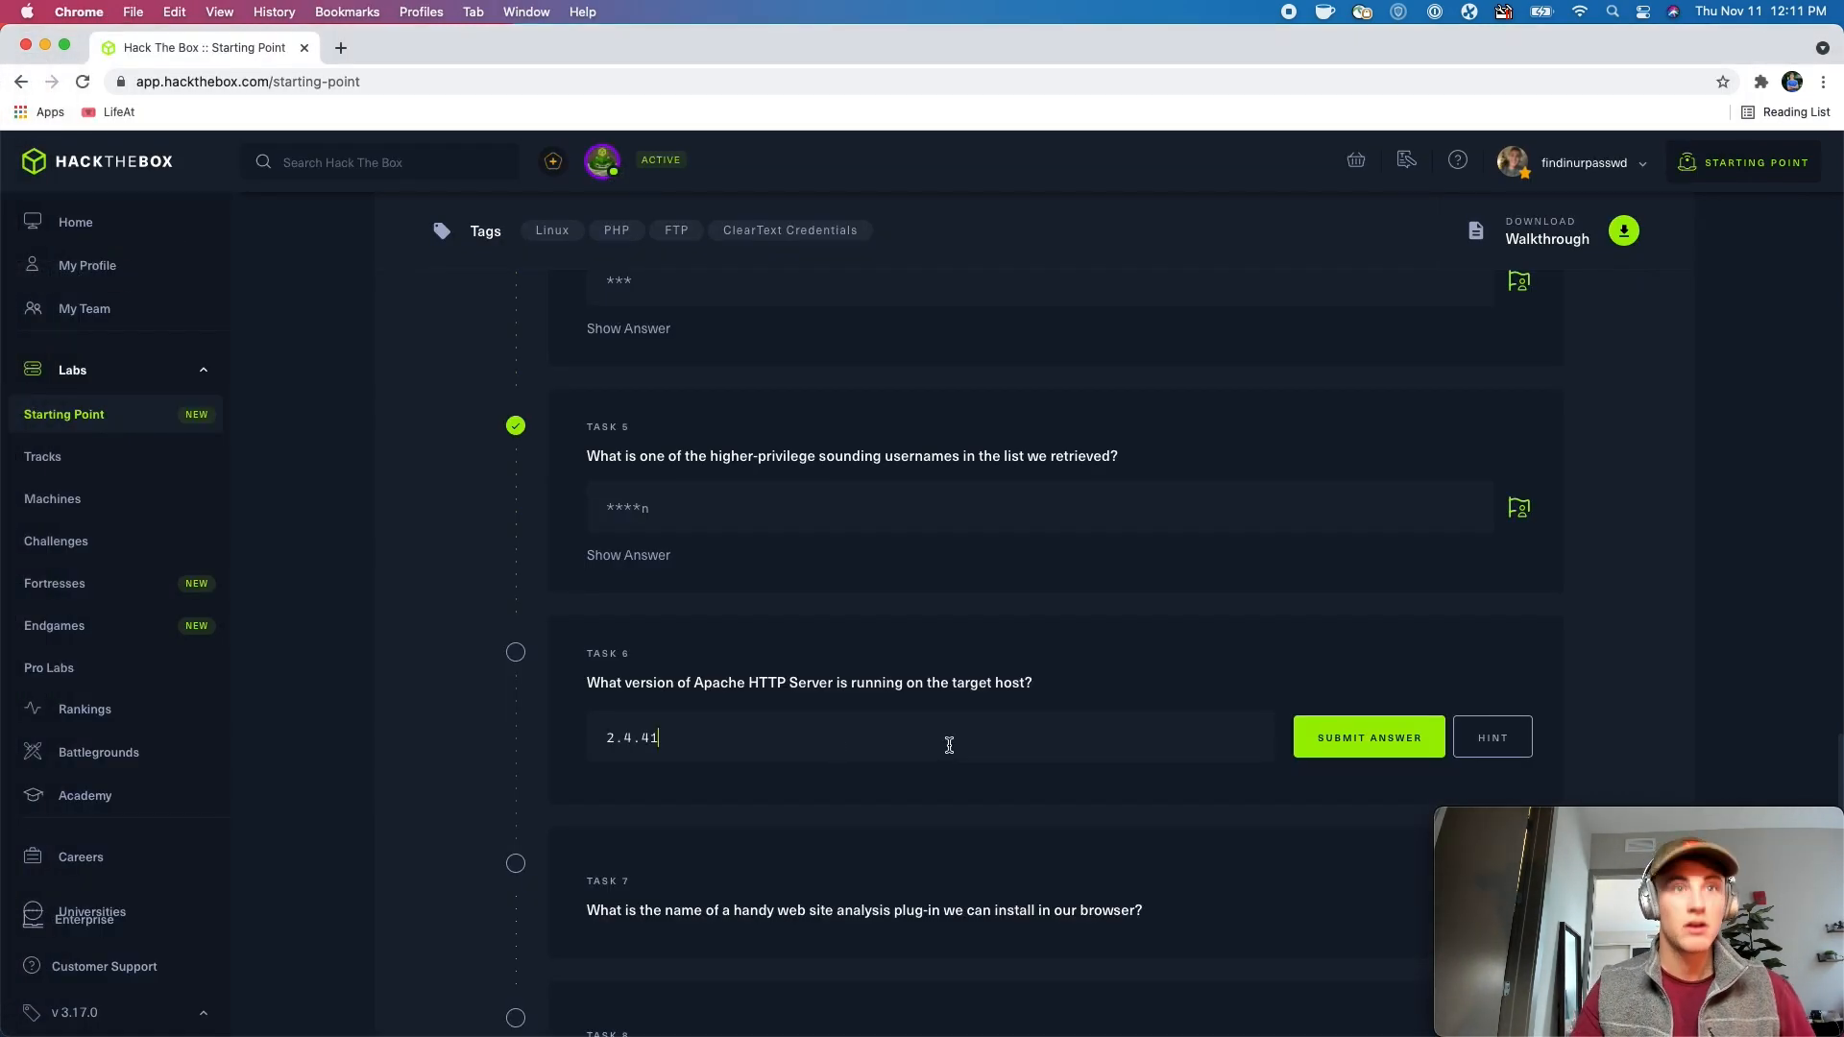
Submit 2.4.41 as the Task 6 answer and scroll to the next tasks.
{"action": "left_click", "coordinate": [1368, 737]}
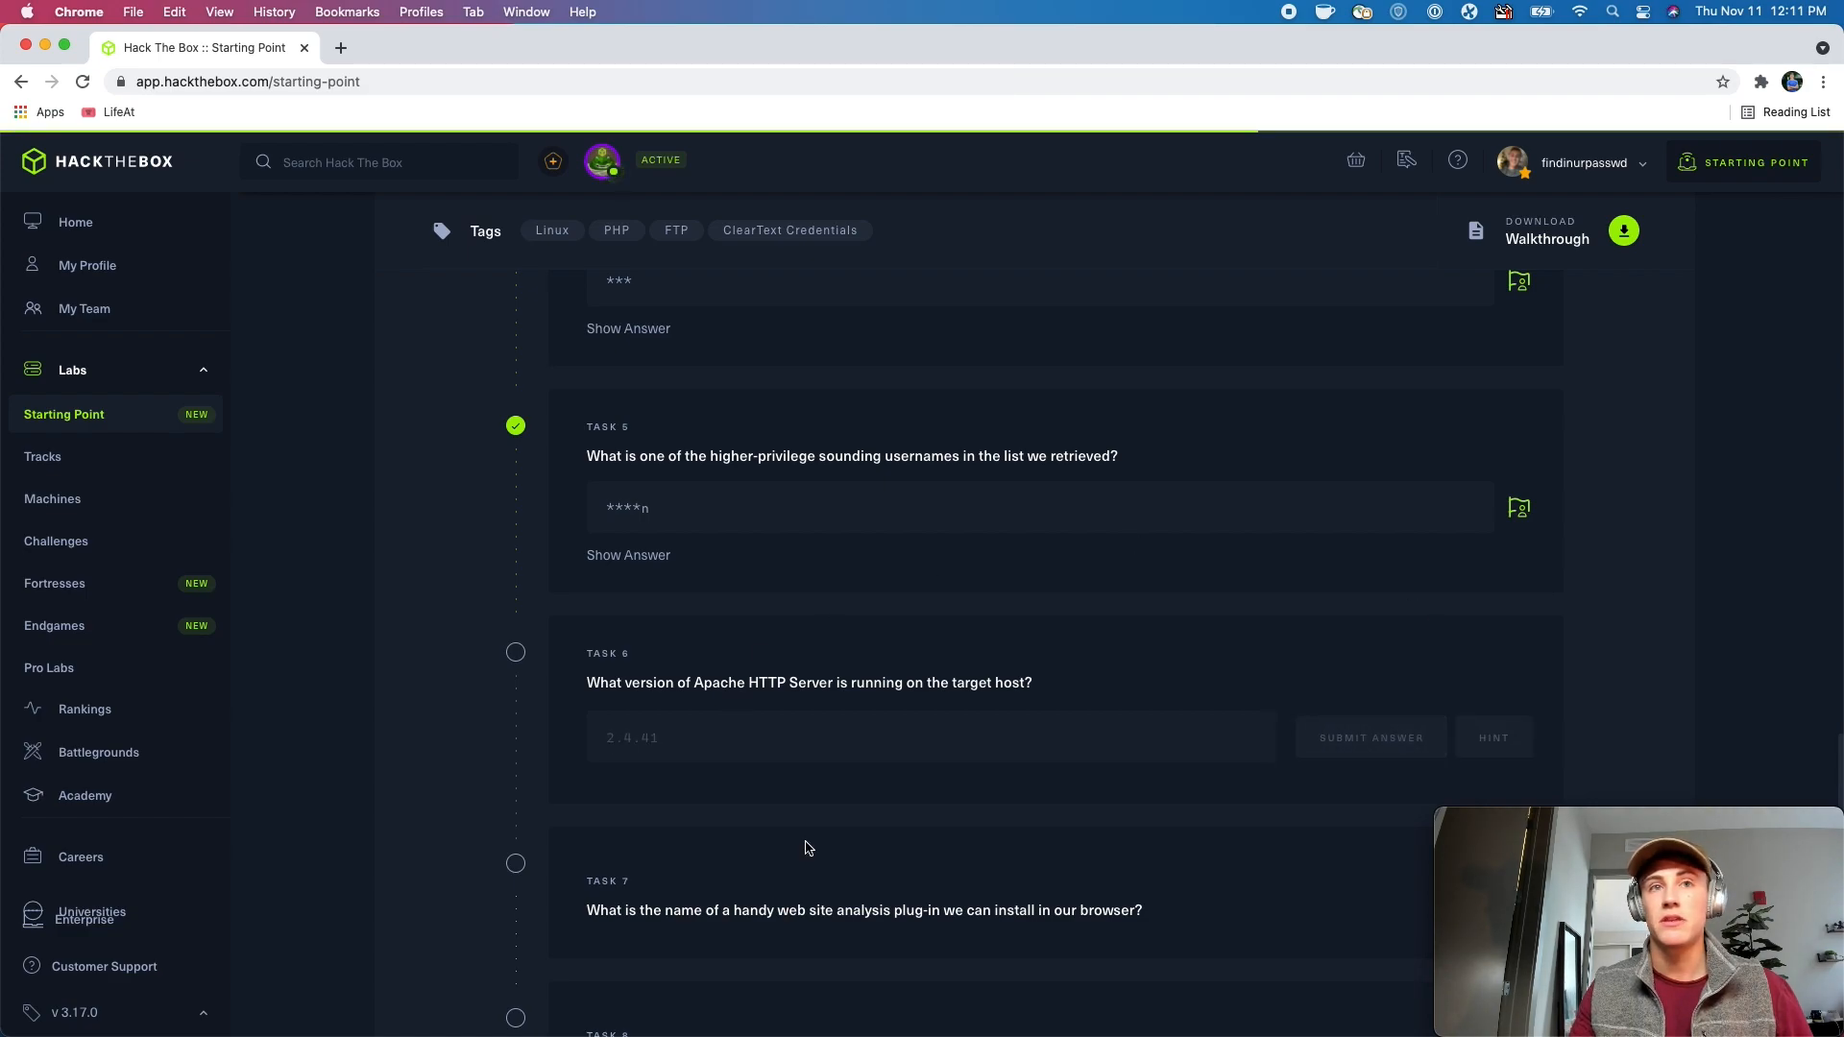
{"action": "left_click", "coordinate": [1367, 737]}
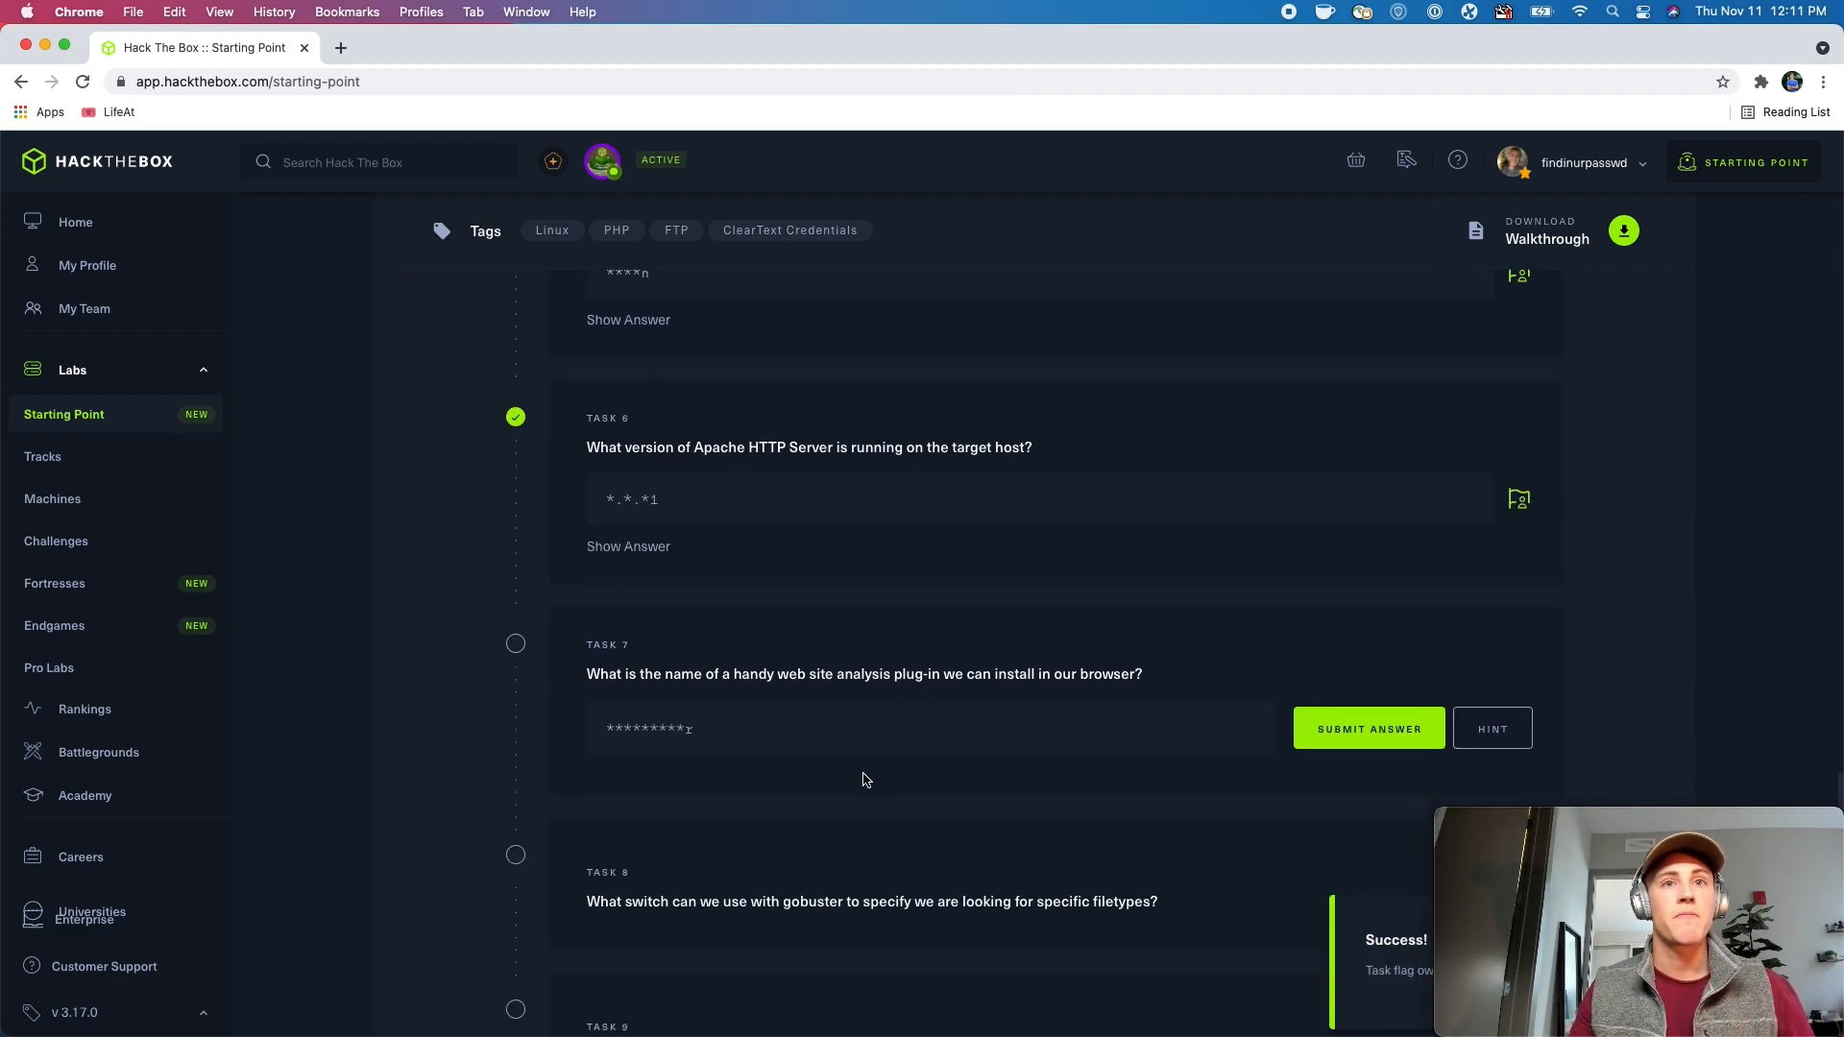
{"action": "scroll", "scroll_direction": "down", "scroll_amount": 3}
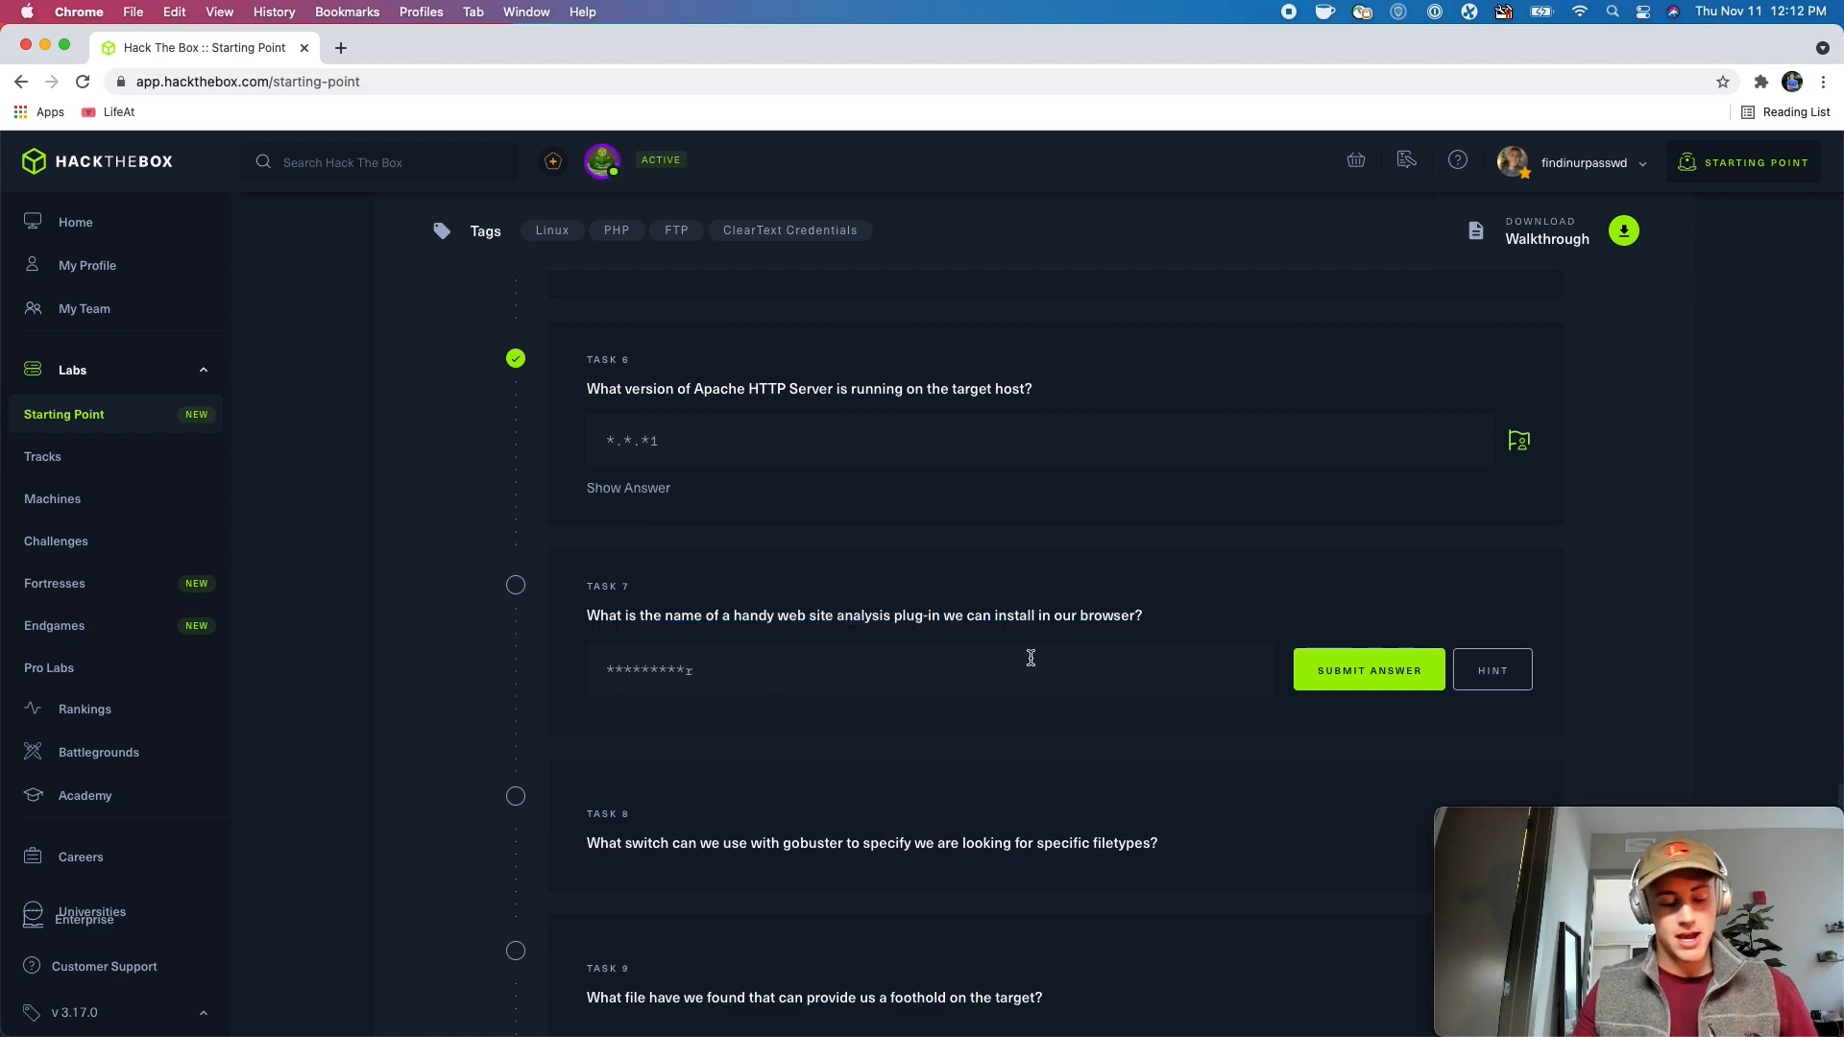
Submit wappalyzer as the Task 7 answer.
{"action": "type", "text": "wappalyzer"}
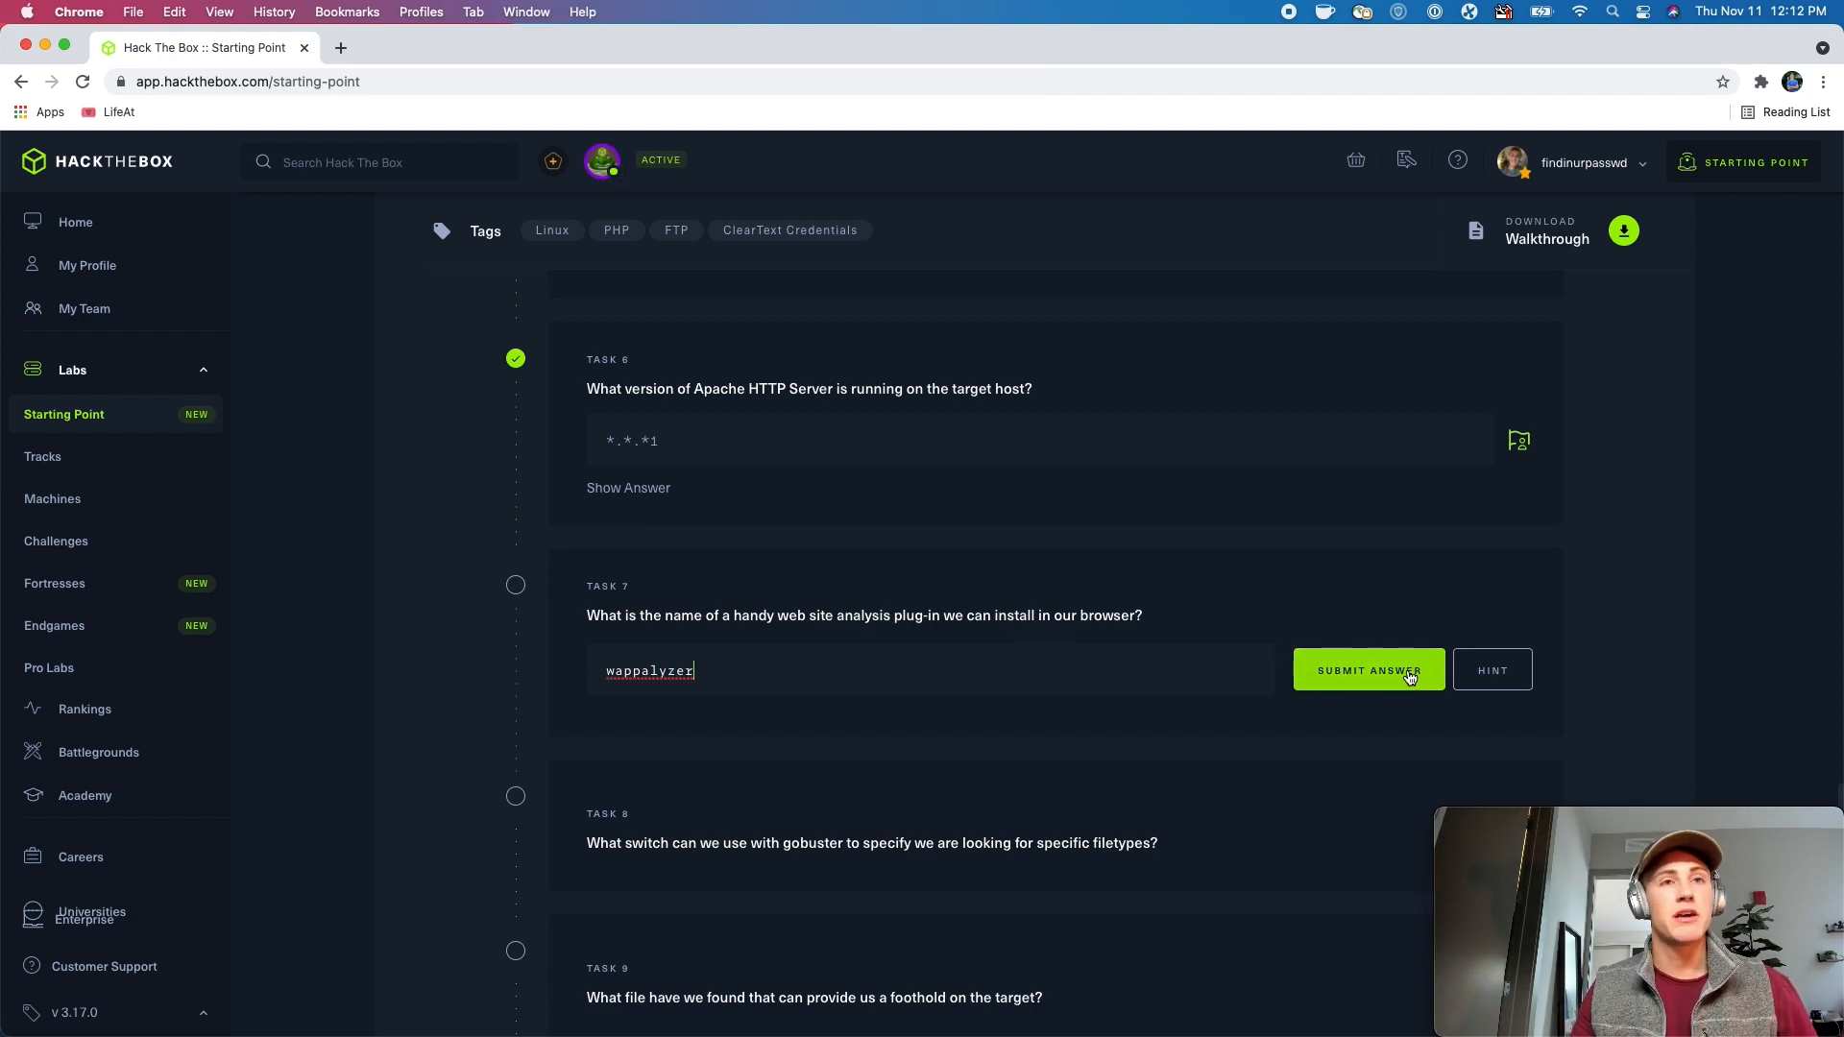
{"action": "left_click", "coordinate": [1367, 669]}
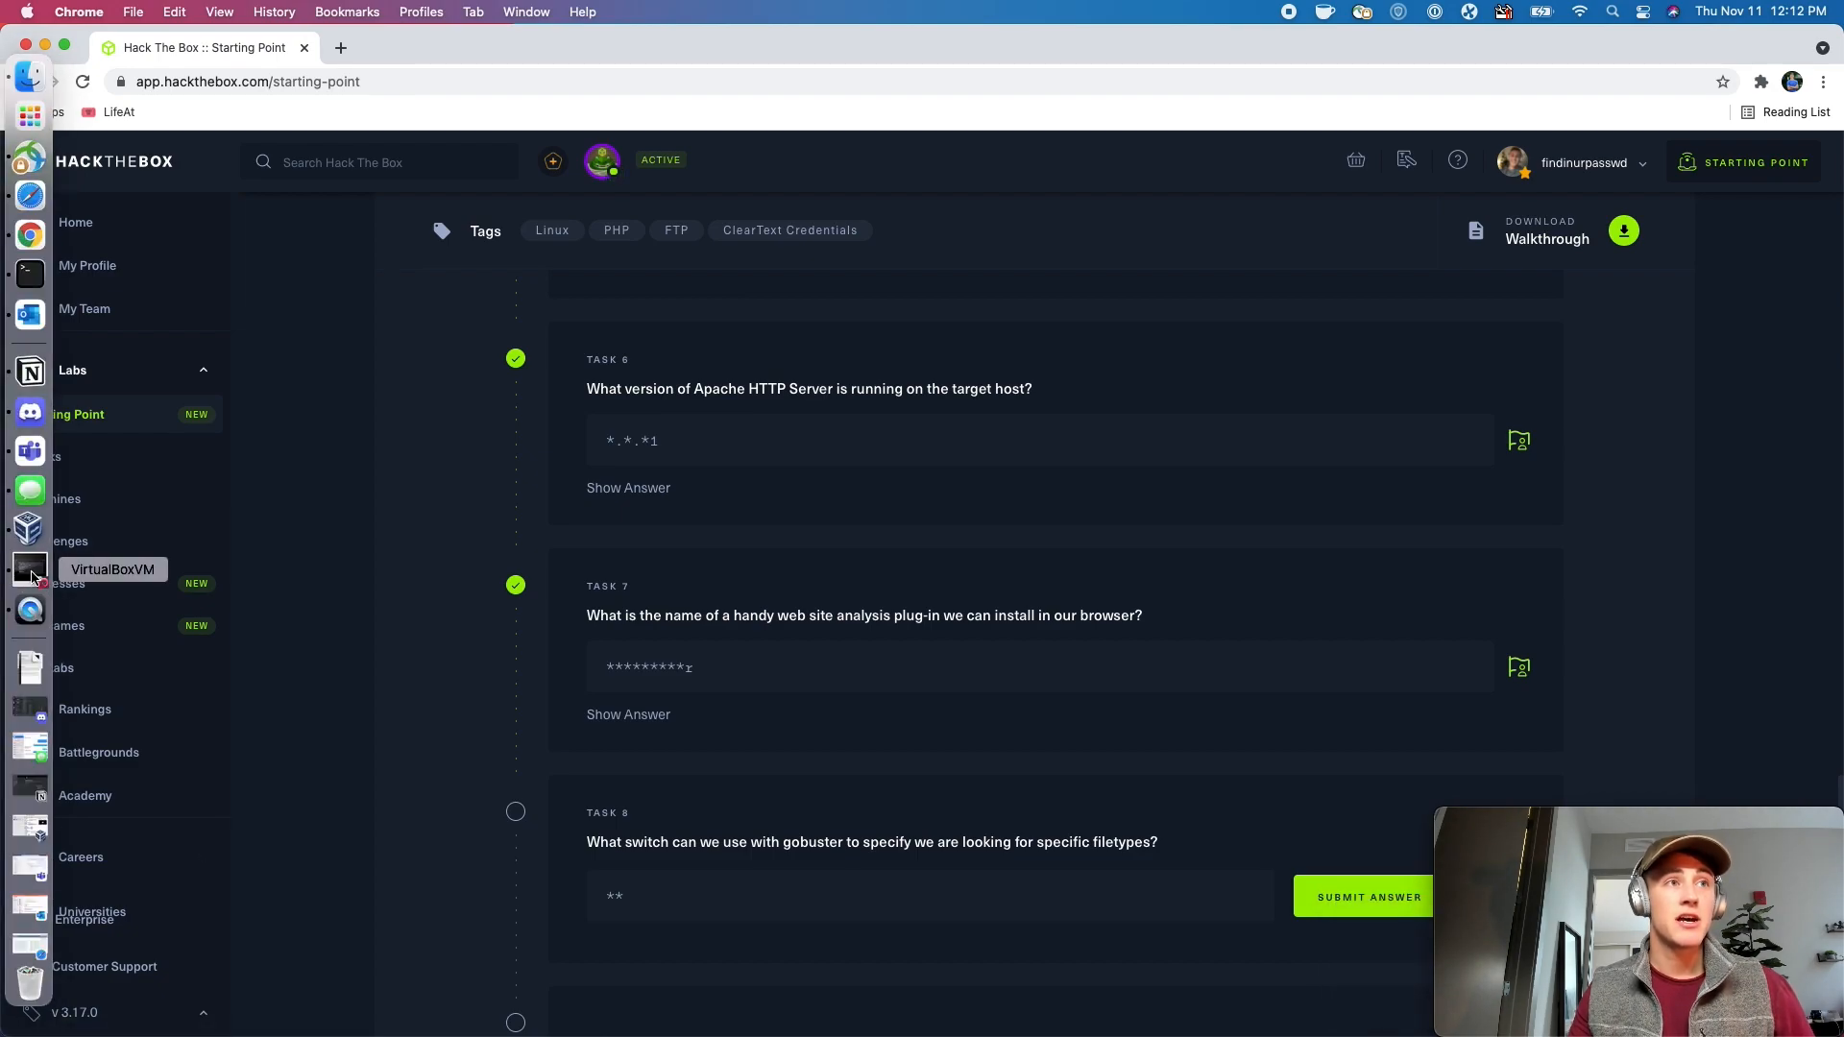
{"action": "left_click", "coordinate": [30, 570]}
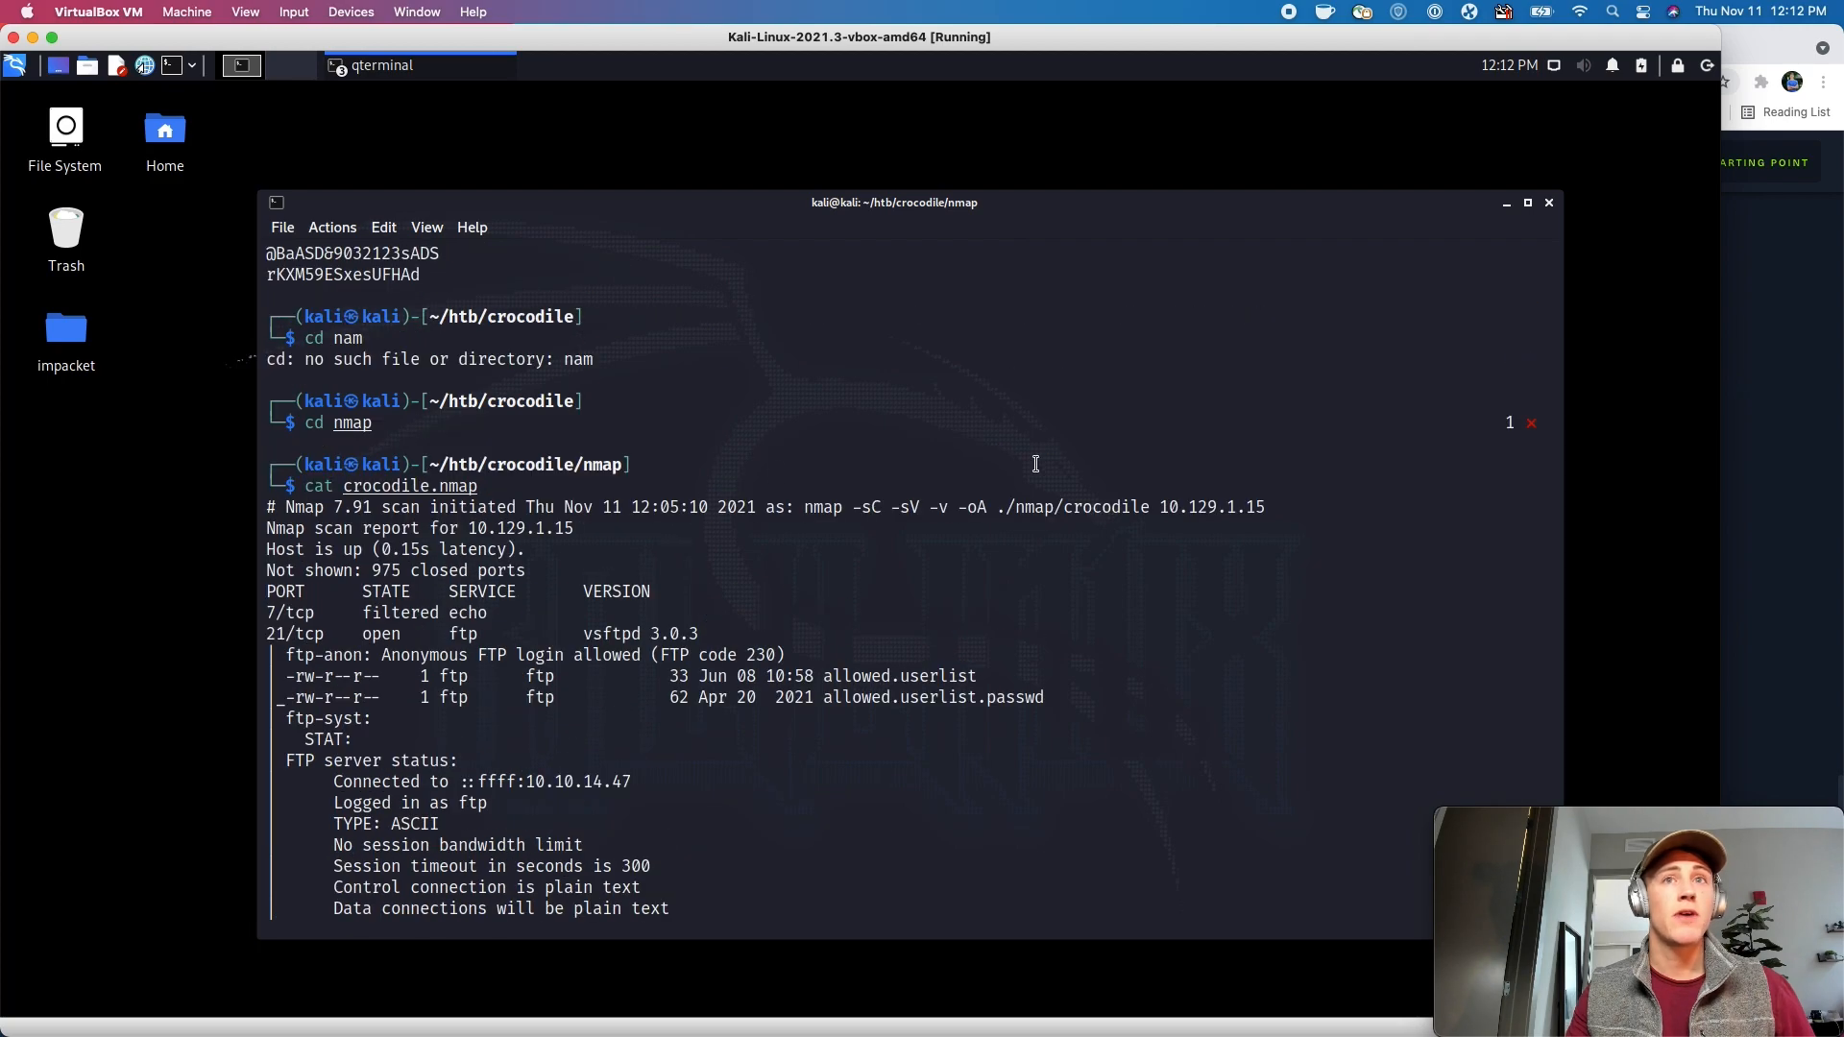
Launch Firefox in the Kali VM and load the site at 10.129.1.15.
{"action": "double_click", "coordinate": [1217, 507]}
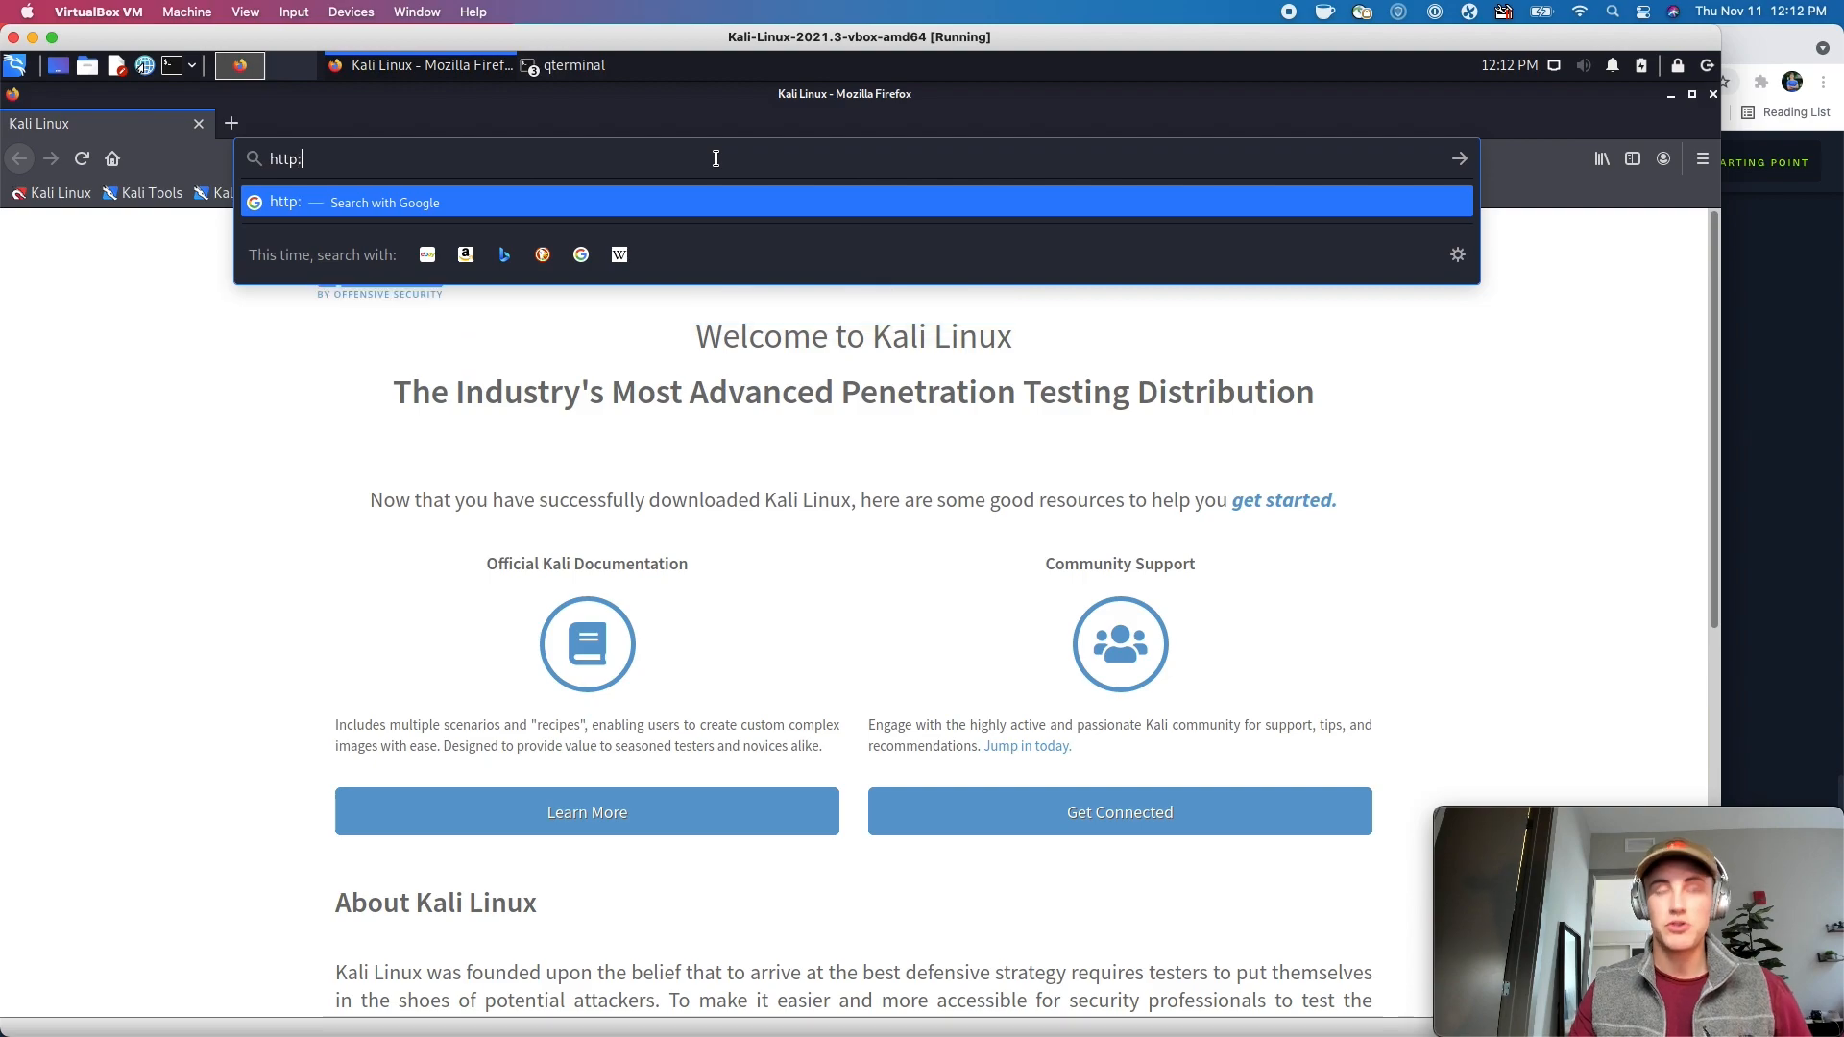
{"action": "type", "text": "10.129.1.15"}
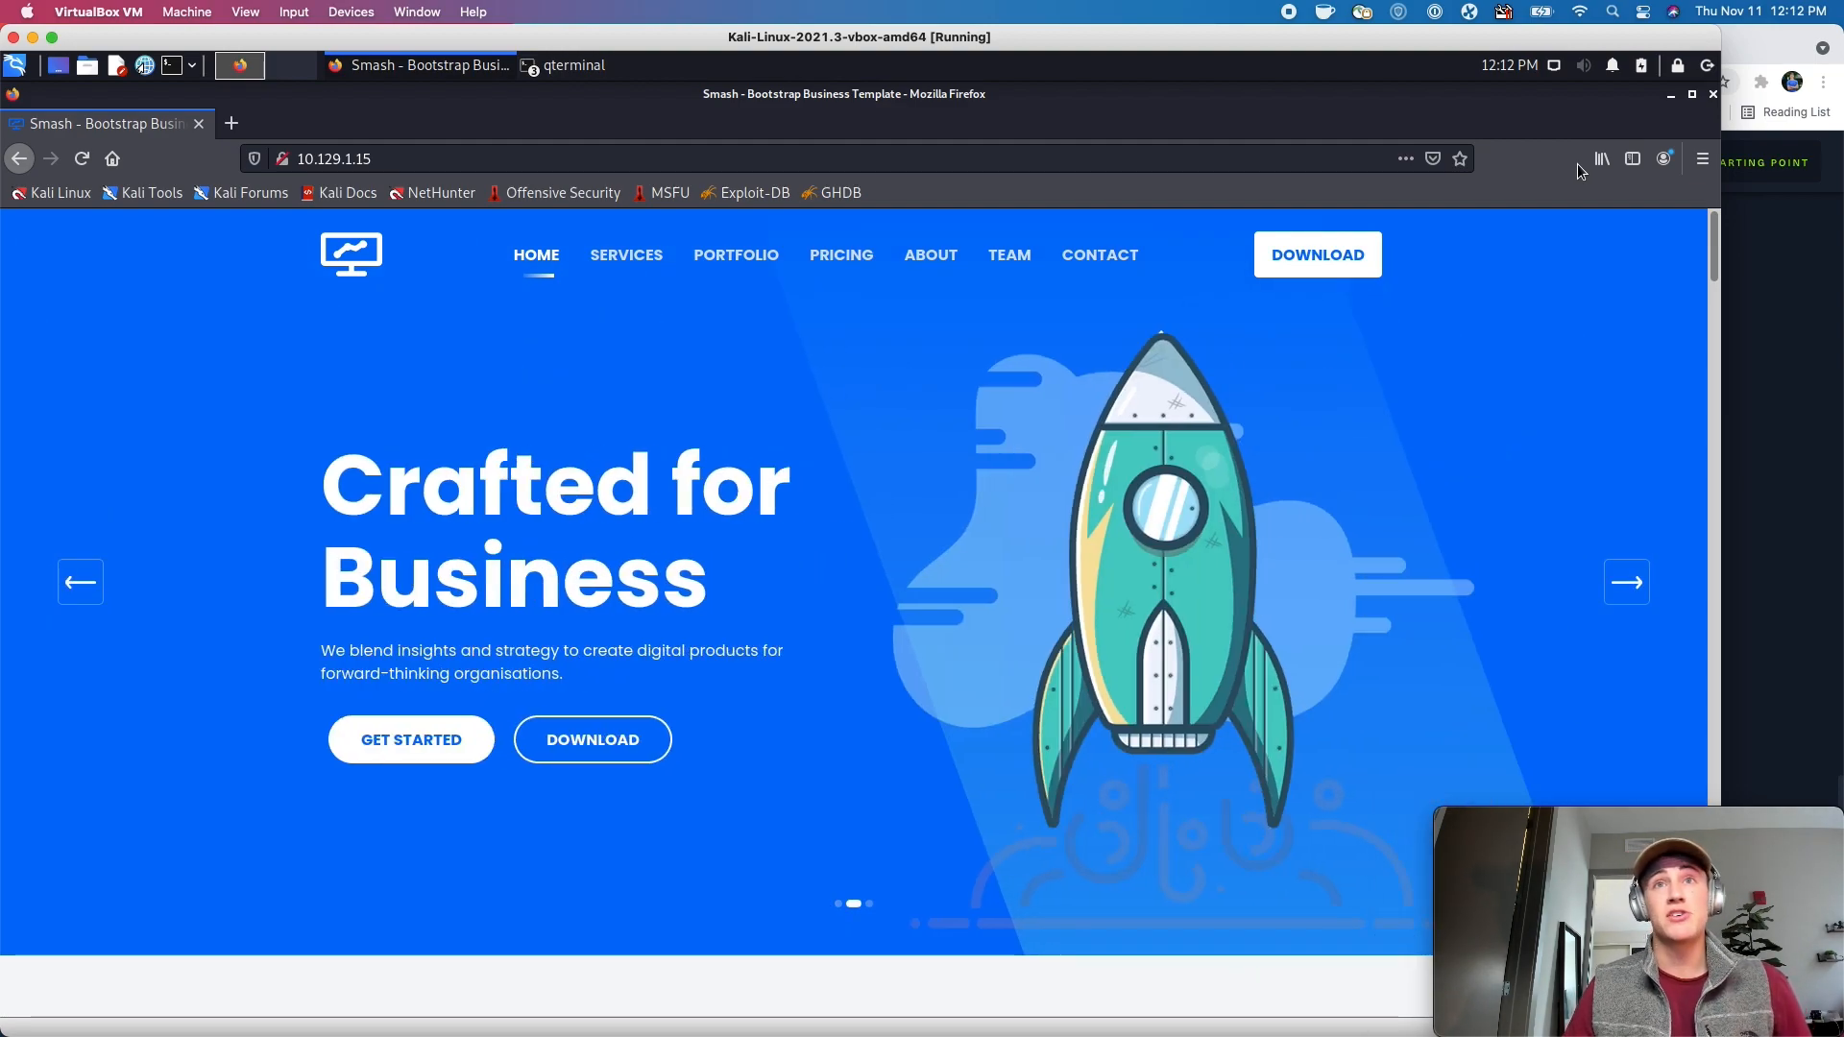
{"action": "mouse_move", "coordinate": [205, 437]}
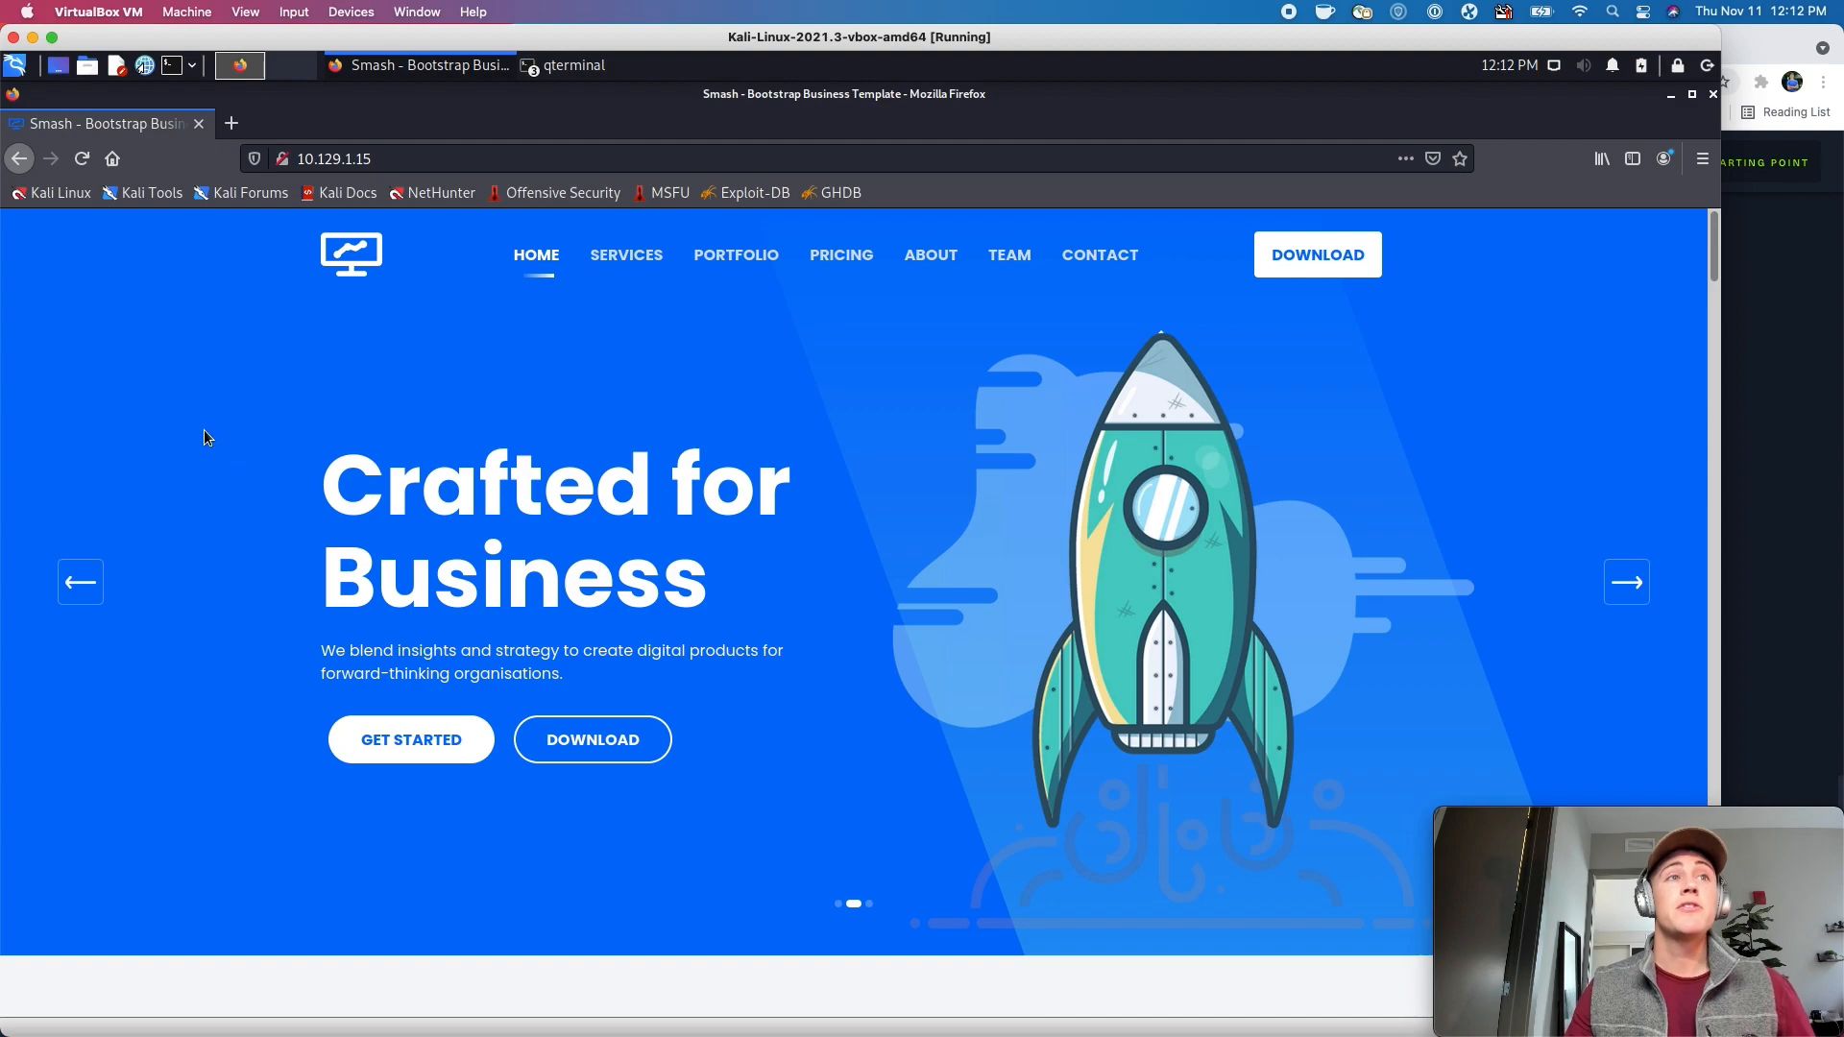
{"action": "mouse_move", "coordinate": [718, 402]}
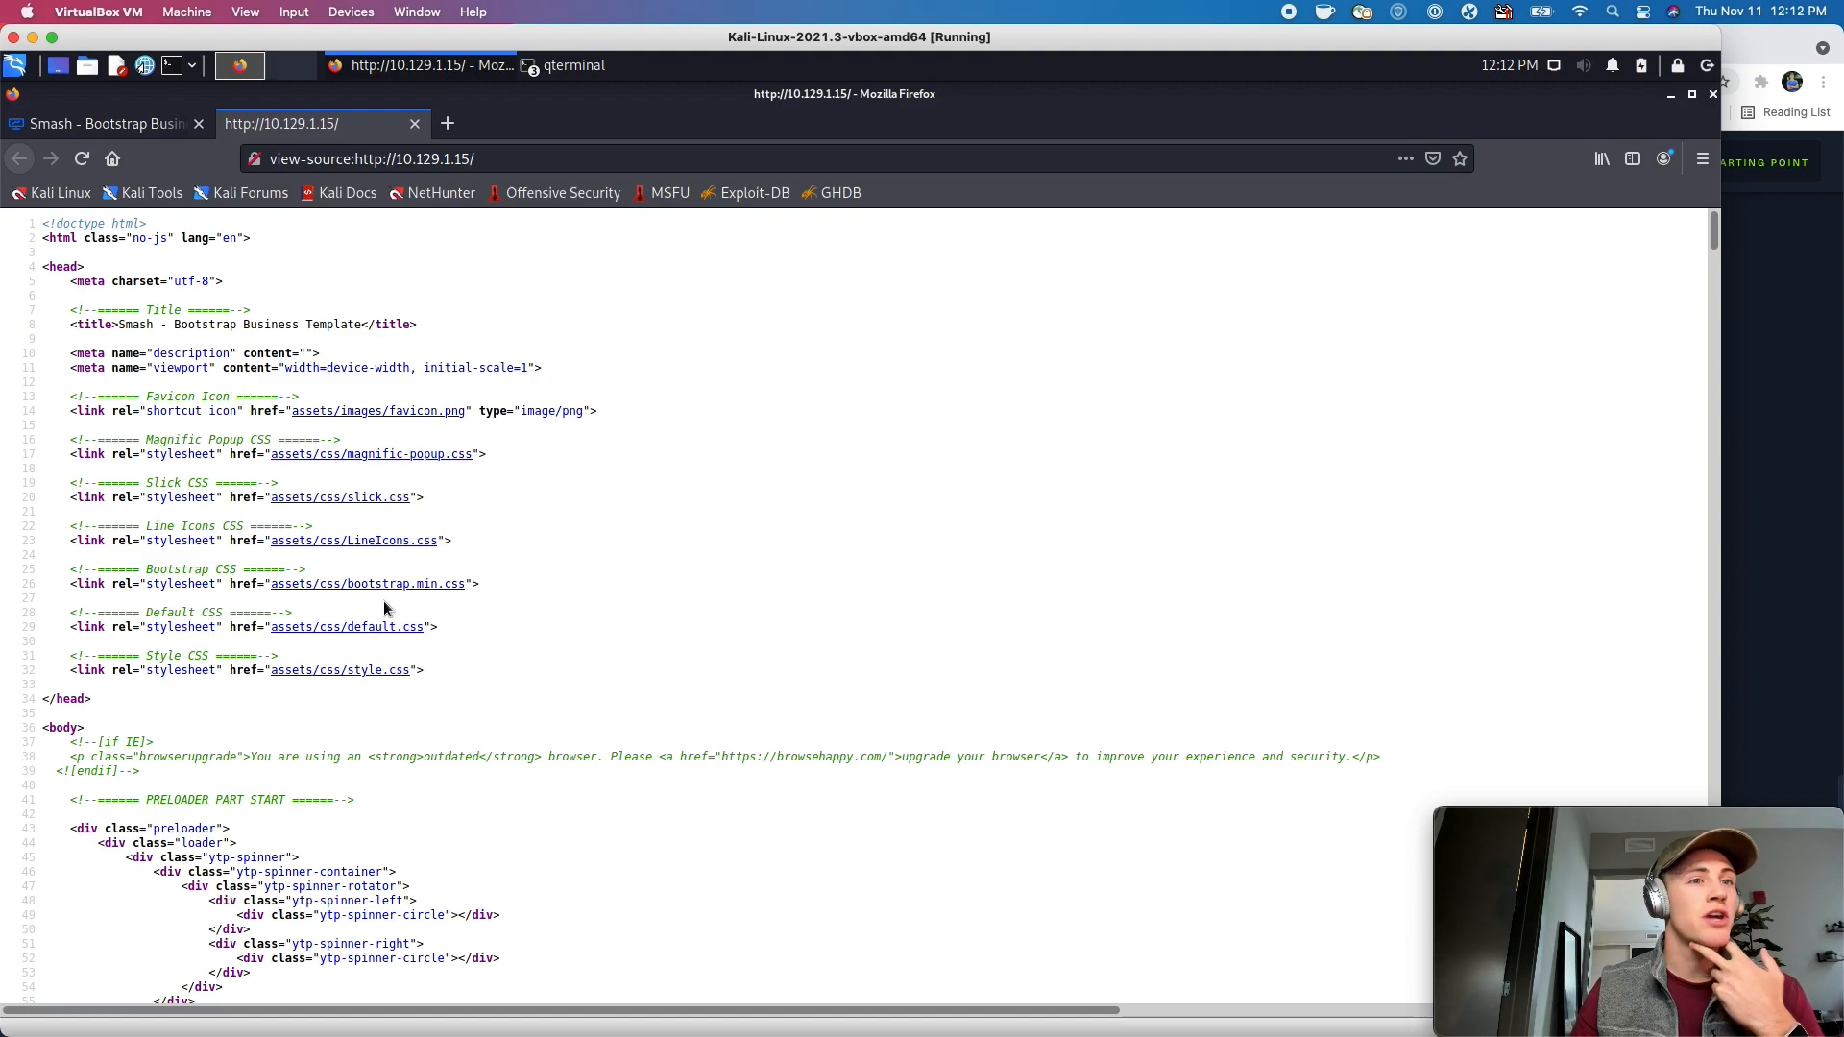
Search the Smash page source for 'php', finding the contact form posting to assets/contact.php.
{"action": "scroll", "scroll_direction": "down", "scroll_amount": 3}
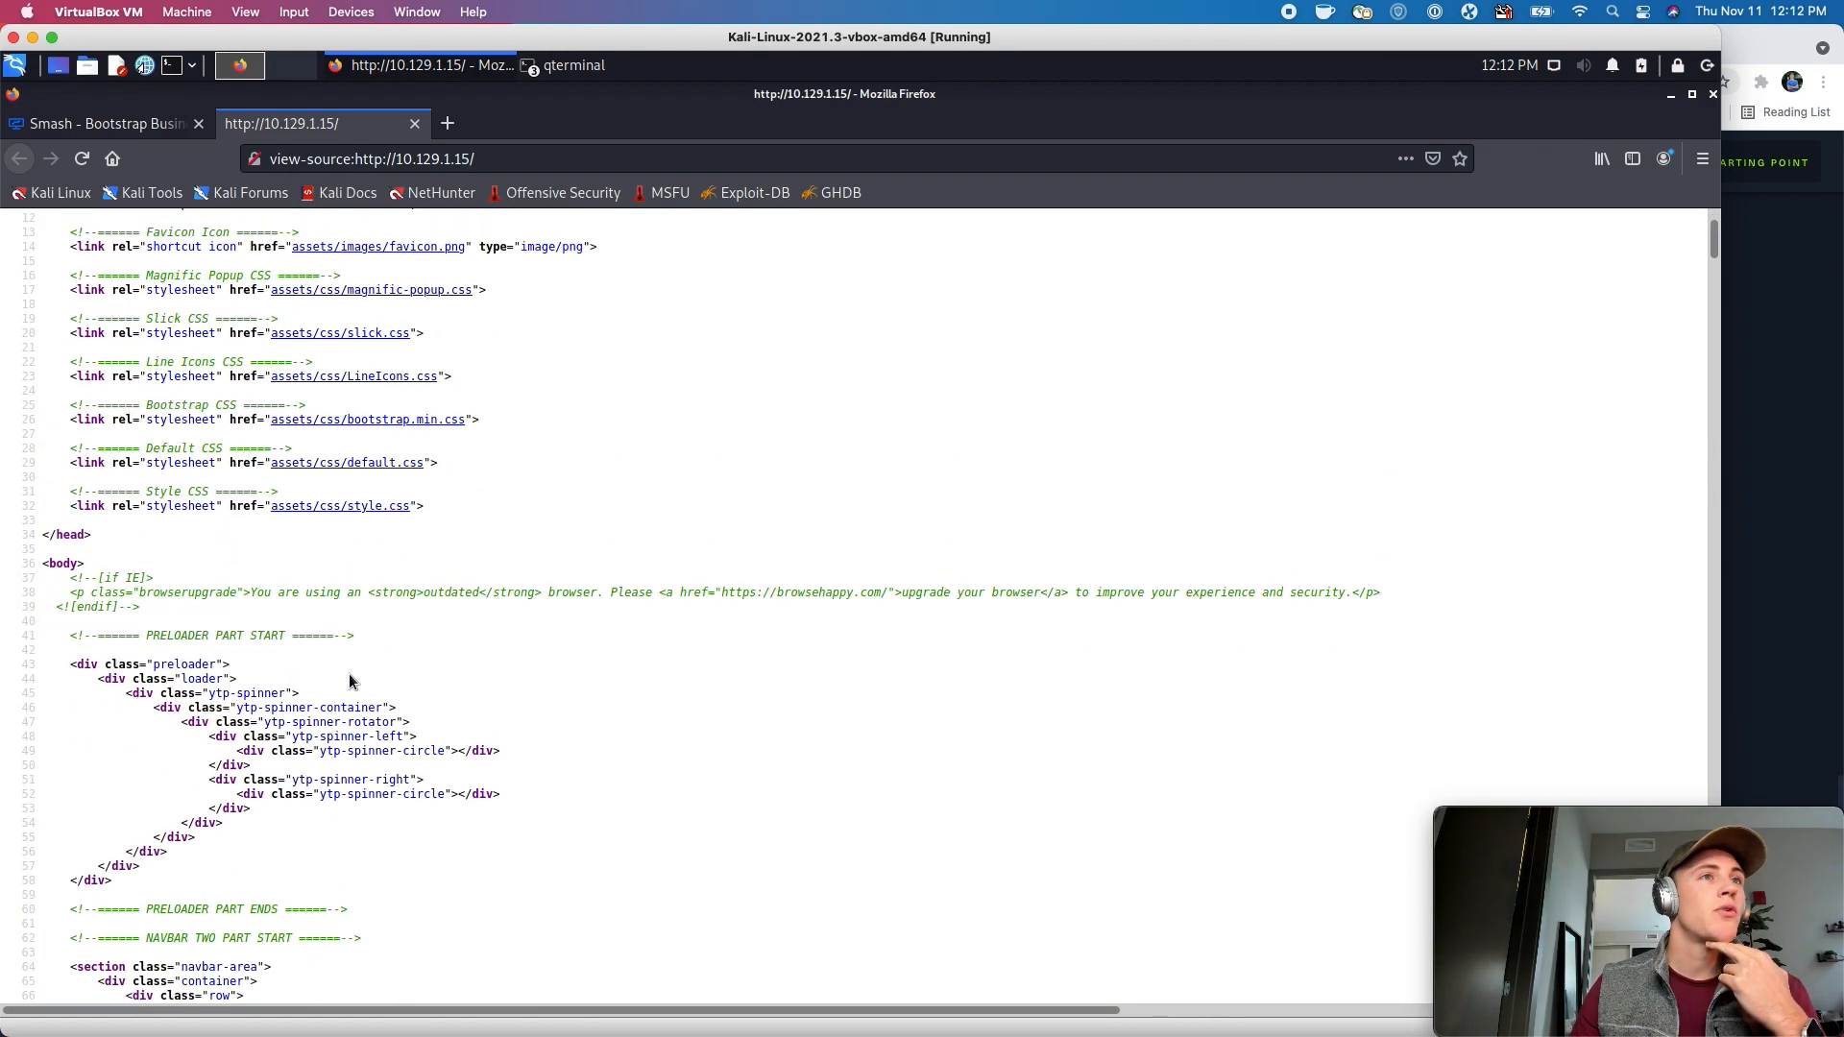
{"action": "scroll", "scroll_direction": "up", "scroll_amount": 3}
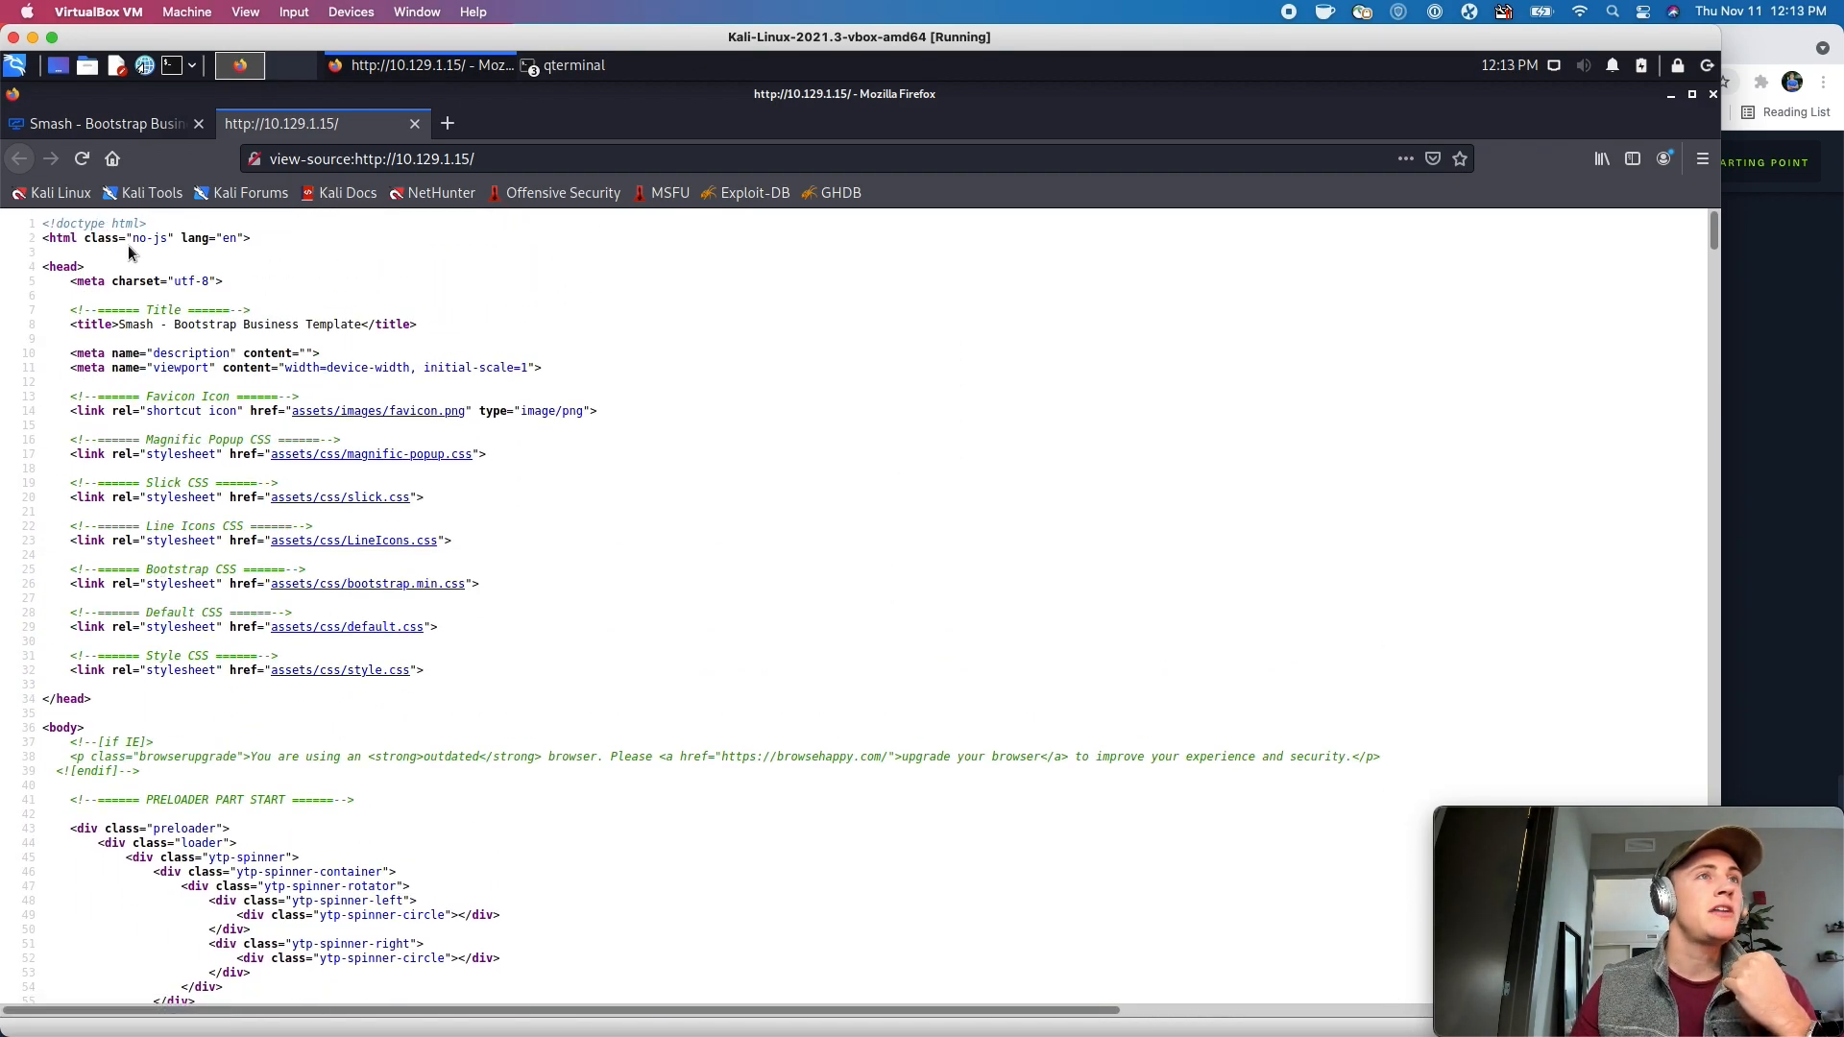
{"action": "scroll", "scroll_direction": "down", "scroll_amount": 3}
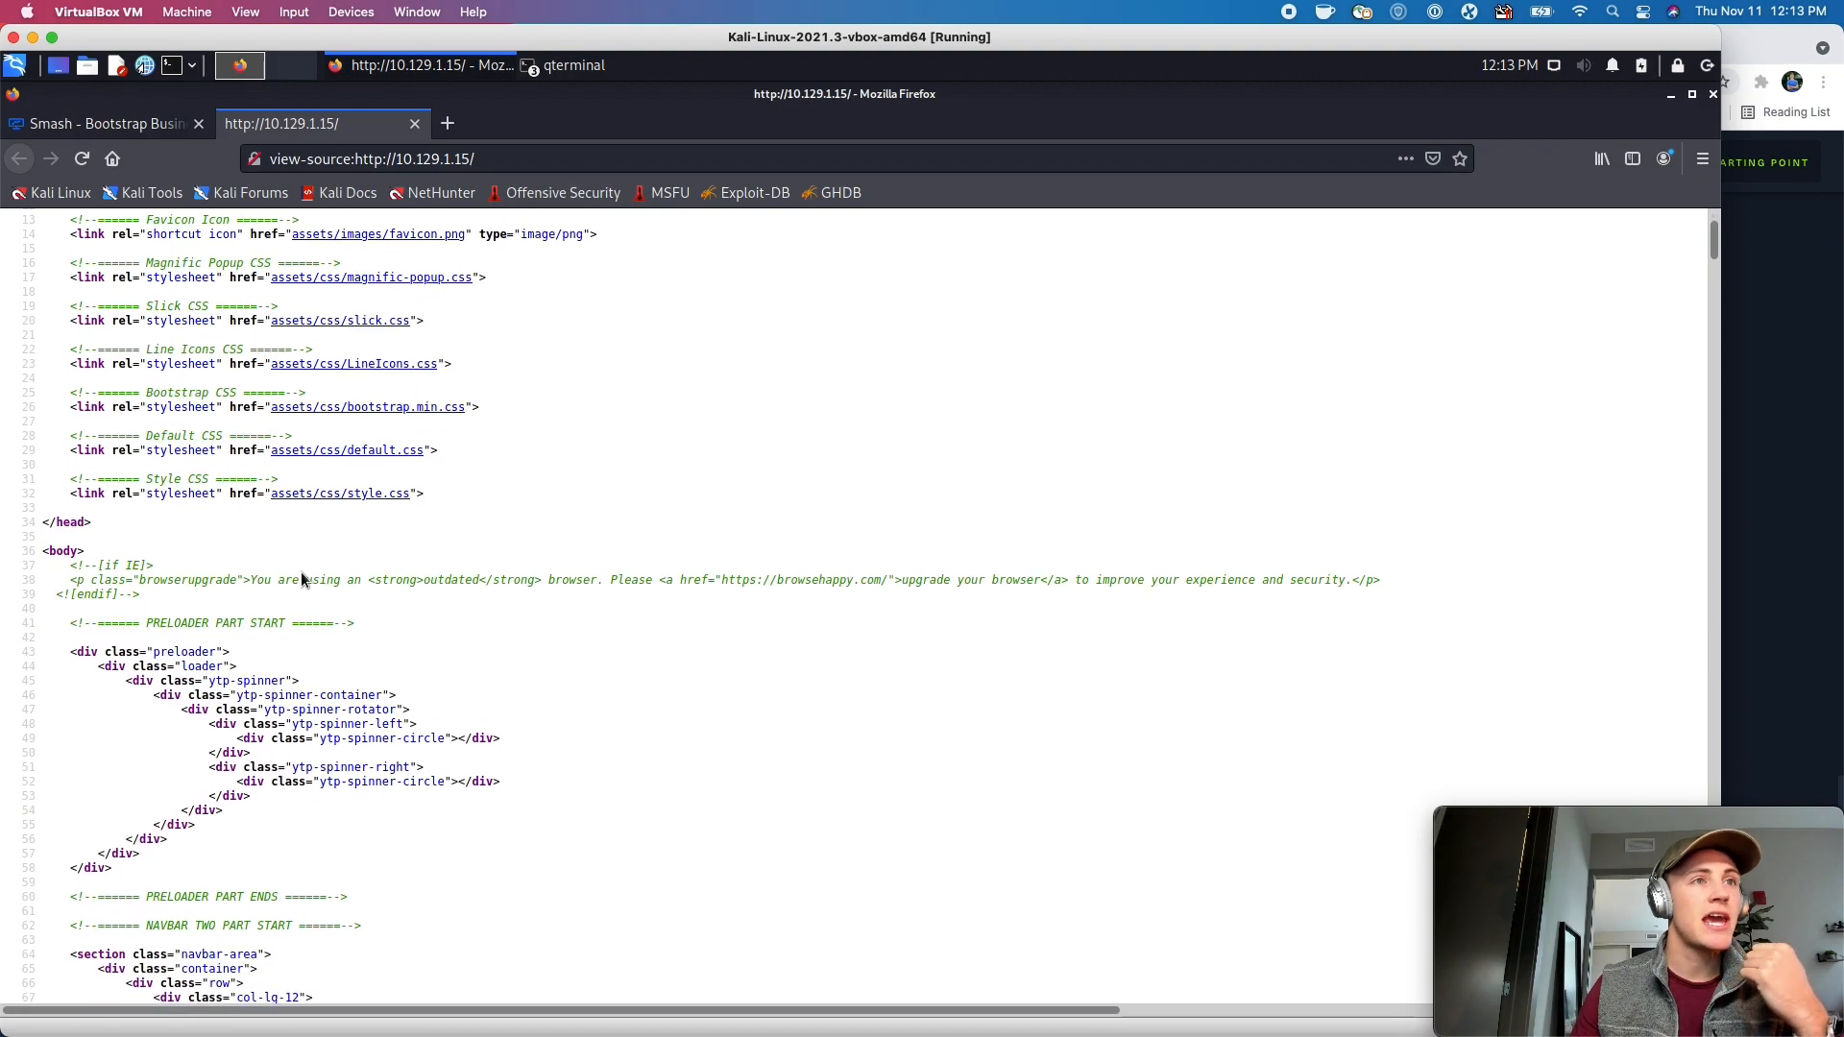
{"action": "scroll", "scroll_direction": "down", "scroll_amount": 3}
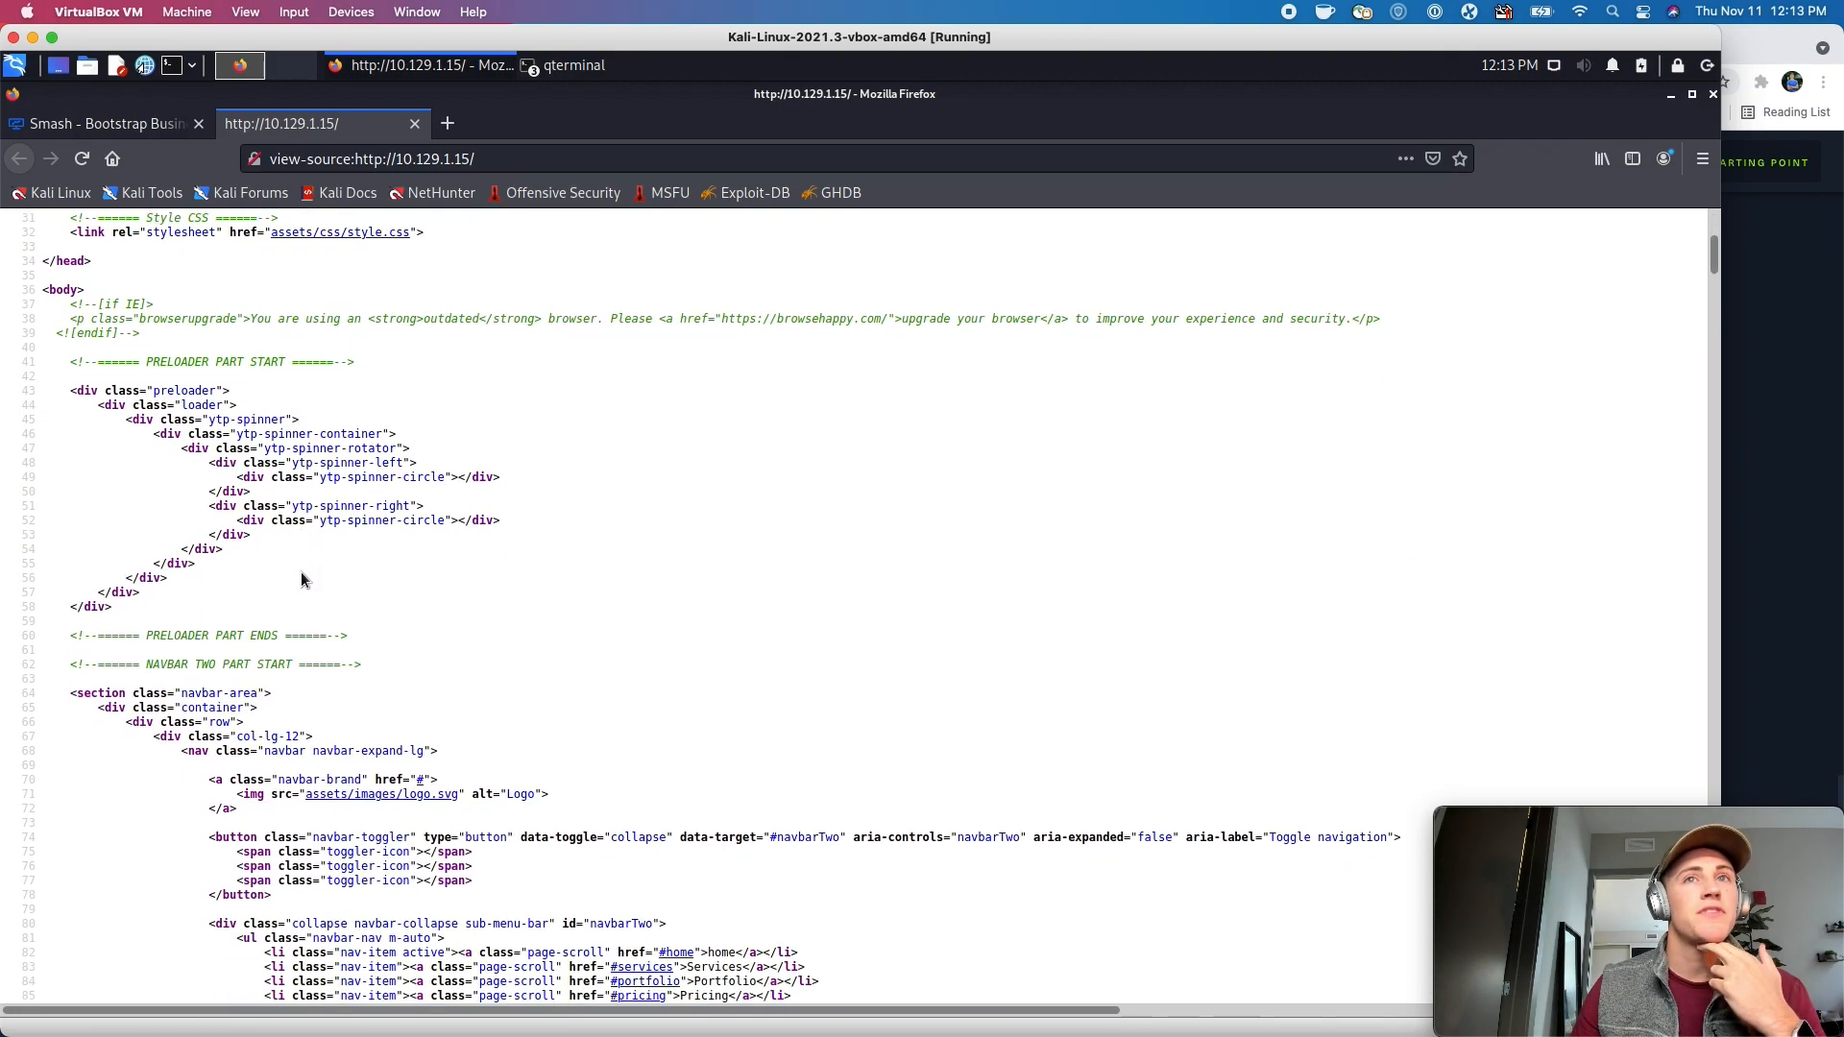
{"action": "scroll", "scroll_direction": "down", "scroll_amount": 3}
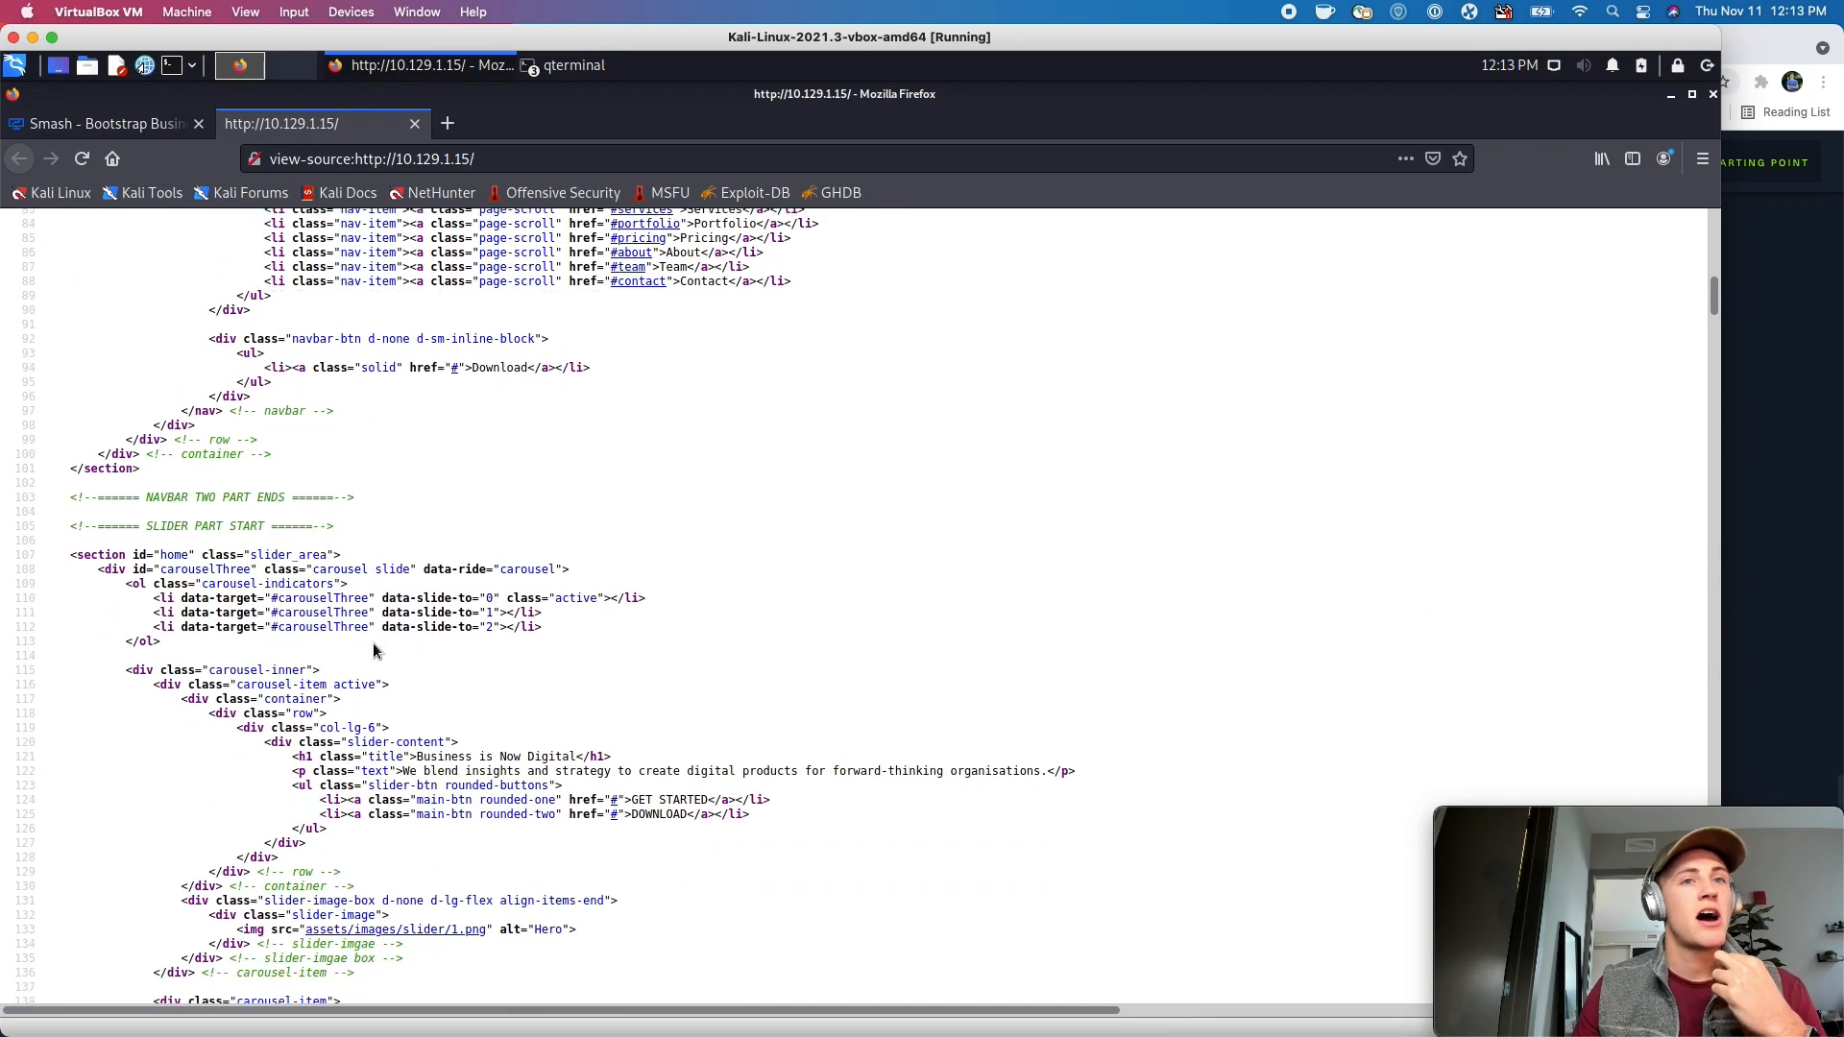
{"action": "scroll", "scroll_direction": "down", "scroll_amount": 3}
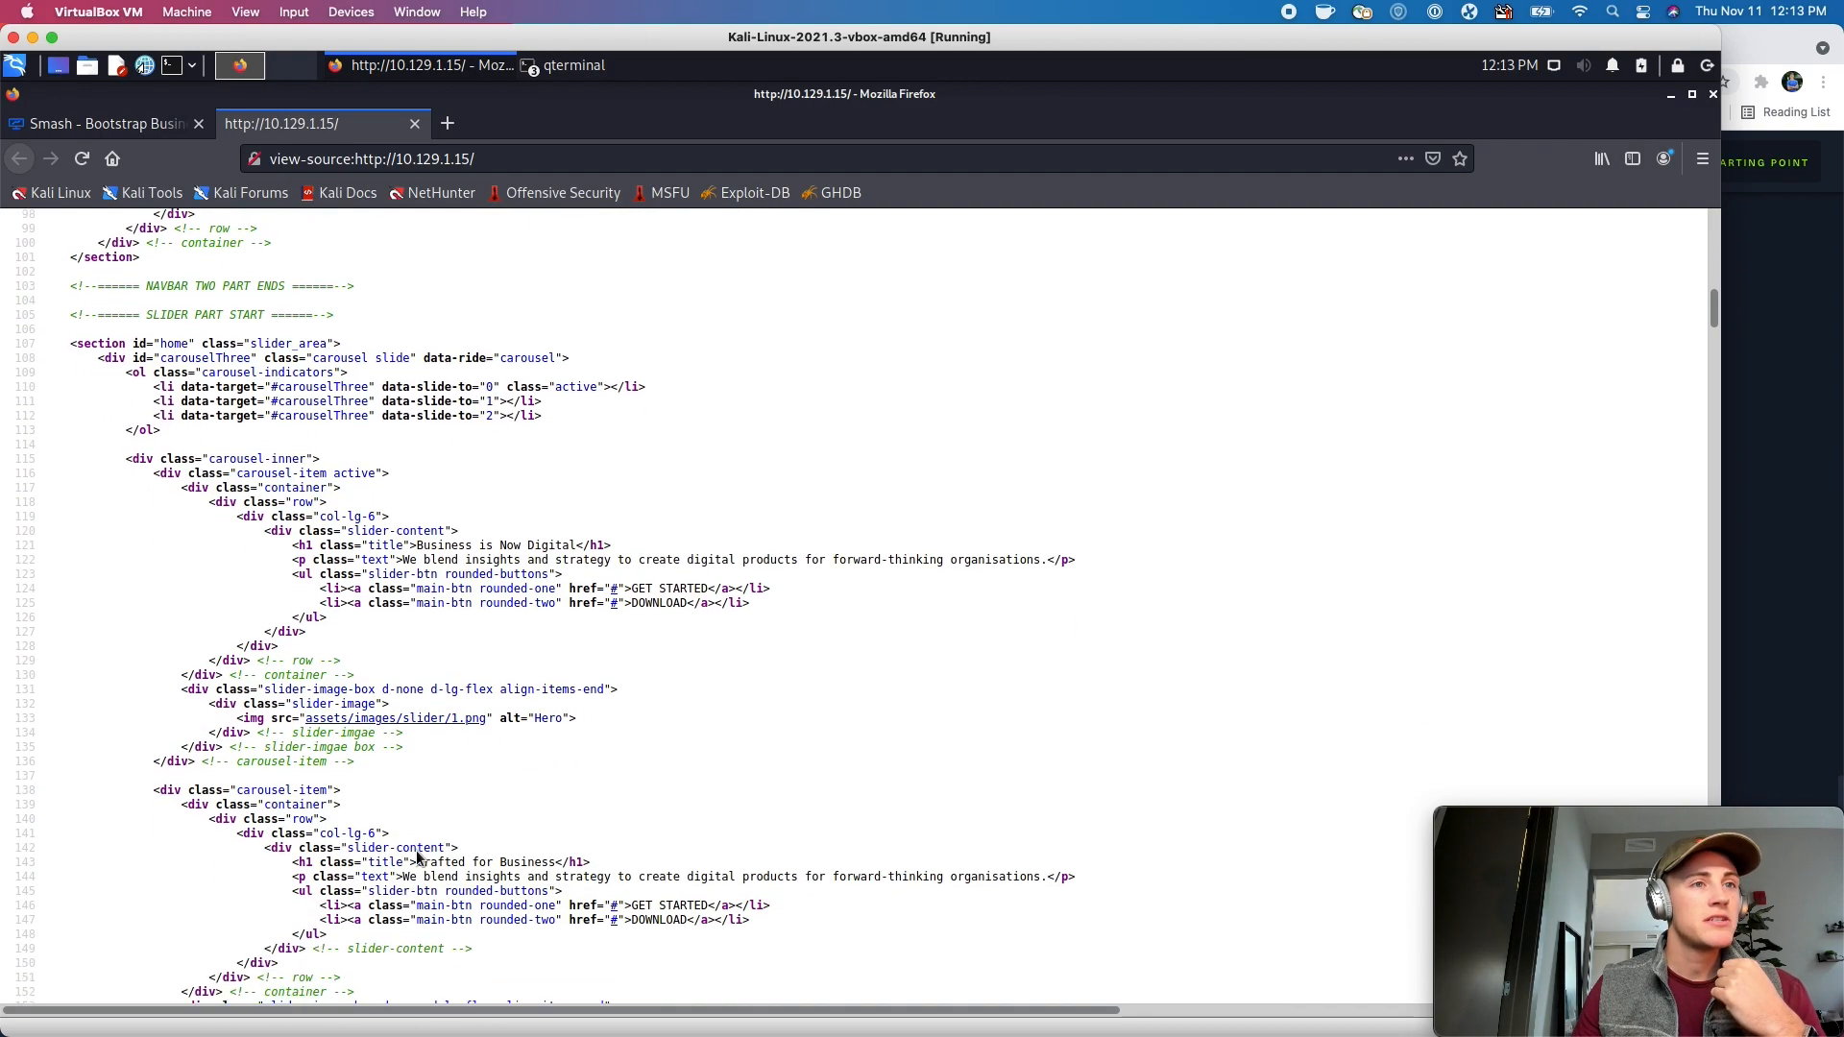
{"action": "scroll", "scroll_direction": "down", "scroll_amount": 3}
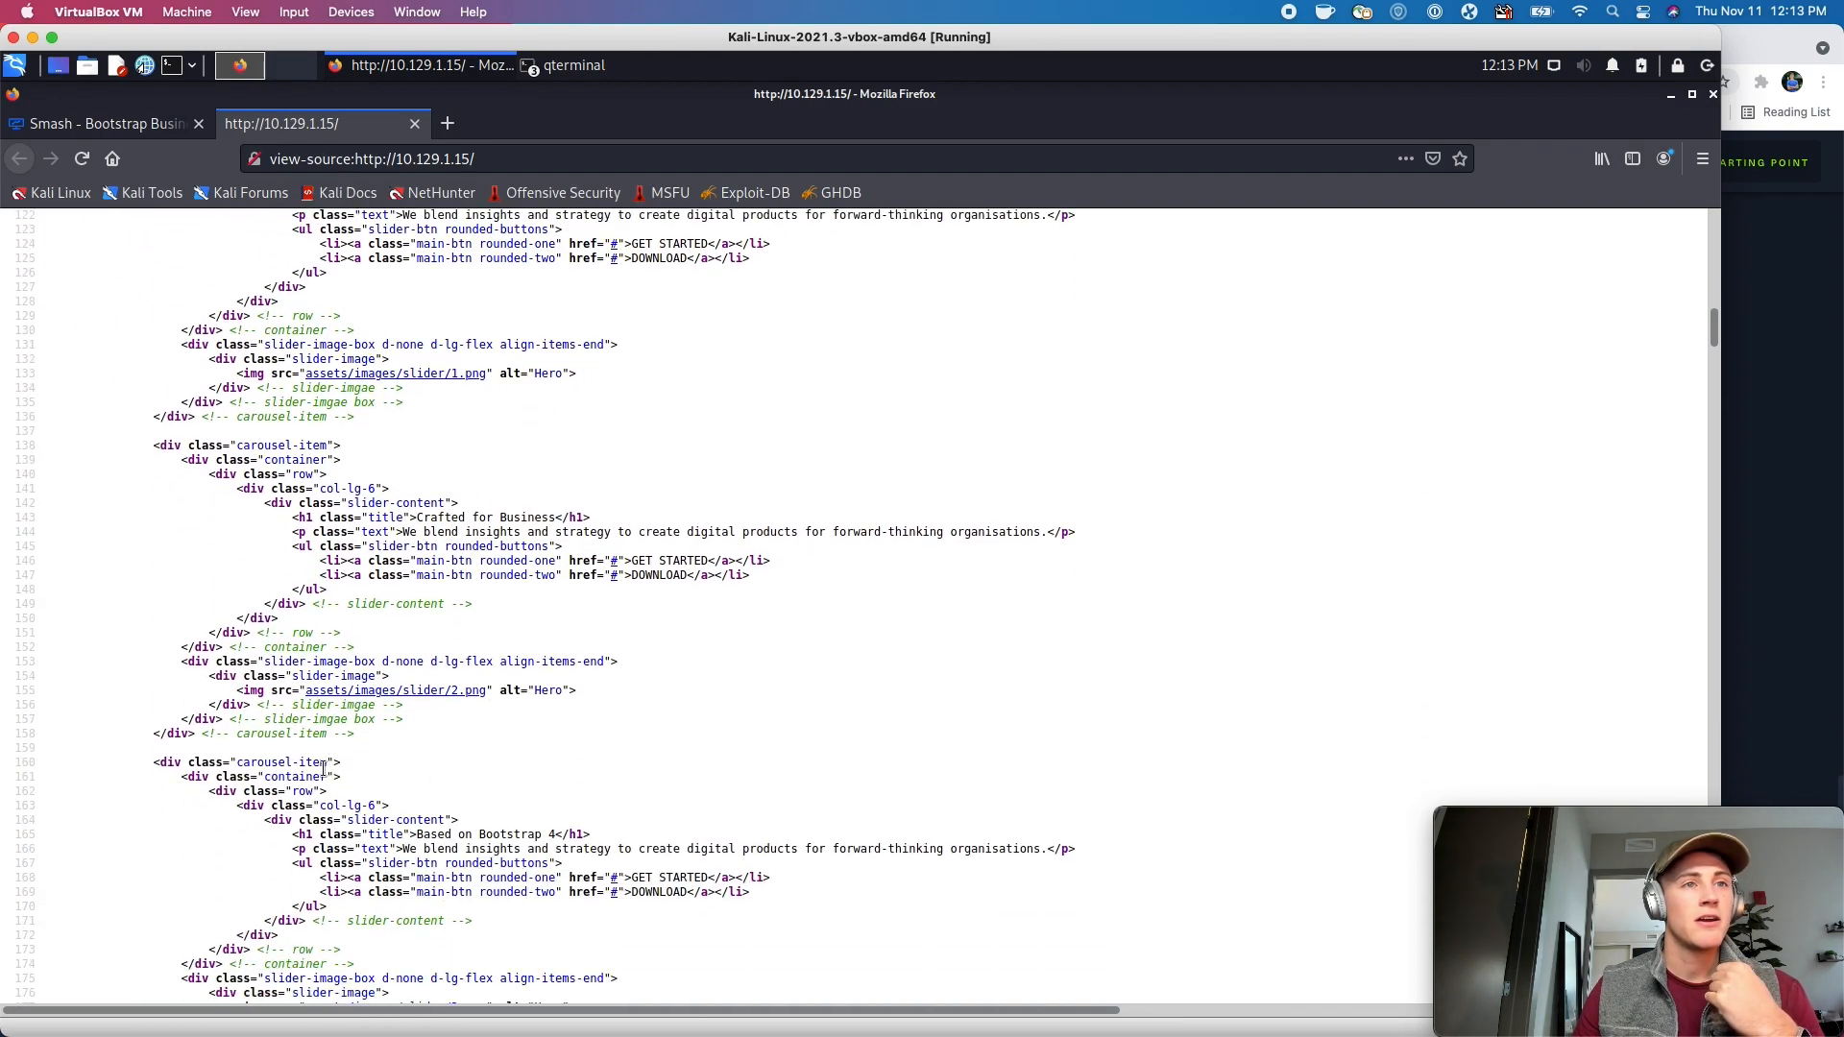
{"action": "scroll", "scroll_direction": "down", "scroll_amount": 3}
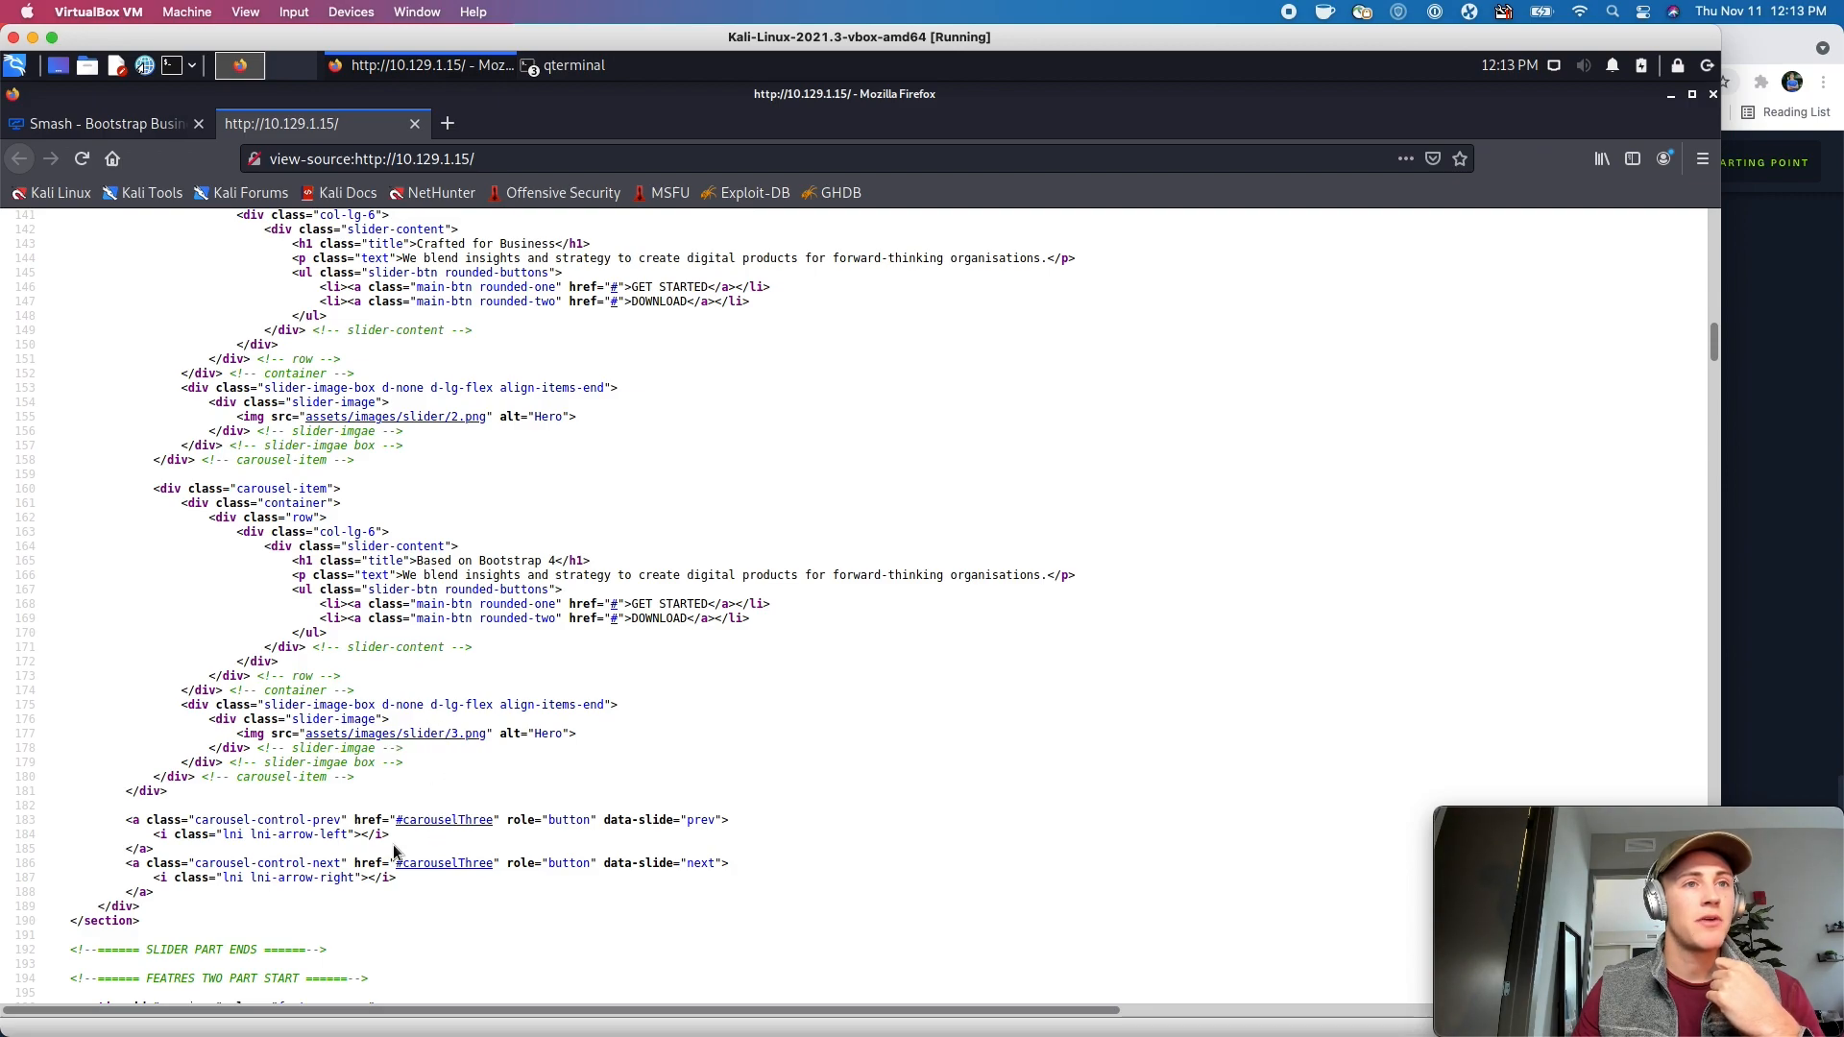
{"action": "scroll", "scroll_direction": "down", "scroll_amount": 3}
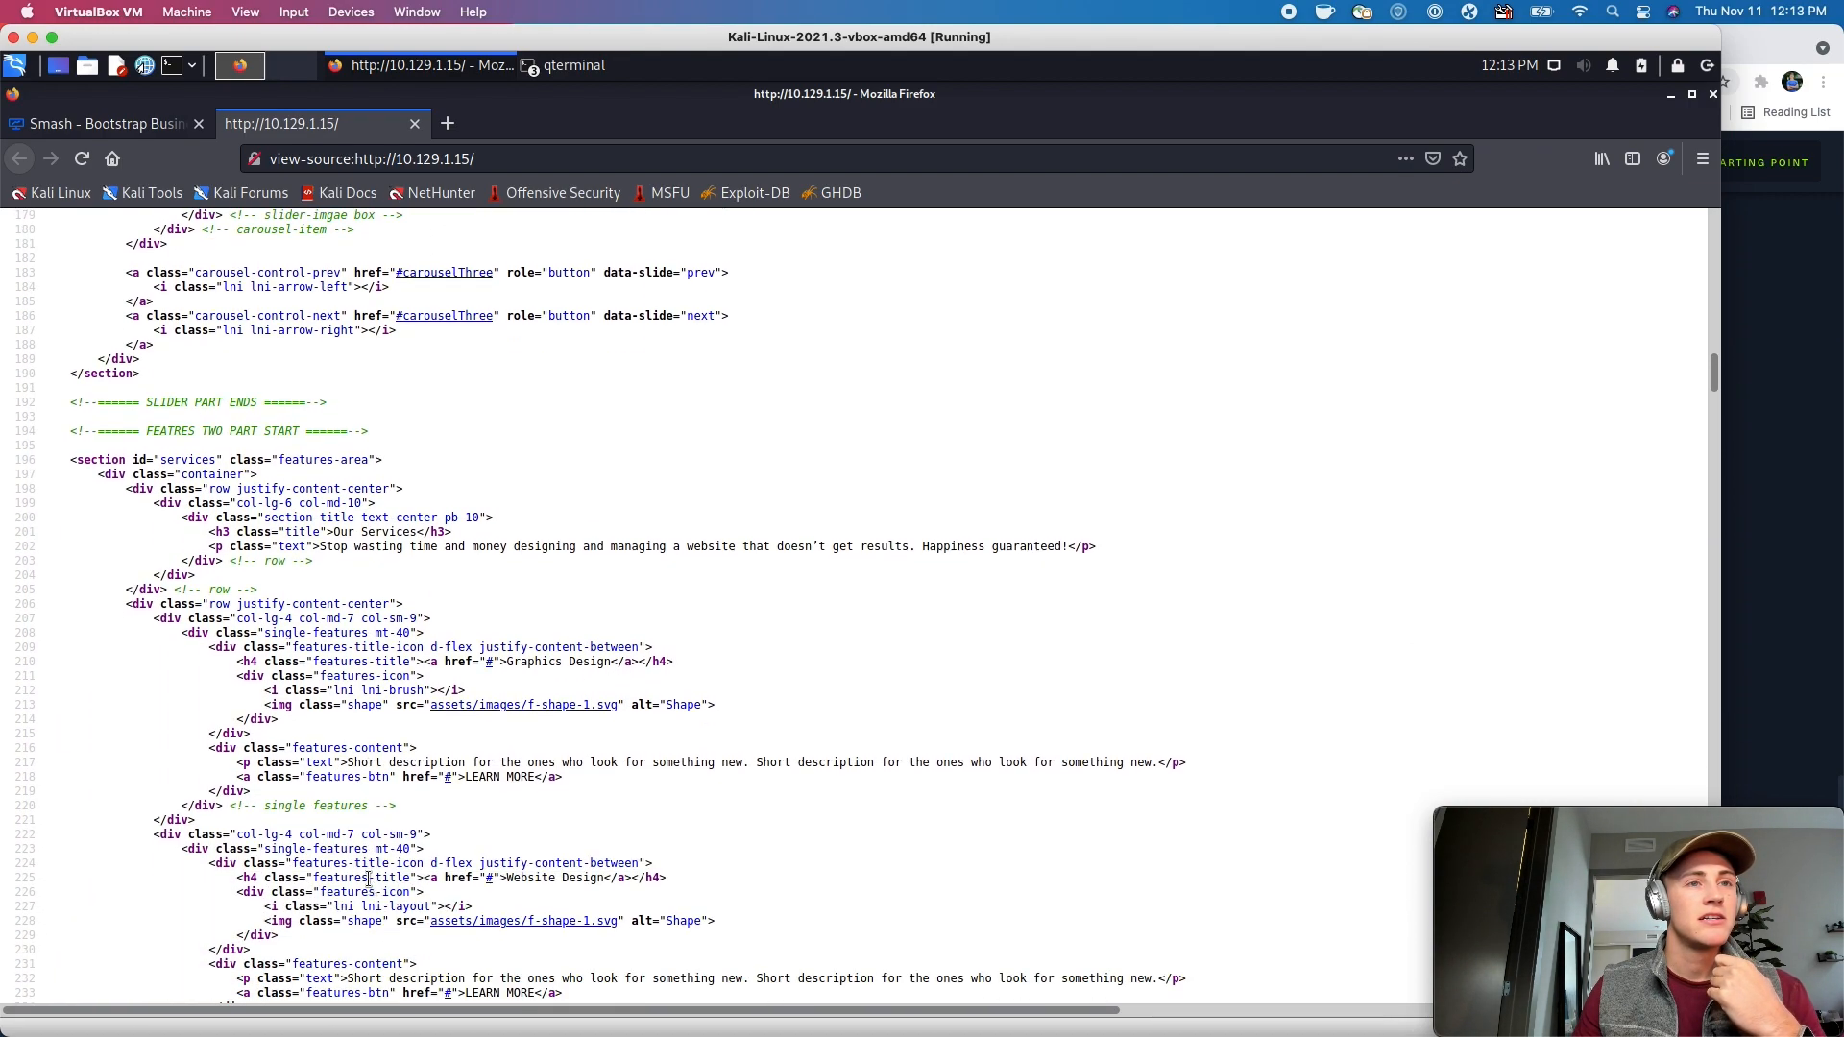
{"action": "scroll", "scroll_direction": "down", "scroll_amount": 3}
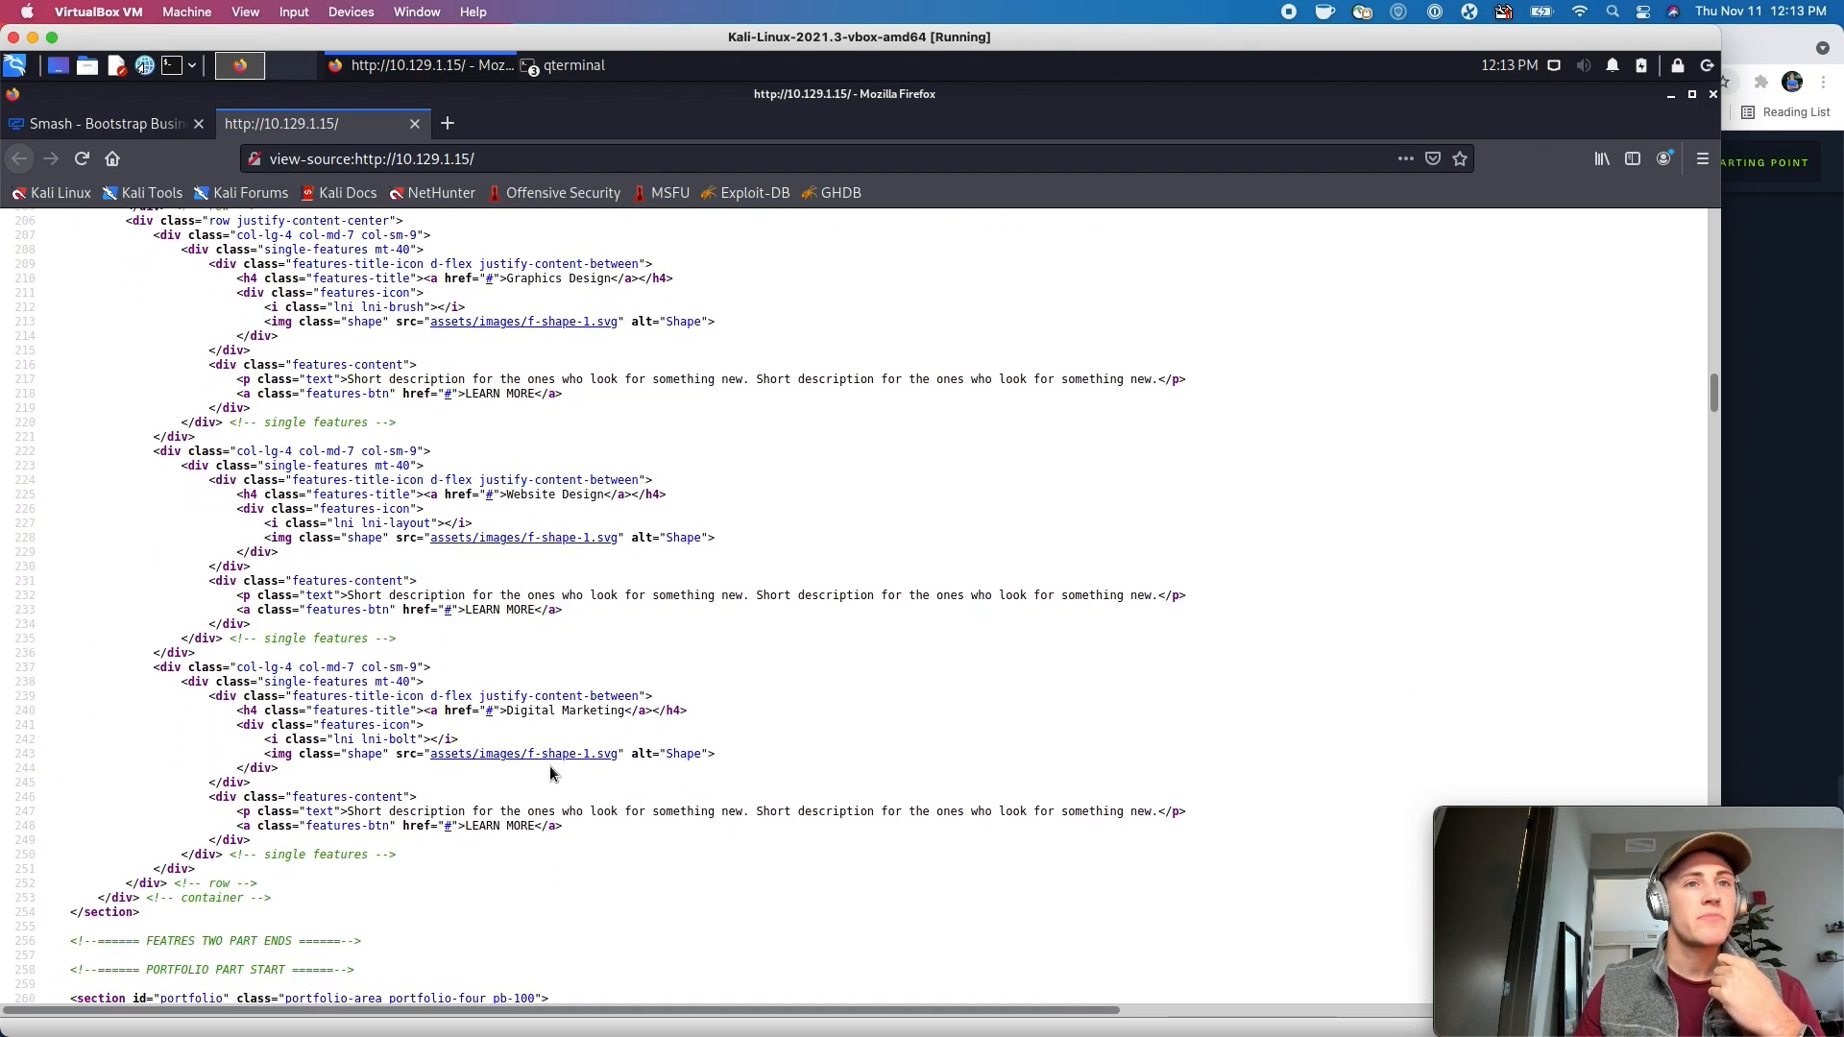
{"action": "scroll", "scroll_direction": "down", "scroll_amount": 3}
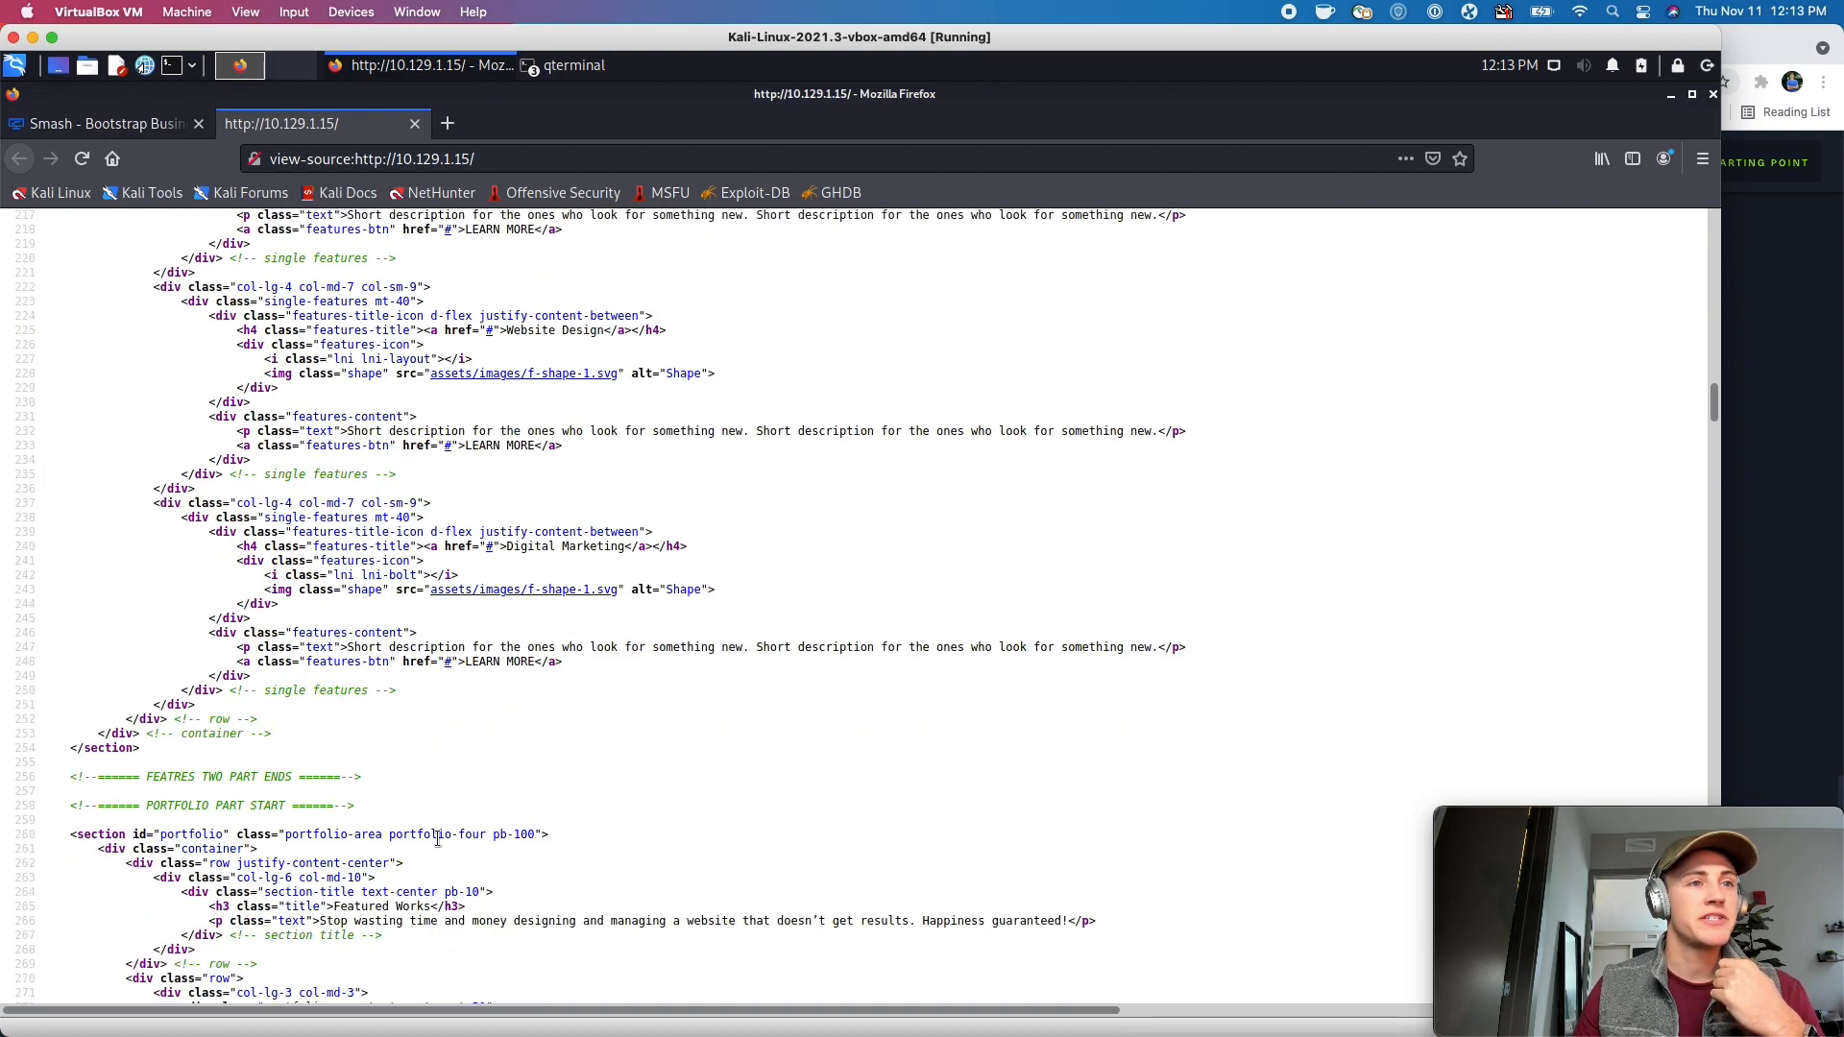
{"action": "scroll", "scroll_direction": "down", "scroll_amount": 3}
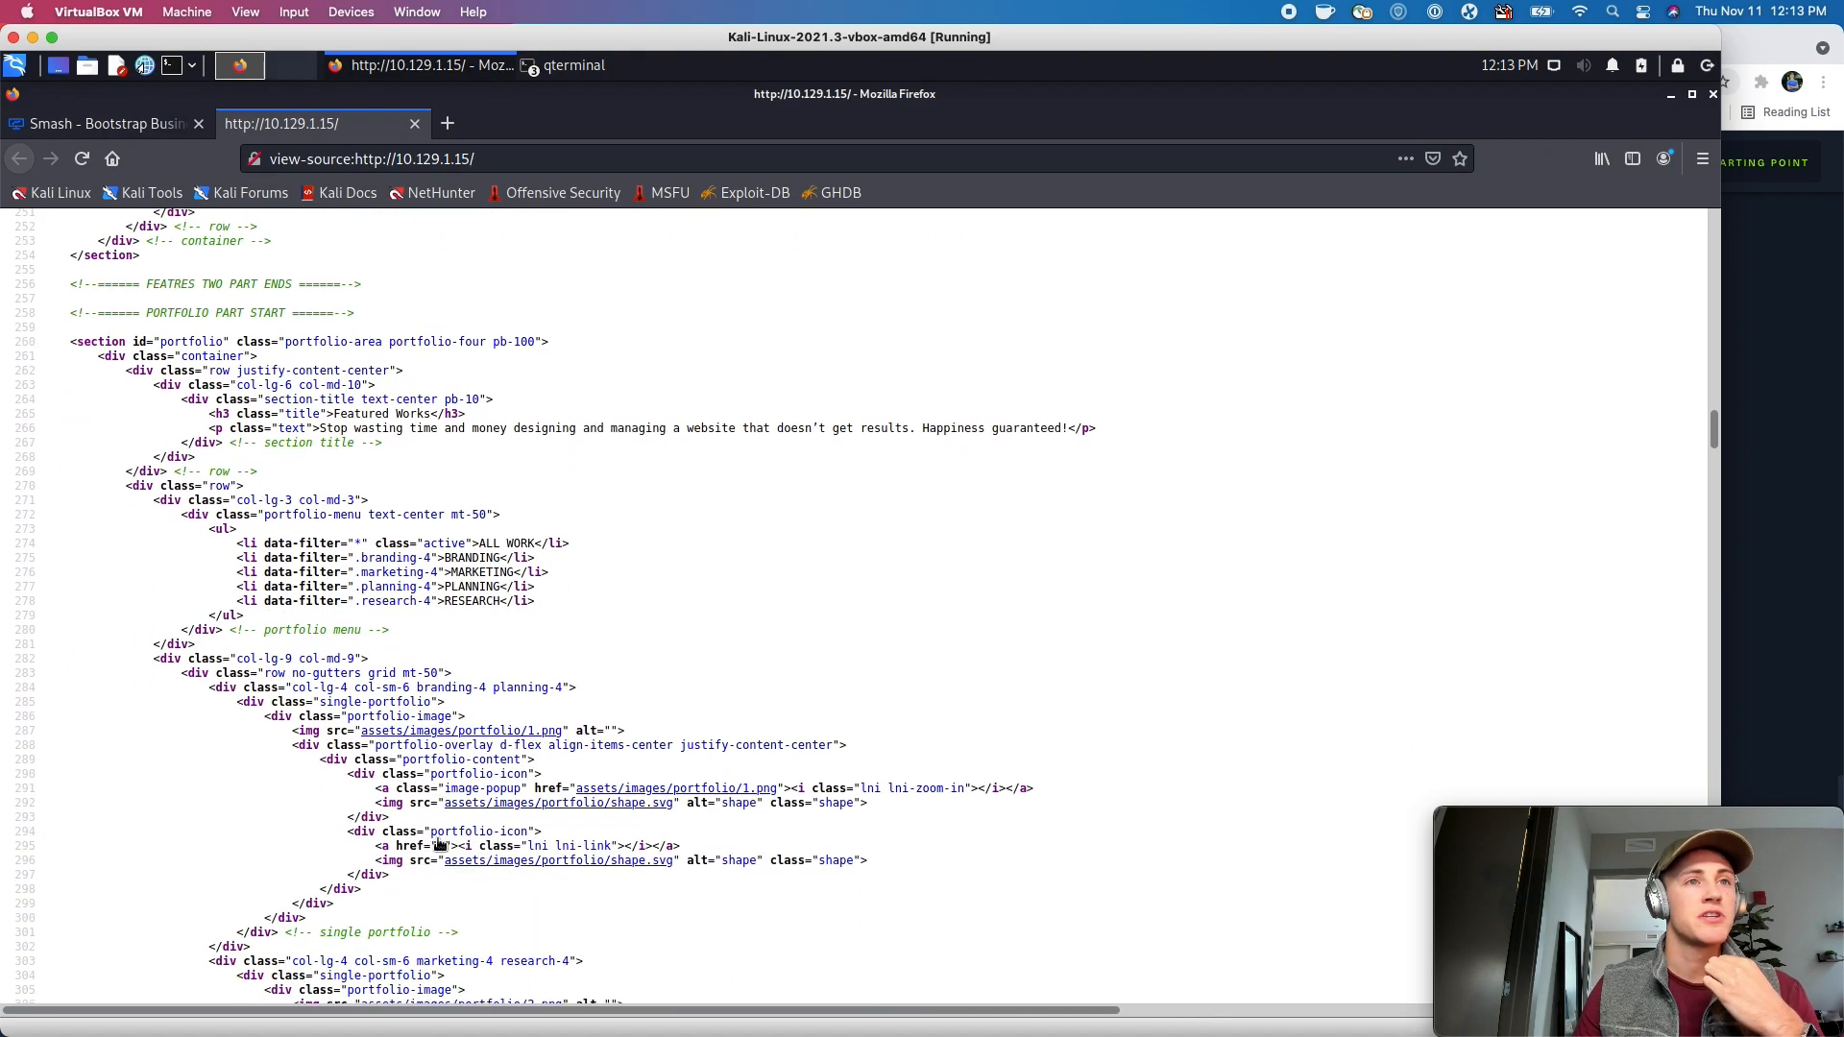
{"action": "scroll", "scroll_direction": "down", "scroll_amount": 3}
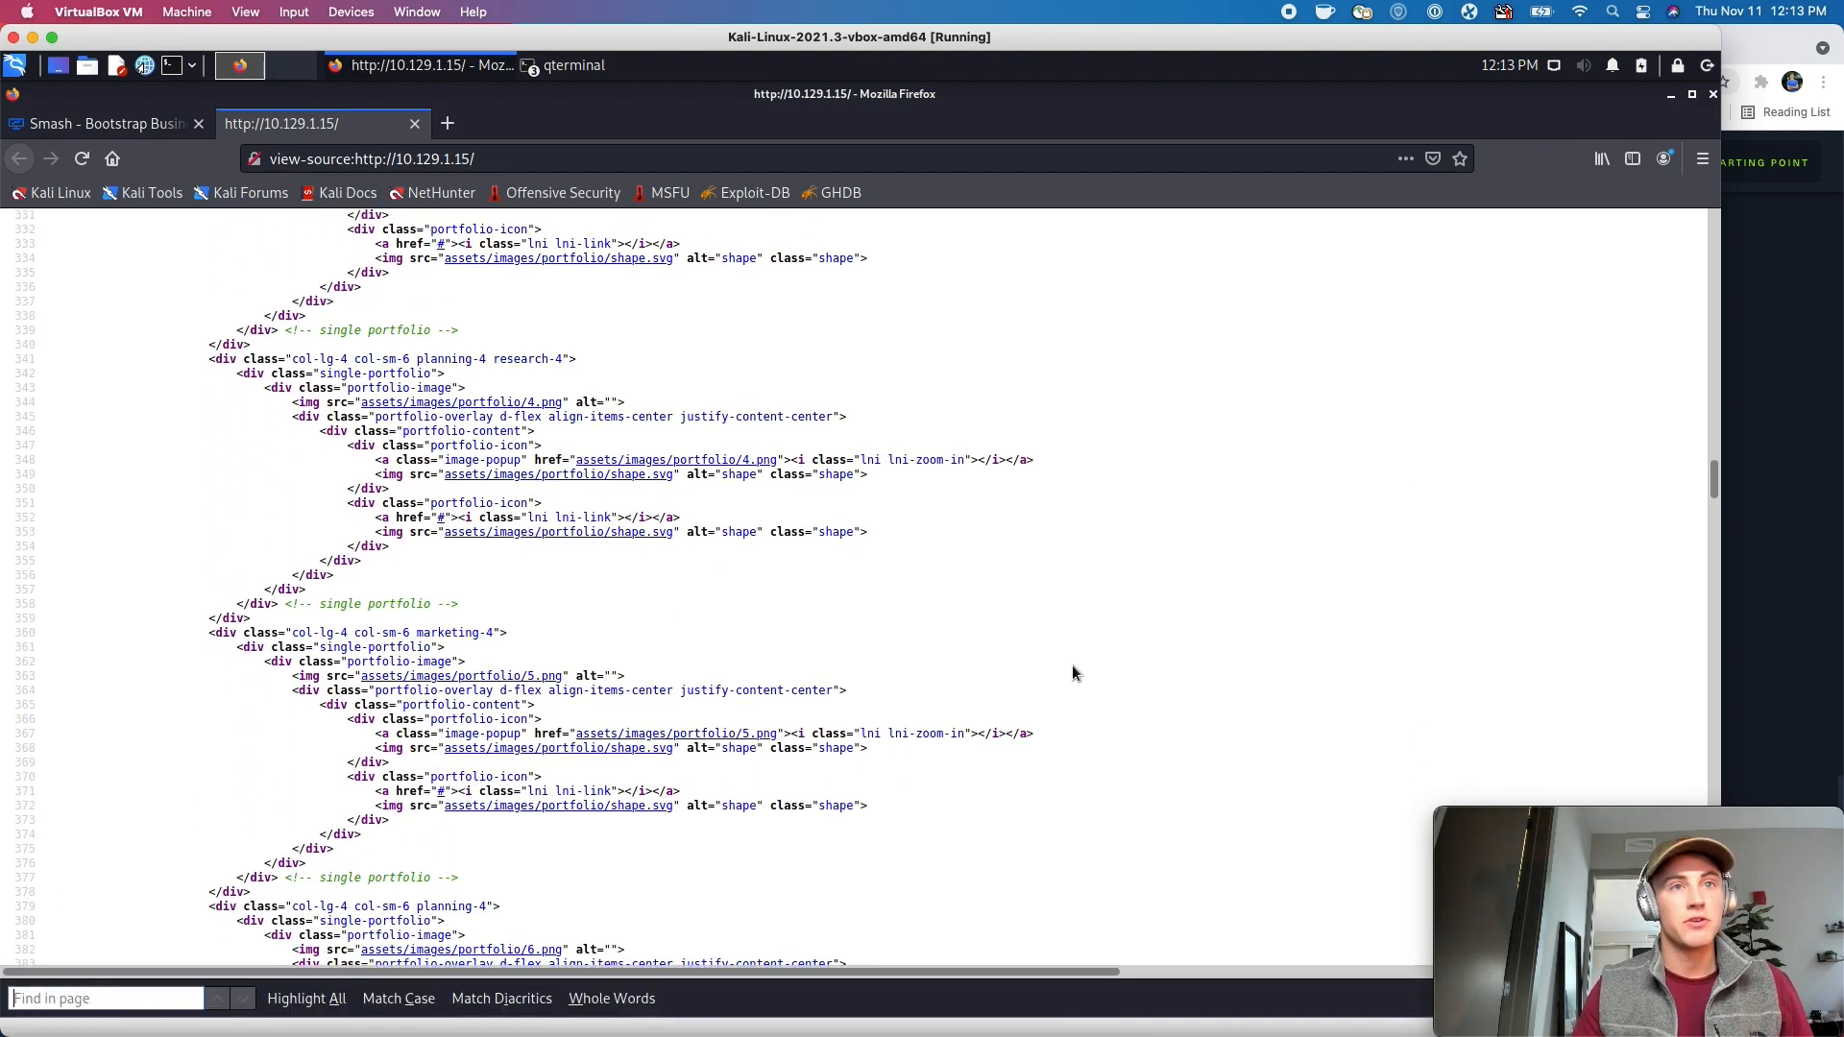
{"action": "type", "text": "php"}
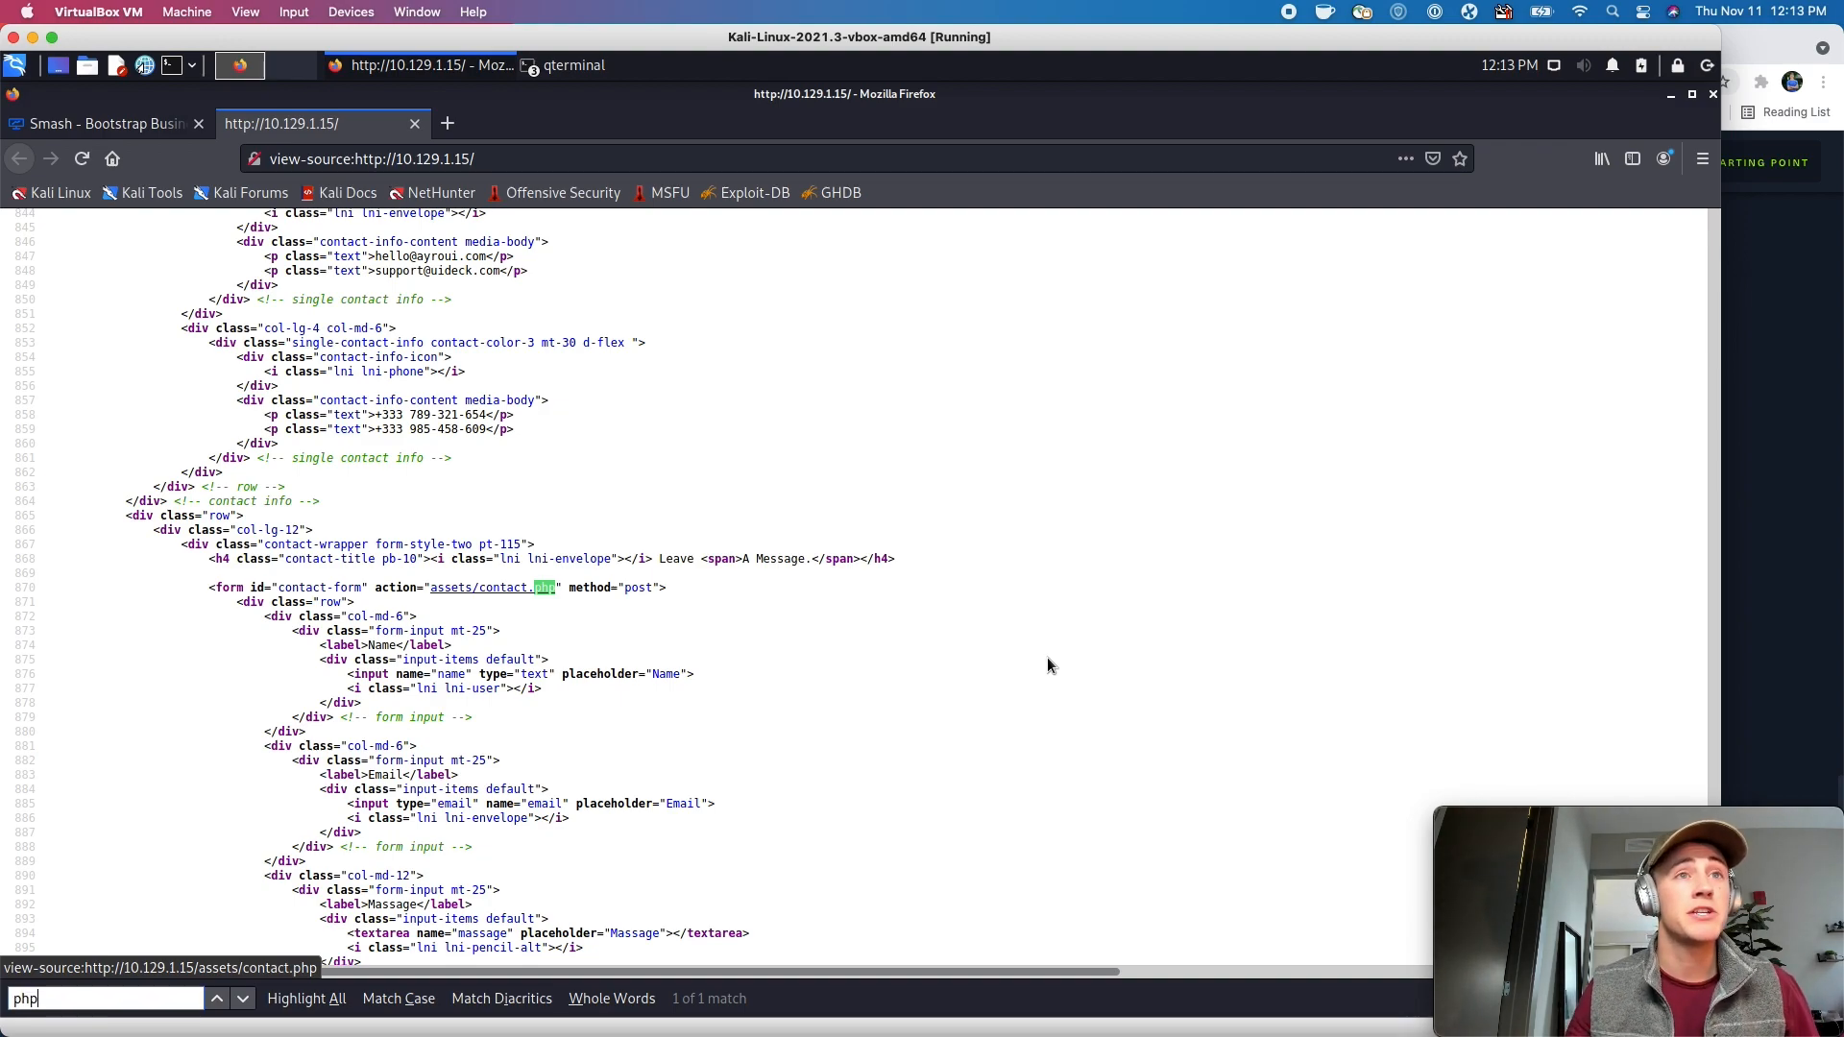
{"action": "mouse_move", "coordinate": [974, 527]}
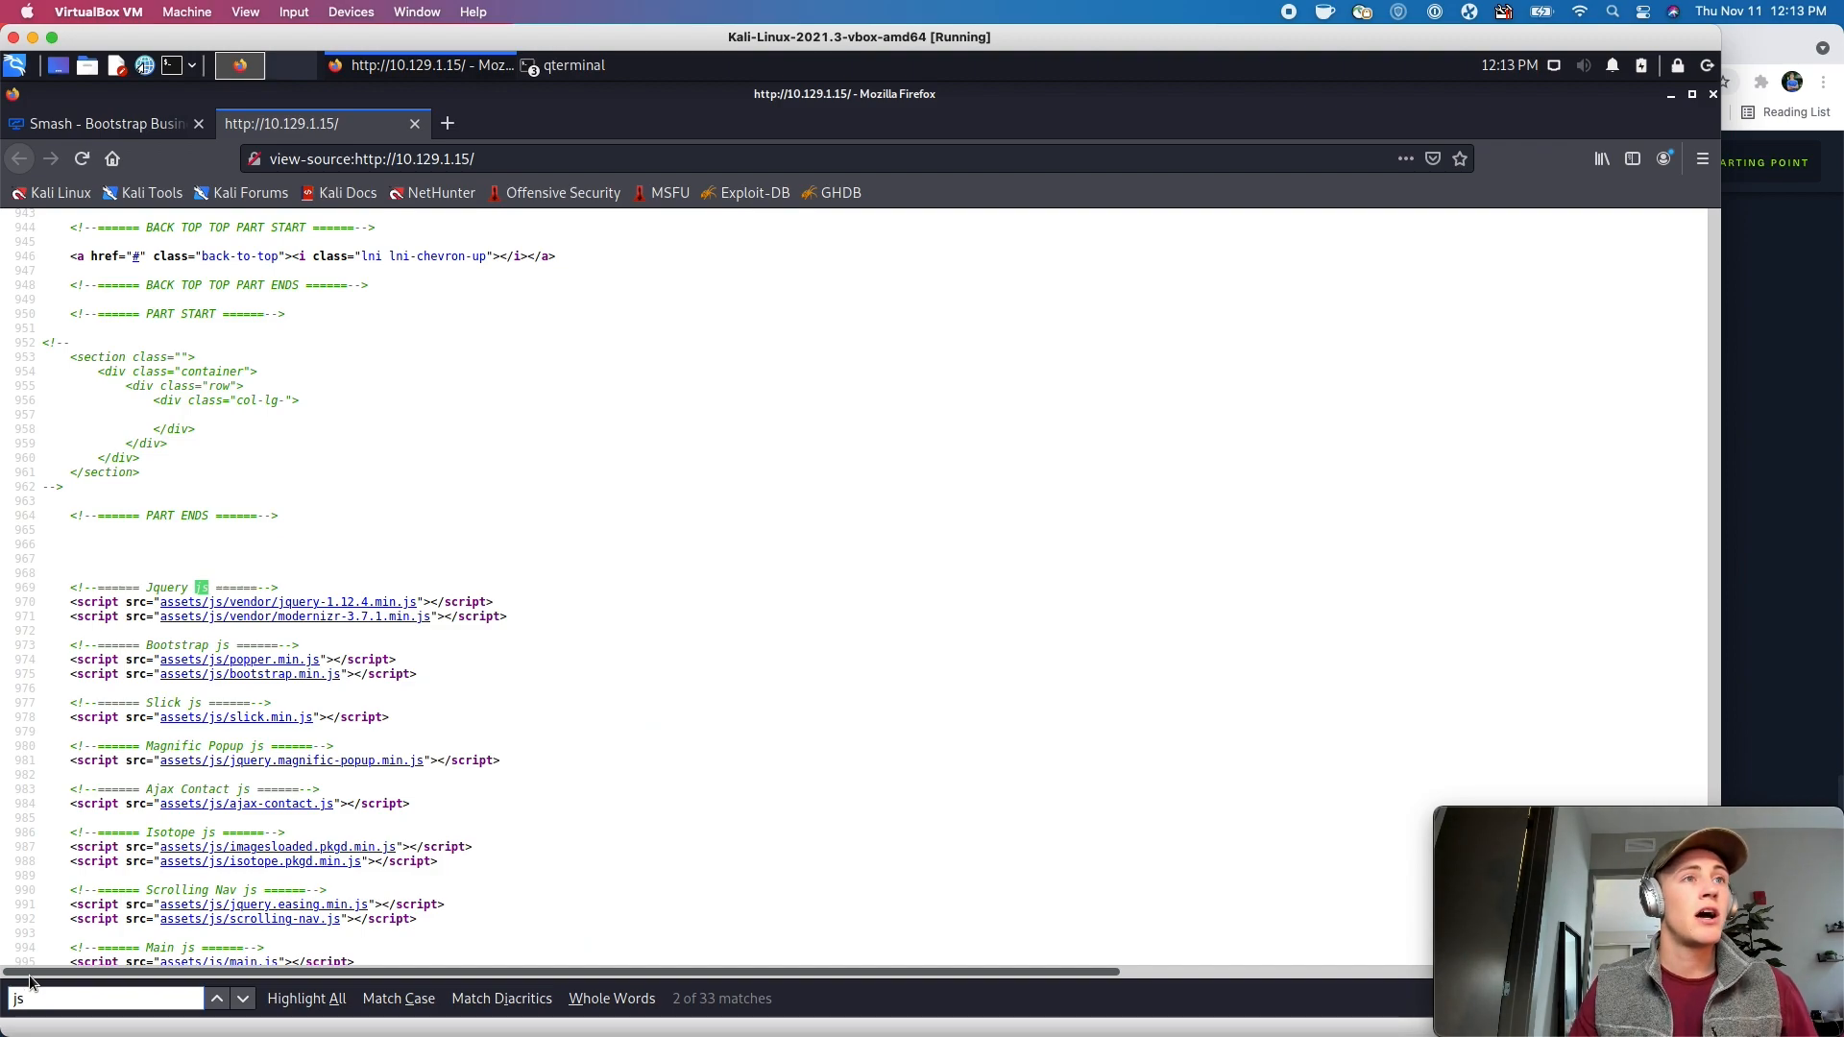
{"action": "left_click", "coordinate": [241, 999]}
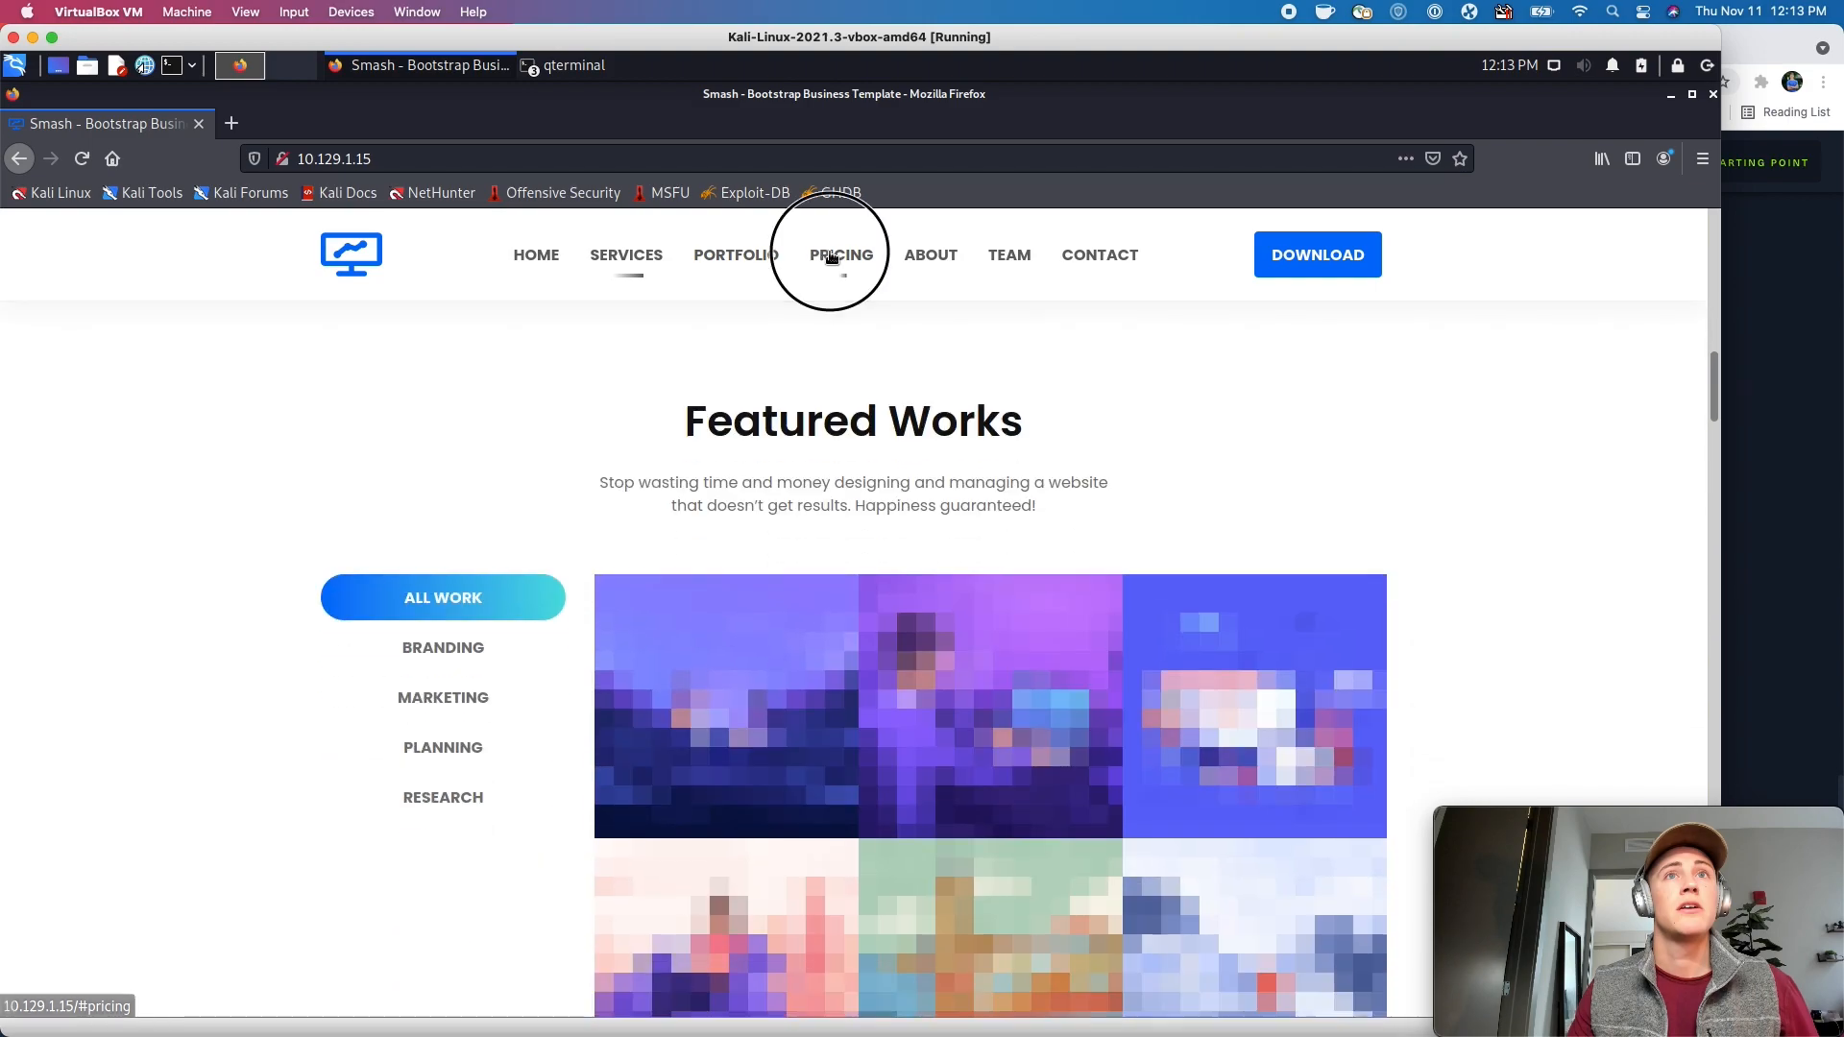
Jump to the Smash site's Pricing and Contact sections.
{"action": "left_click", "coordinate": [841, 254]}
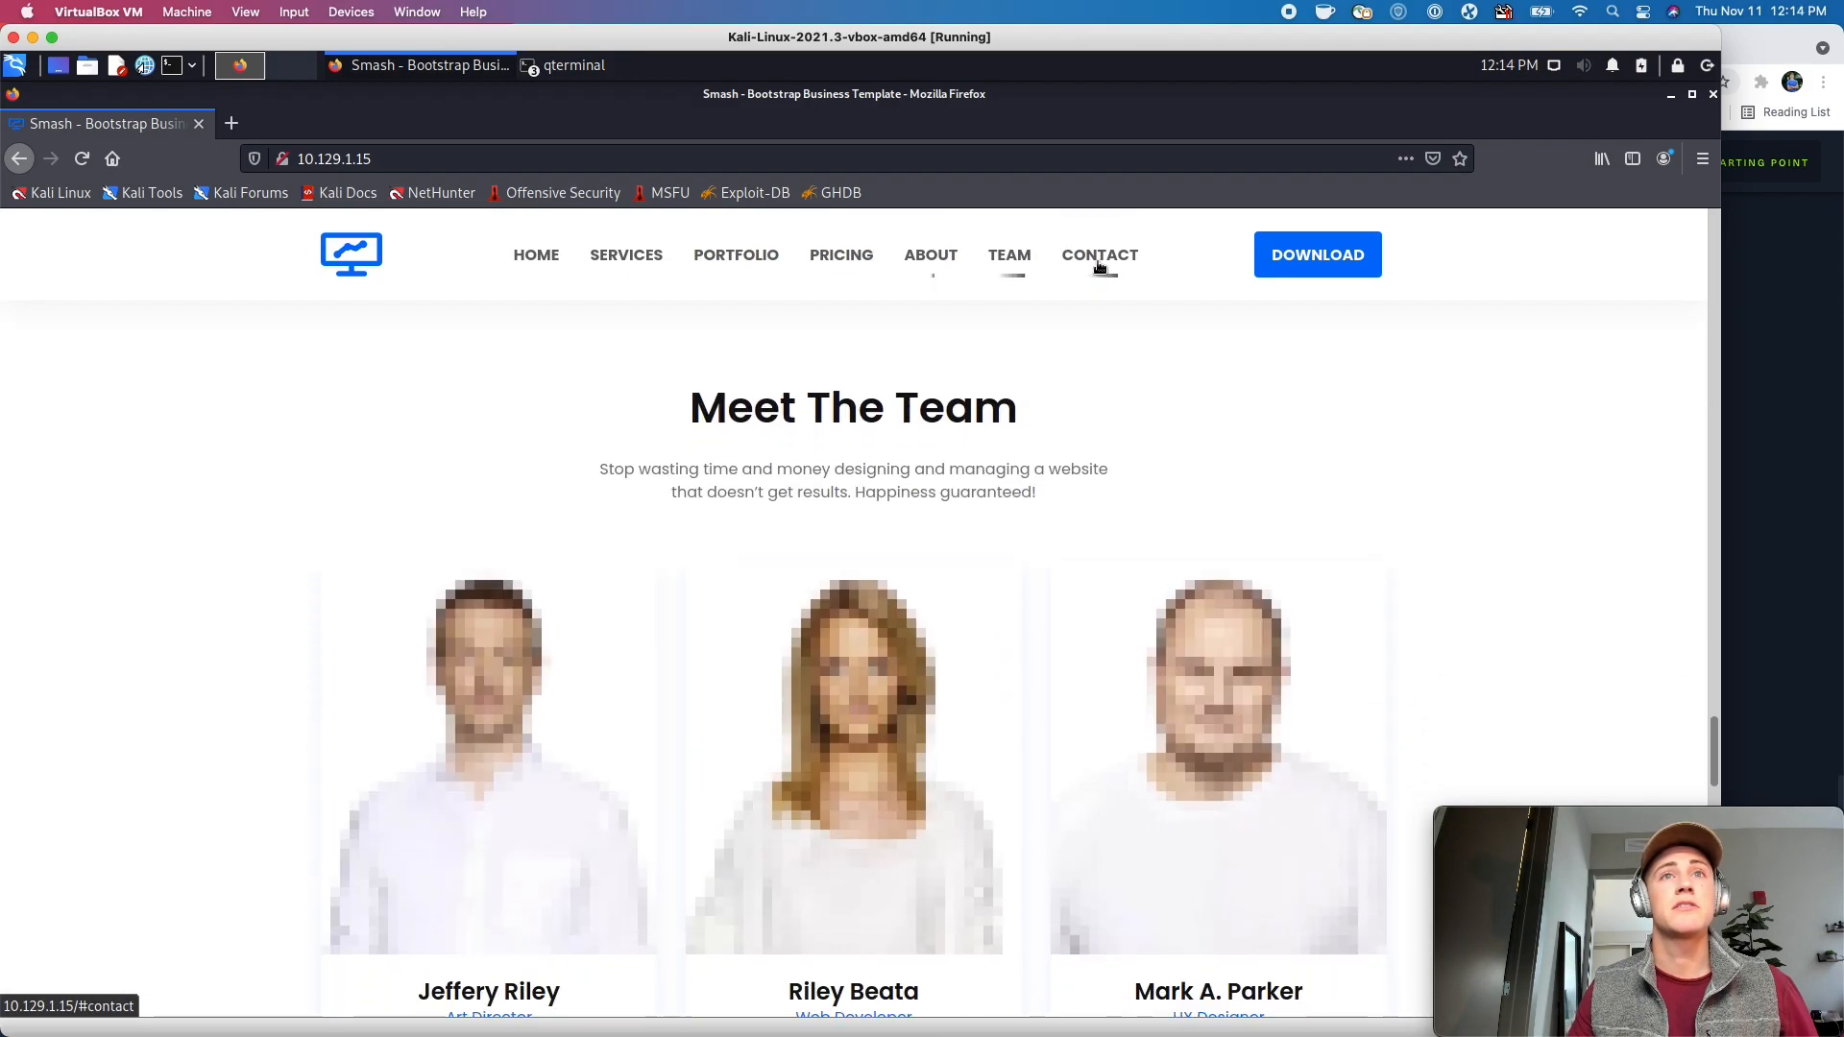
{"action": "left_click", "coordinate": [535, 253]}
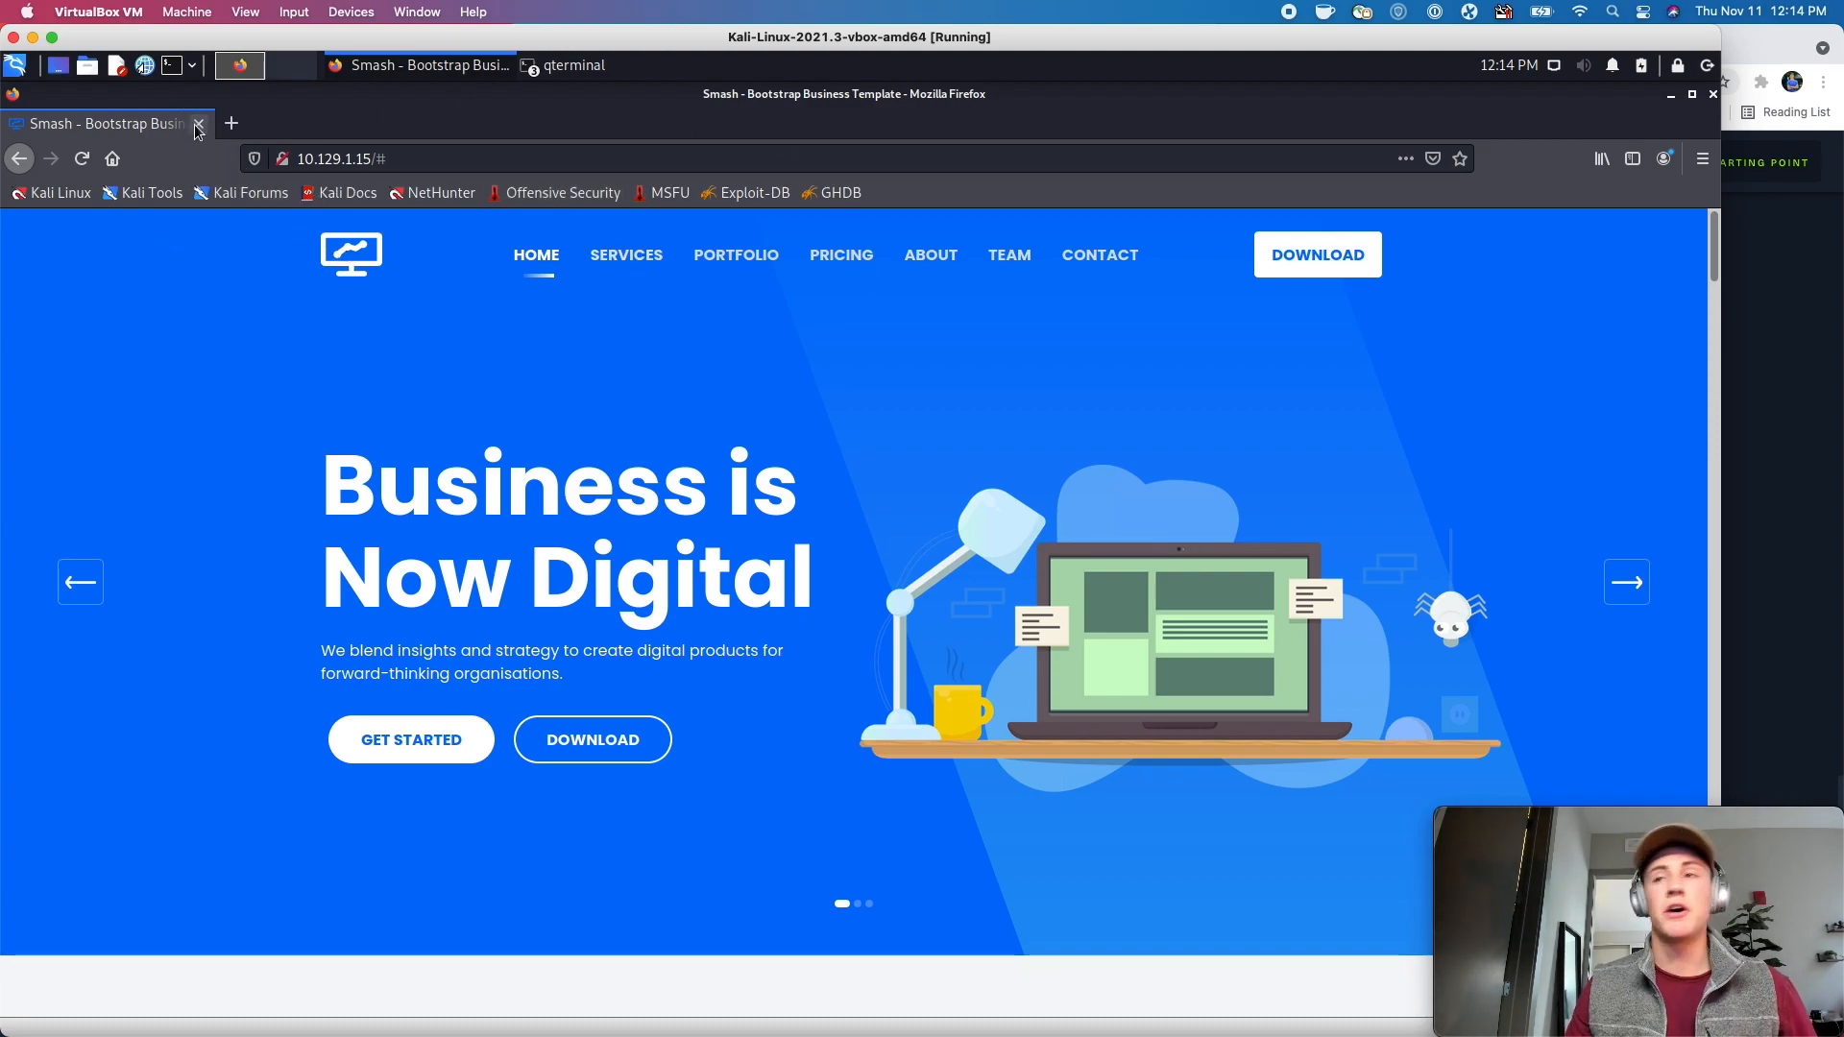
{"action": "mouse_move", "coordinate": [198, 124]}
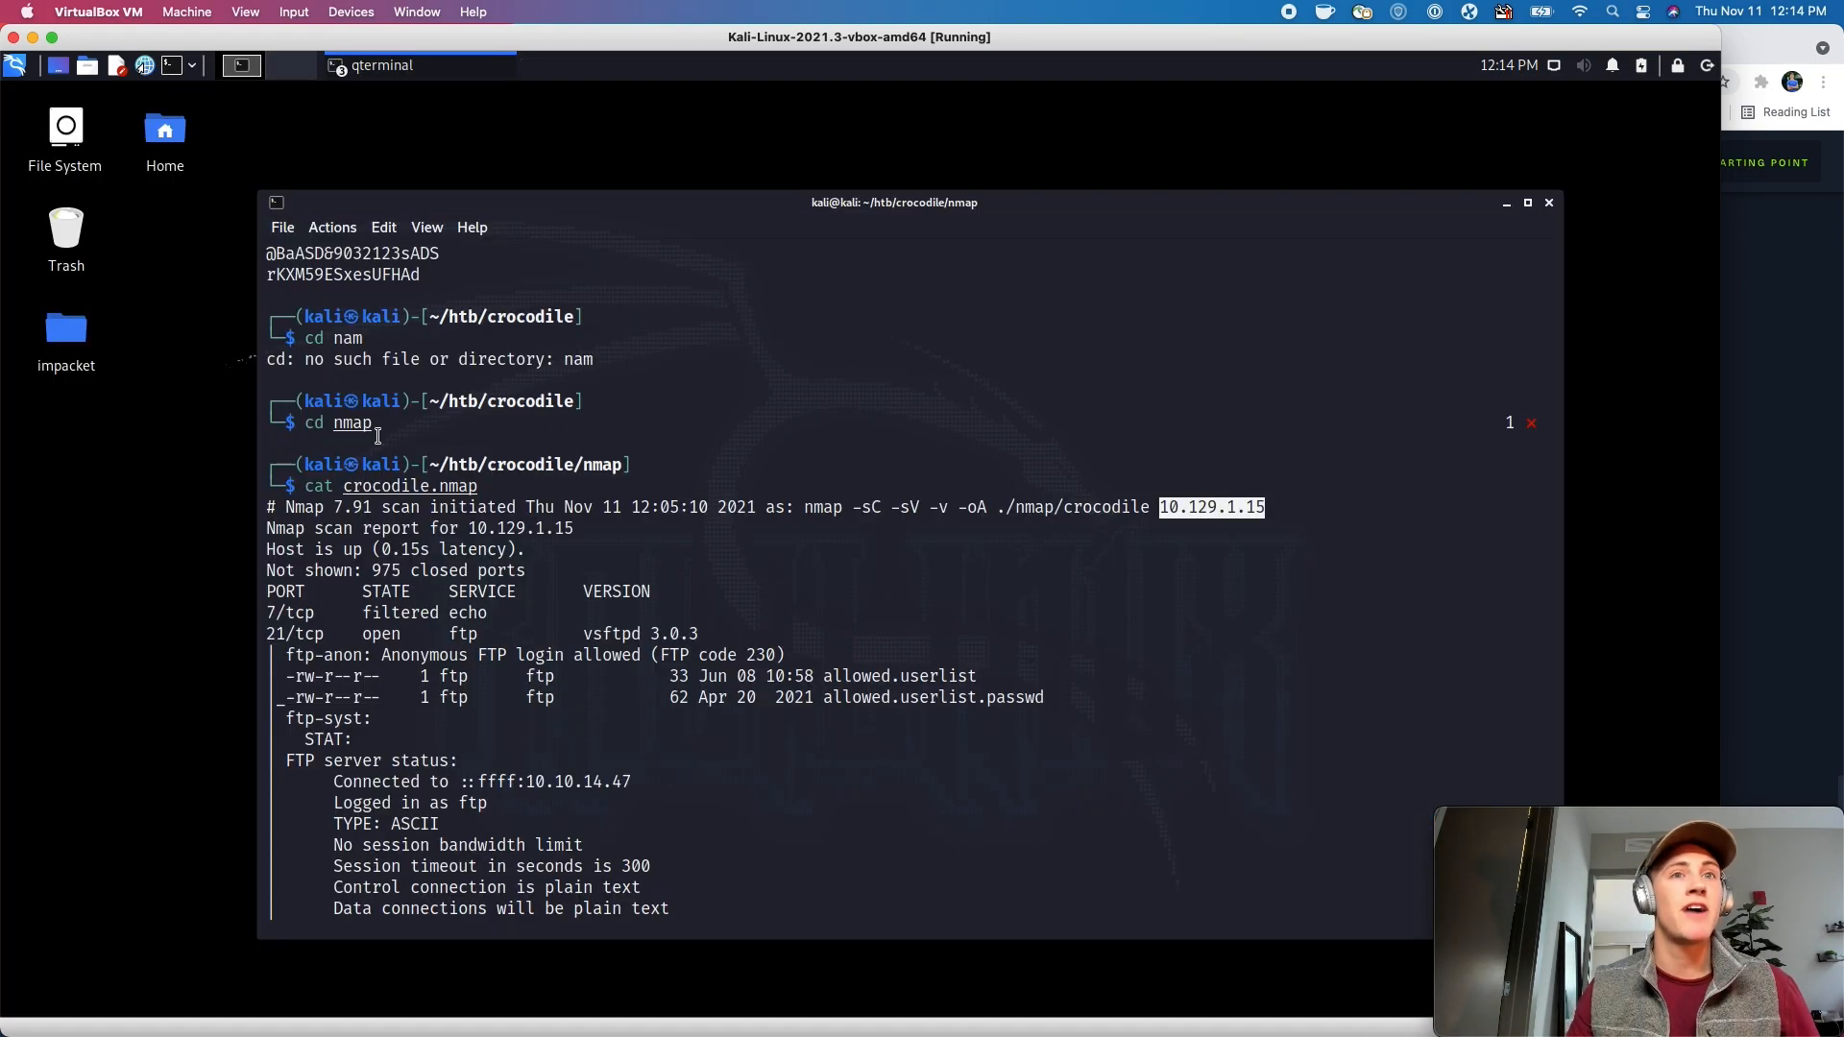
{"action": "scroll", "scroll_direction": "down", "scroll_amount": 3}
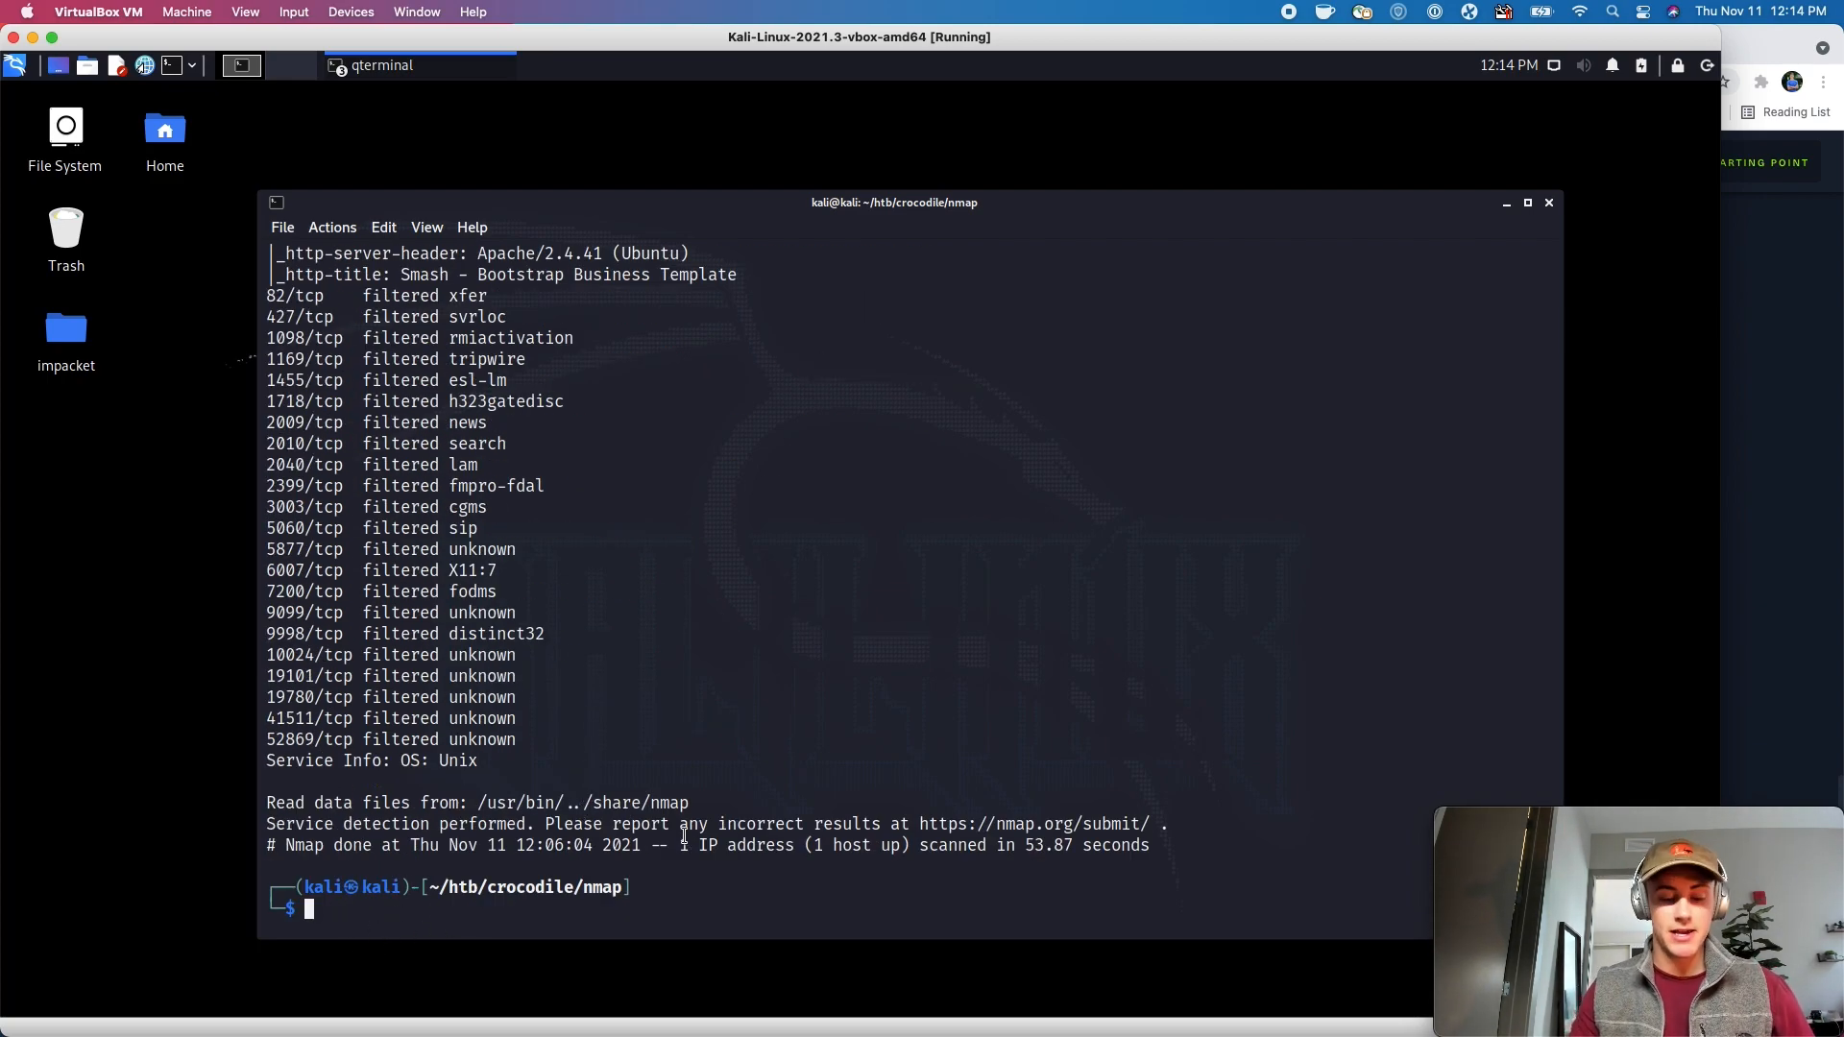
{"action": "type", "text": "gobuster dir -u http://192.168.240.92/ -w /usr/share/dirb/wordlists/common.txt -x php,html"}
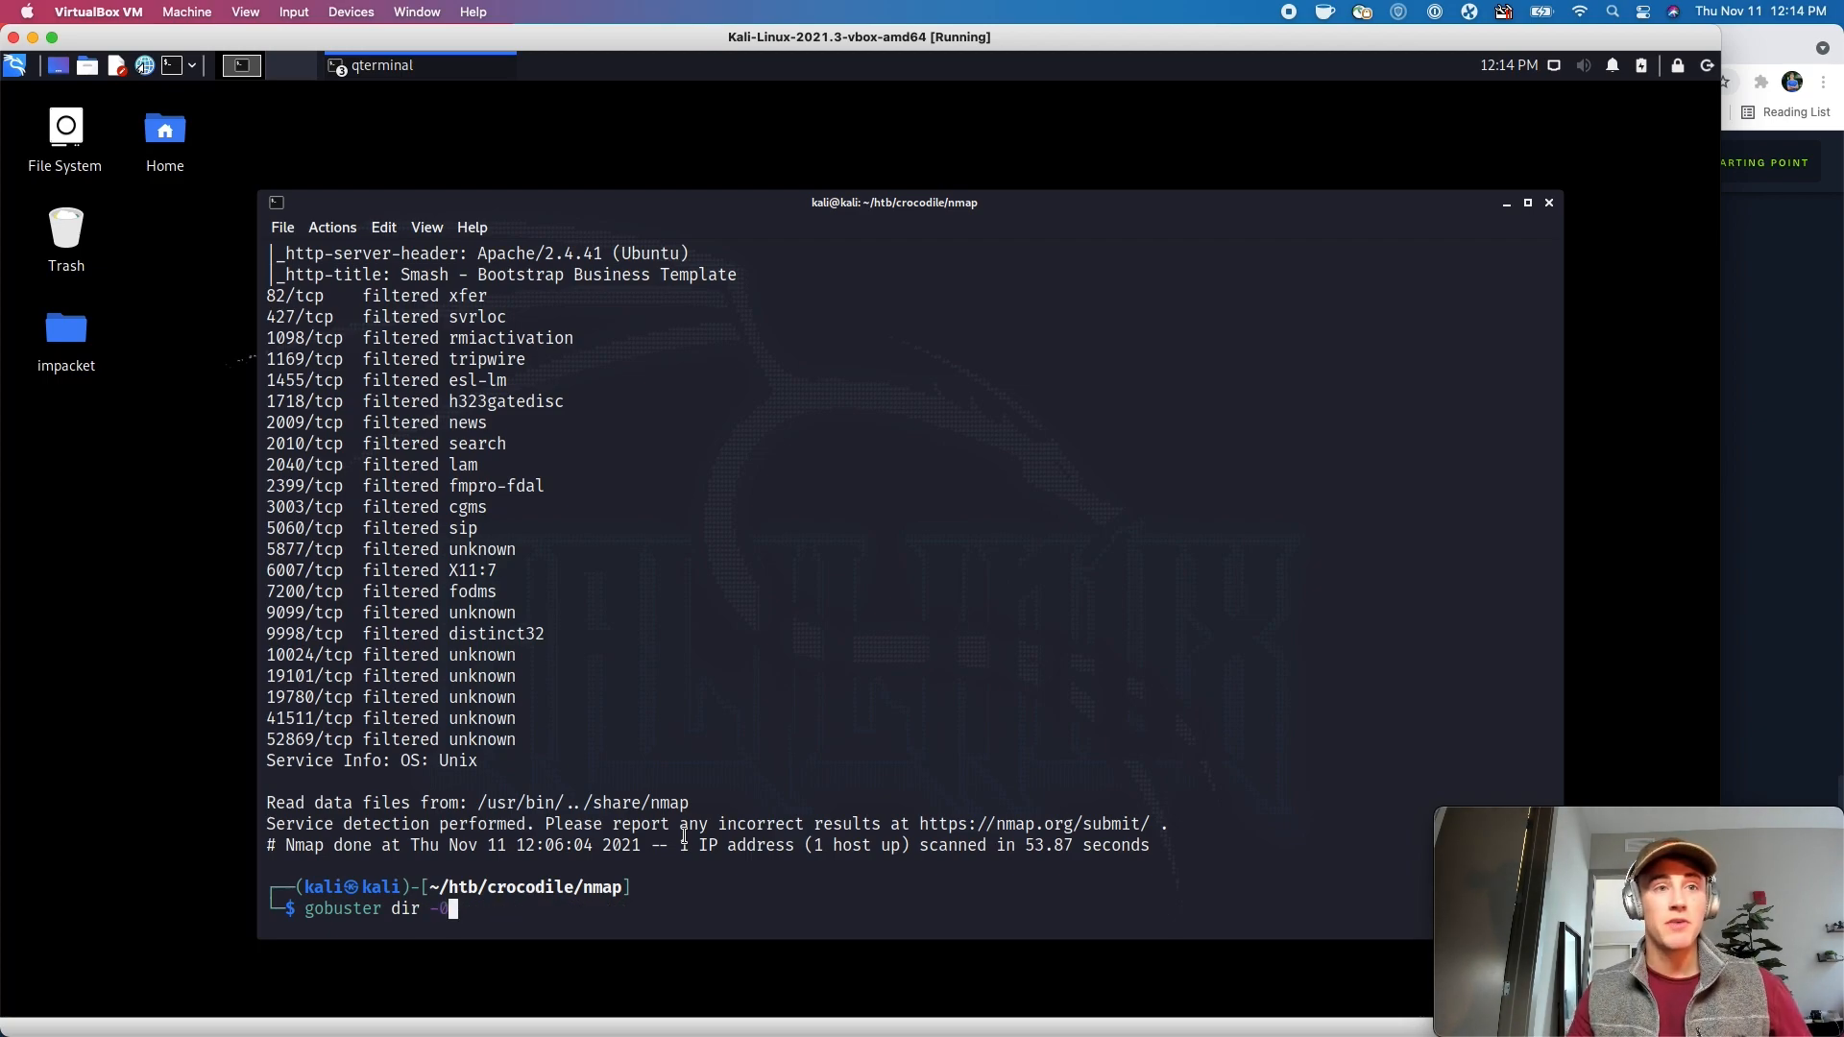
{"action": "type", "text": "u http://192.168.240.92/ -w /usr/share/dirb/wordlists/common.txt -x php,html"}
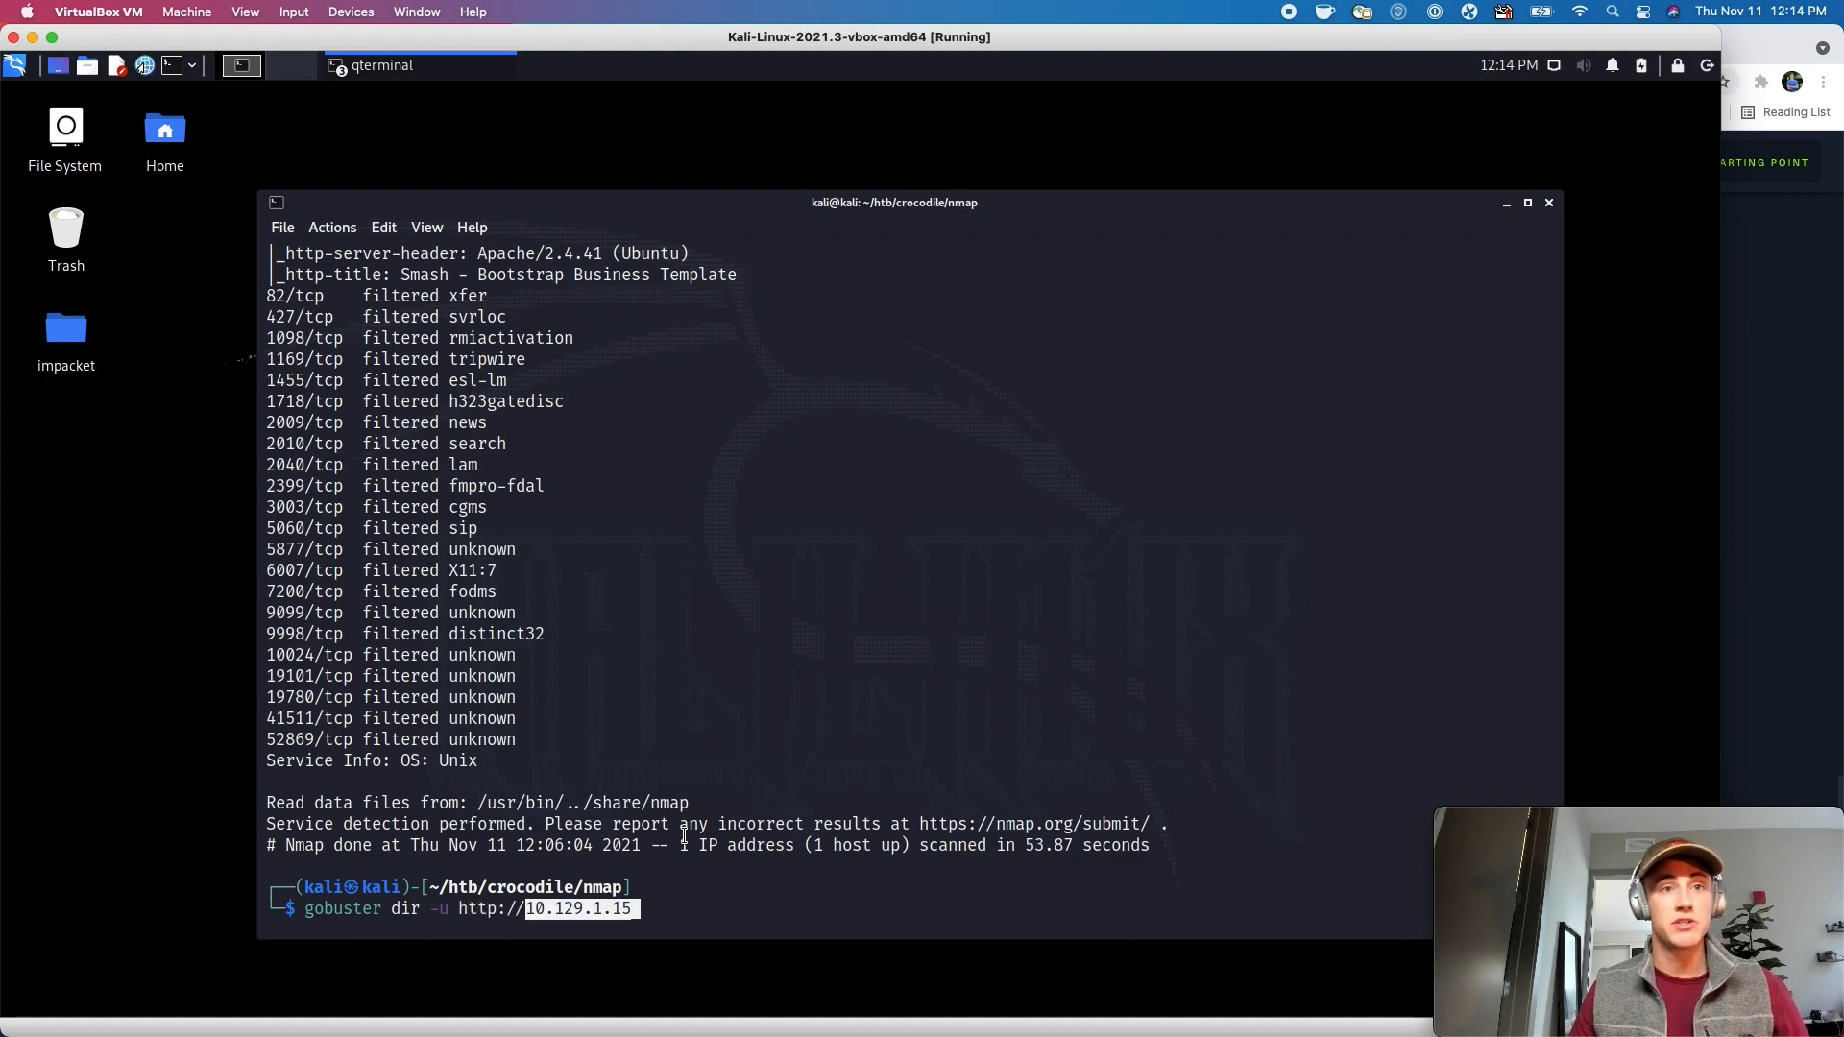
{"action": "type", "text": "/"}
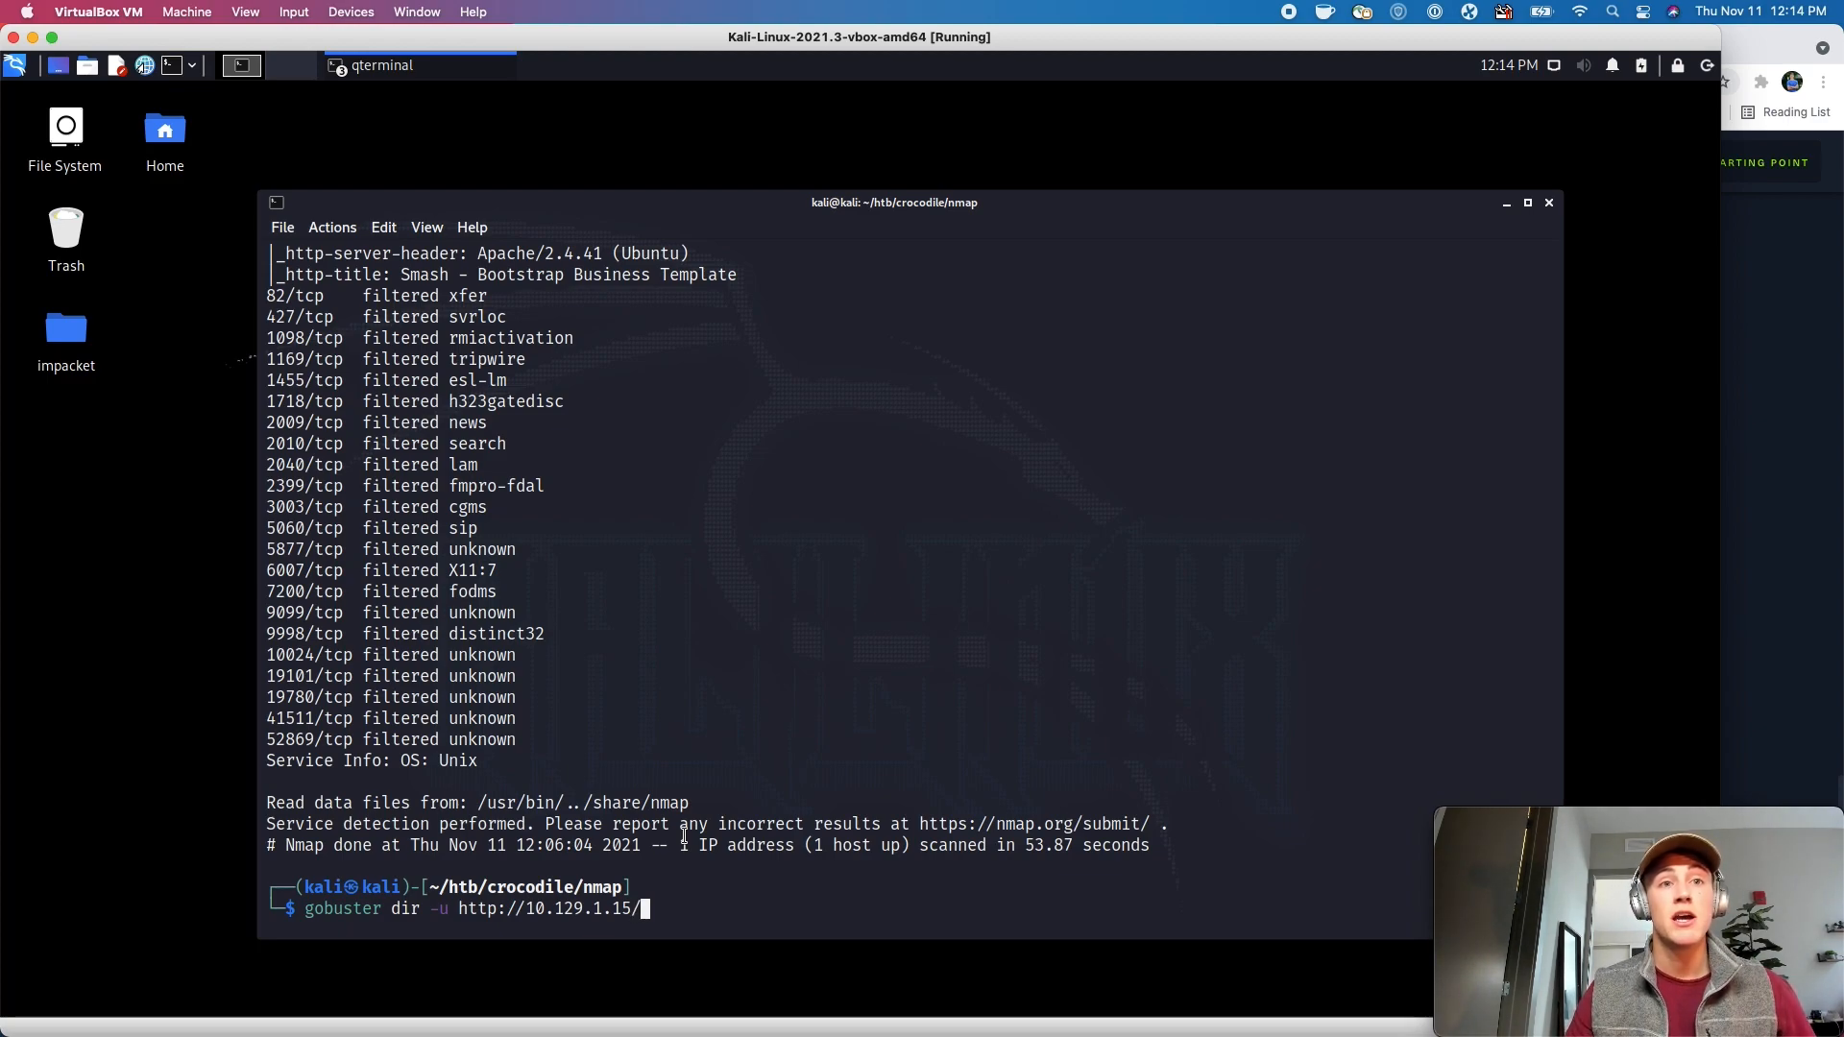
{"action": "type", "text": "-w"}
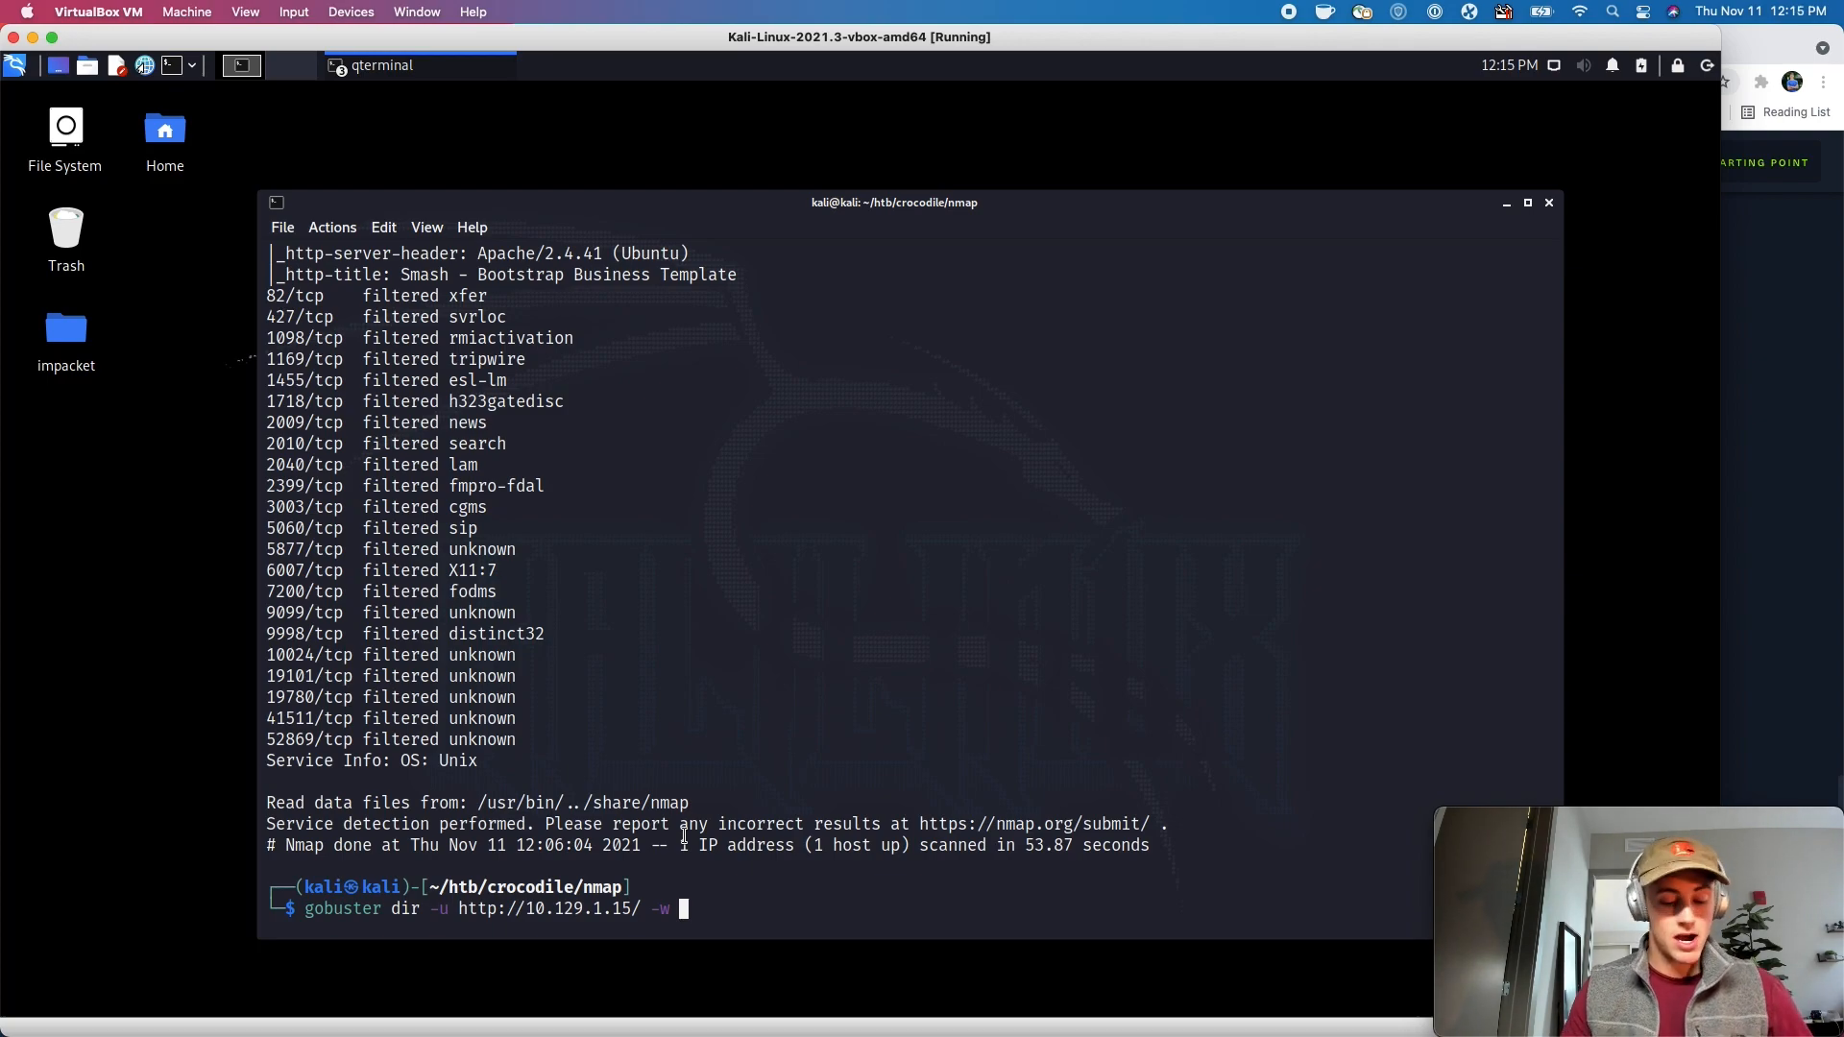
Add the /usr/share/dirb/wordlists/common.txt wordlist and -x php,js extensions.
{"action": "type", "text": "/usr"}
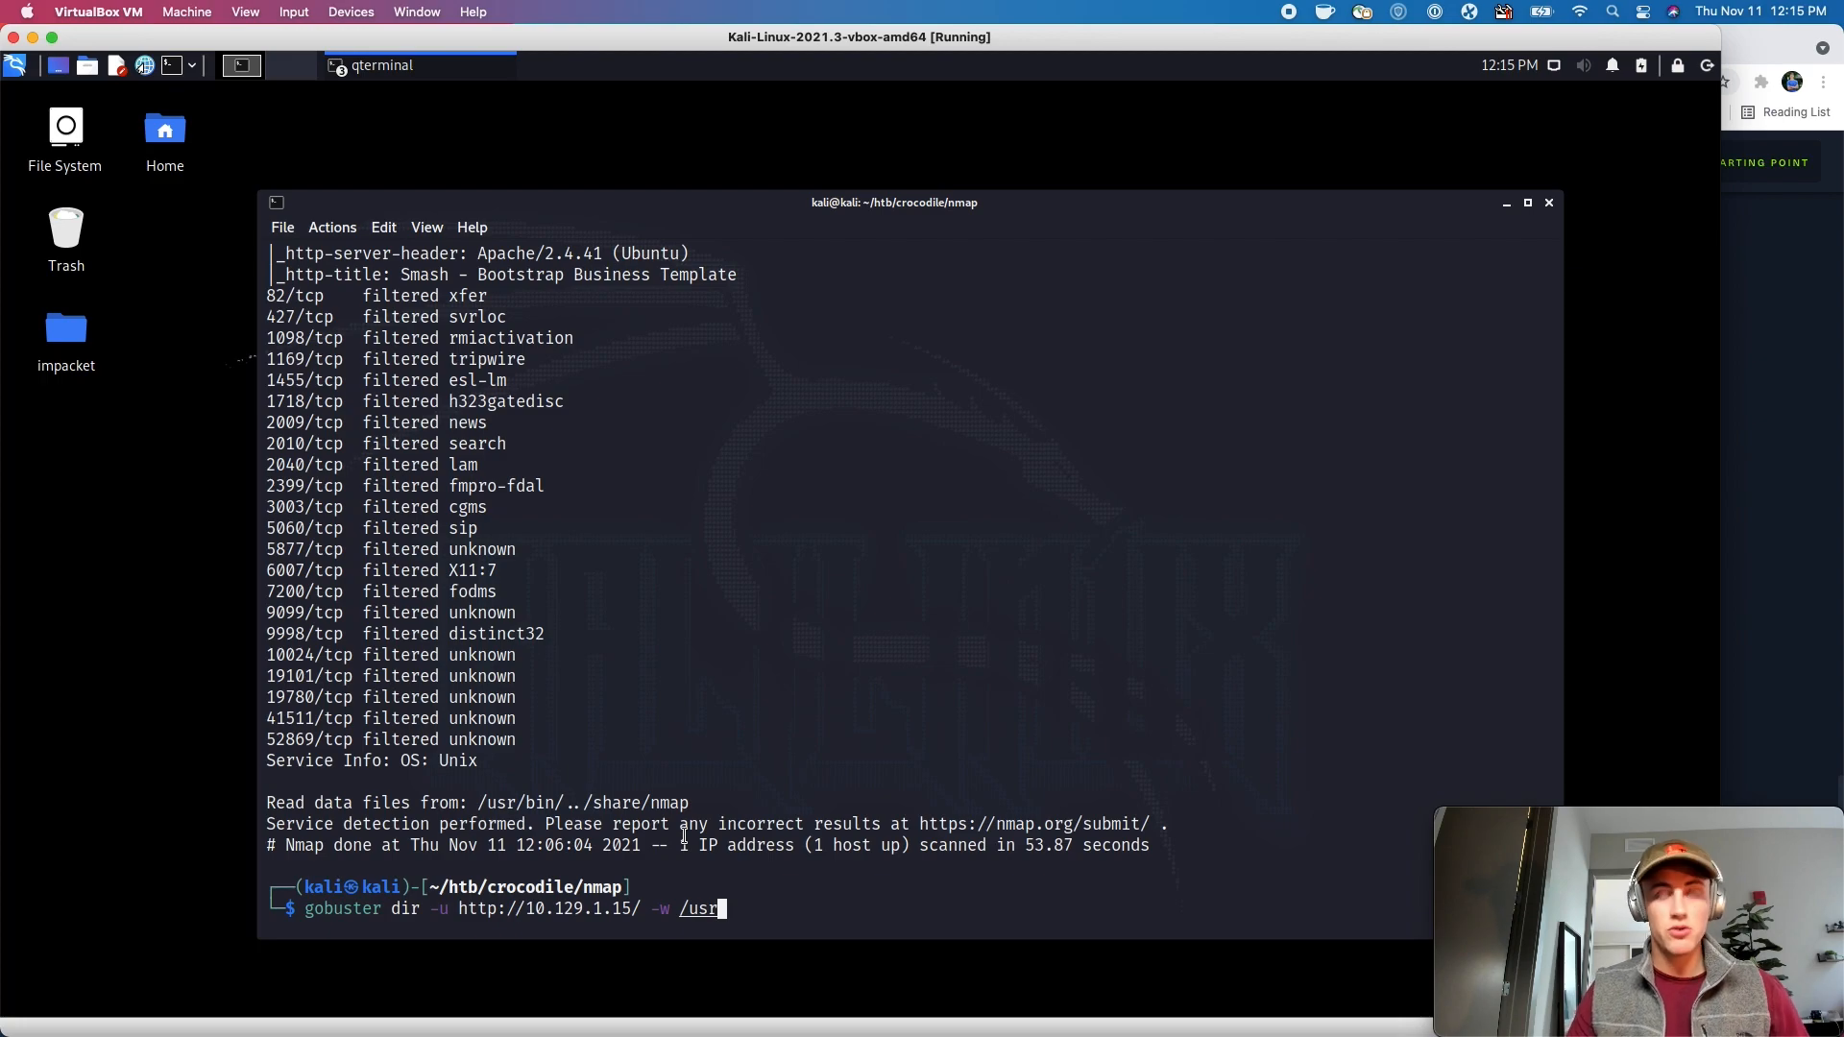
{"action": "type", "text": "share/"}
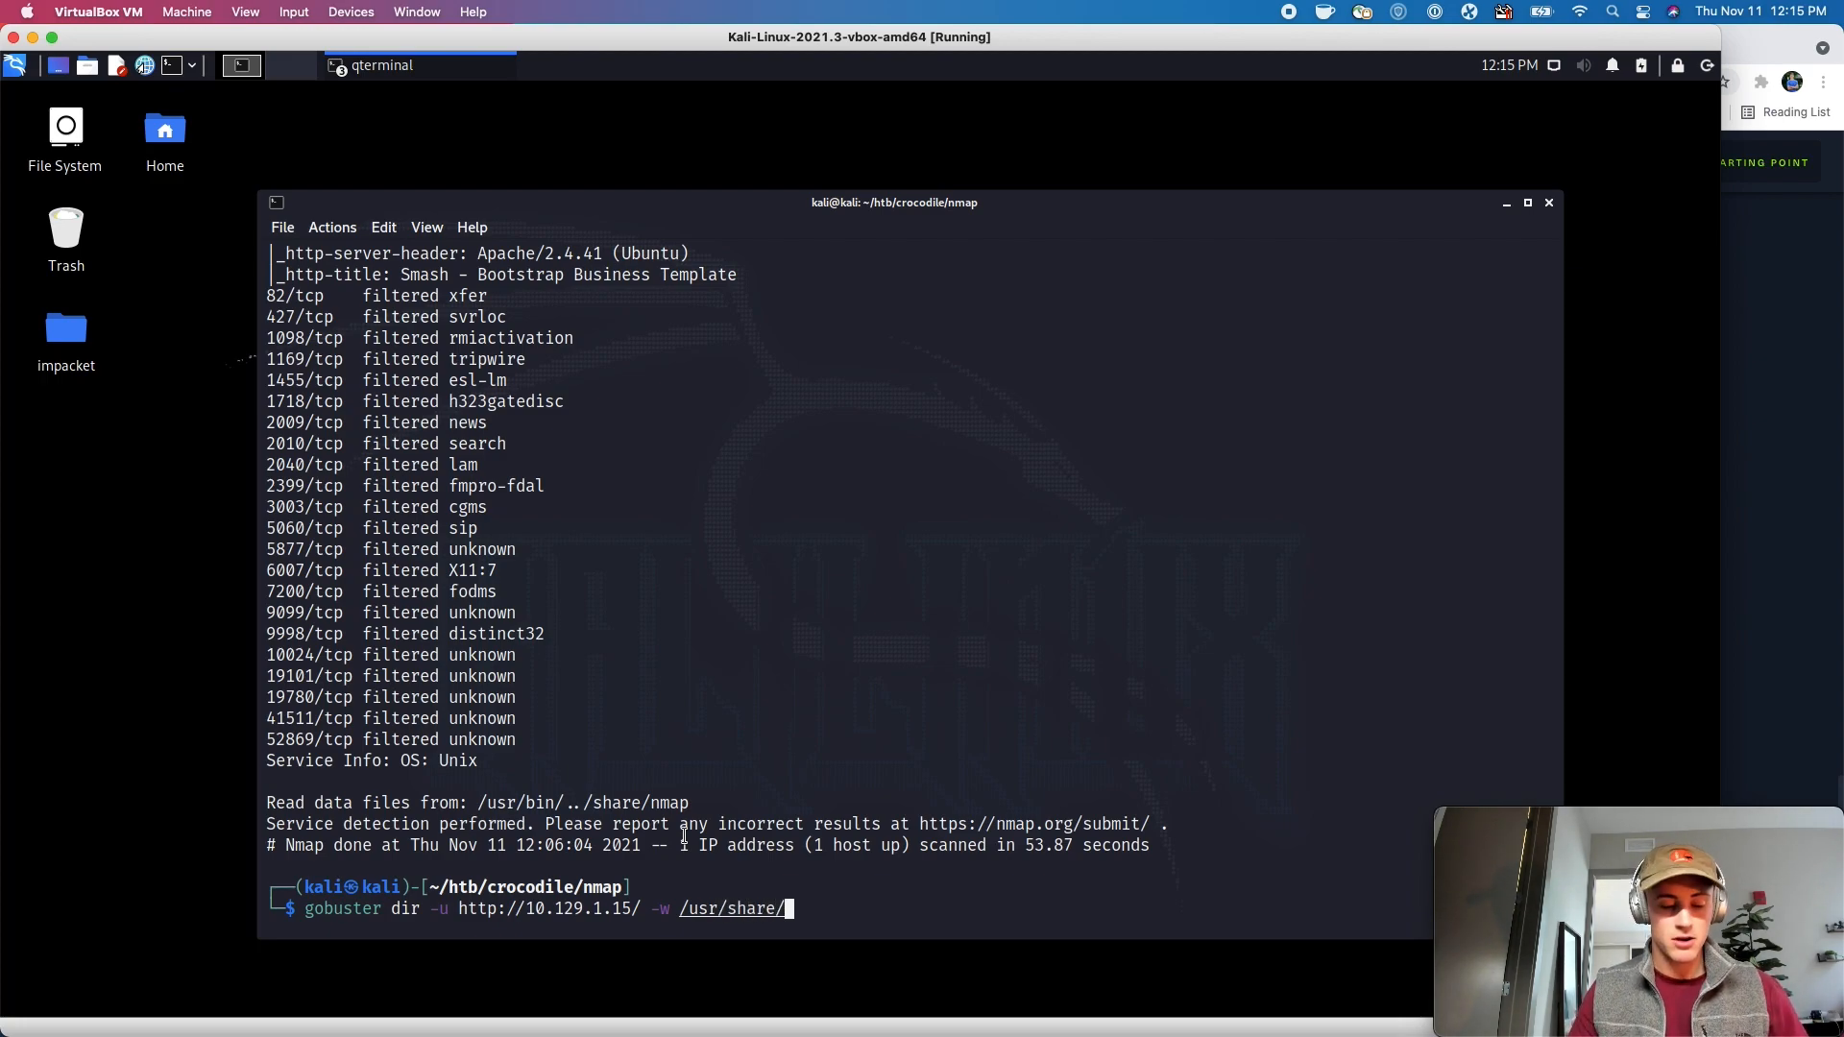
{"action": "type", "text": "dirb/"}
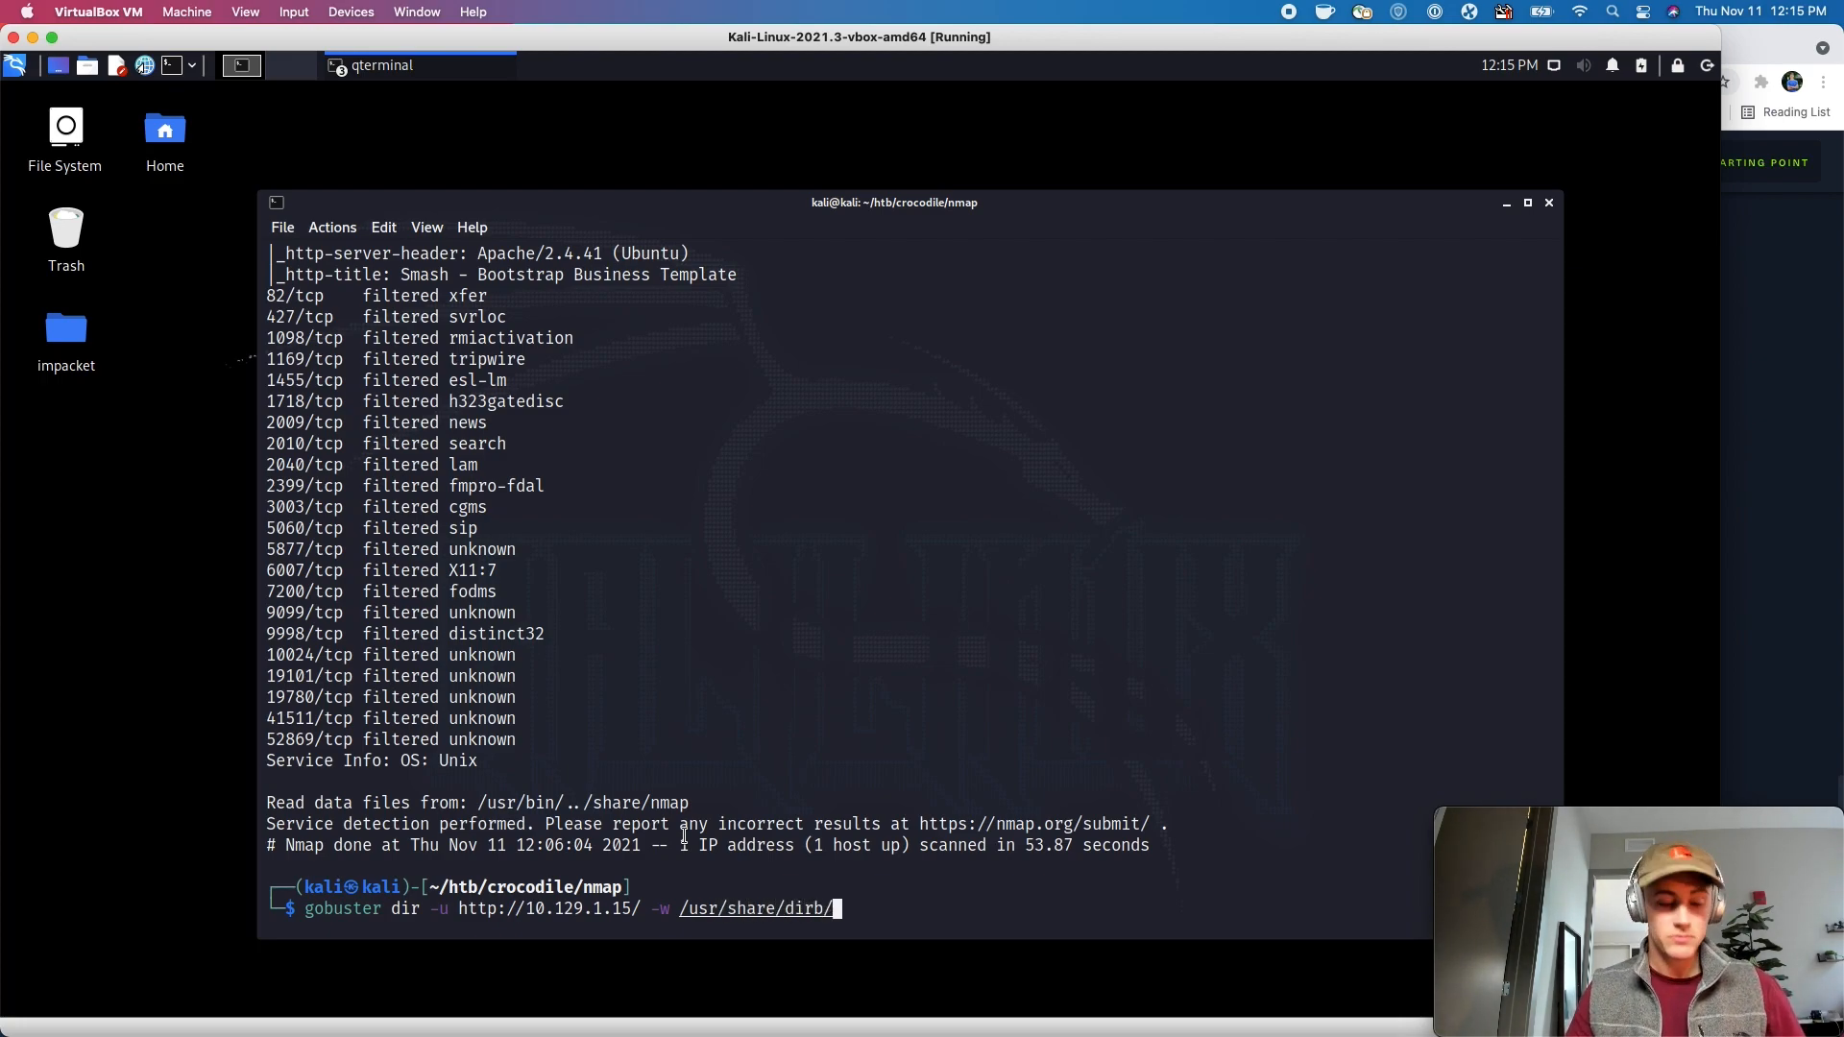
{"action": "type", "text": "wordlists/big.txt"}
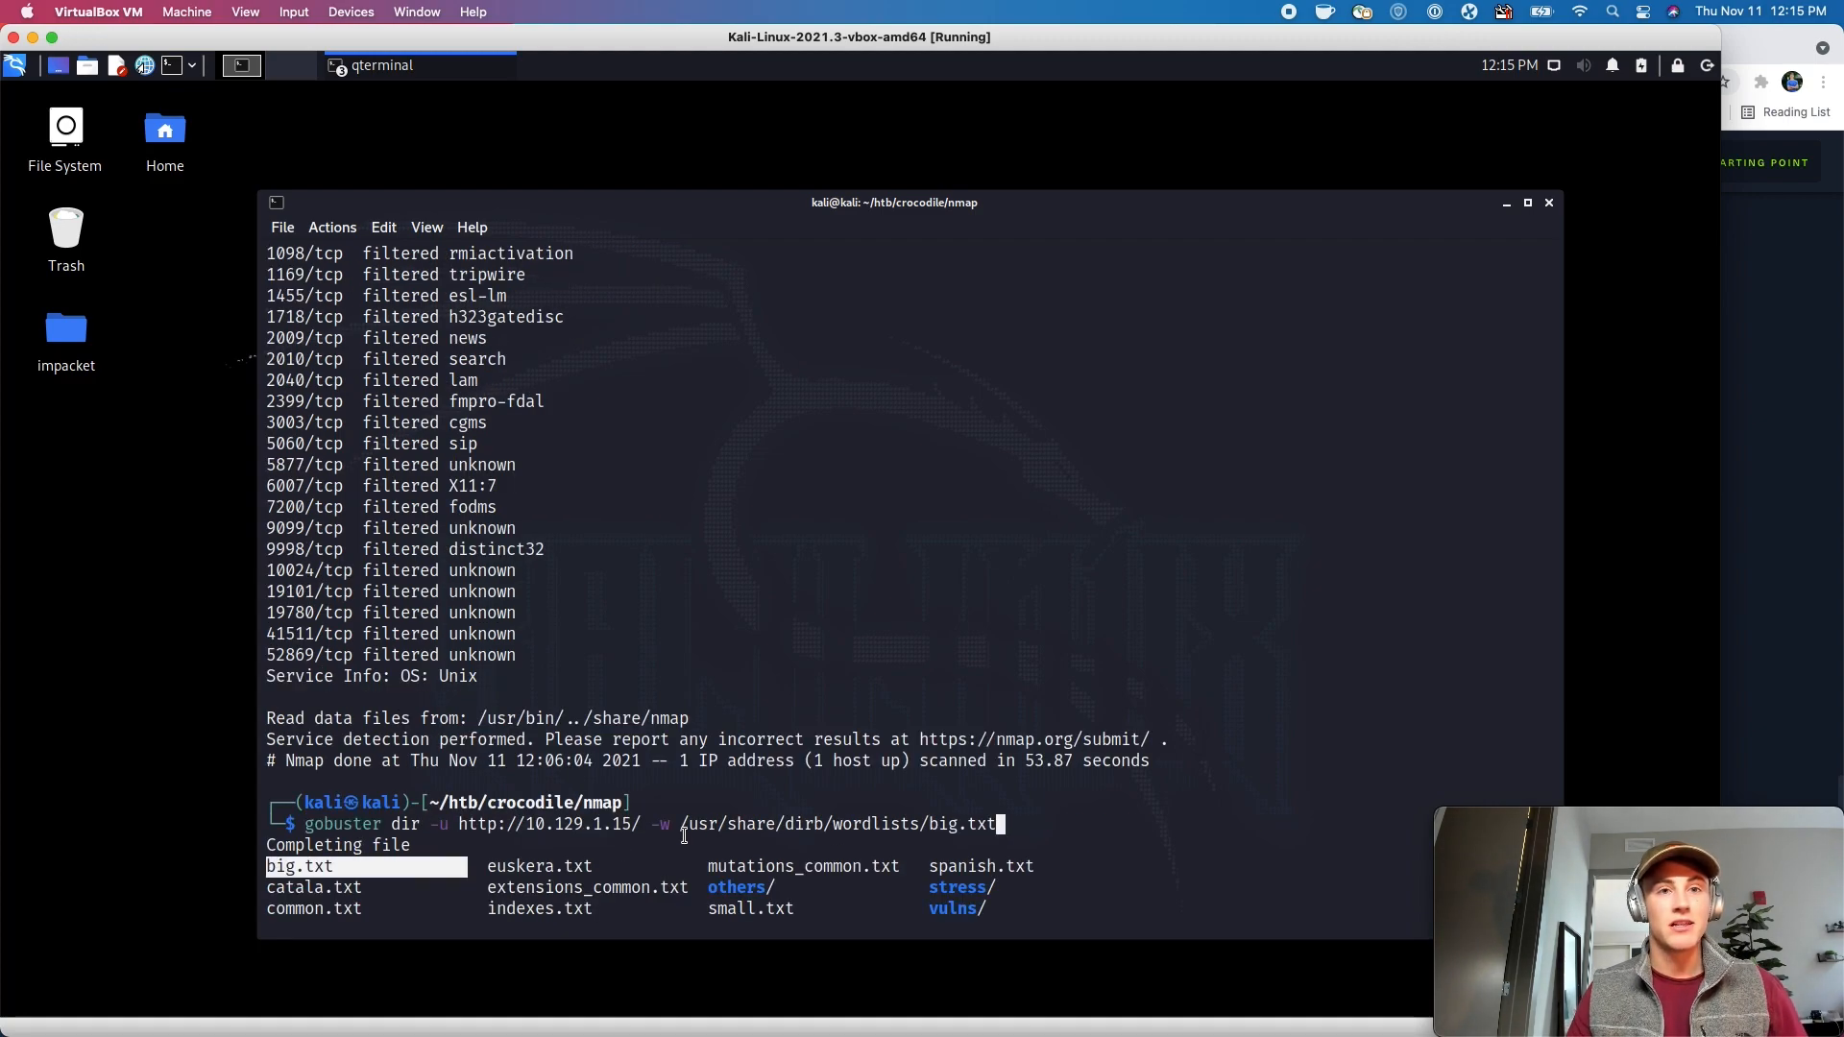
{"action": "key", "text": "Tab"}
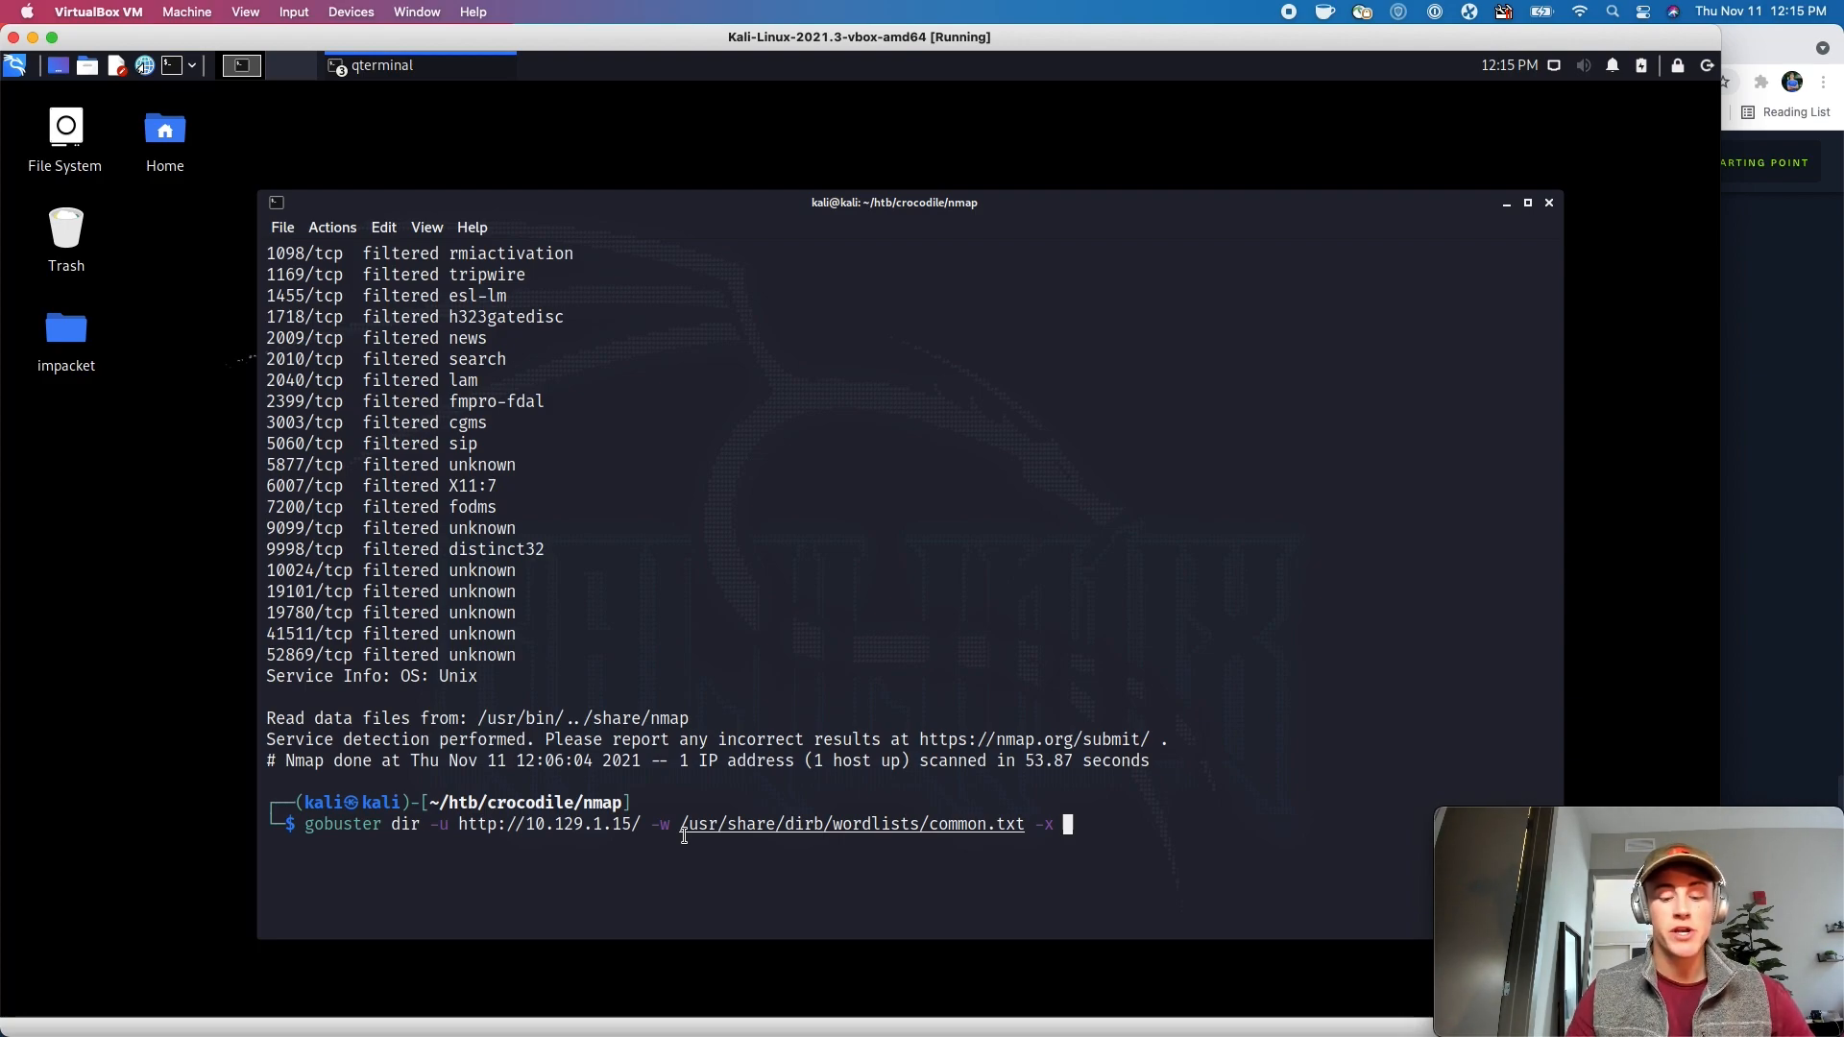
{"action": "type", "text": "ph"}
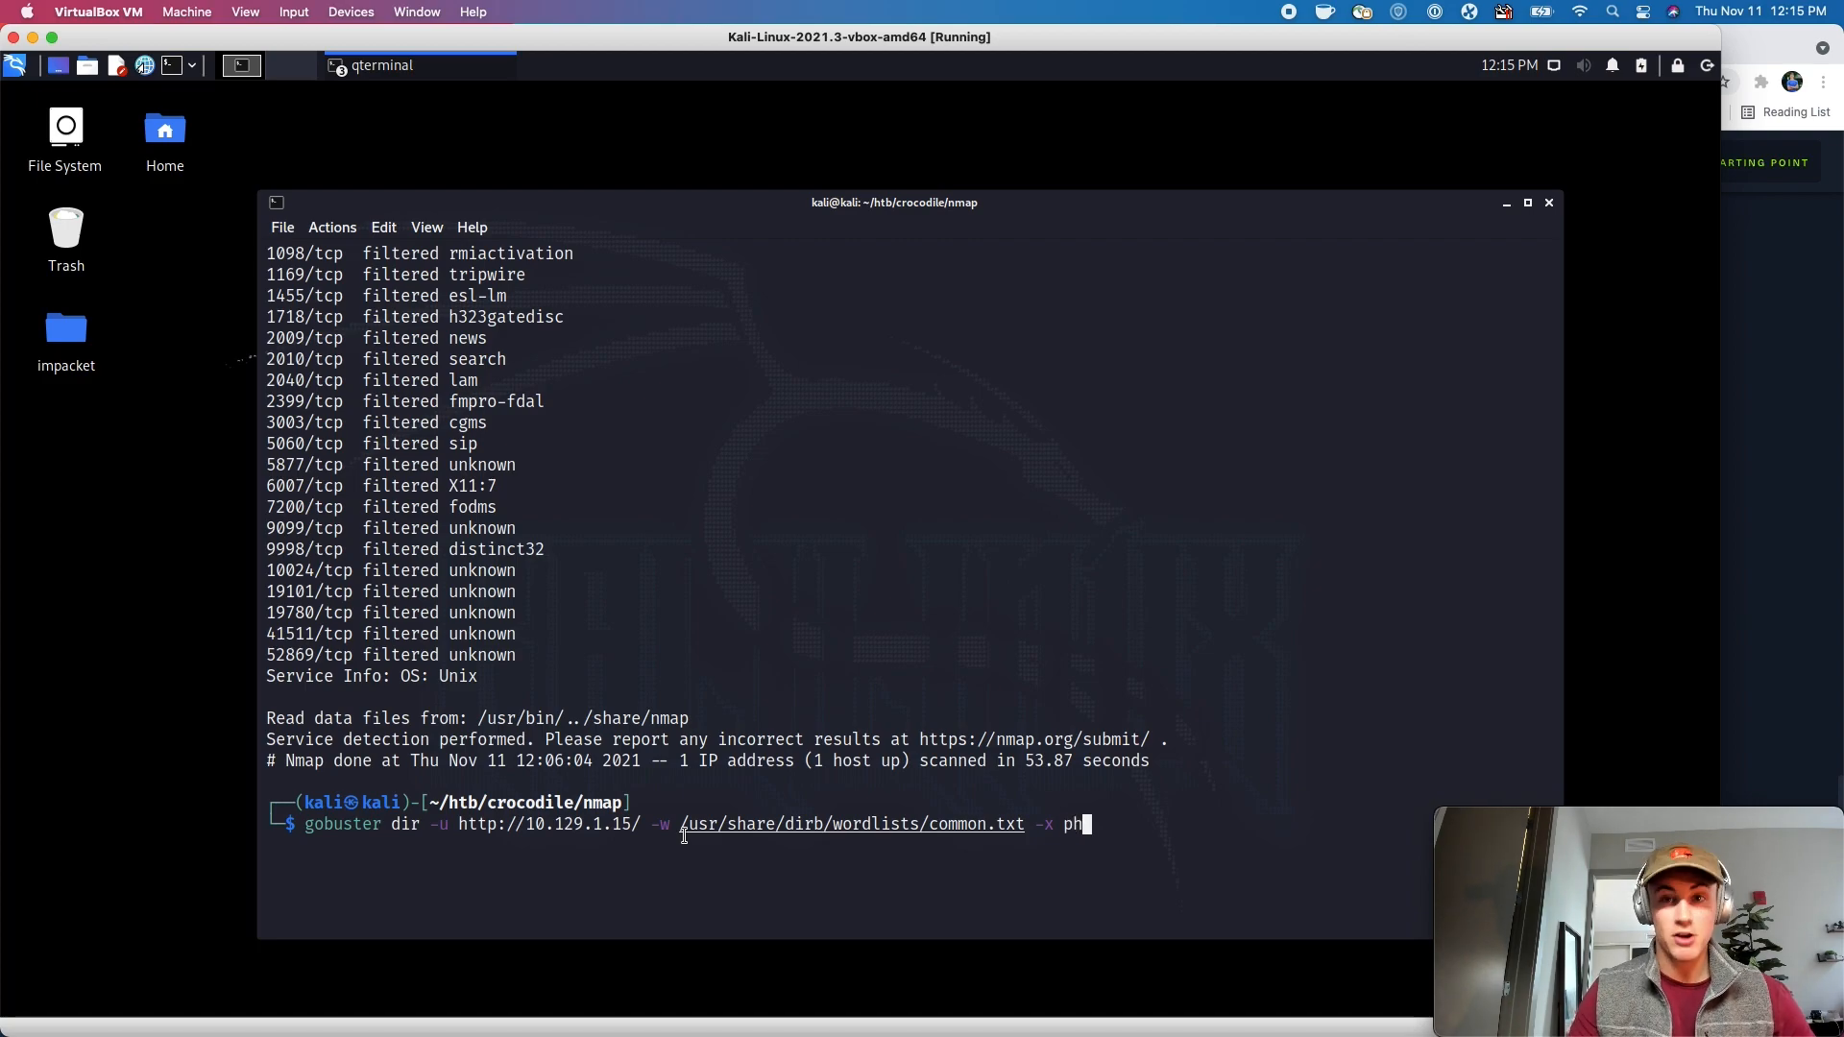
{"action": "type", "text": ",j"}
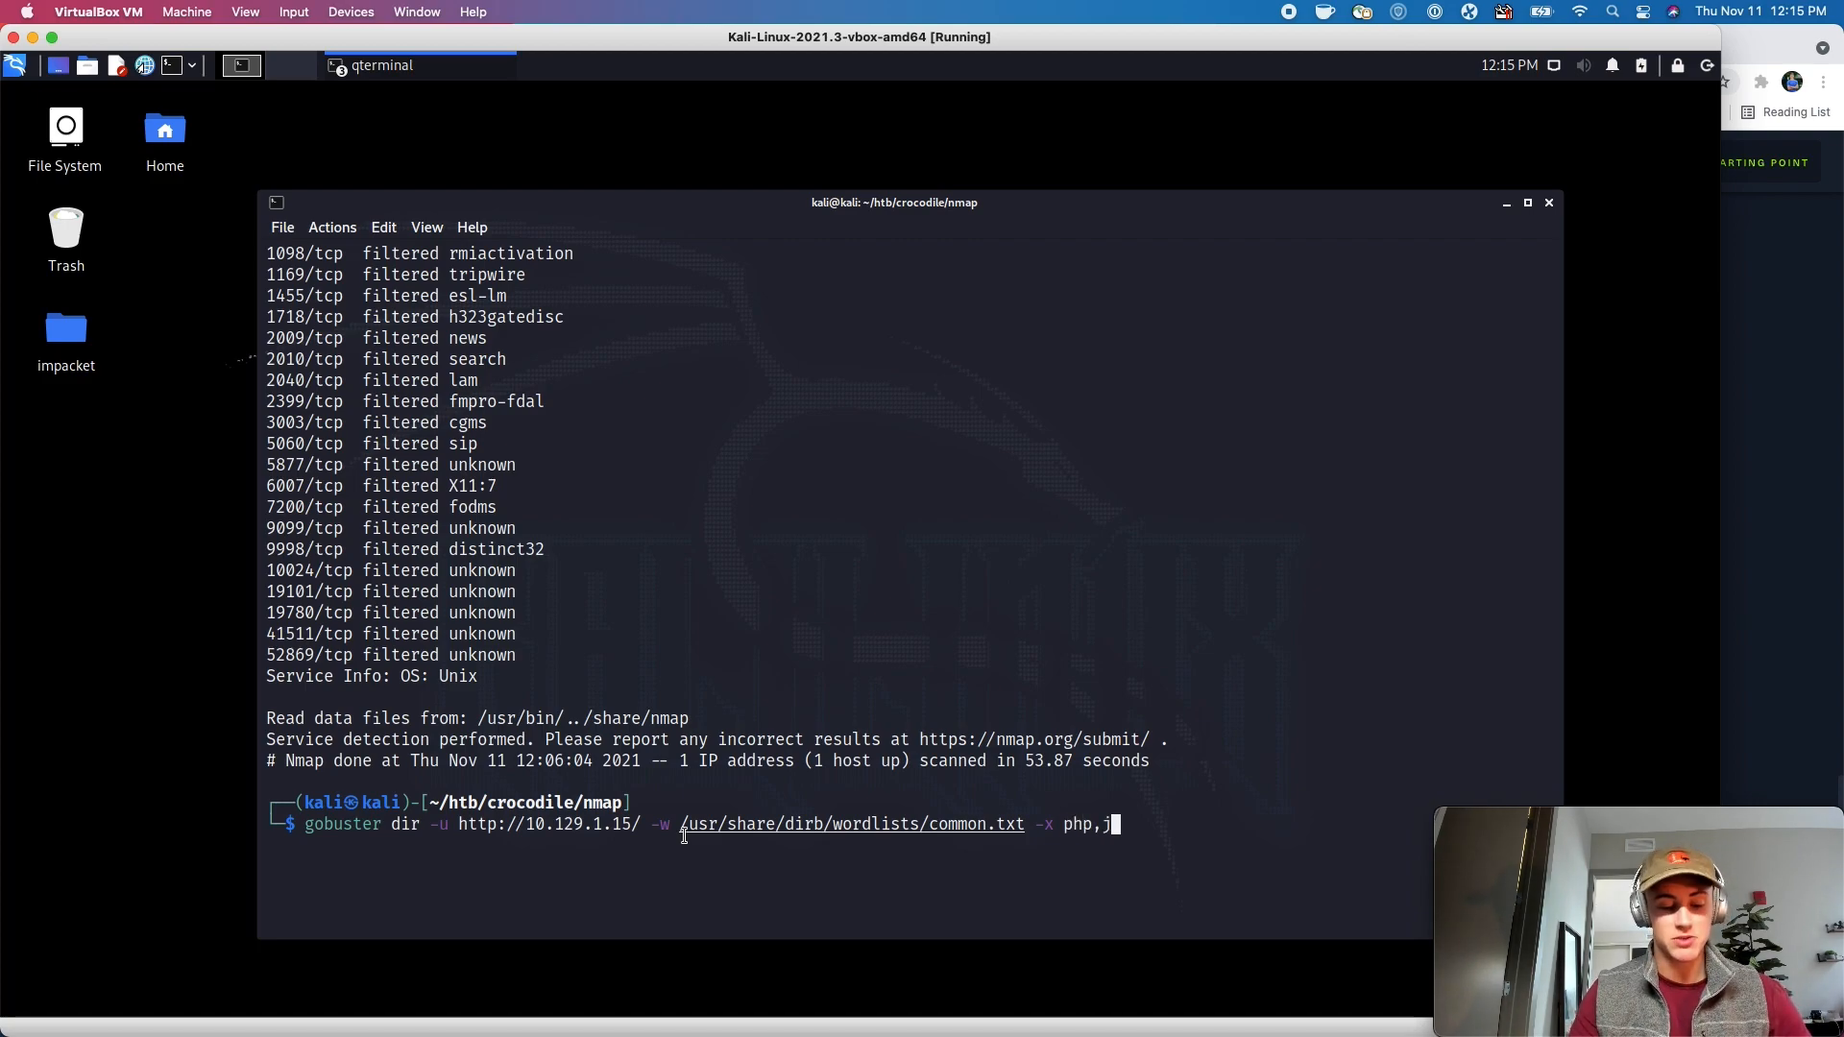
{"action": "type", "text": "s"}
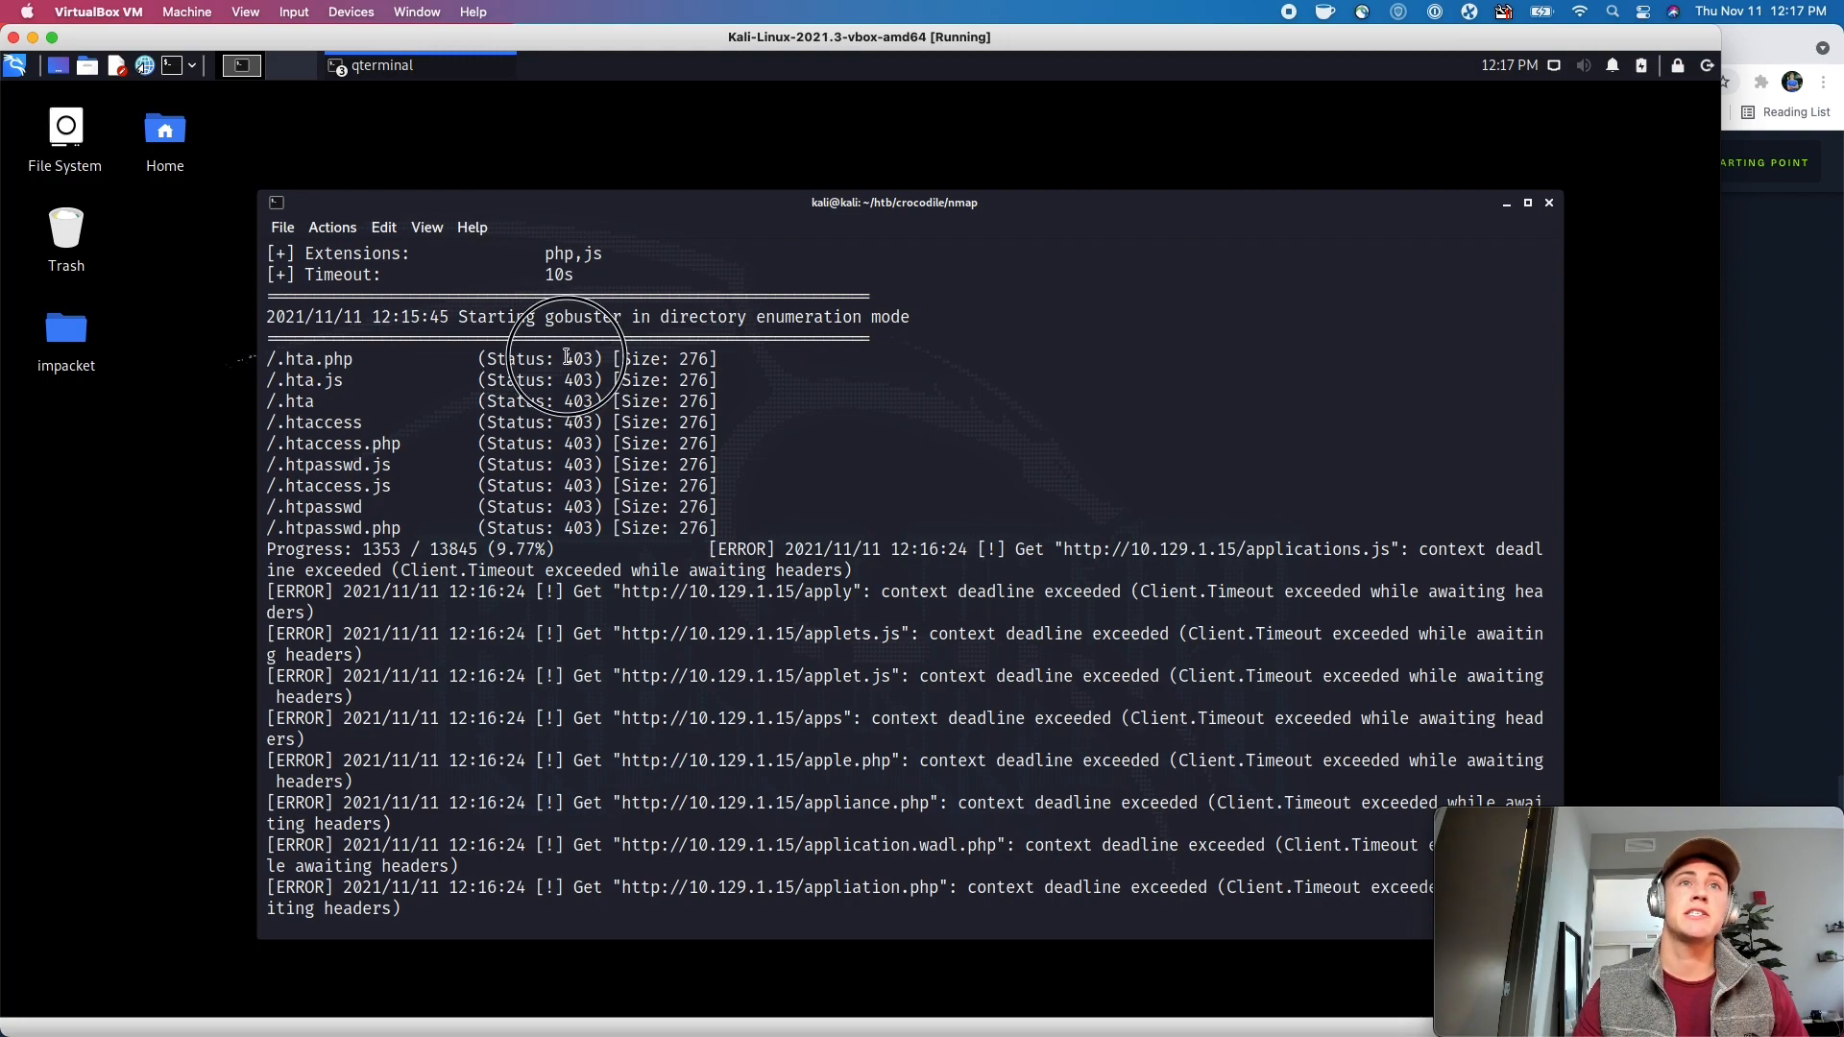
Review the finished scan's paths, including /config.php, /dashboard, /login.php and /logout.php.
{"action": "double_click", "coordinate": [577, 359]}
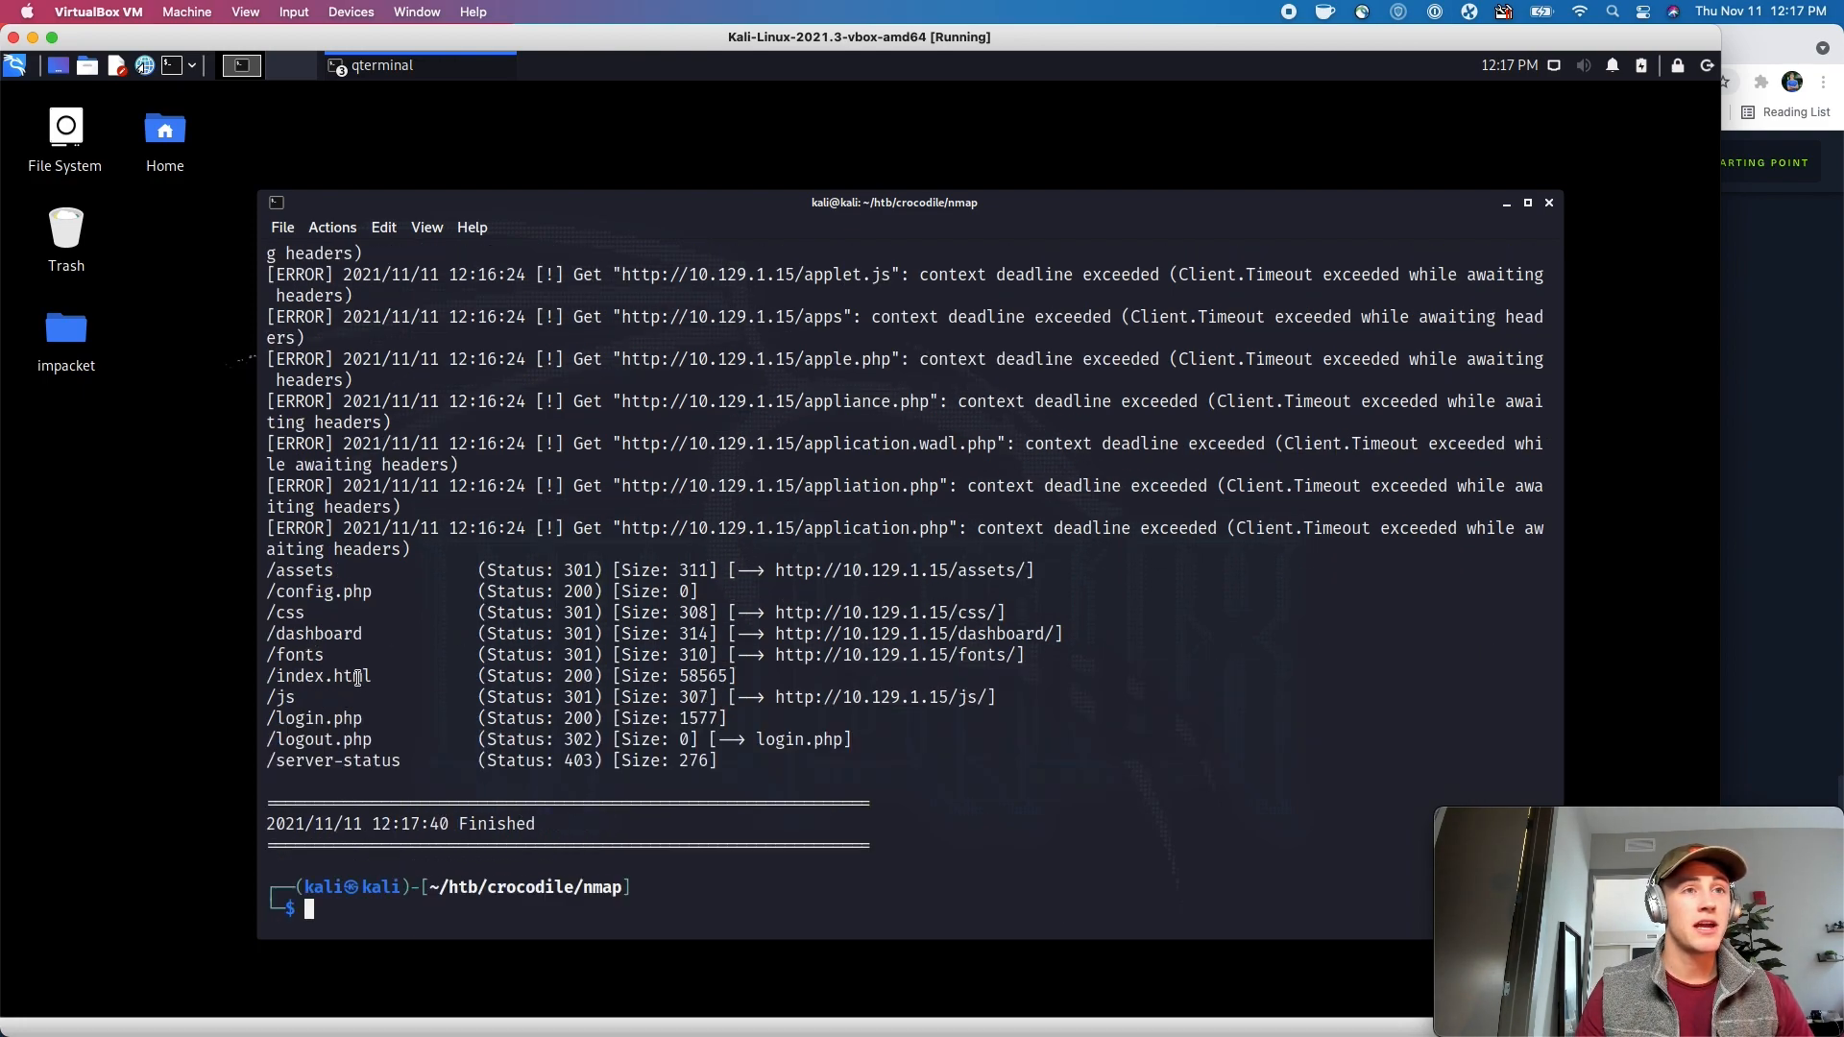
{"action": "double_click", "coordinate": [319, 676]}
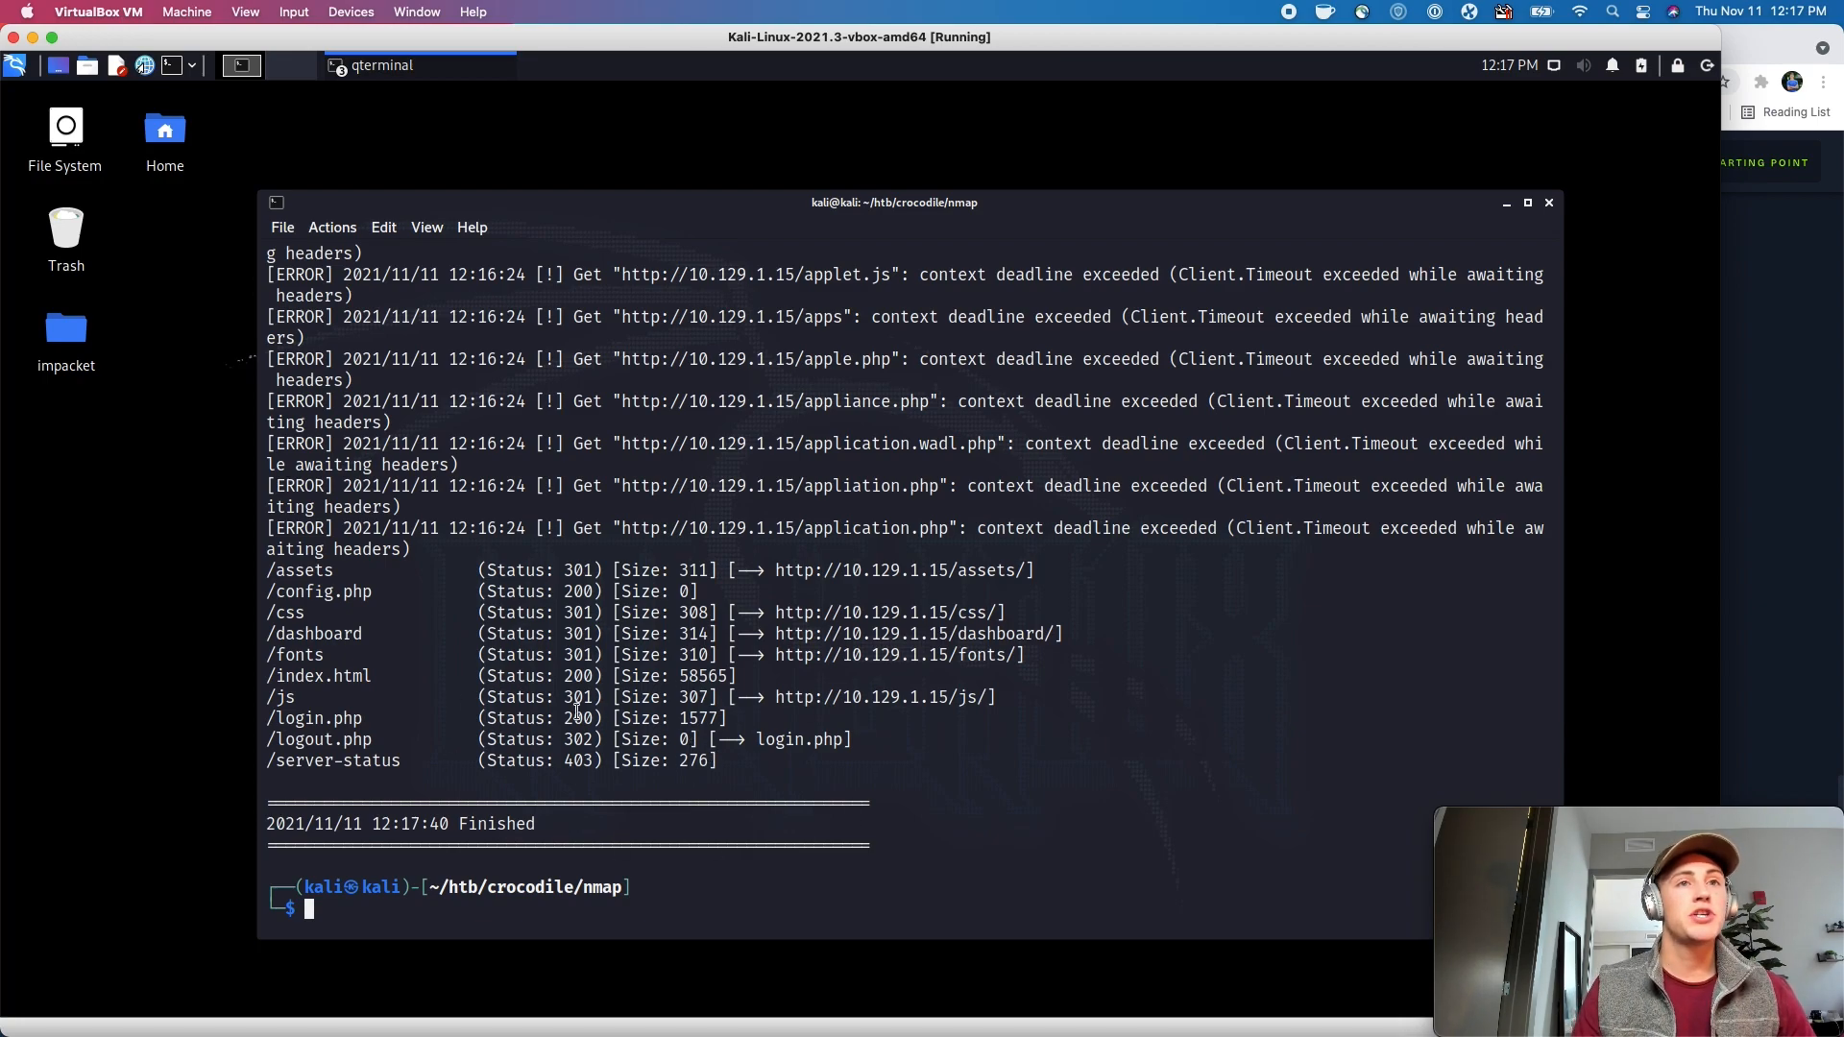
{"action": "double_click", "coordinate": [581, 717]}
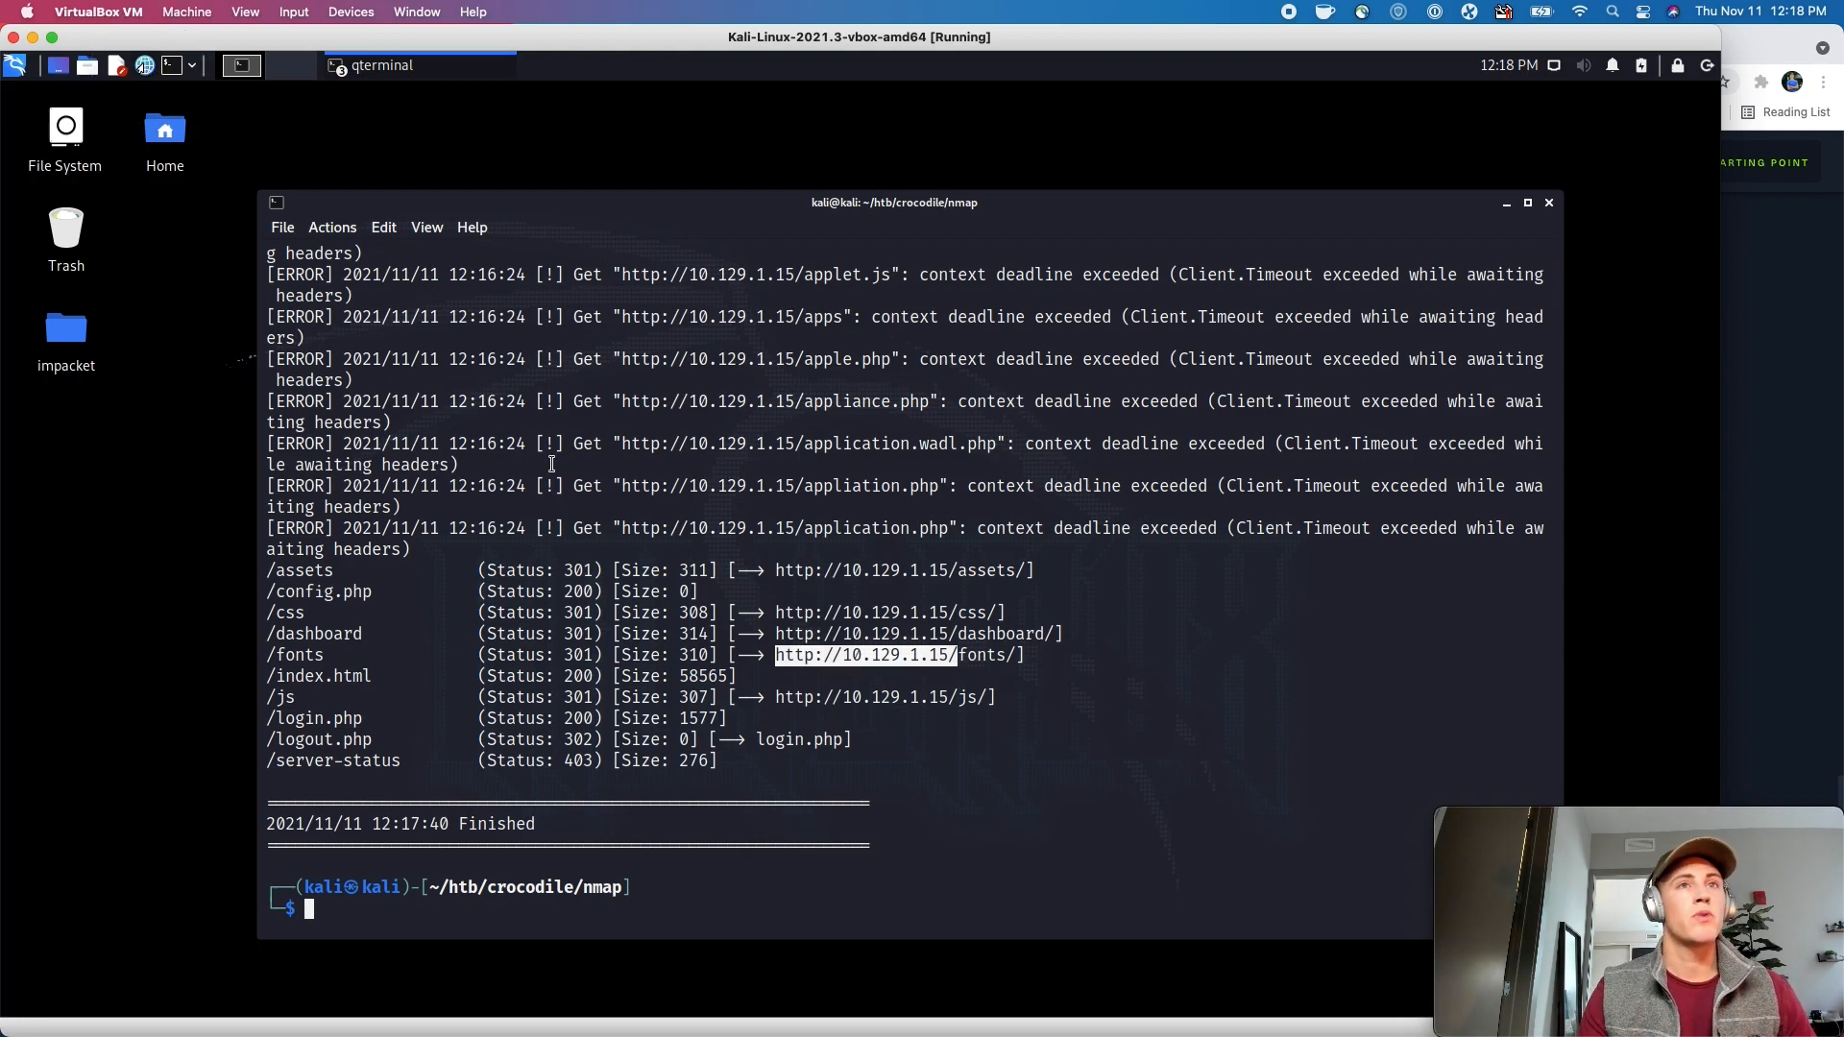
{"action": "left_click", "coordinate": [240, 64]}
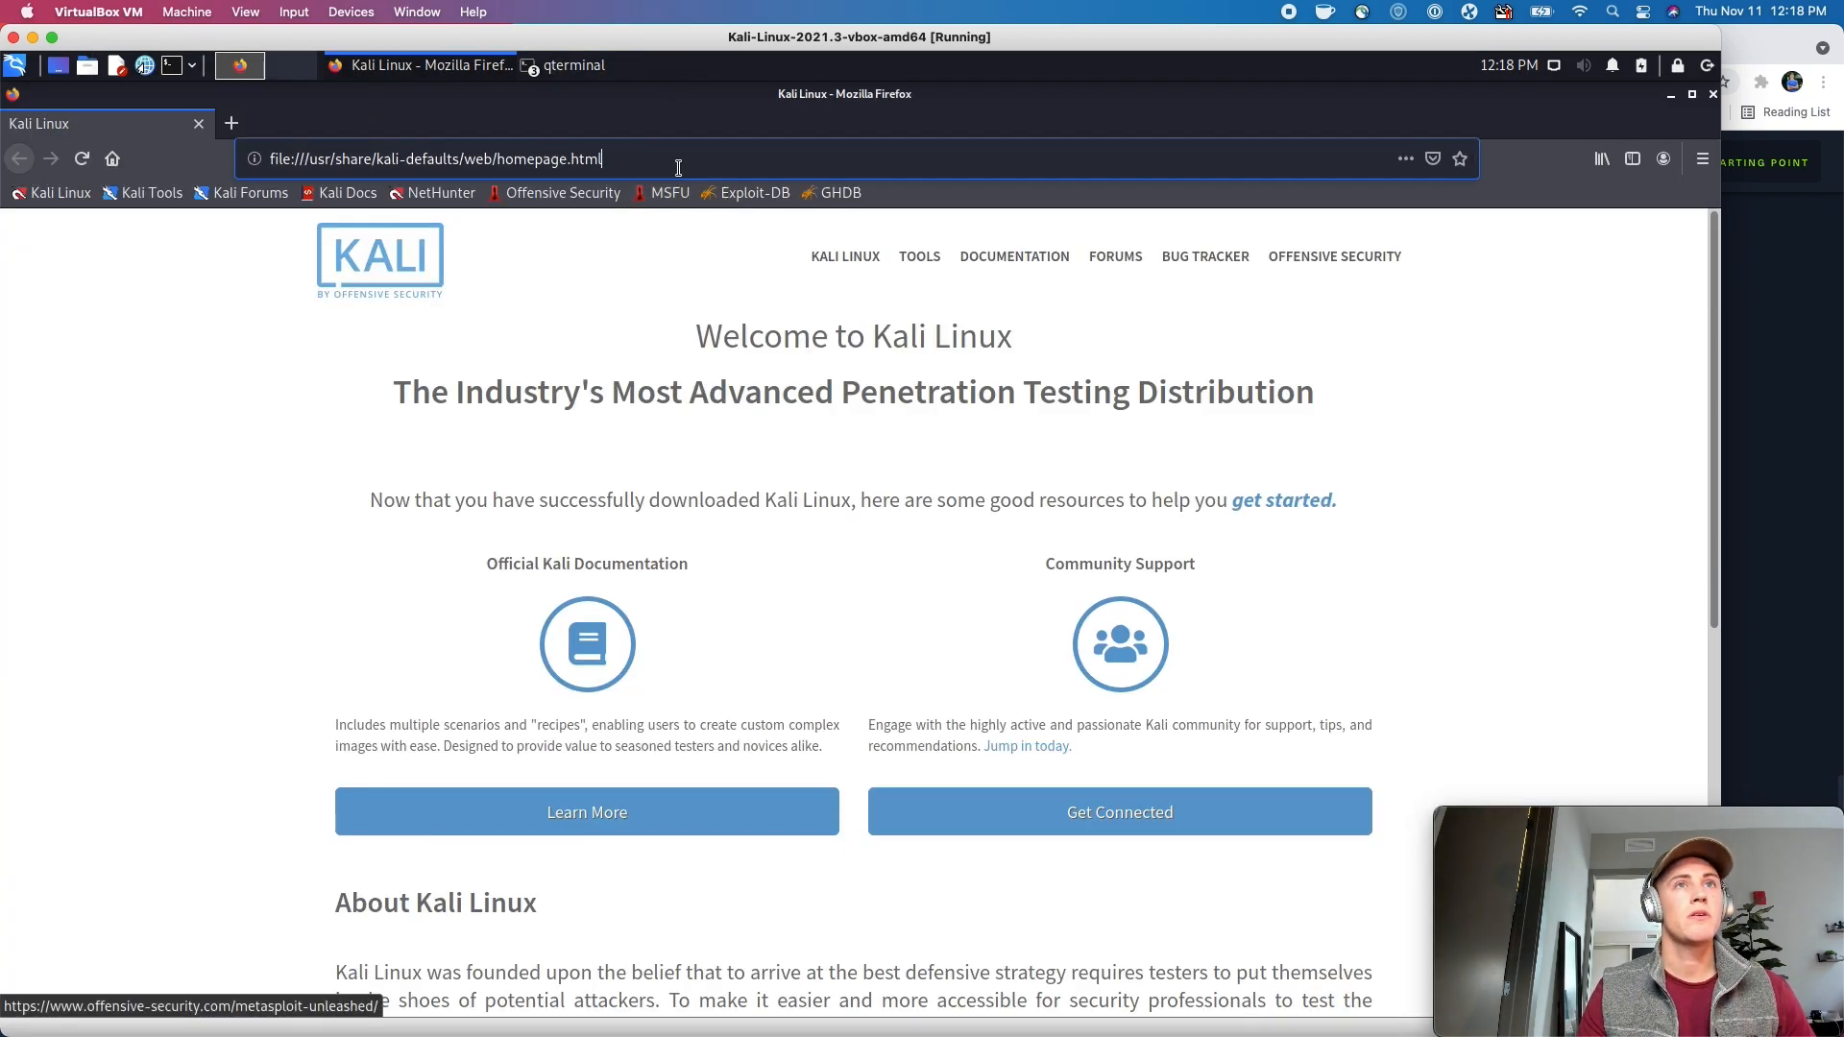
{"action": "type", "text": "http://10.129.1.15/"}
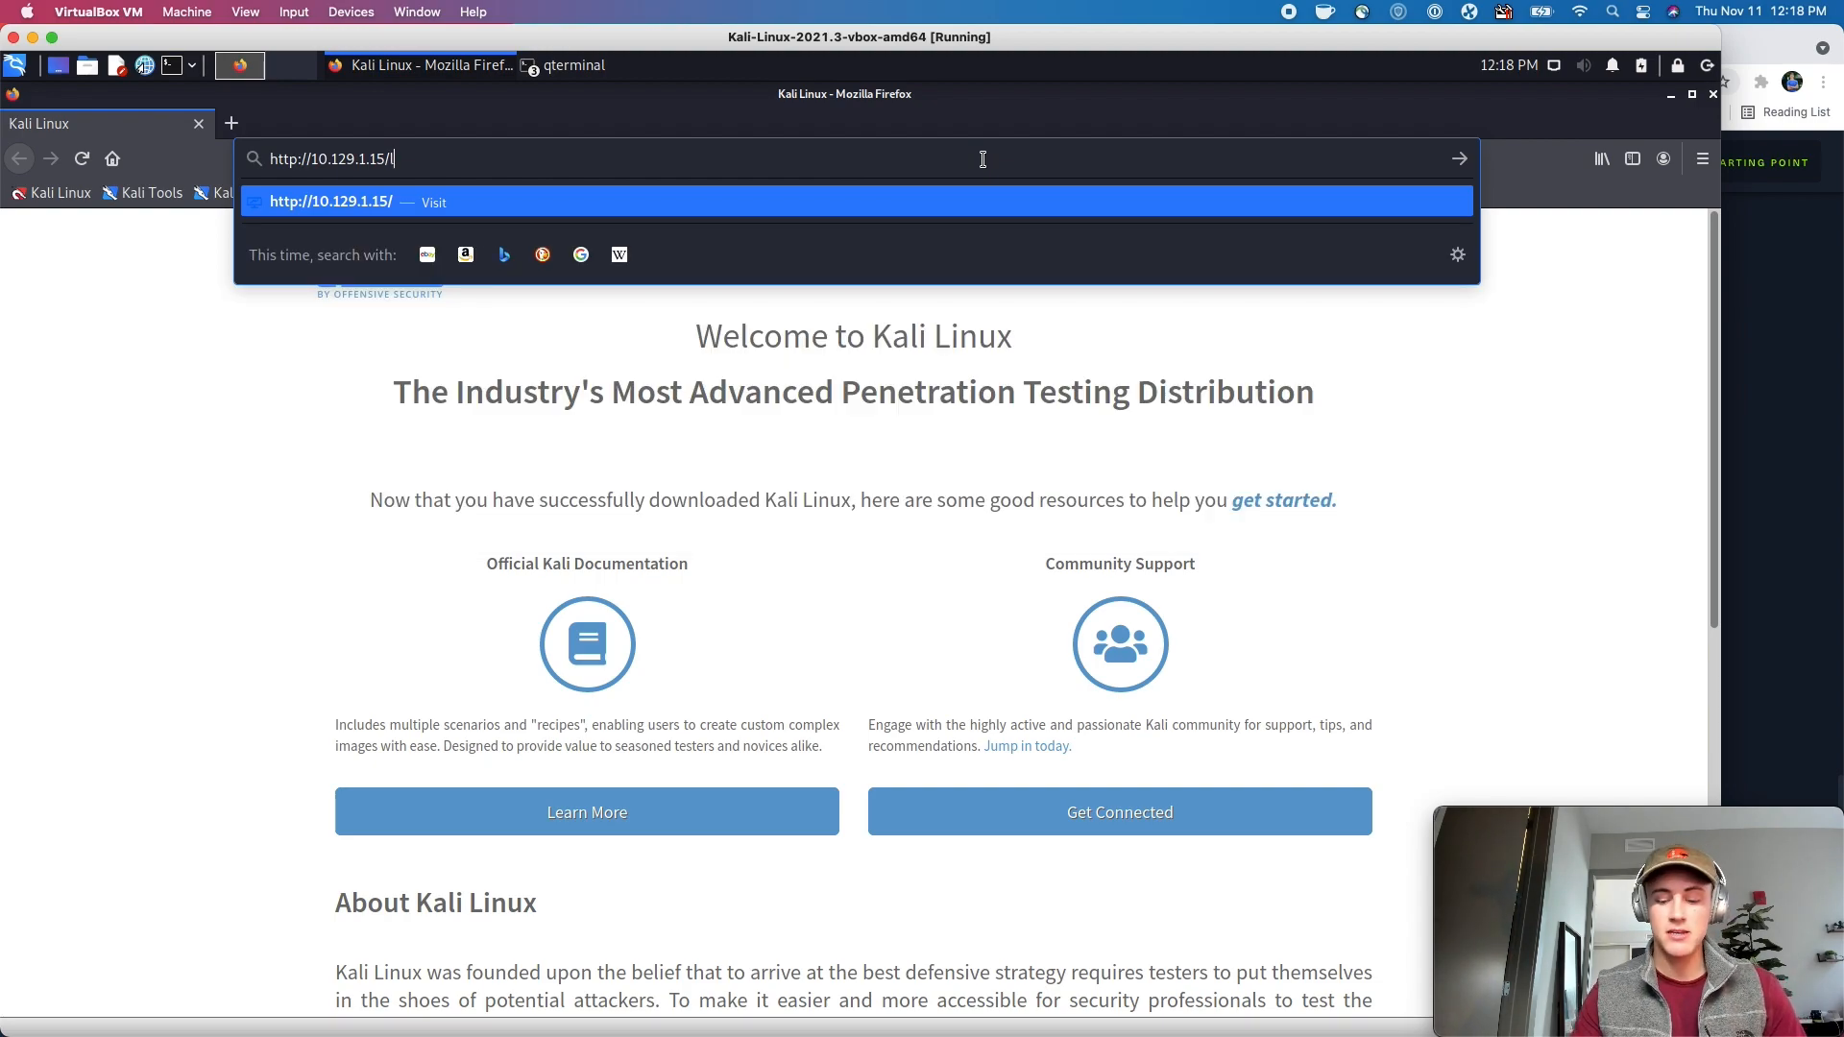
{"action": "type", "text": "login.php"}
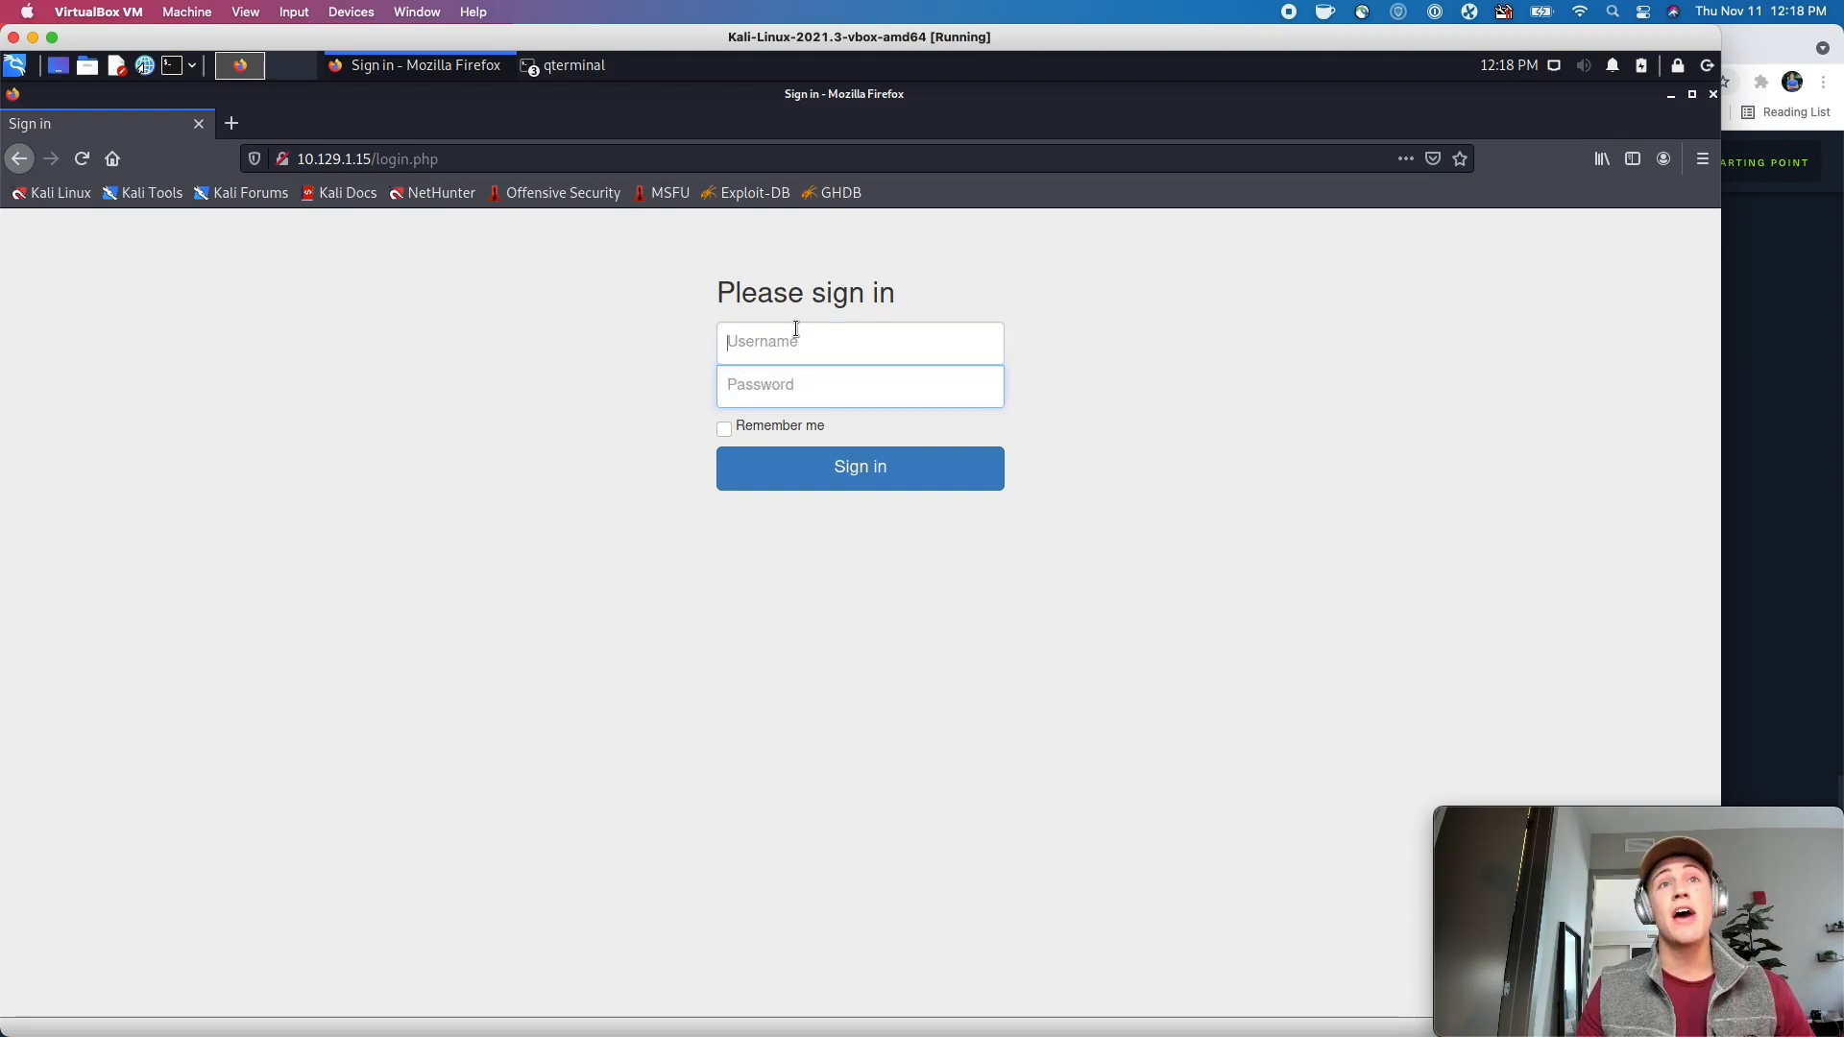
Test the sign-in form, including an empty submission.
{"action": "left_click", "coordinate": [858, 341]}
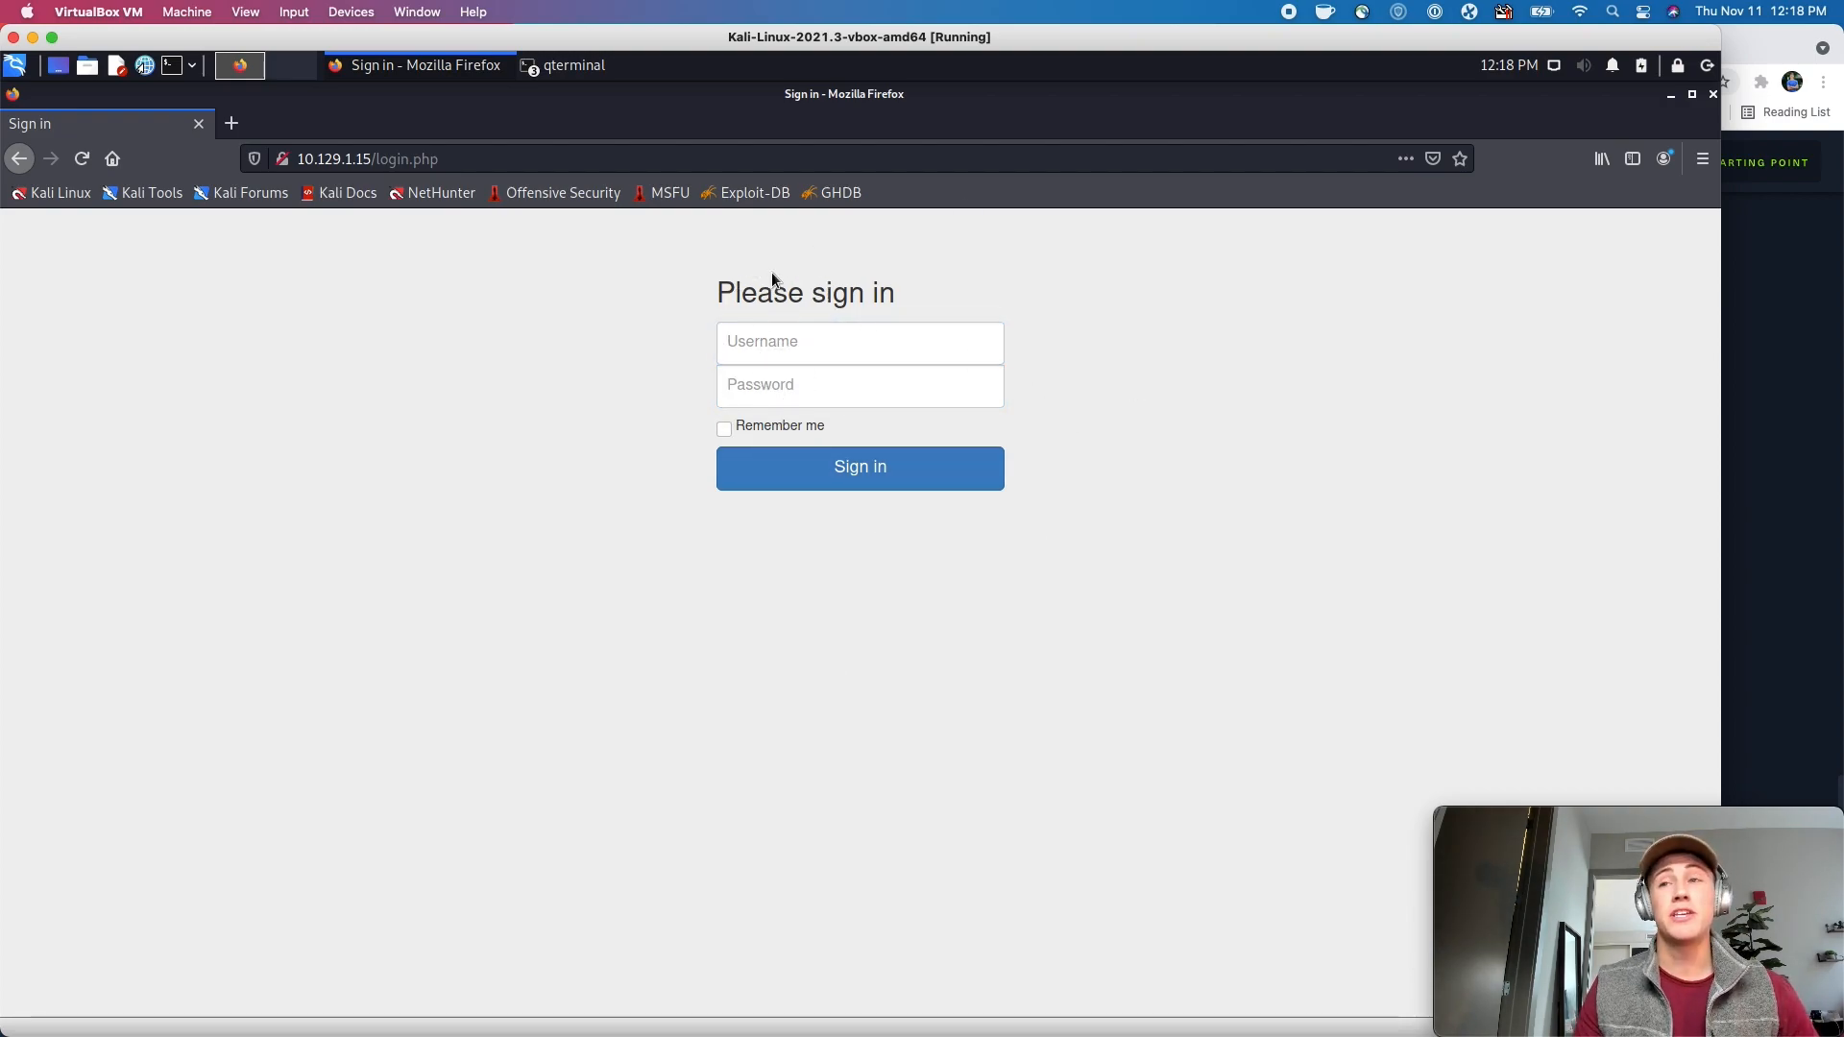
{"action": "left_click", "coordinate": [858, 467]}
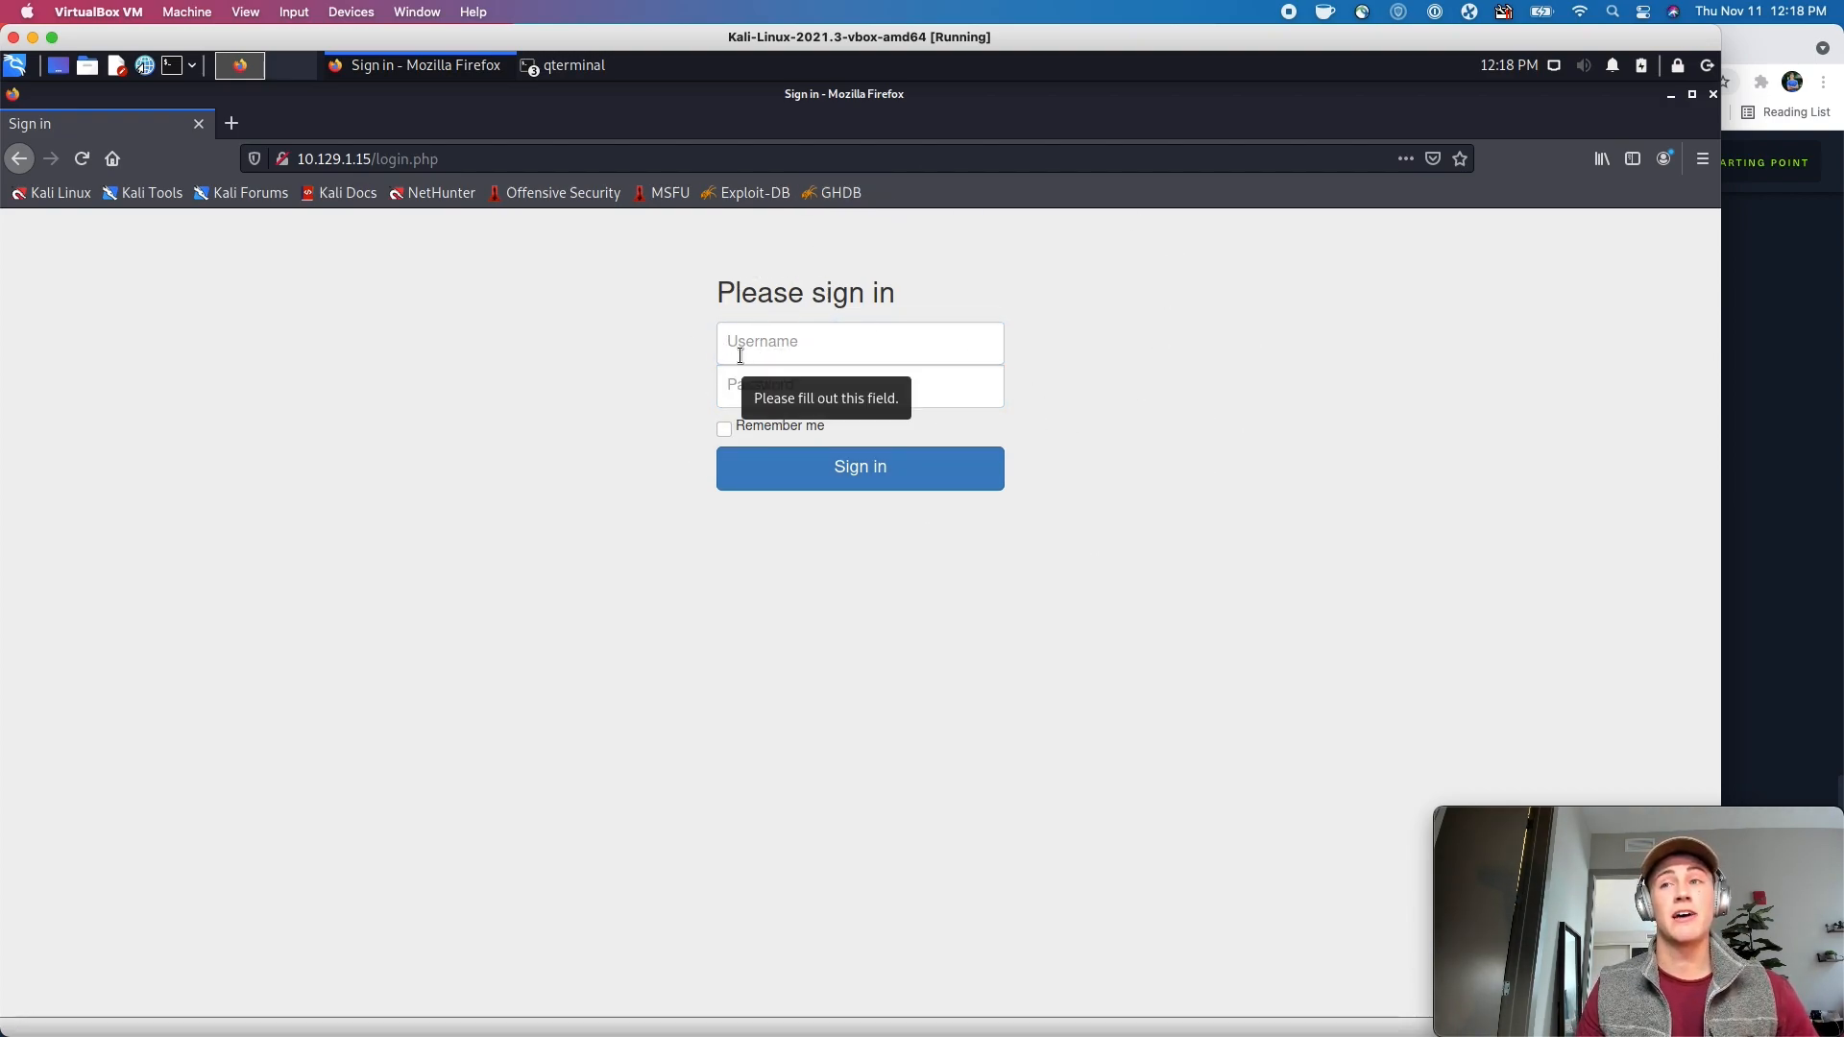
{"action": "left_click", "coordinate": [859, 384]}
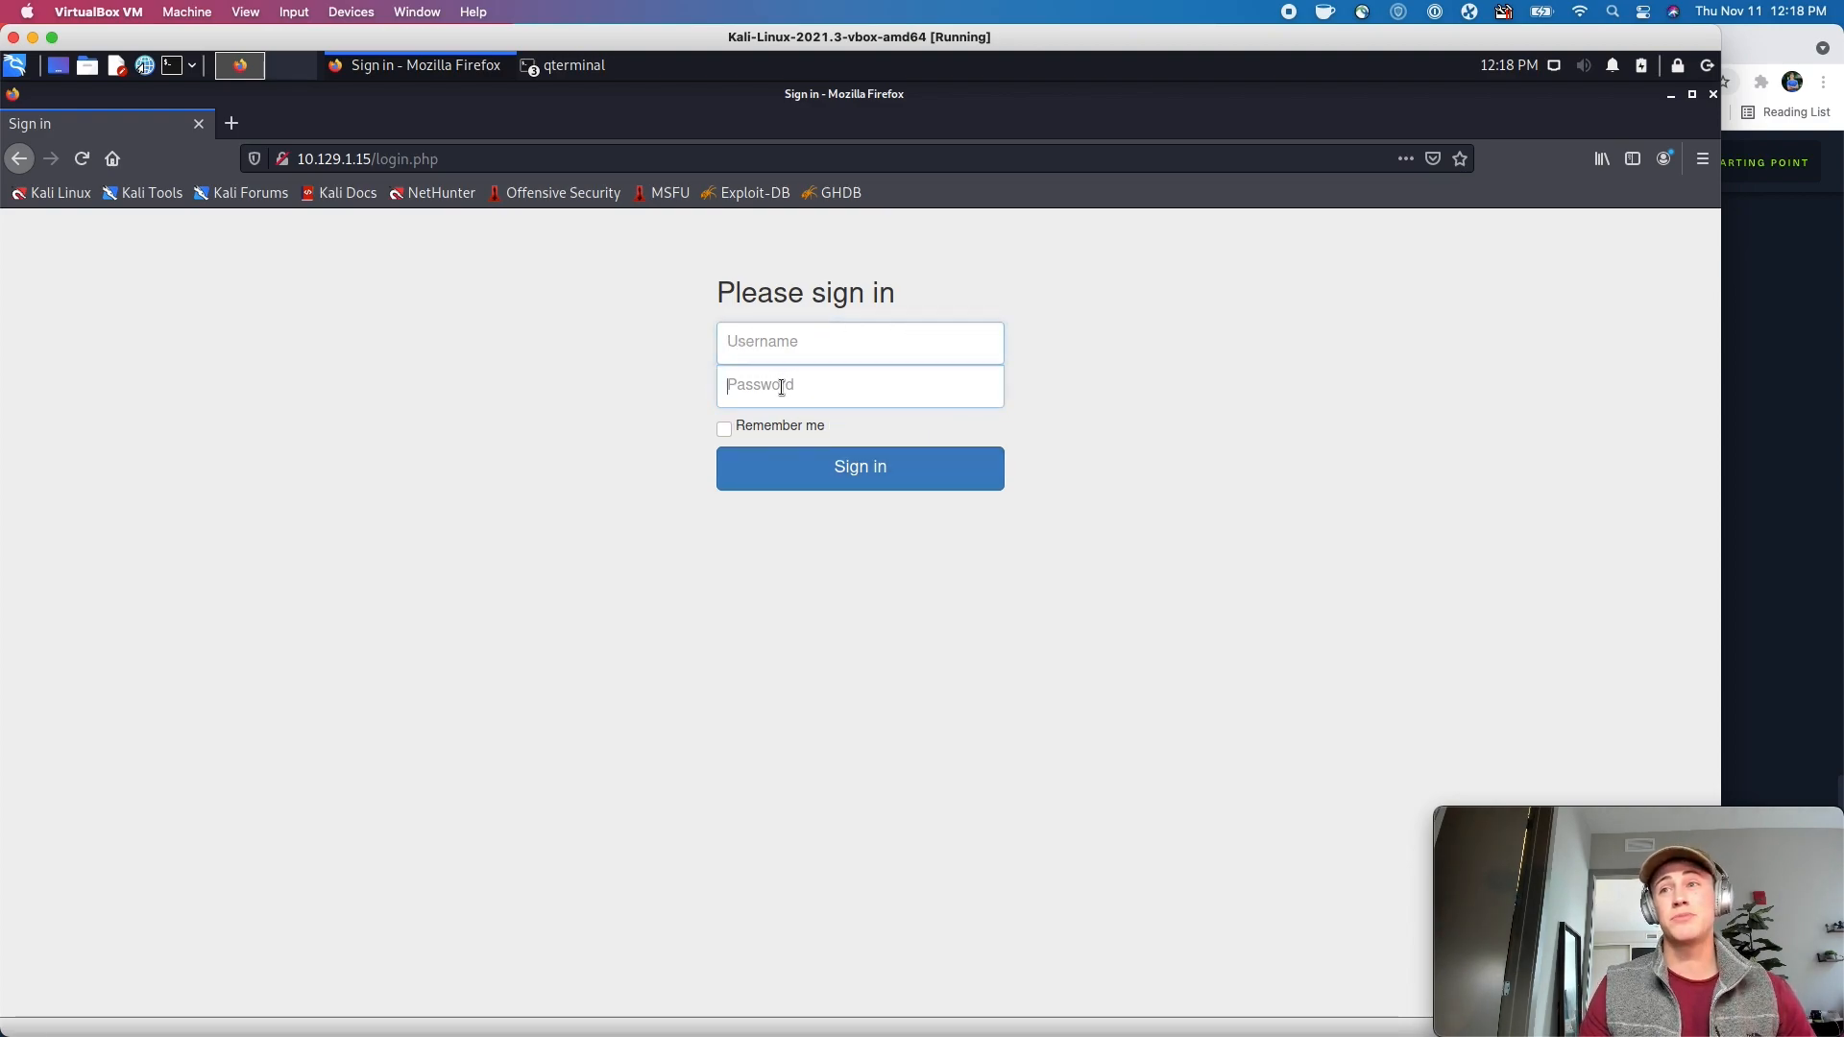
{"action": "left_click", "coordinate": [858, 384]}
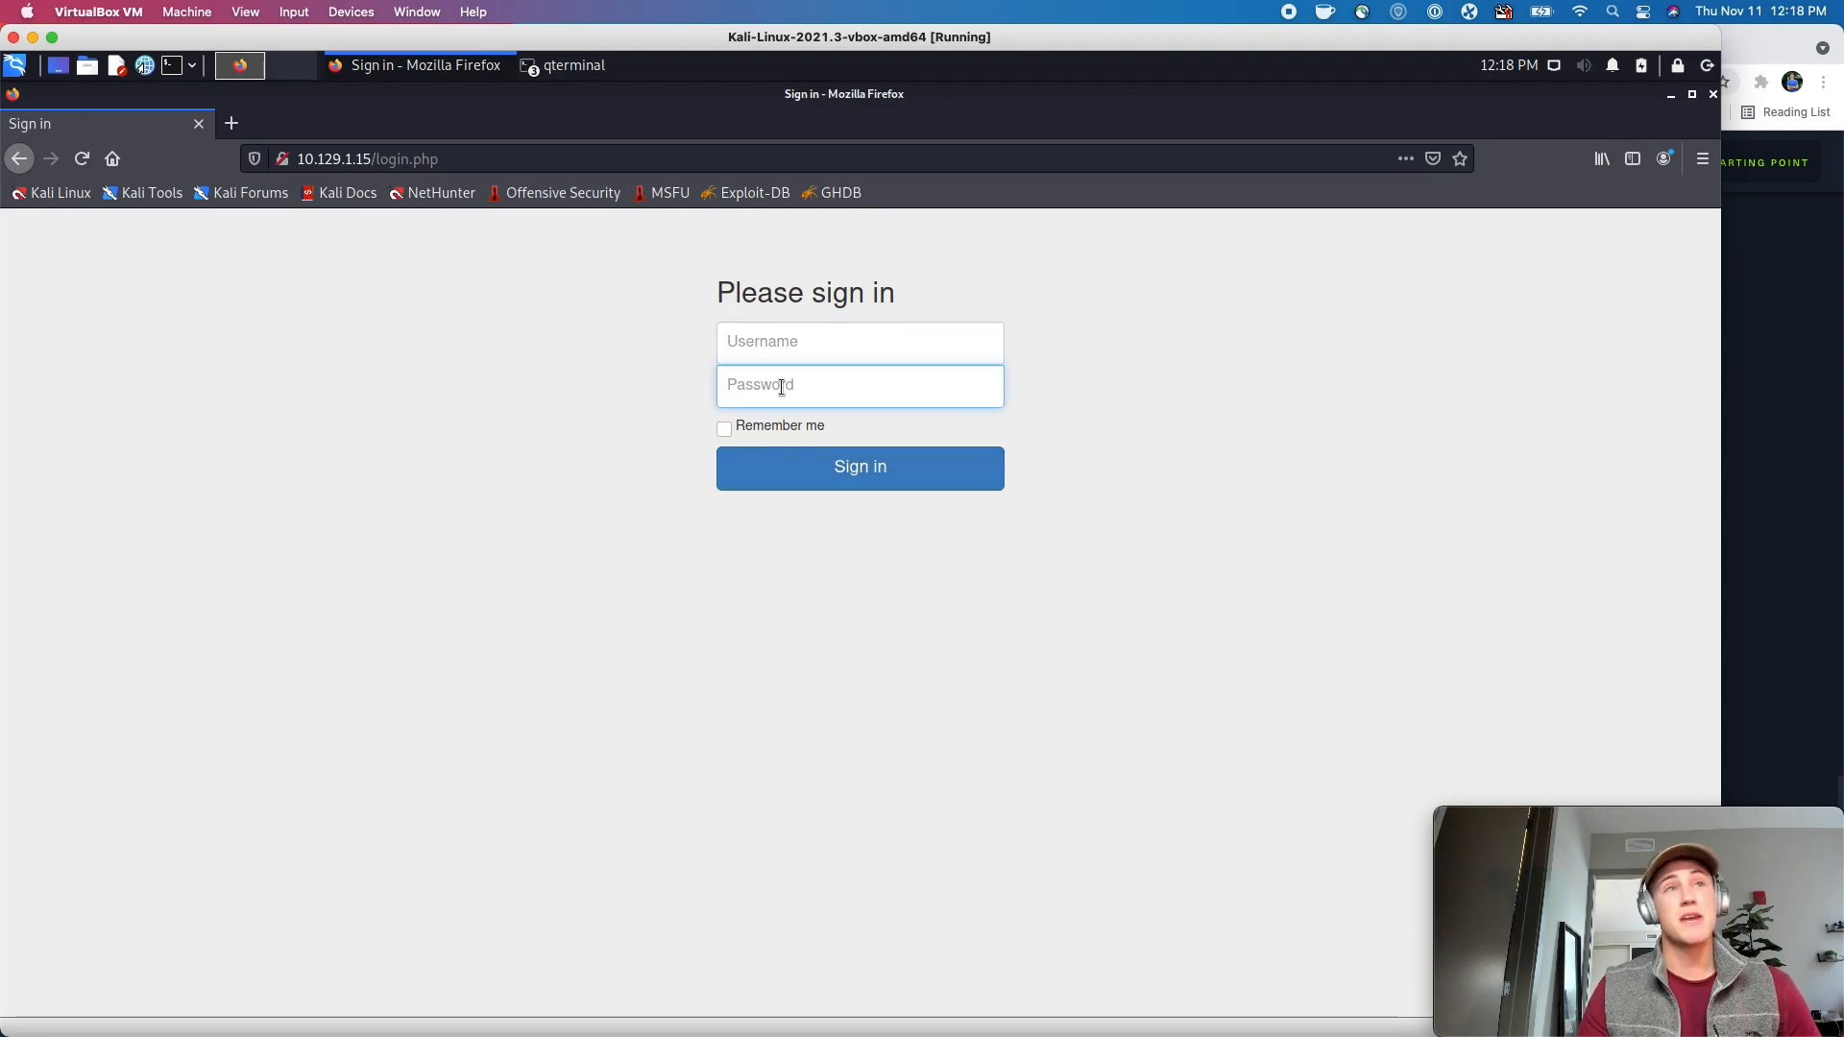
{"action": "mouse_move", "coordinate": [1009, 381]}
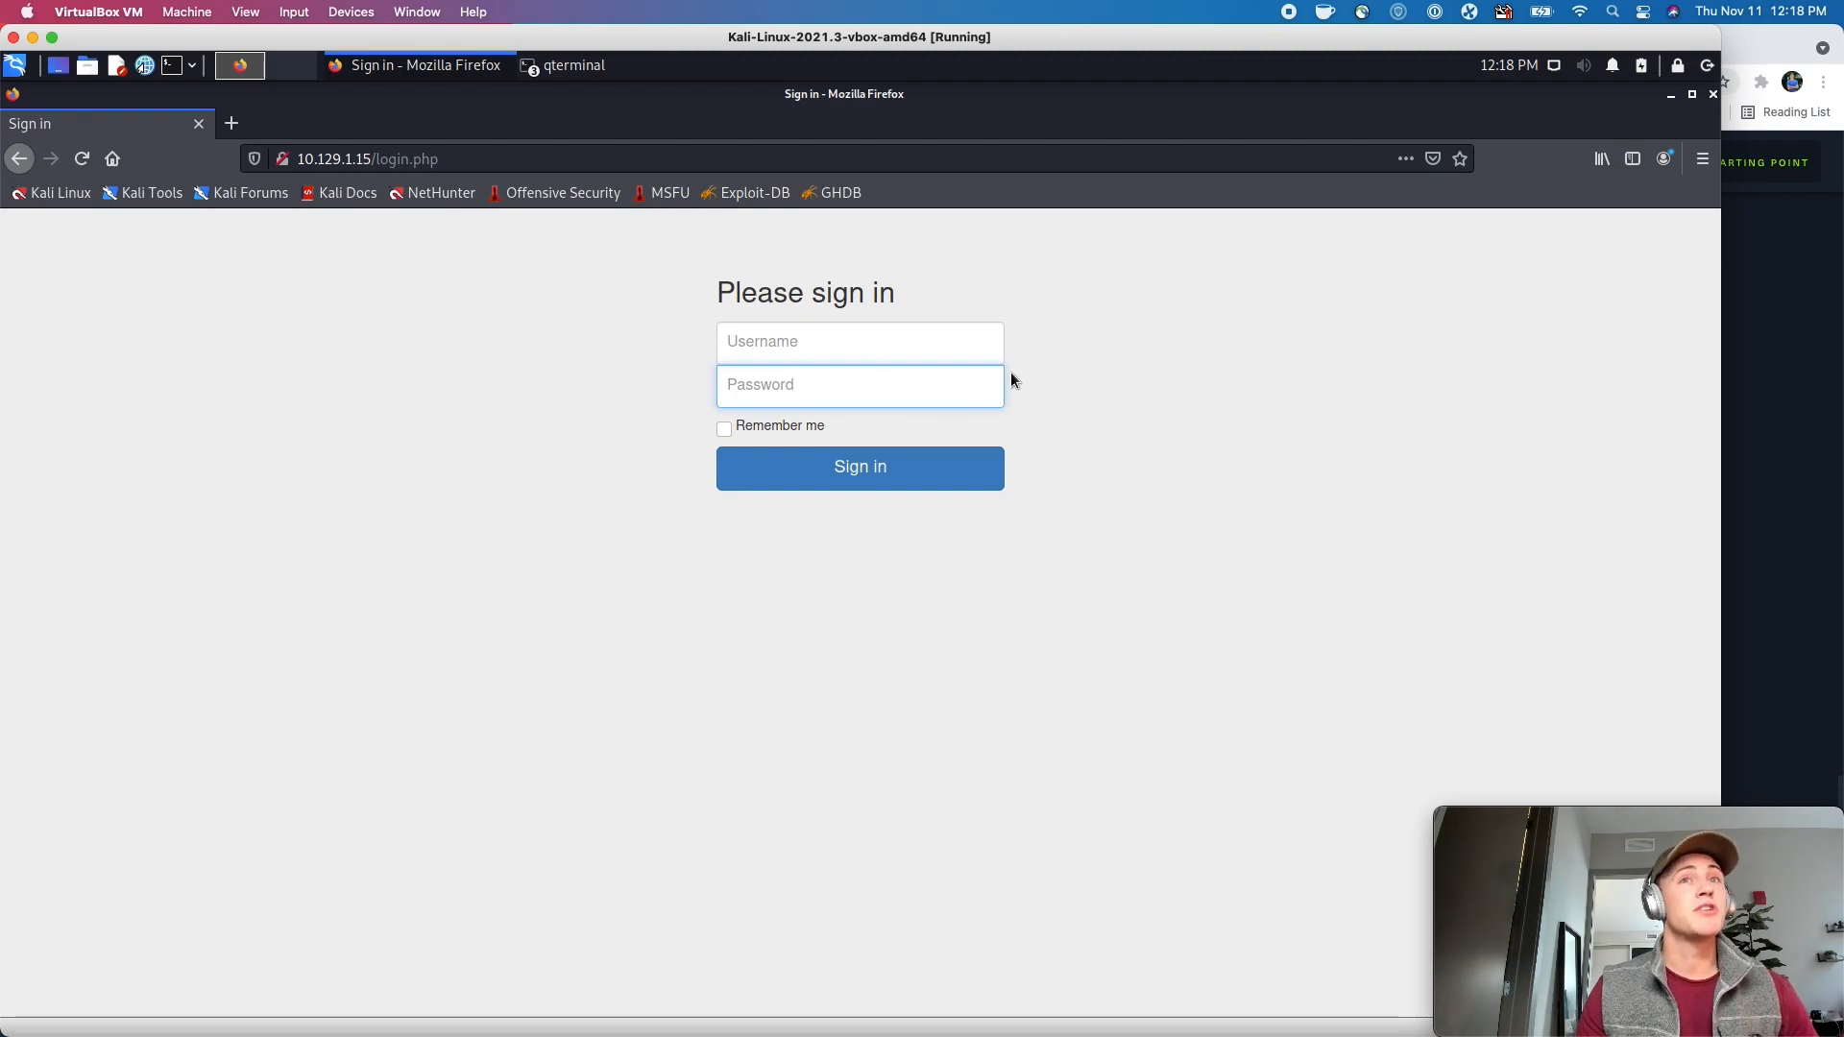
Check config.php's blank source, close it, and return to login.php.
{"action": "left_click", "coordinate": [366, 159]}
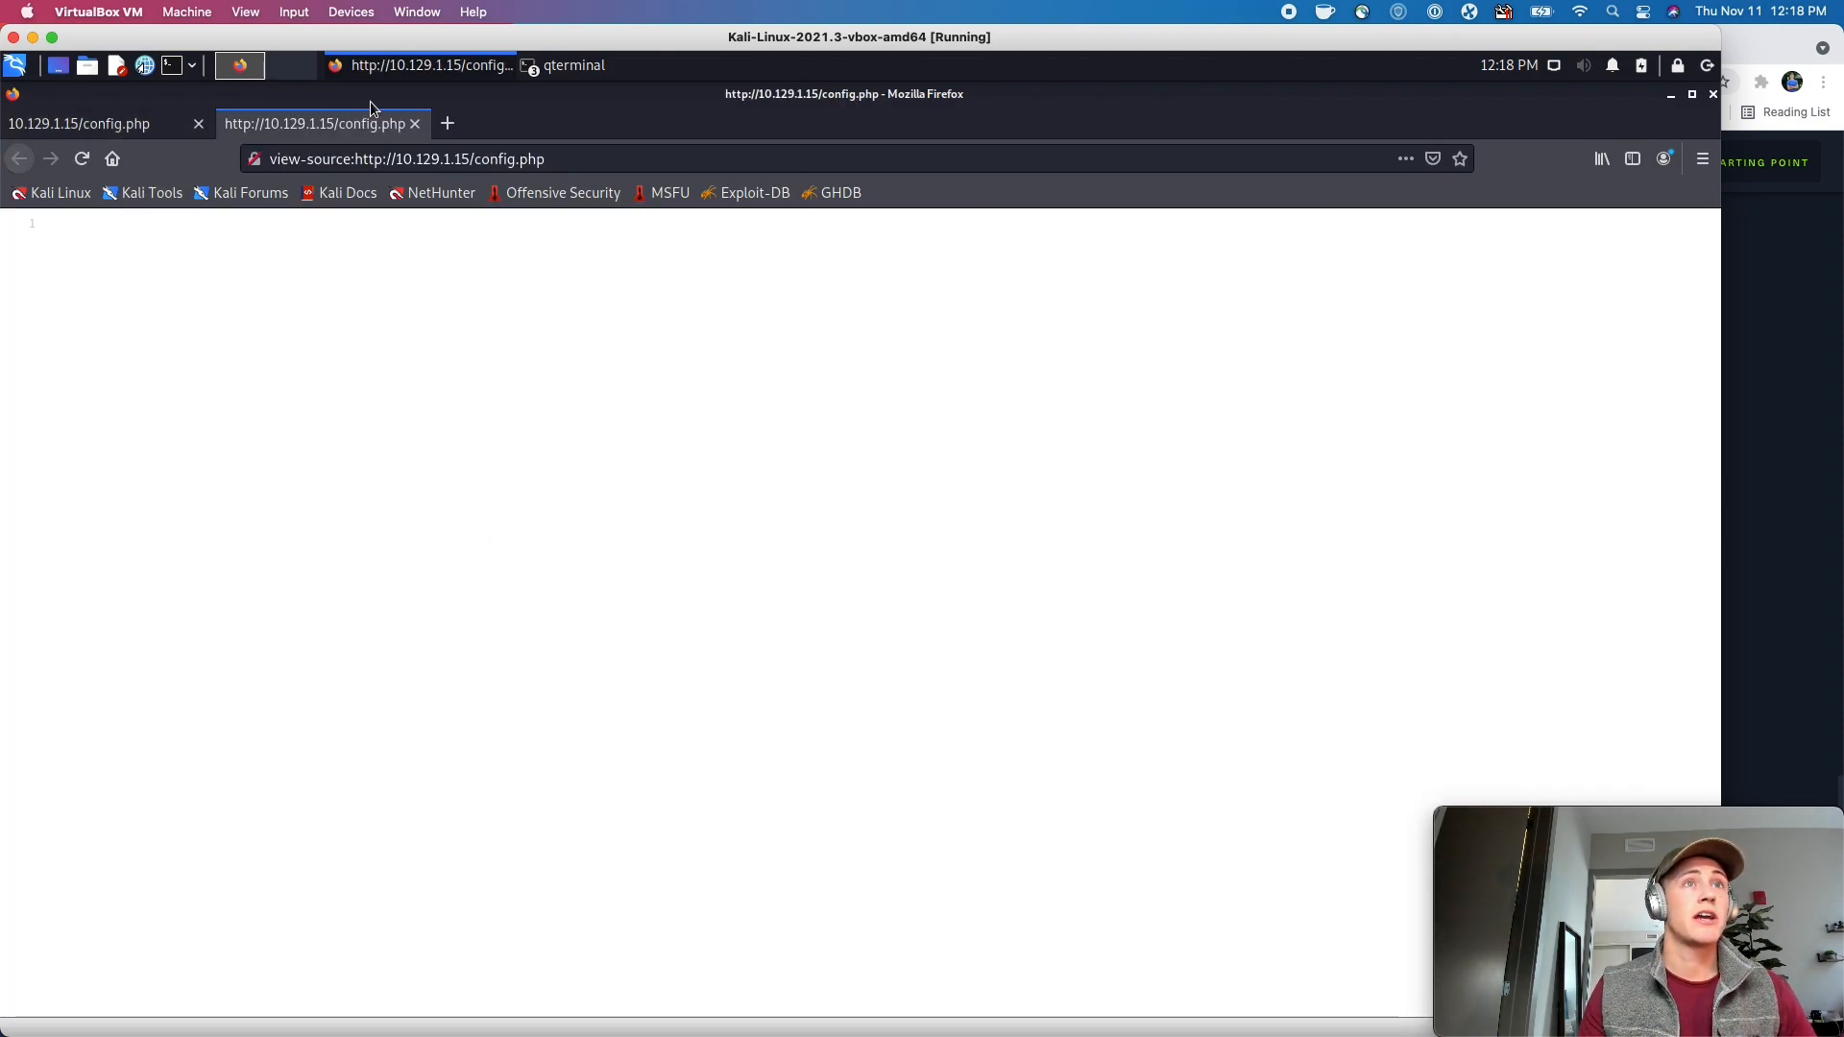
{"action": "left_click", "coordinate": [415, 124]}
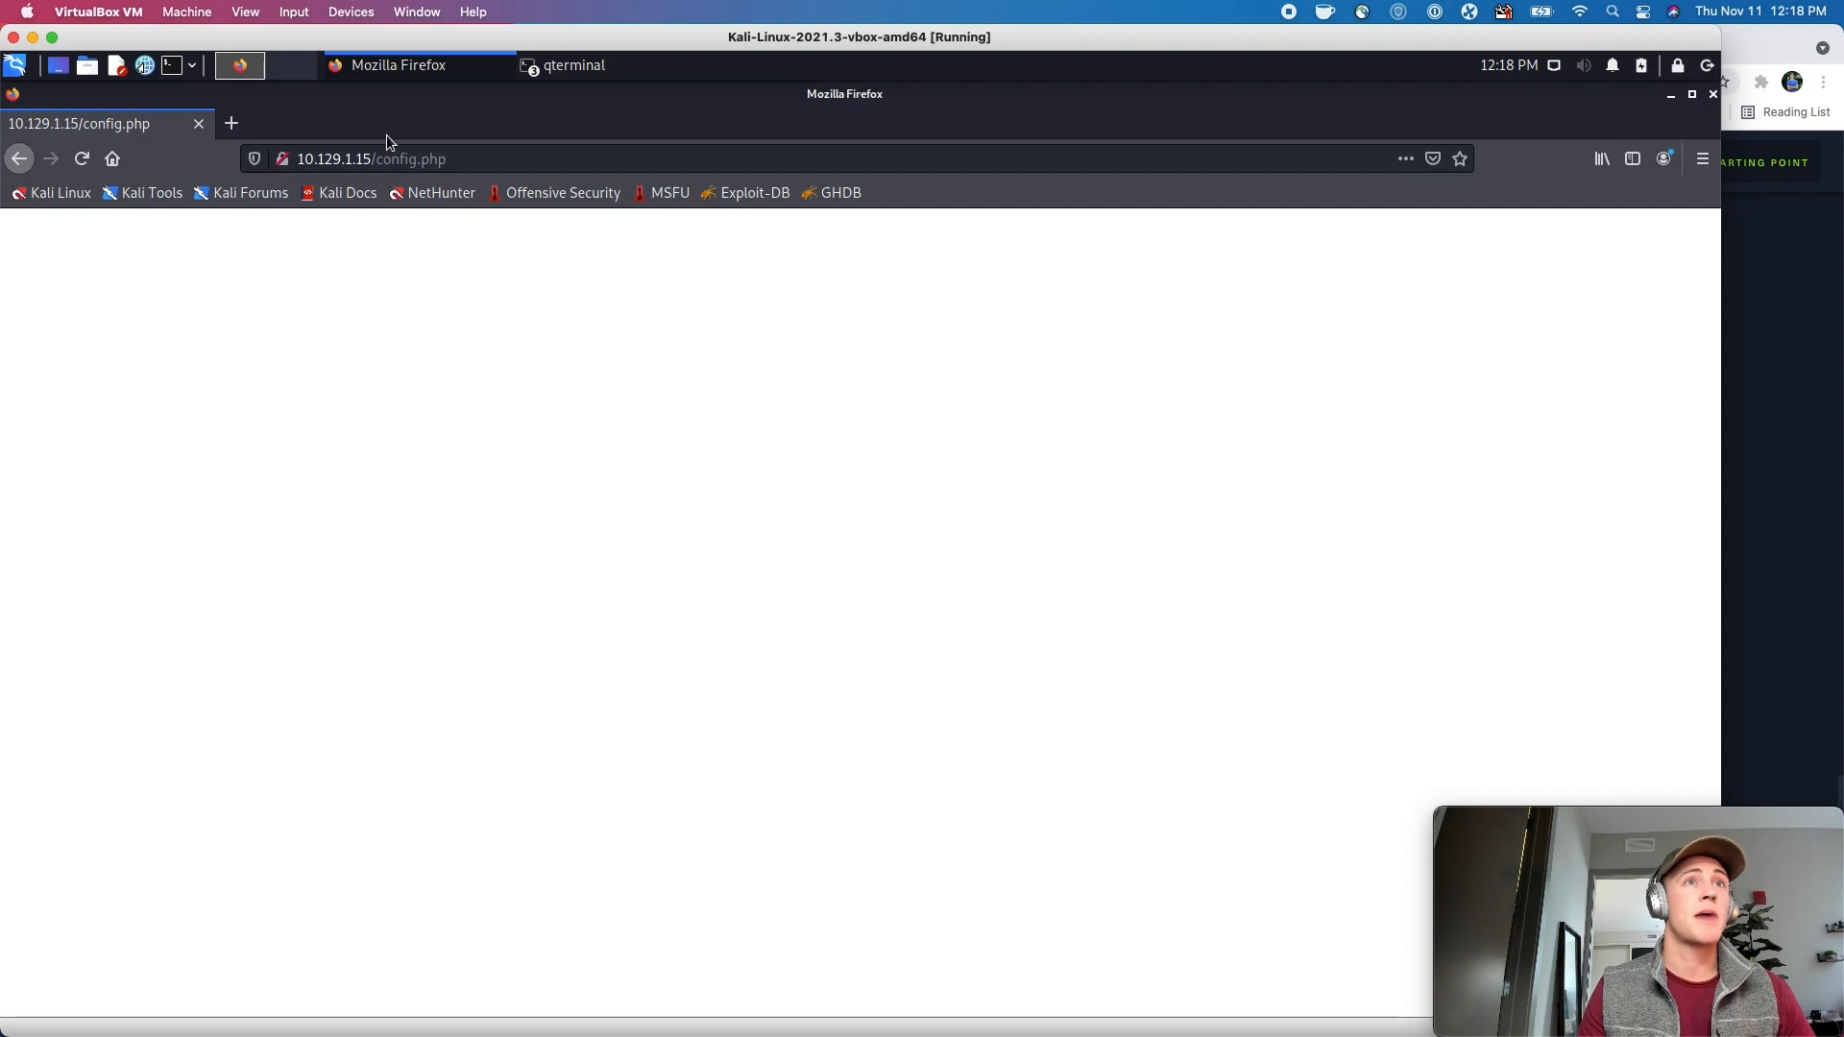
{"action": "left_click", "coordinate": [372, 158]}
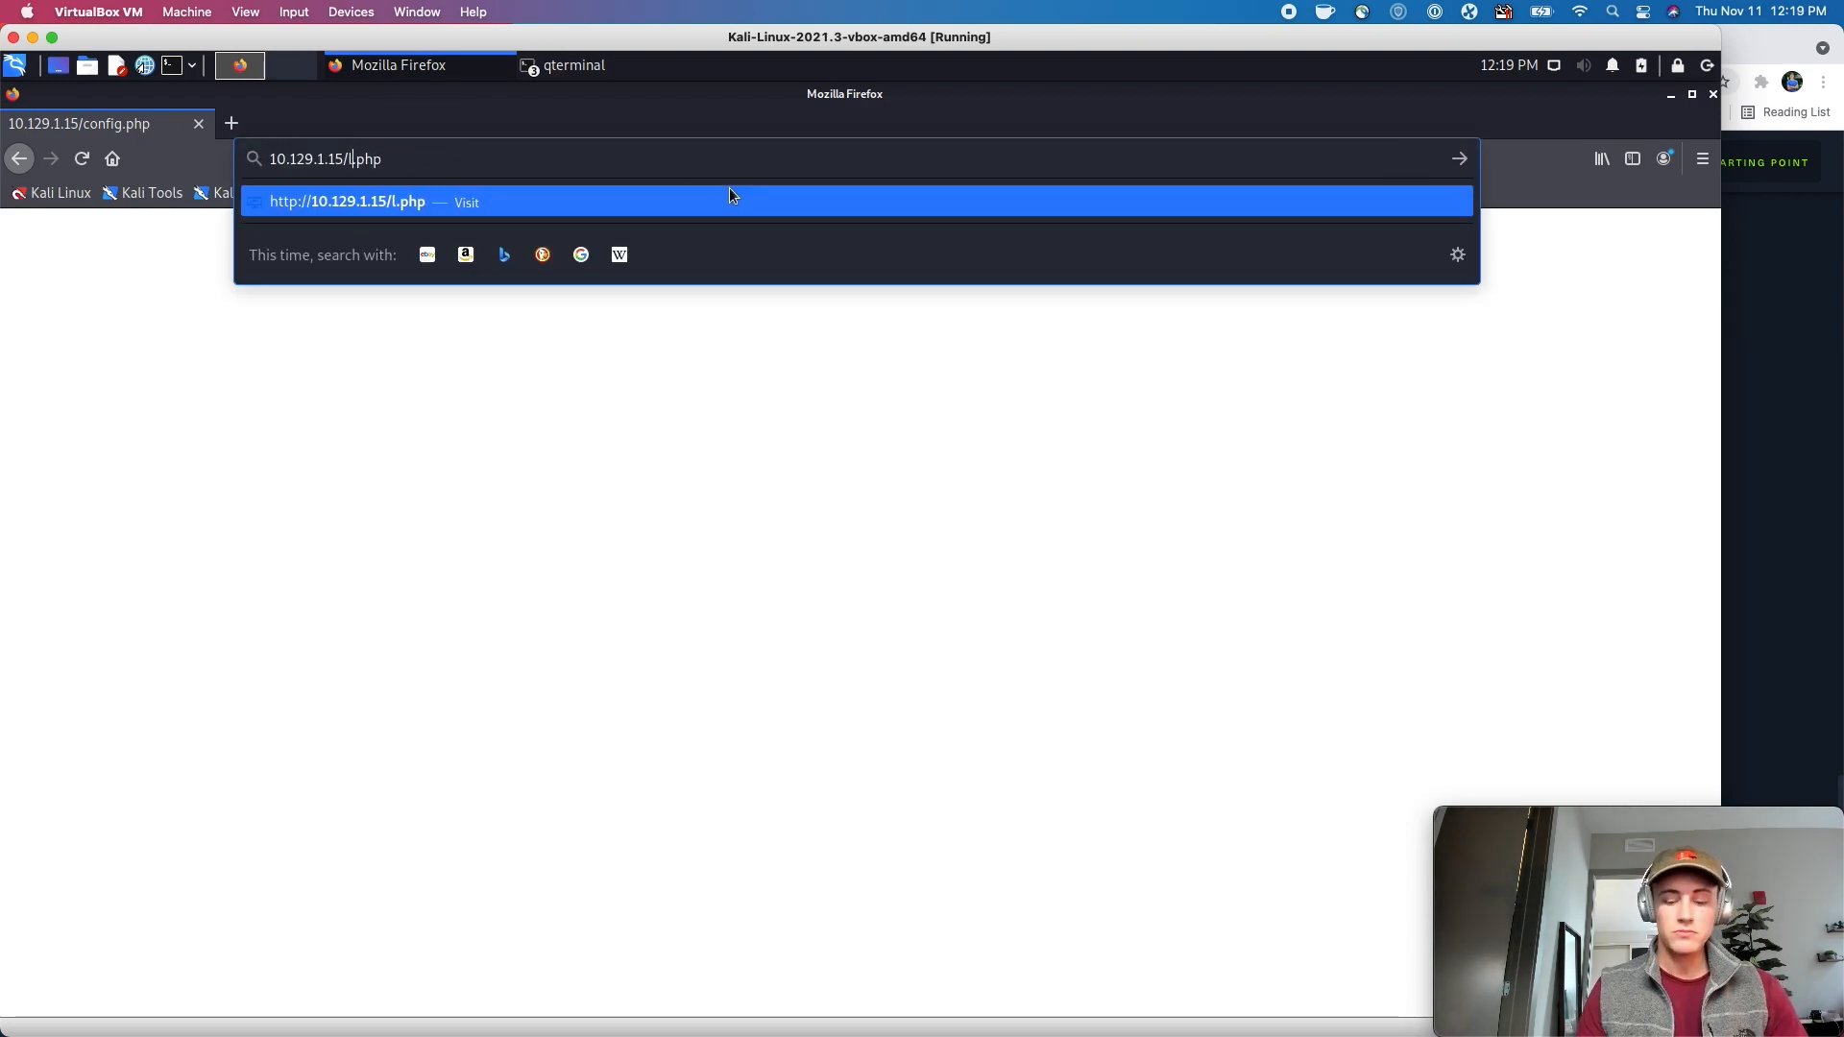
{"action": "type", "text": "ogin"}
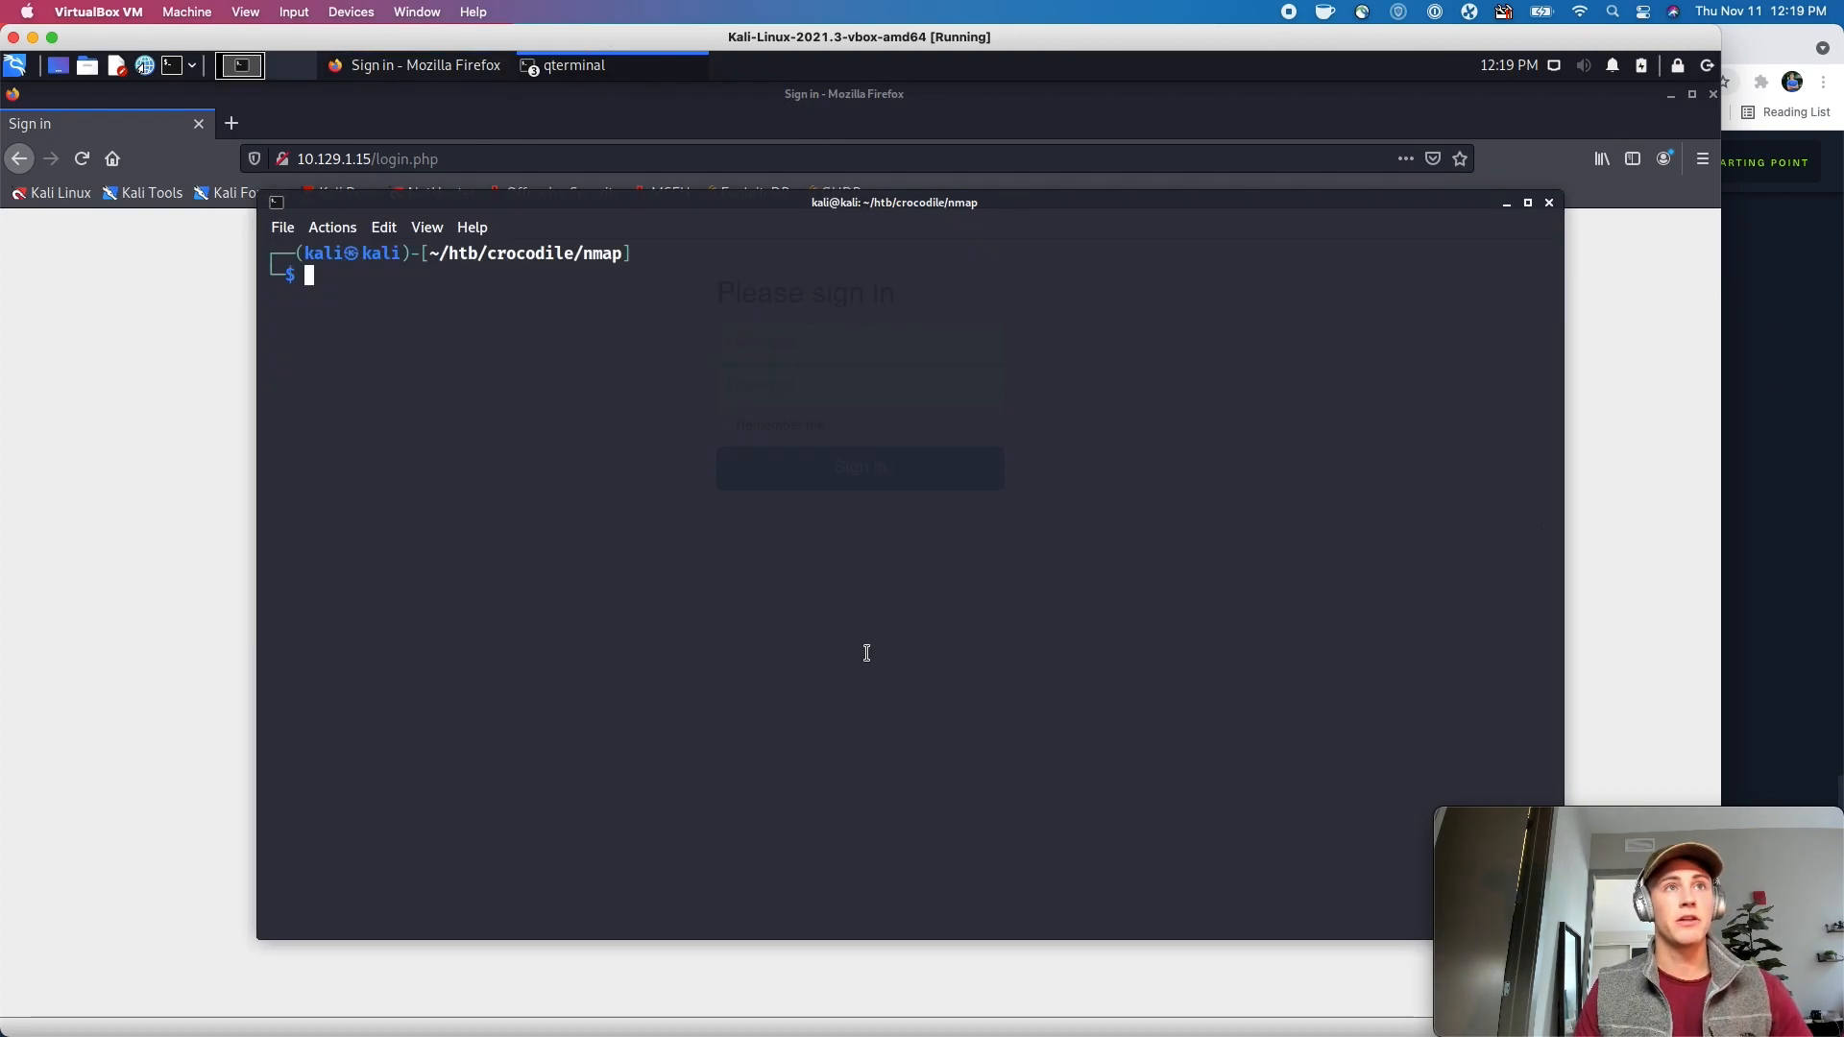
List the crocodile folder and print allowed.userlist and allowed.userlist.passwd.
{"action": "type", "text": "ls"}
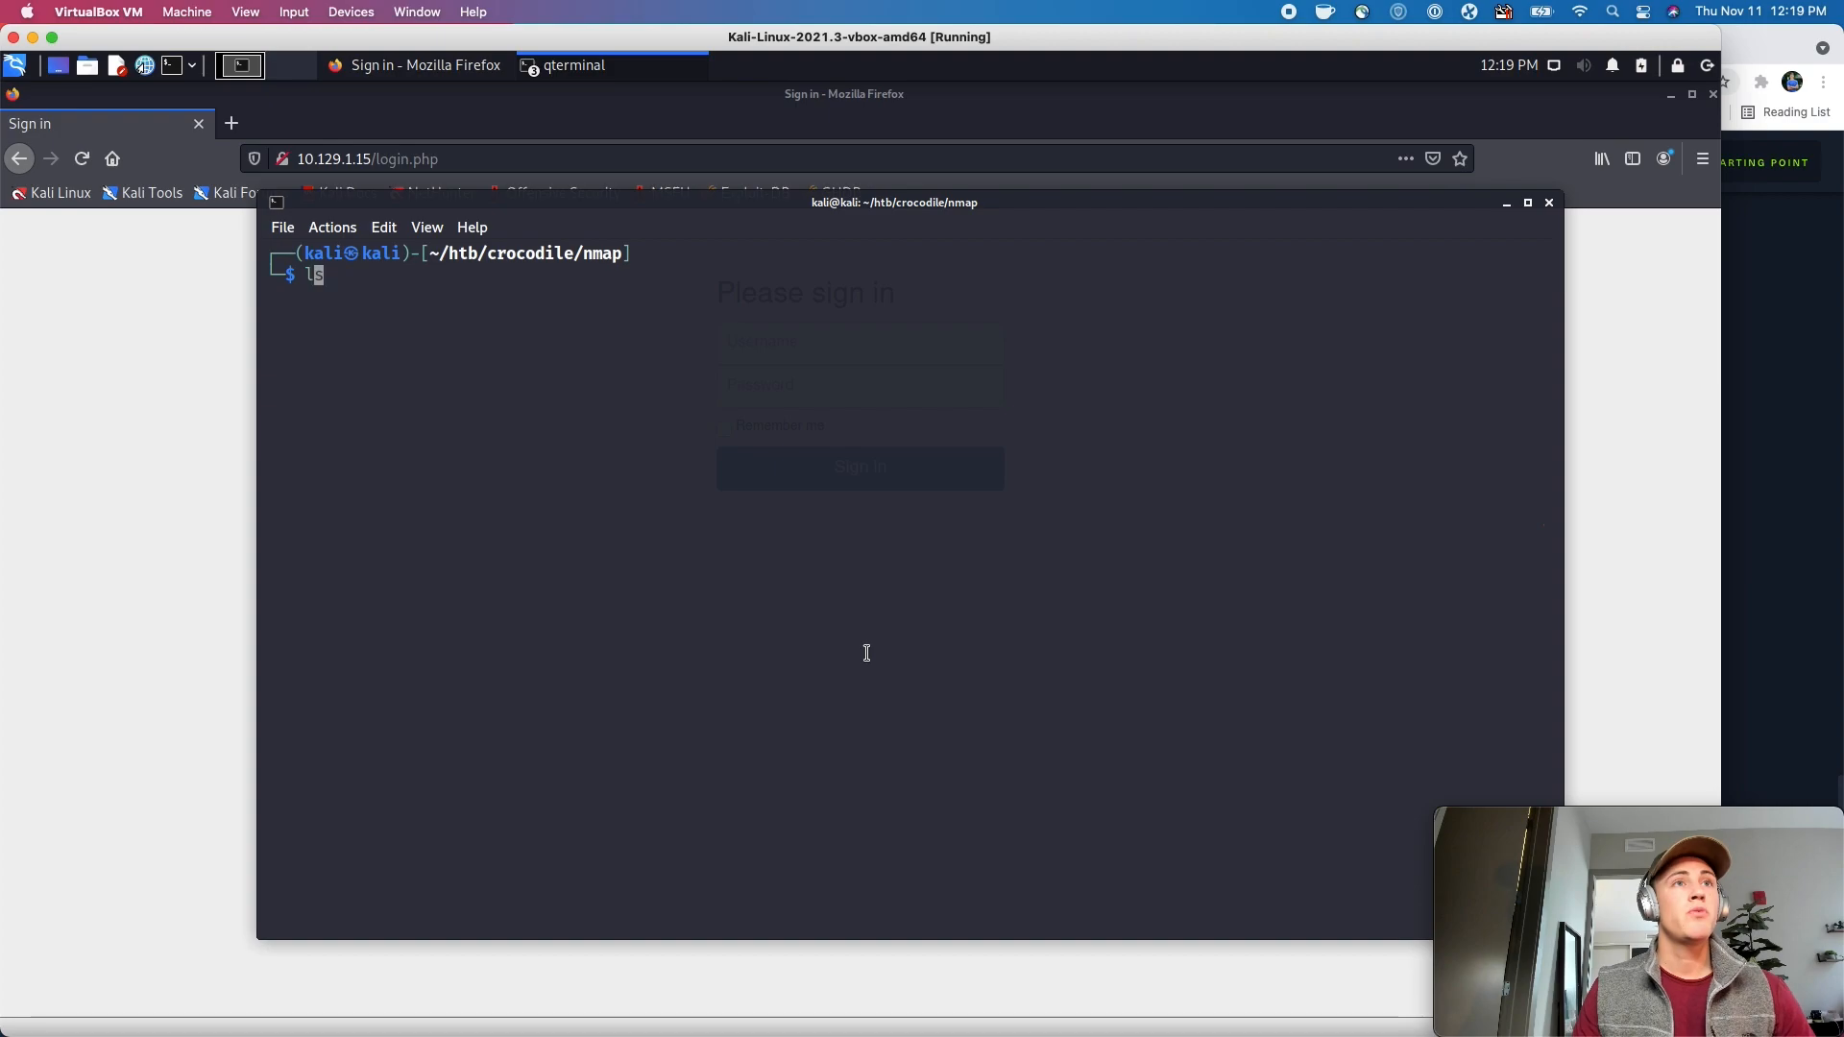
{"action": "type", "text": "cd //"}
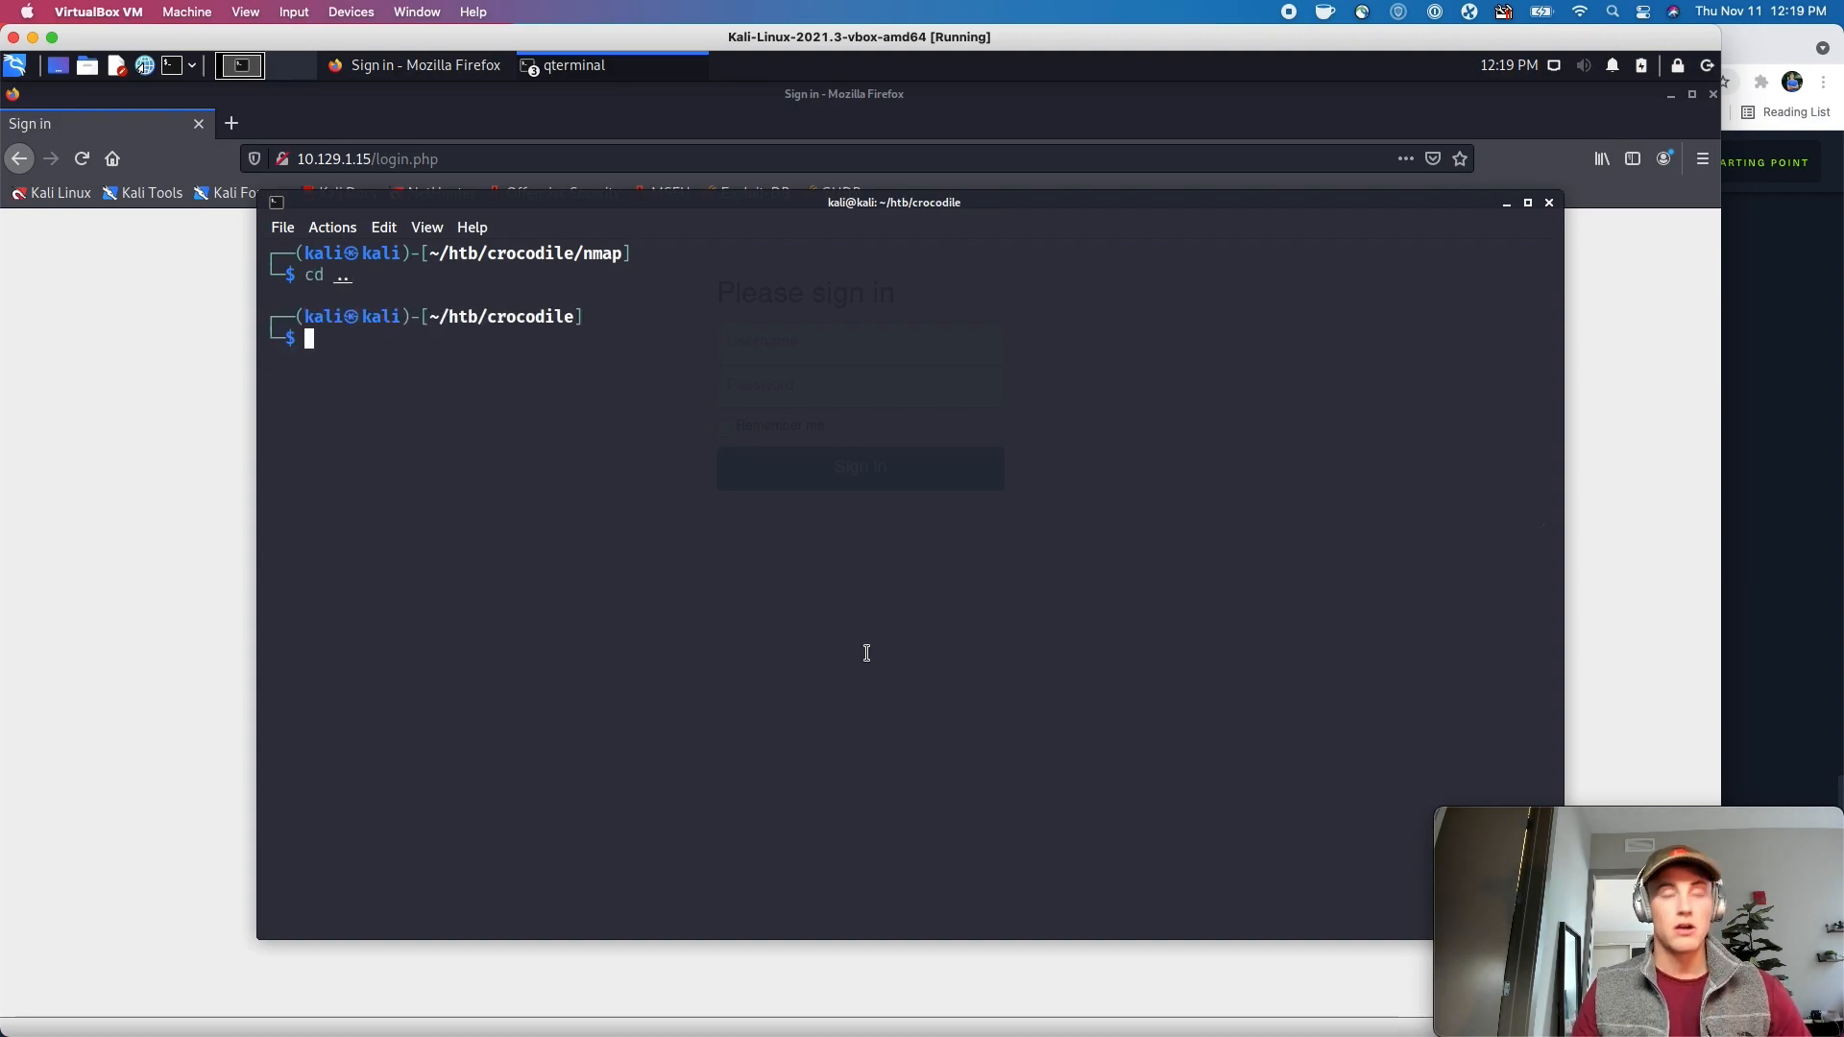
{"action": "type", "text": "cat allowed.userlist.passwd"}
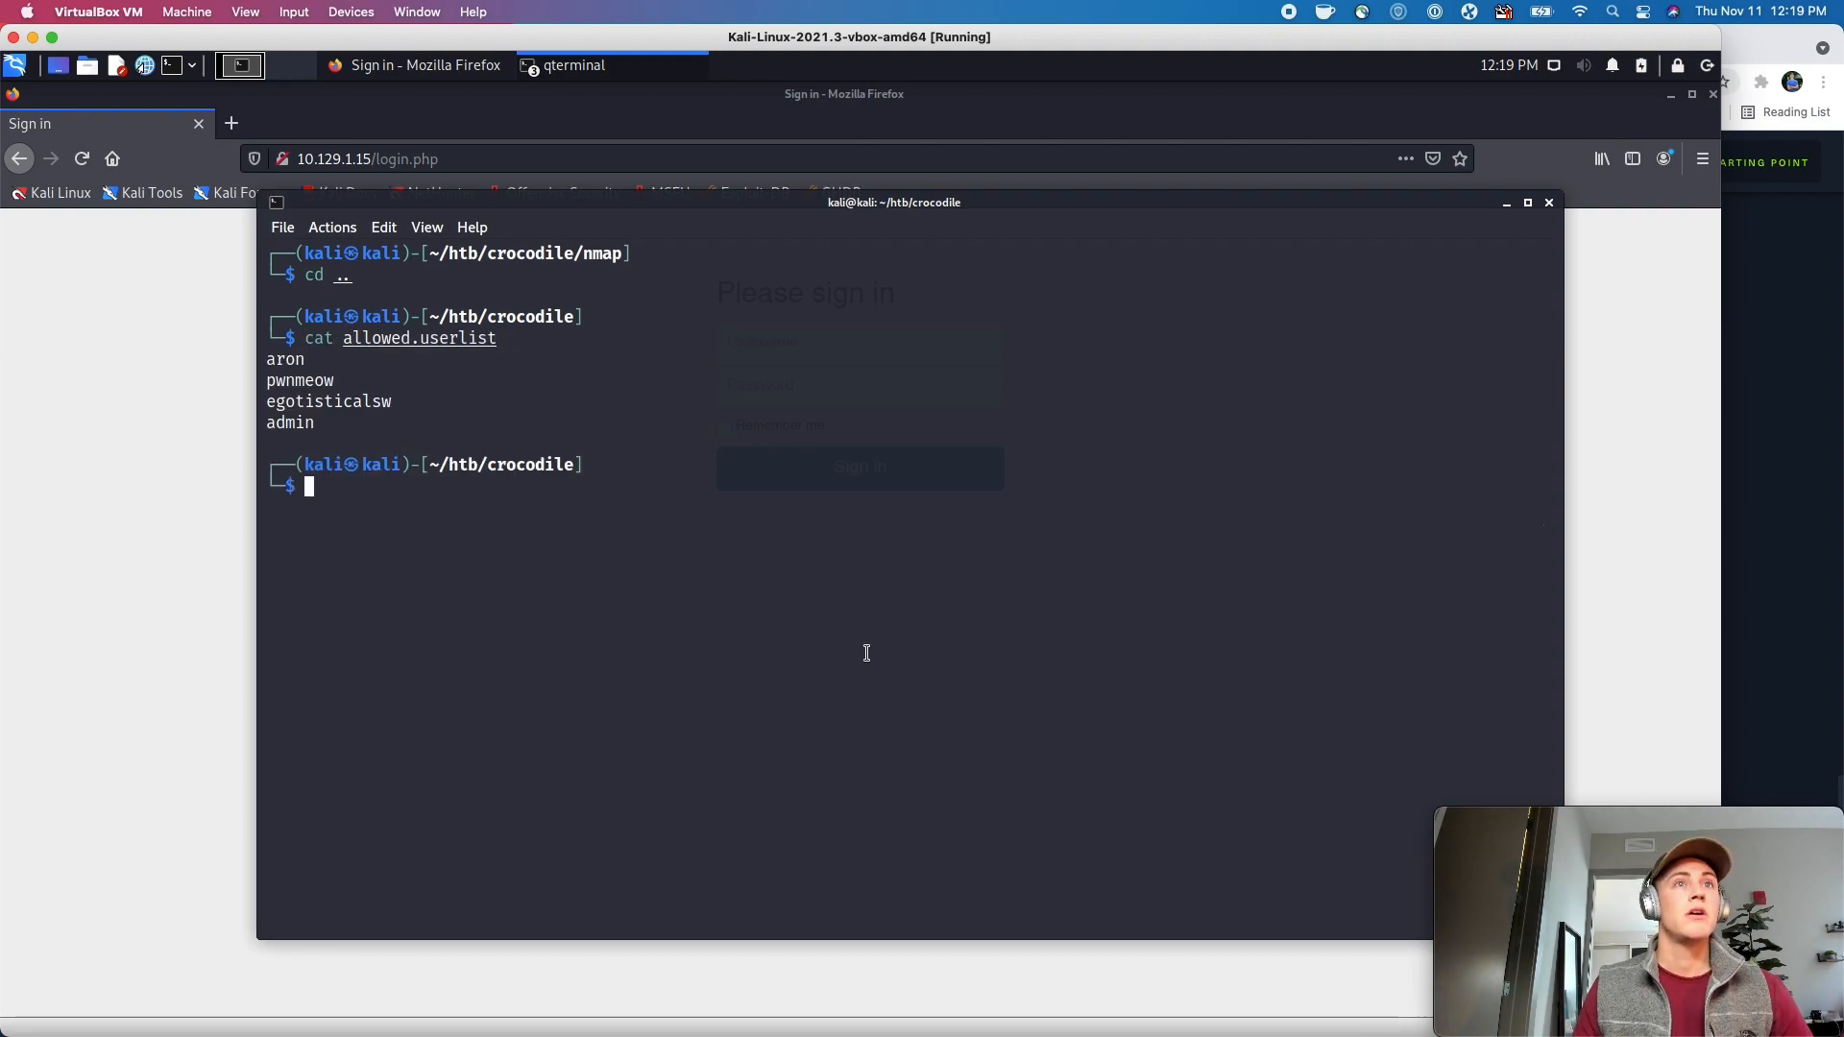
{"action": "type", "text": "cat allowed.userlist"}
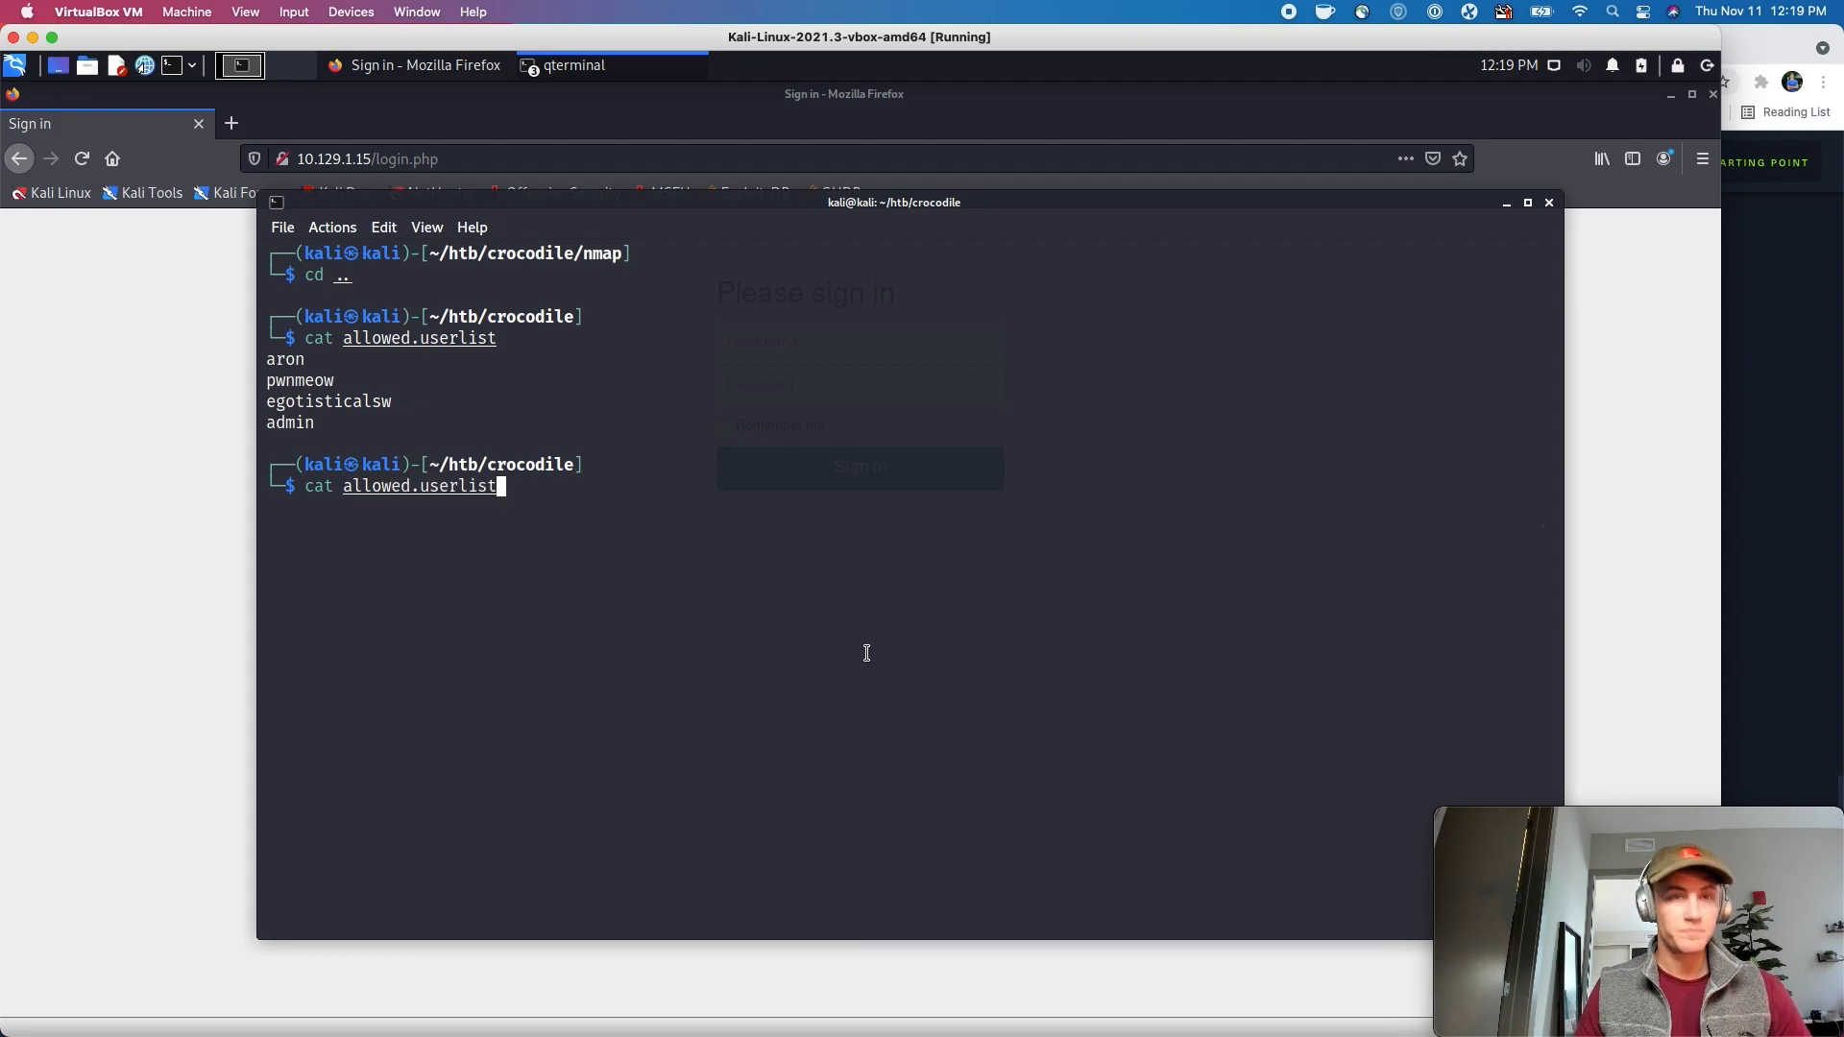
{"action": "type", "text": ".passwd"}
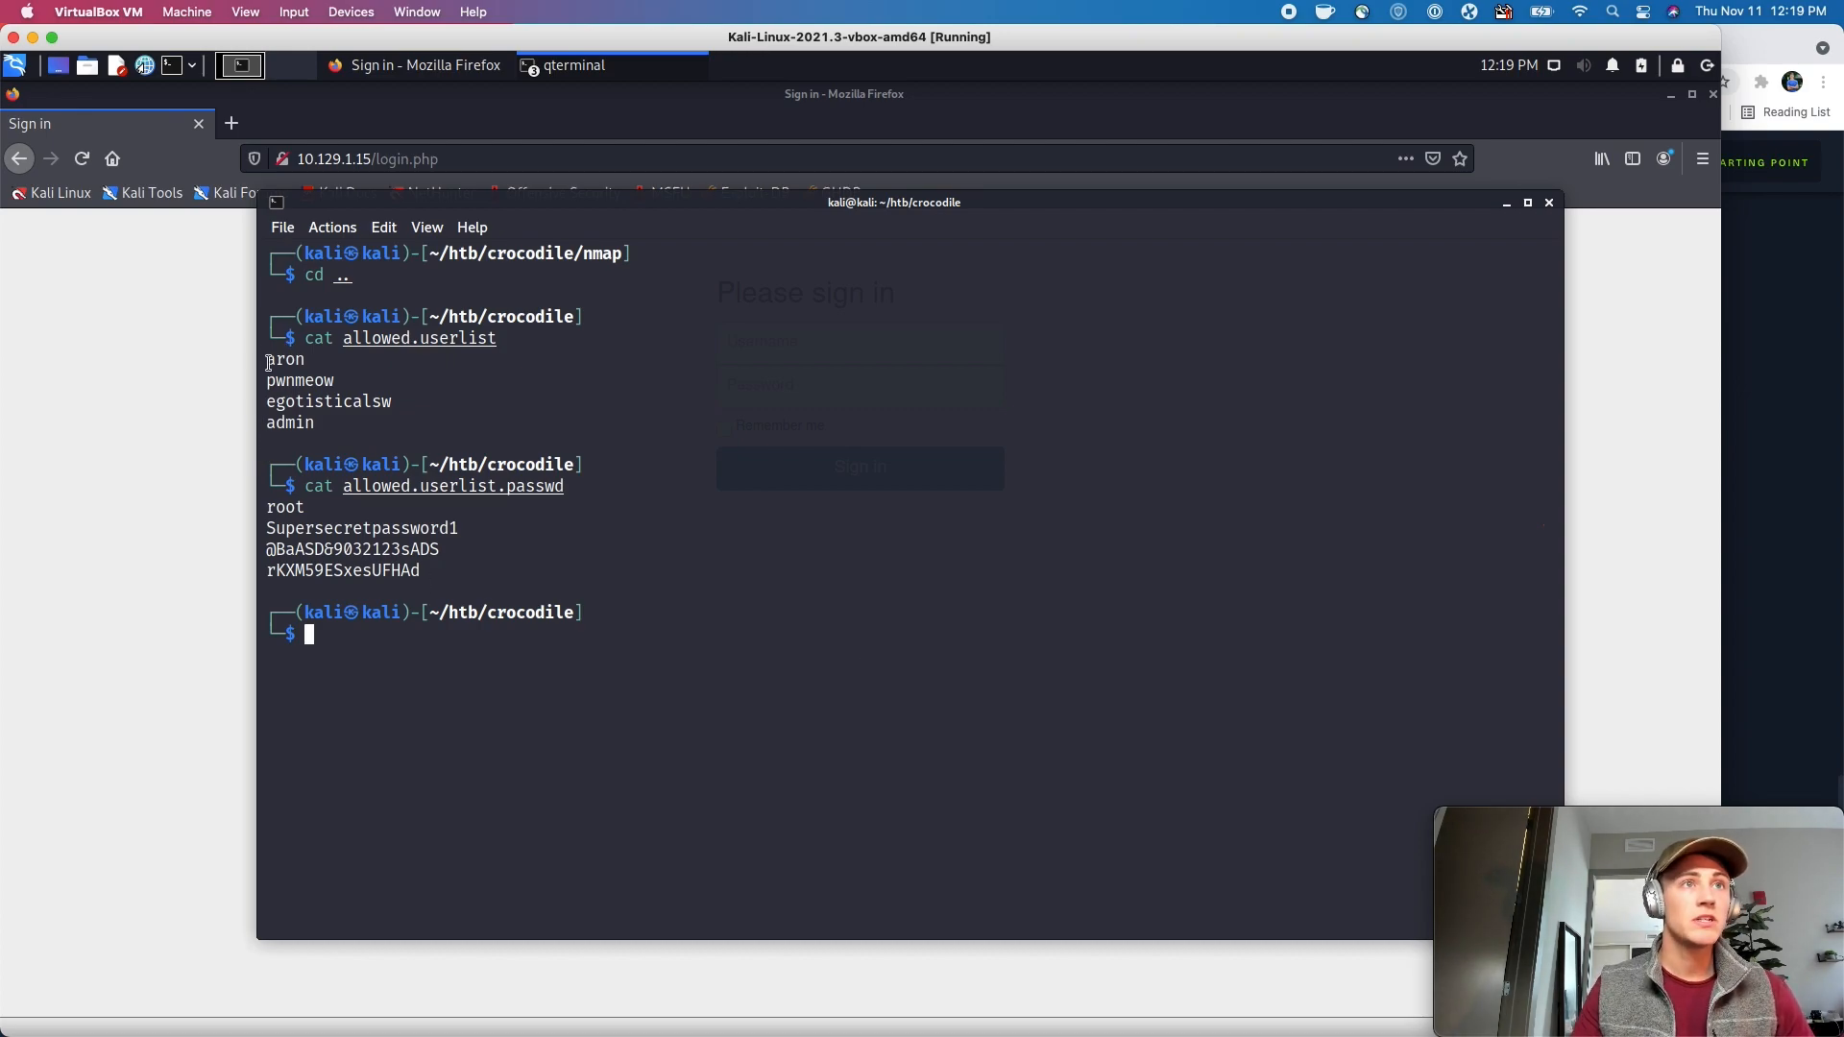
{"action": "double_click", "coordinate": [283, 358]}
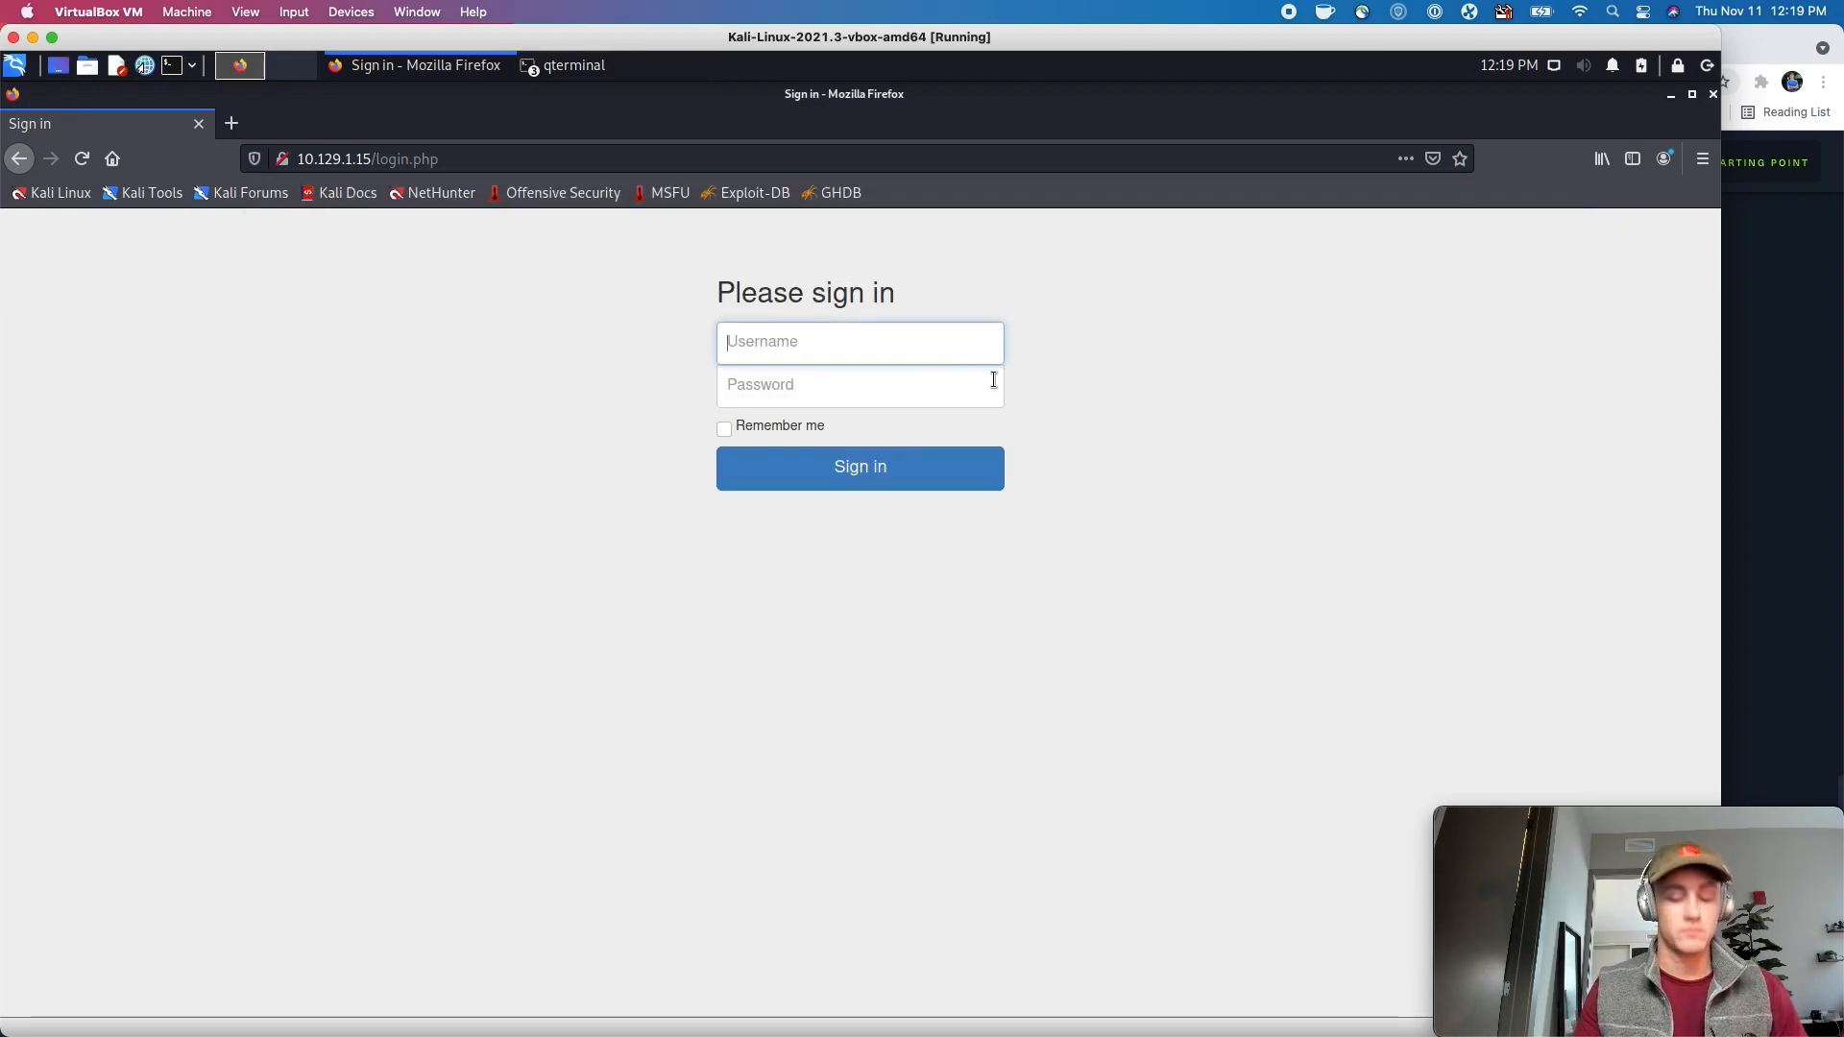
Try signing in as admin using a password from the terminal's list.
{"action": "type", "text": "aron"}
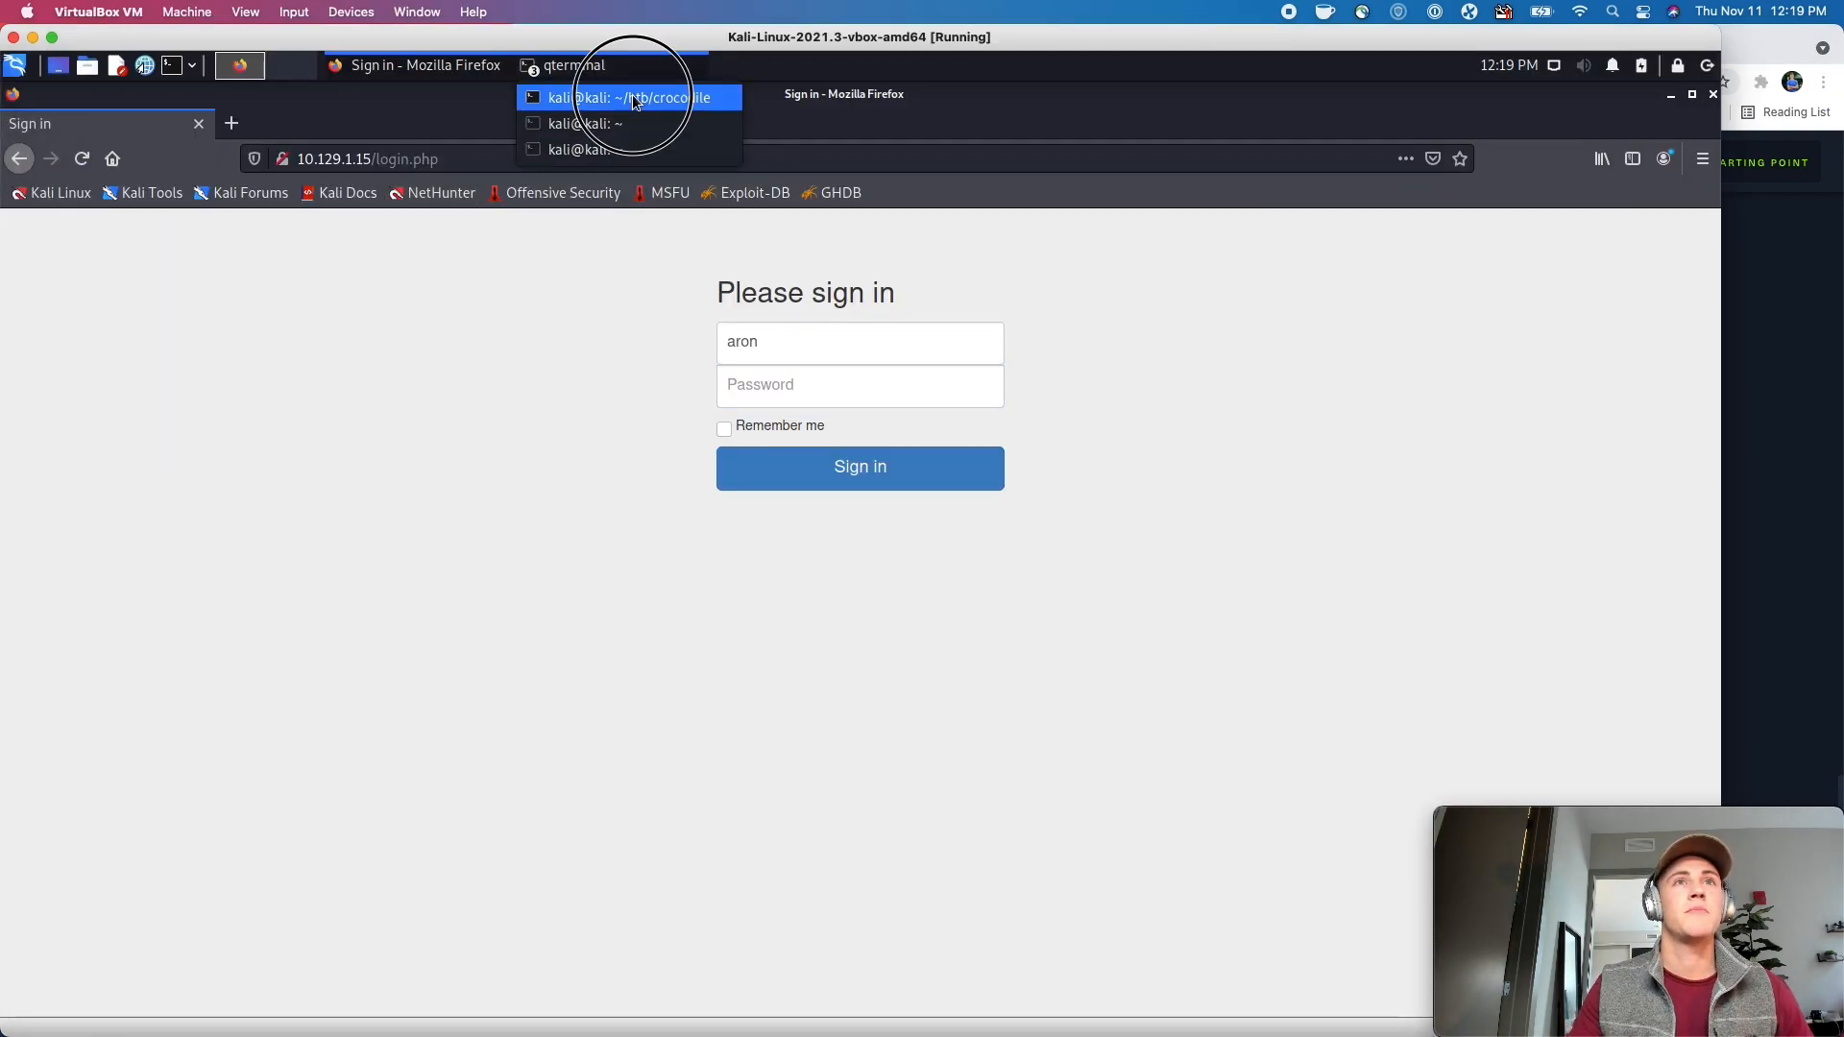
{"action": "left_click", "coordinate": [629, 98]}
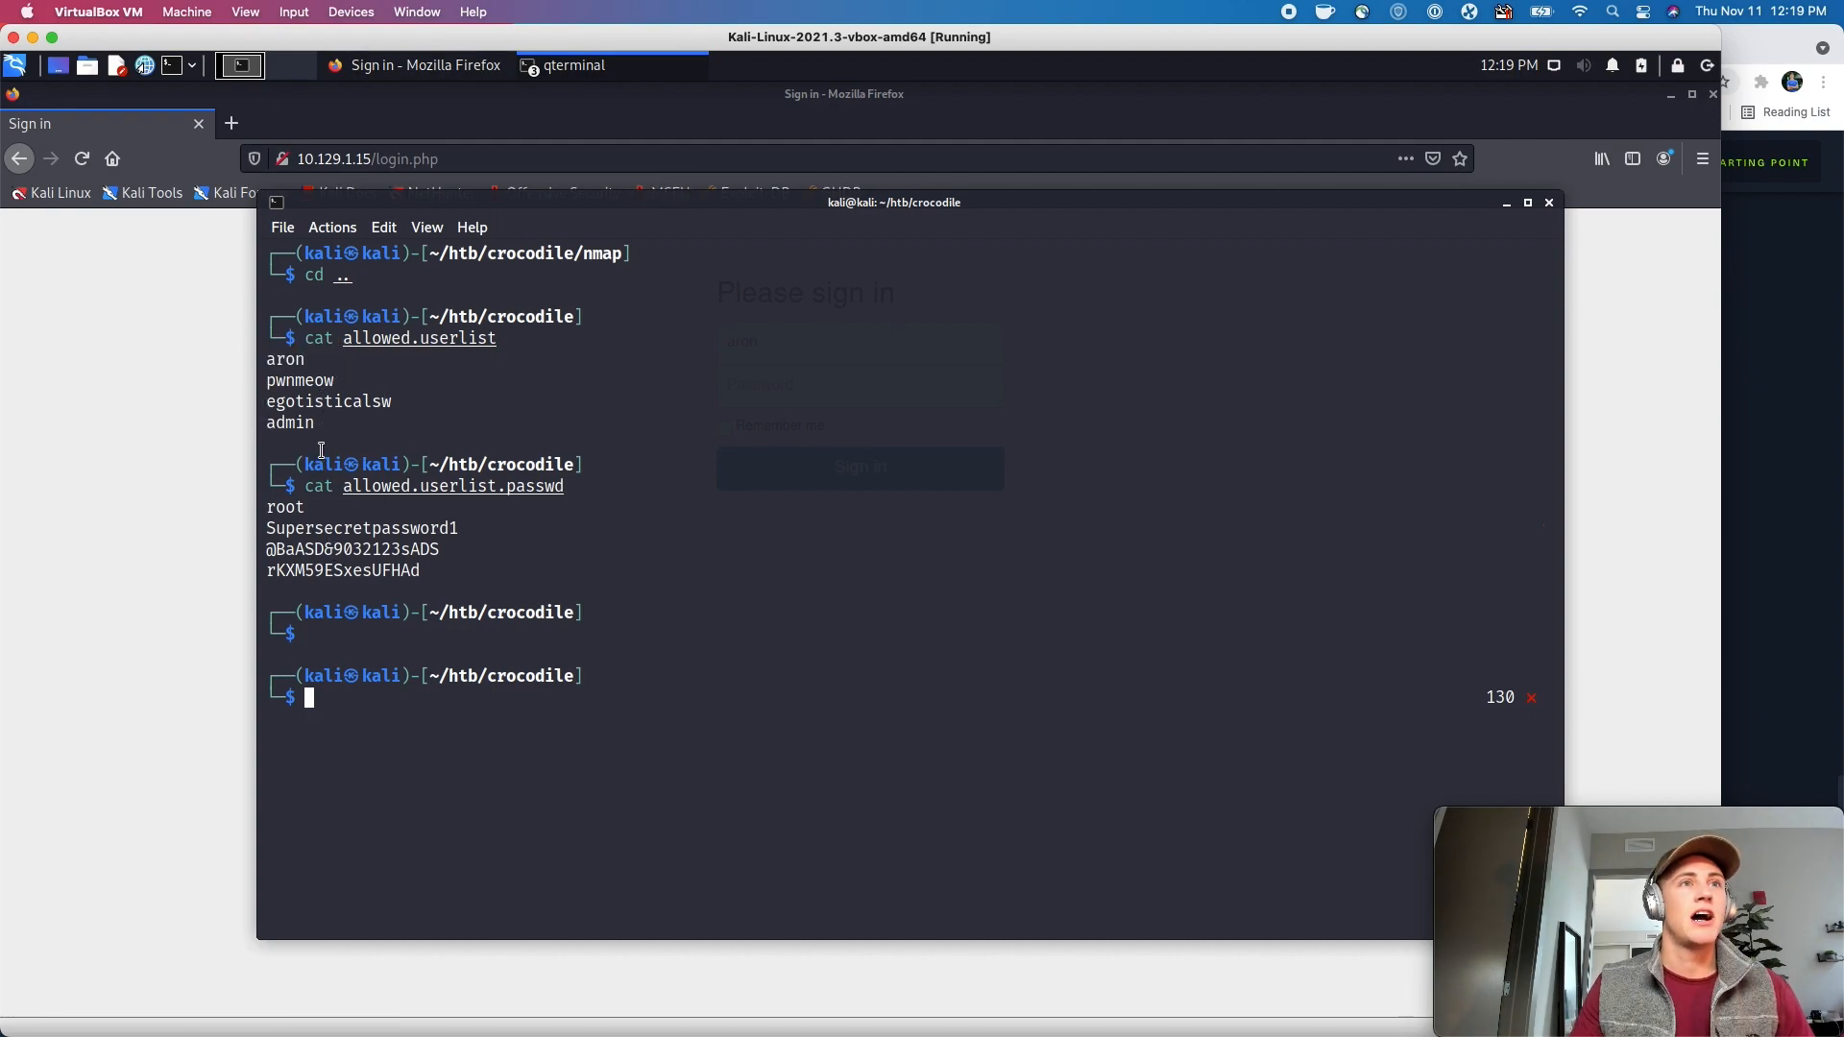
{"action": "double_click", "coordinate": [288, 424]}
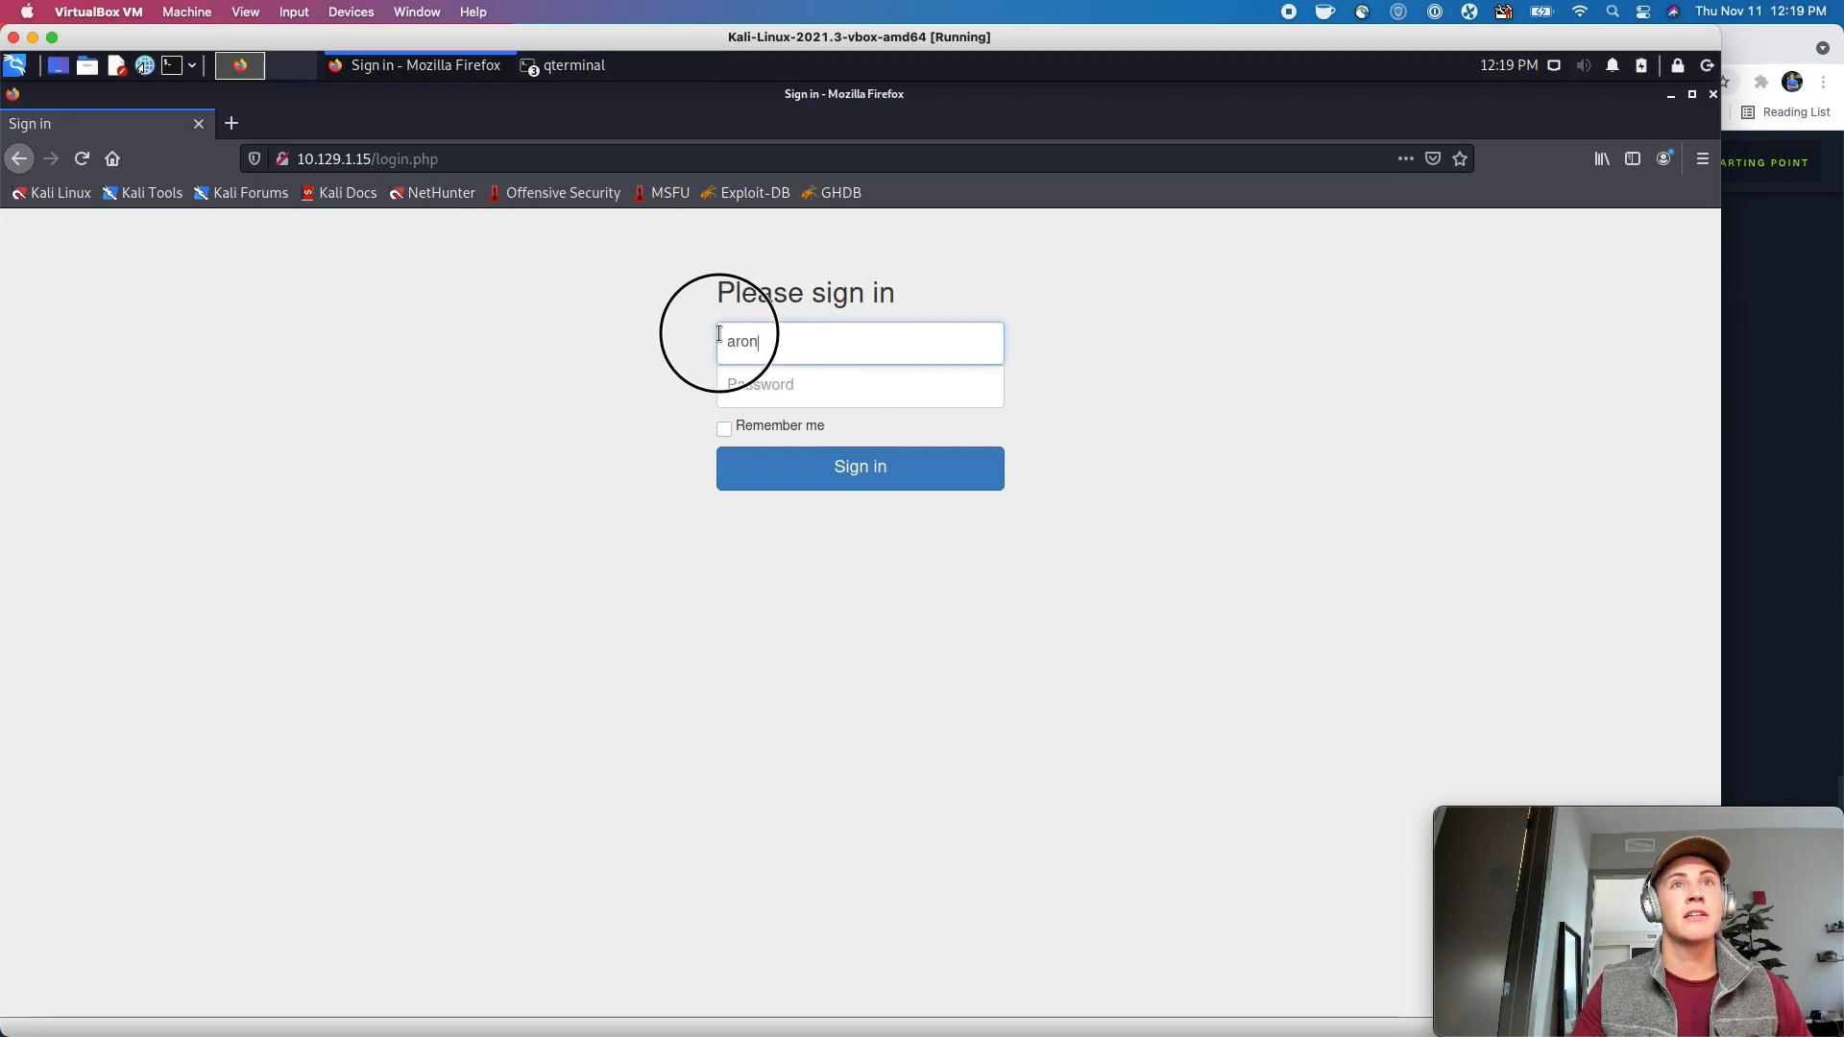
{"action": "type", "text": "admin"}
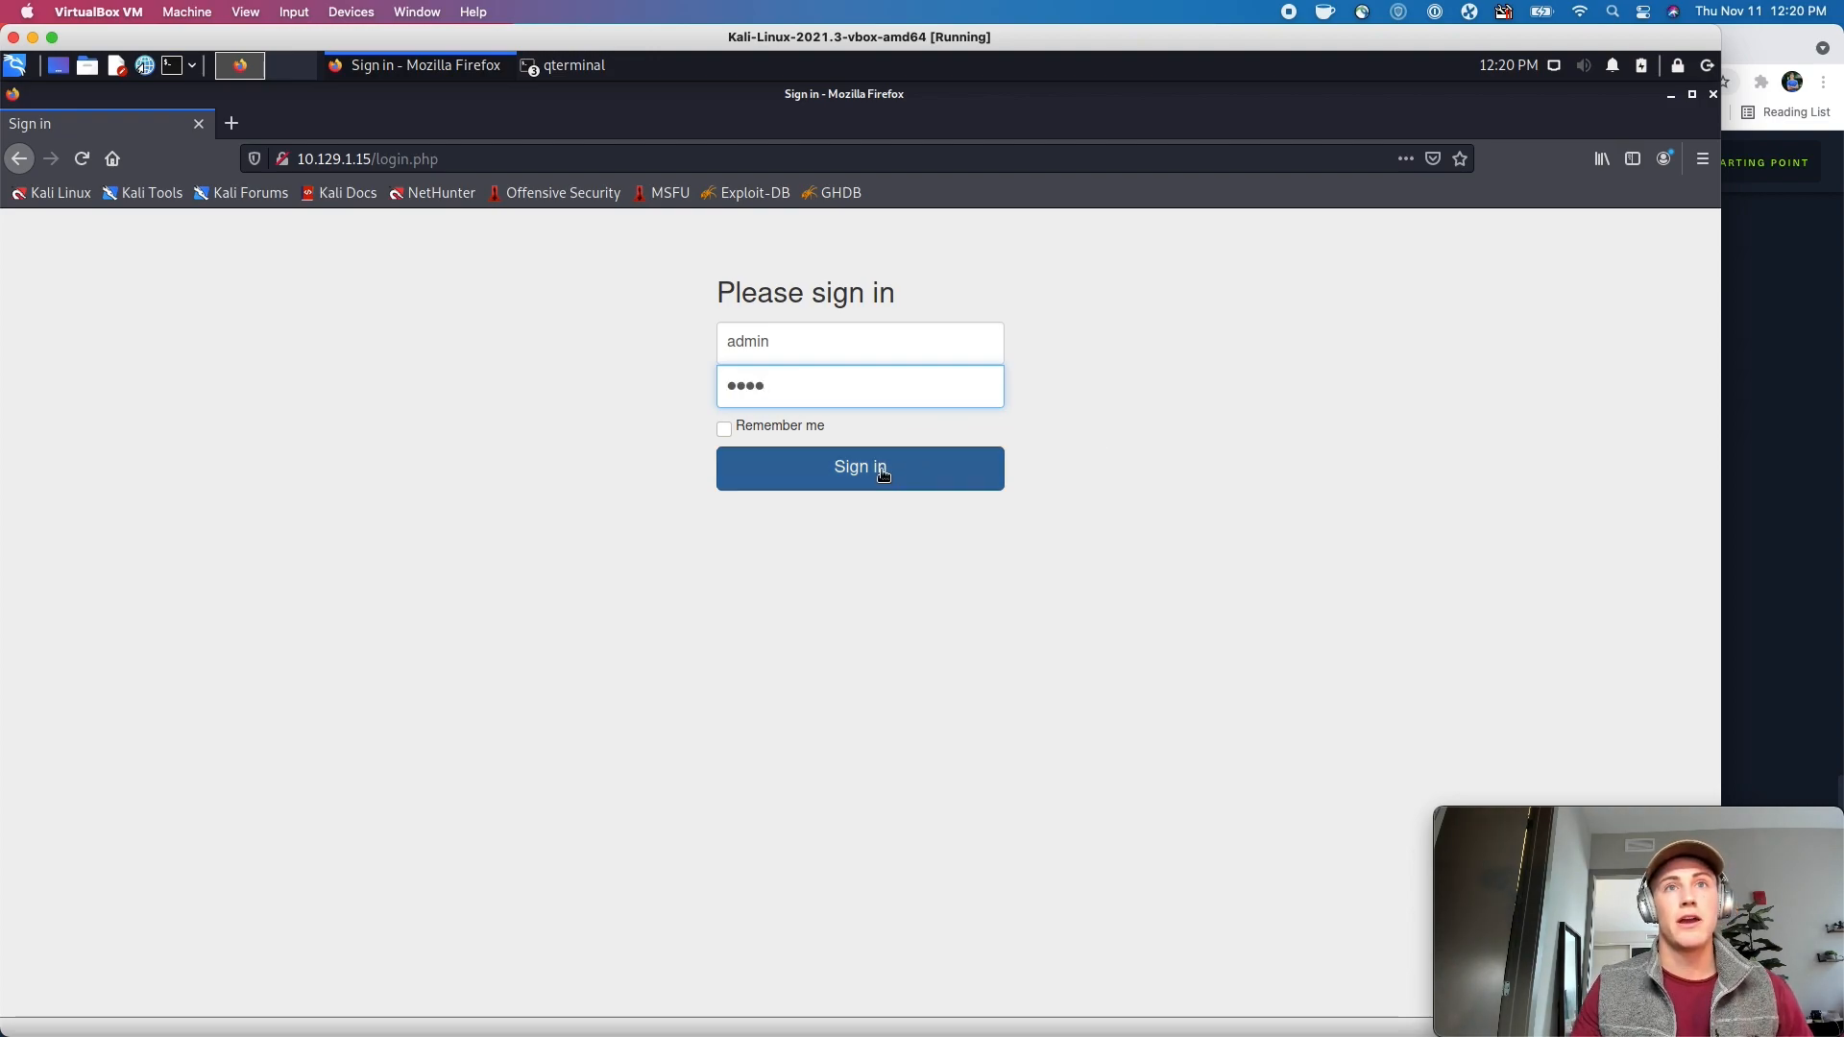
{"action": "left_click", "coordinate": [858, 467]}
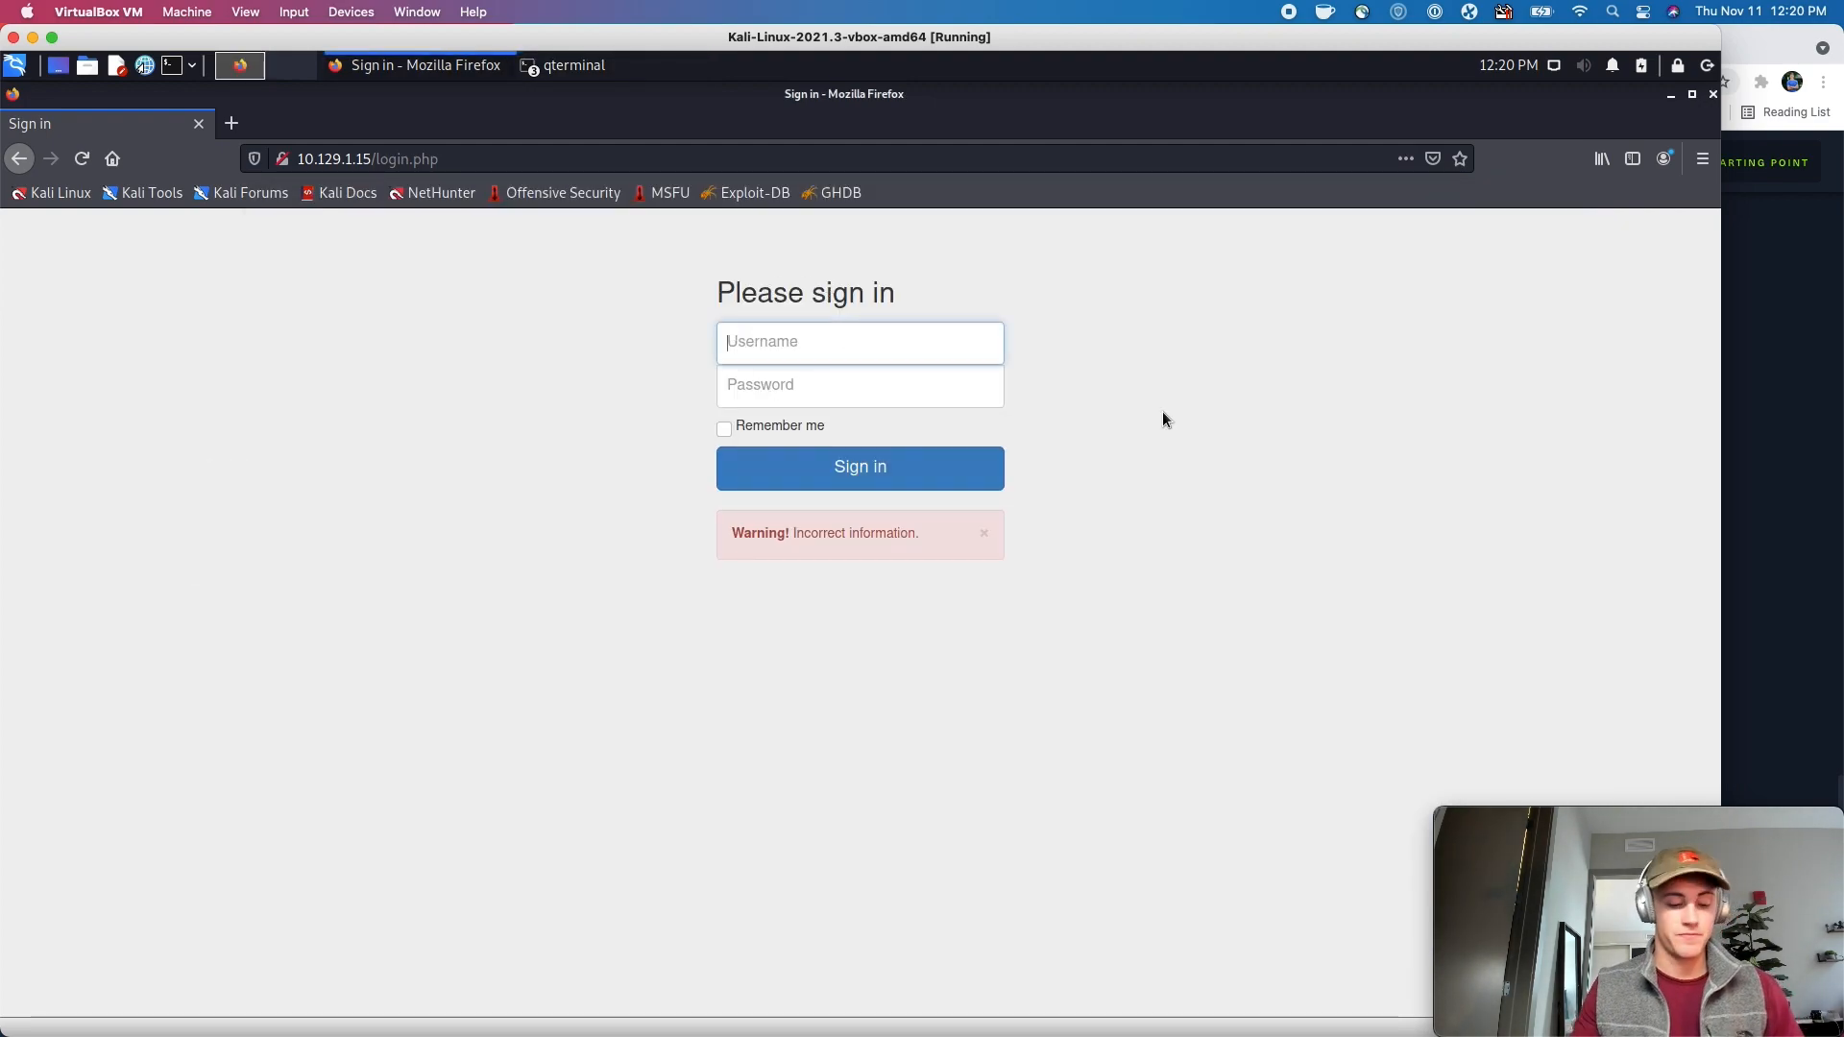
Retry admin with other listed passwords until sign-in reaches the dashboard.
{"action": "type", "text": "admin"}
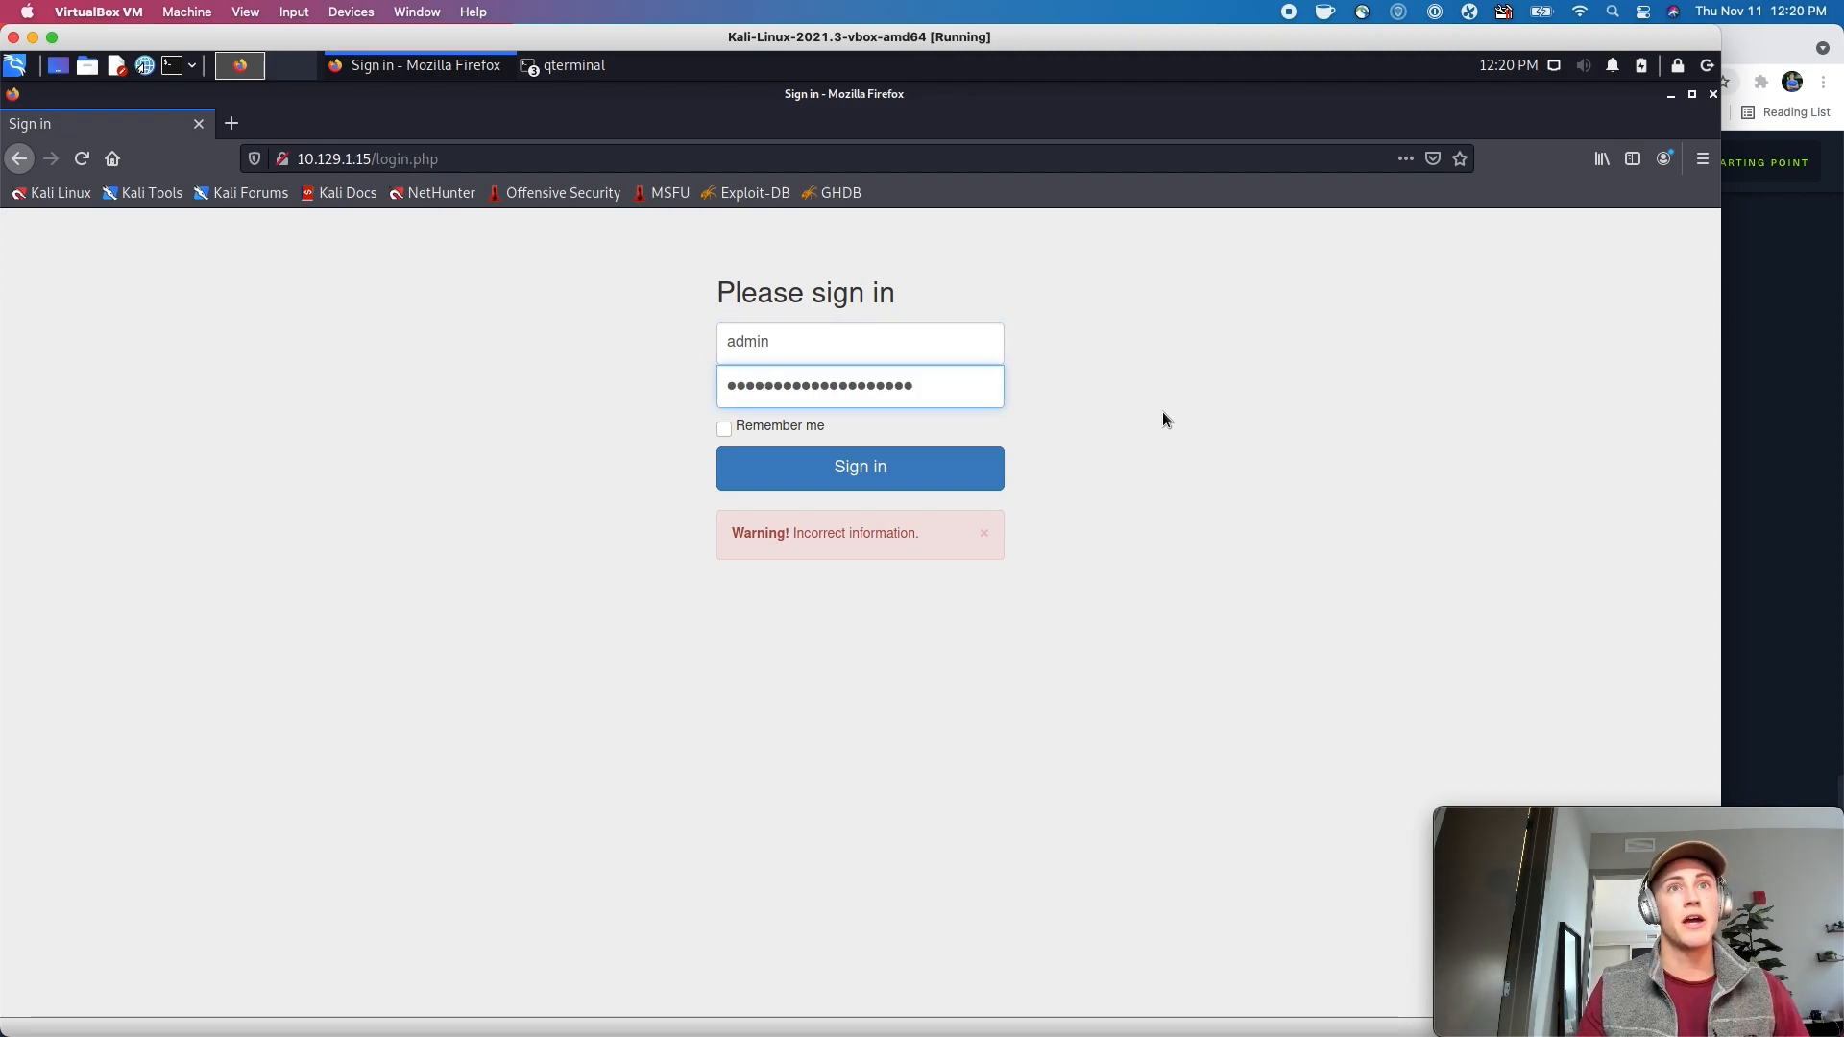
{"action": "left_click", "coordinate": [859, 467]}
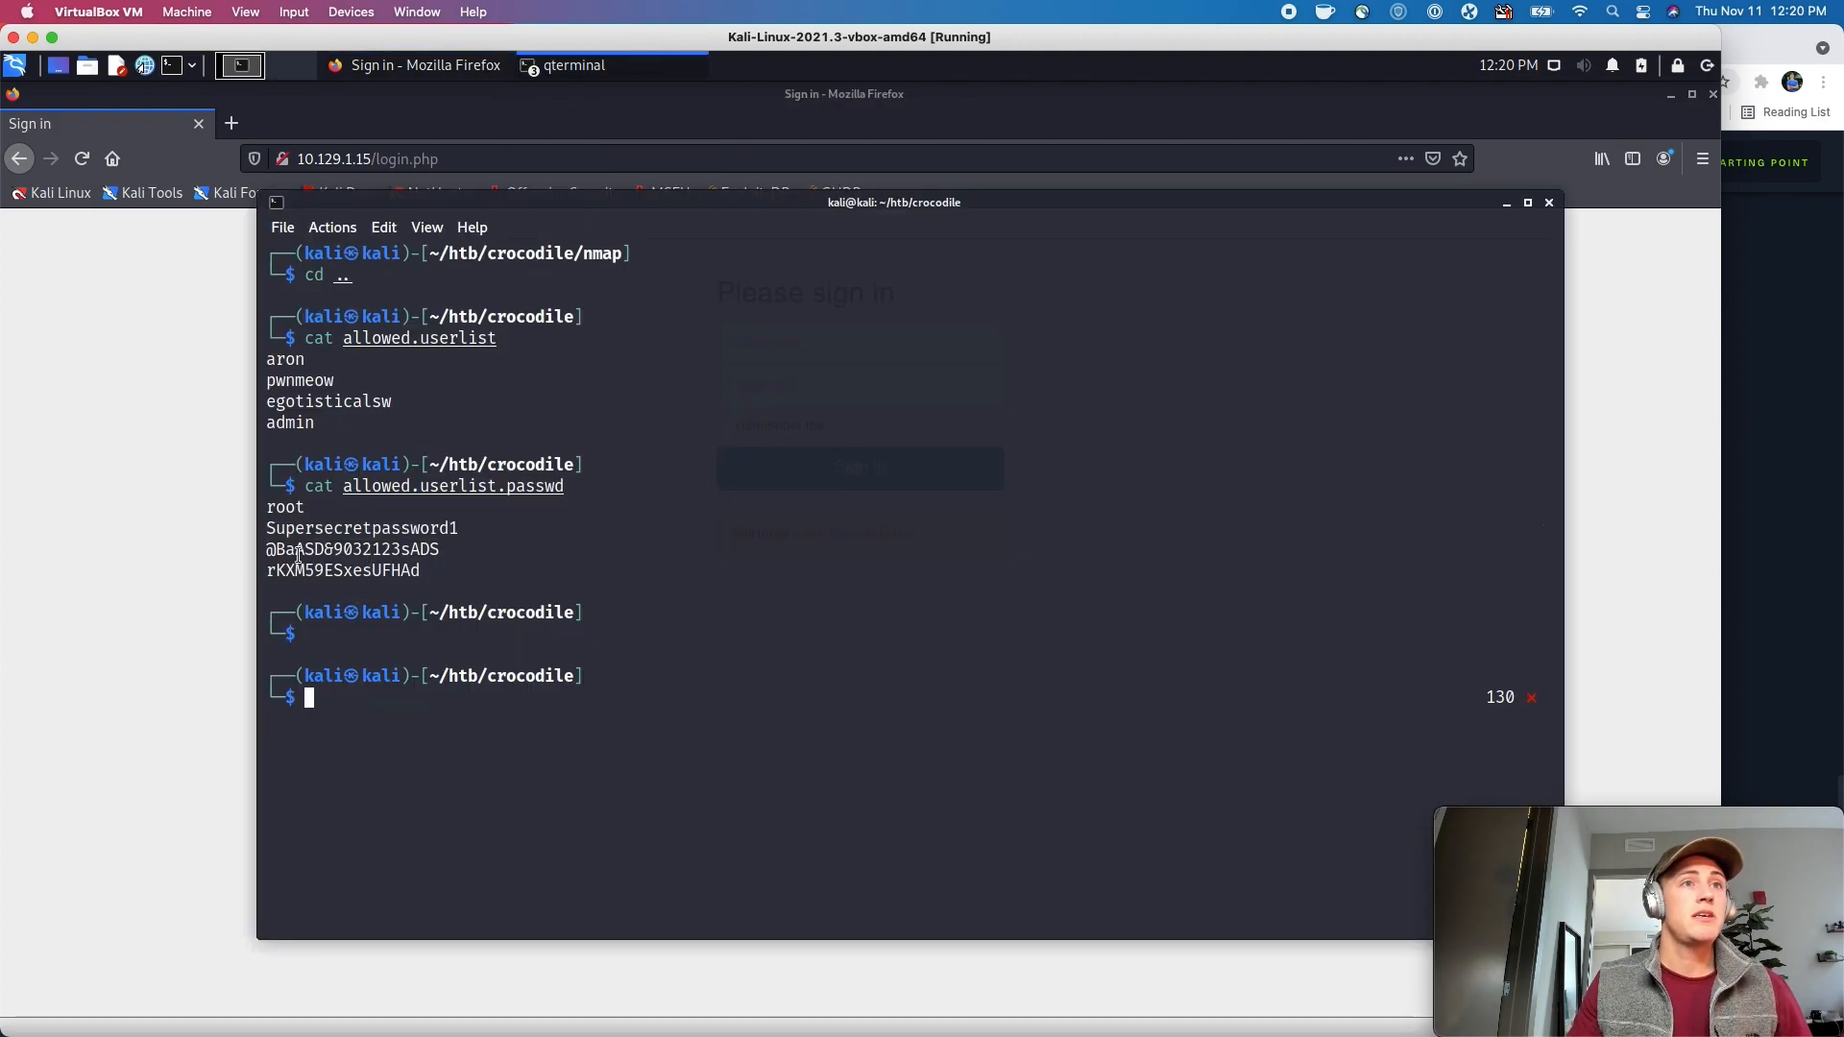
{"action": "double_click", "coordinate": [353, 549]}
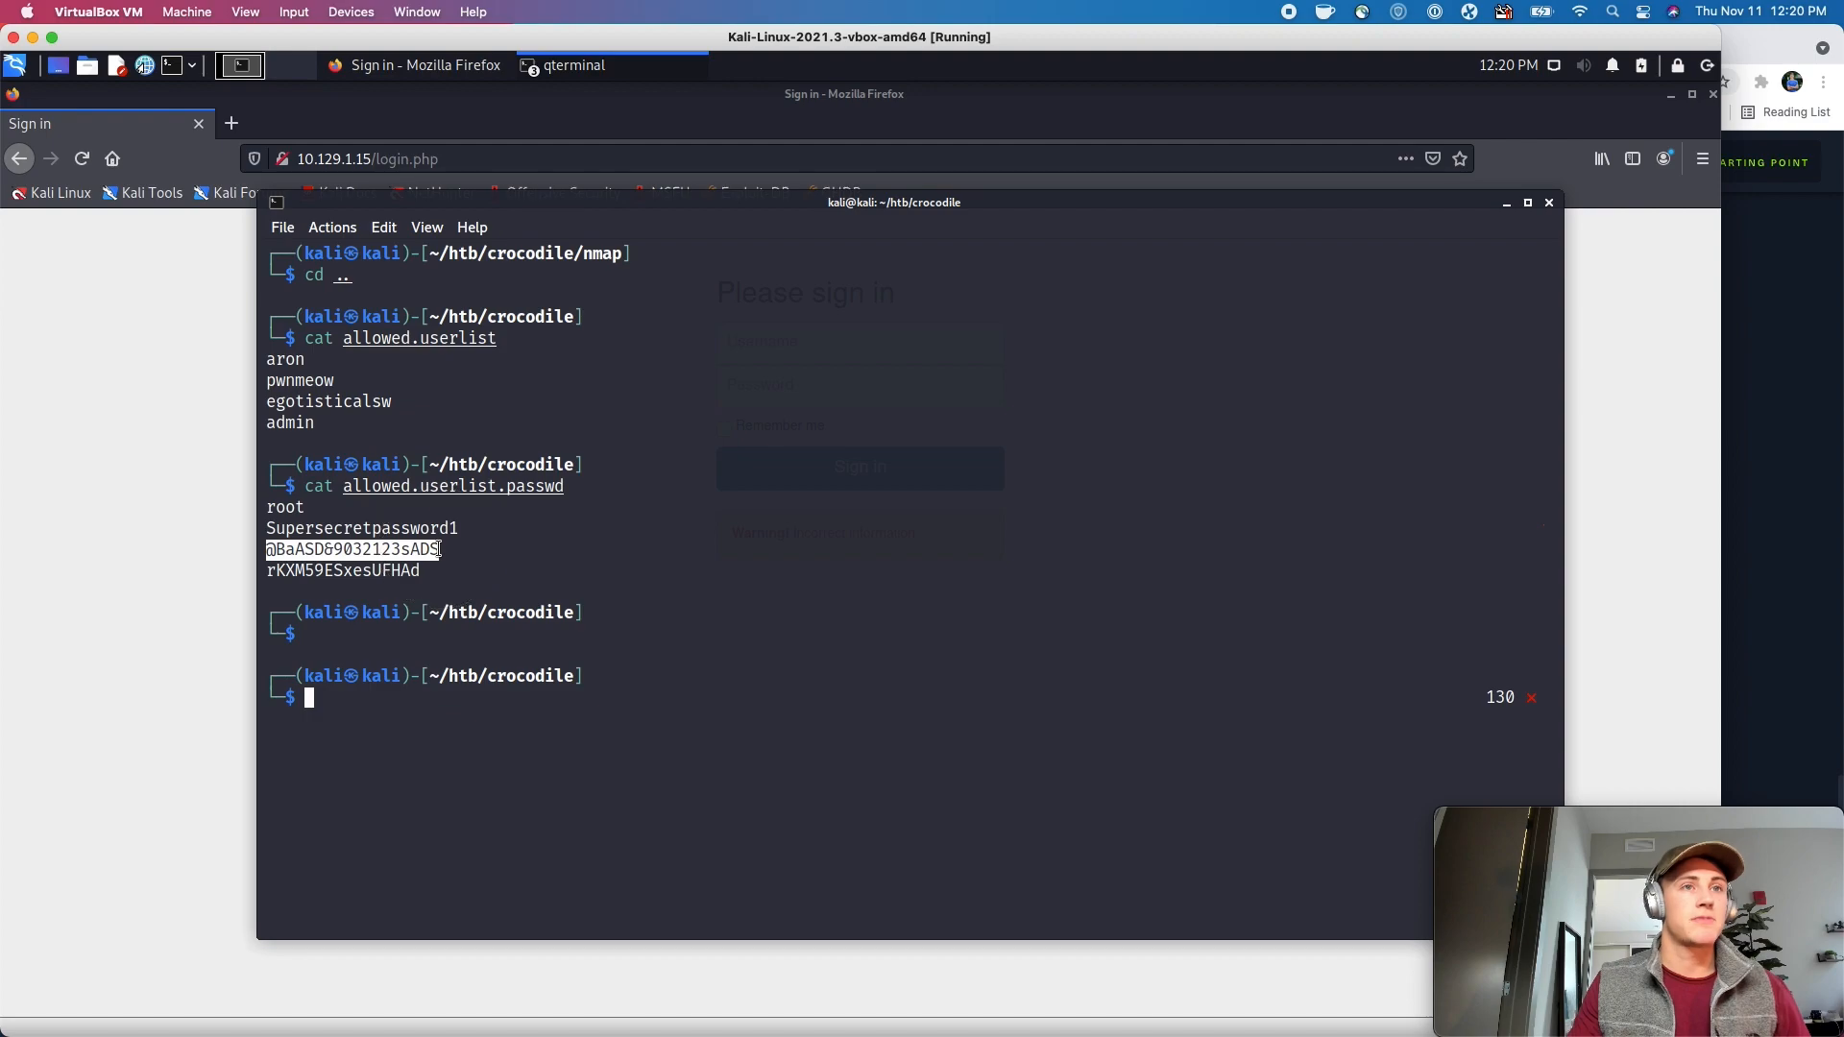
{"action": "left_click", "coordinate": [419, 64]}
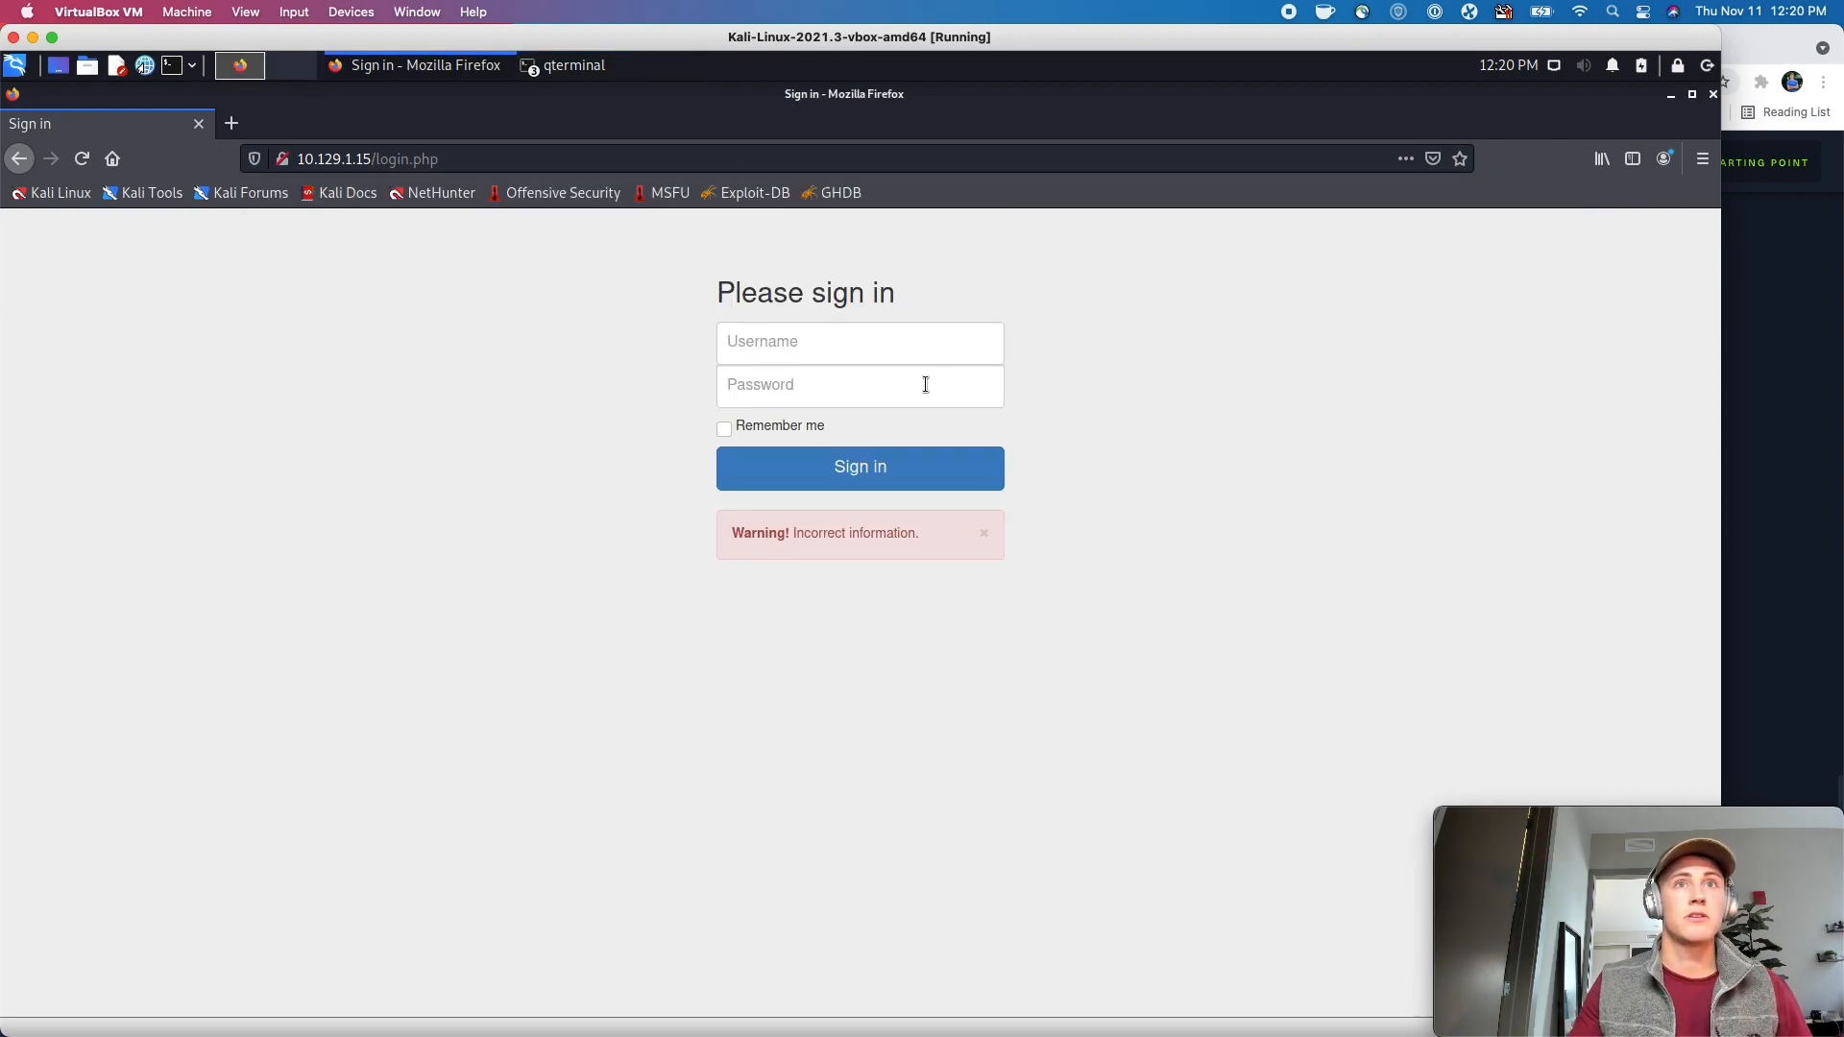
{"action": "type", "text": "admin"}
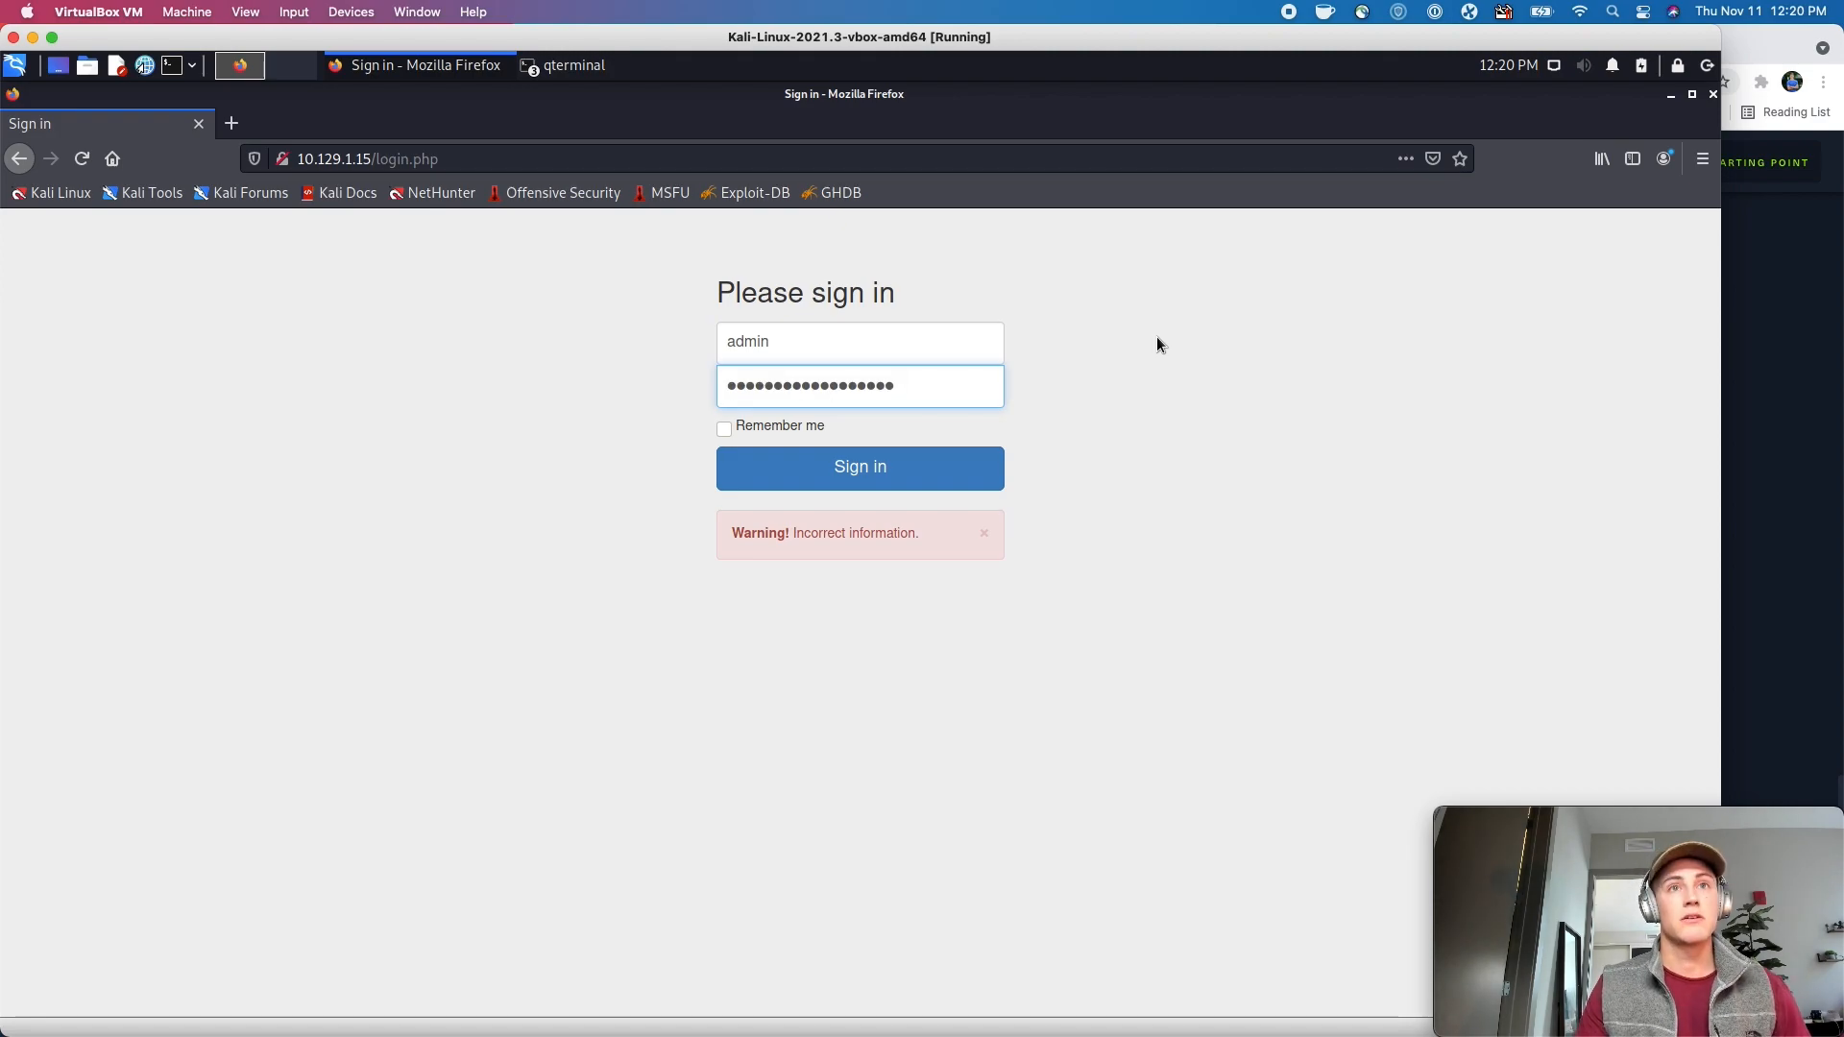
{"action": "left_click", "coordinate": [859, 467]}
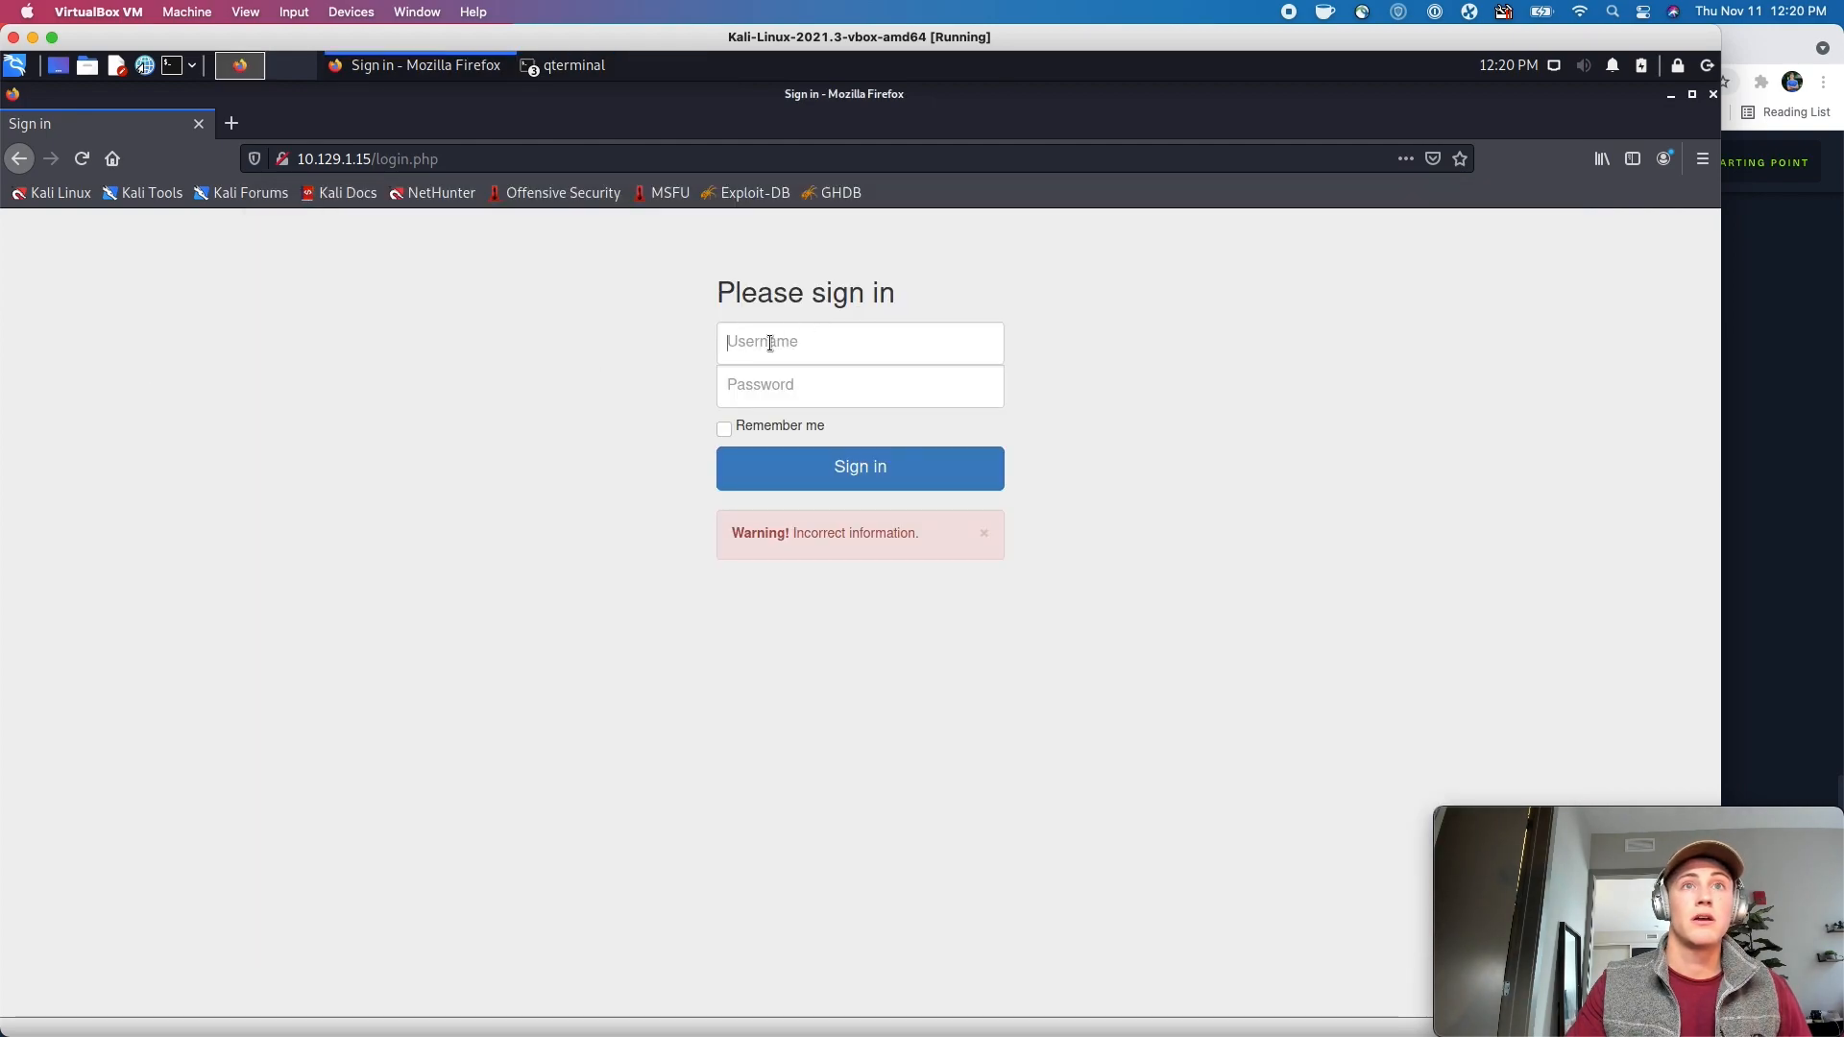
{"action": "type", "text": "admin"}
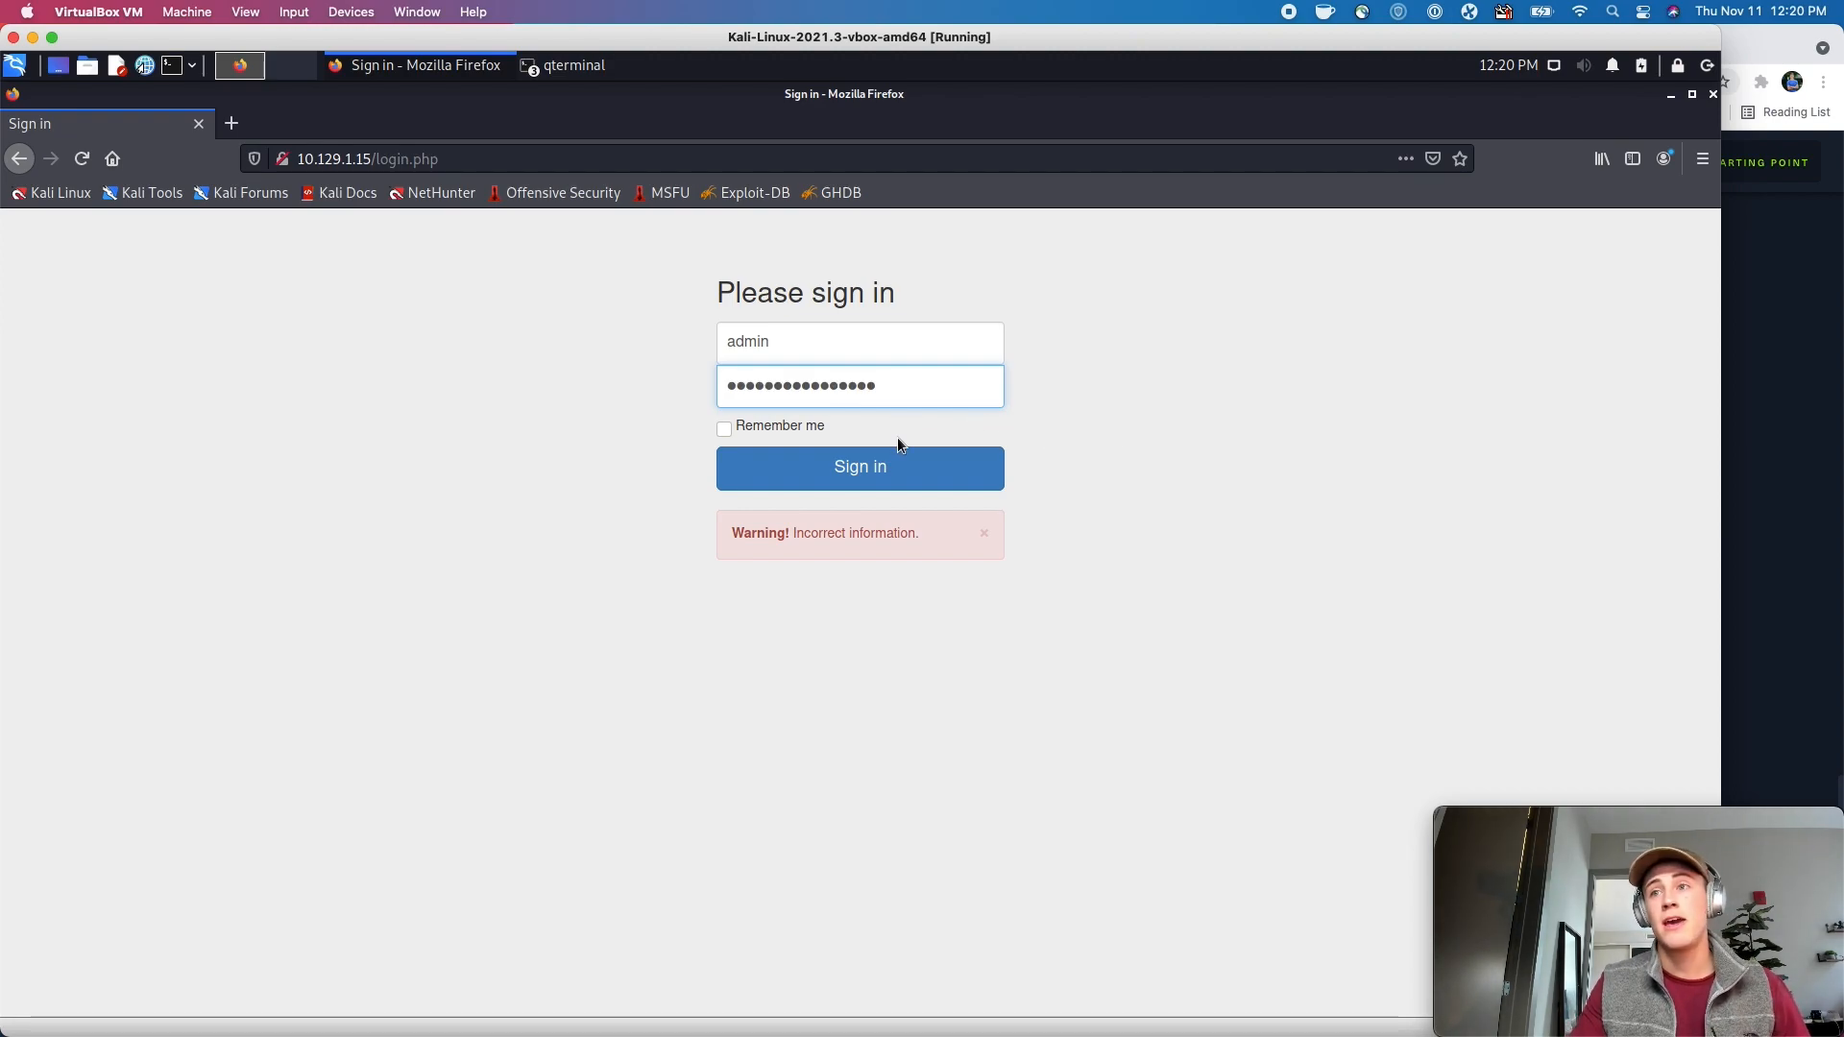
{"action": "left_click", "coordinate": [859, 467]}
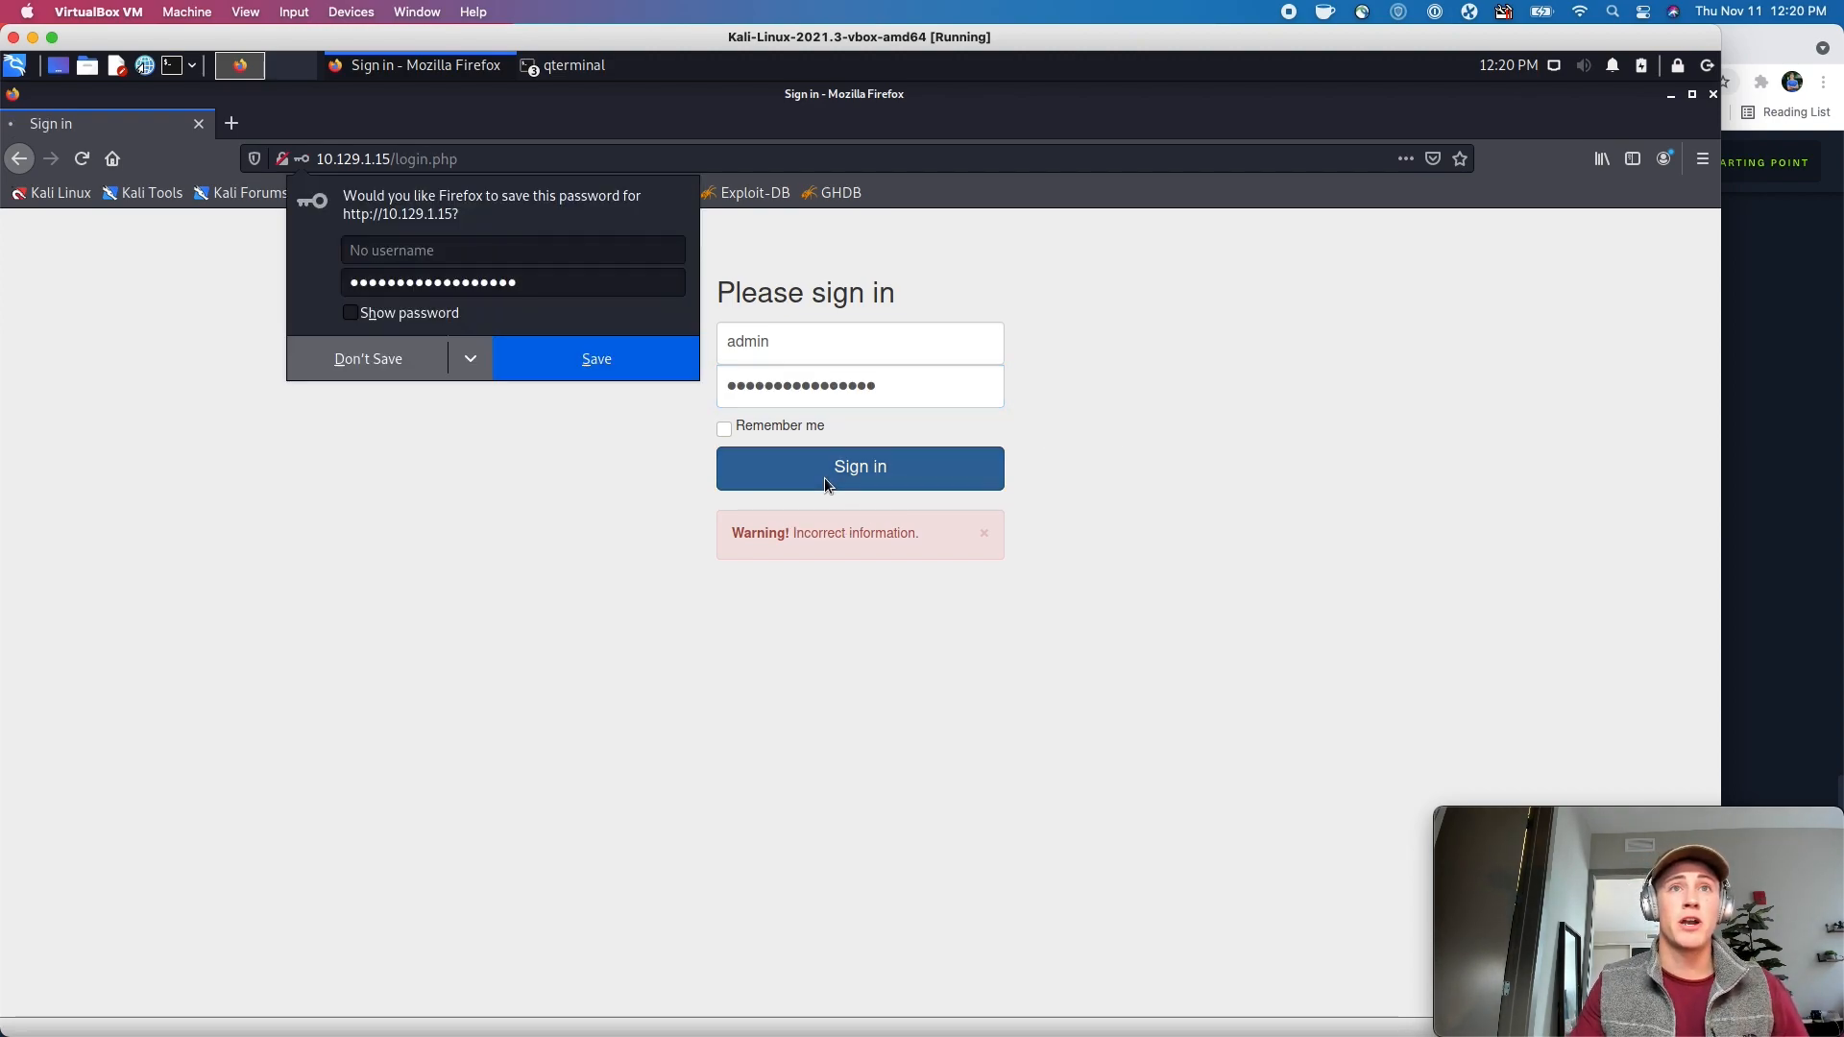
{"action": "left_click", "coordinate": [859, 467]}
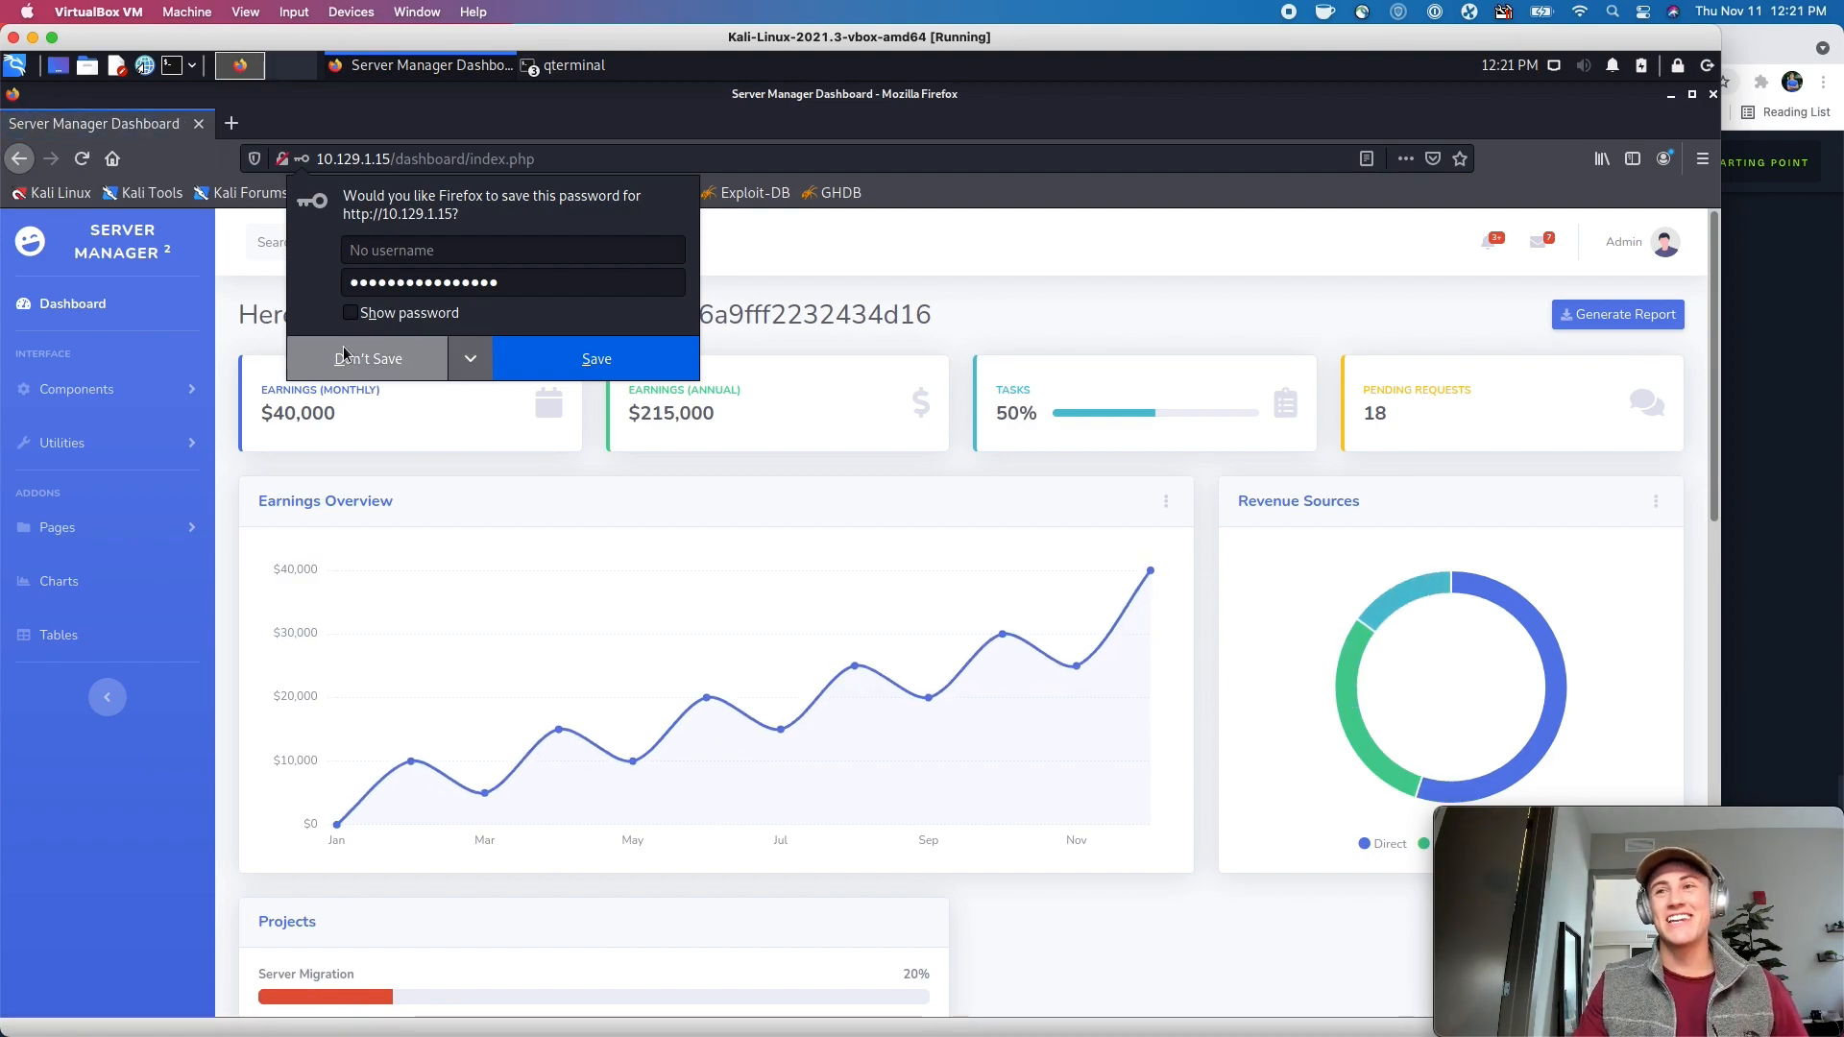
Decline saving the password and select the flag string on the dashboard.
{"action": "left_click", "coordinate": [367, 358]}
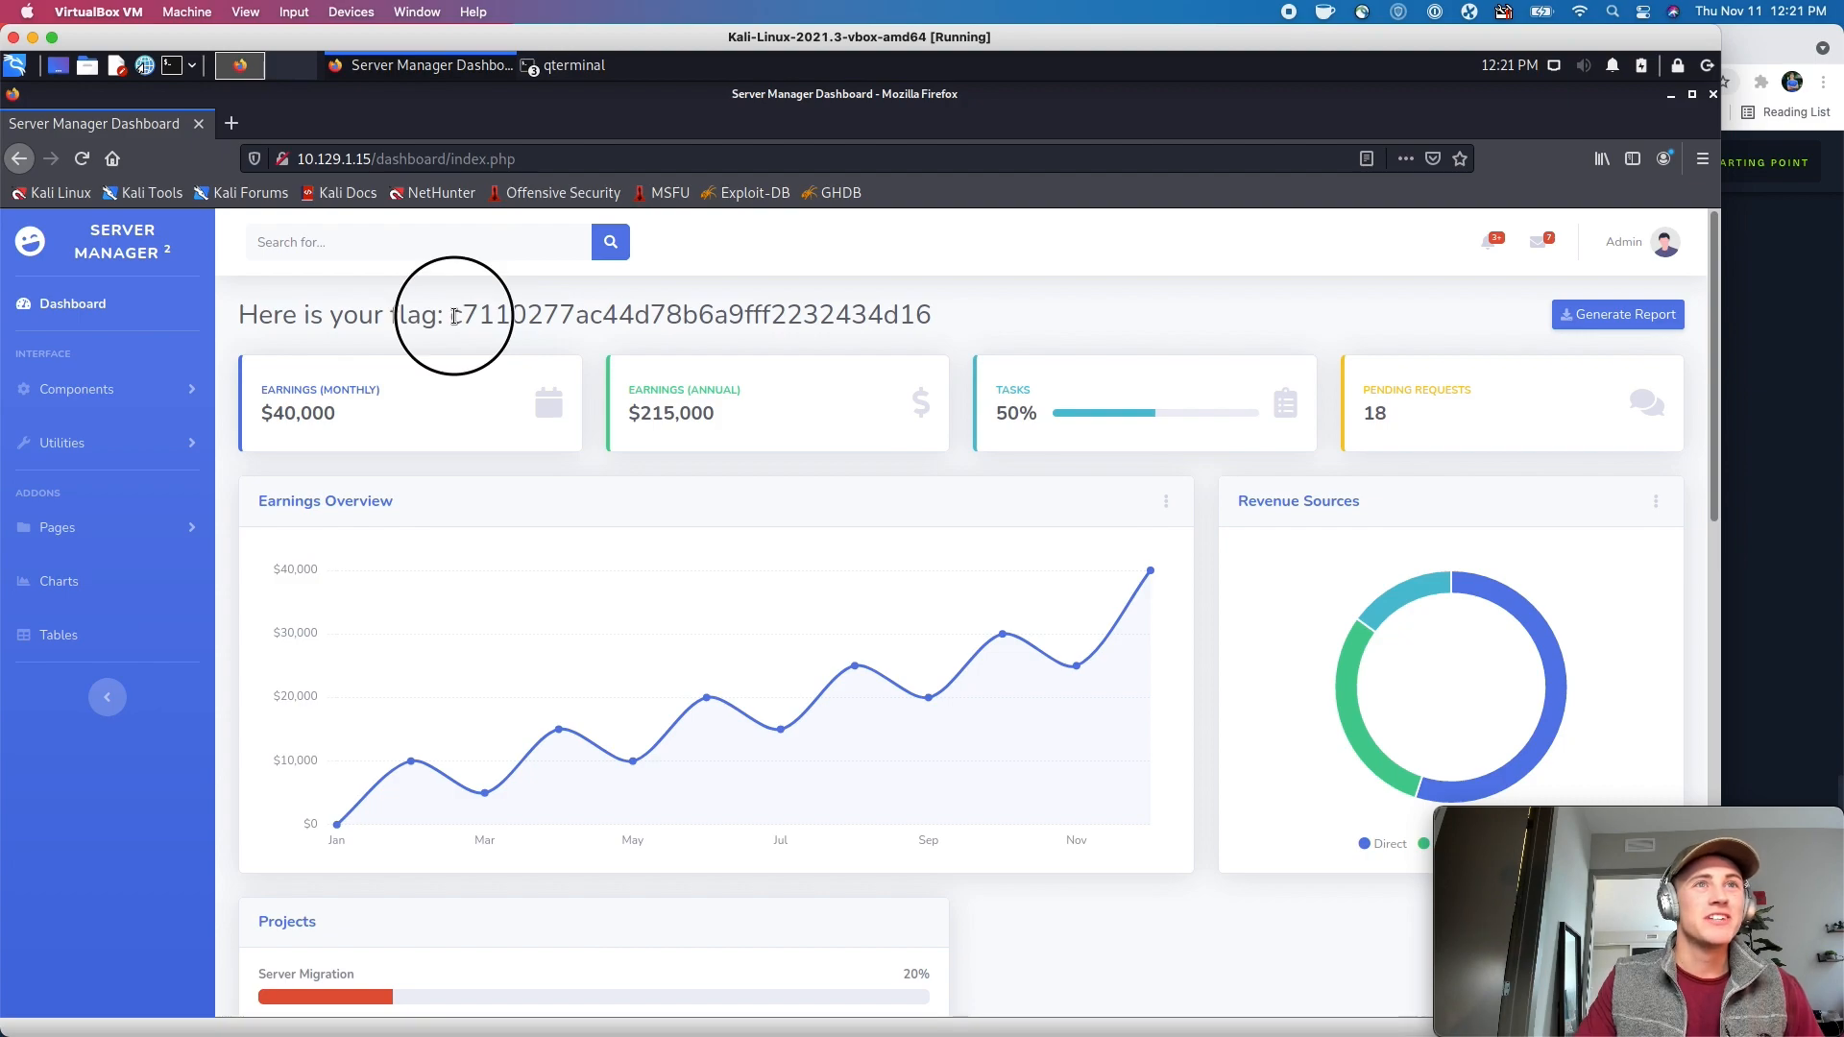
{"action": "left_click_drag", "start_coordinate": [450, 314], "coordinate": [929, 314]}
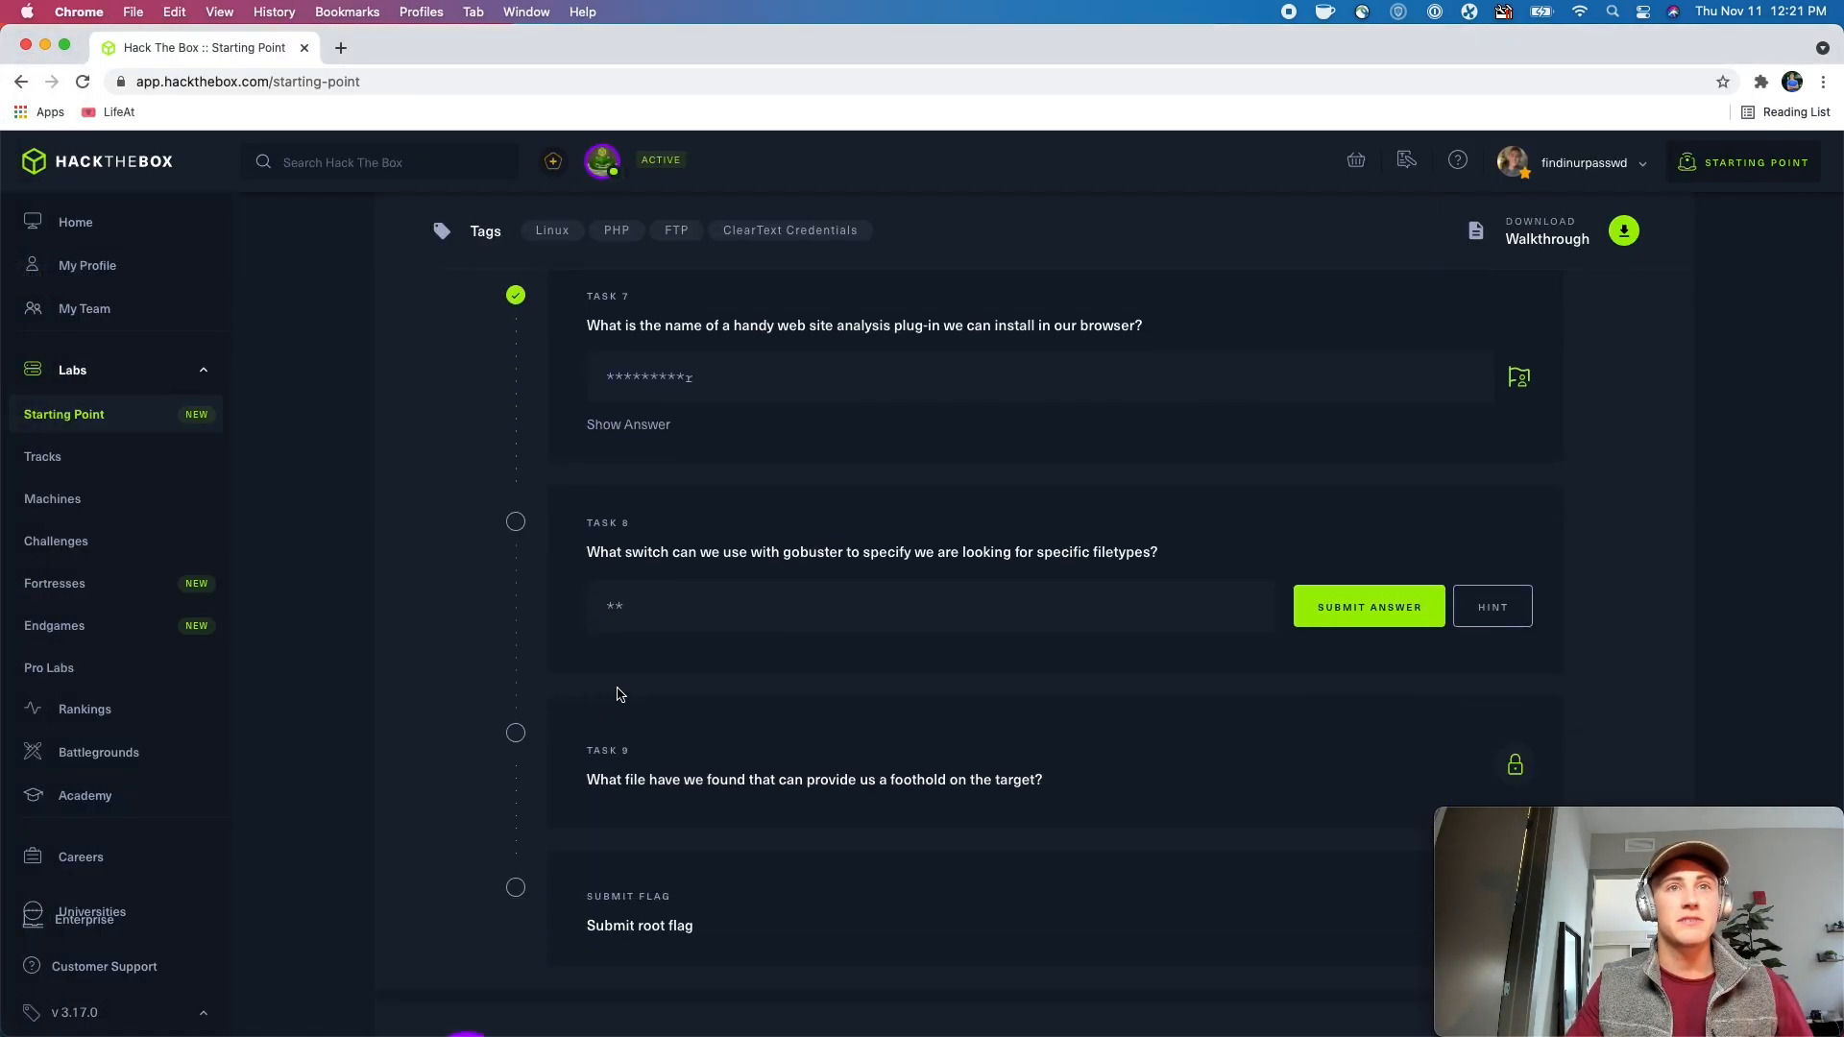
Answer Task 8 with '-x' and Task 9 with 'login.php'.
{"action": "left_click", "coordinate": [929, 606]}
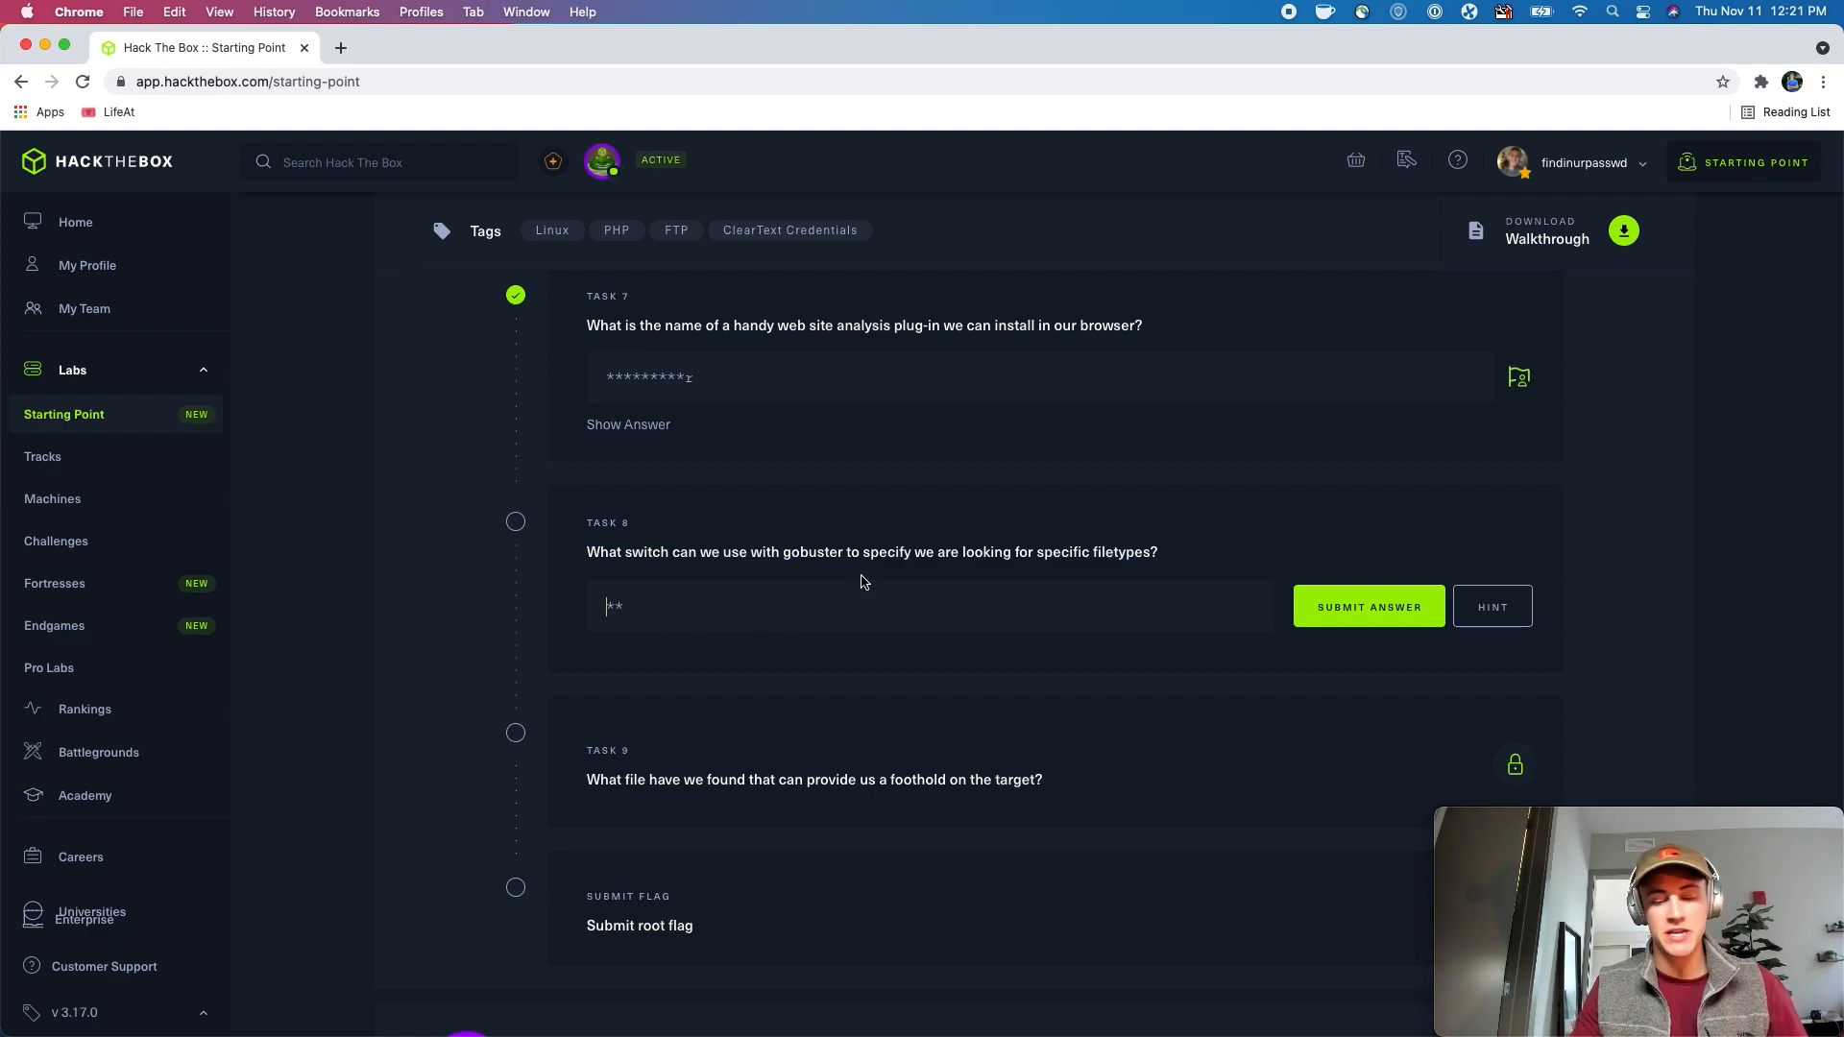
{"action": "type", "text": "-x"}
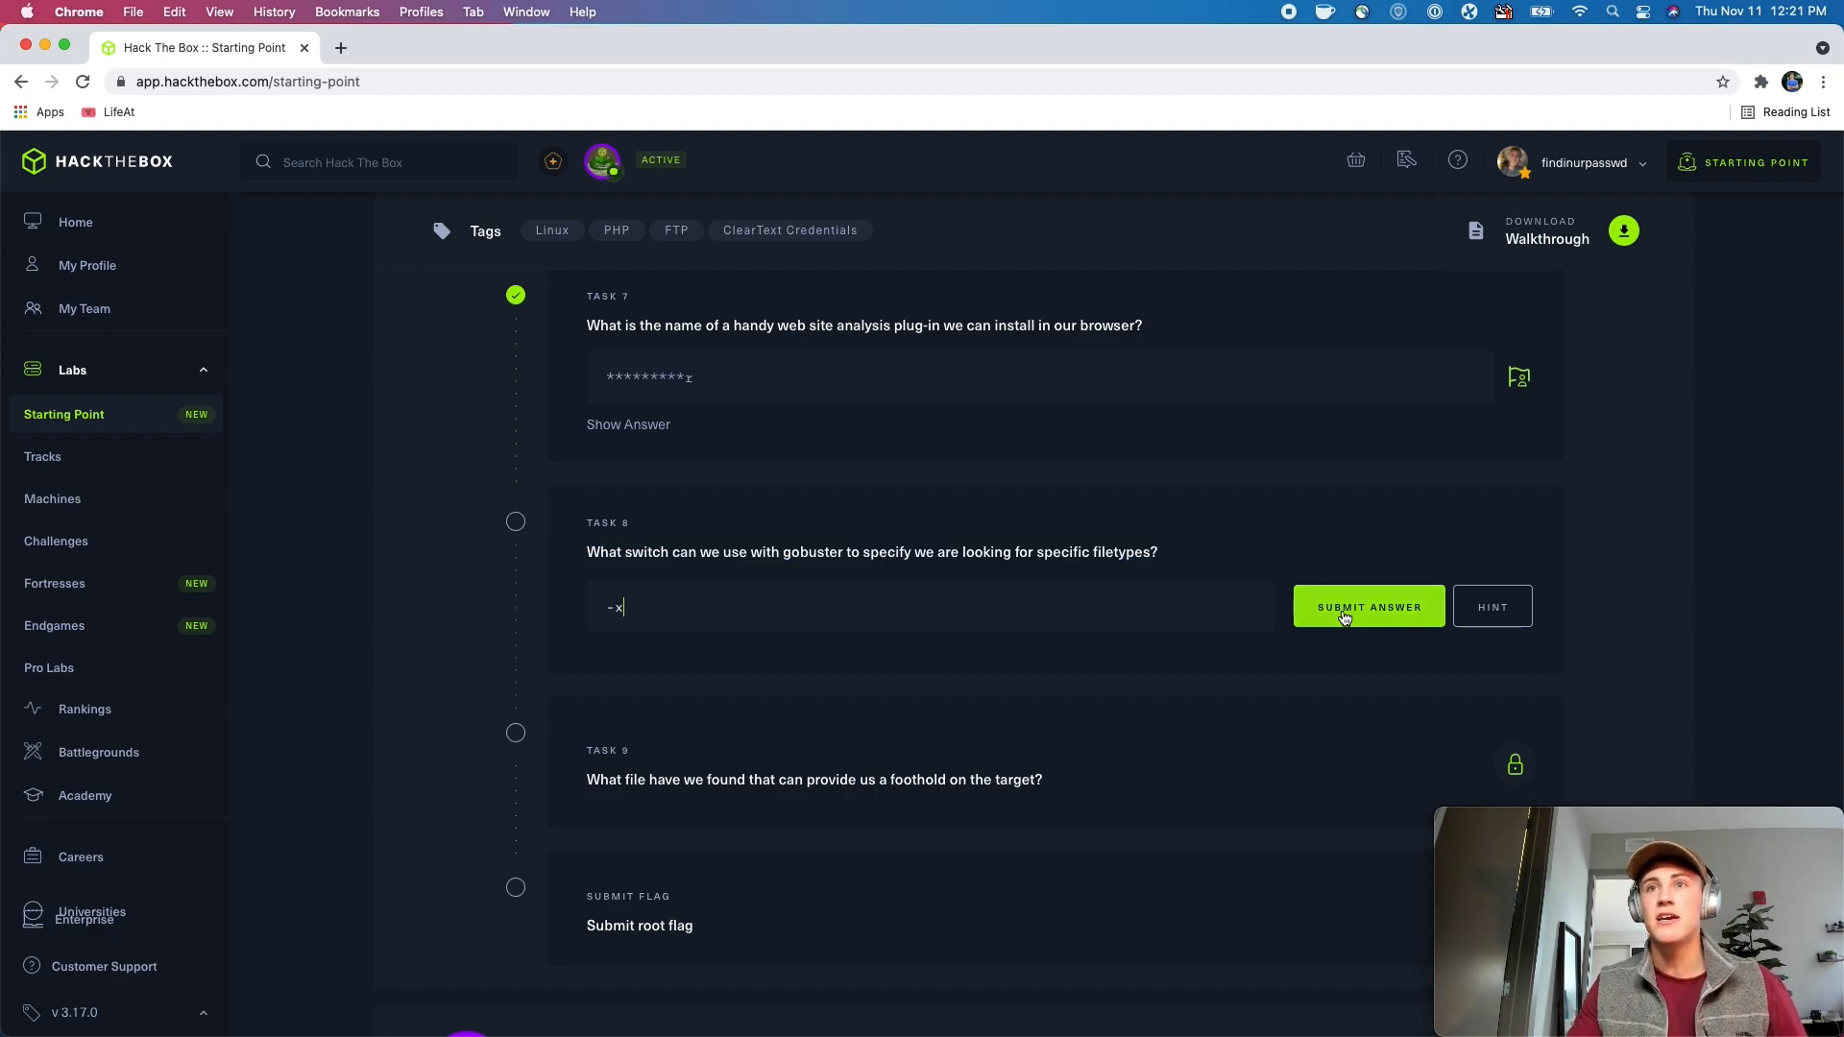
{"action": "left_click", "coordinate": [1367, 607]}
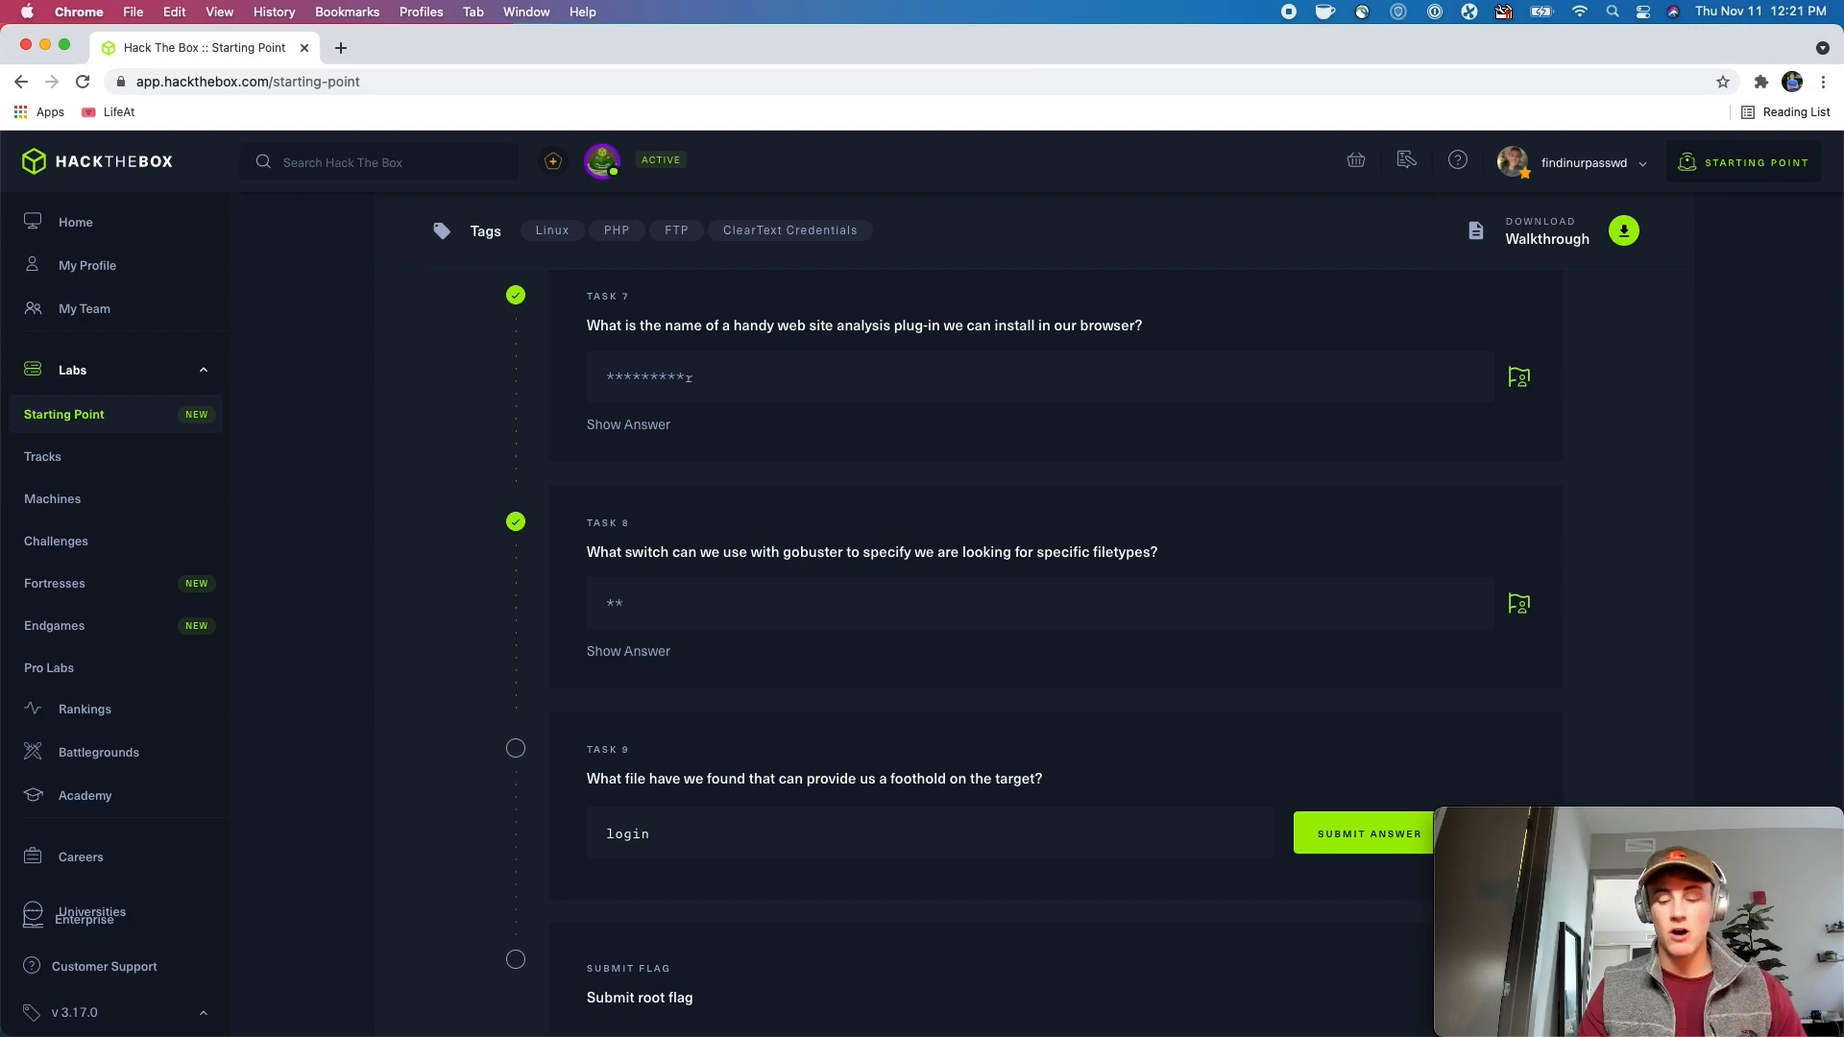
{"action": "type", "text": ".php"}
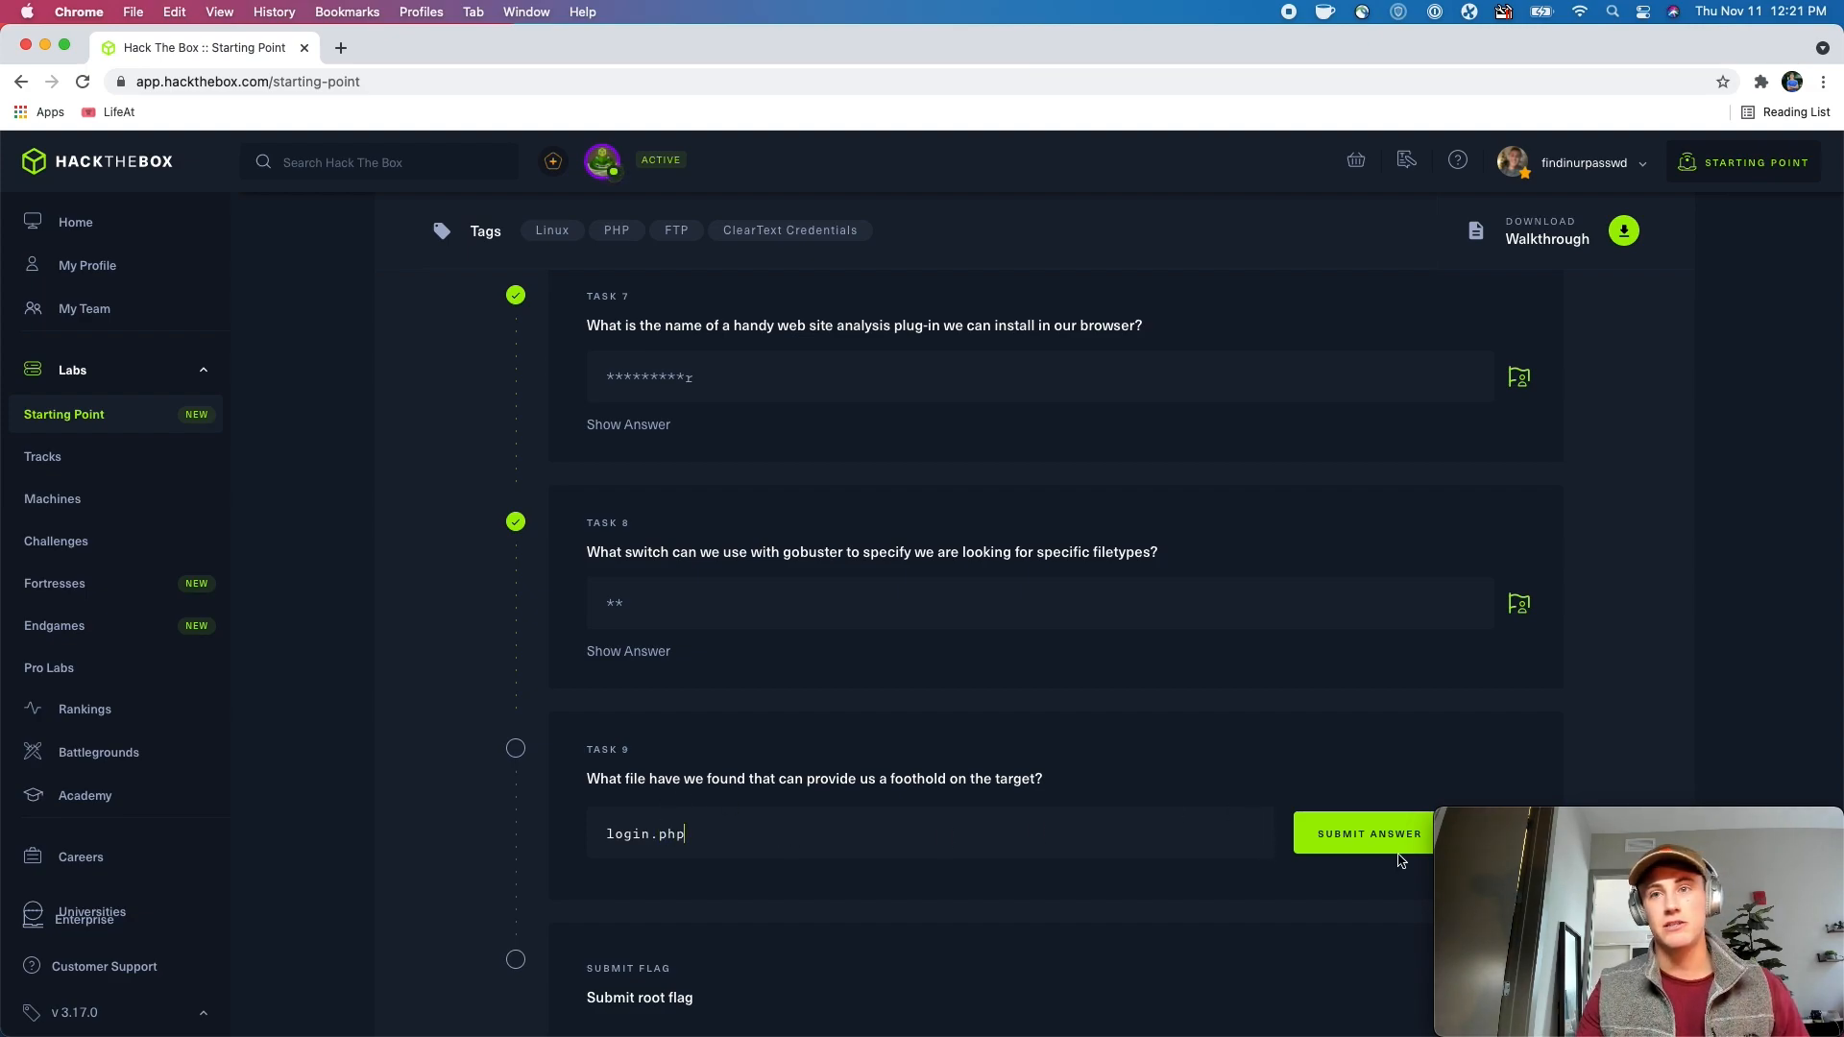
{"action": "left_click", "coordinate": [1363, 833]}
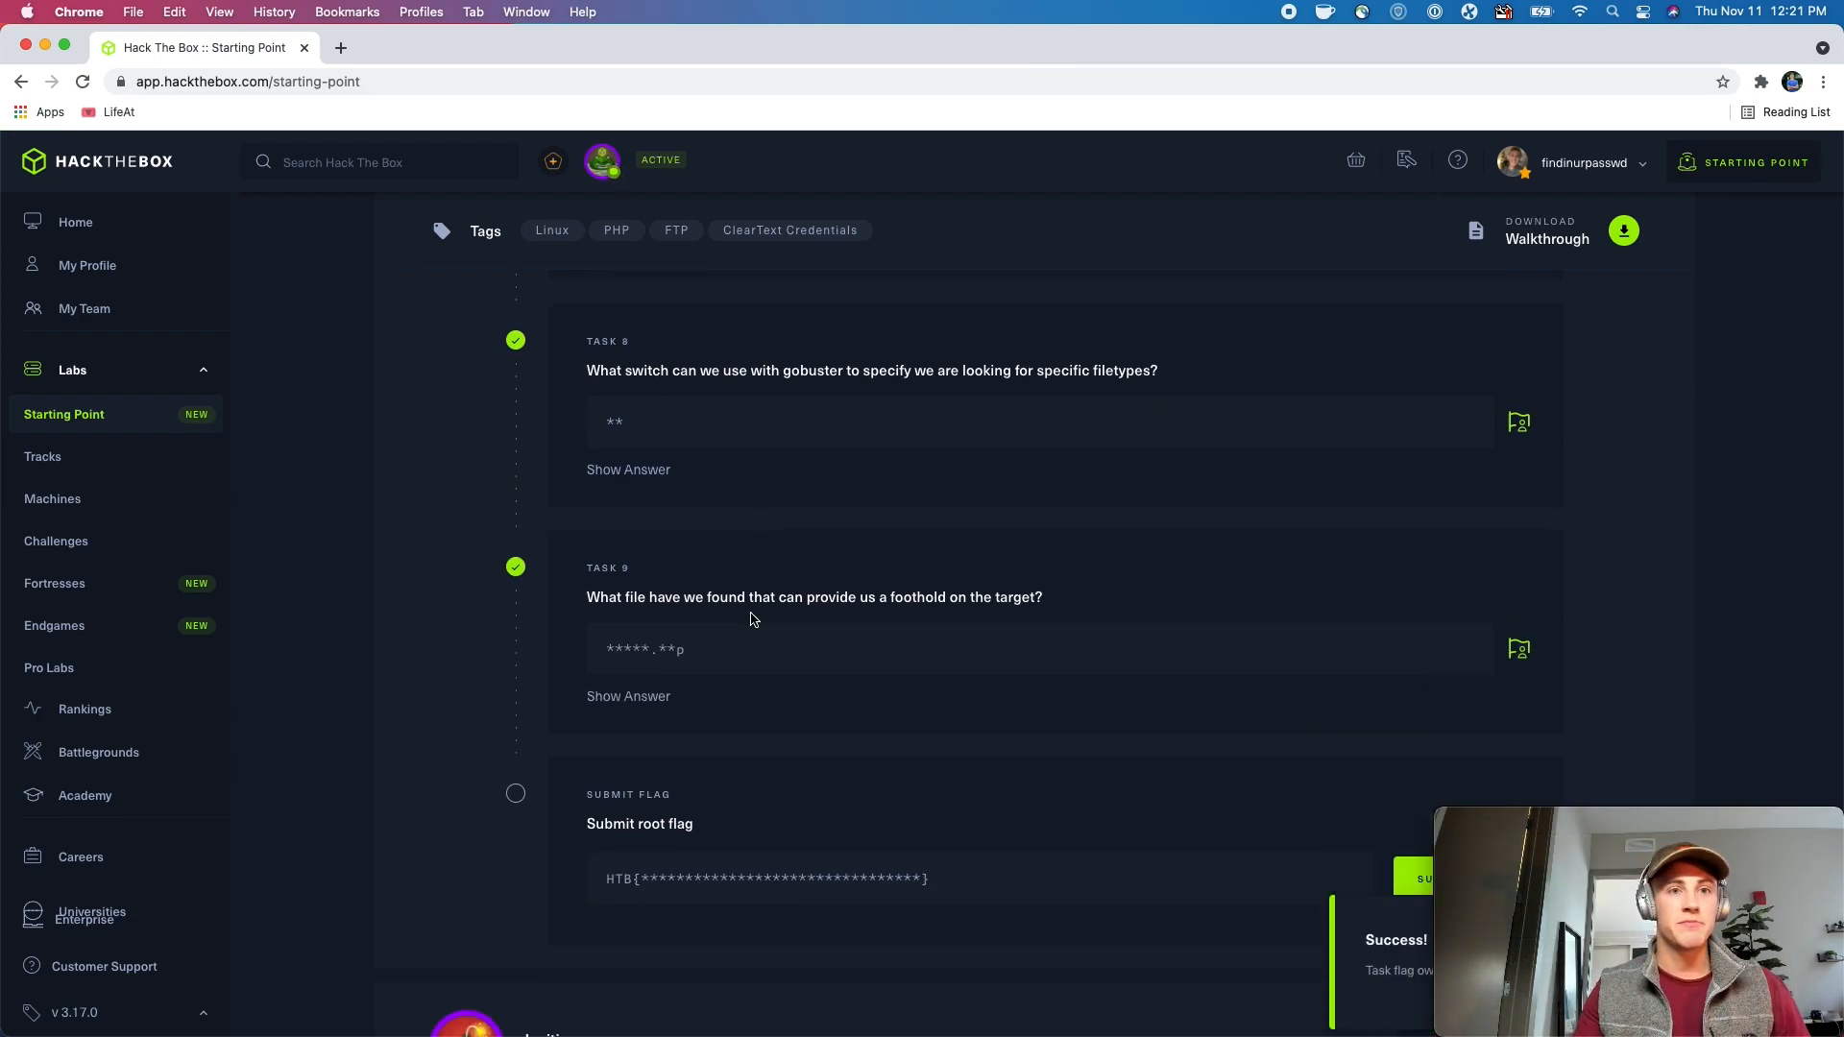
{"action": "type", "text": "HT"}
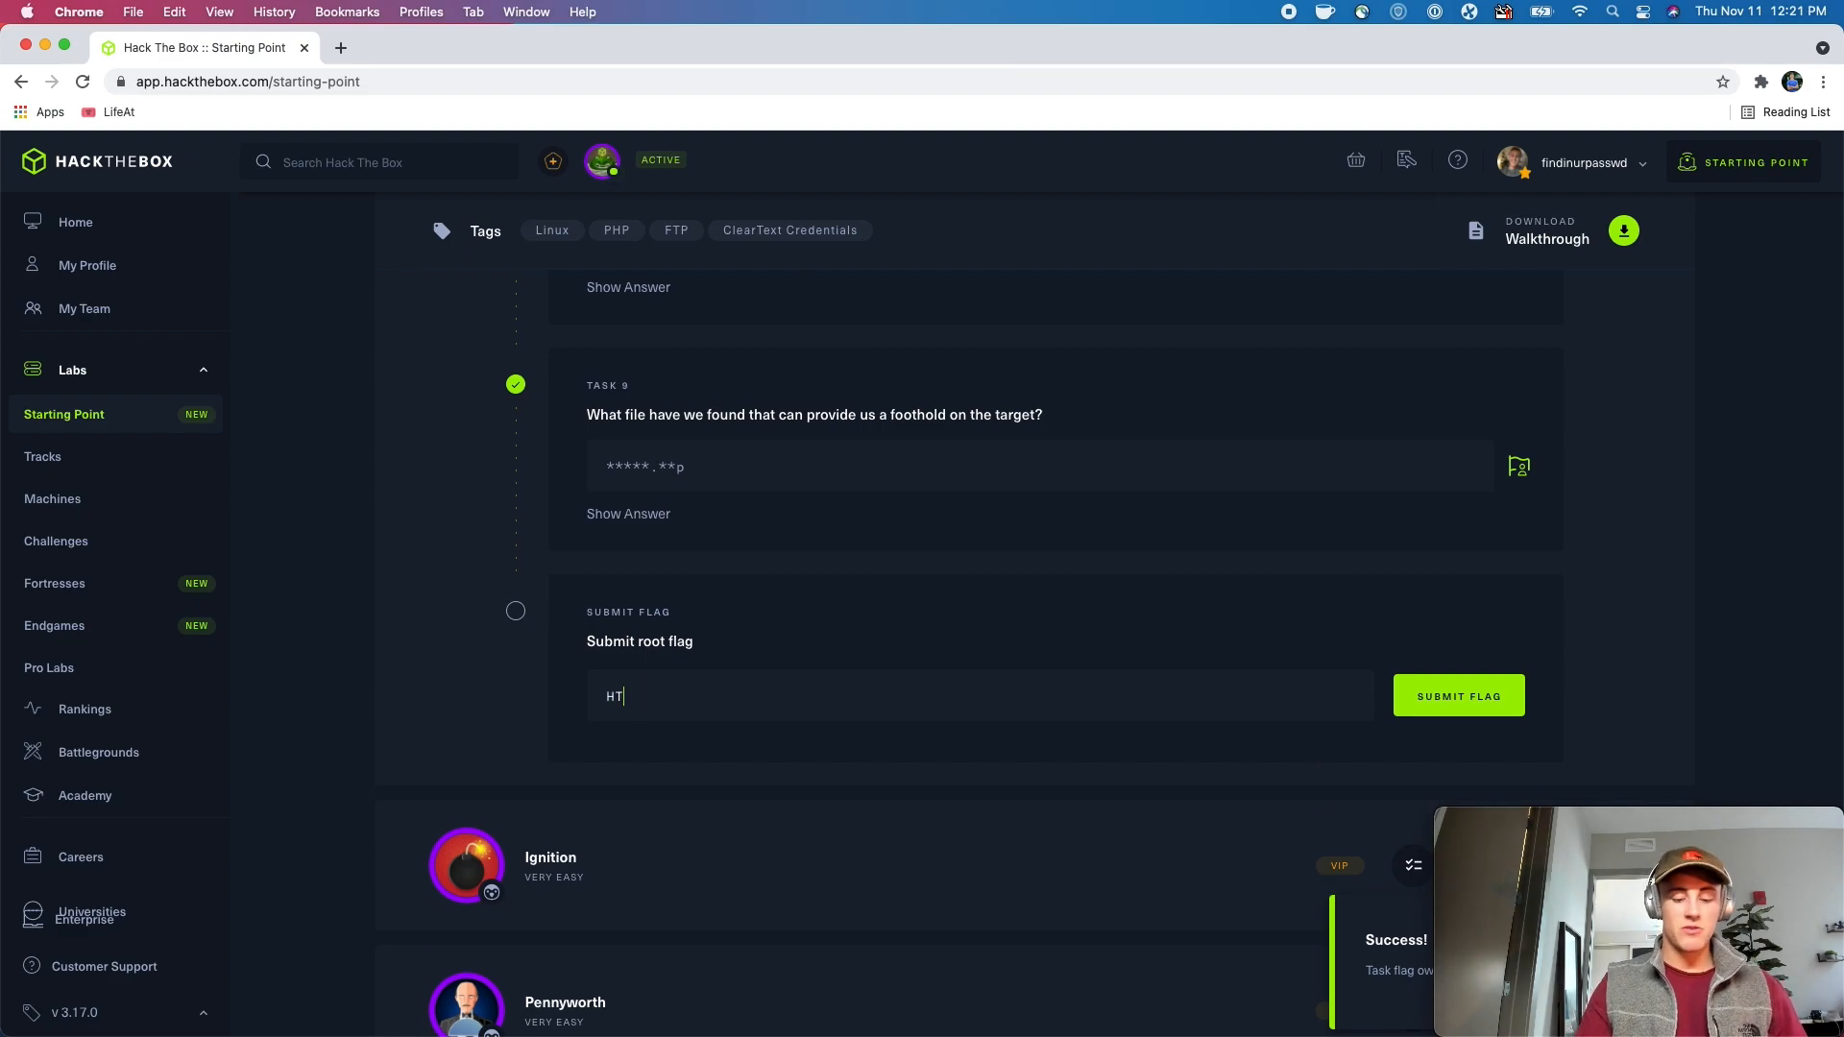
{"action": "type", "text": "B{"}
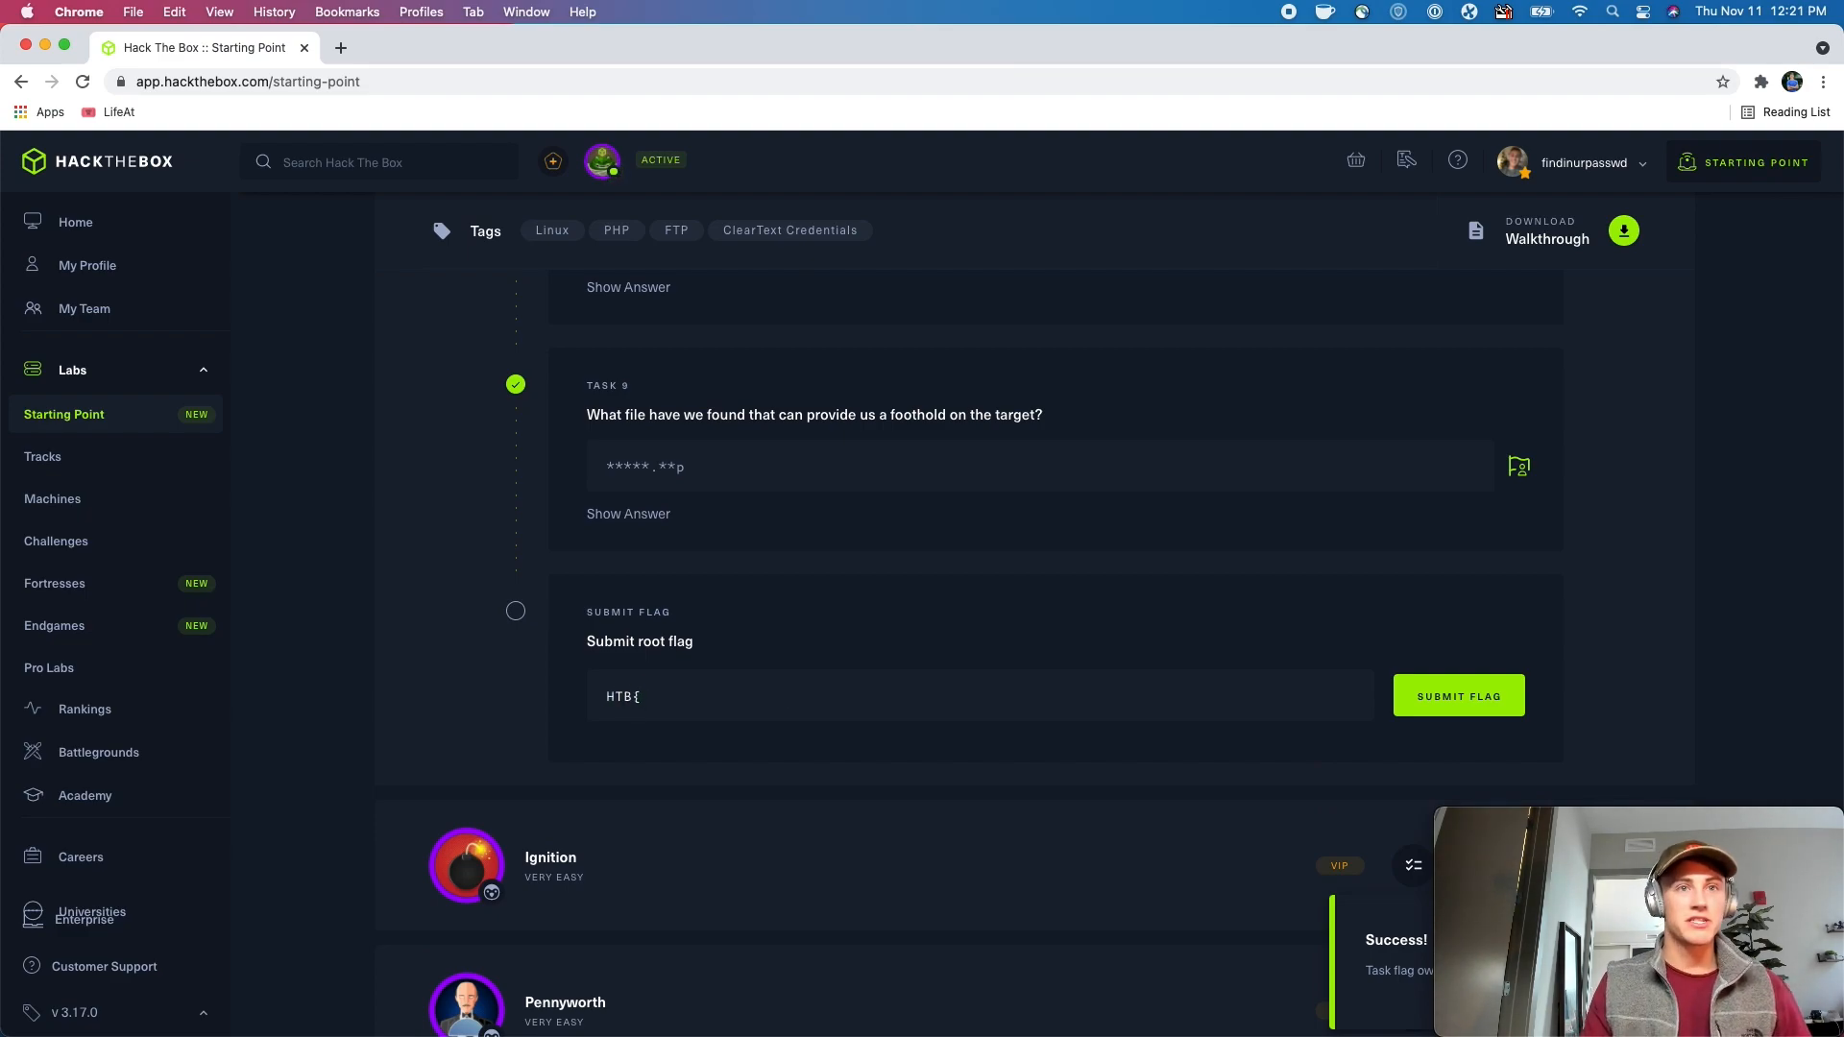
{"action": "type", "text": "c7110277ac44d78b6a9fff2232434d16"}
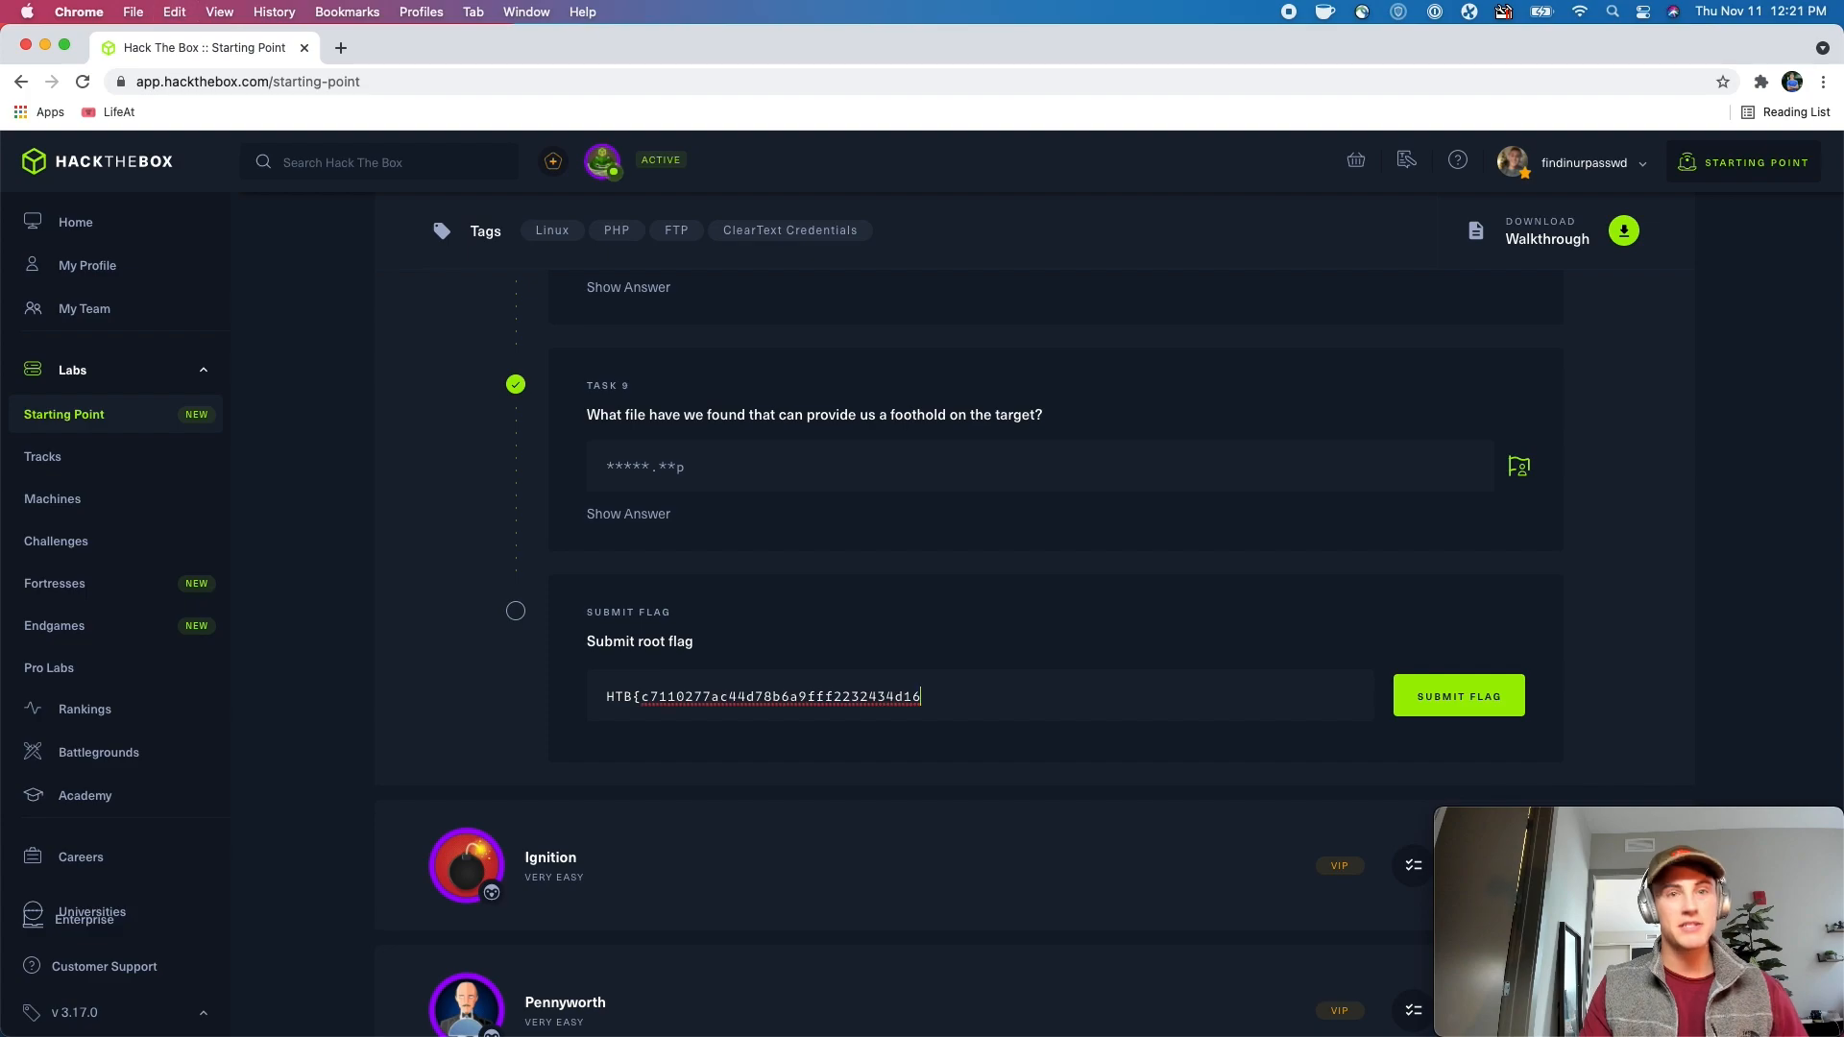
{"action": "type", "text": "}"}
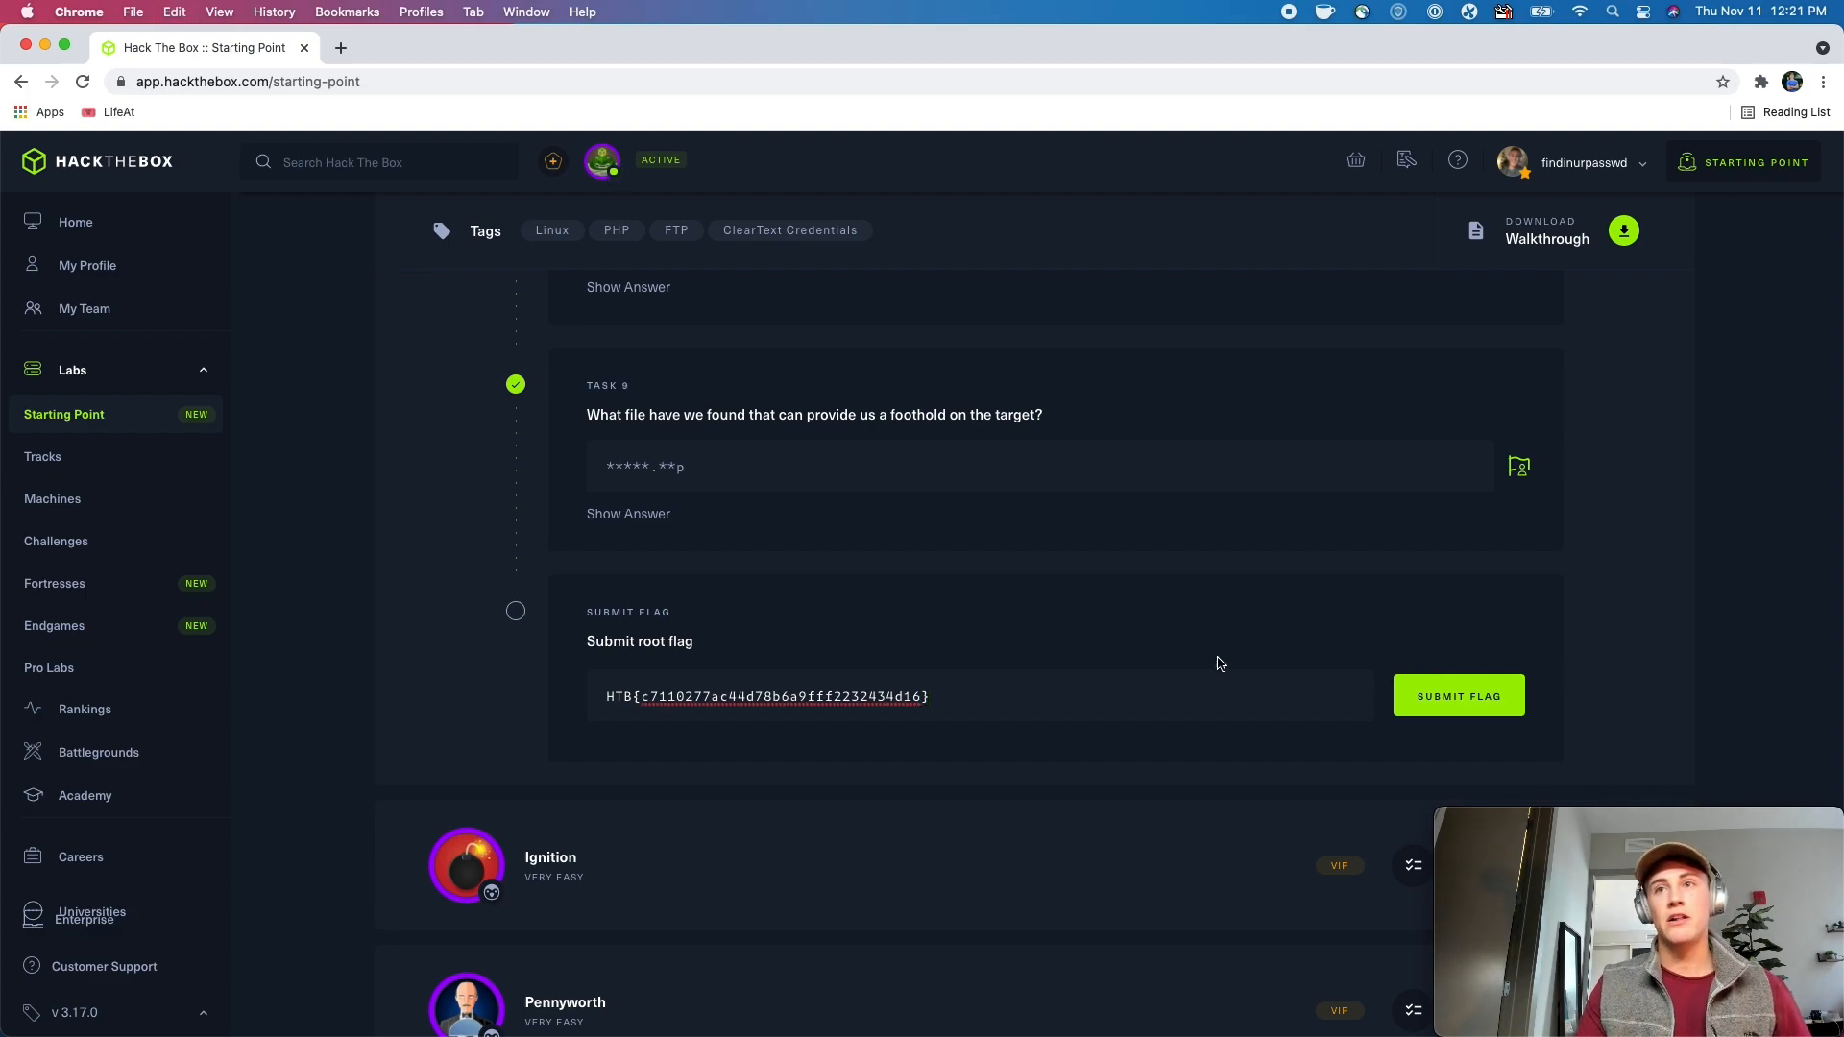
{"action": "left_click", "coordinate": [1458, 695]}
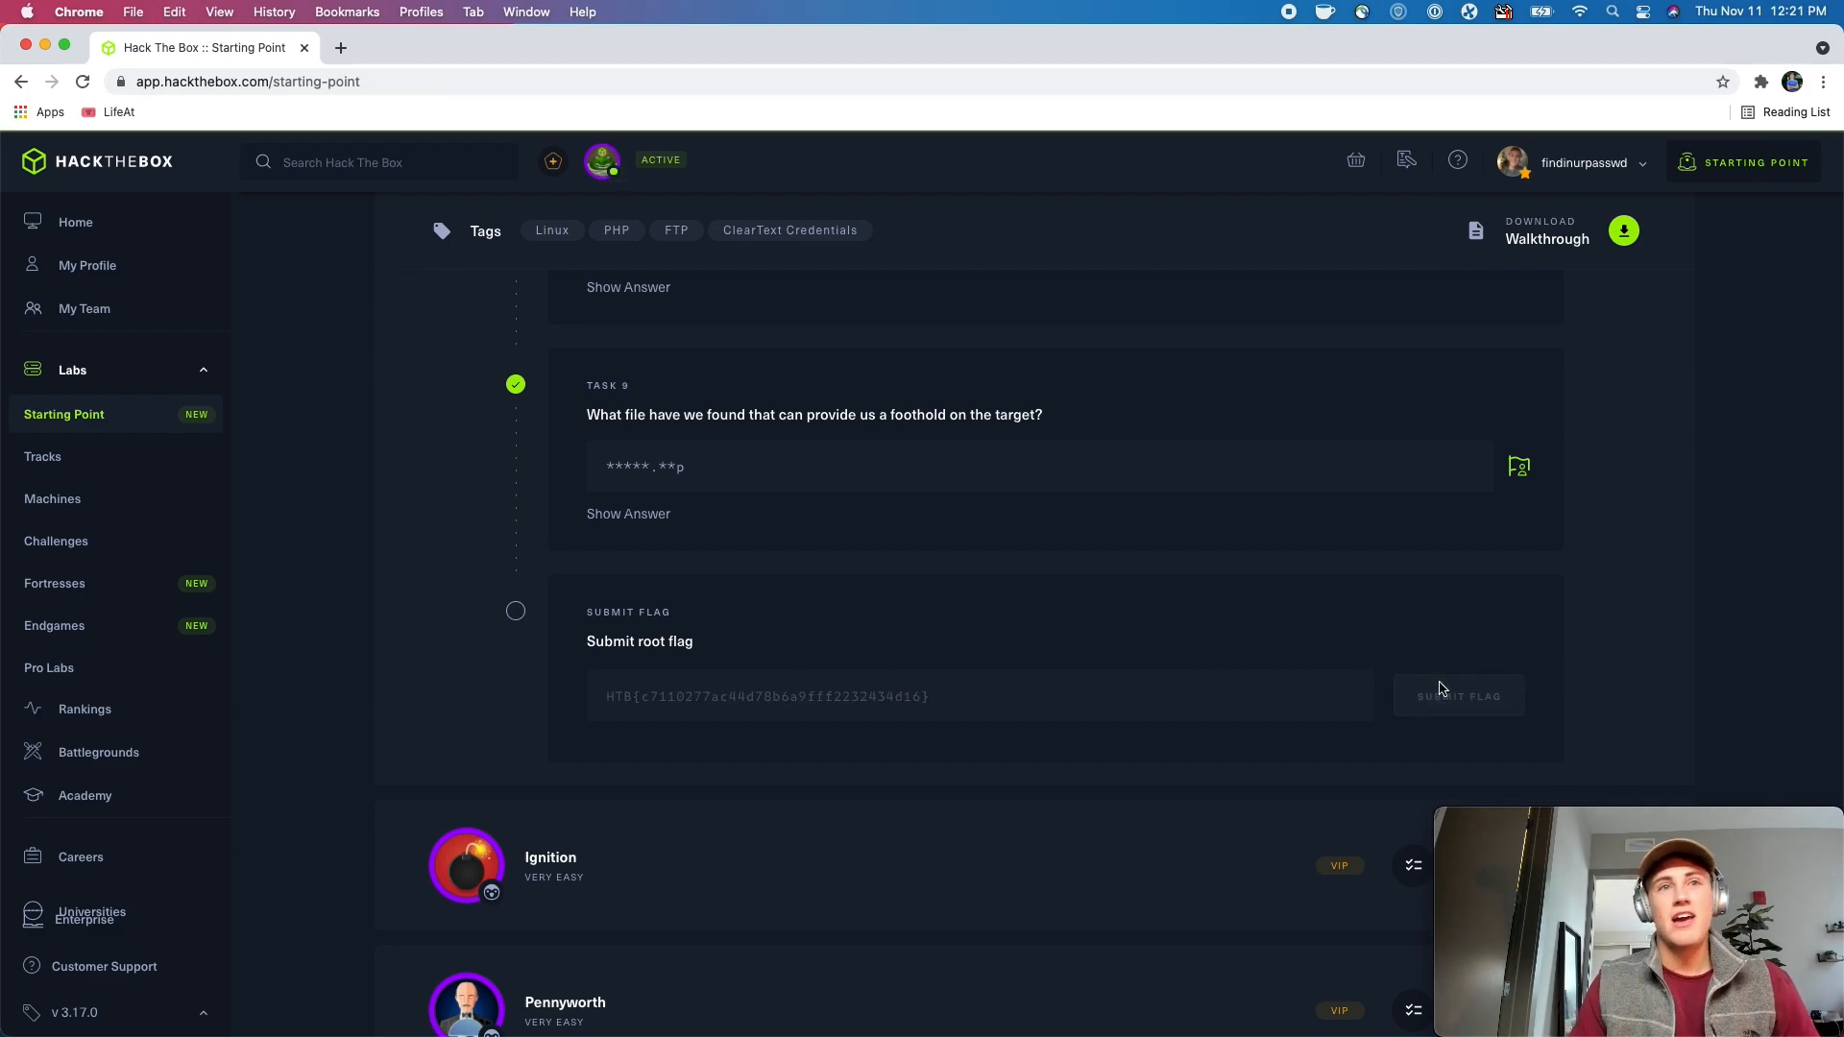
{"action": "left_click", "coordinate": [1458, 695]}
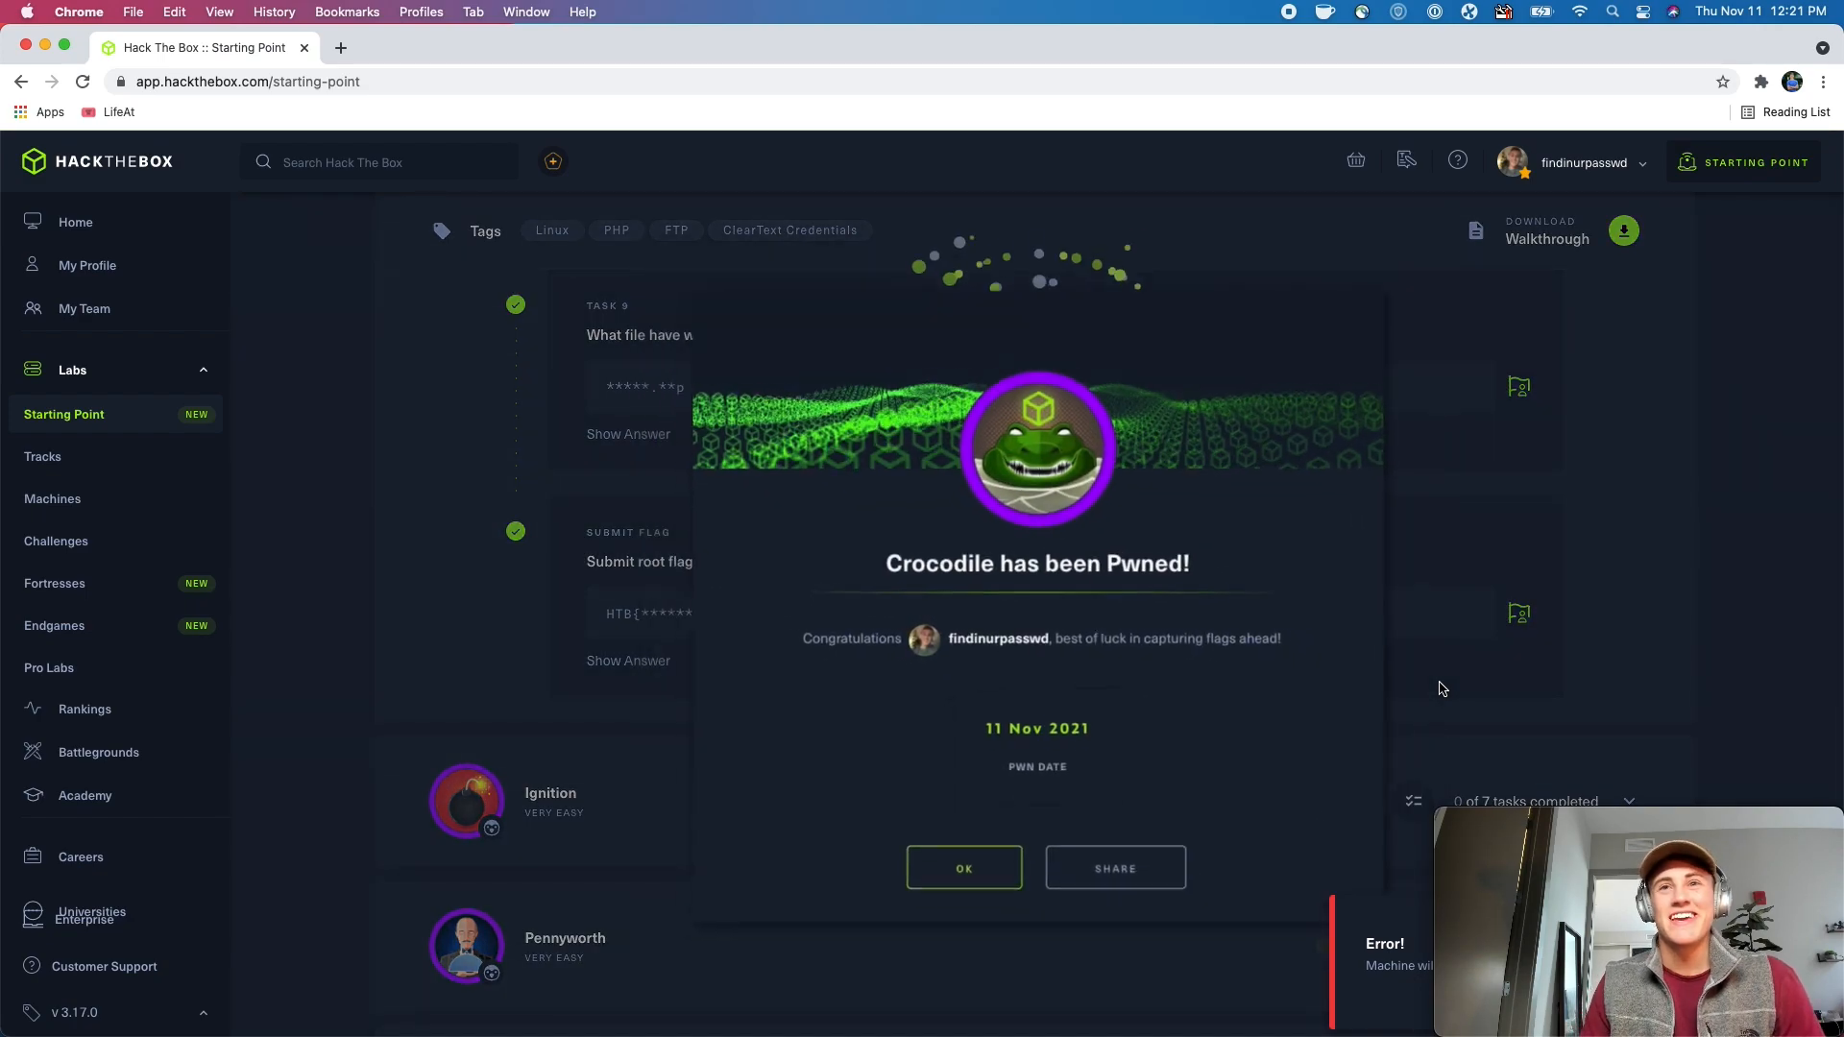